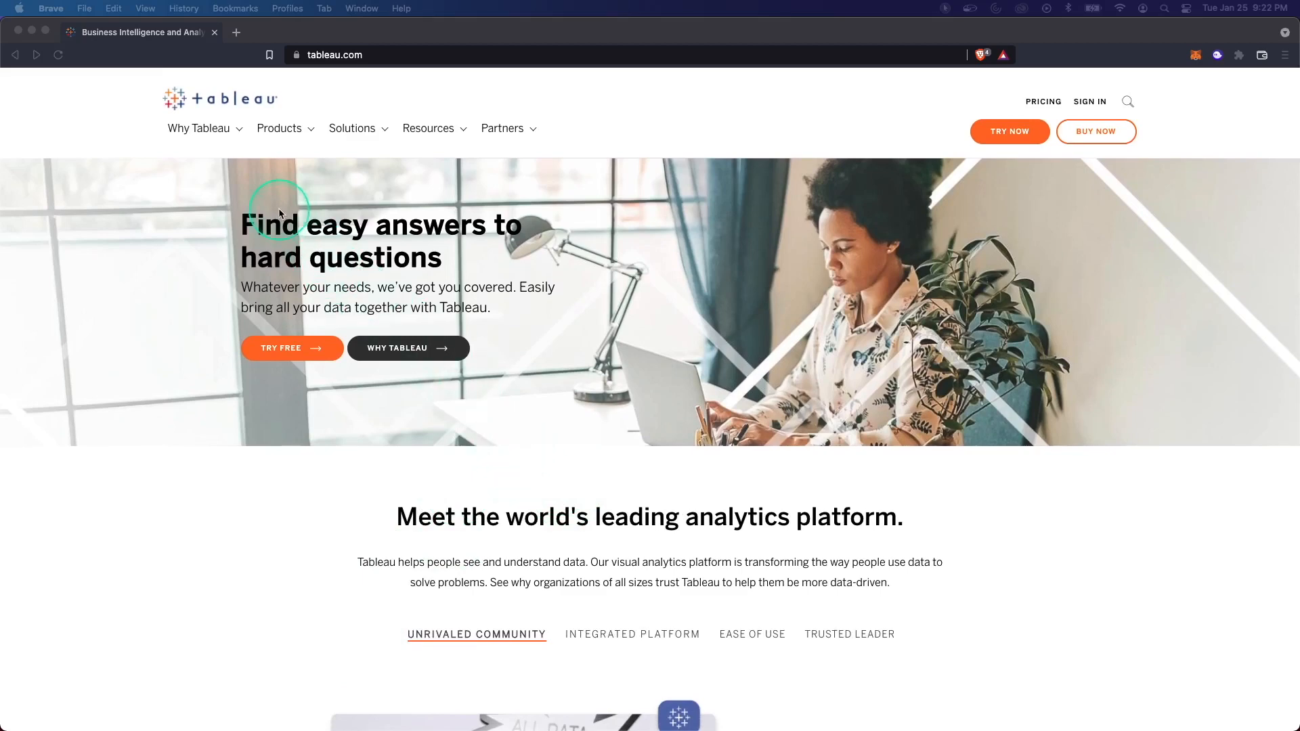
- Browse the Tableau Desktop product page from the Products menu
{"action": "left_click", "coordinate": [280, 129]}
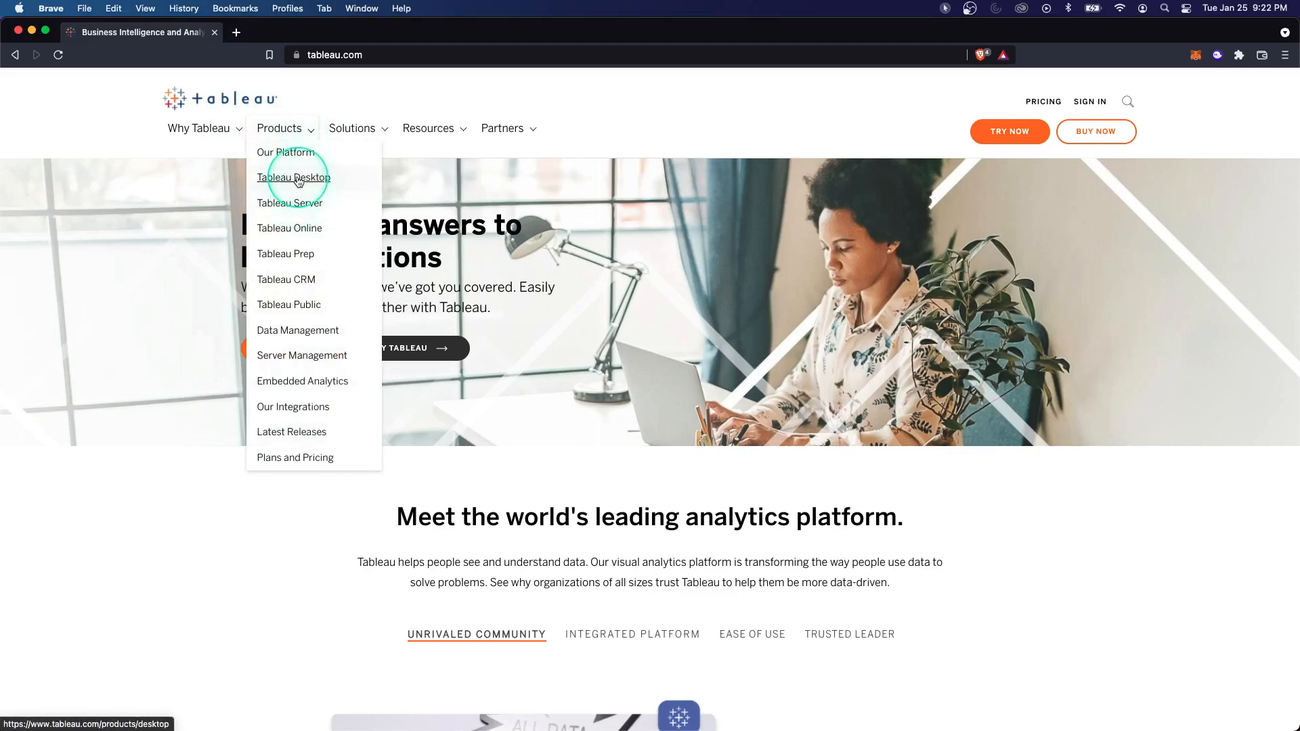
{"action": "left_click", "coordinate": [293, 178]}
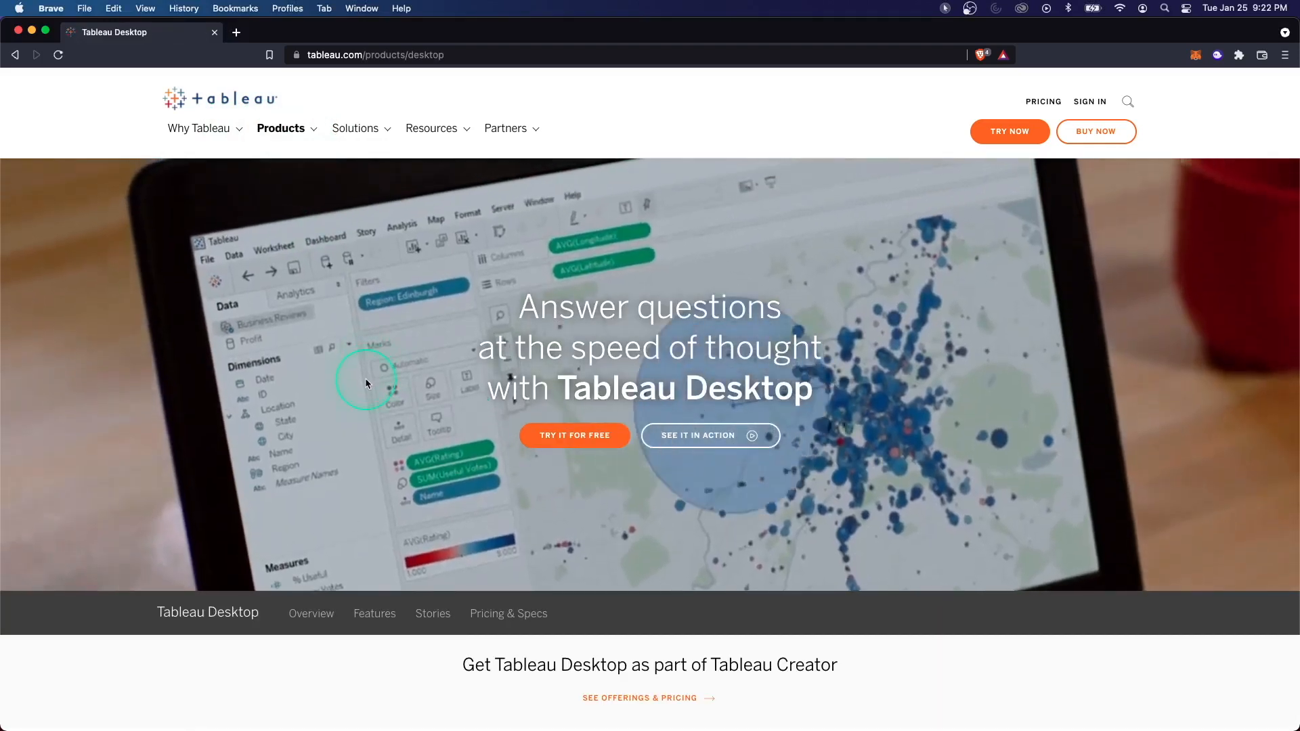
{"action": "scroll", "scroll_direction": "down", "scroll_amount": 3}
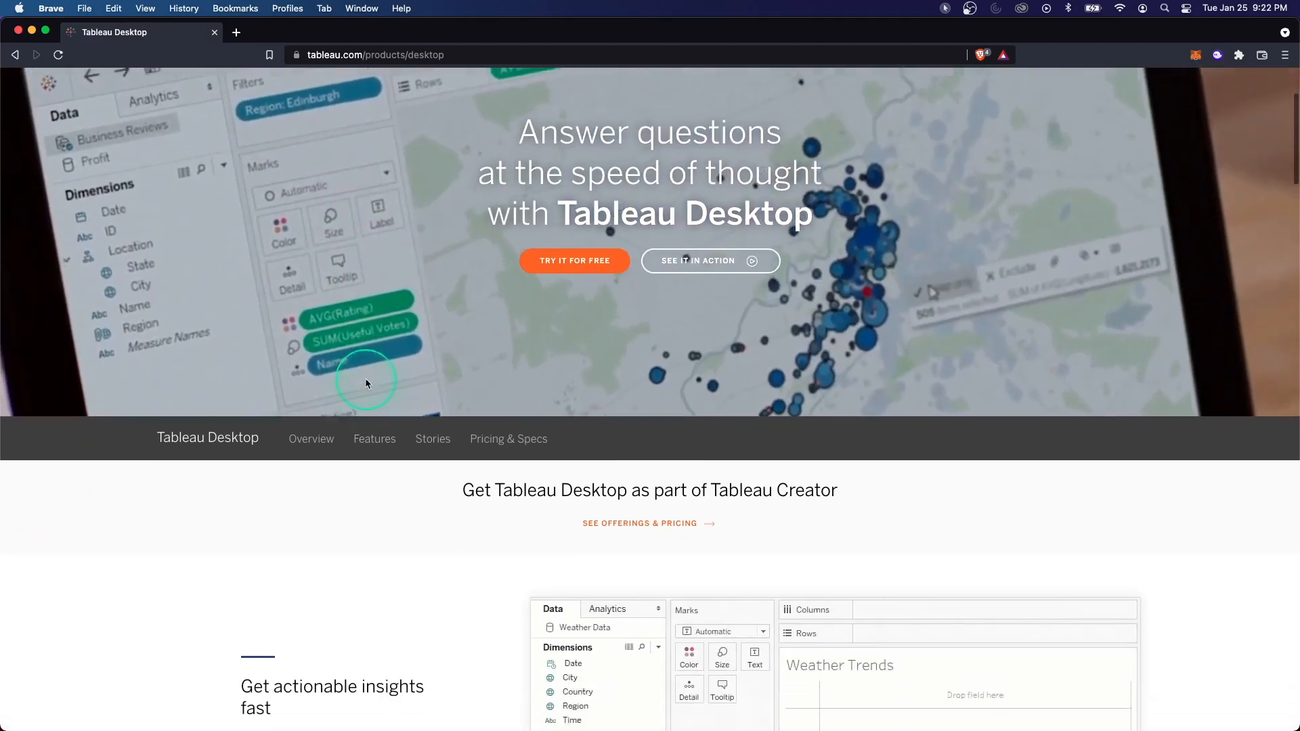
{"action": "scroll", "scroll_direction": "down", "scroll_amount": 3}
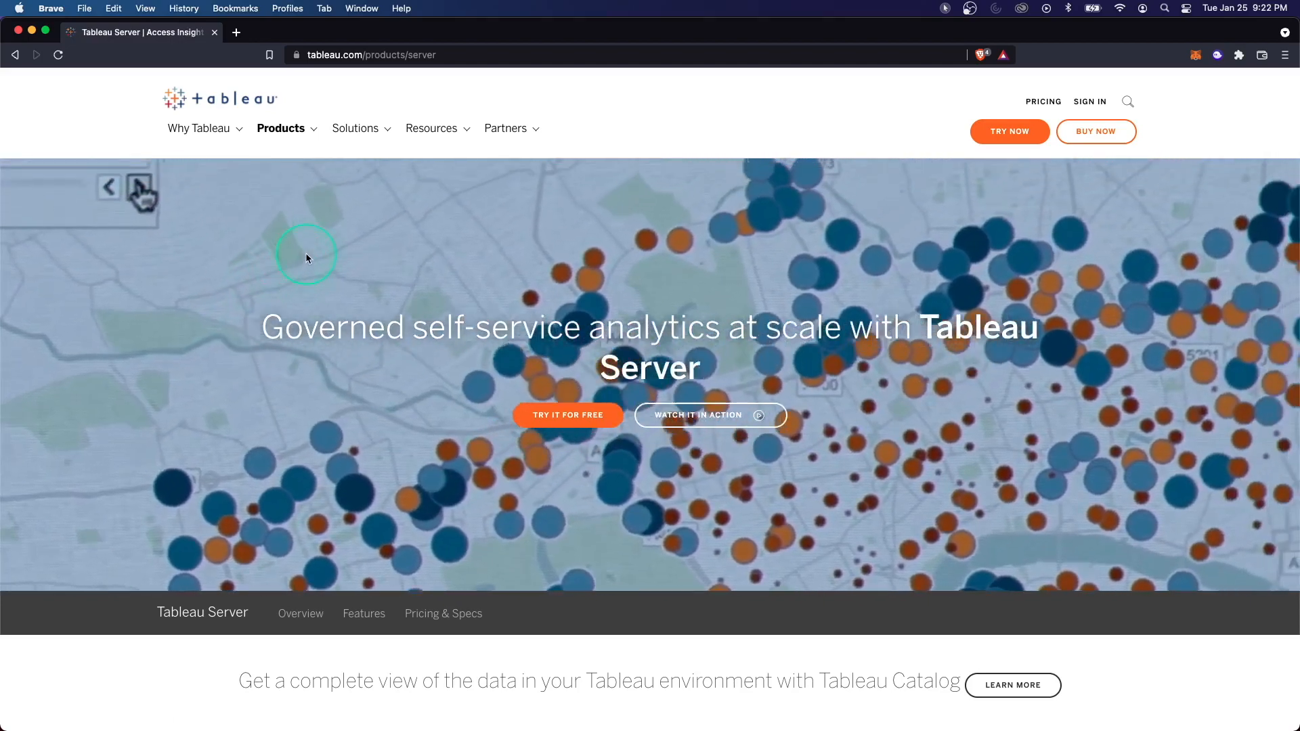
{"action": "scroll", "scroll_direction": "down", "scroll_amount": 3}
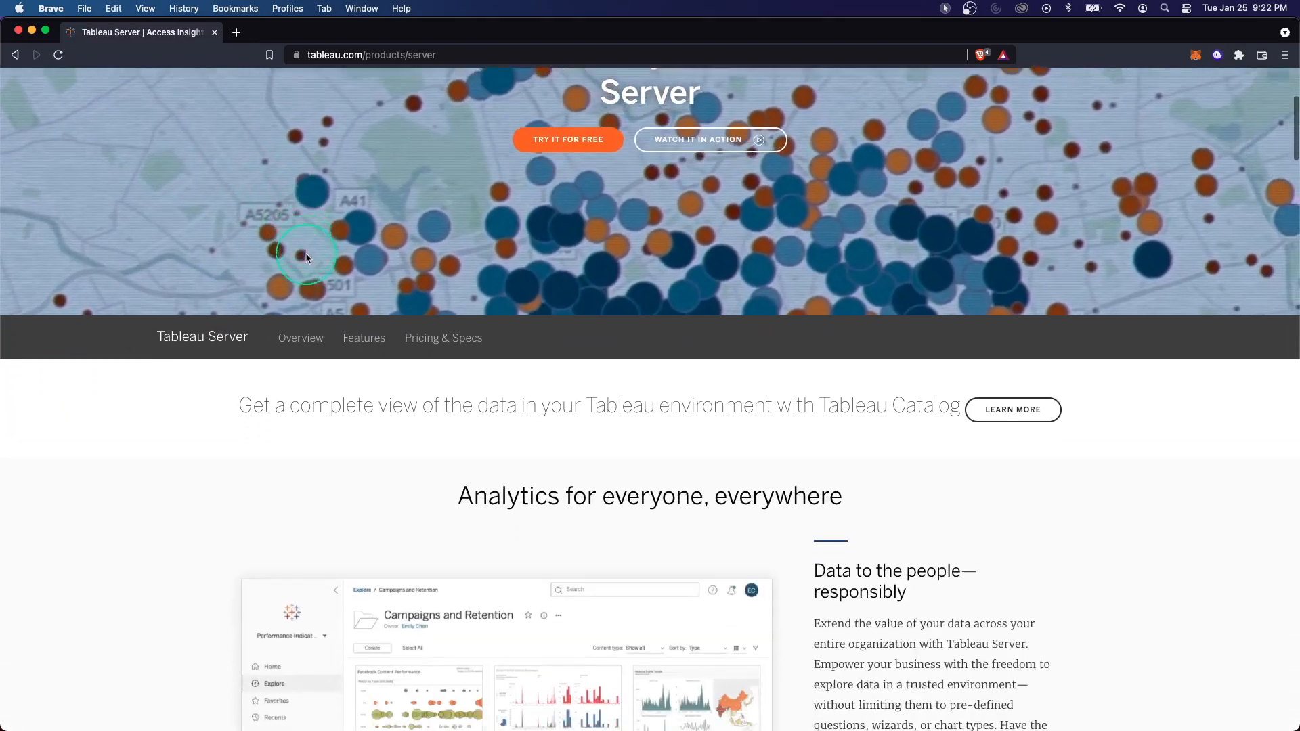
{"action": "scroll", "scroll_direction": "down", "scroll_amount": 3}
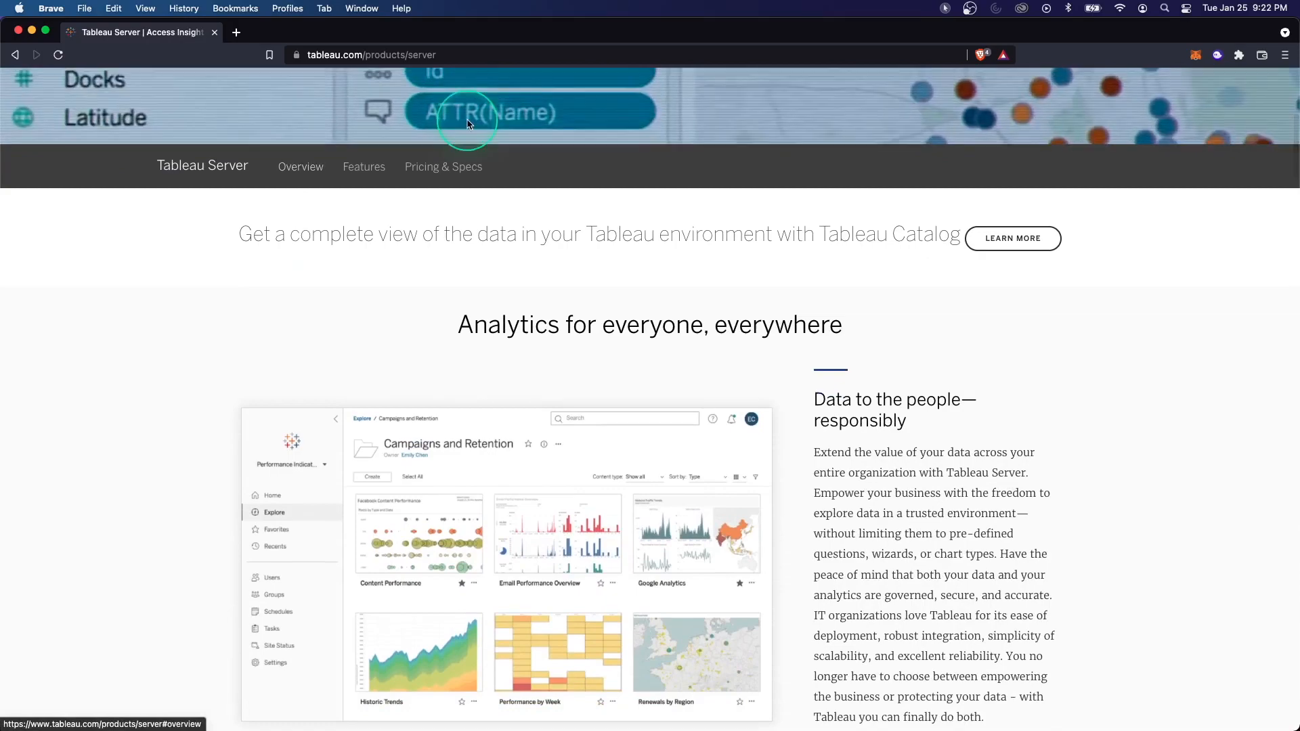
{"action": "scroll", "scroll_direction": "up", "scroll_amount": 3}
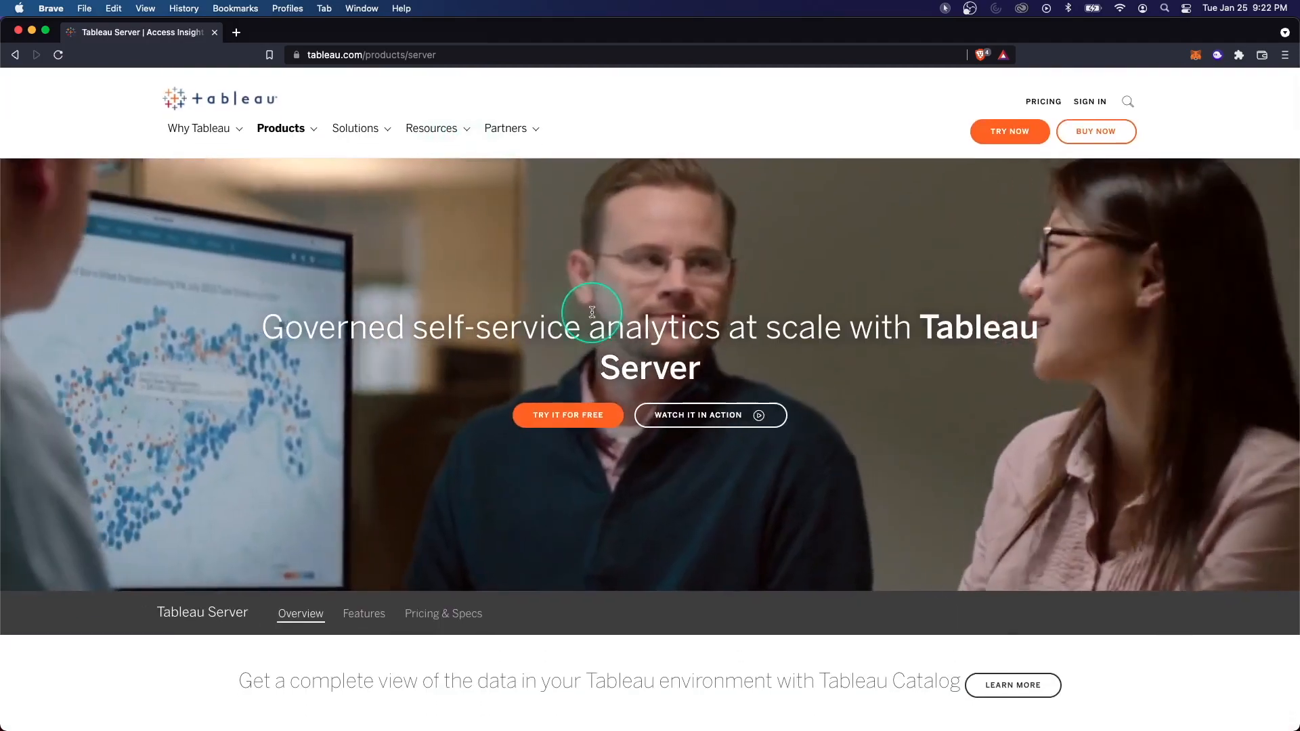
- Browse the Tableau Online product page
{"action": "left_click", "coordinate": [281, 128]}
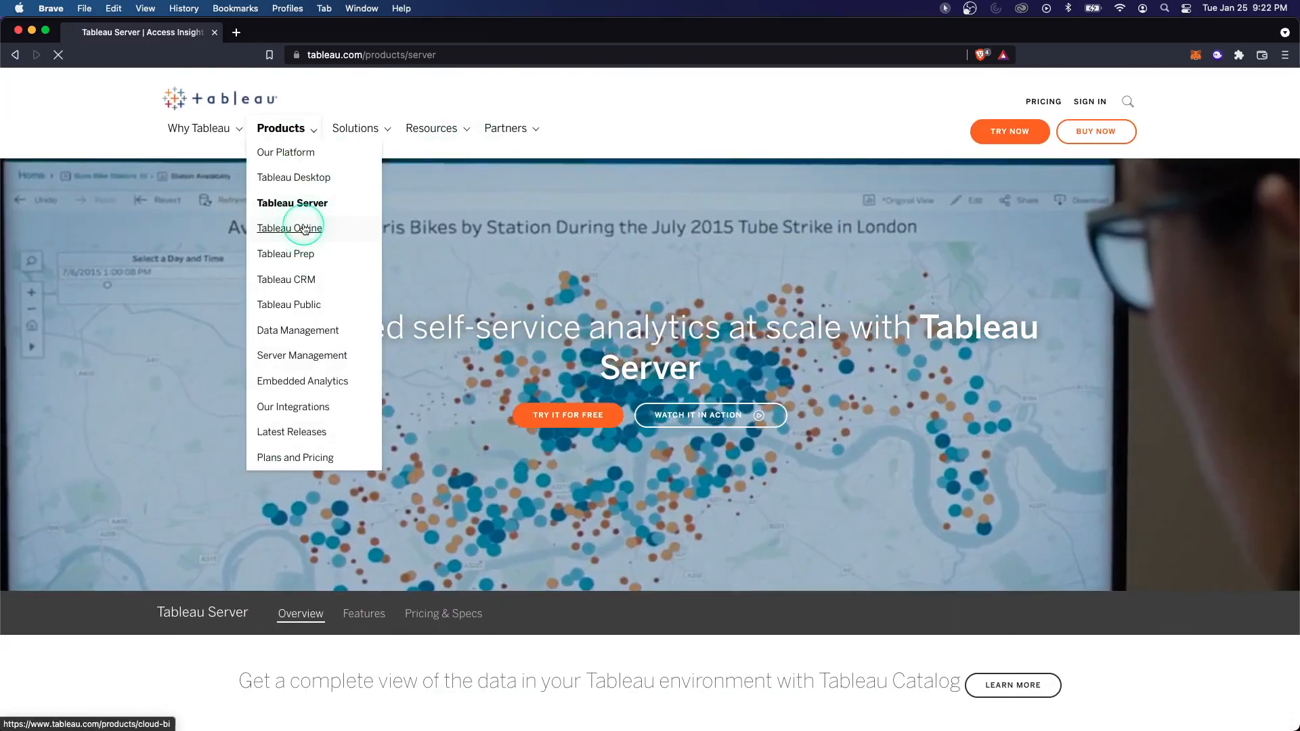
{"action": "left_click", "coordinate": [289, 228]}
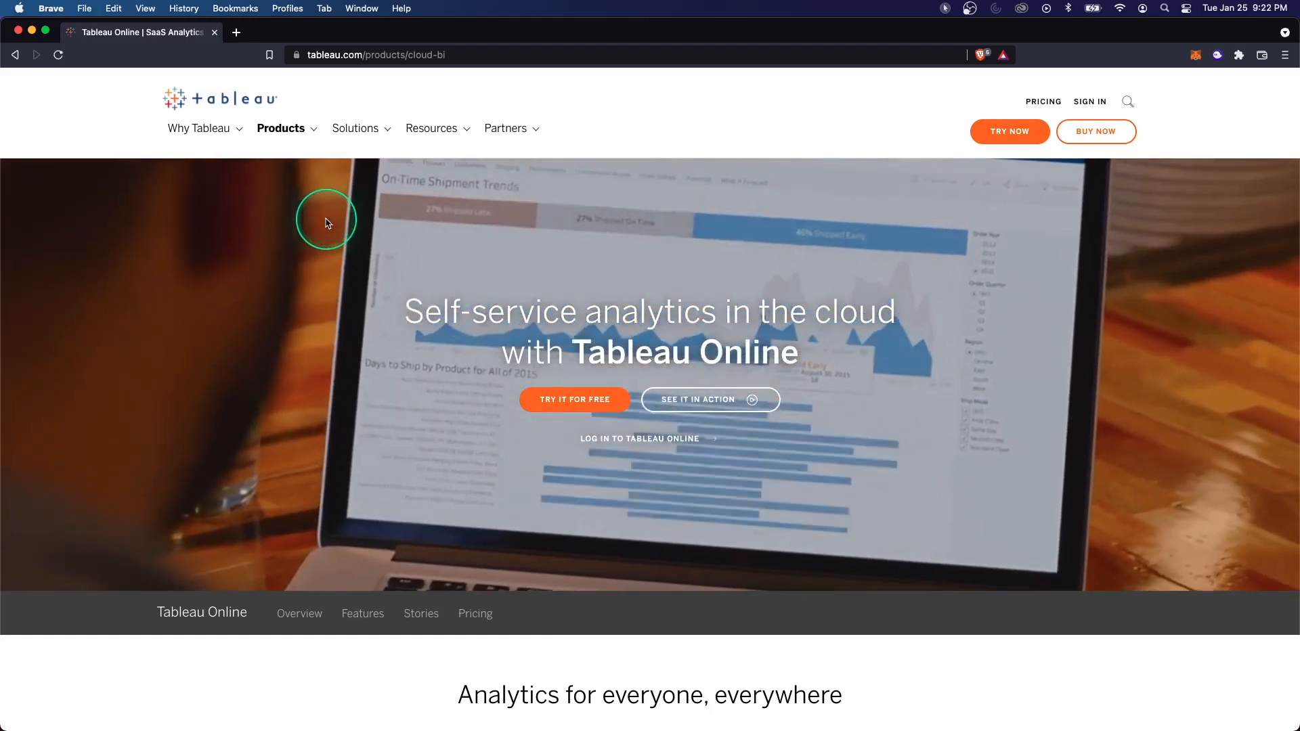
{"action": "scroll", "scroll_direction": "down", "scroll_amount": 3}
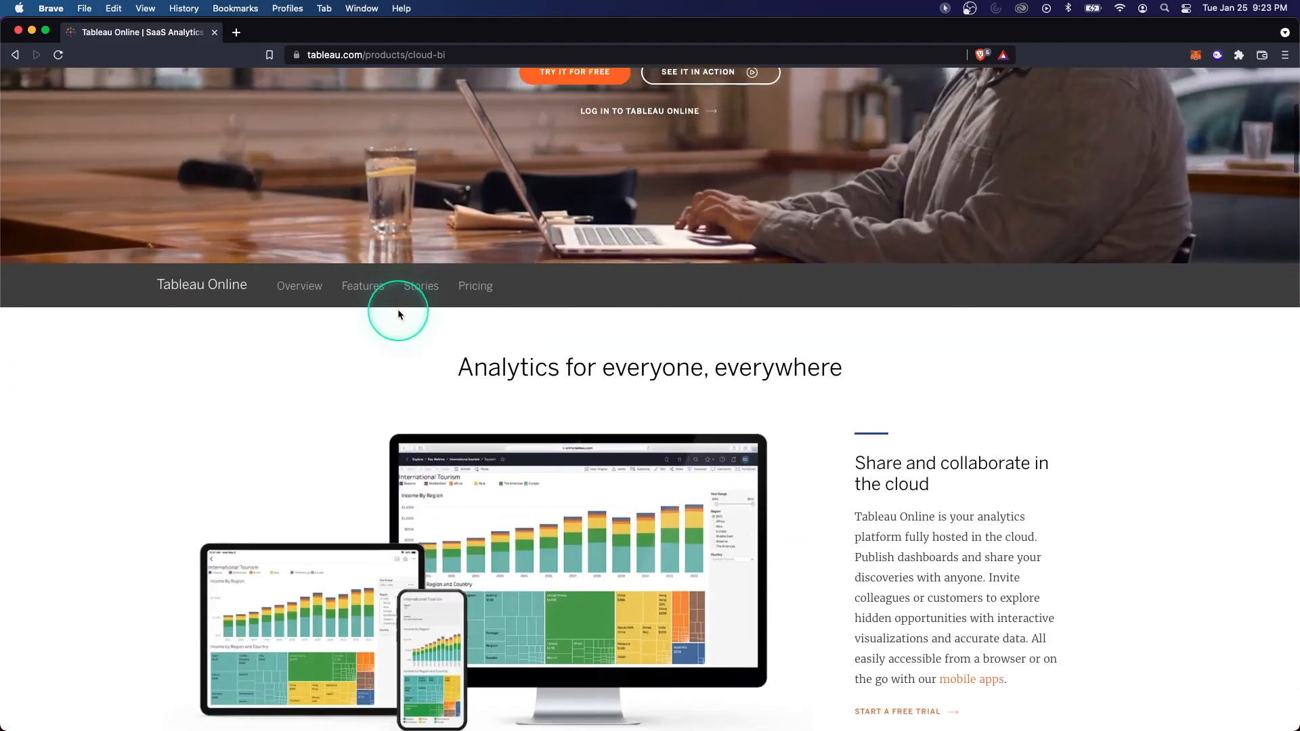
{"action": "scroll", "scroll_direction": "down", "scroll_amount": 3}
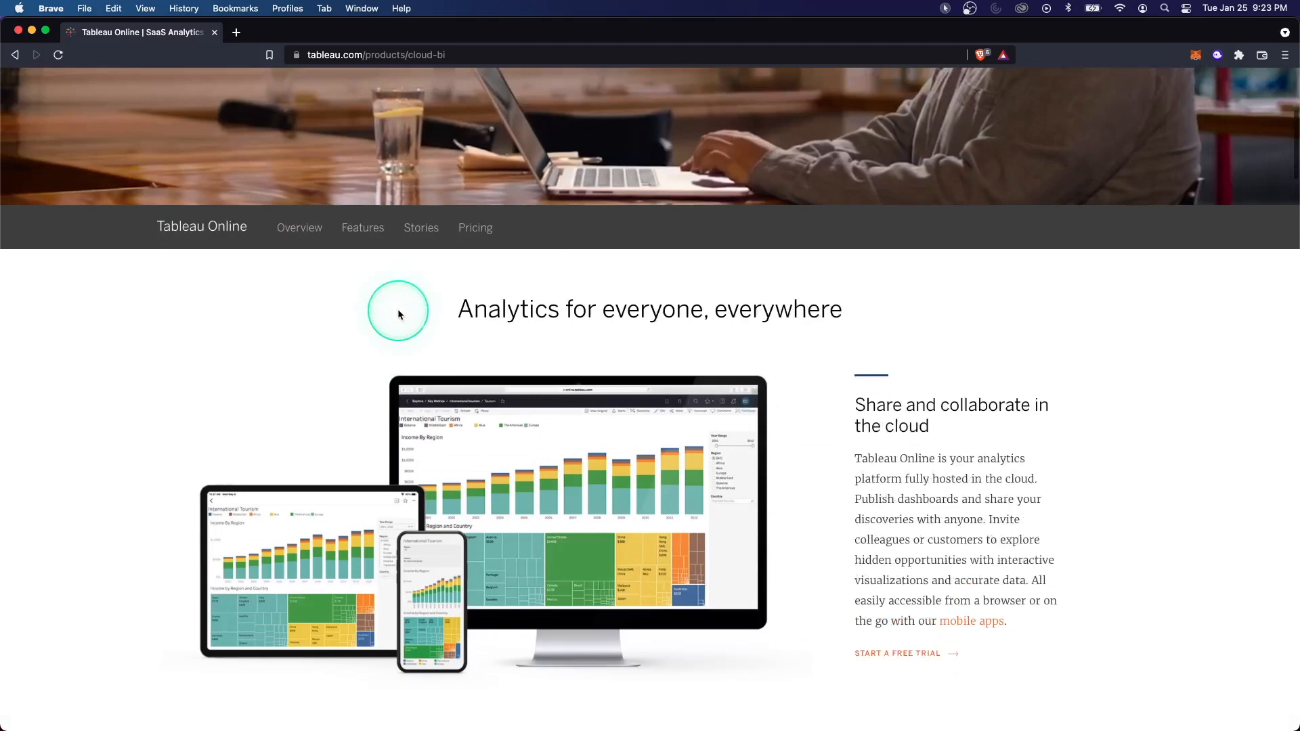
{"action": "scroll", "scroll_direction": "down", "scroll_amount": 3}
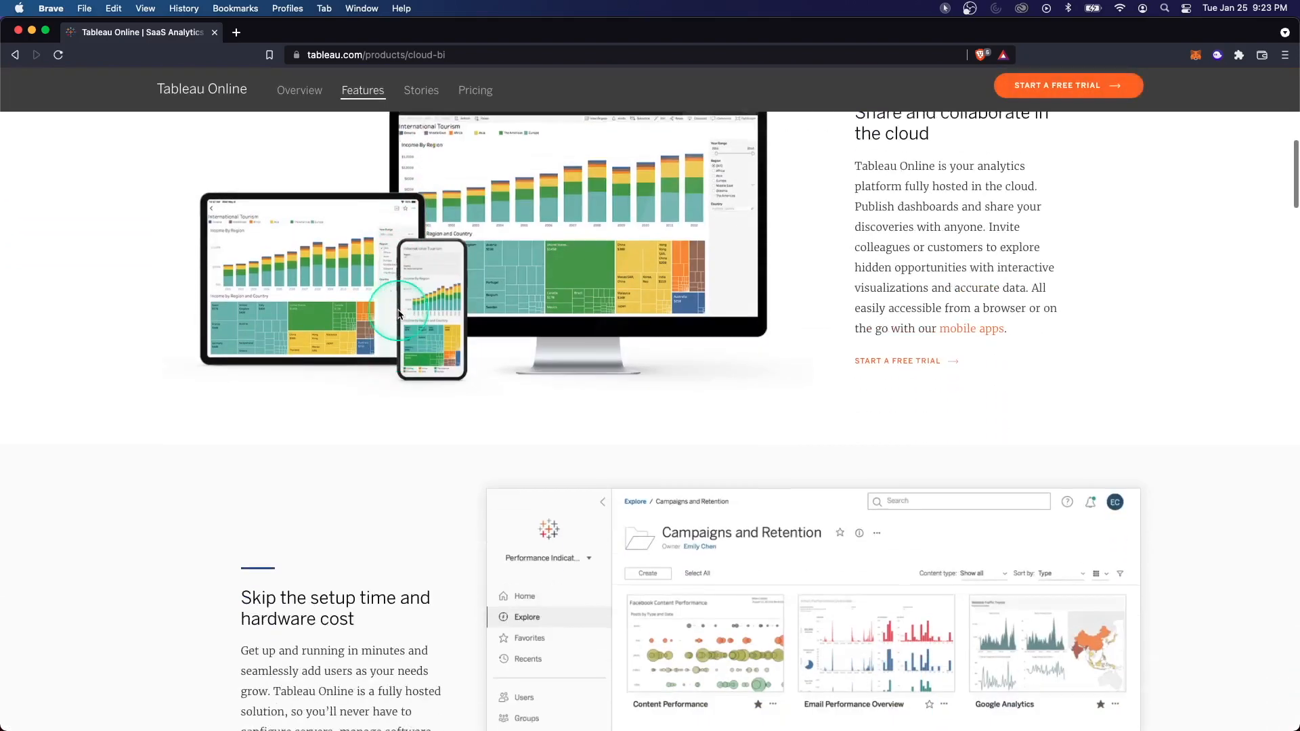
{"action": "scroll", "scroll_direction": "down", "scroll_amount": 3}
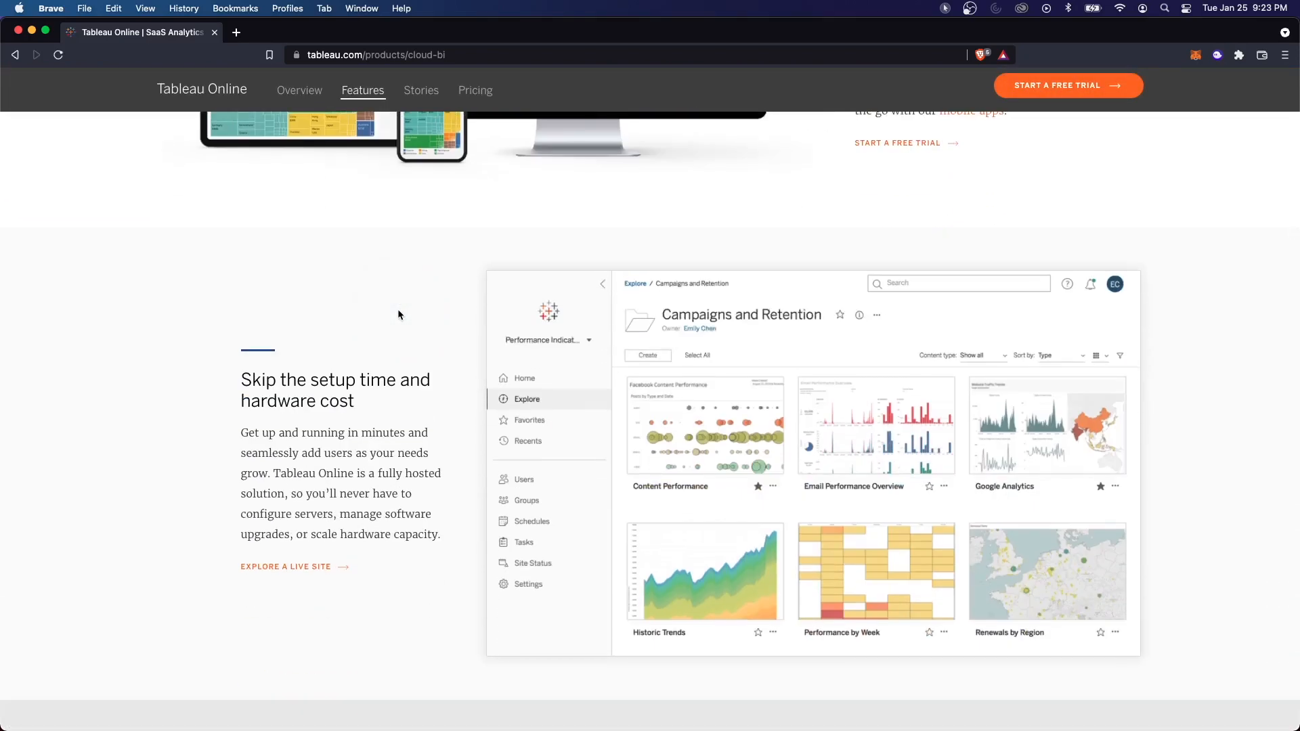
{"action": "left_click", "coordinate": [362, 401]}
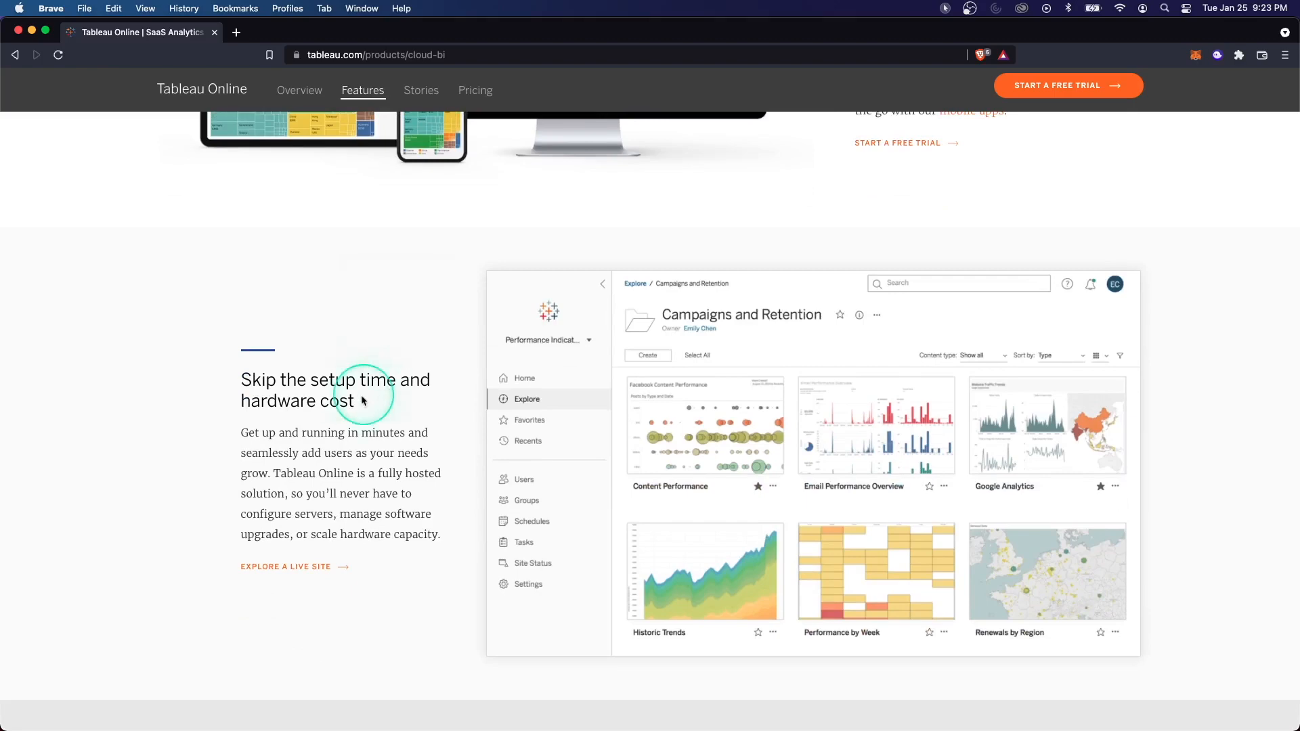
{"action": "mouse_move", "coordinate": [373, 474]}
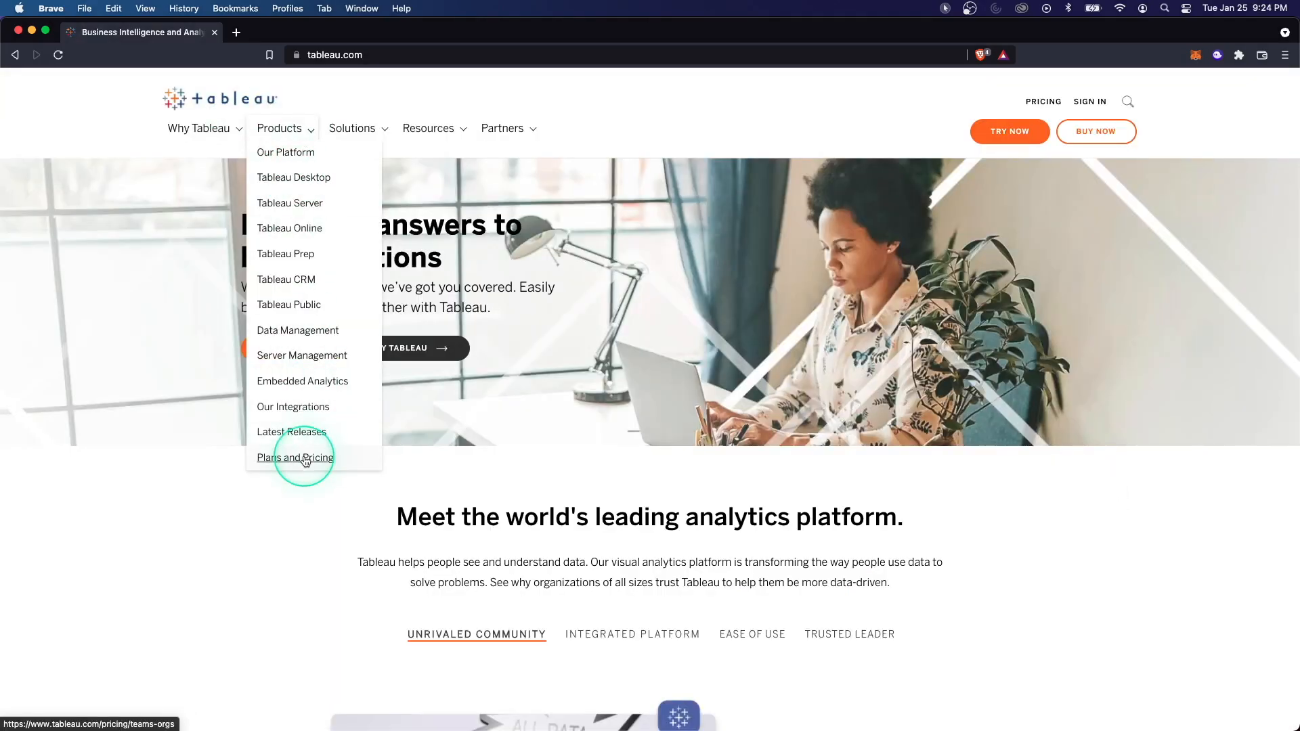
- On Plans and Pricing, view Tableau Server license prices, then reselect Tableau Online
{"action": "left_click", "coordinate": [295, 458]}
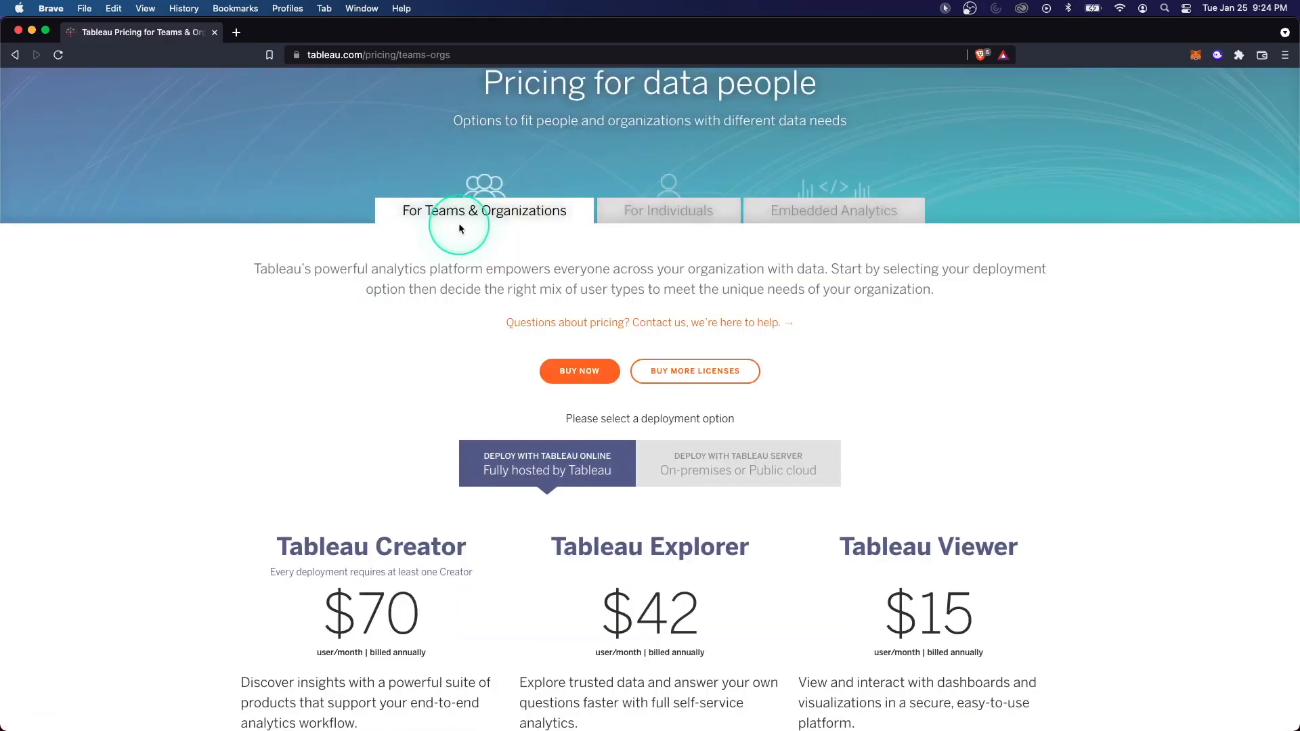
{"action": "scroll", "scroll_direction": "down", "scroll_amount": 3}
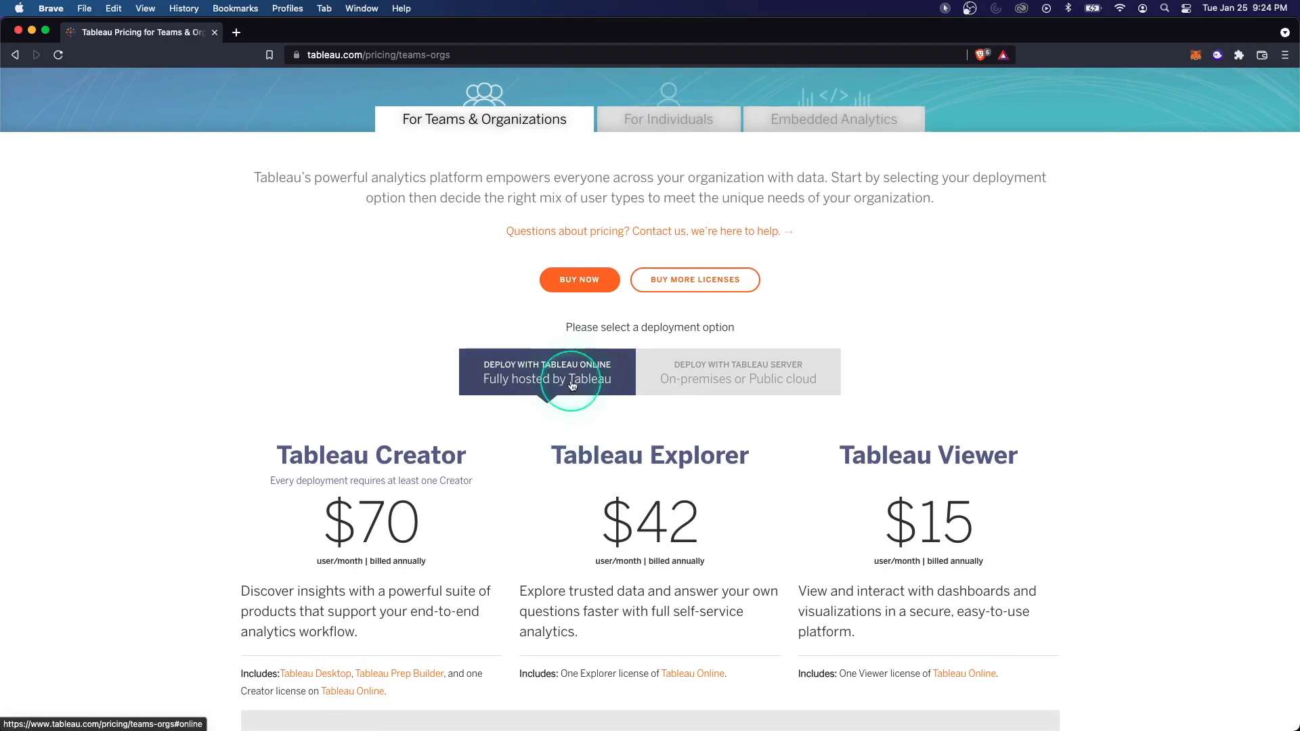
{"action": "scroll", "scroll_direction": "down", "scroll_amount": 3}
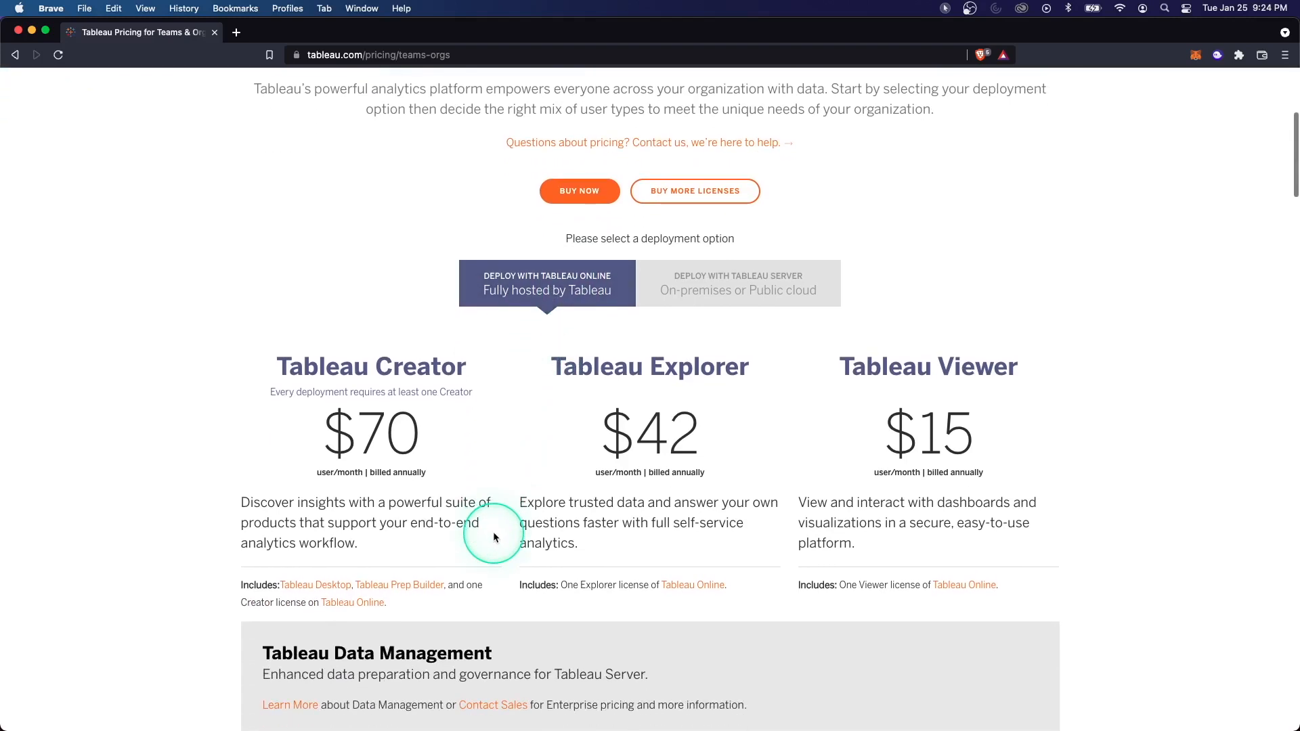
{"action": "mouse_move", "coordinate": [402, 467]}
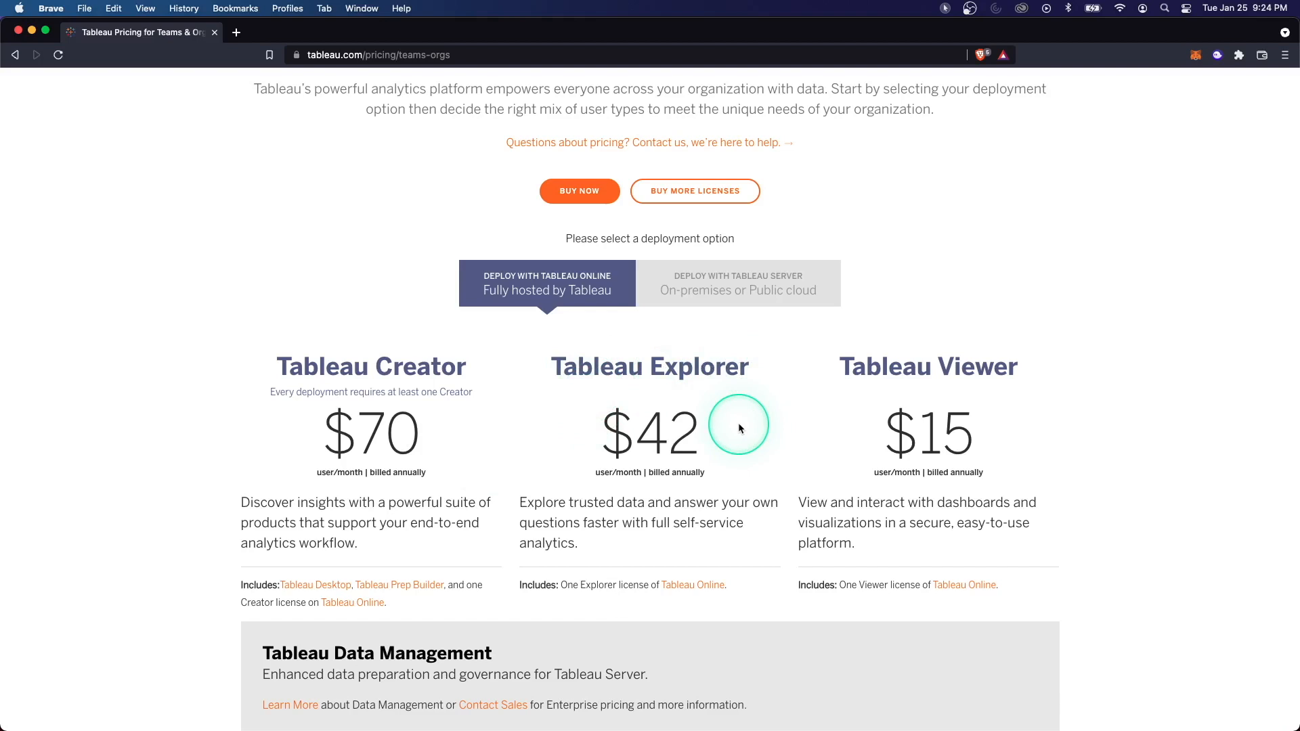
{"action": "mouse_move", "coordinate": [841, 373]}
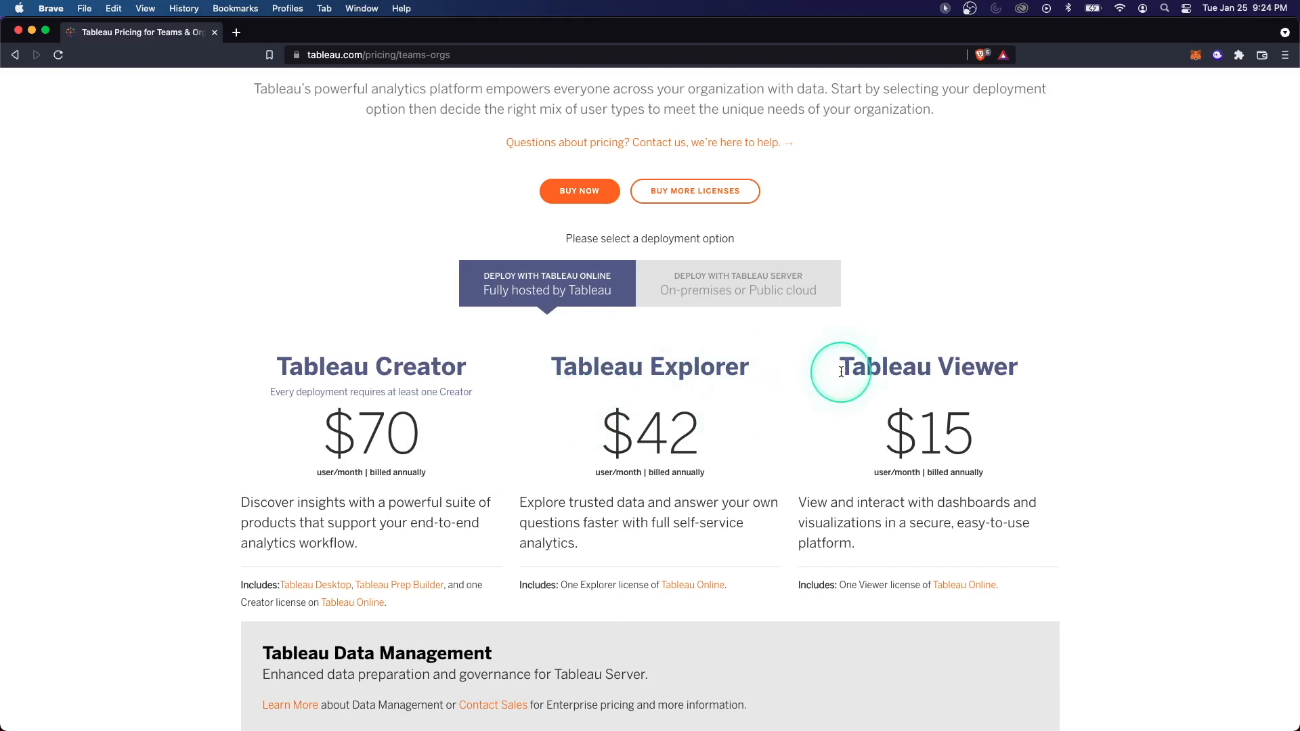
{"action": "mouse_move", "coordinate": [1013, 369]}
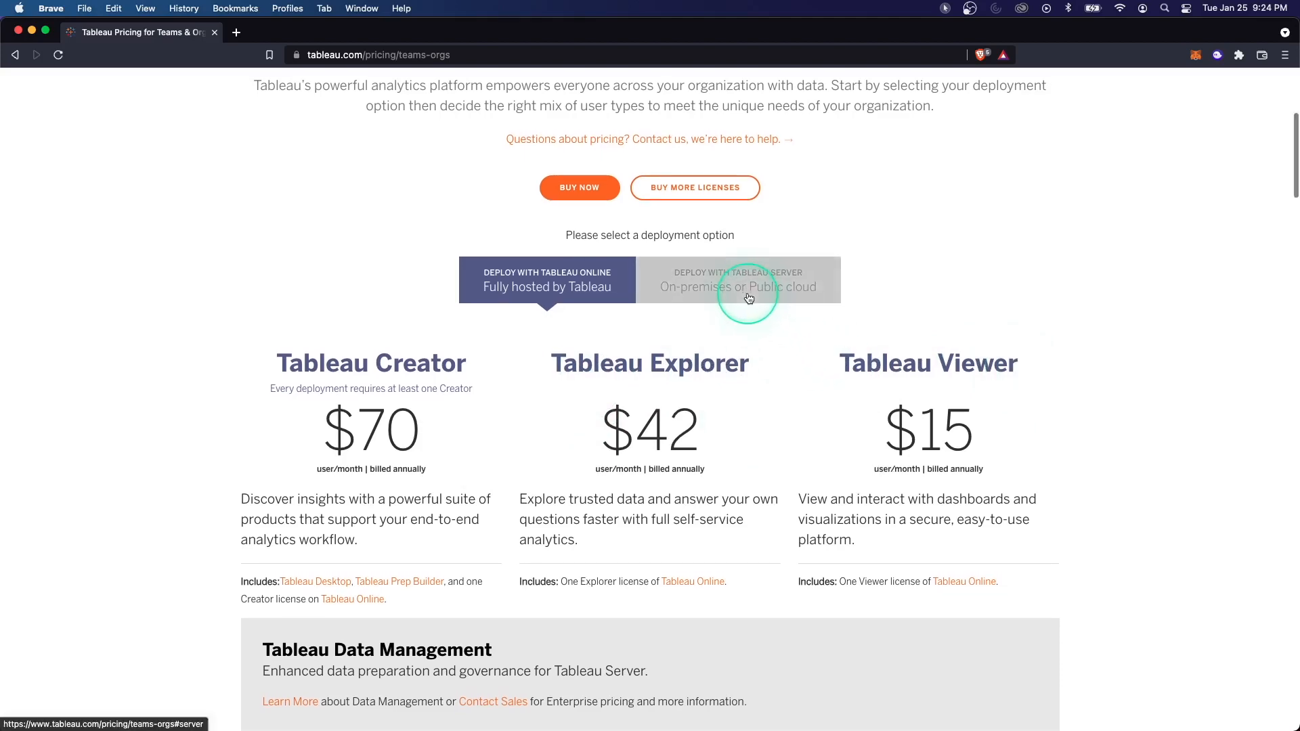
{"action": "left_click", "coordinate": [737, 280]}
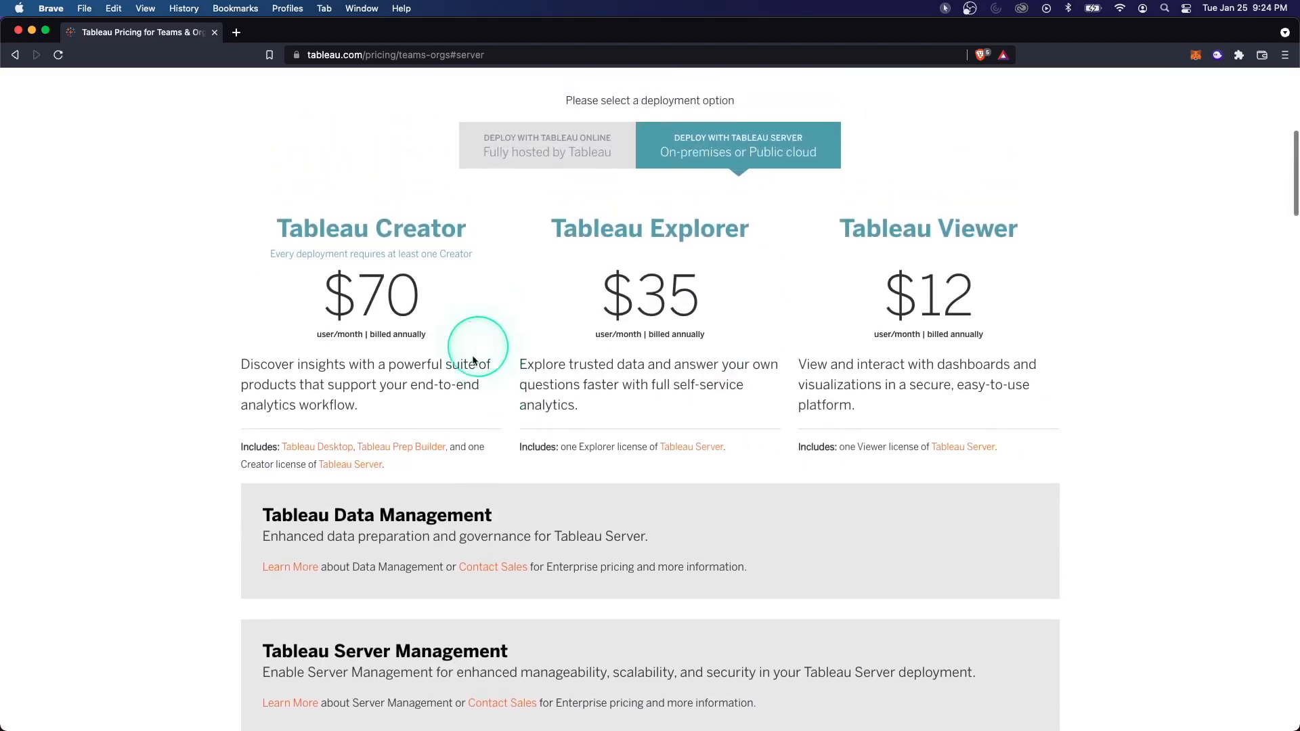
{"action": "scroll", "scroll_direction": "down", "scroll_amount": 3}
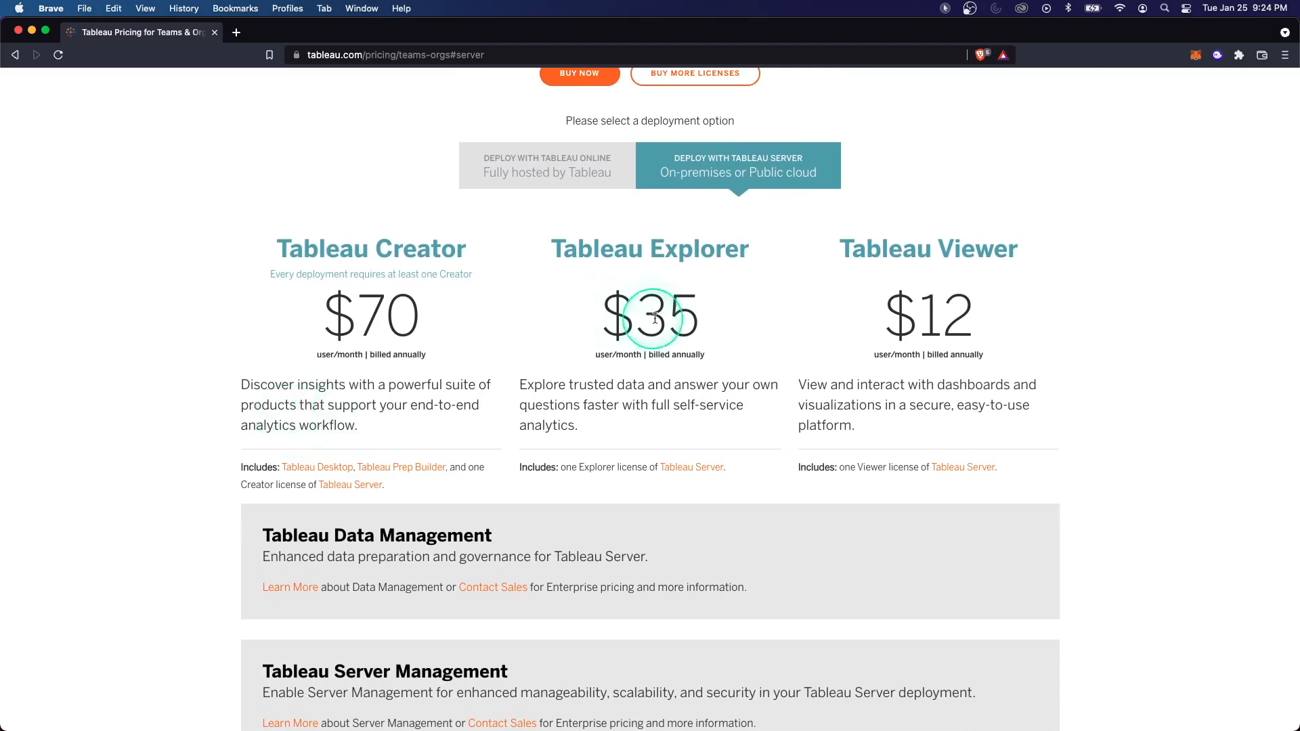
{"action": "mouse_move", "coordinate": [949, 422]}
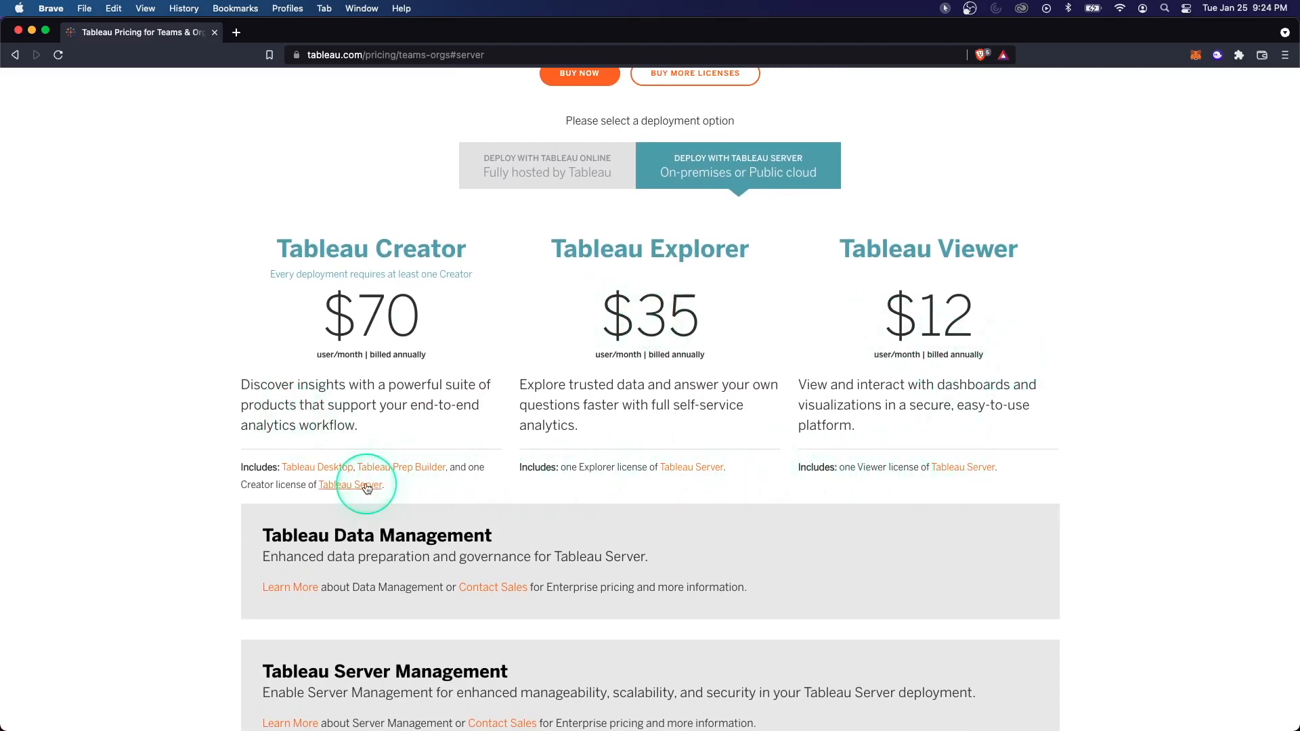
{"action": "left_click", "coordinate": [547, 165]}
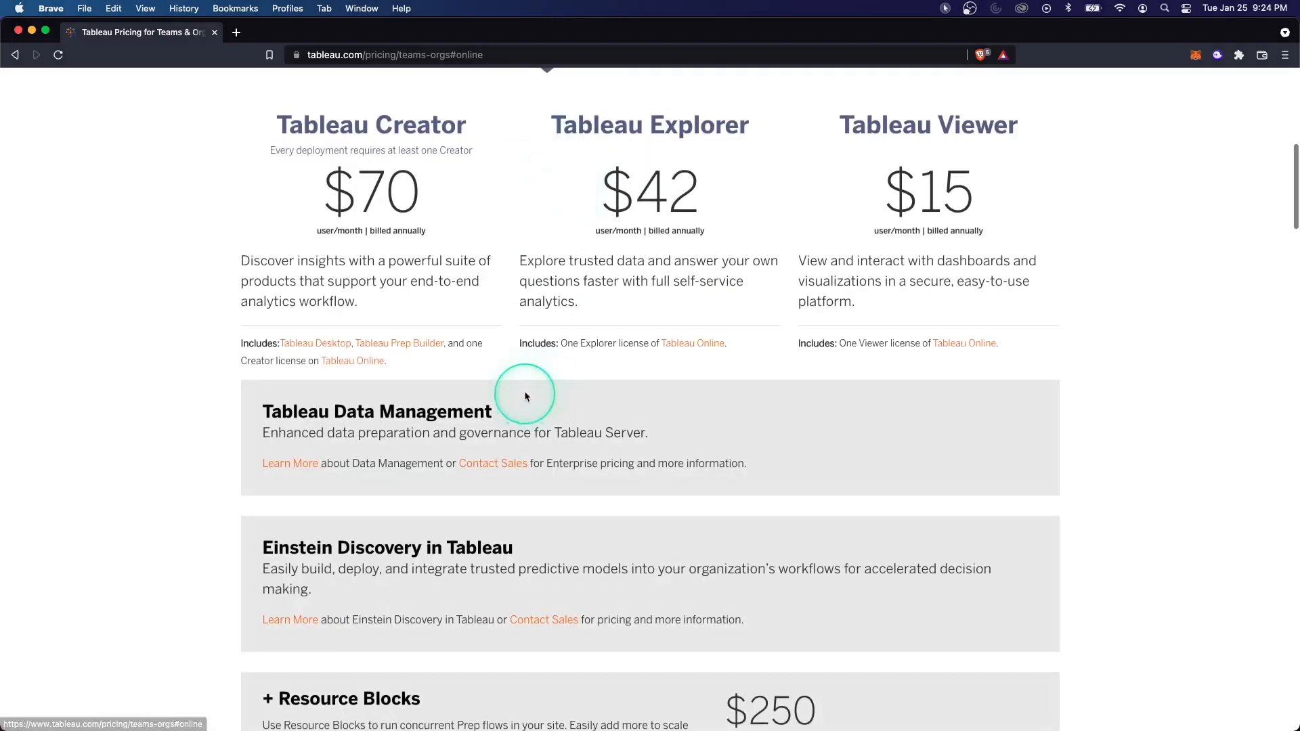
{"action": "scroll", "scroll_direction": "up", "scroll_amount": 3}
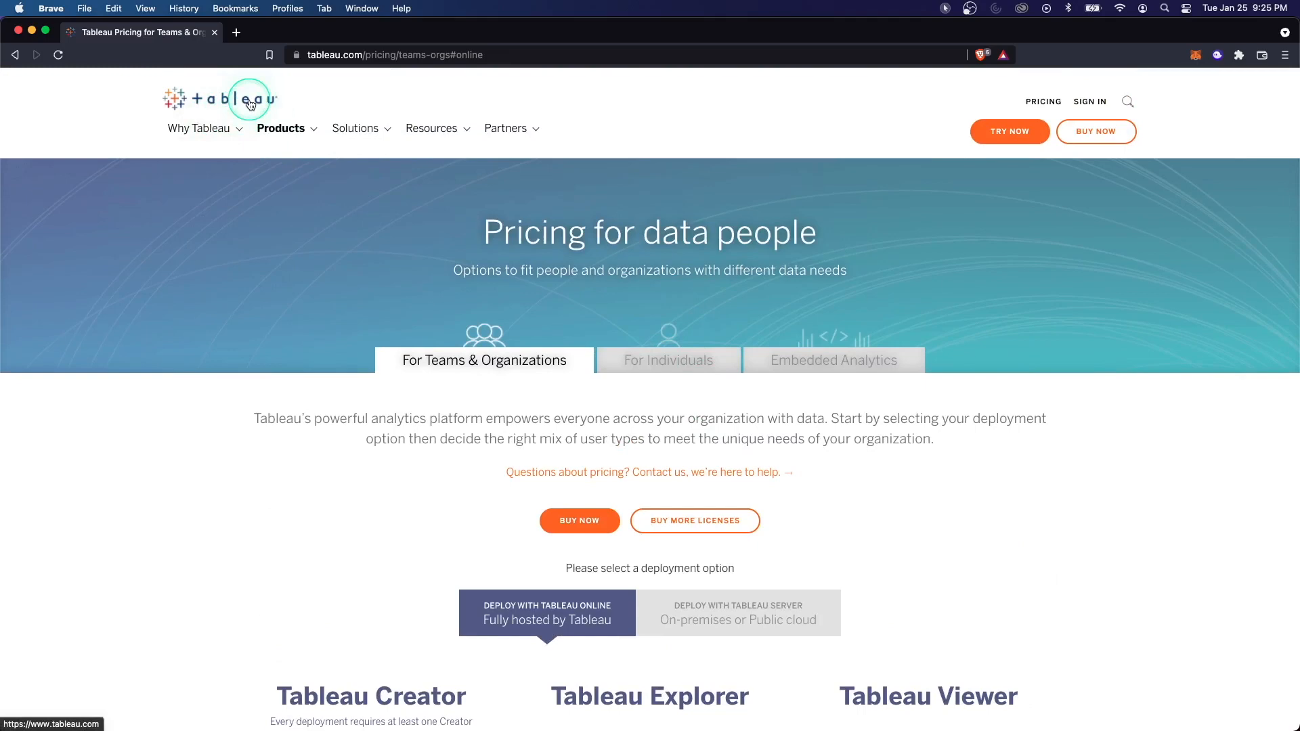
- Request a Tableau free trial from the homepage and scroll the confirmation page
{"action": "left_click", "coordinate": [218, 97]}
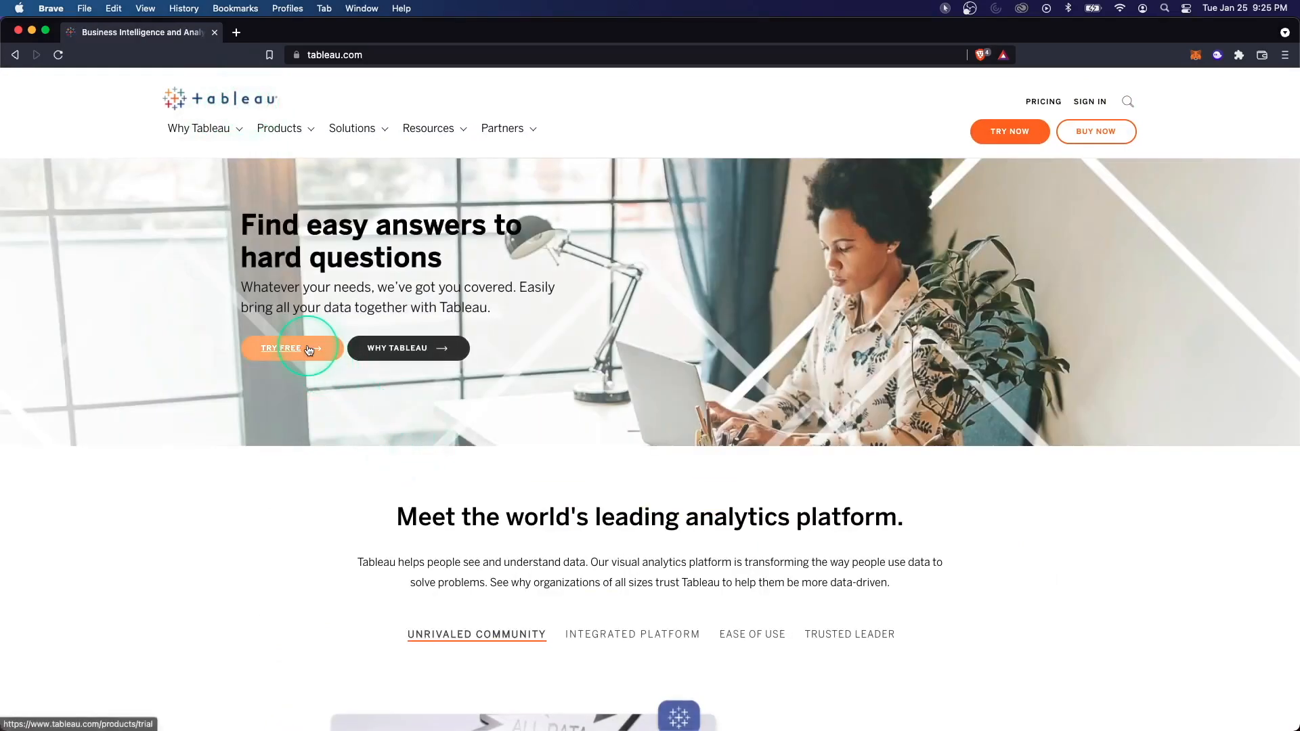
{"action": "left_click", "coordinate": [280, 348]}
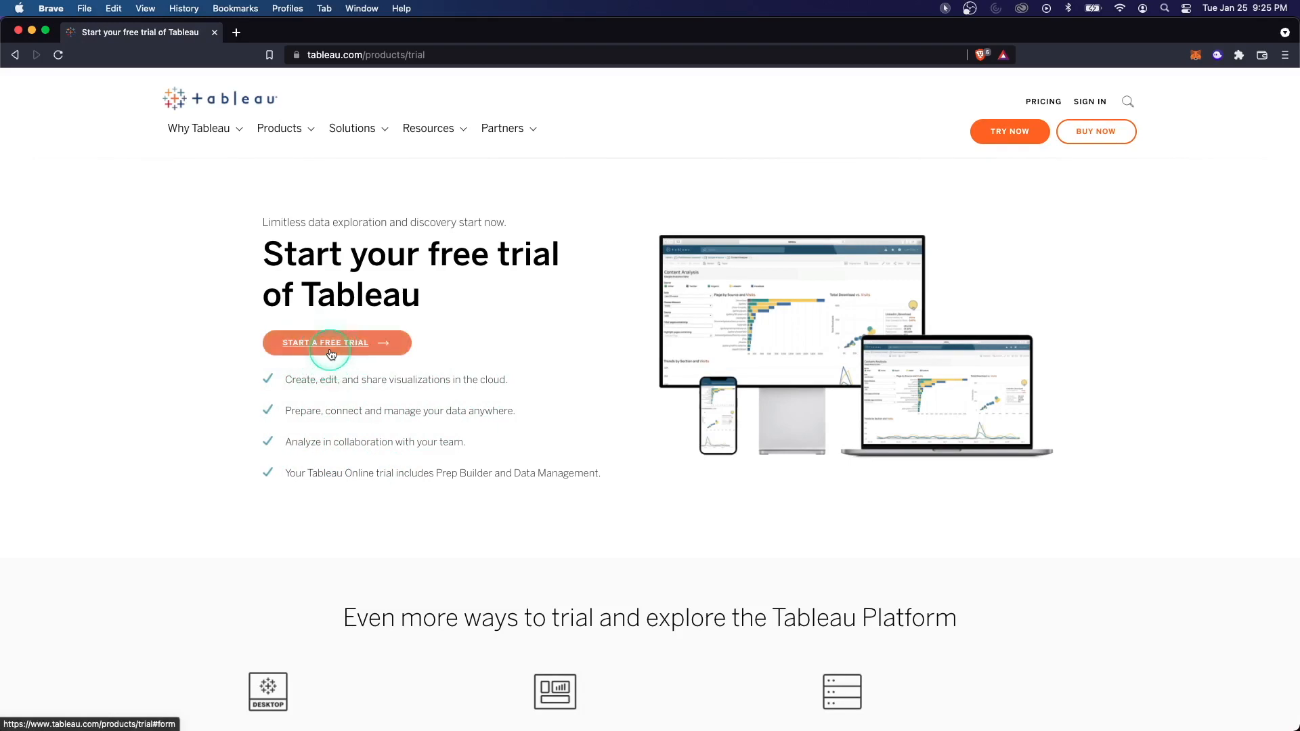
{"action": "left_click", "coordinate": [336, 343]}
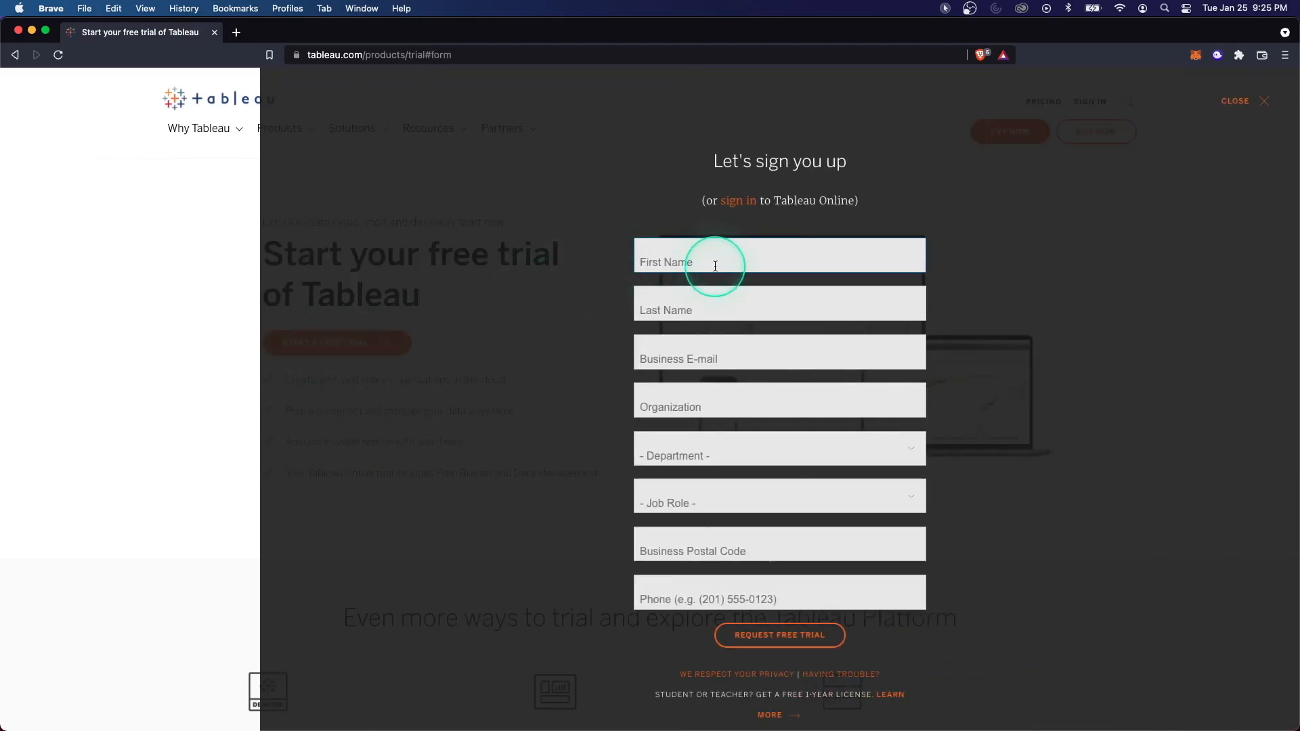
{"action": "left_click", "coordinate": [779, 636]}
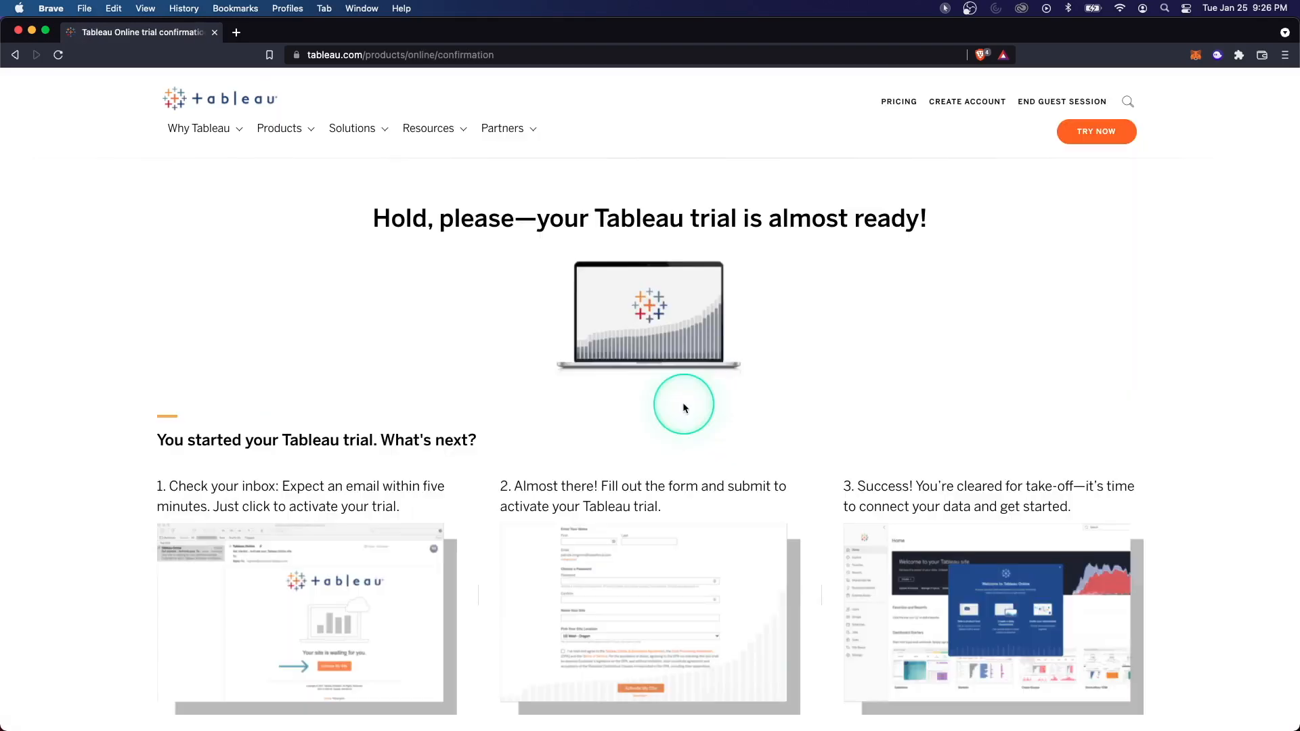
{"action": "scroll", "scroll_direction": "down", "scroll_amount": 3}
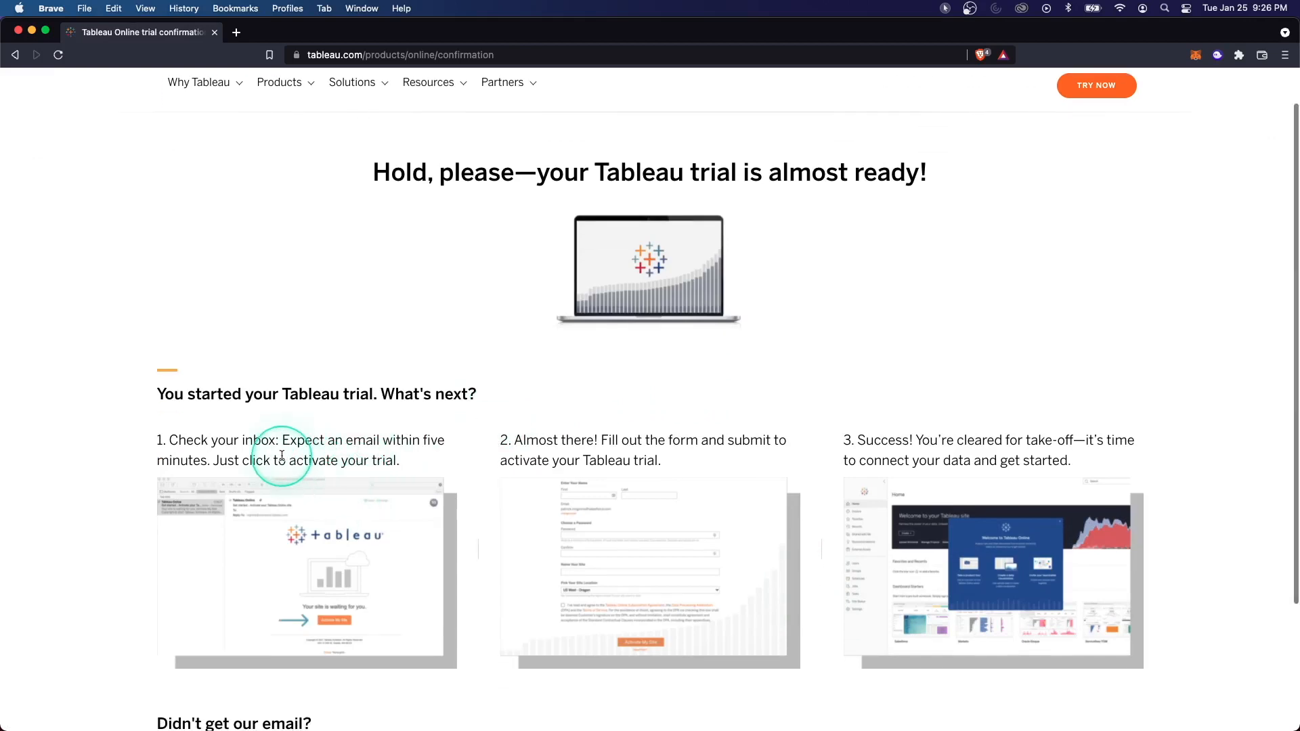
{"action": "mouse_move", "coordinate": [468, 504]}
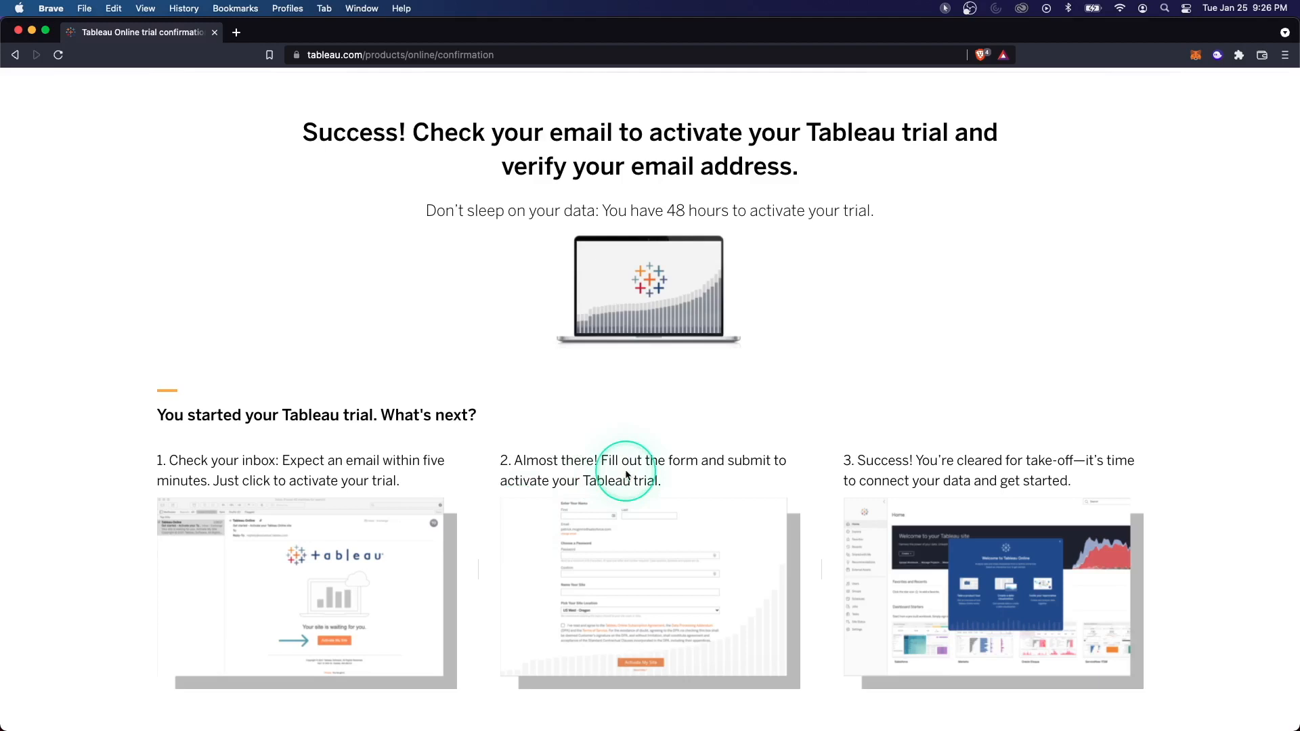
- Fill in the KDS Demo site activation form for US East - Virginia and activate it
{"action": "left_click", "coordinate": [650, 588]}
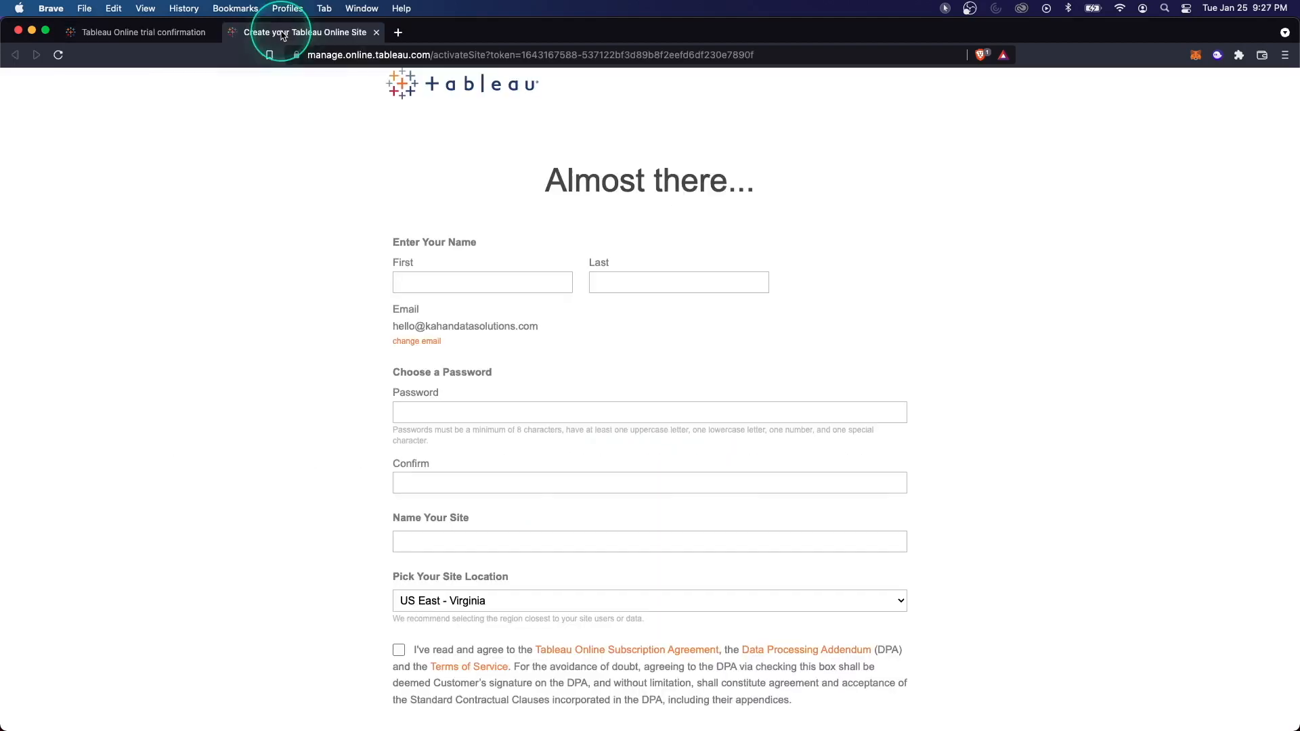
{"action": "left_click", "coordinate": [483, 282]}
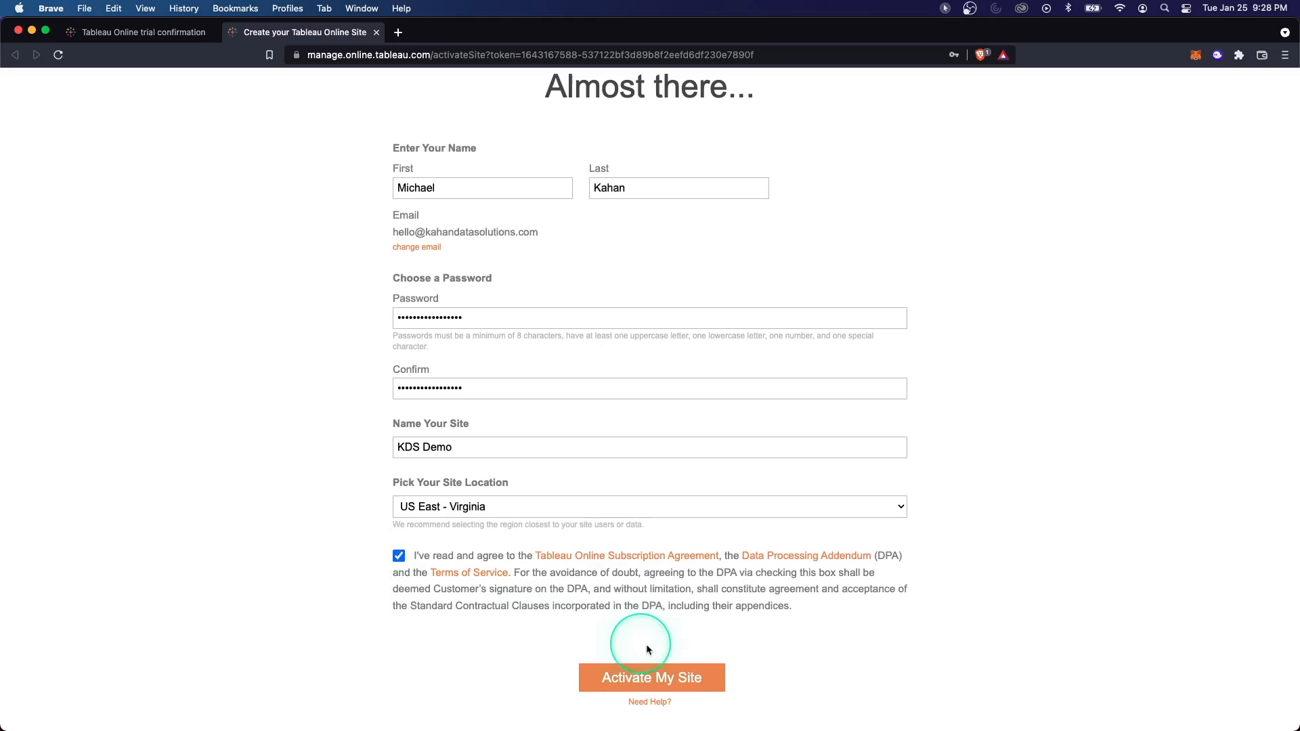
{"action": "left_click", "coordinate": [651, 677]}
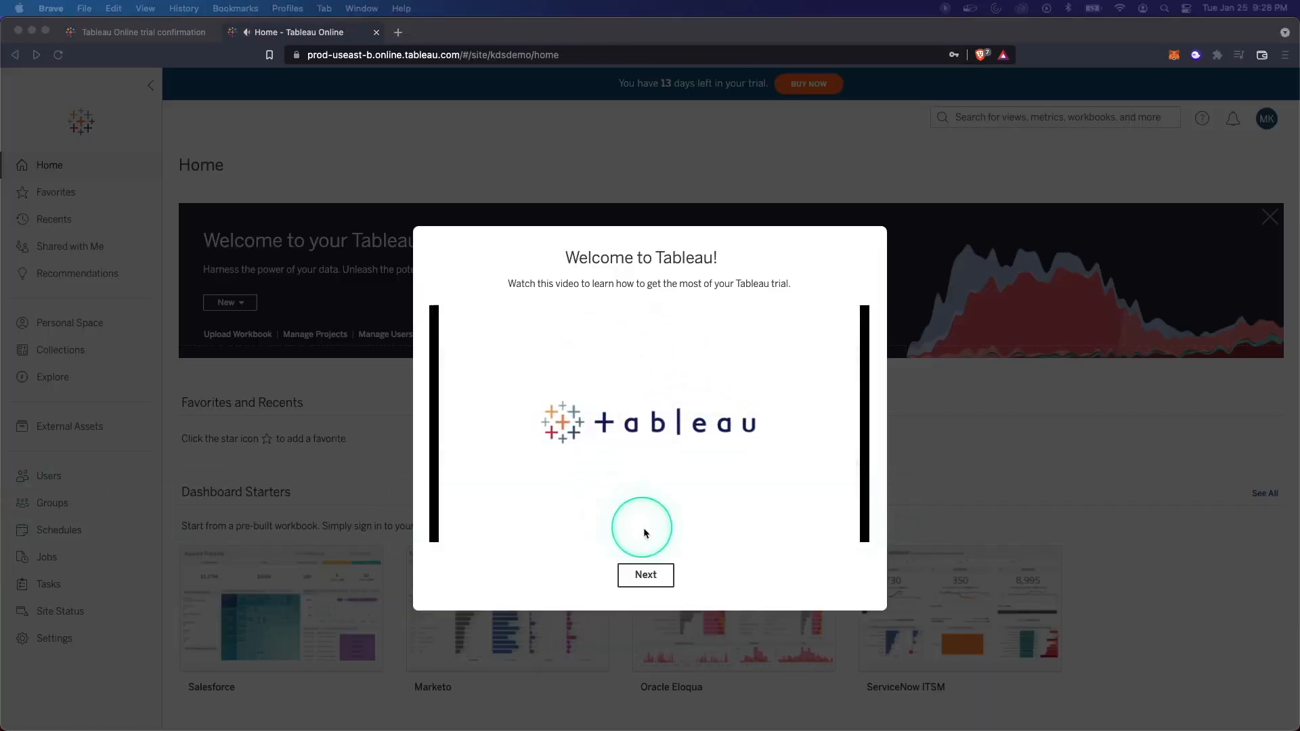
- Skip the welcome video, Salesforce, Invite teammates and Create a dashboard prompts
{"action": "left_click", "coordinate": [646, 575]}
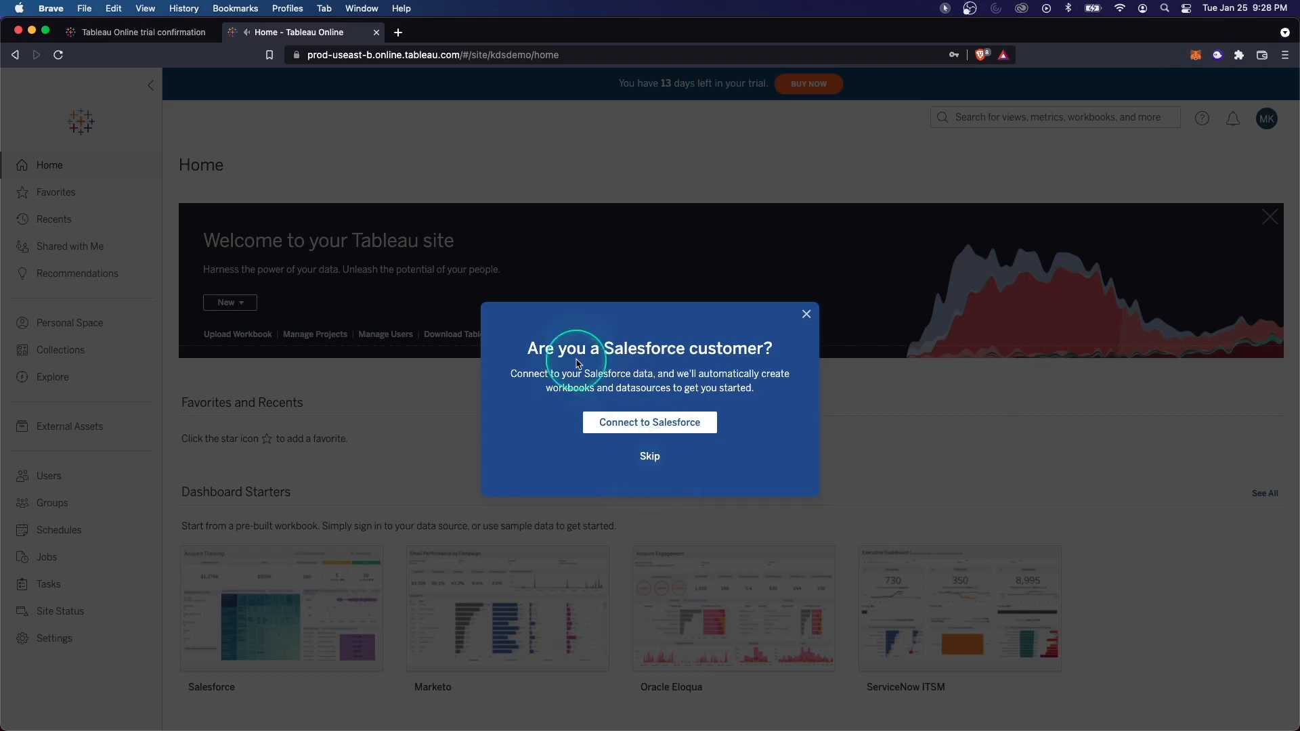
{"action": "mouse_move", "coordinate": [650, 456]}
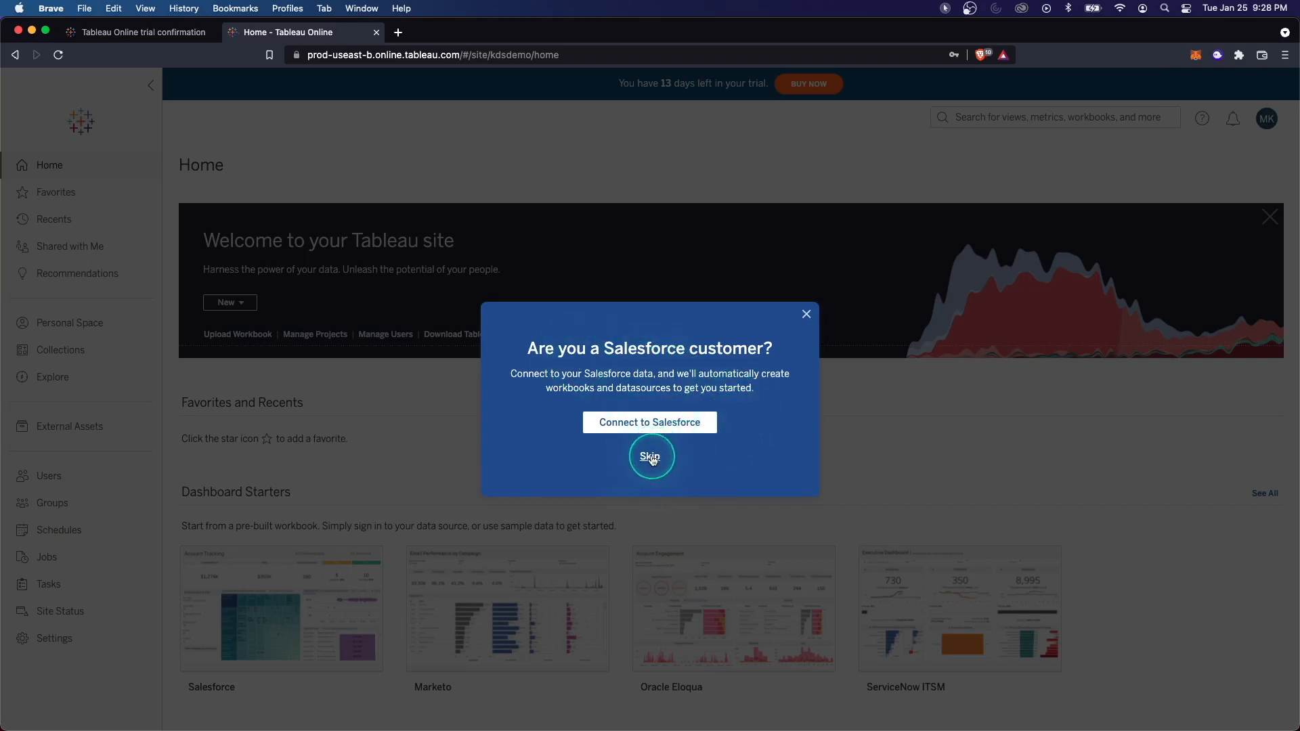
{"action": "left_click", "coordinate": [650, 456]}
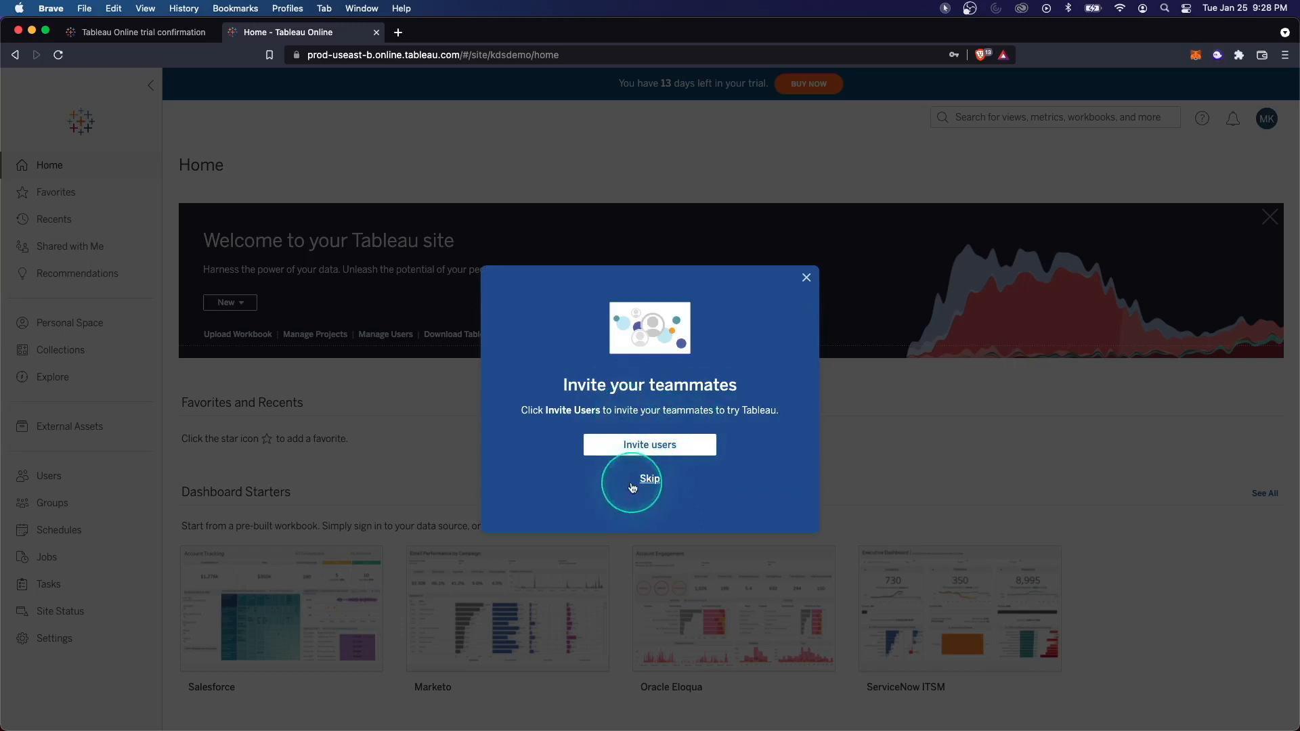
{"action": "left_click", "coordinate": [650, 479]}
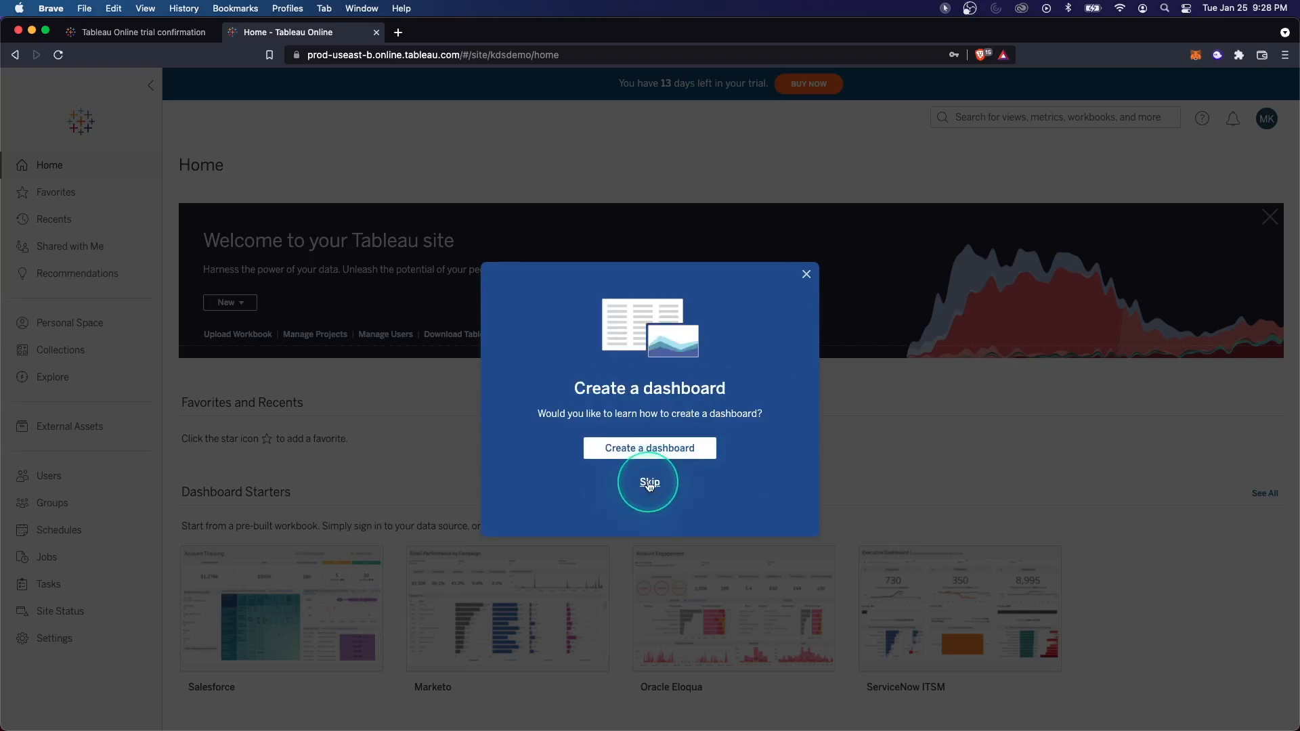
{"action": "left_click", "coordinate": [649, 483]}
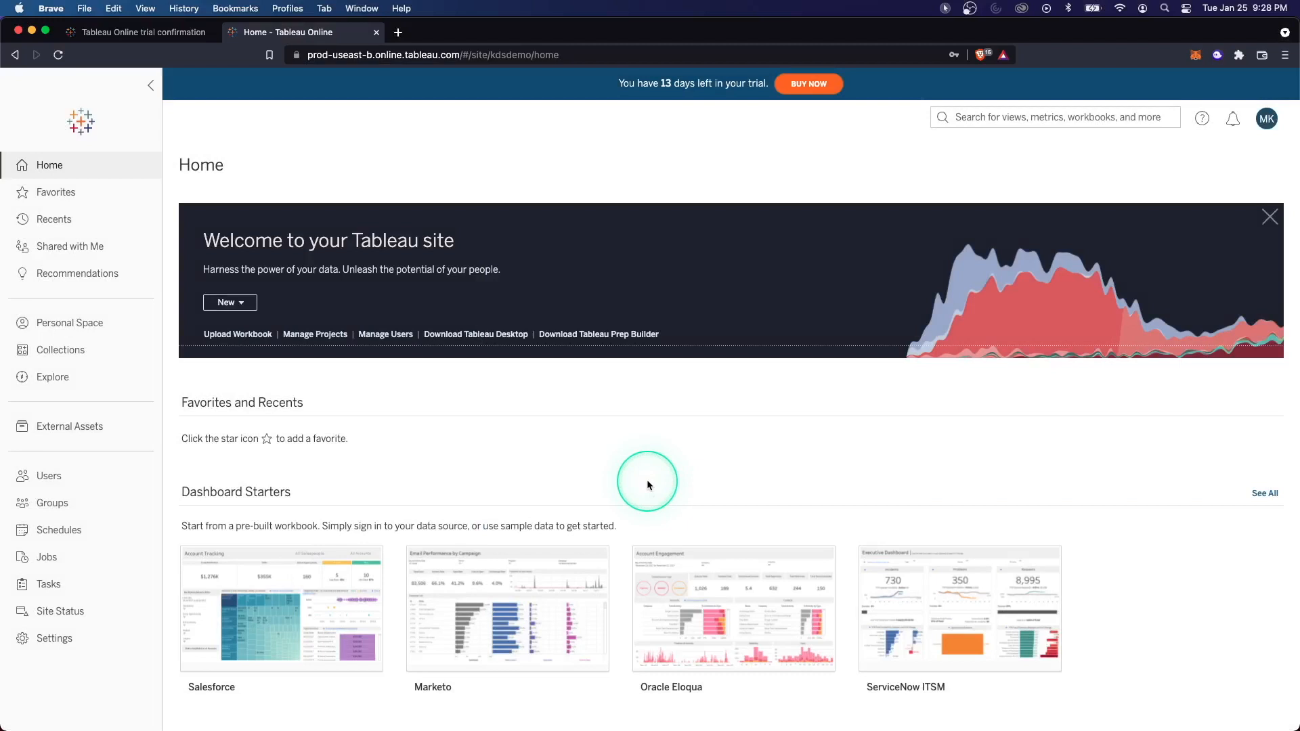
{"action": "scroll", "scroll_direction": "down", "scroll_amount": 3}
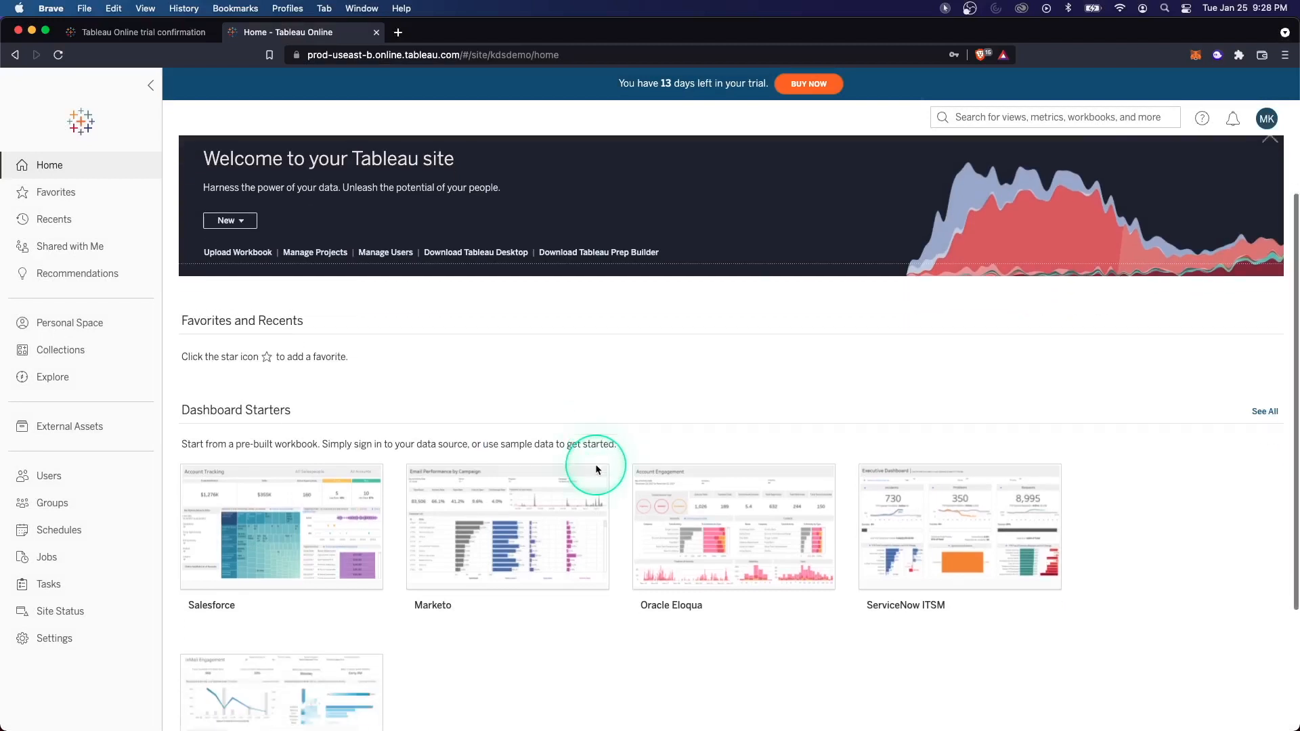
{"action": "scroll", "scroll_direction": "down", "scroll_amount": 3}
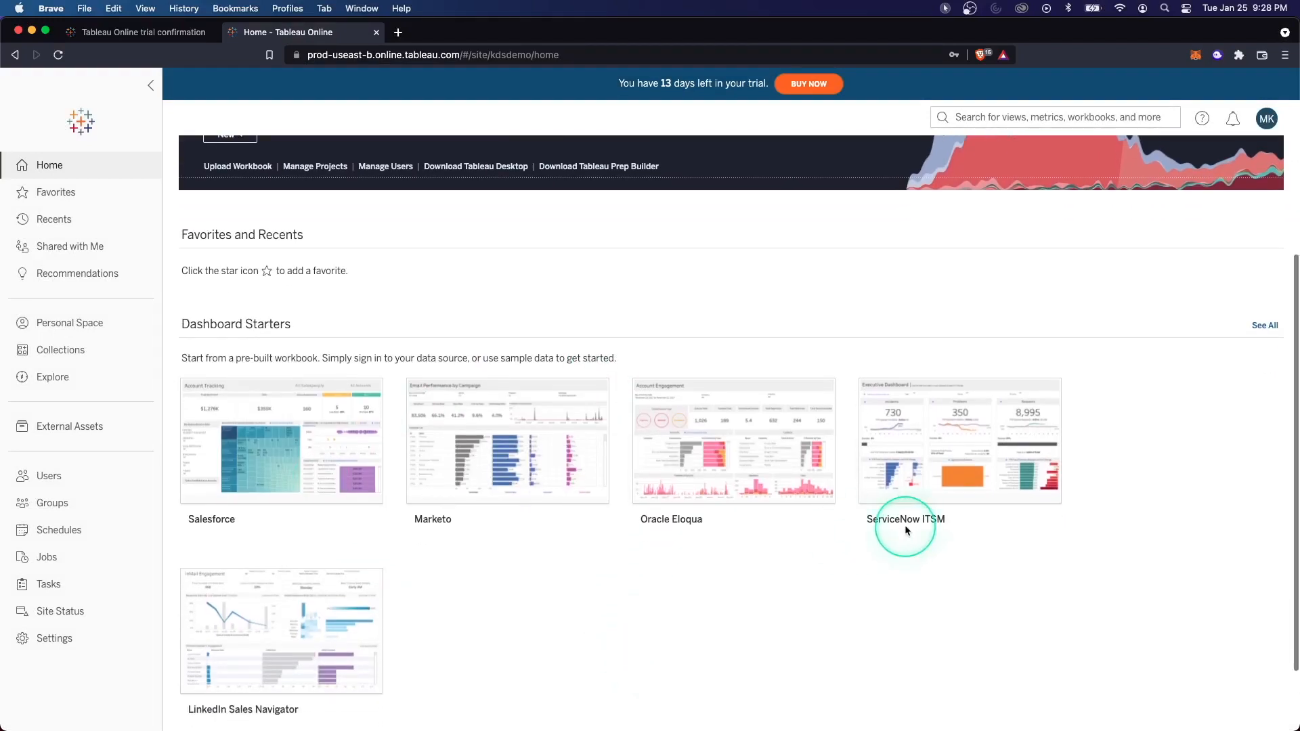
{"action": "scroll", "scroll_direction": "up", "scroll_amount": 3}
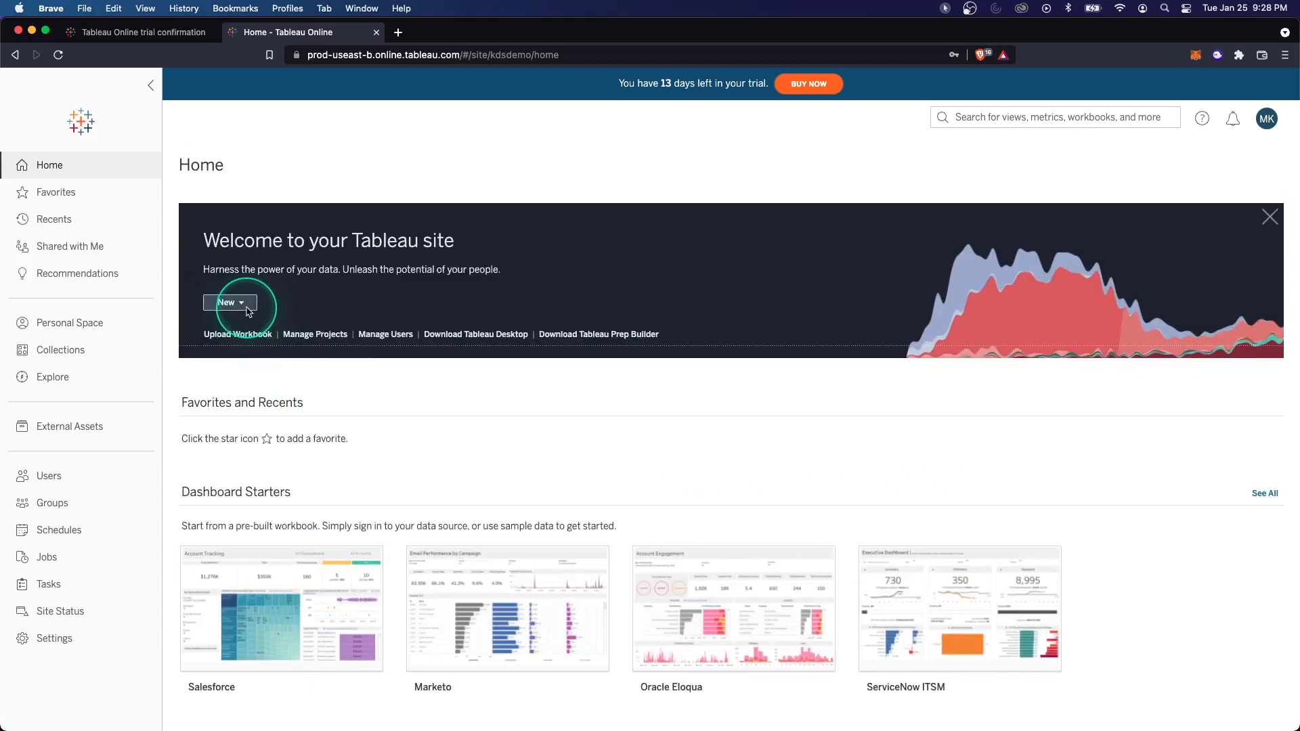
{"action": "mouse_move", "coordinate": [315, 340]}
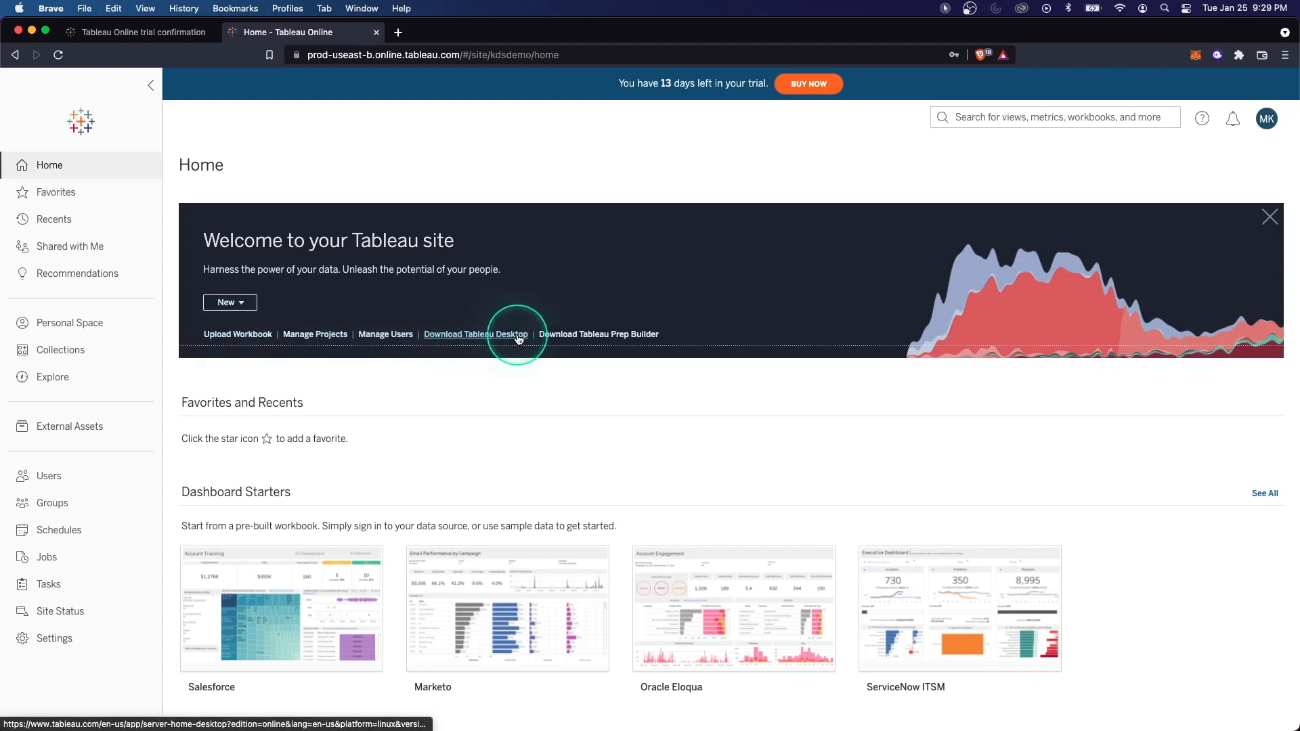
{"action": "mouse_move", "coordinate": [55, 193]}
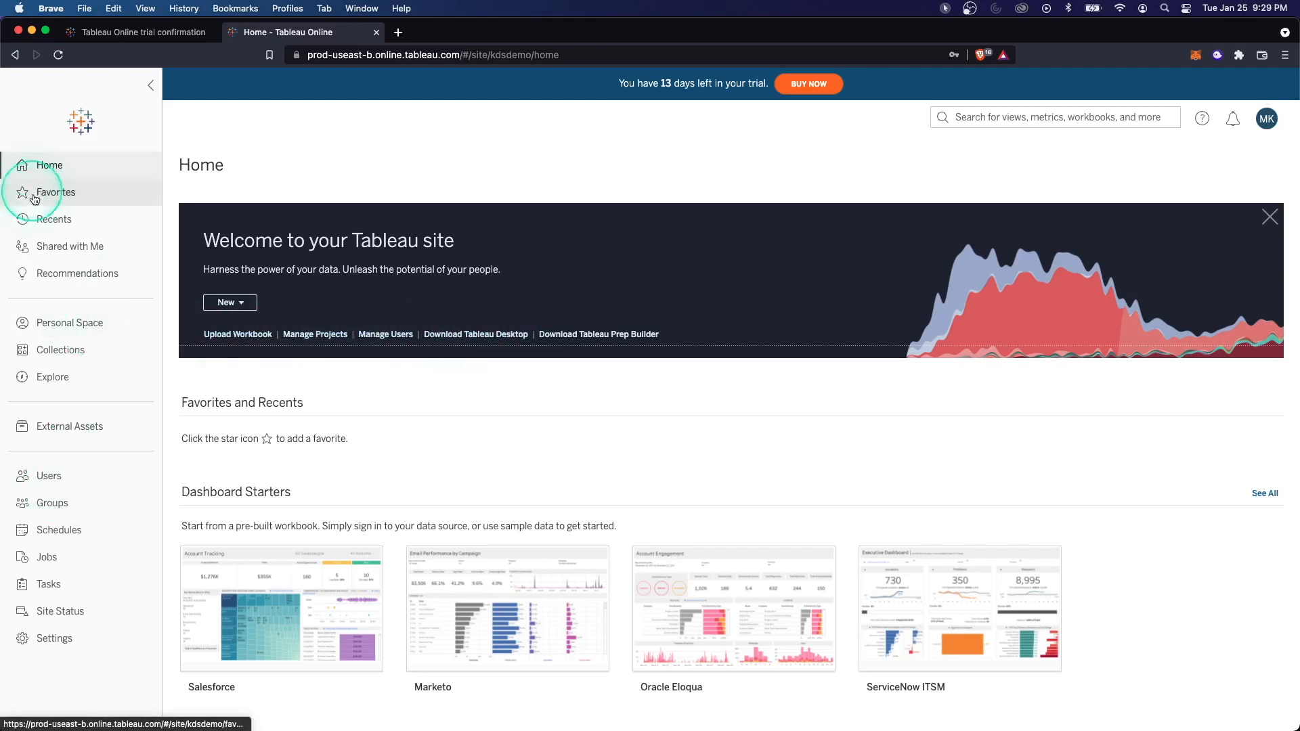
- Tour Favorites, Recents, Shared with Me, Personal Space, Collections, Explore, ending on External Assets
{"action": "left_click", "coordinate": [55, 192]}
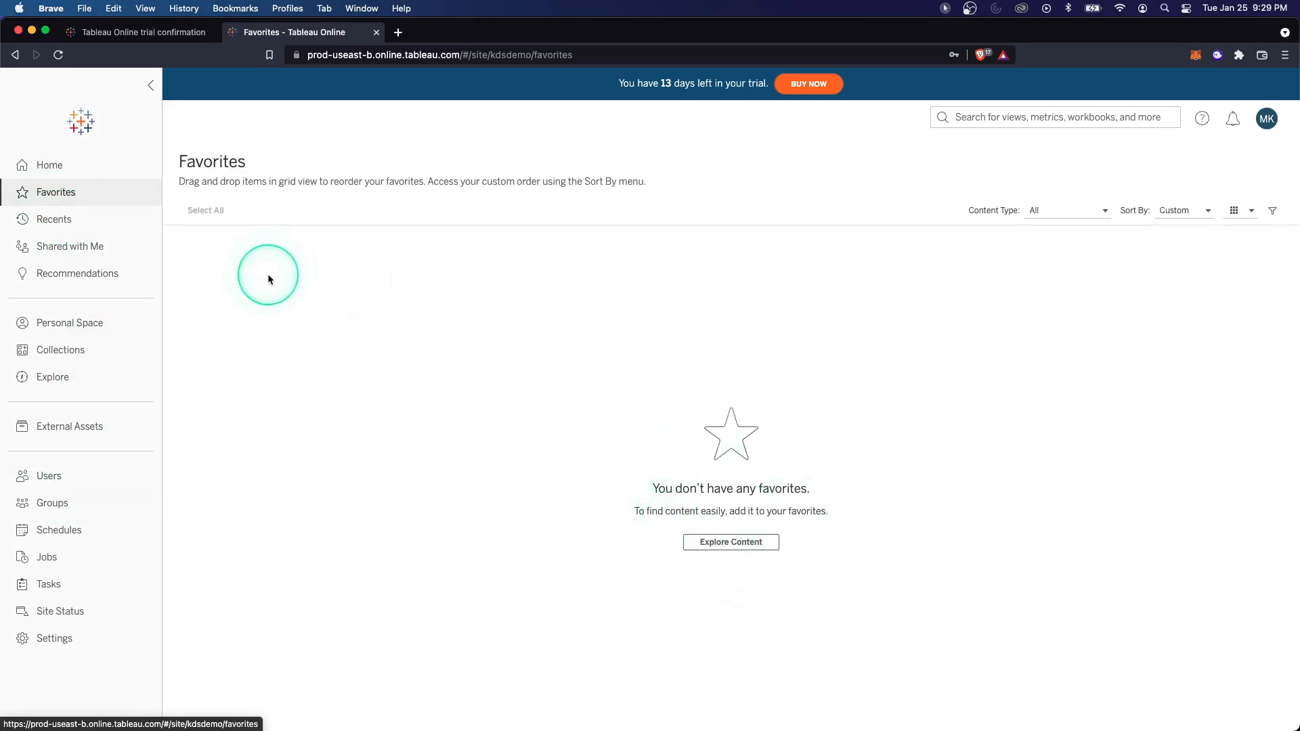
{"action": "left_click", "coordinate": [53, 219]}
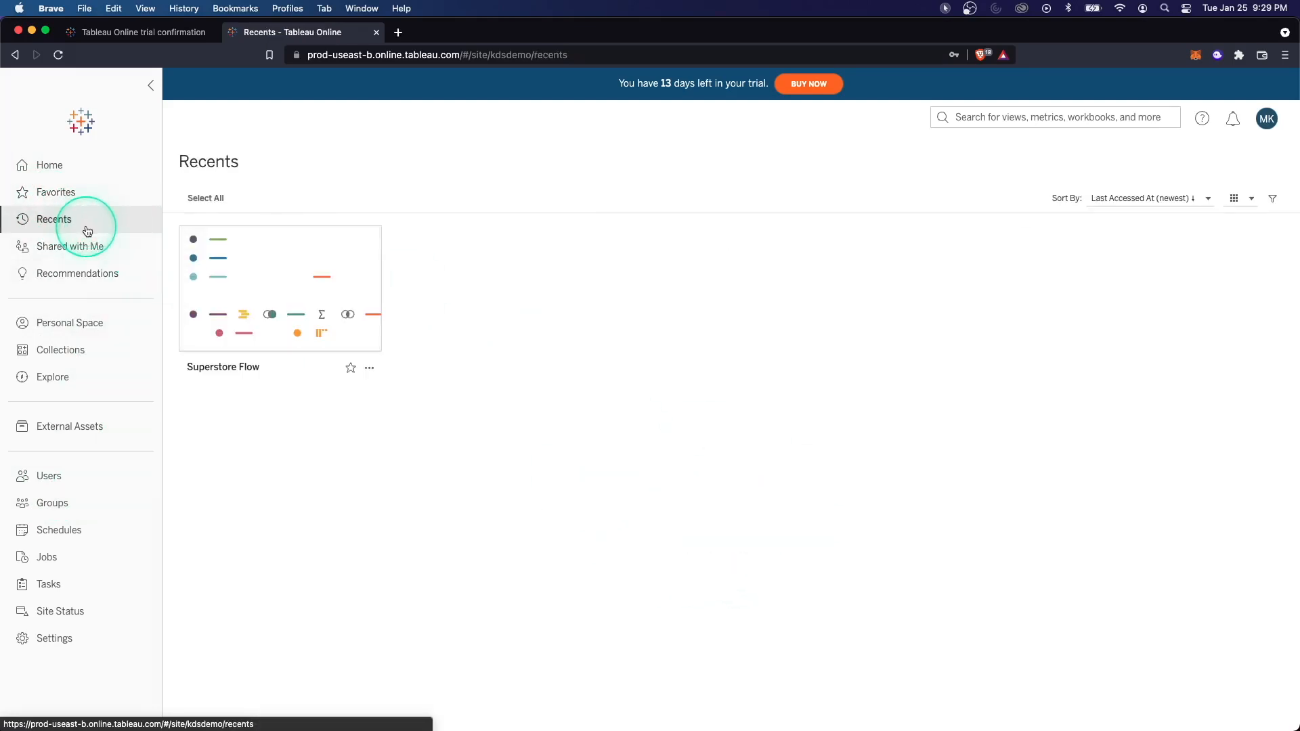
{"action": "mouse_move", "coordinate": [246, 288]}
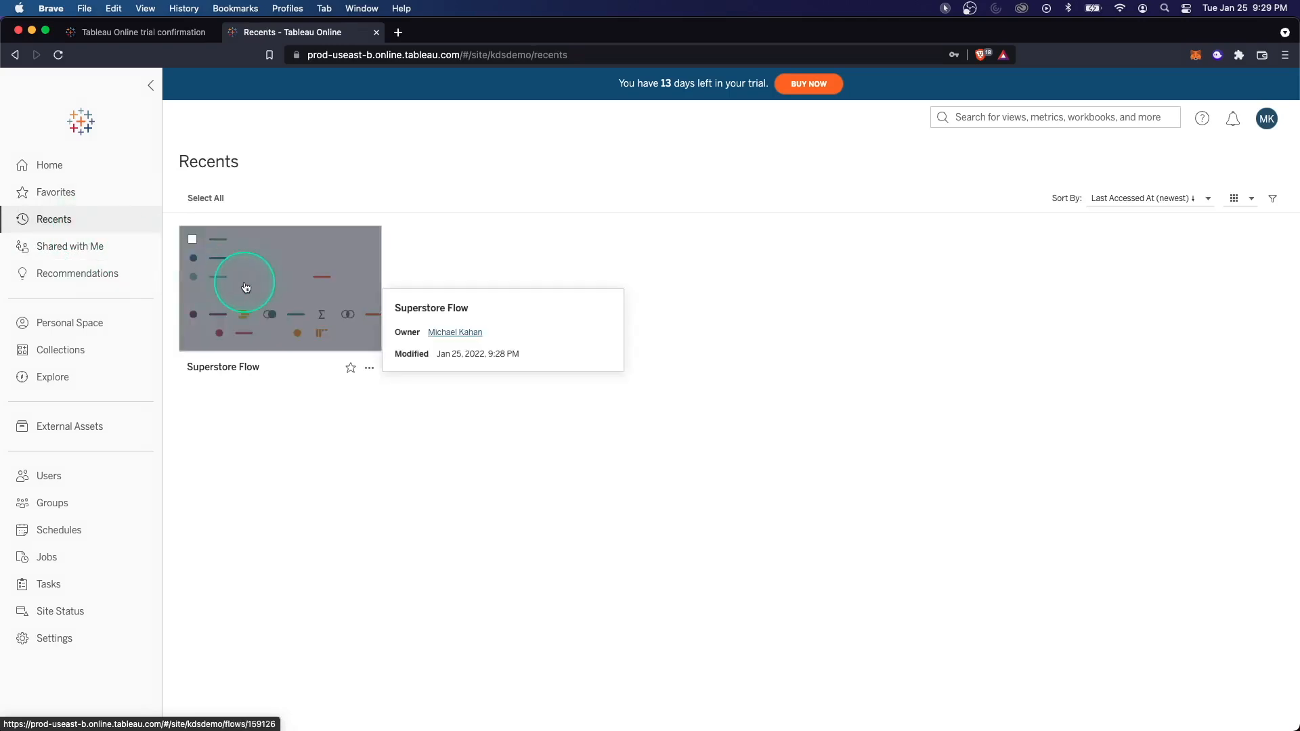
{"action": "left_click", "coordinate": [70, 247]}
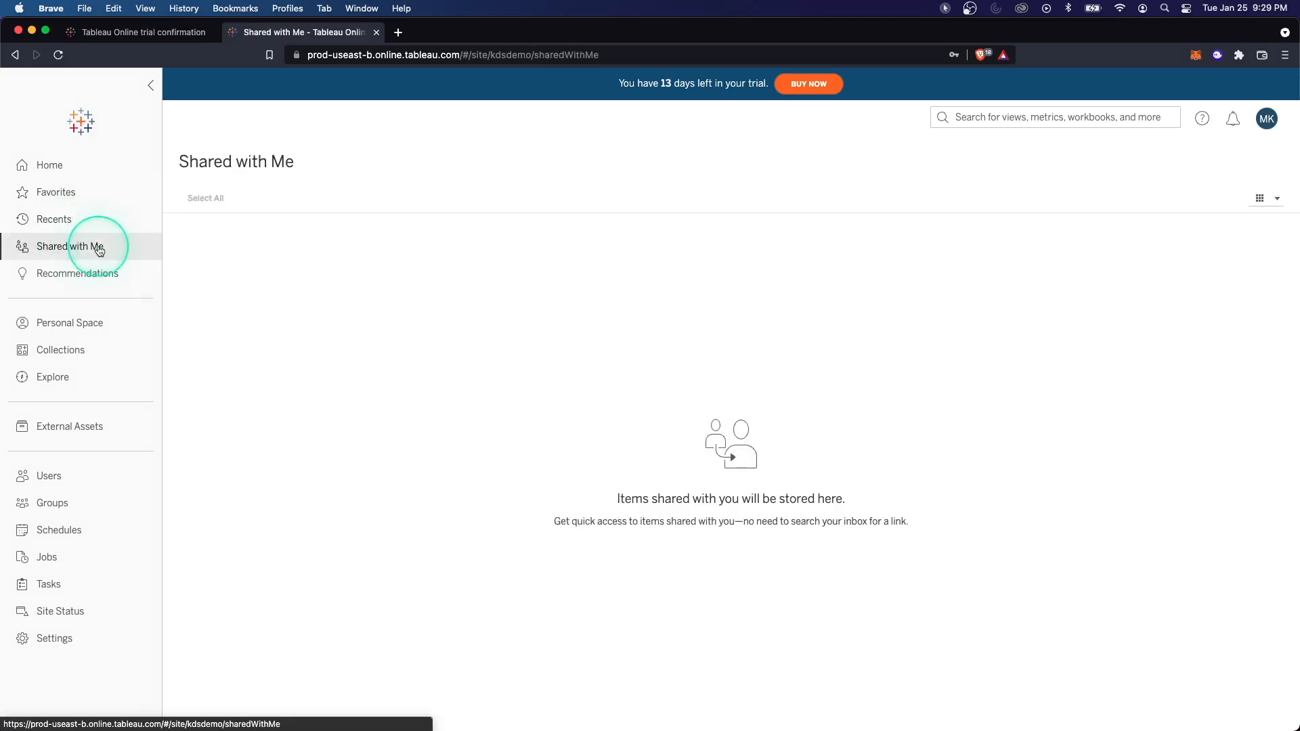
{"action": "left_click", "coordinate": [69, 323]}
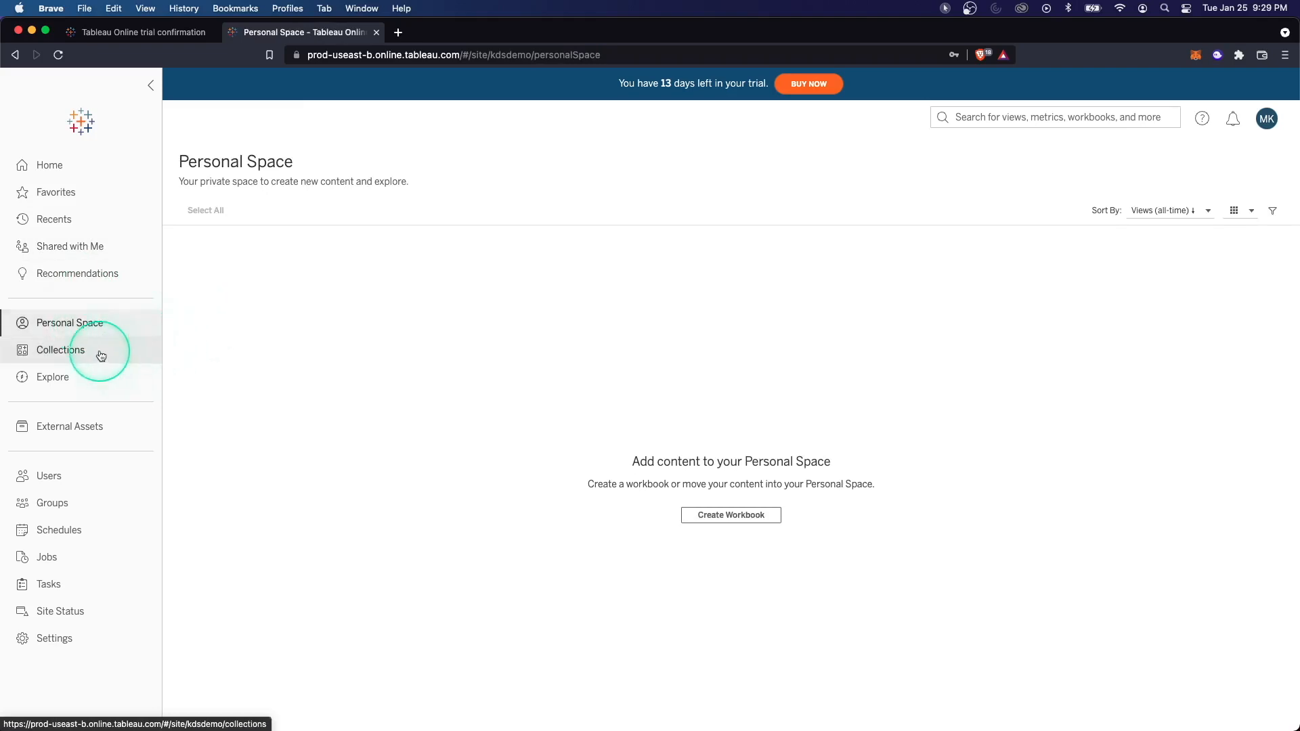
{"action": "left_click", "coordinate": [60, 350]}
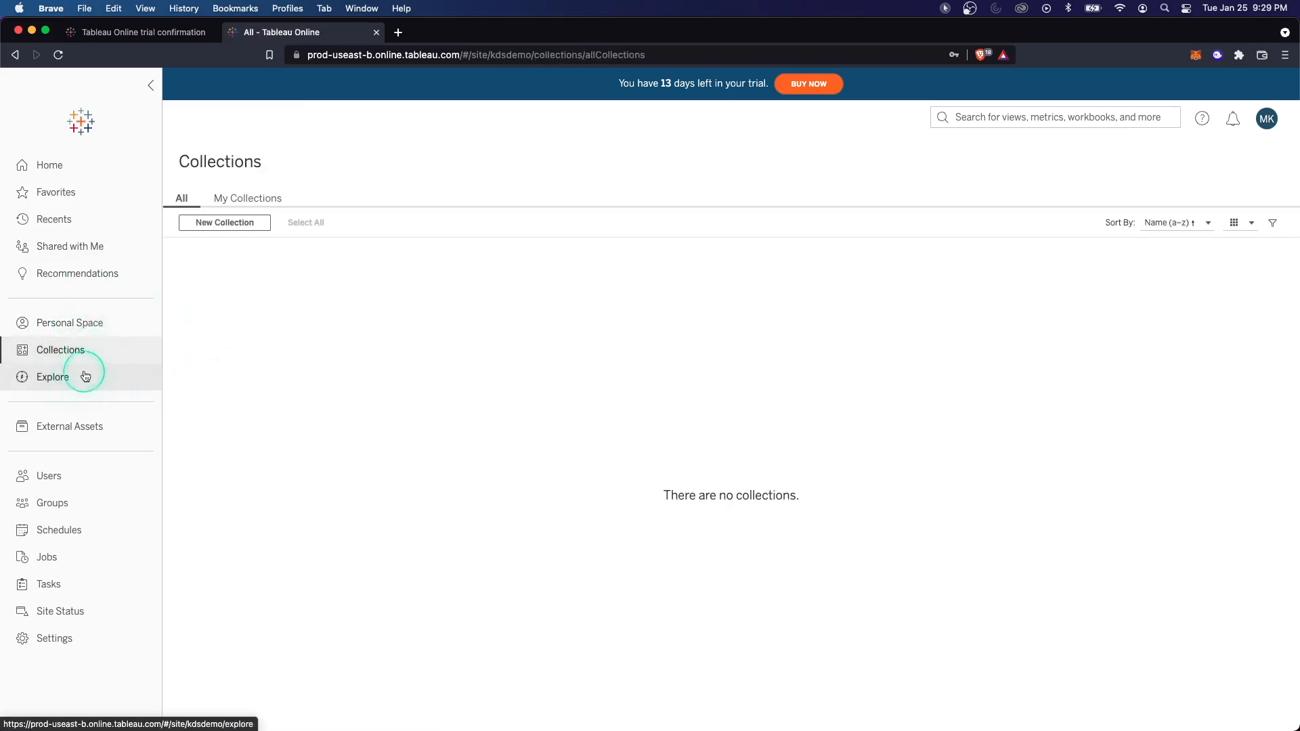
{"action": "left_click", "coordinate": [52, 376]}
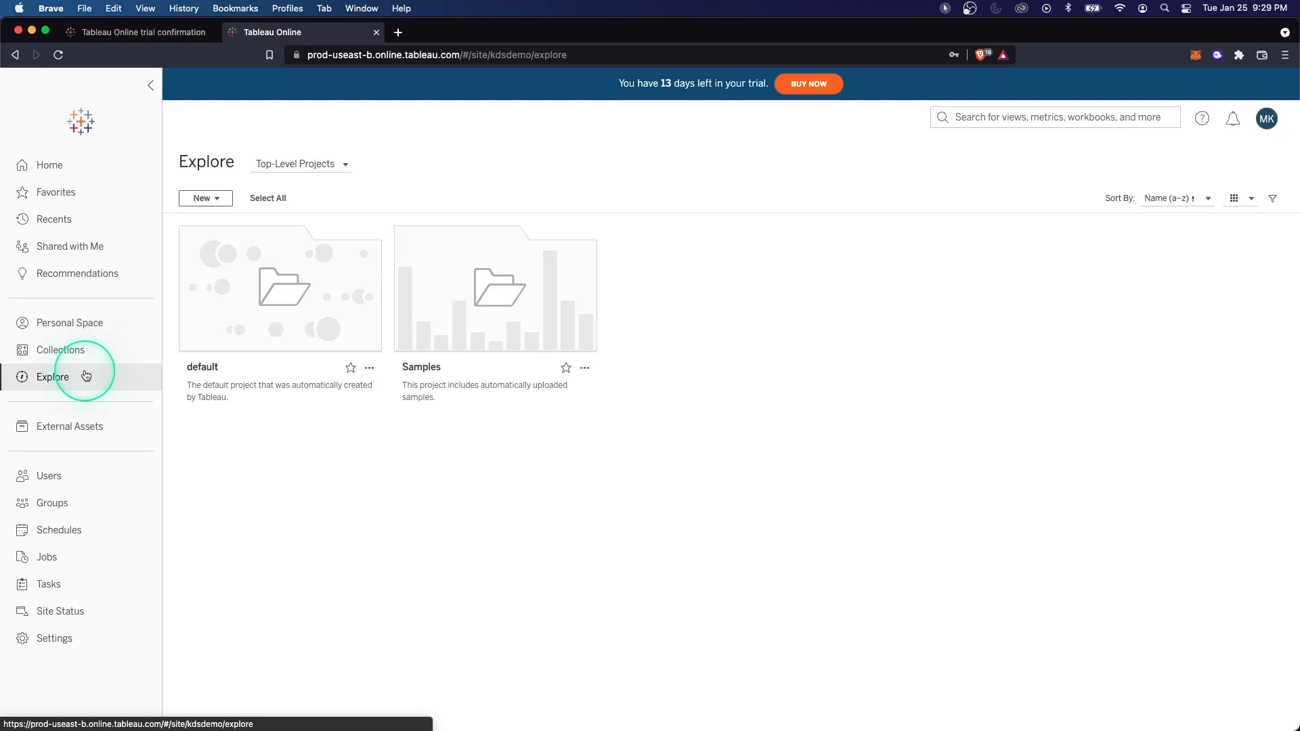
{"action": "left_click", "coordinate": [204, 198]}
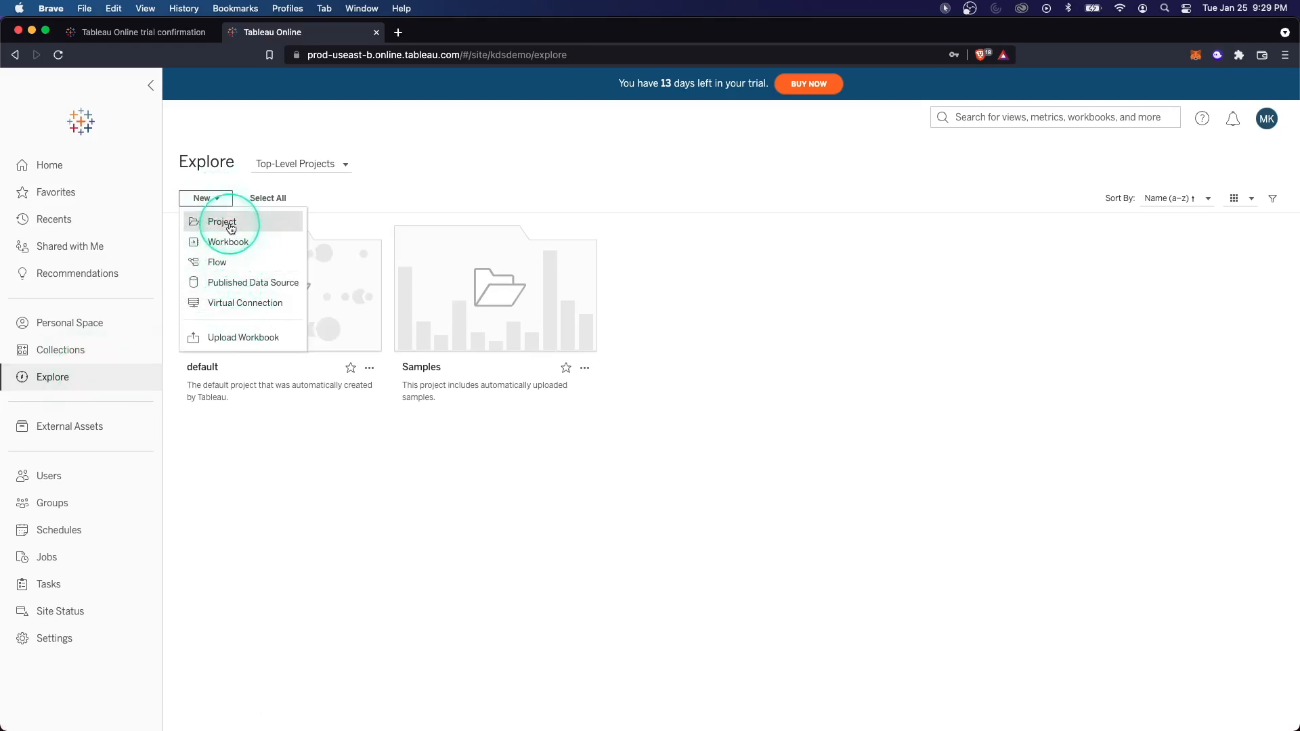
{"action": "mouse_move", "coordinate": [266, 411]}
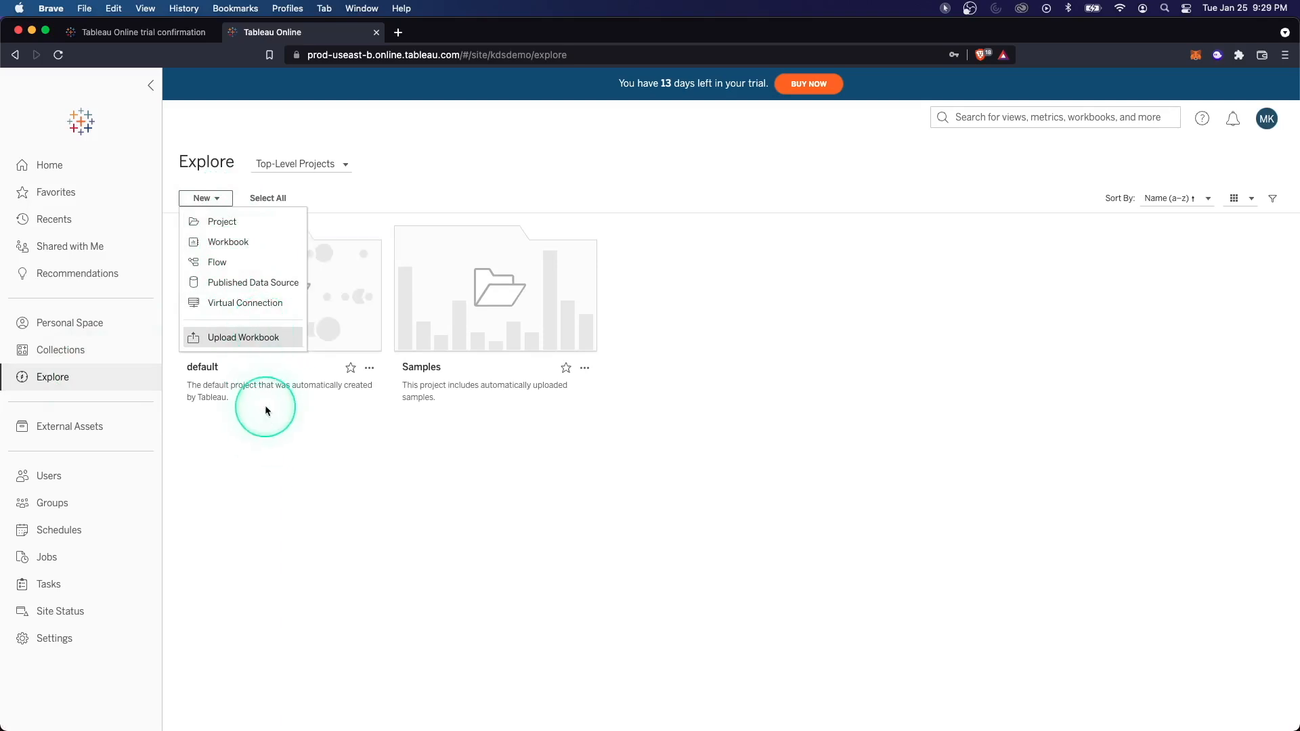
{"action": "mouse_move", "coordinate": [287, 242]}
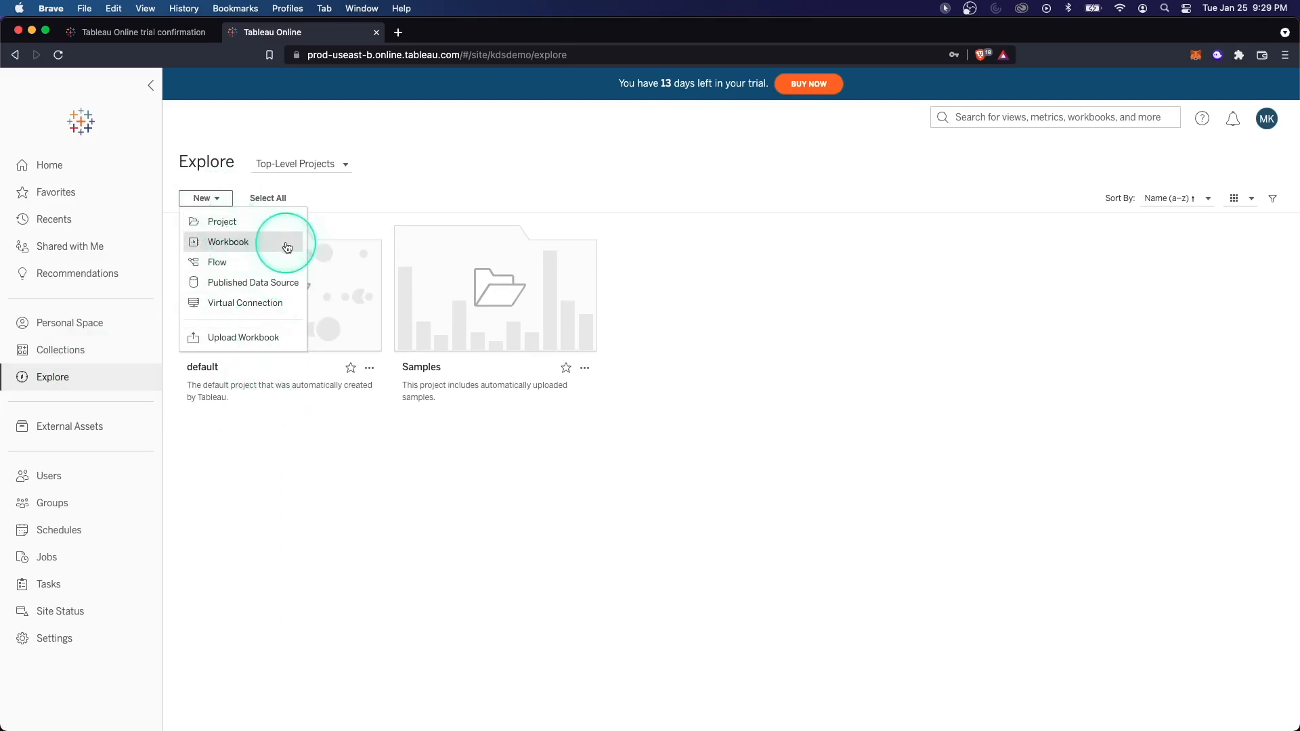
{"action": "left_click", "coordinate": [70, 425]}
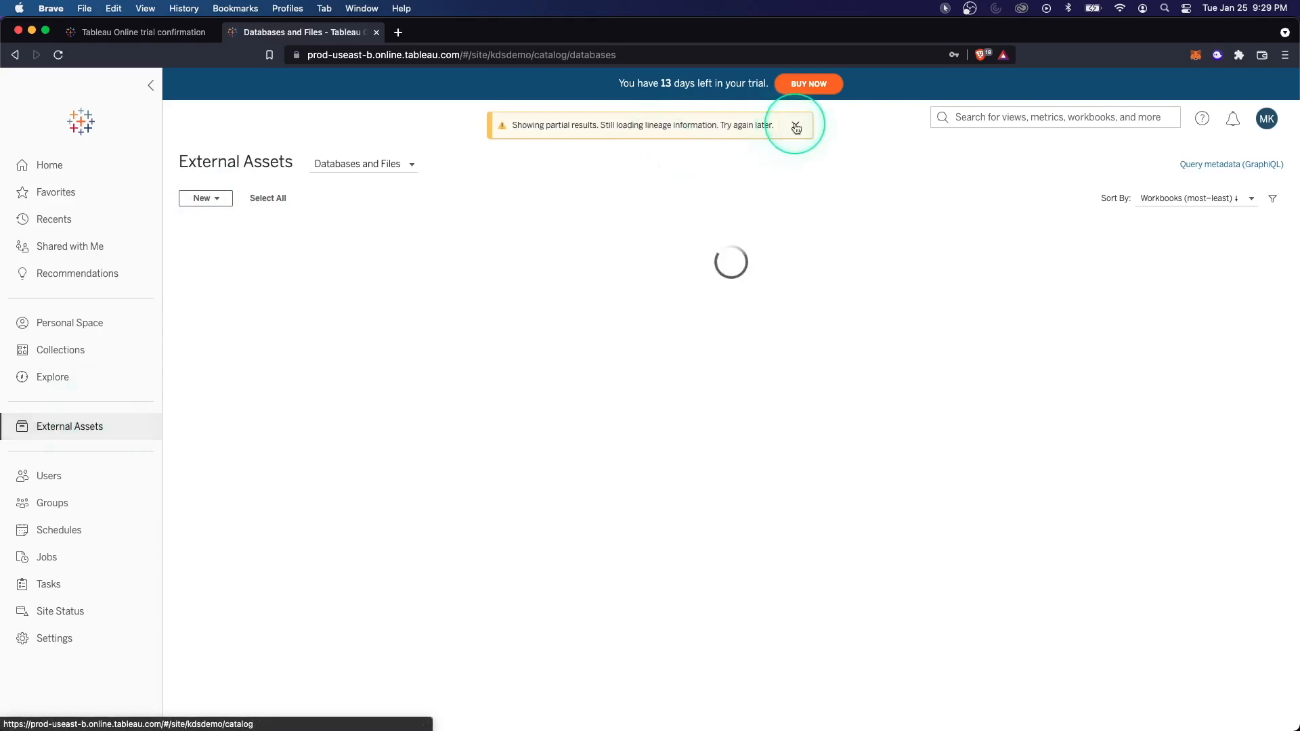
- Dismiss the warning, sort Users by display name, then view Groups and Add Group options
{"action": "left_click", "coordinate": [796, 125]}
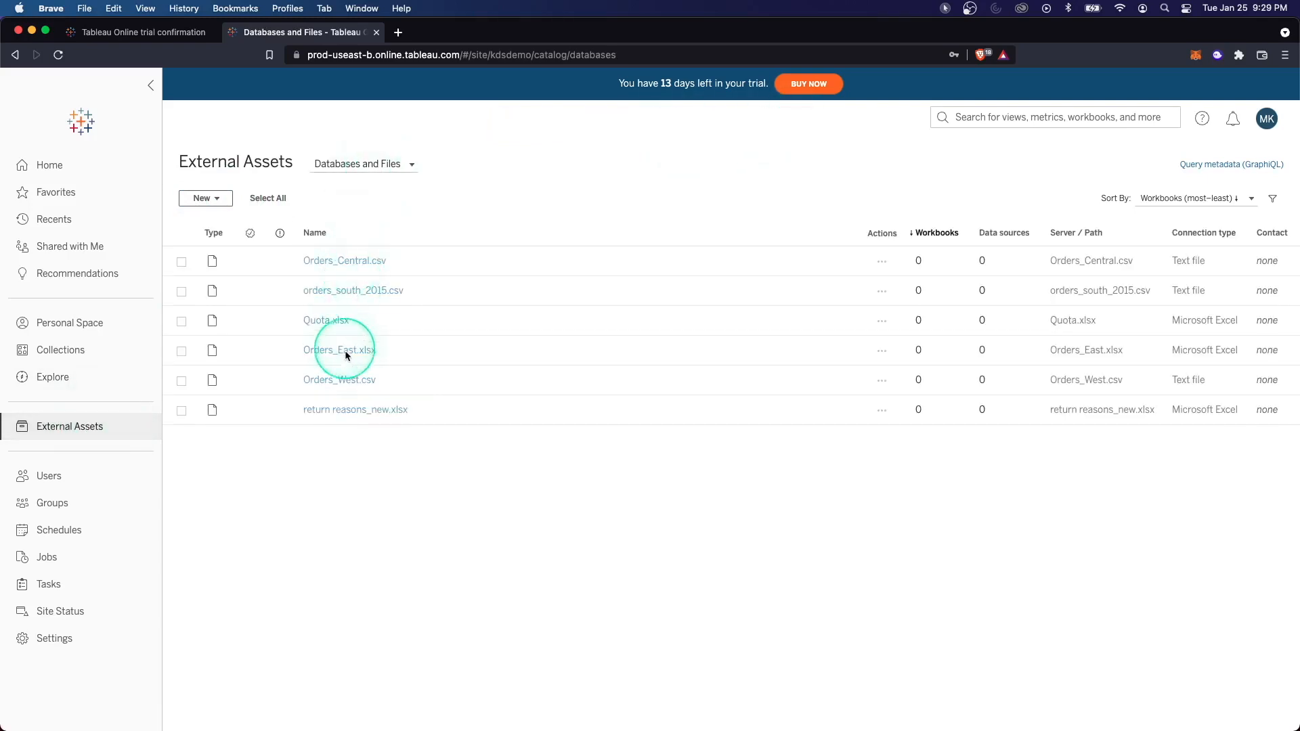
{"action": "mouse_move", "coordinate": [472, 374]}
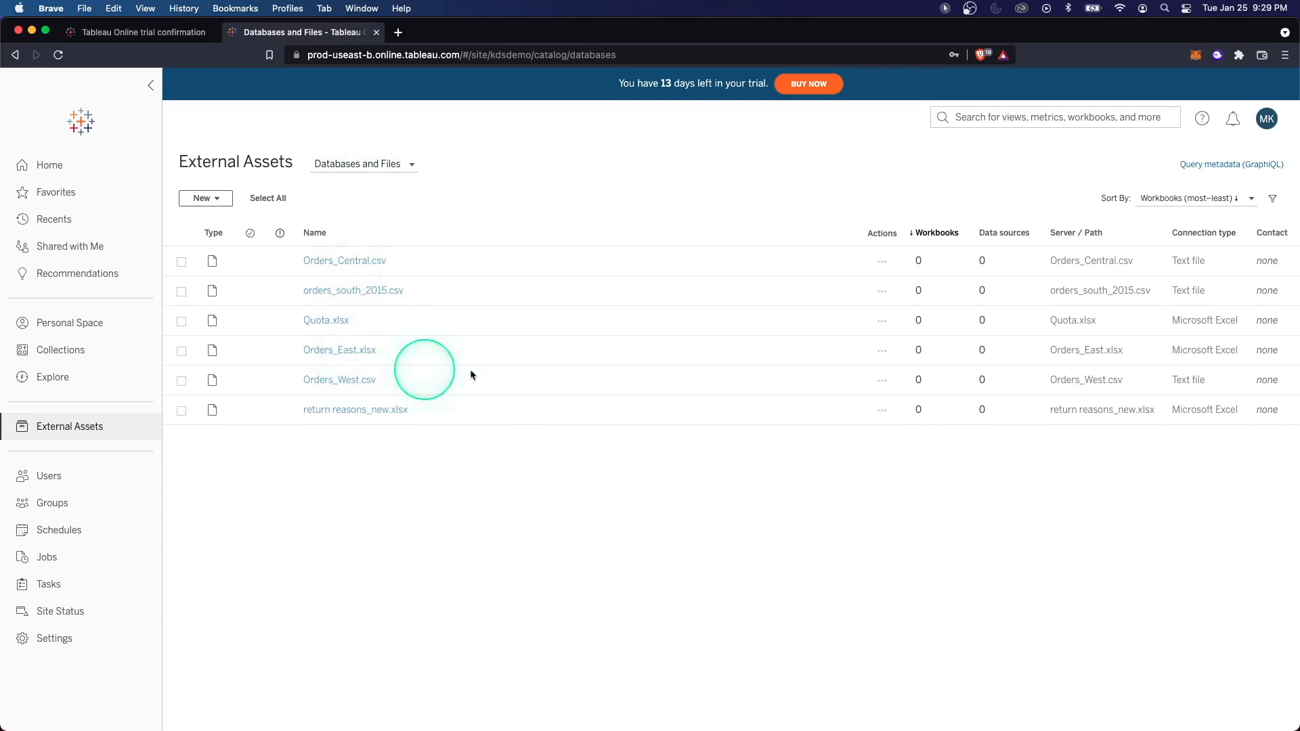
{"action": "left_click", "coordinate": [49, 475]}
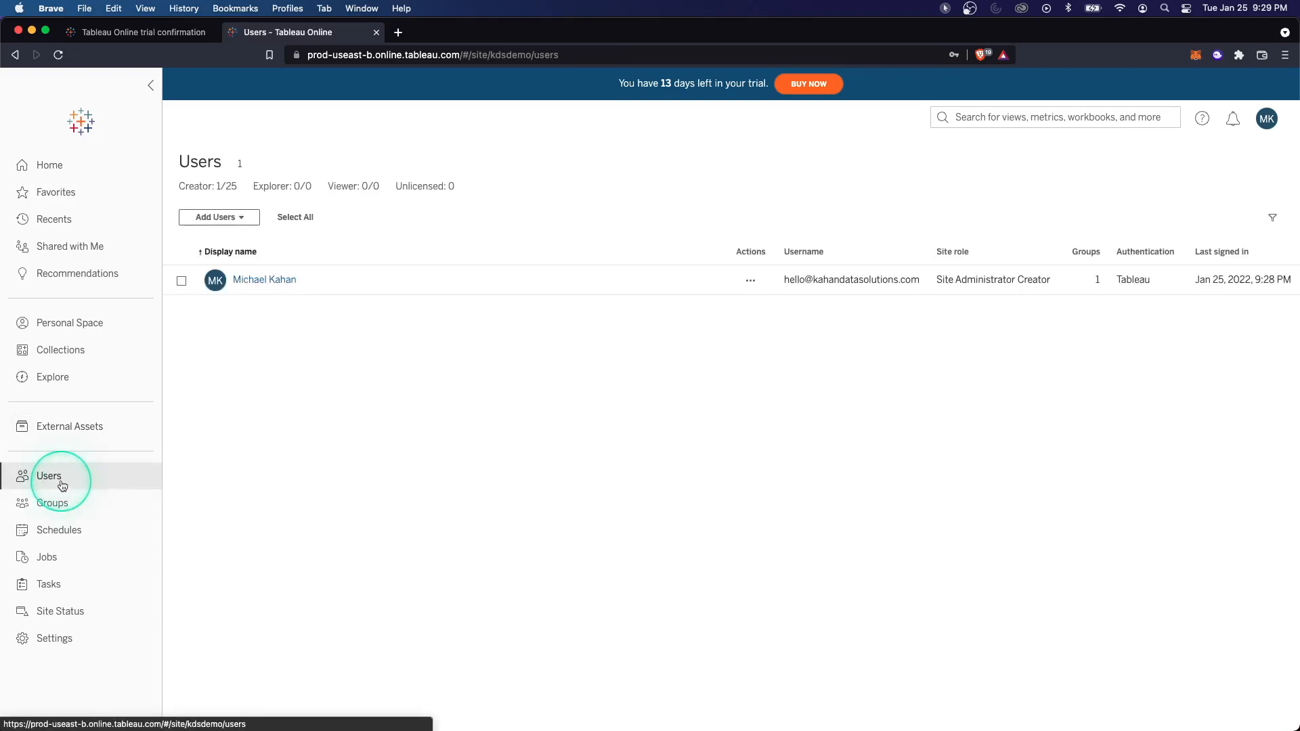
{"action": "mouse_move", "coordinate": [1045, 285]}
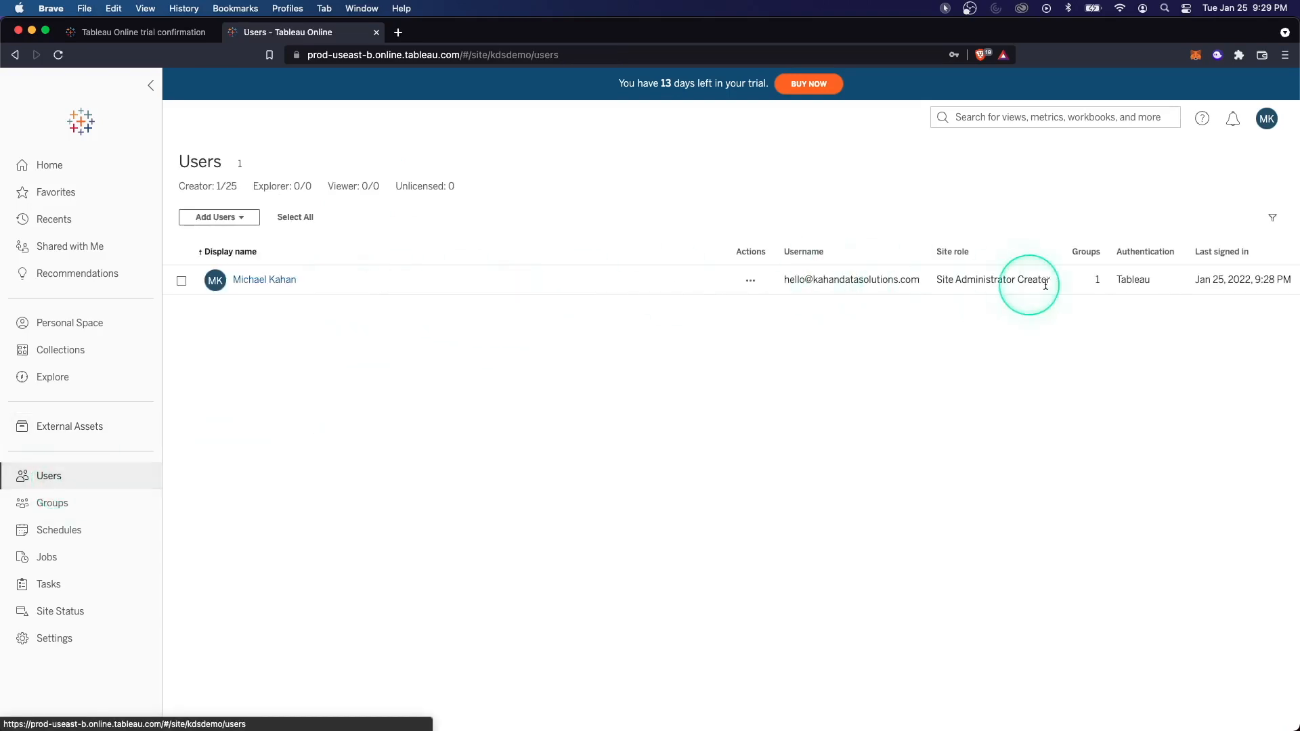
{"action": "left_click", "coordinate": [218, 217]}
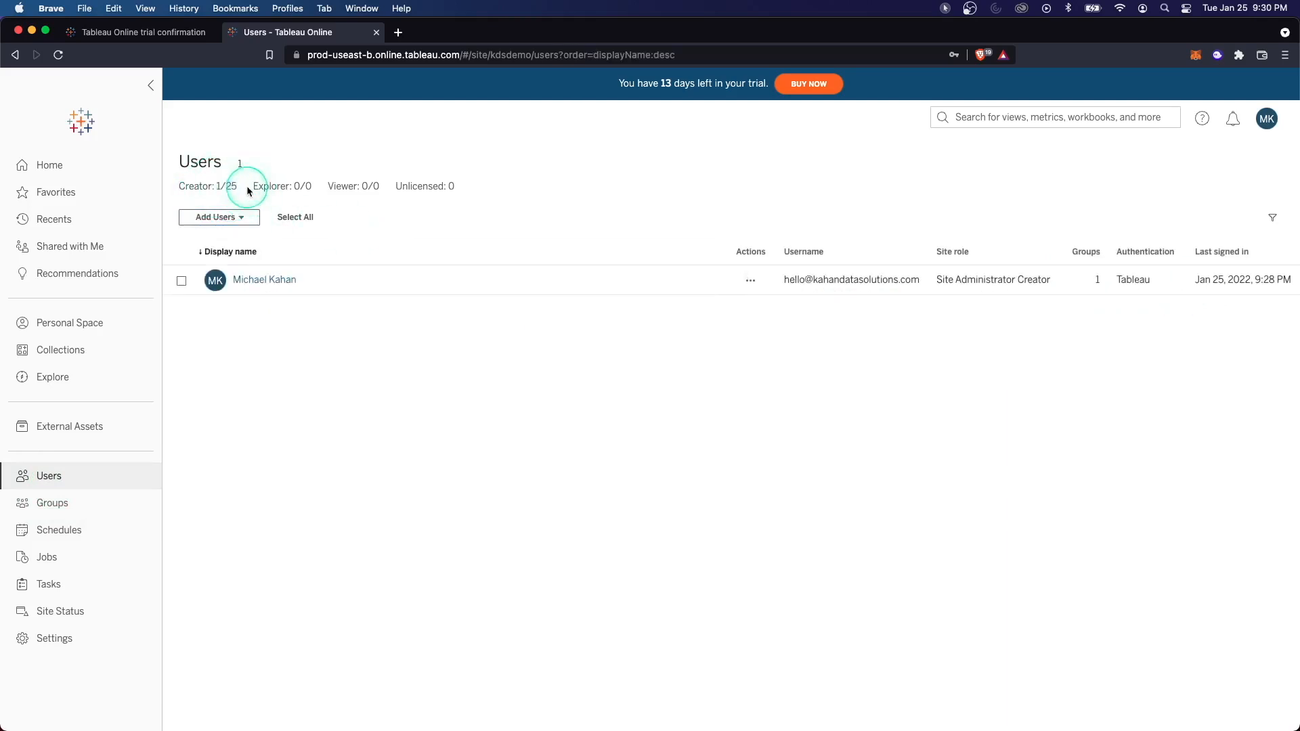
{"action": "left_click", "coordinate": [53, 504]}
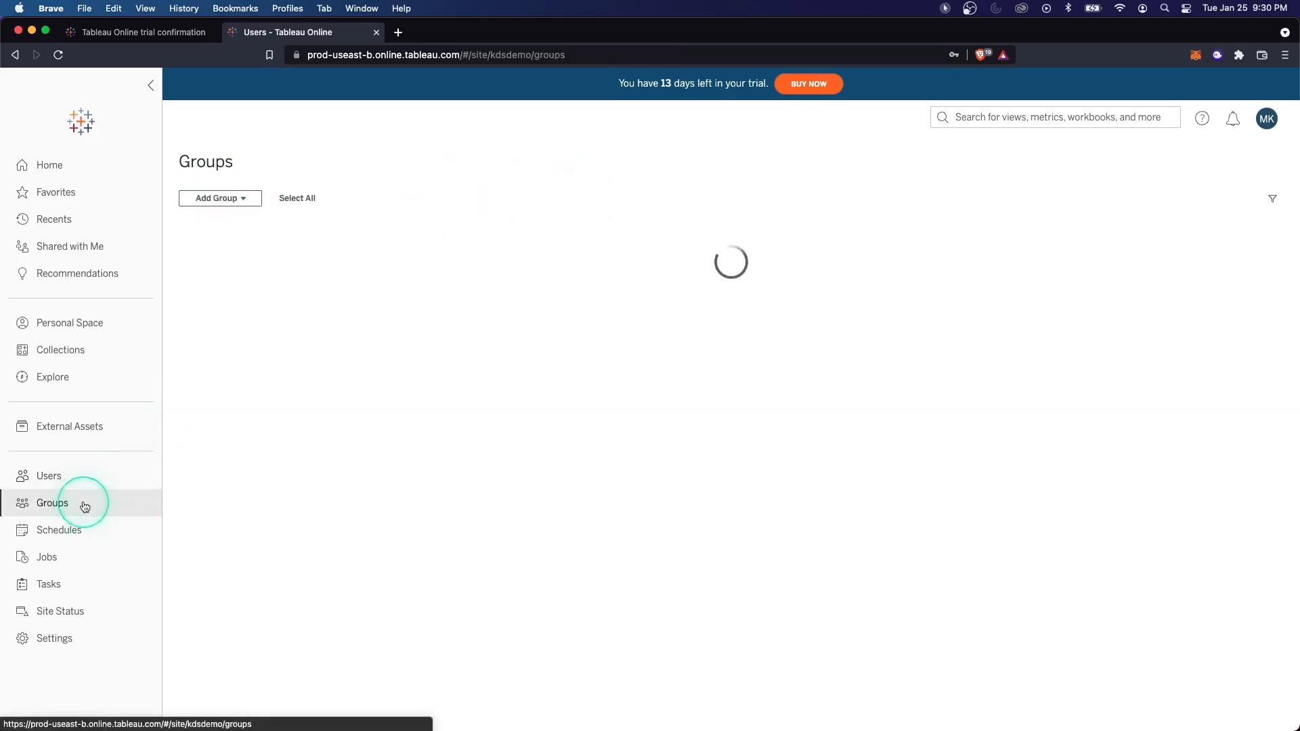
{"action": "left_click", "coordinate": [219, 197]}
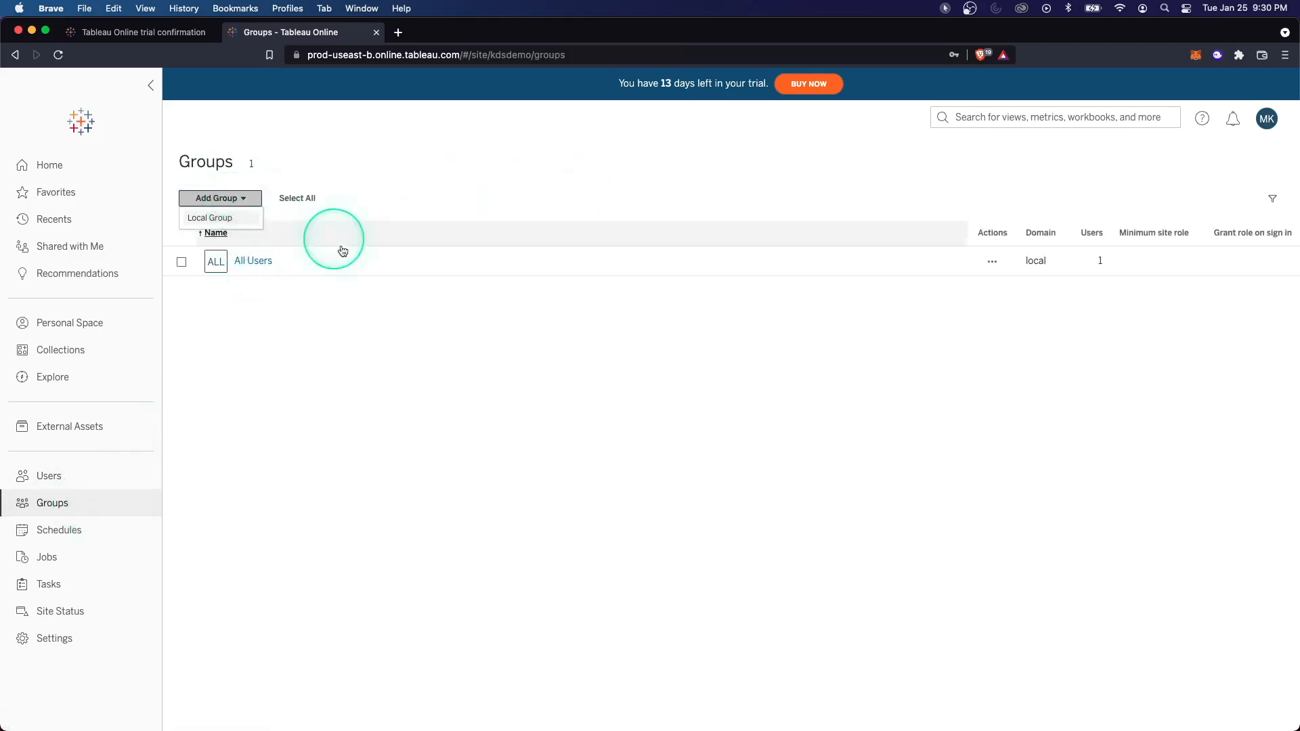
- Inspect the daily 6:00 AM schedule's Details and Subscriptions, then view the empty Jobs list
{"action": "left_click", "coordinate": [59, 530]}
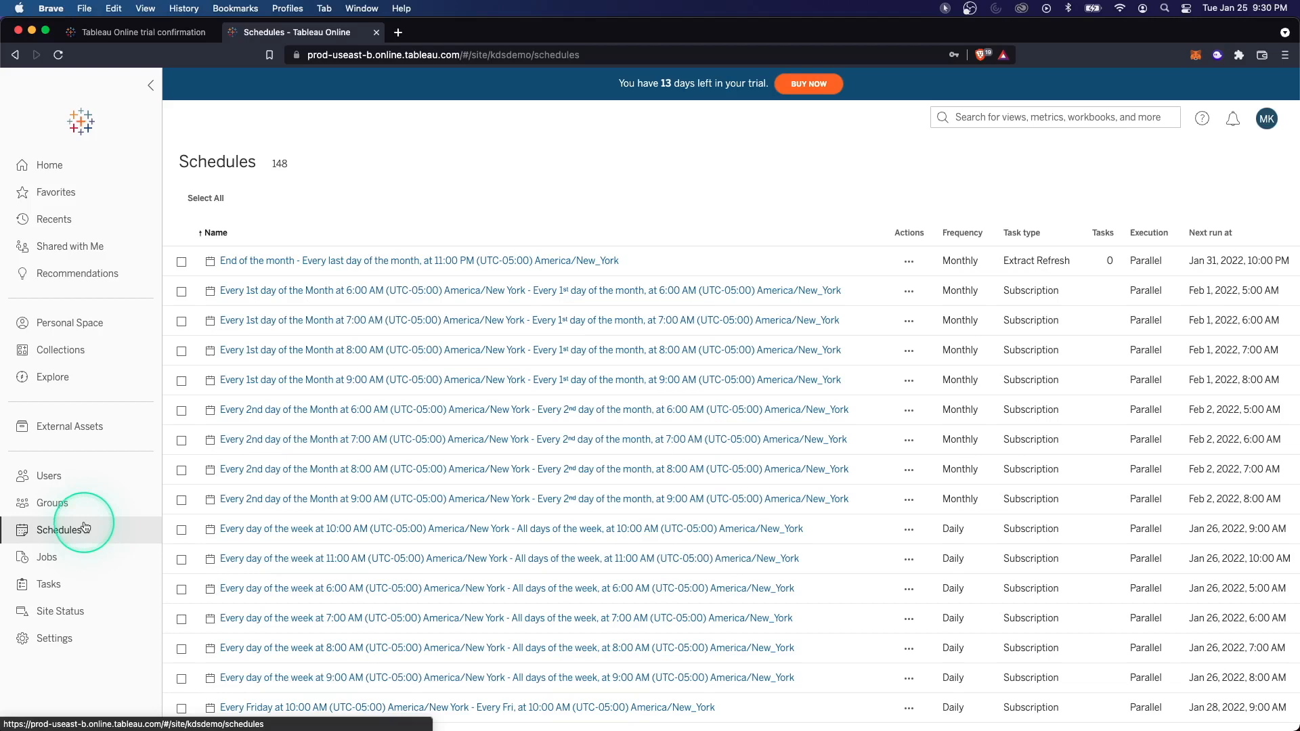
{"action": "mouse_move", "coordinate": [329, 321]}
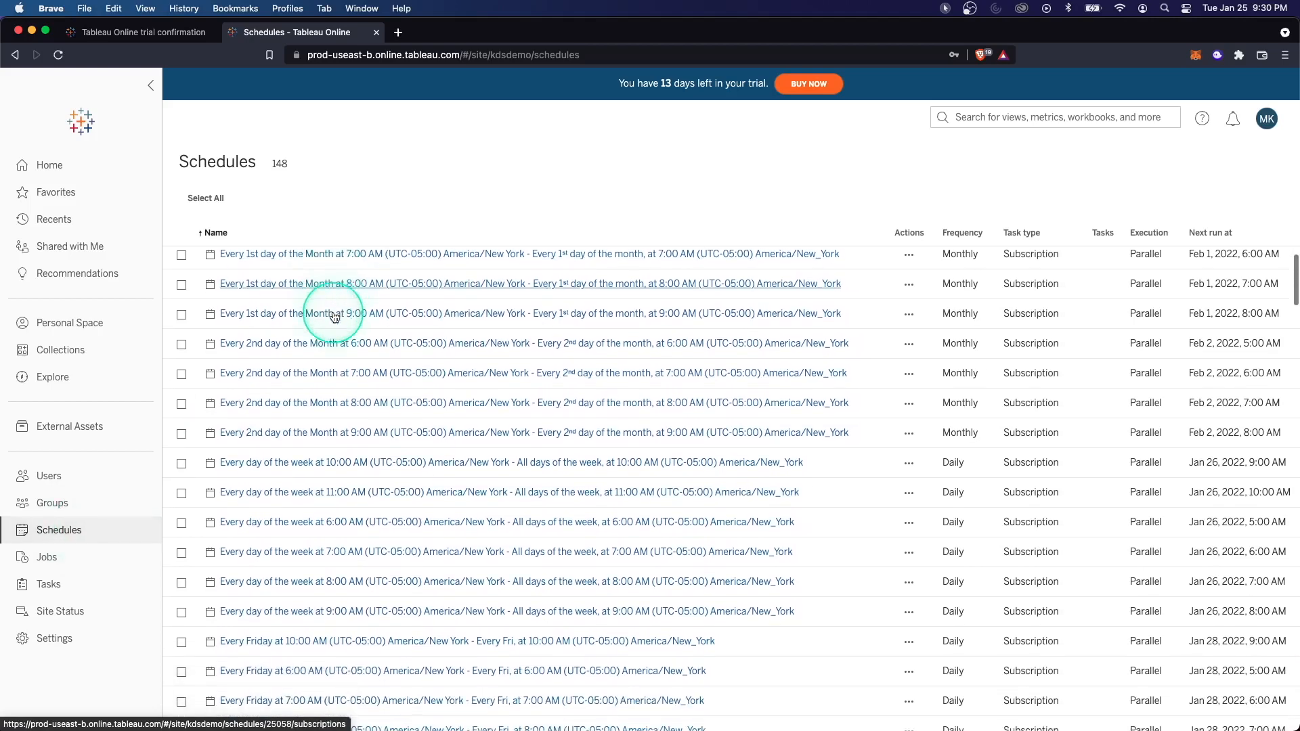
{"action": "scroll", "scroll_direction": "down", "scroll_amount": 3}
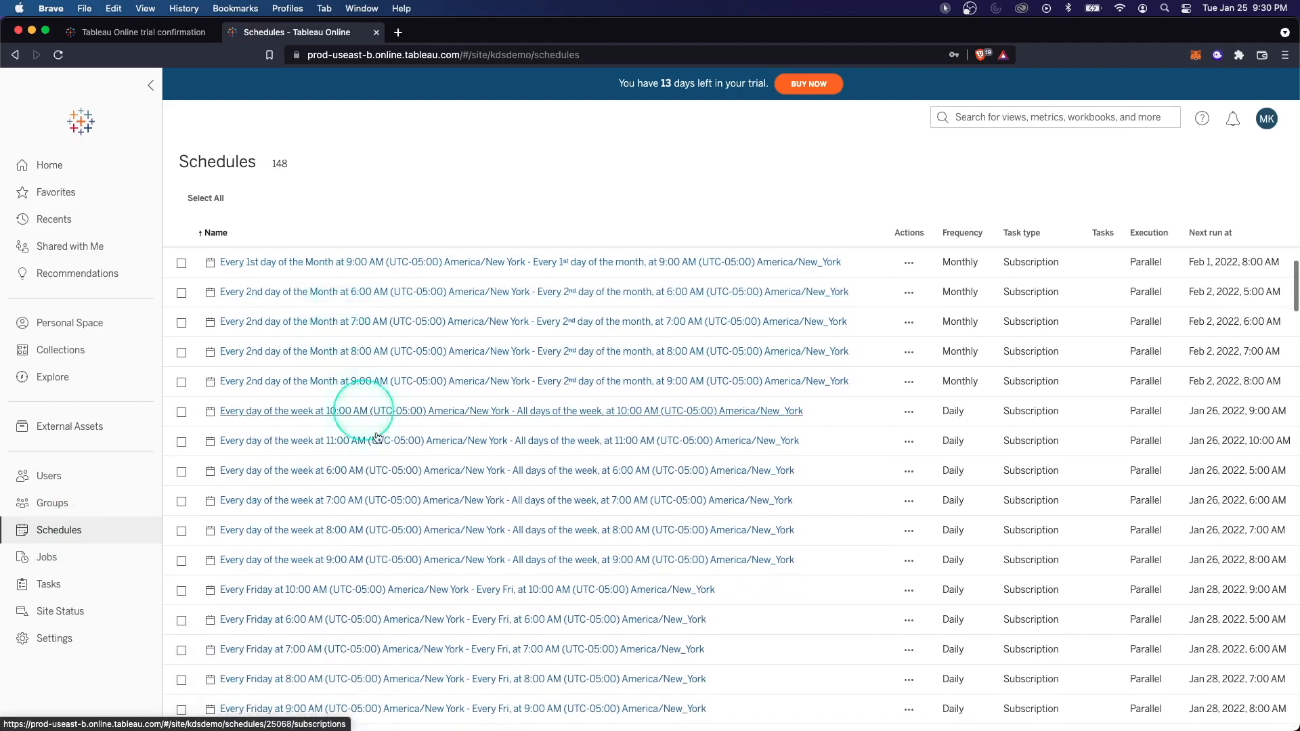
{"action": "mouse_move", "coordinate": [956, 274]}
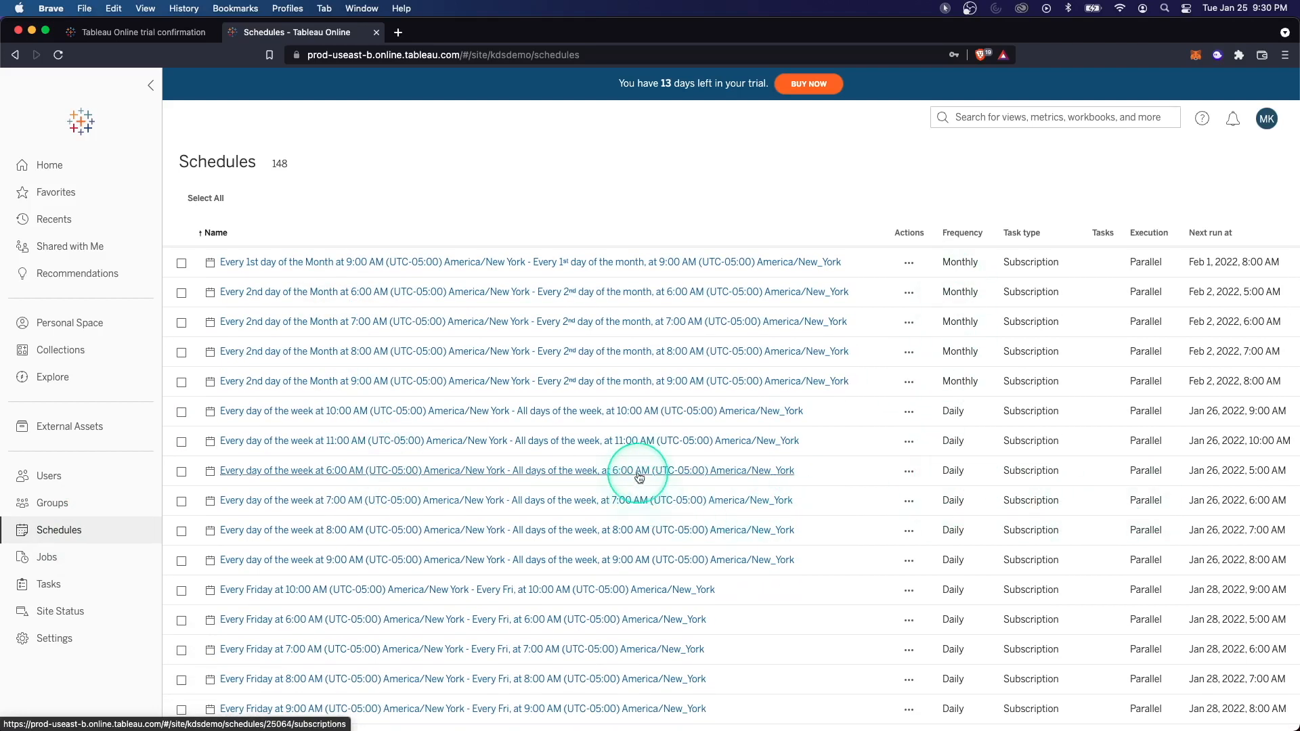
{"action": "left_click", "coordinate": [506, 470]}
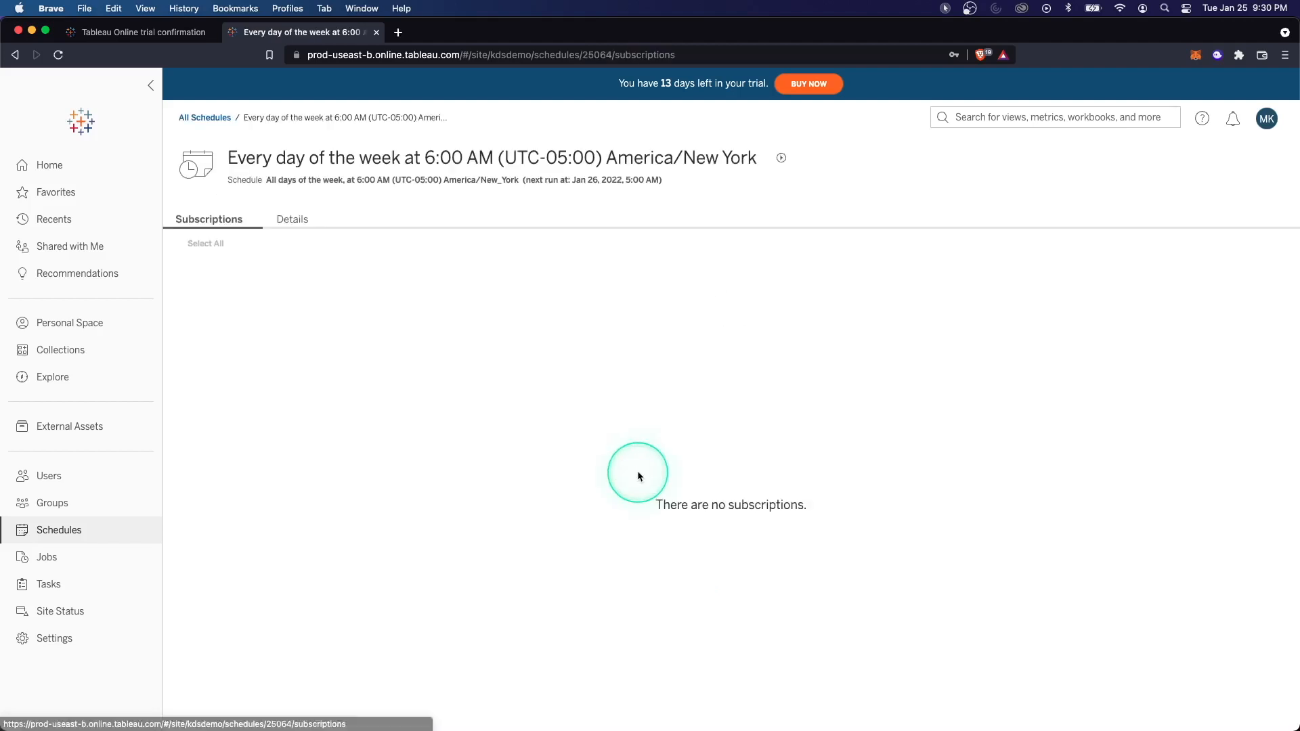
{"action": "left_click", "coordinate": [291, 219]}
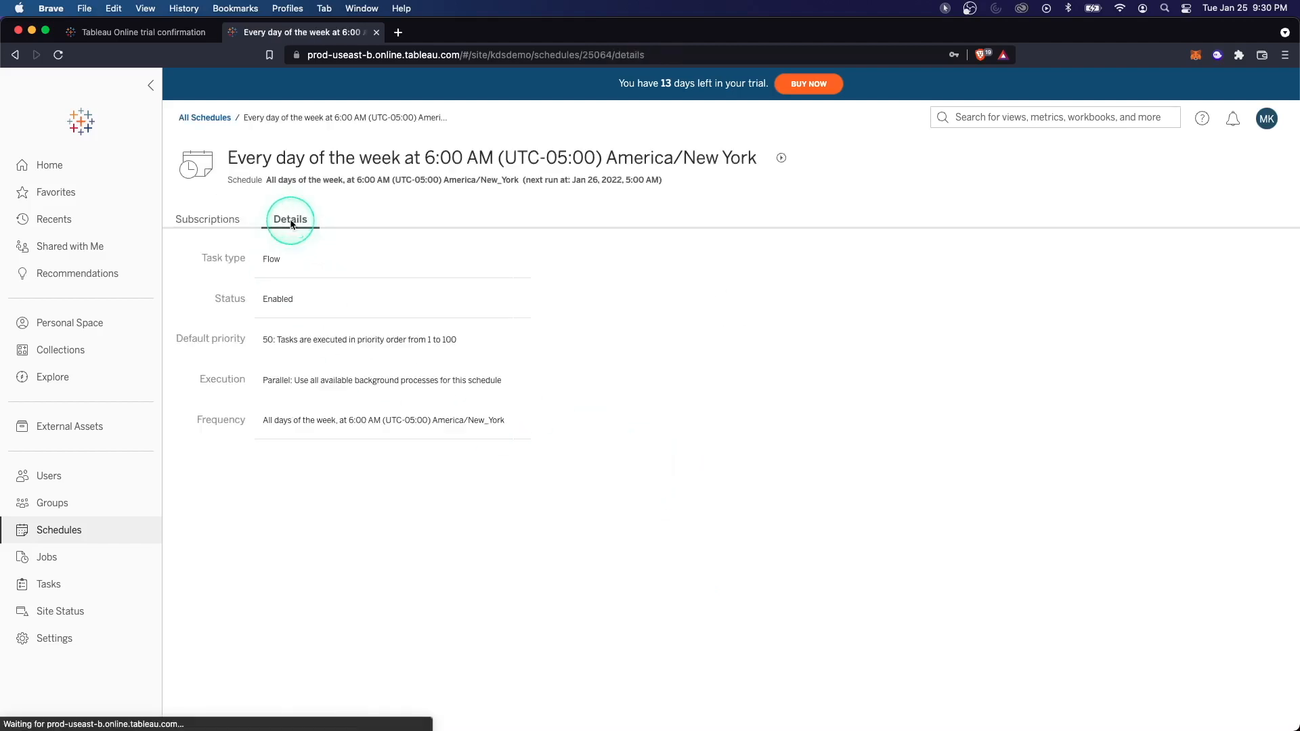
{"action": "mouse_move", "coordinate": [280, 339]}
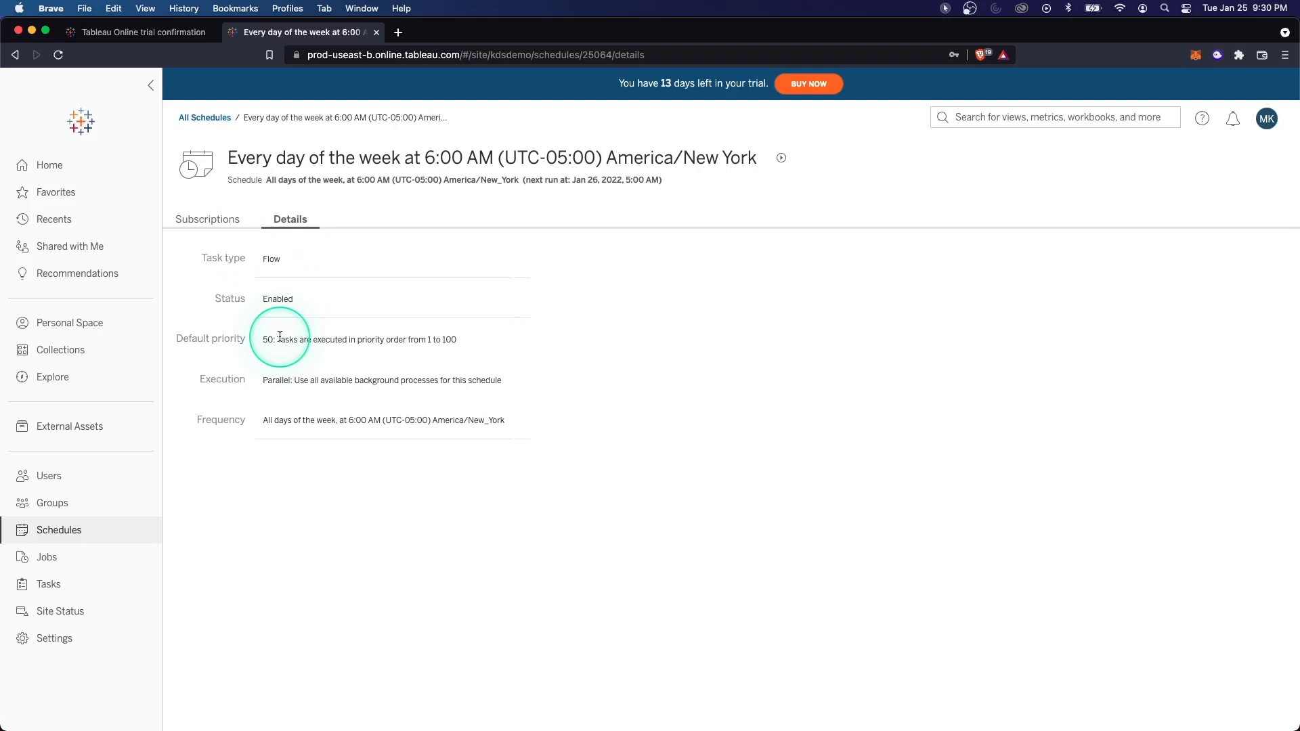
{"action": "left_click", "coordinate": [209, 219]}
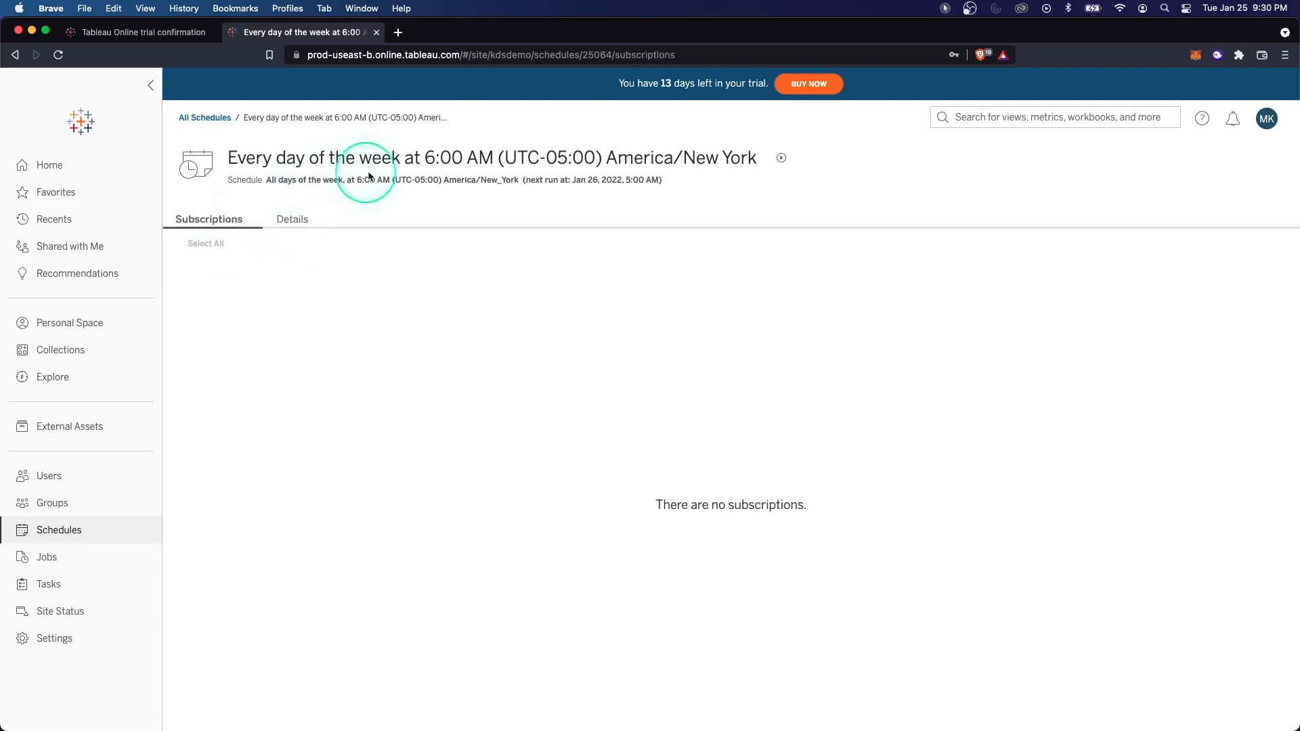
{"action": "left_click", "coordinate": [47, 557]}
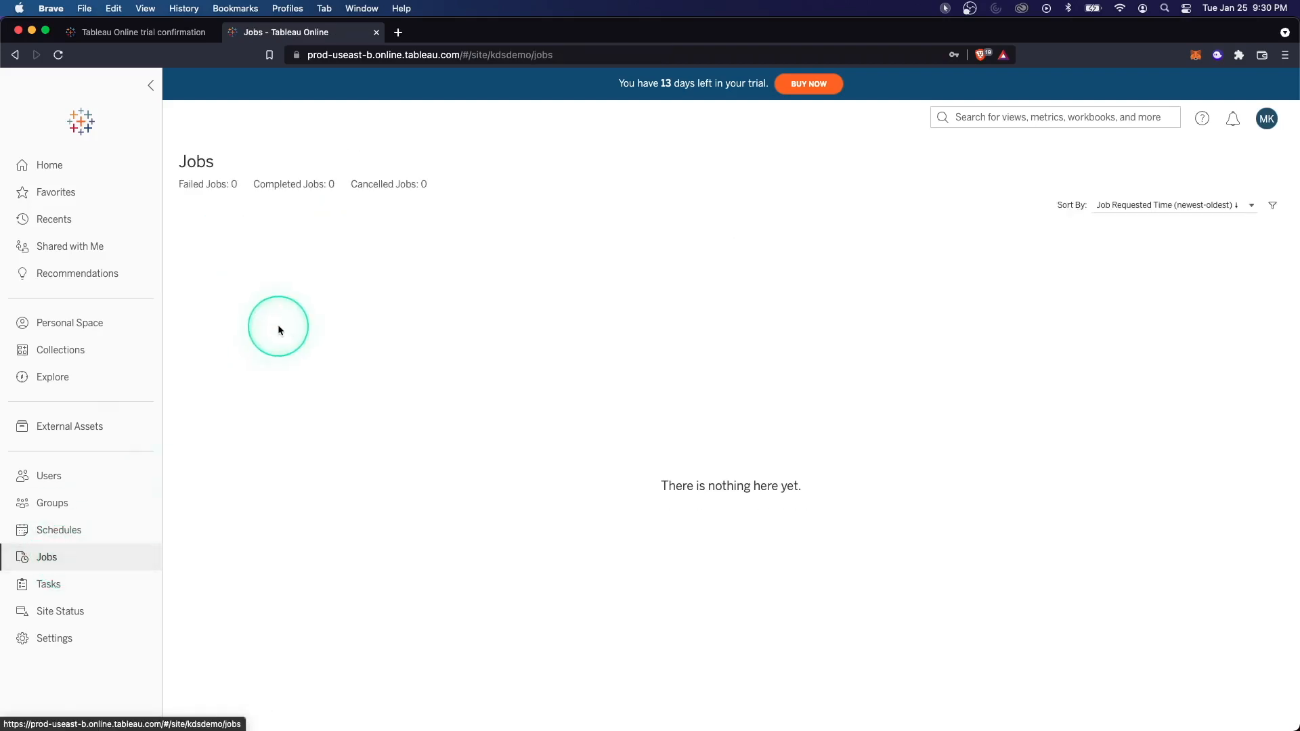
- View Tasks, Site Status and Background Tasks for Extracts, then the site Settings General tab
{"action": "left_click", "coordinate": [48, 584]}
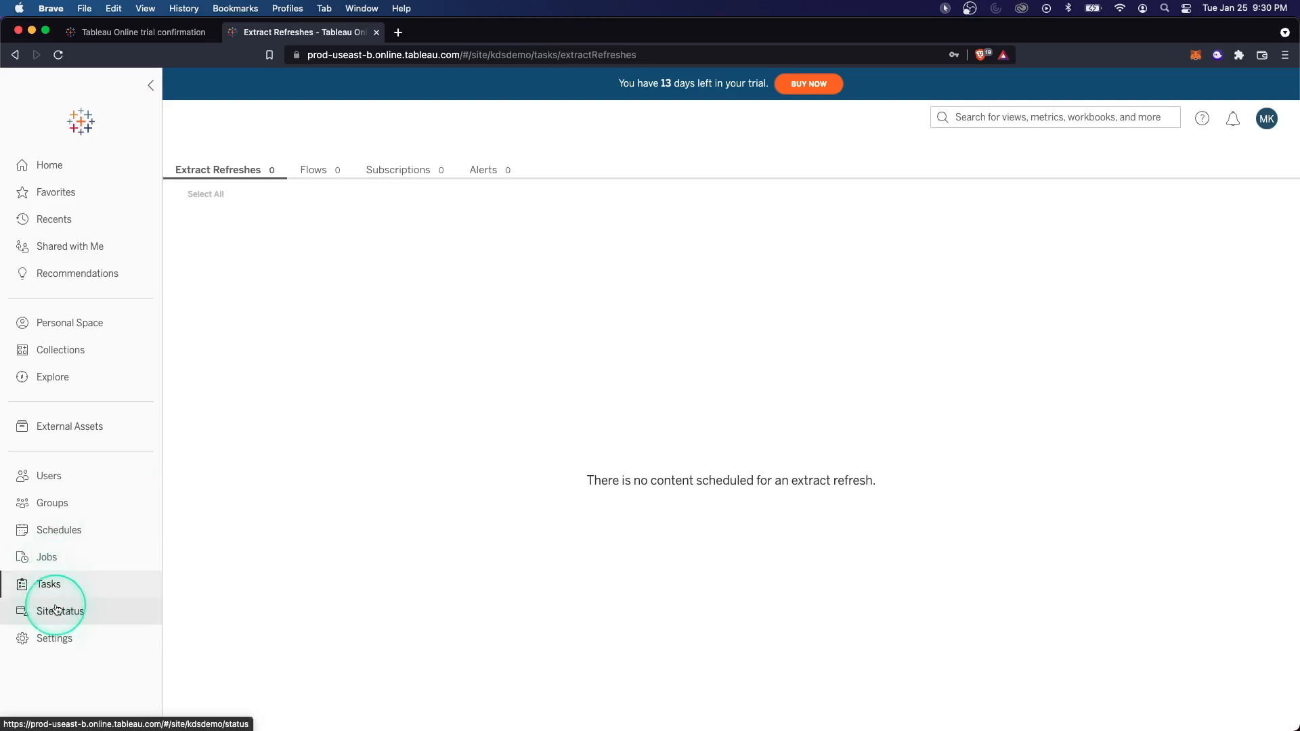
{"action": "left_click", "coordinate": [59, 611]}
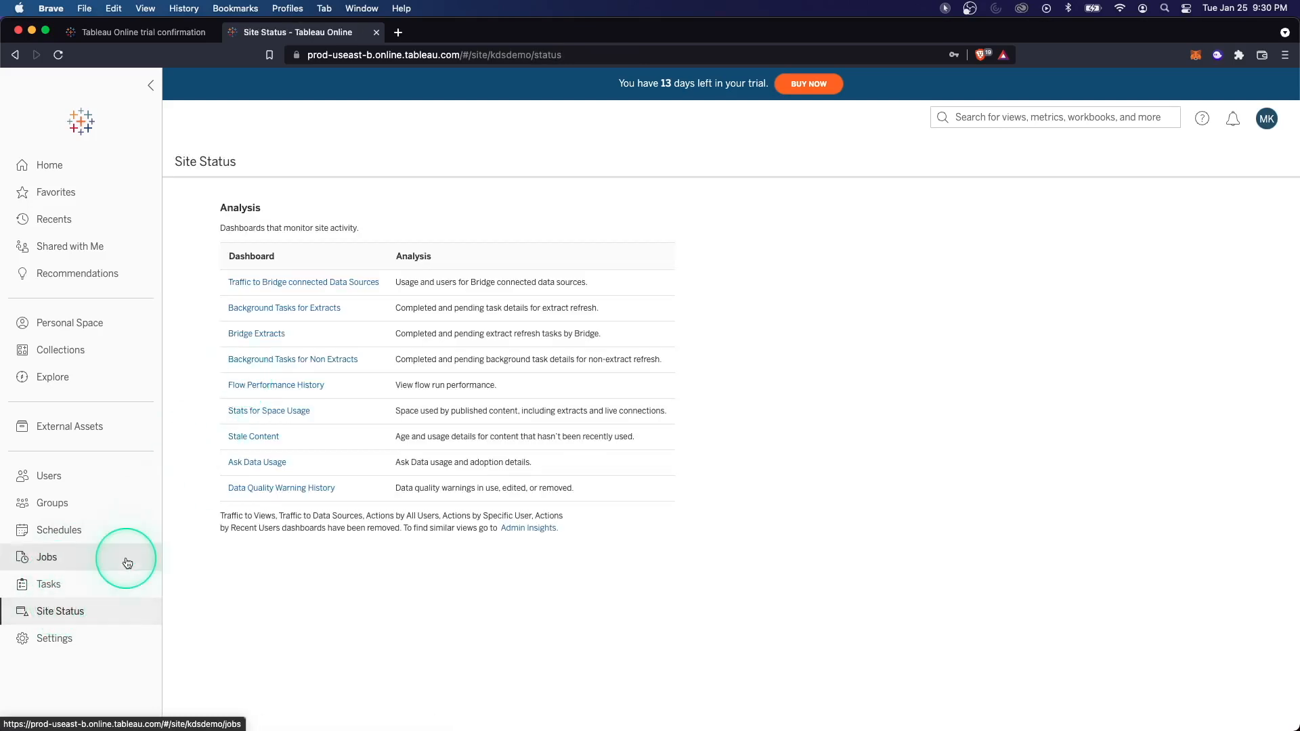
{"action": "mouse_move", "coordinate": [283, 307]}
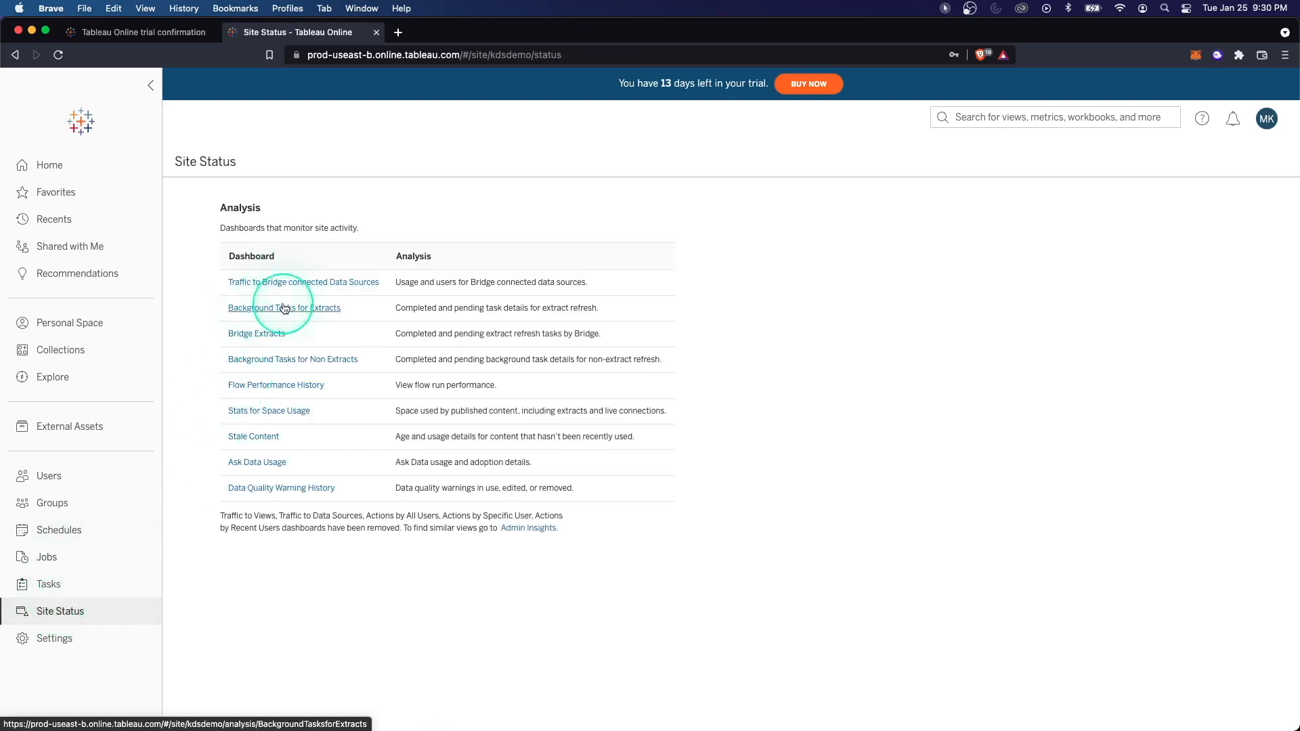
{"action": "mouse_move", "coordinate": [282, 407]}
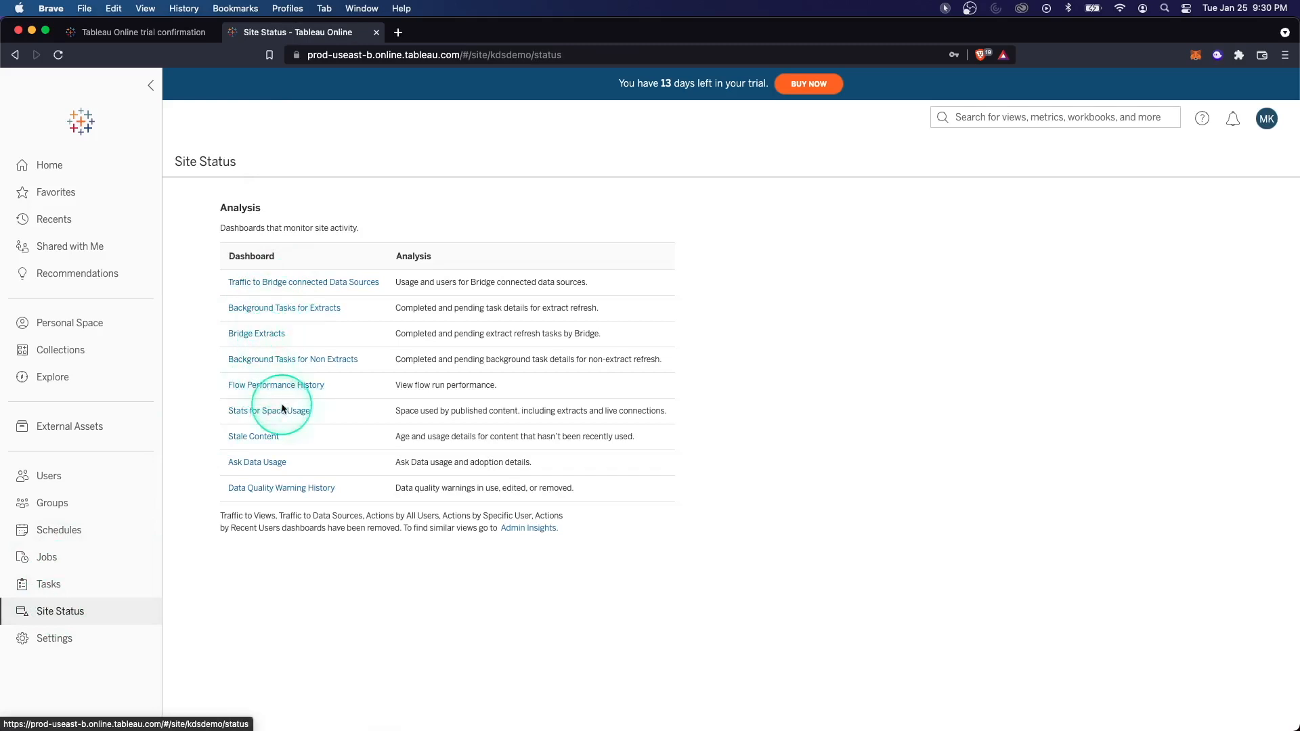
{"action": "mouse_move", "coordinate": [301, 278]}
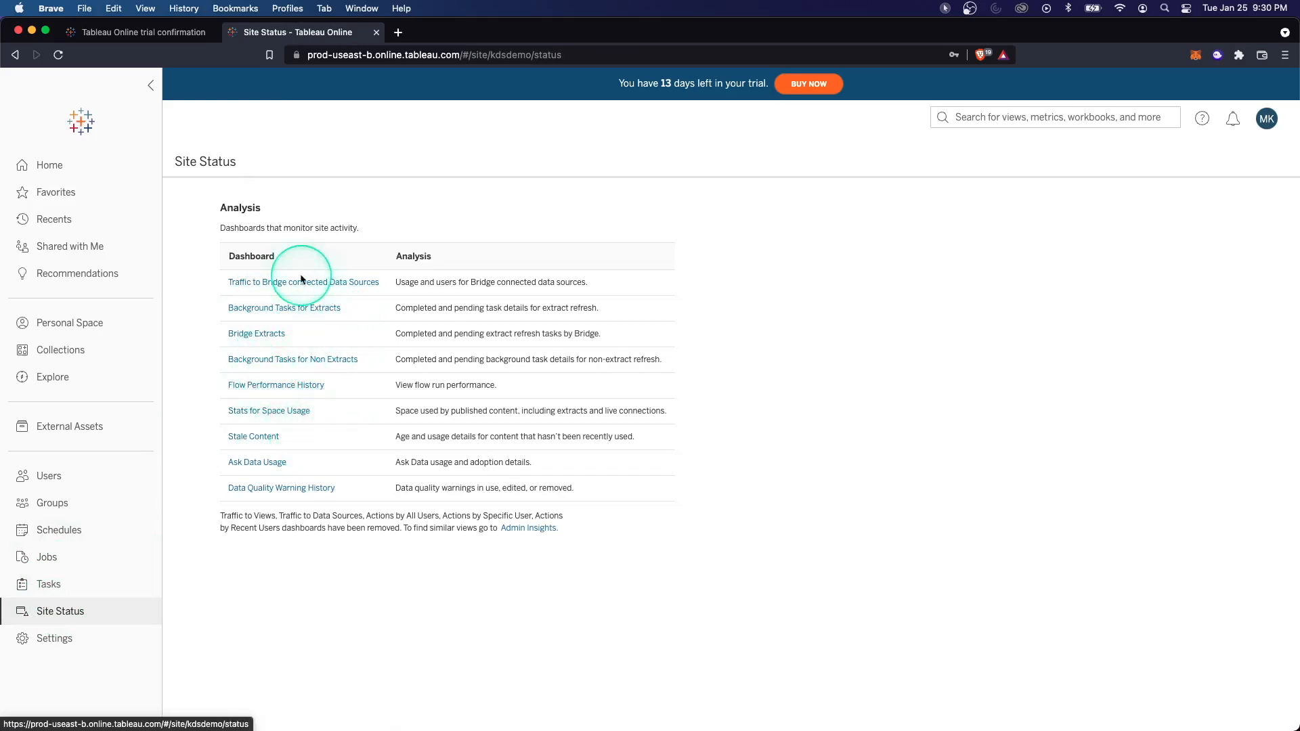
{"action": "left_click", "coordinate": [284, 308]}
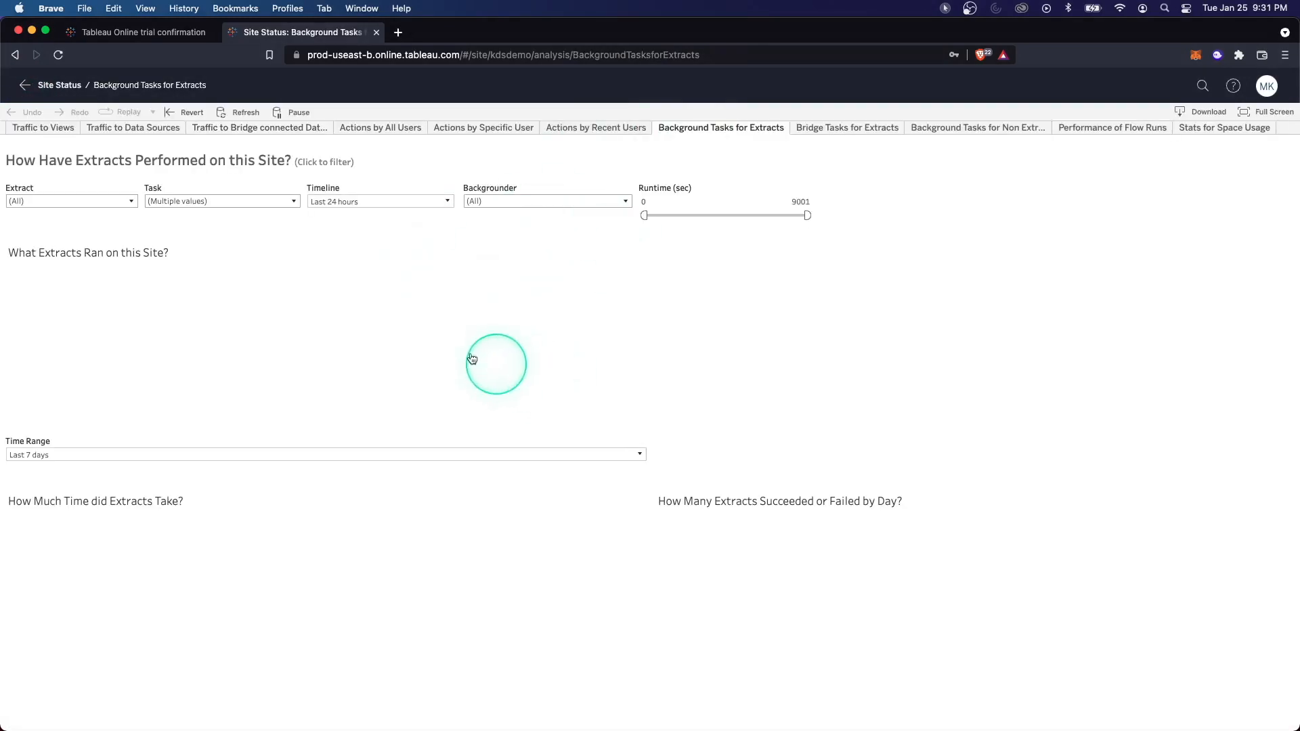
{"action": "left_click", "coordinate": [54, 639]}
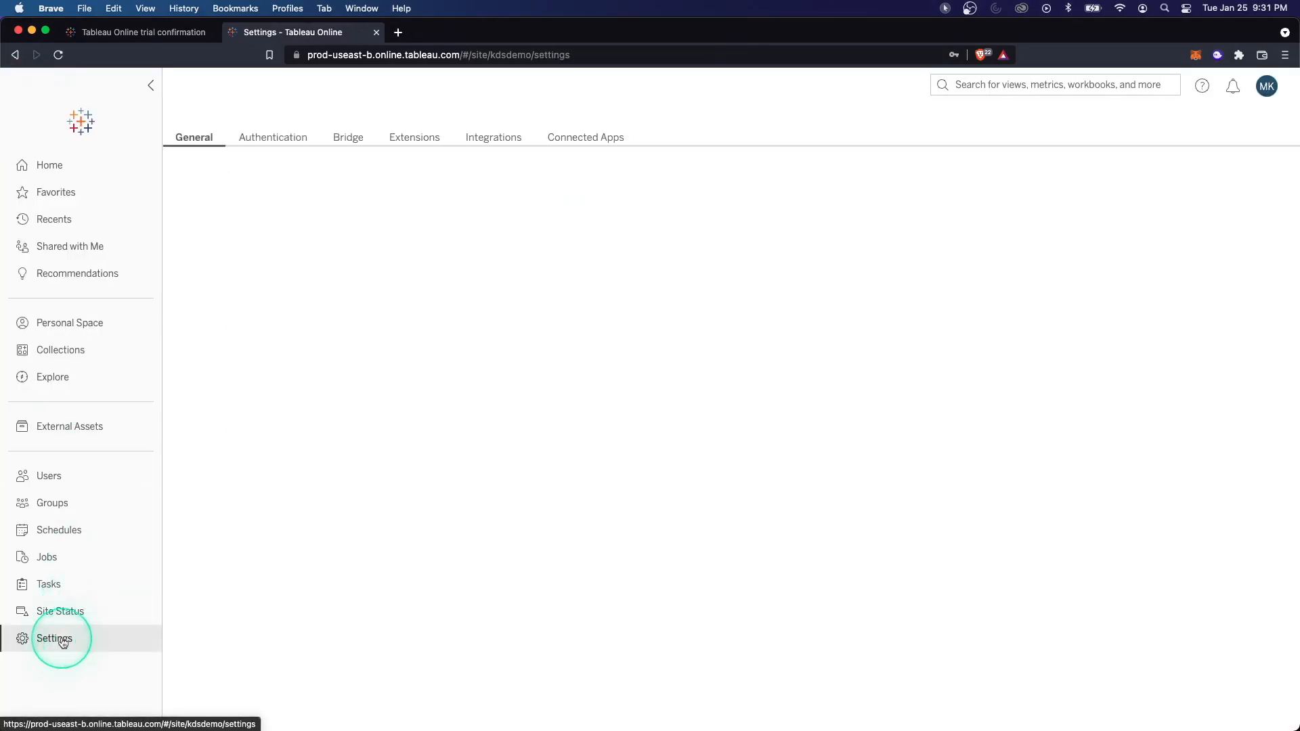
{"action": "left_click", "coordinate": [54, 639]}
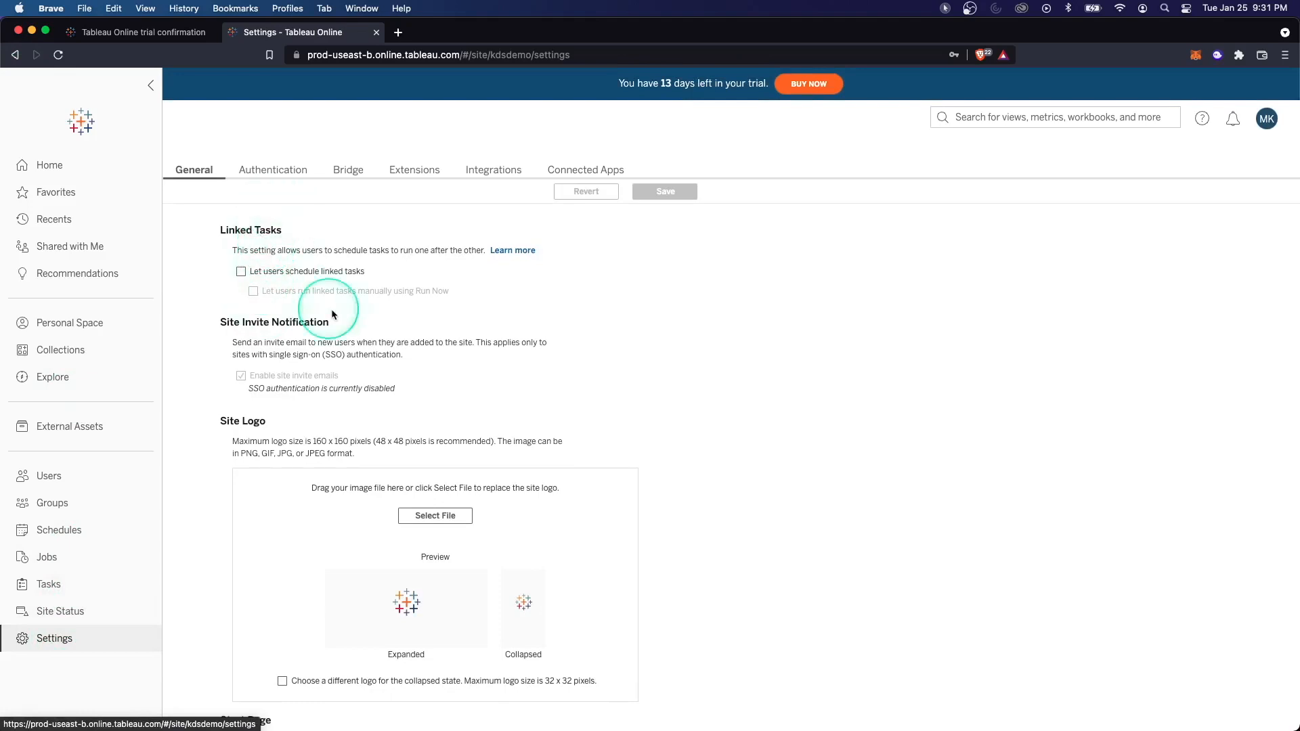
{"action": "mouse_move", "coordinate": [260, 247]}
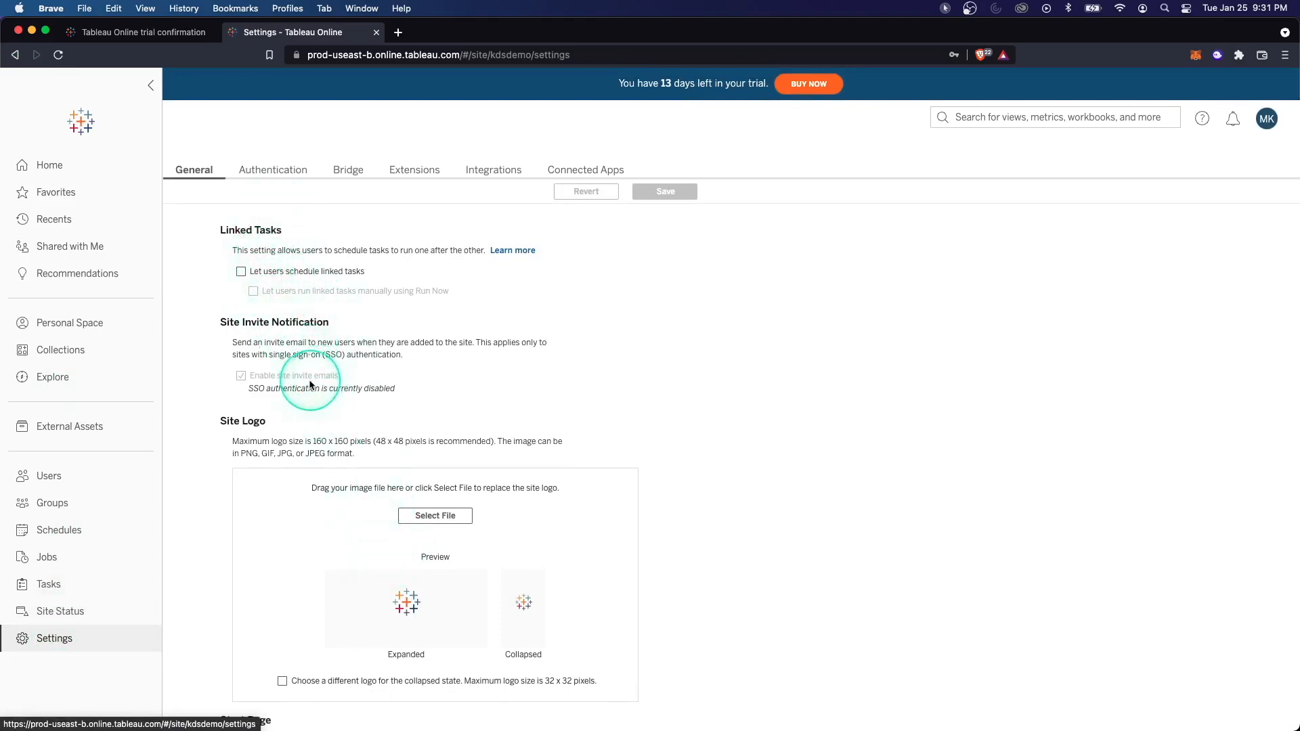
- Create 'Demo Project' with a description about demo workbooks, bolding the word 'project'
{"action": "left_click", "coordinate": [49, 164]}
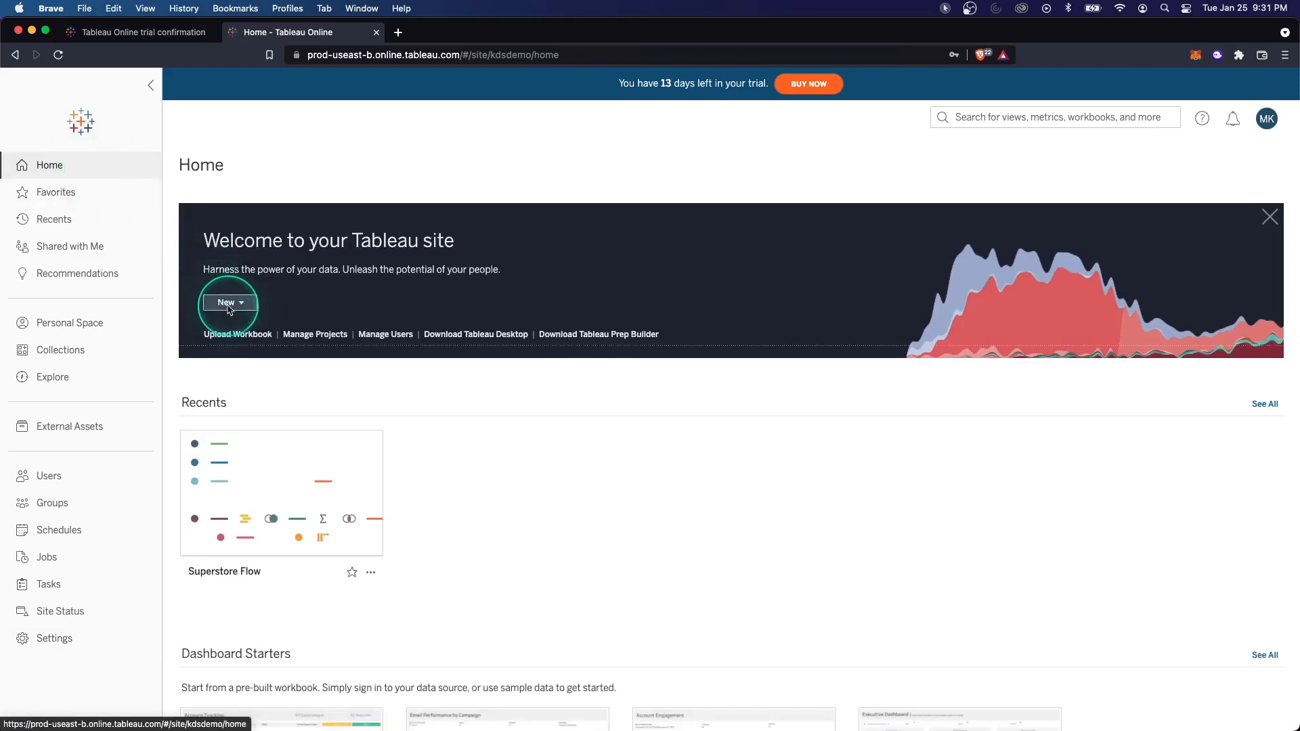
{"action": "left_click", "coordinate": [228, 302]}
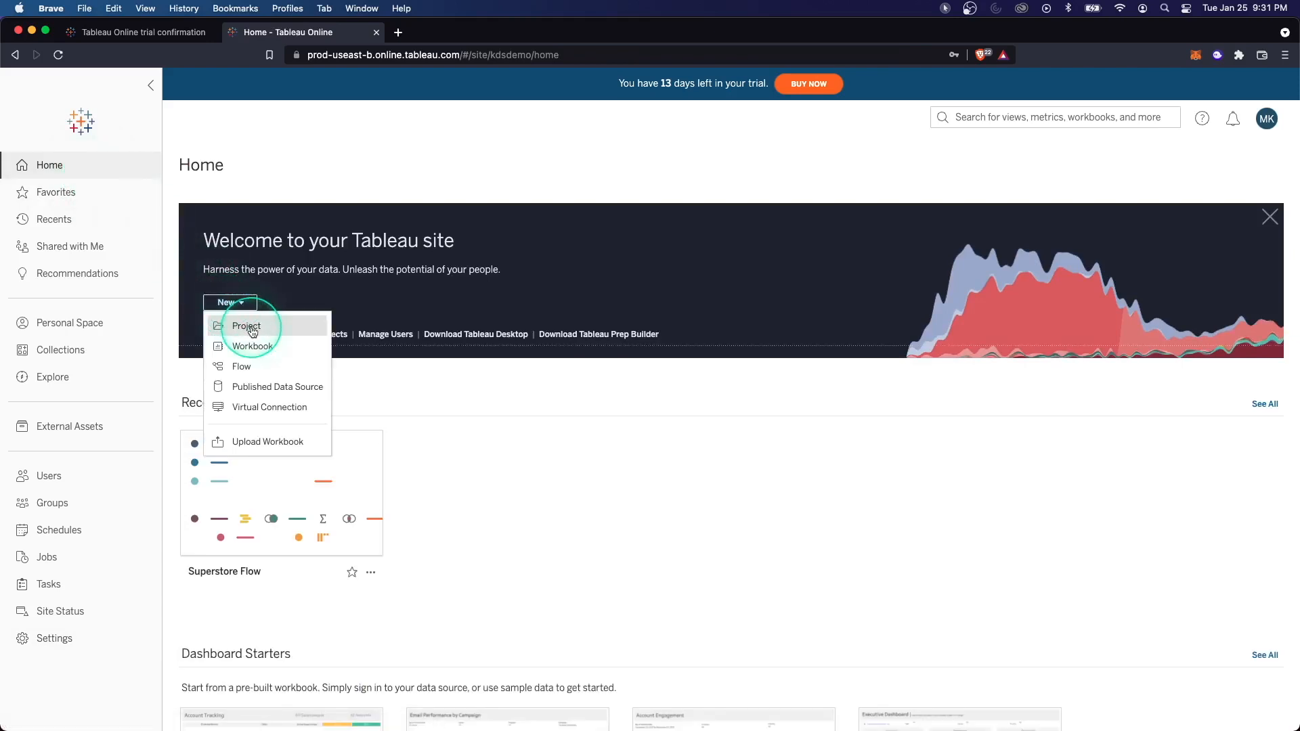
{"action": "left_click", "coordinate": [246, 325]}
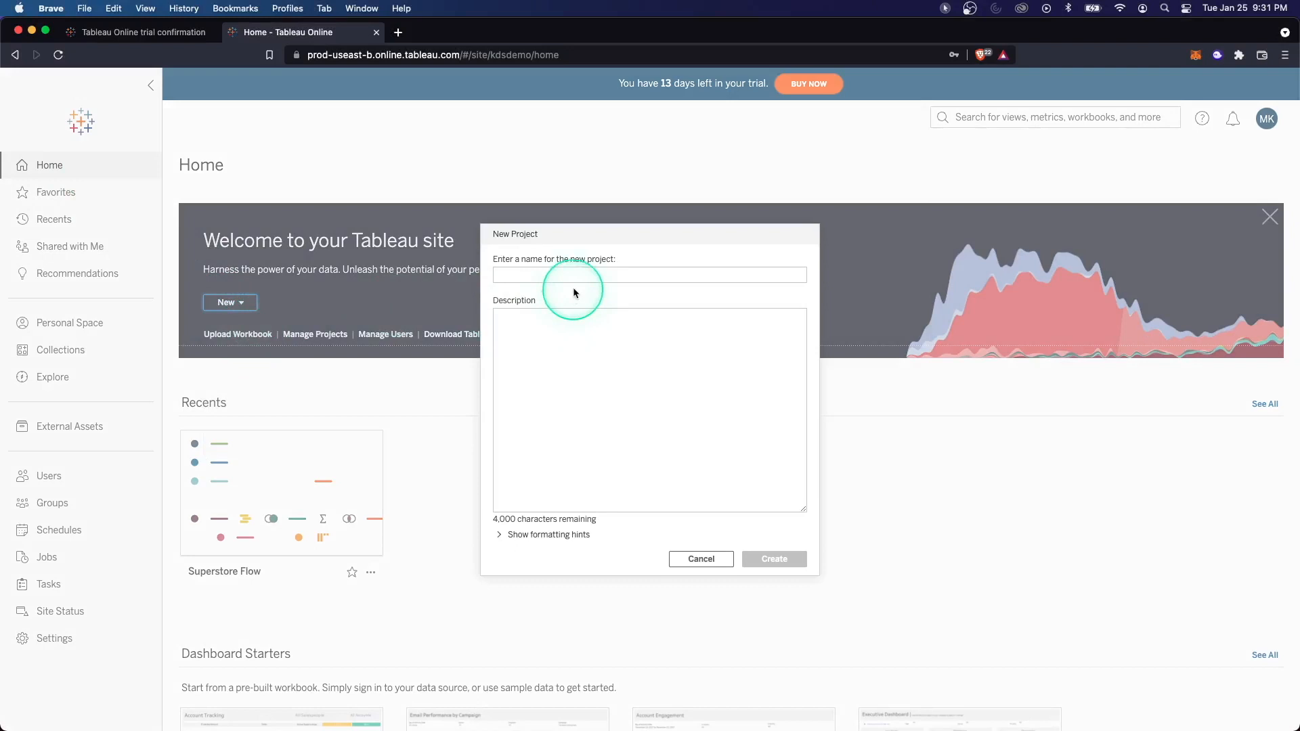
{"action": "type", "text": "Demo Project"}
{"action": "type", "text": "A project to hold all demo-related workbooks."}
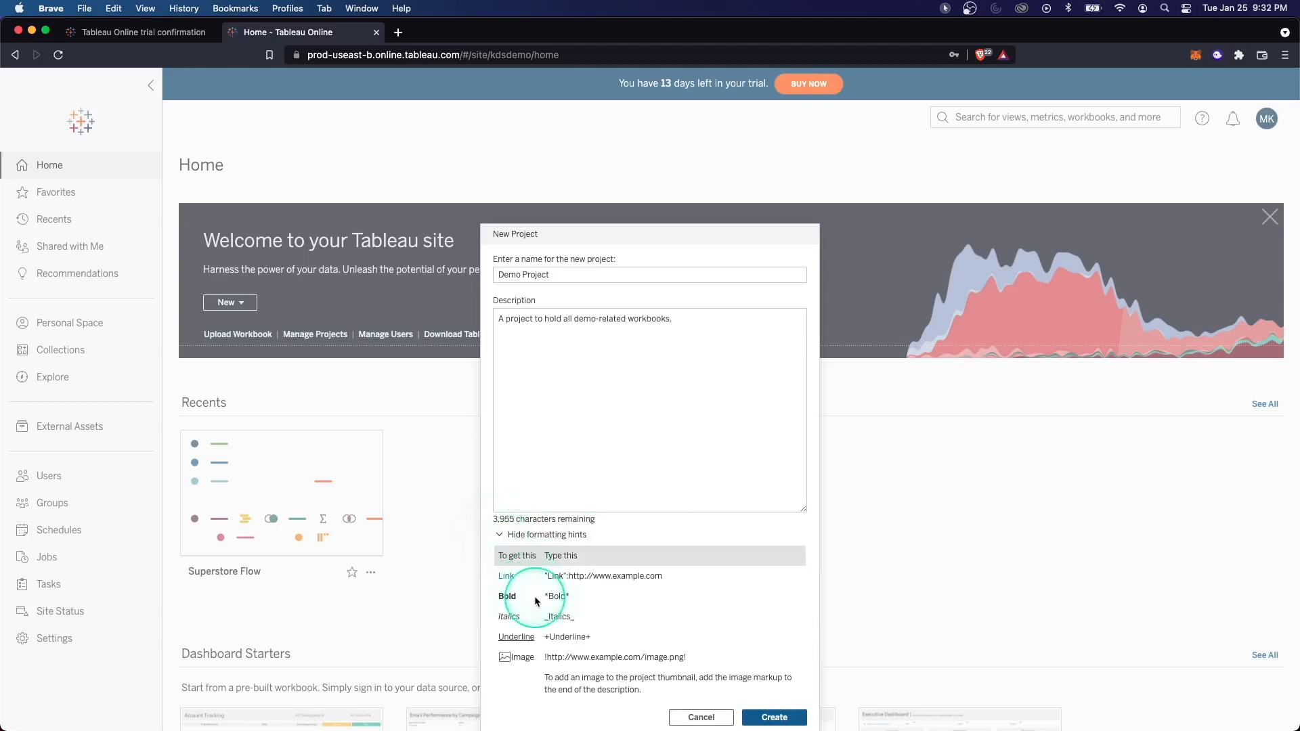
{"action": "left_click", "coordinate": [508, 319]}
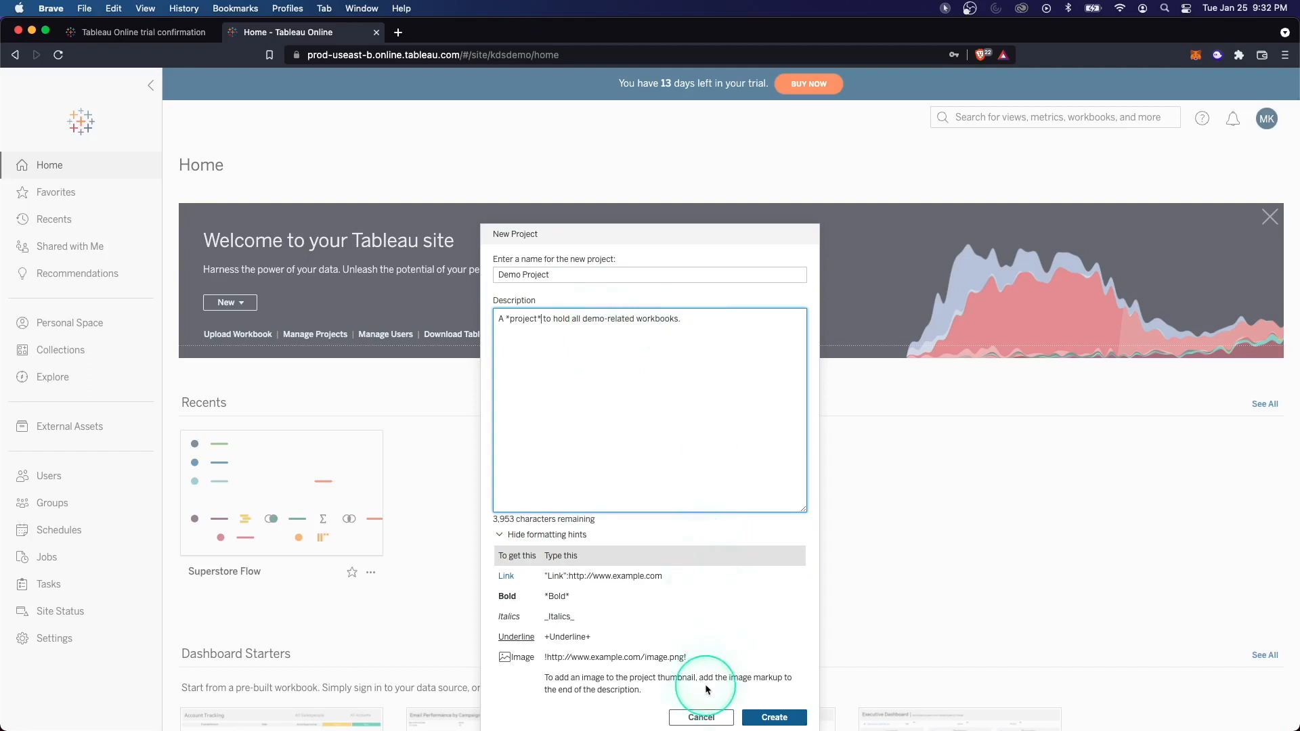
{"action": "left_click", "coordinate": [772, 717]}
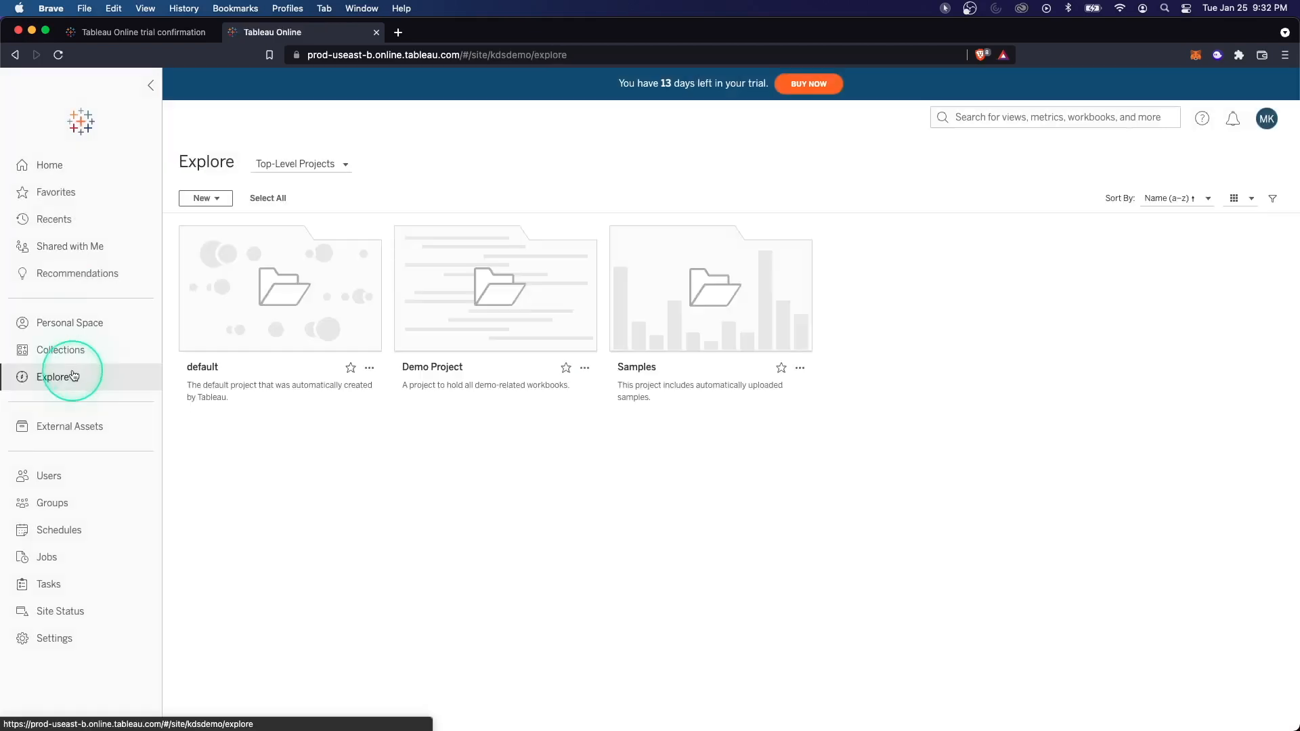
{"action": "mouse_move", "coordinate": [118, 388]}
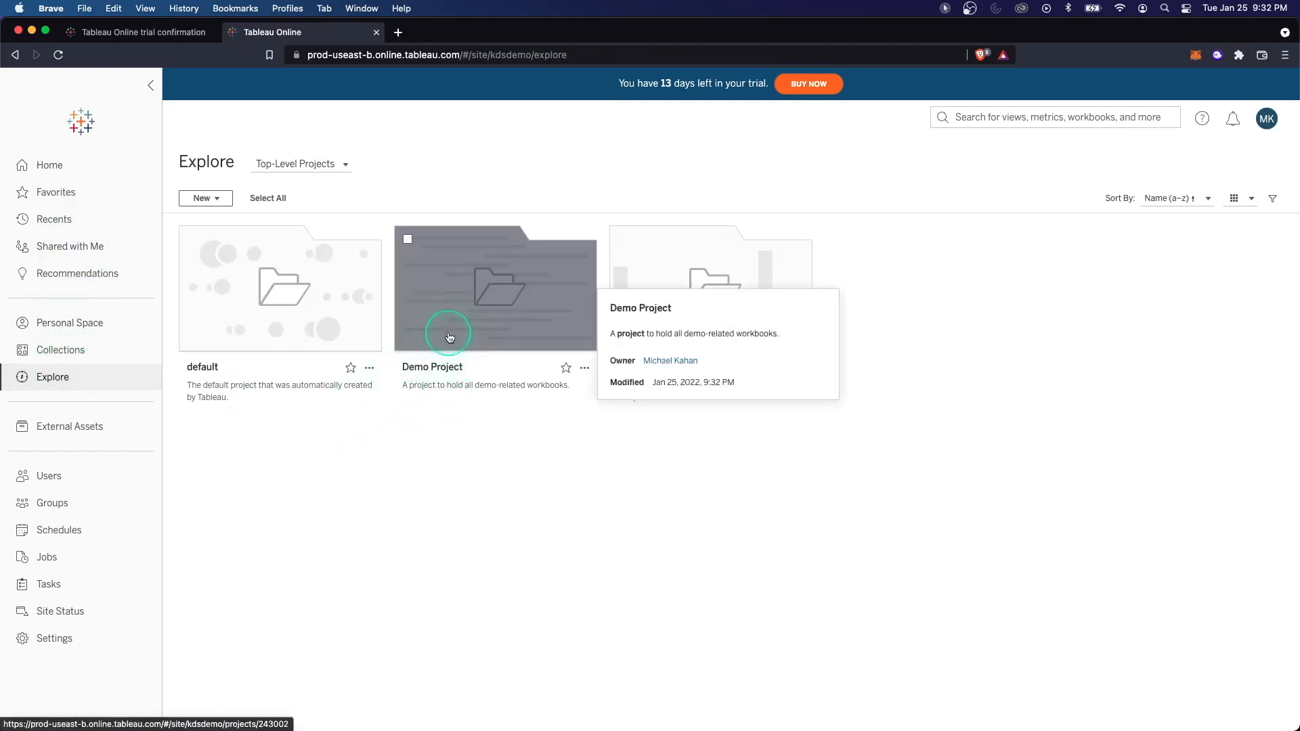
- Open Demo Project and list its New content options
{"action": "left_click", "coordinate": [495, 285]}
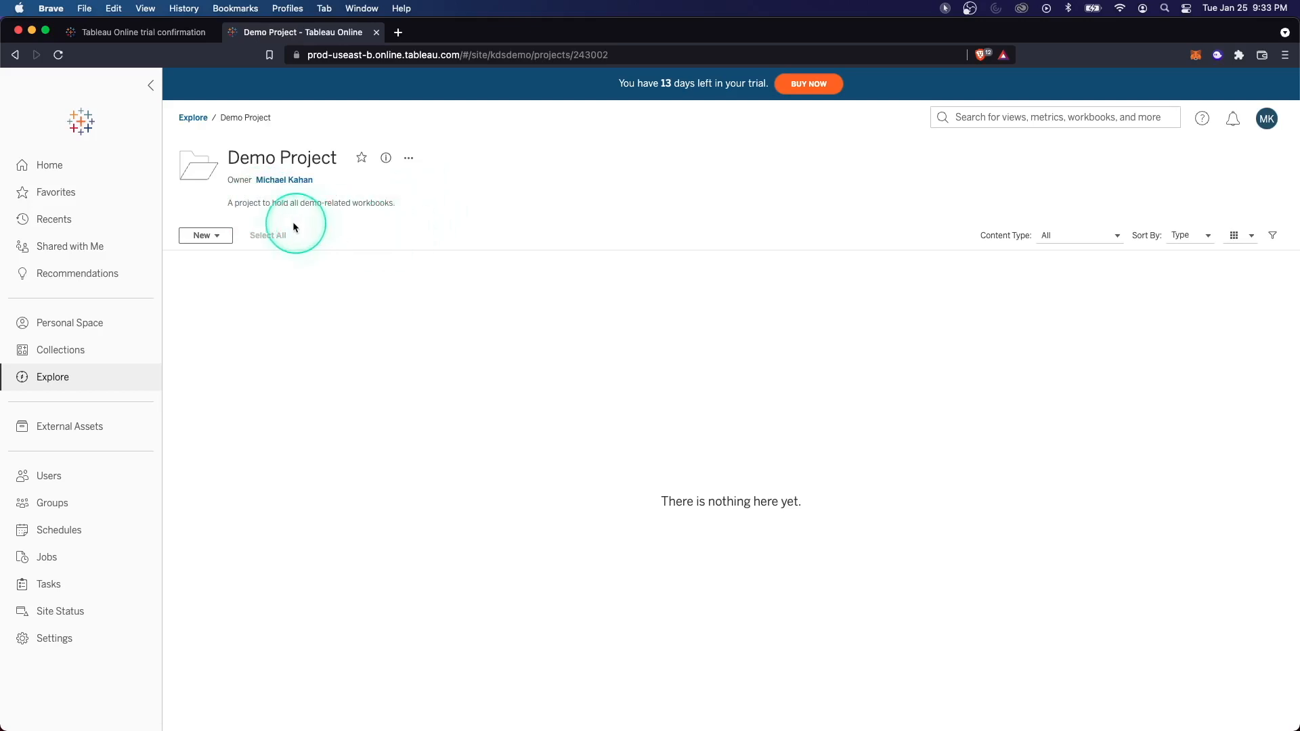
{"action": "left_click", "coordinate": [202, 235]}
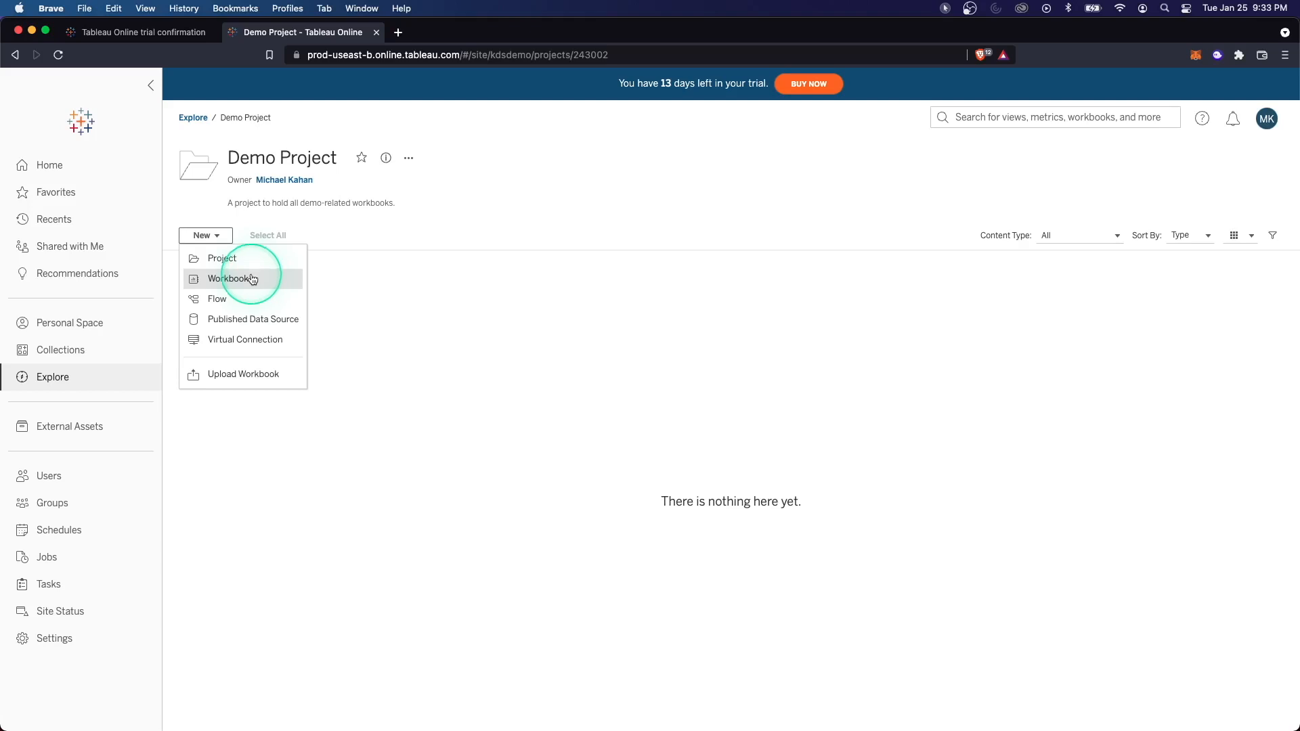
- Start a new workbook and browse the Files, Connectors and Dashboard Starters tabs
{"action": "left_click", "coordinate": [230, 278]}
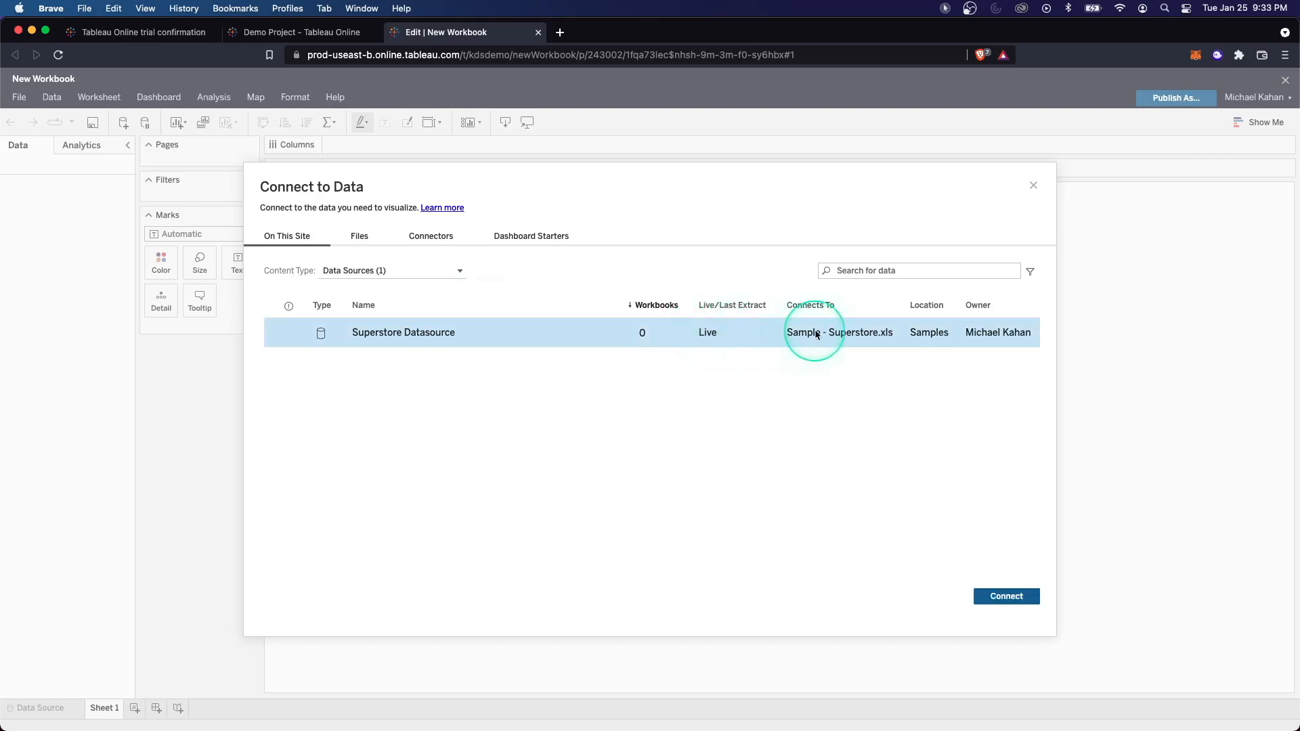
{"action": "mouse_move", "coordinate": [705, 351]}
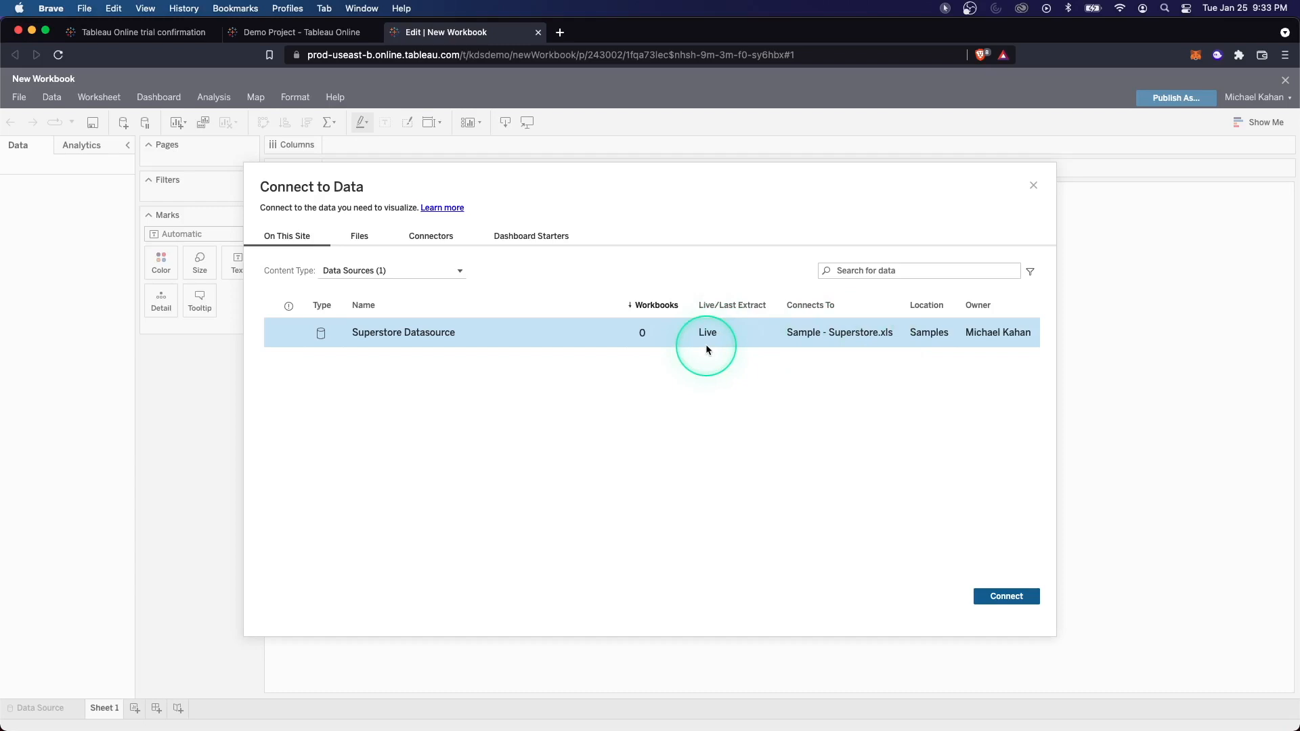
{"action": "mouse_move", "coordinate": [695, 347]}
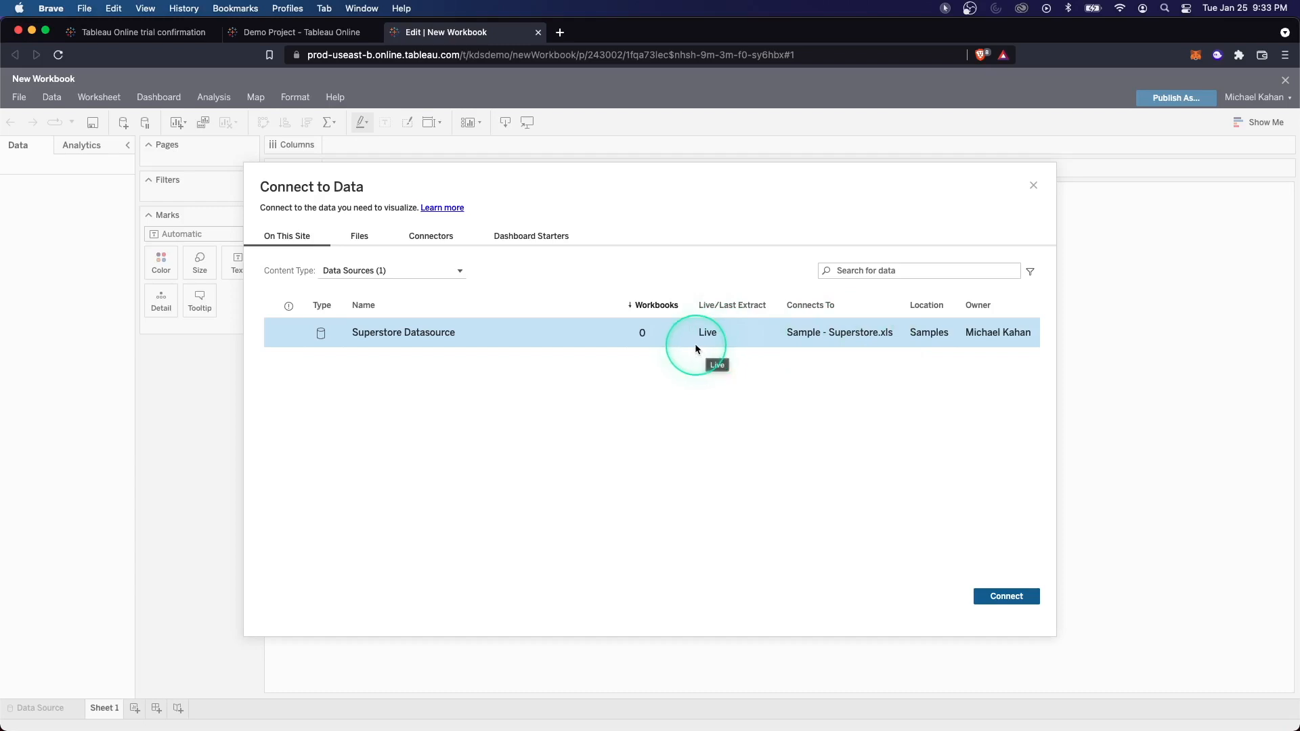
{"action": "left_click", "coordinate": [359, 236]}
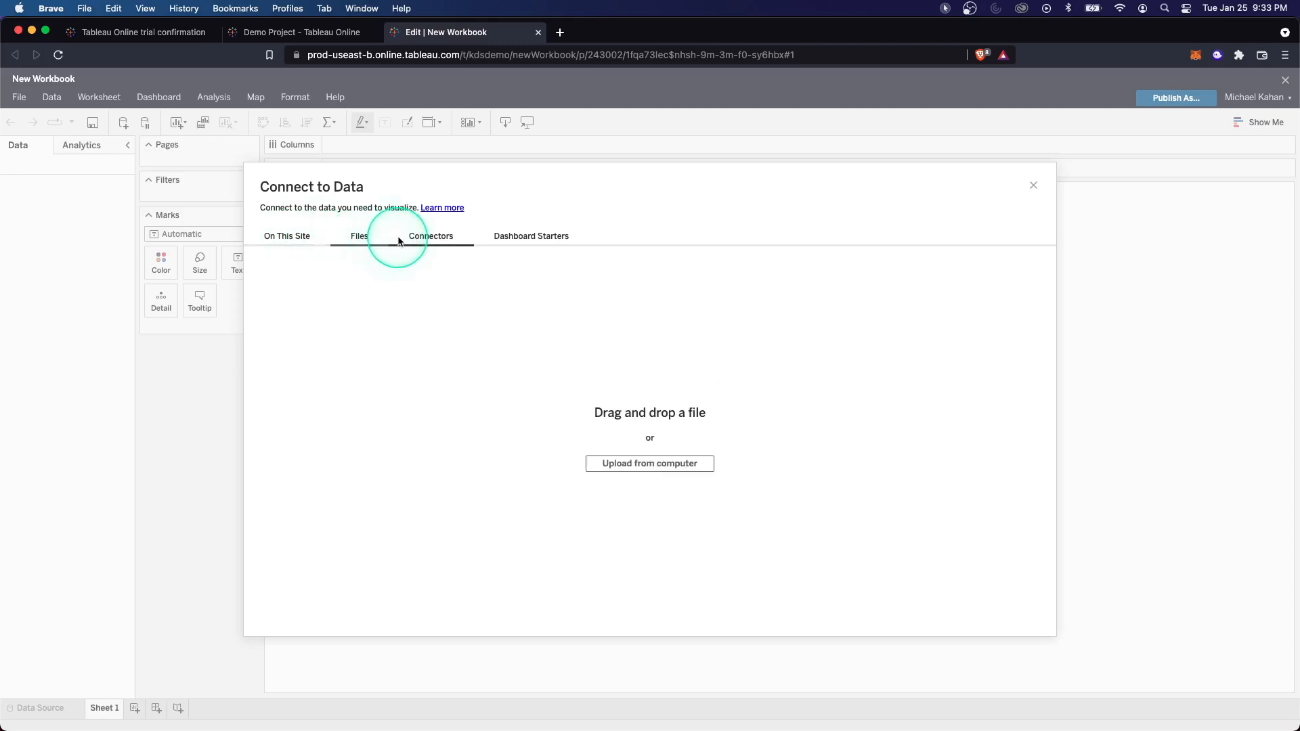
{"action": "left_click", "coordinate": [431, 236]}
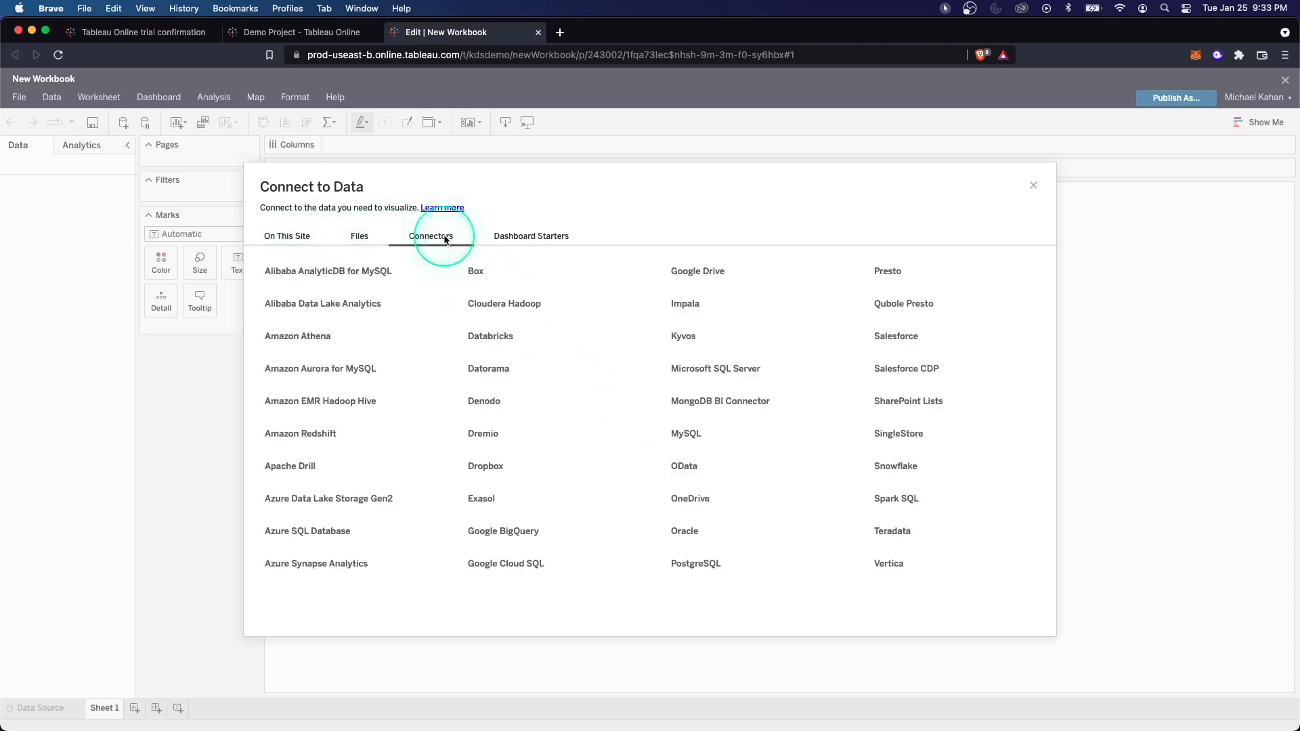
{"action": "mouse_move", "coordinate": [346, 417]}
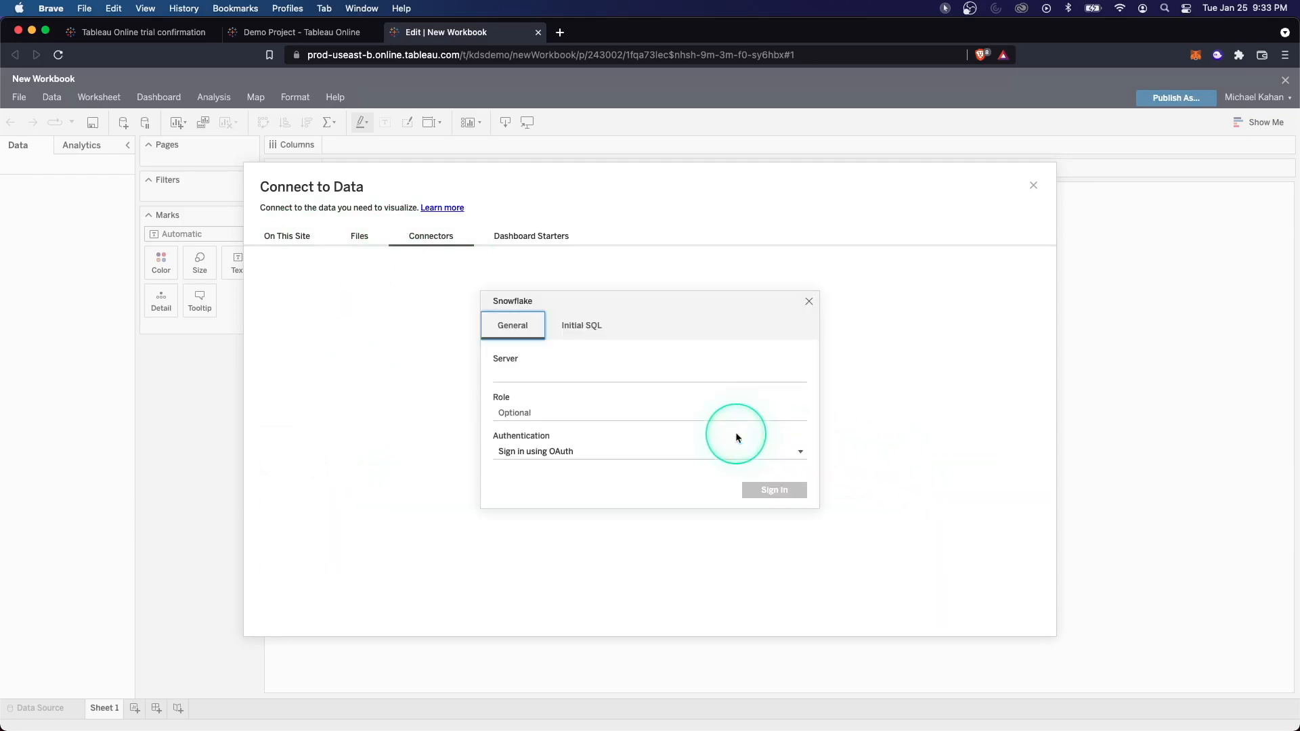
{"action": "left_click", "coordinate": [649, 374]}
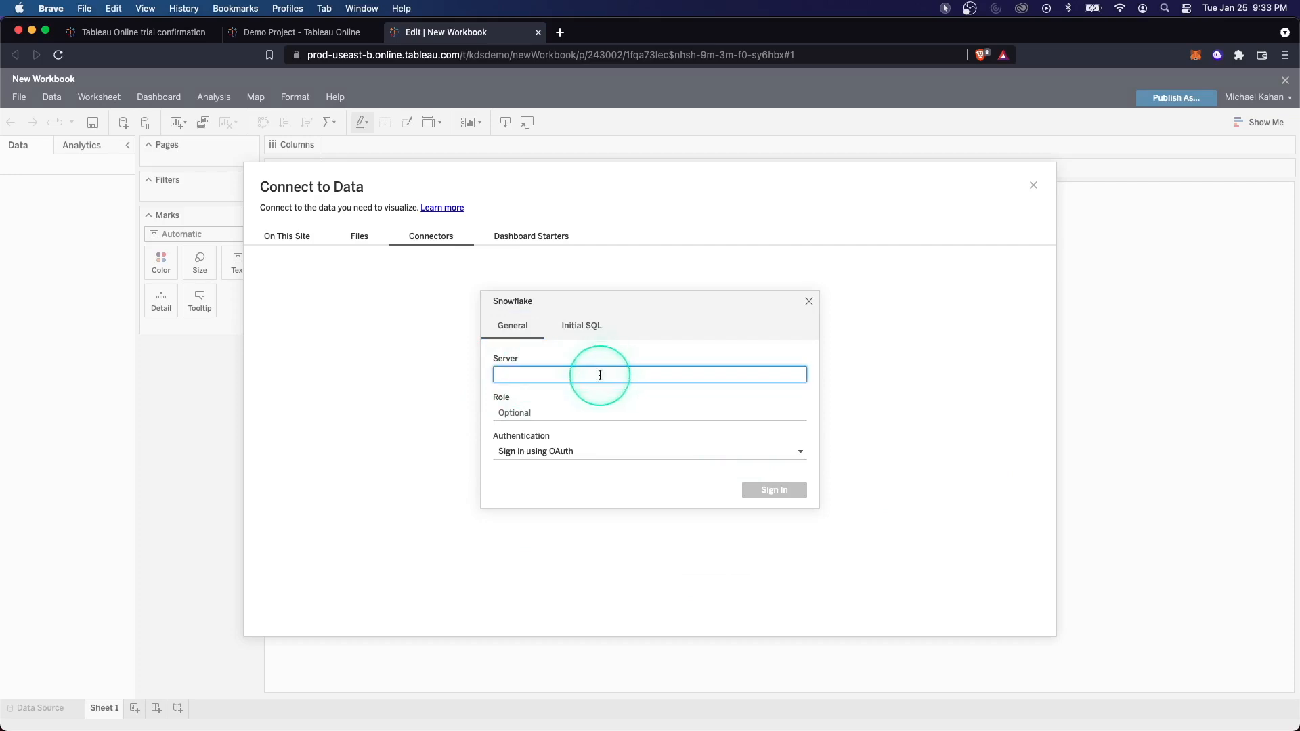
{"action": "left_click", "coordinate": [532, 236]}
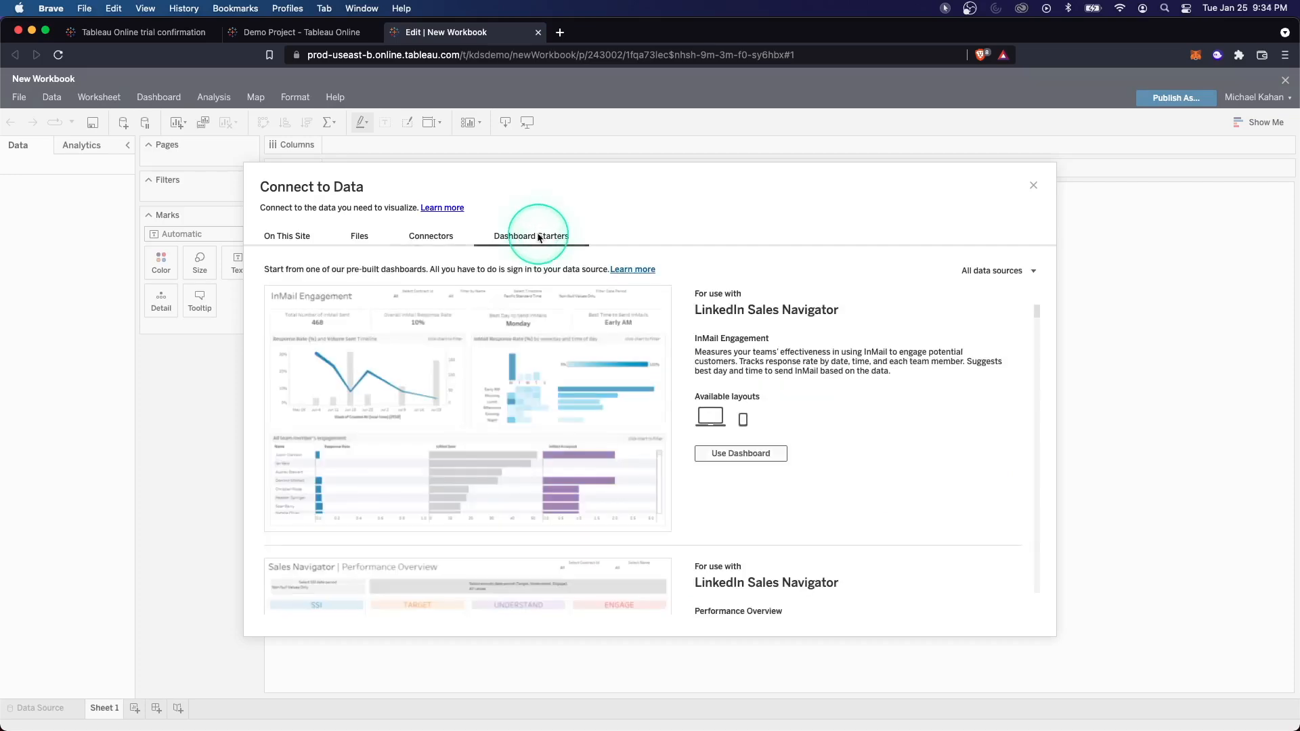
{"action": "scroll", "scroll_direction": "down", "scroll_amount": 3}
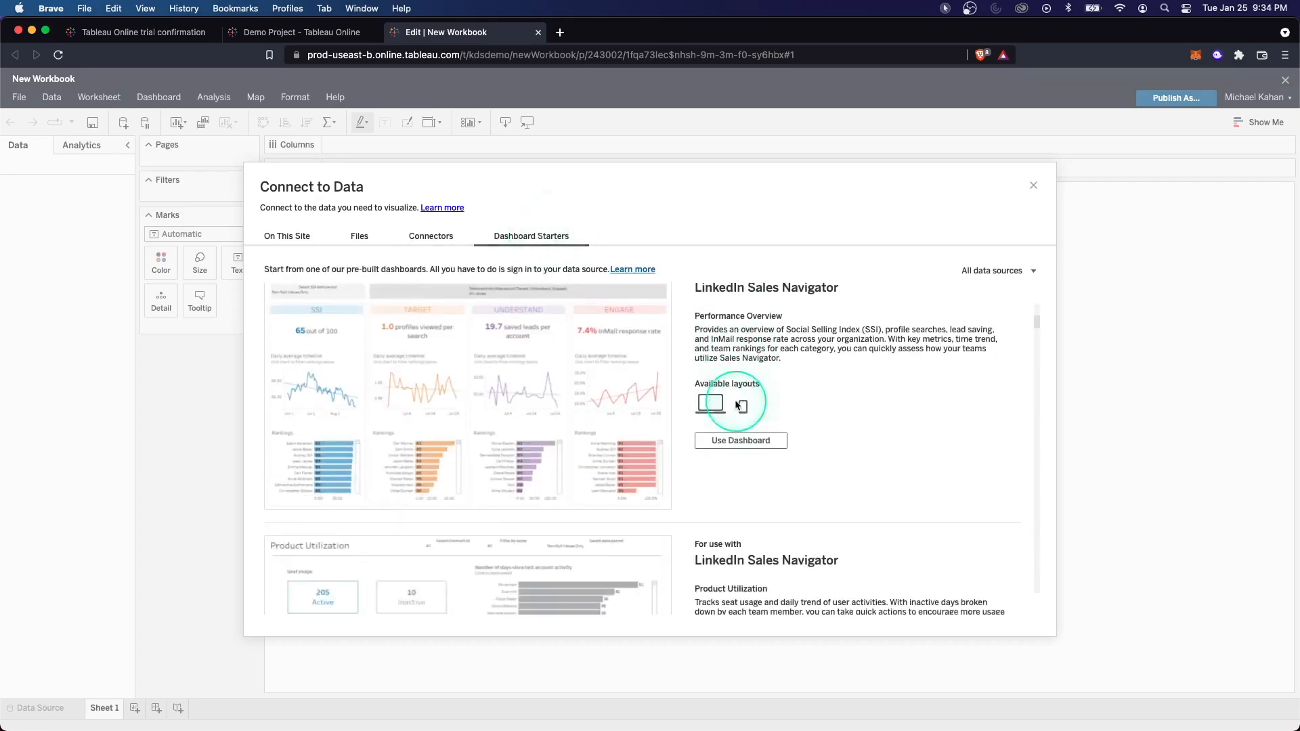
{"action": "scroll", "scroll_direction": "down", "scroll_amount": 3}
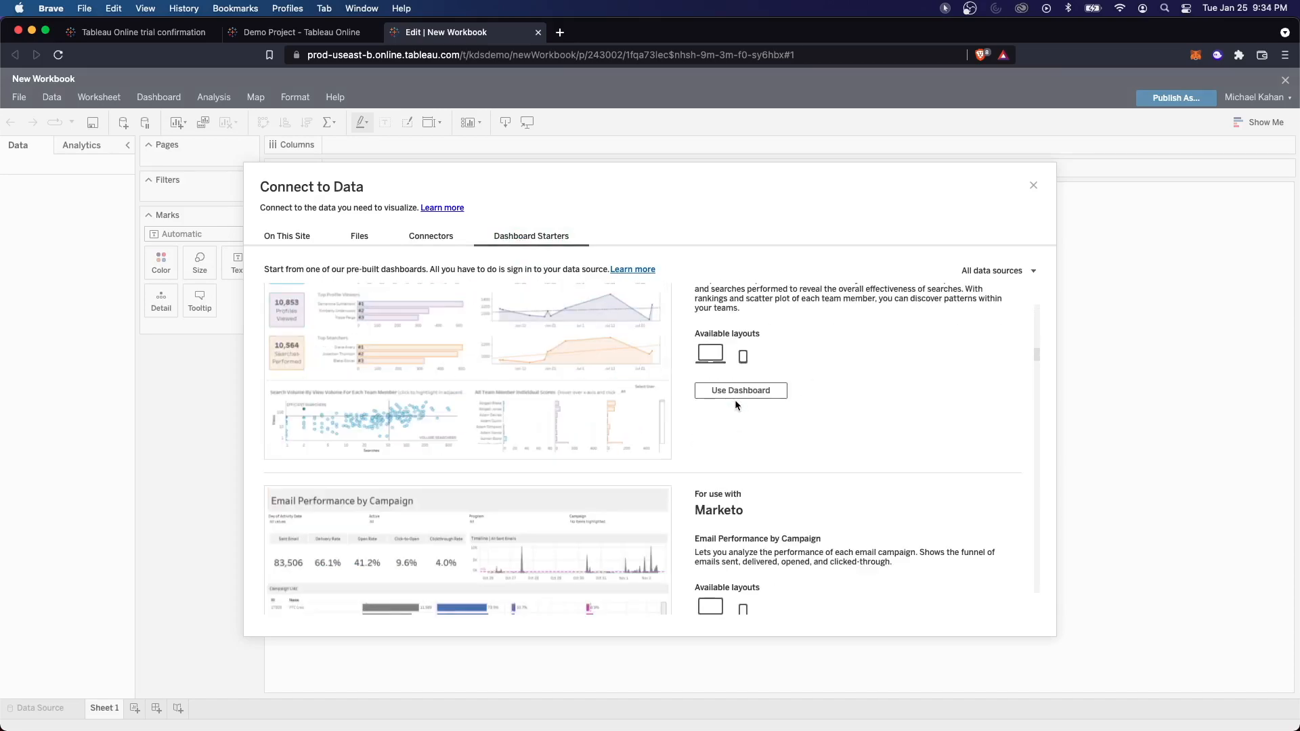
- Connect the workbook to Superstore Datasource from This Site
{"action": "left_click", "coordinate": [286, 236]}
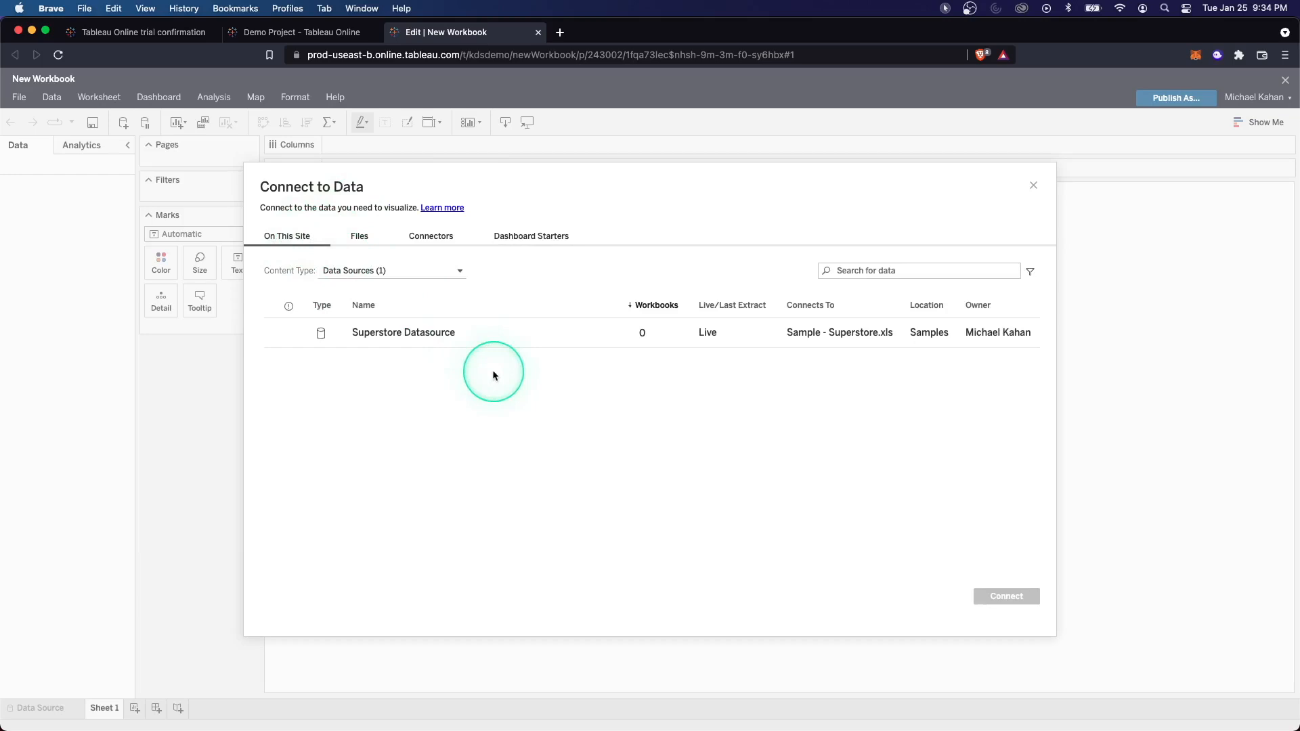
{"action": "left_click", "coordinate": [403, 333]}
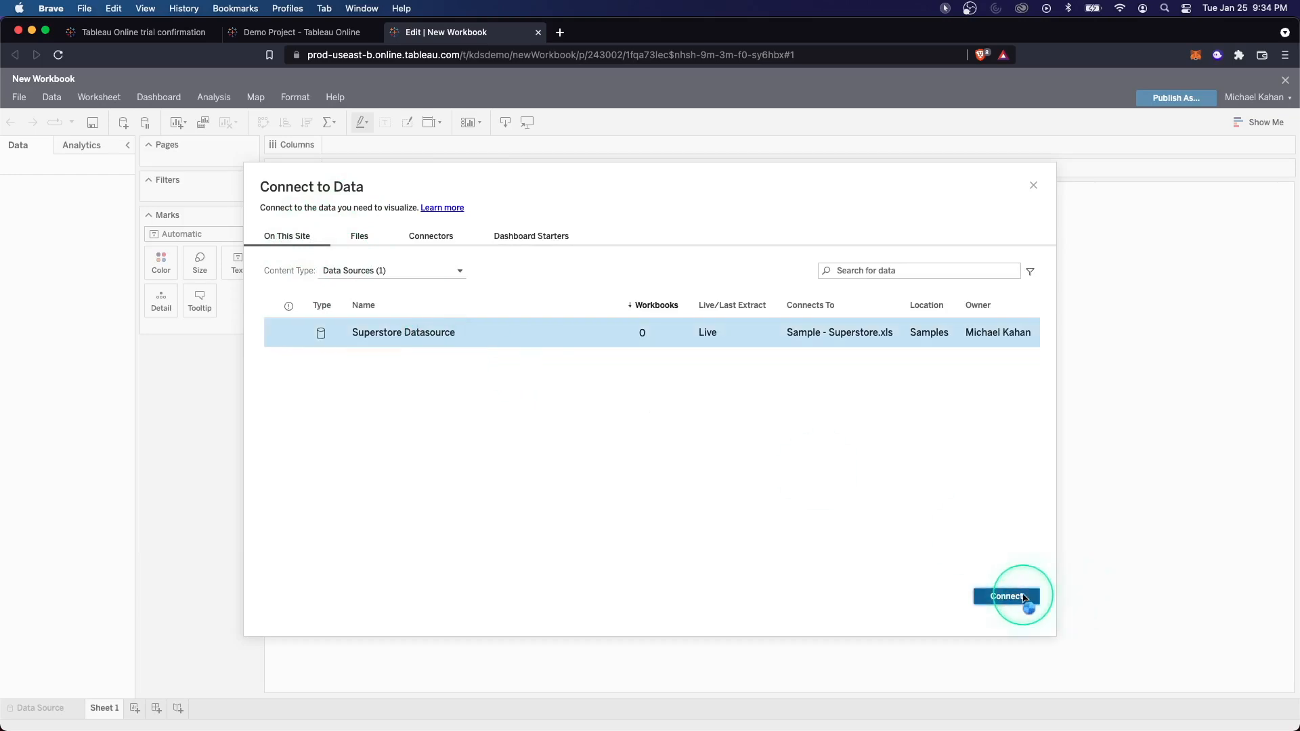
{"action": "left_click", "coordinate": [1006, 596]}
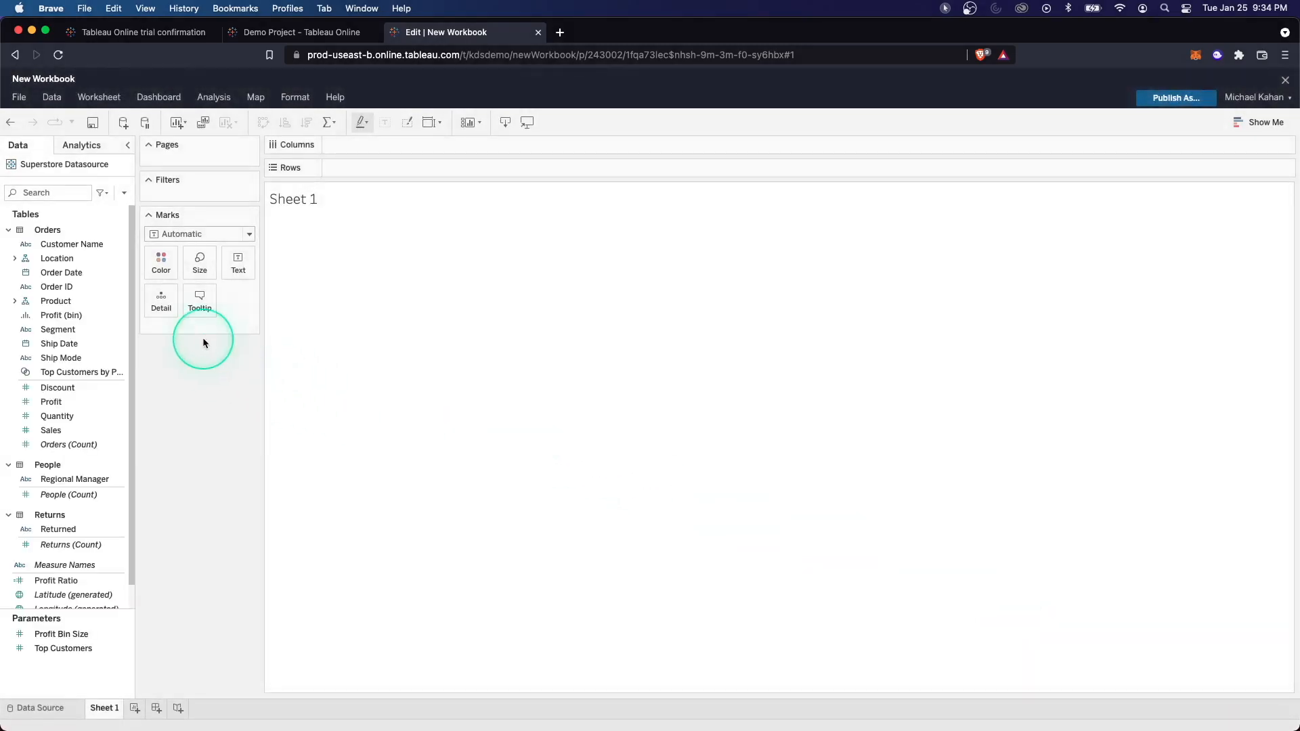
{"action": "left_click", "coordinate": [14, 230]}
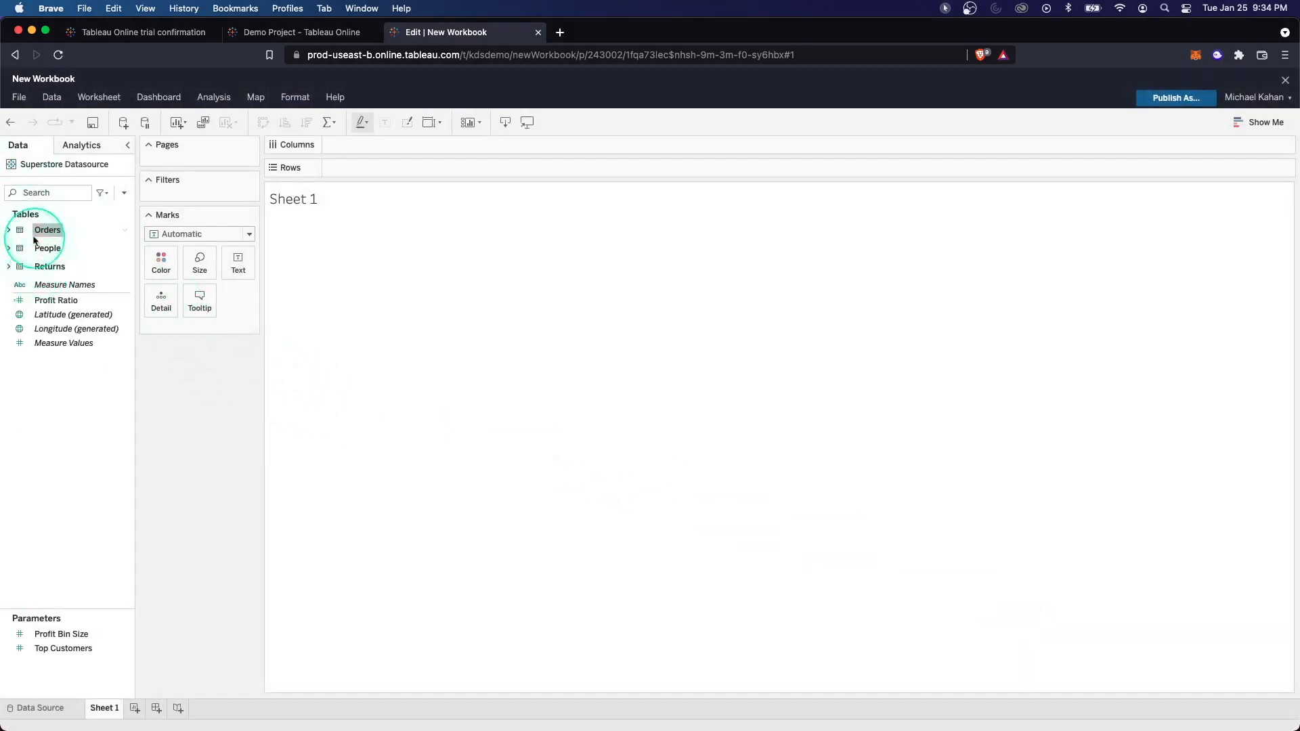
{"action": "left_click", "coordinate": [9, 230]}
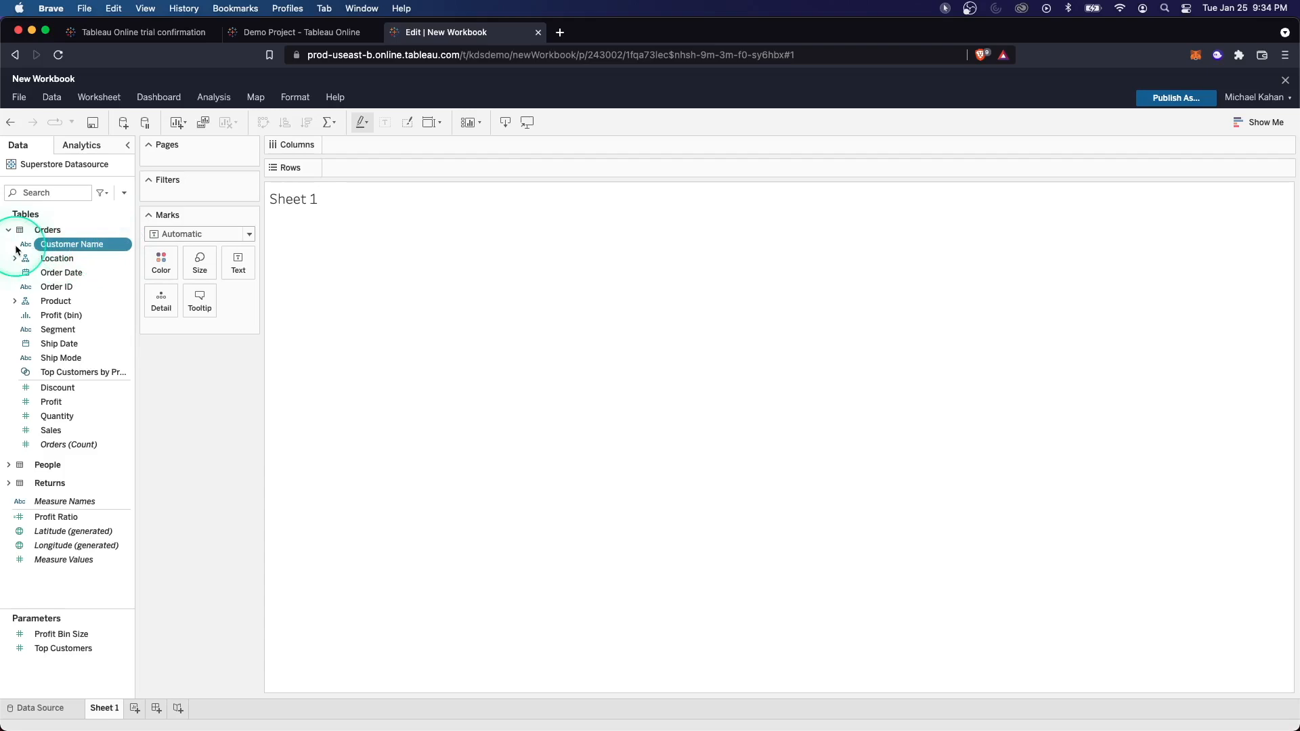
{"action": "left_click", "coordinate": [14, 258]}
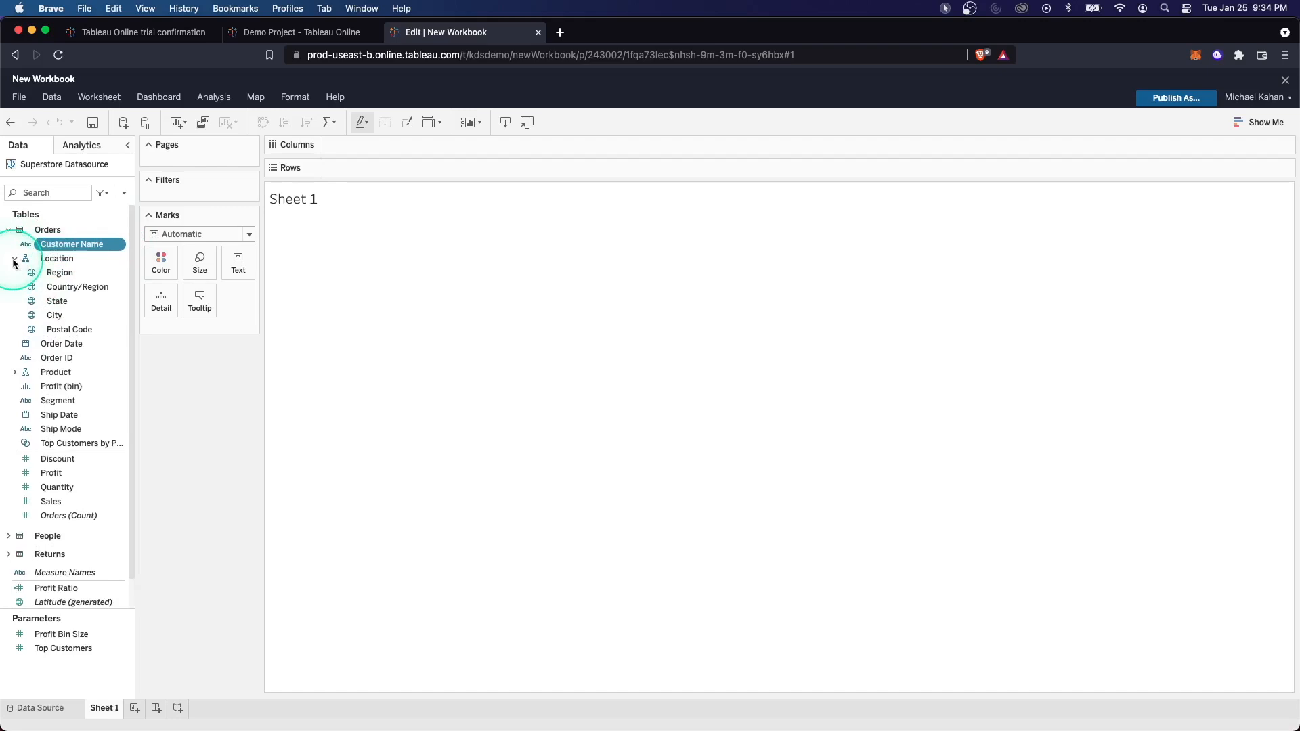
{"action": "left_click", "coordinate": [14, 258]}
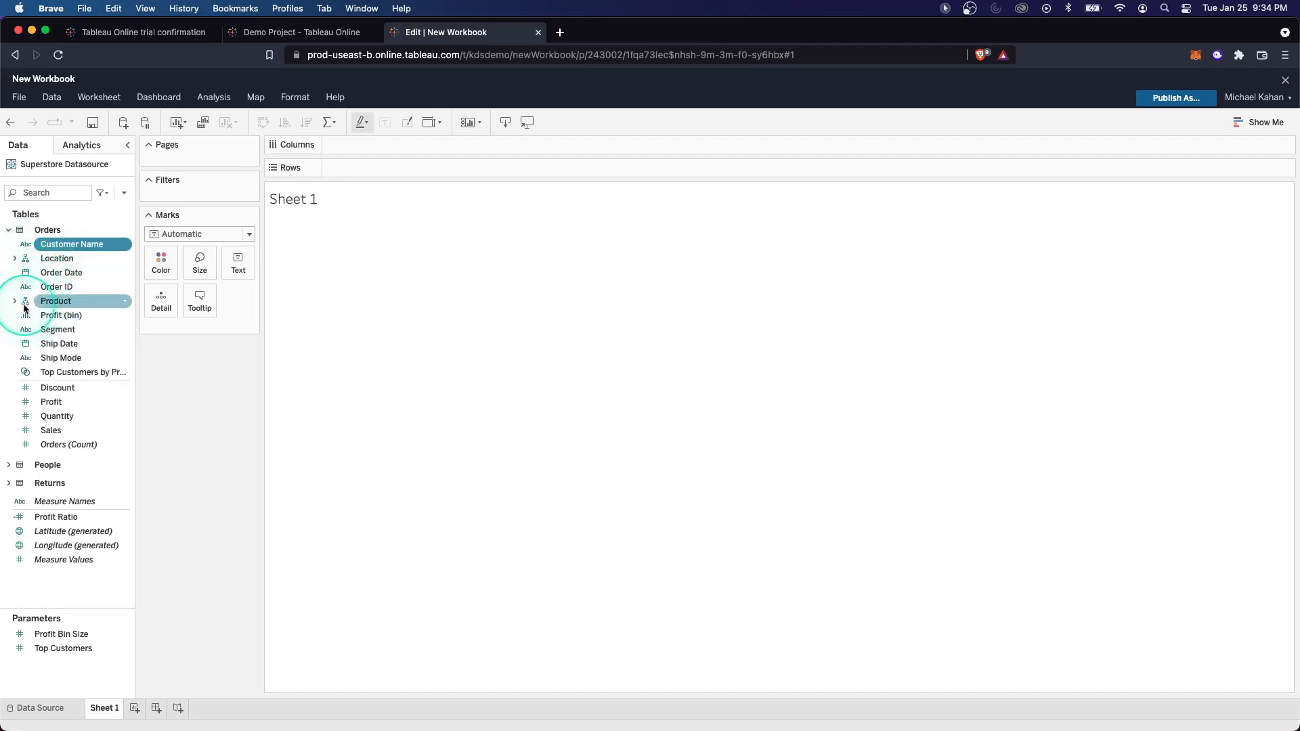
{"action": "left_click", "coordinate": [60, 315]}
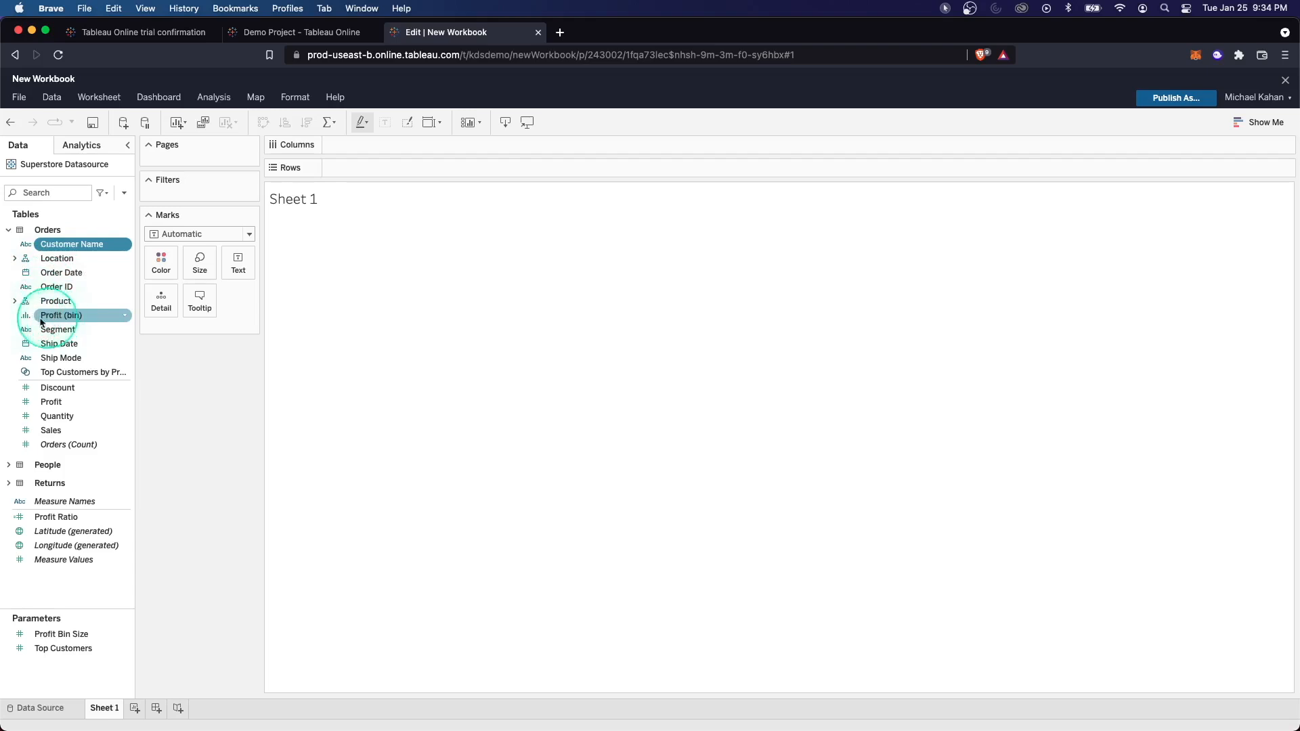
{"action": "left_click", "coordinate": [51, 431]}
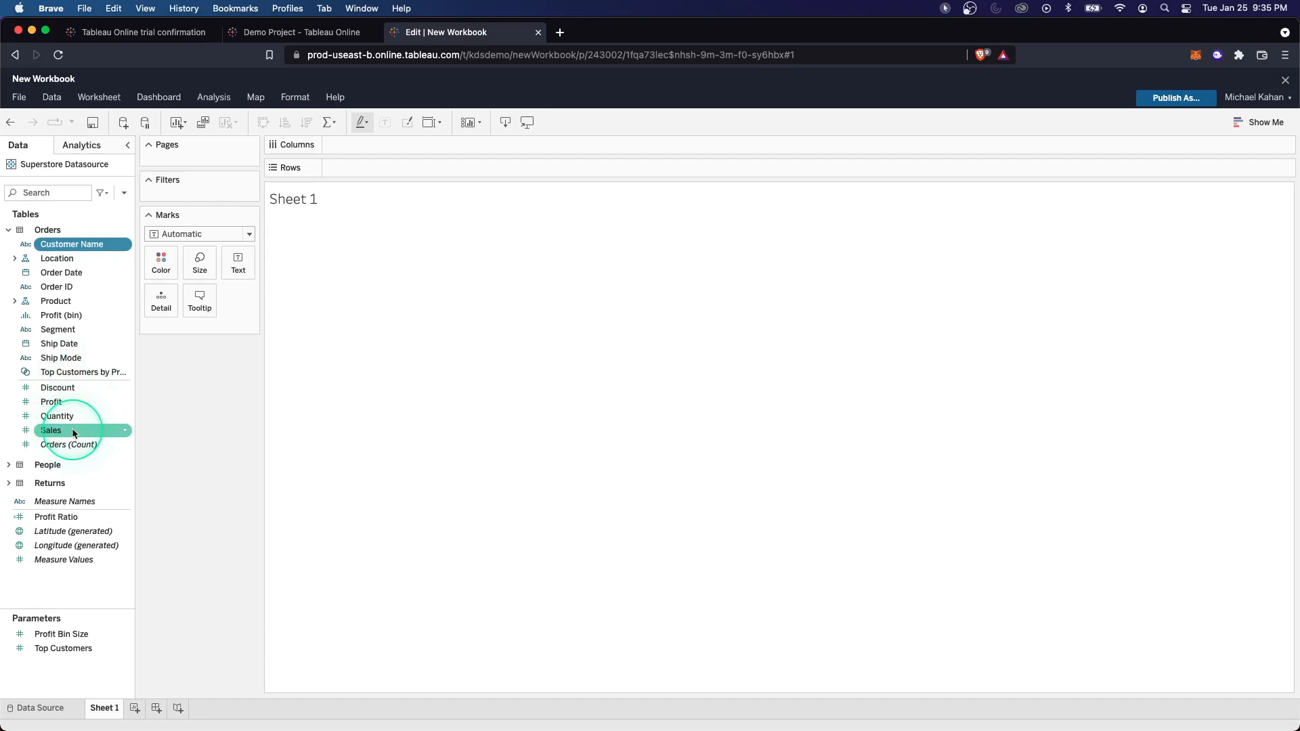
{"action": "mouse_move", "coordinate": [62, 363]}
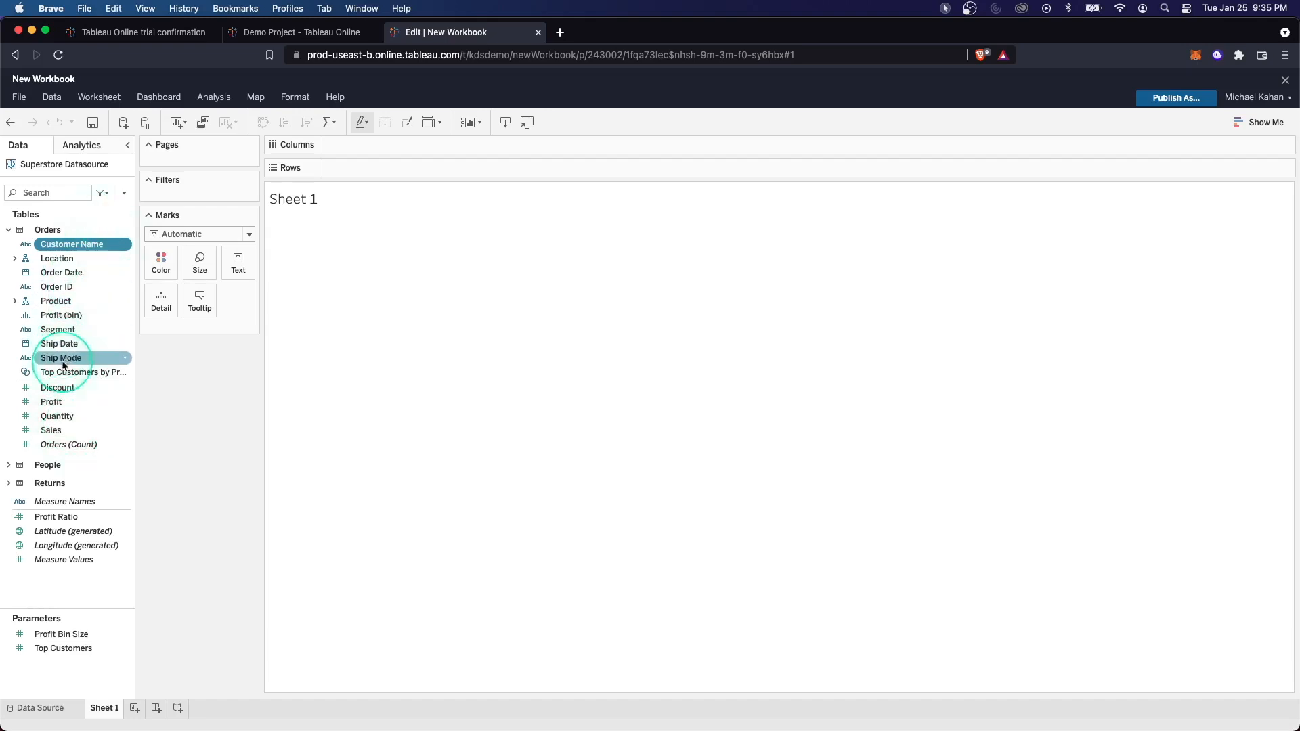
{"action": "mouse_move", "coordinate": [8, 468]}
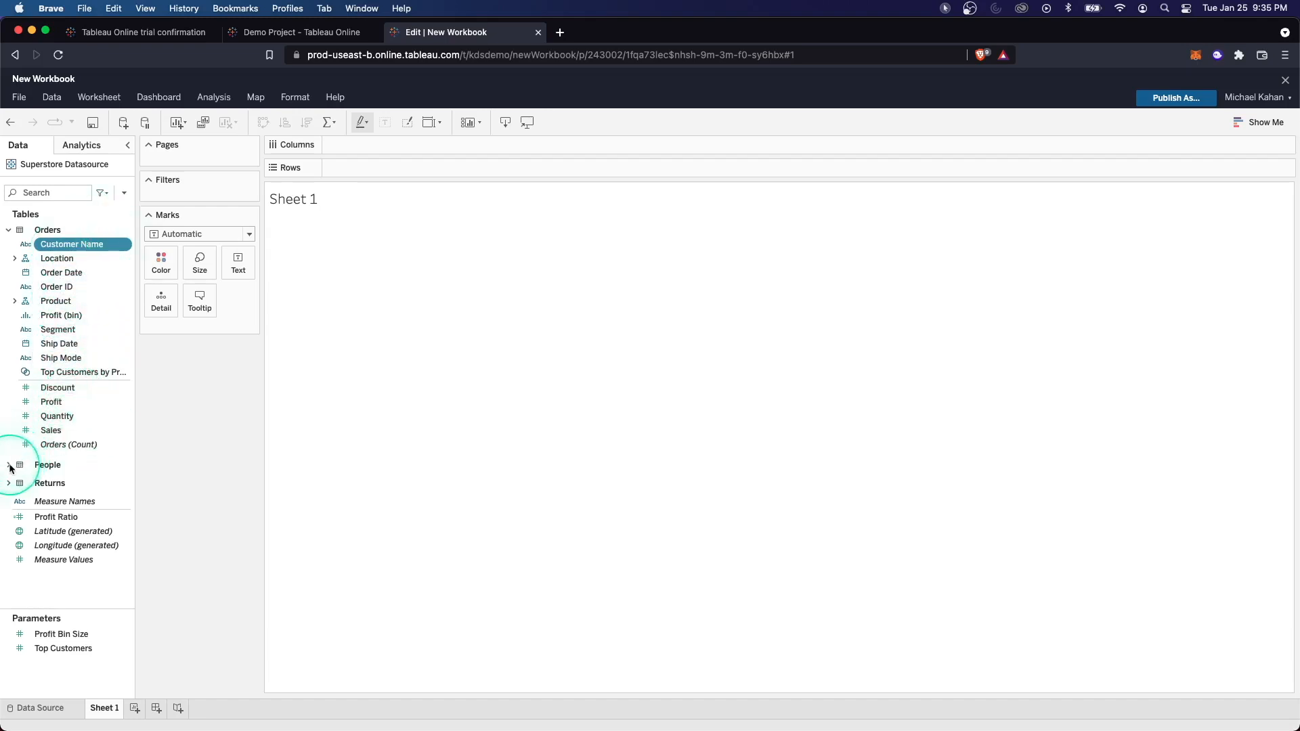
{"action": "left_click", "coordinate": [9, 465]}
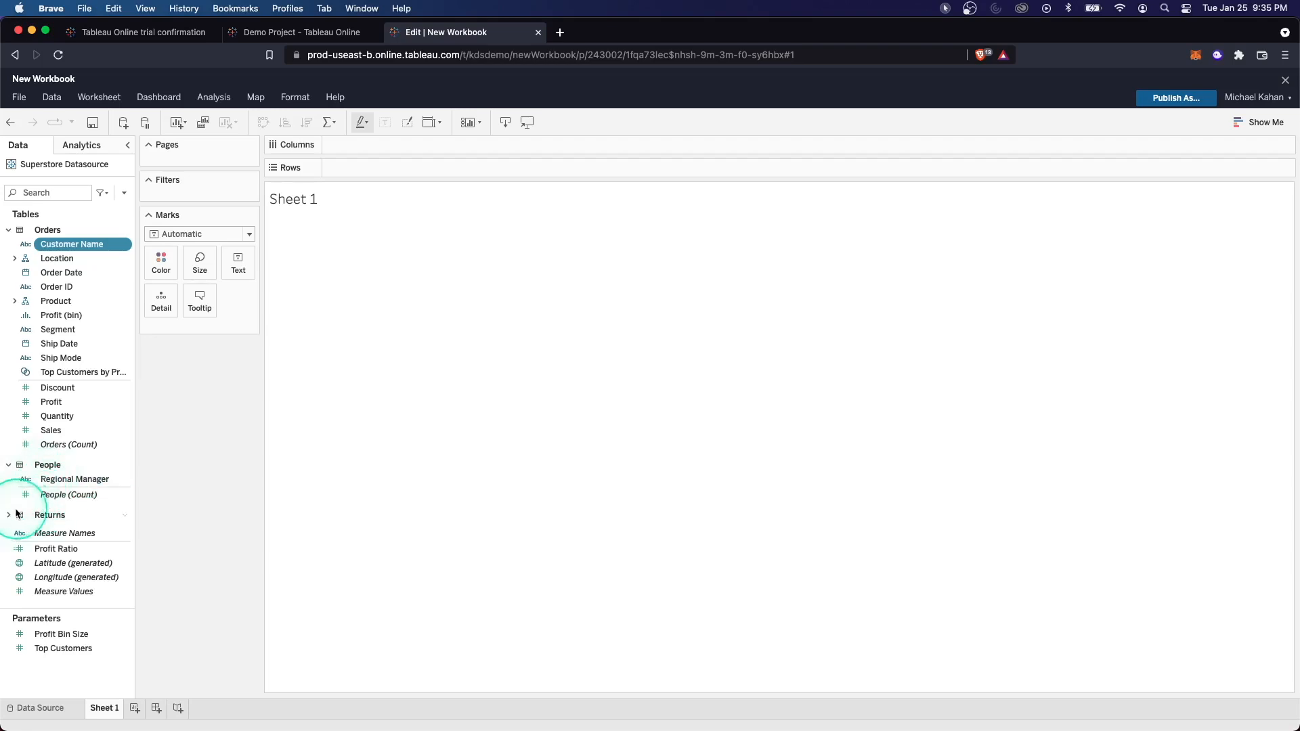
{"action": "right_click", "coordinate": [71, 244]}
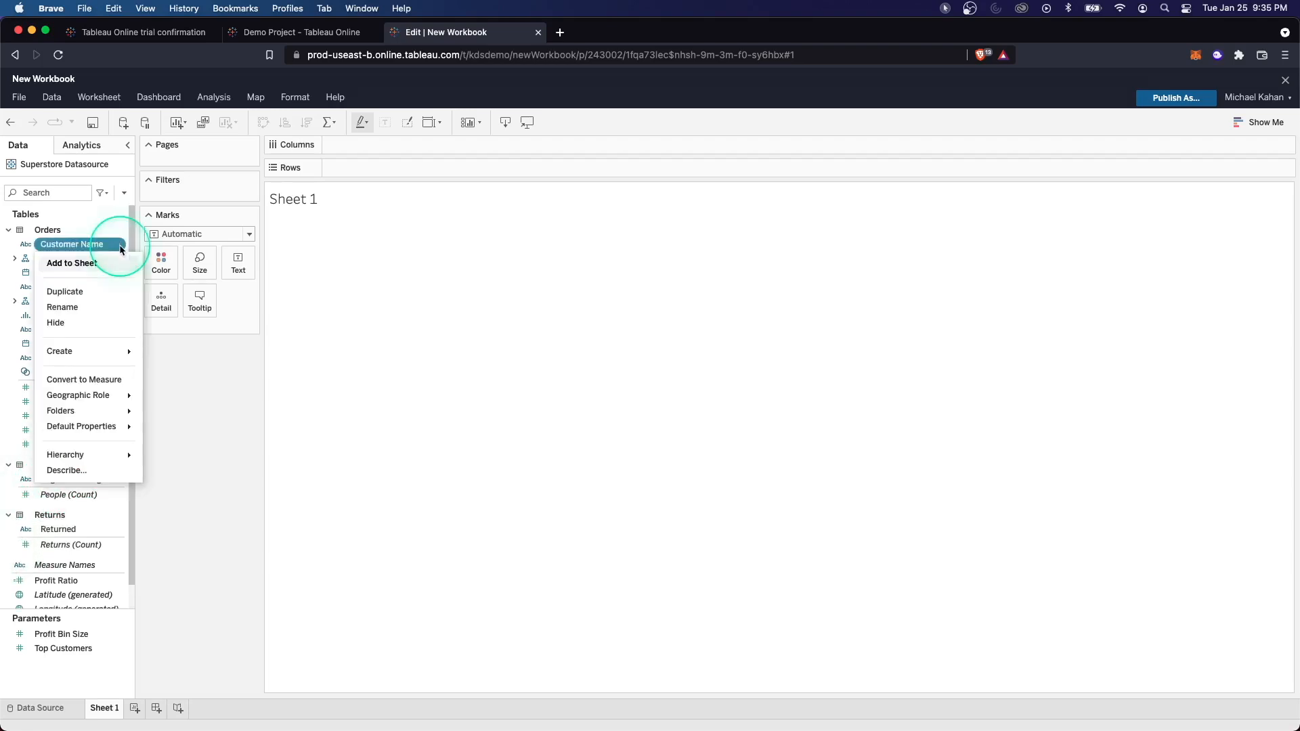
{"action": "mouse_move", "coordinate": [94, 305]}
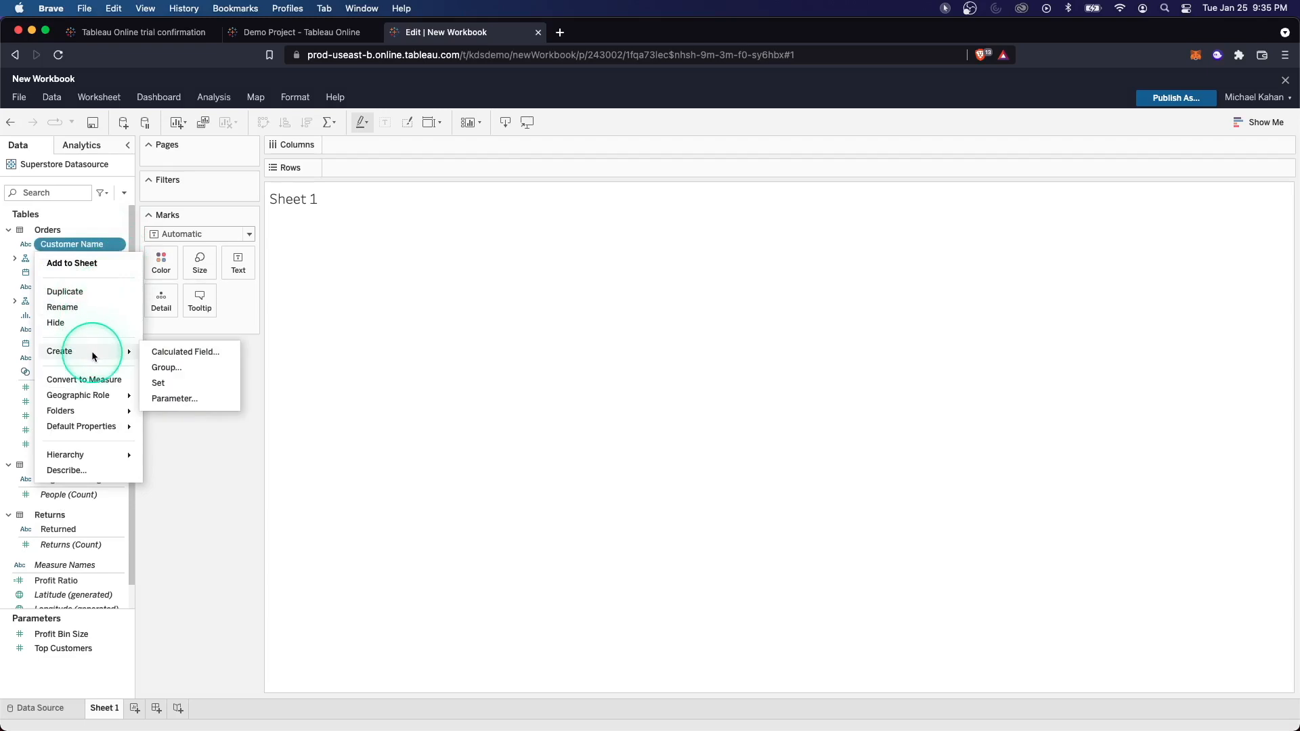
{"action": "mouse_move", "coordinate": [162, 351]}
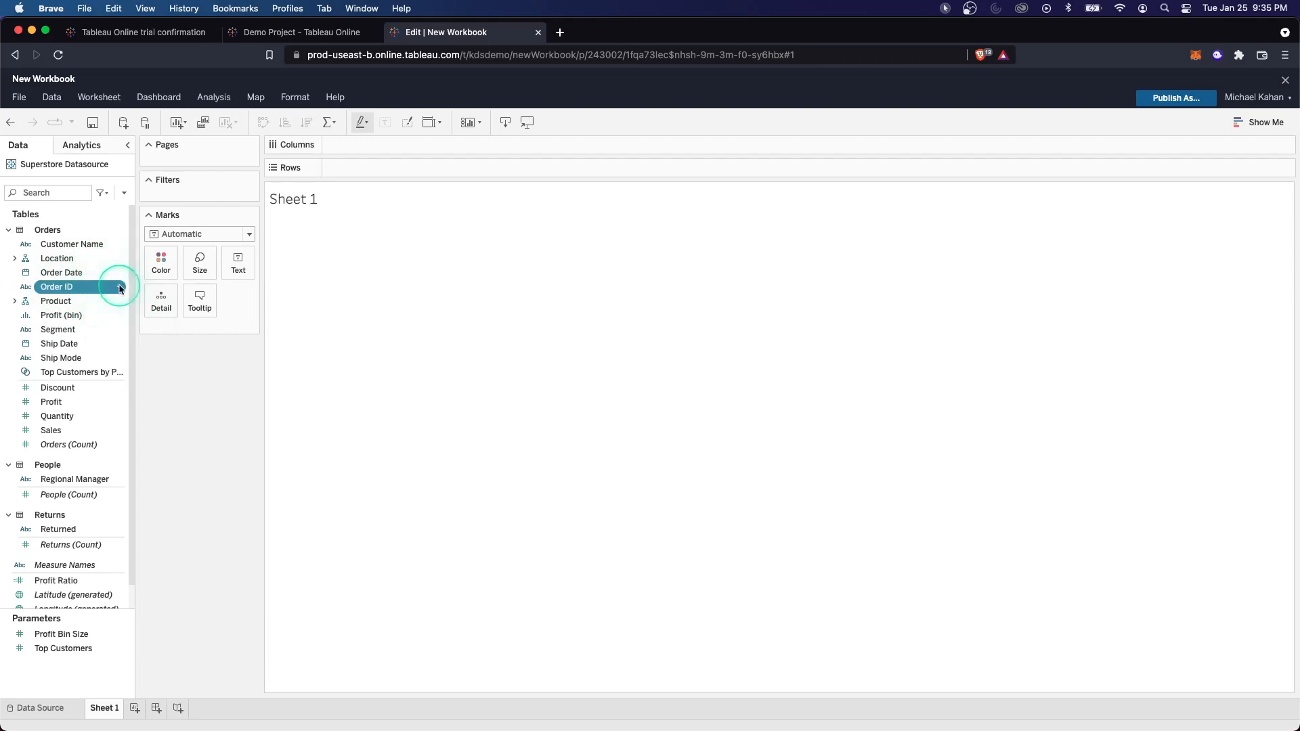
{"action": "right_click", "coordinate": [56, 288]}
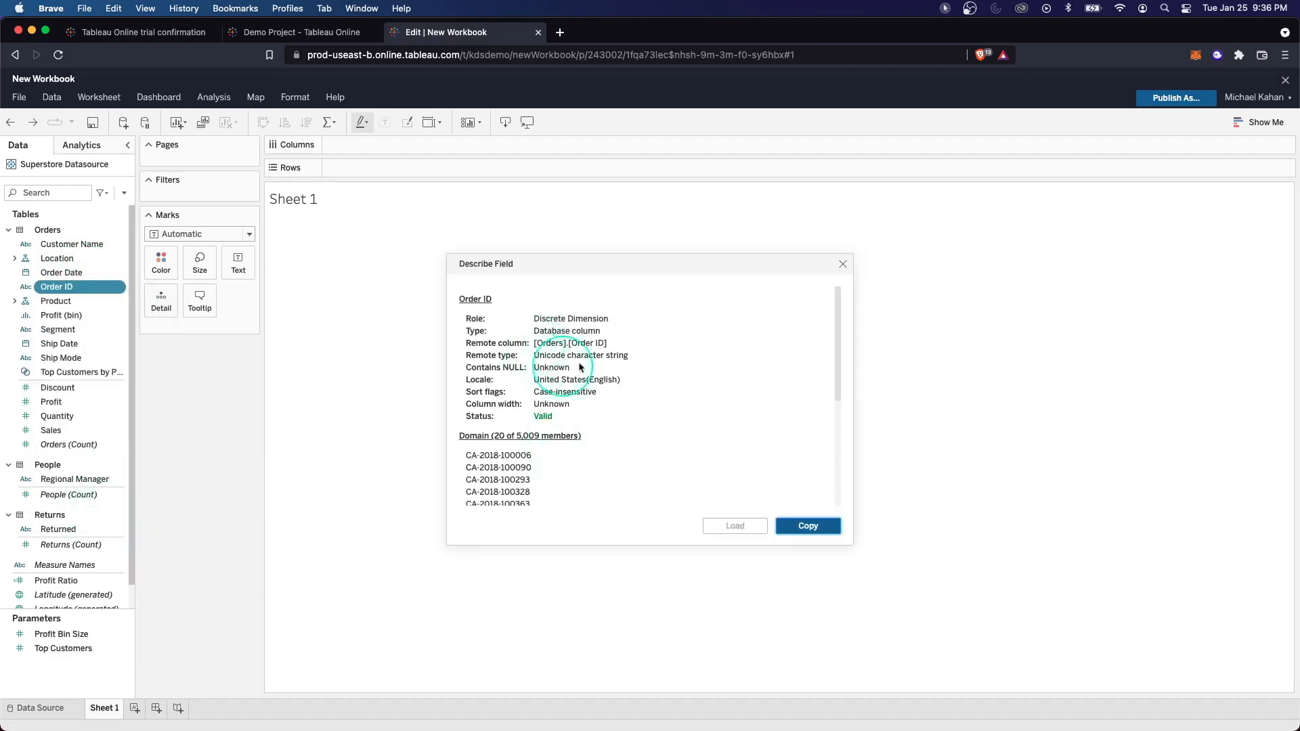
{"action": "scroll", "scroll_direction": "down", "scroll_amount": 3}
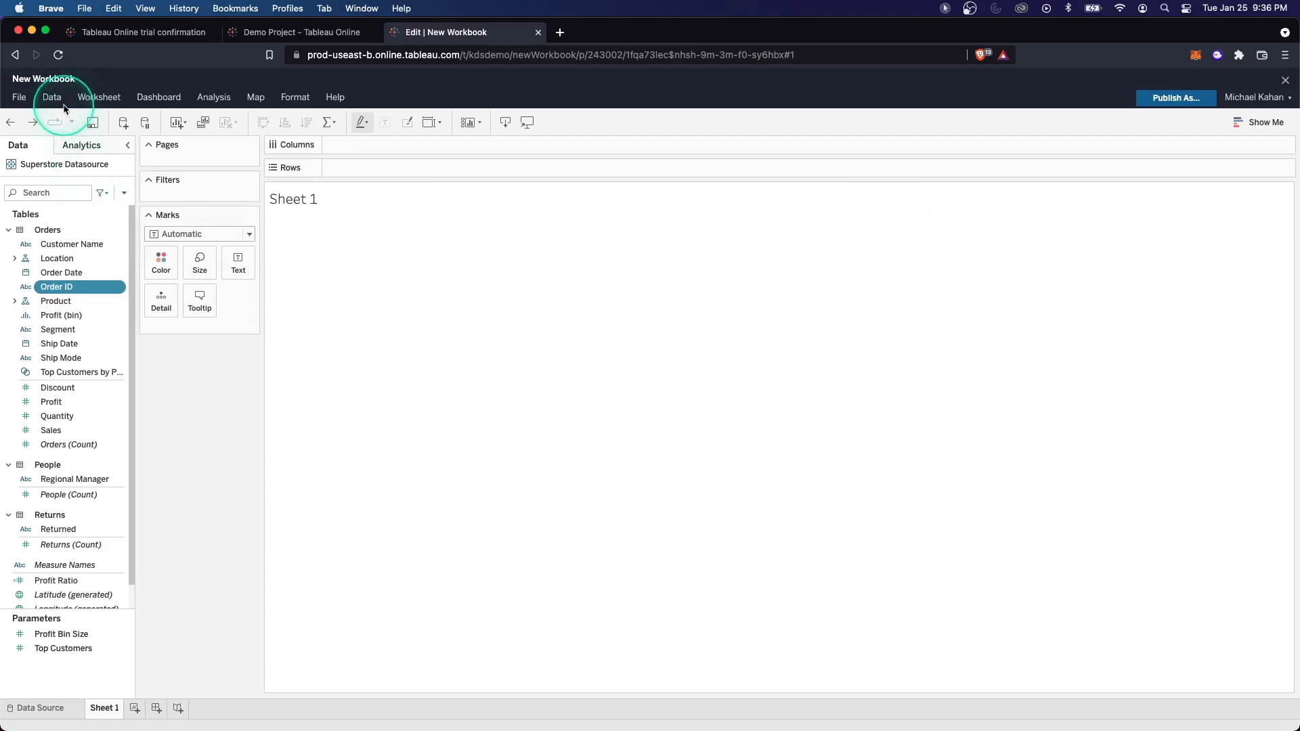
- Open the workbook's Superstore Datasource page
{"action": "left_click", "coordinate": [51, 97]}
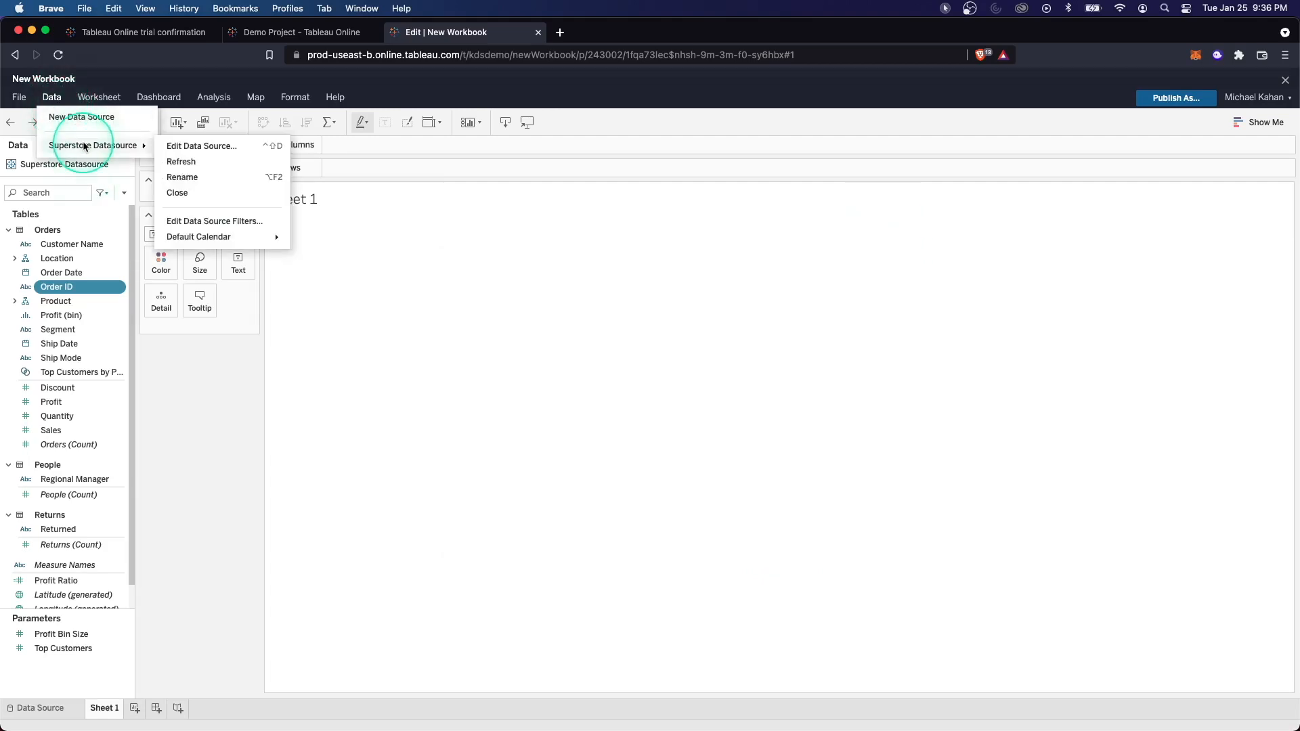
{"action": "mouse_move", "coordinate": [149, 147]}
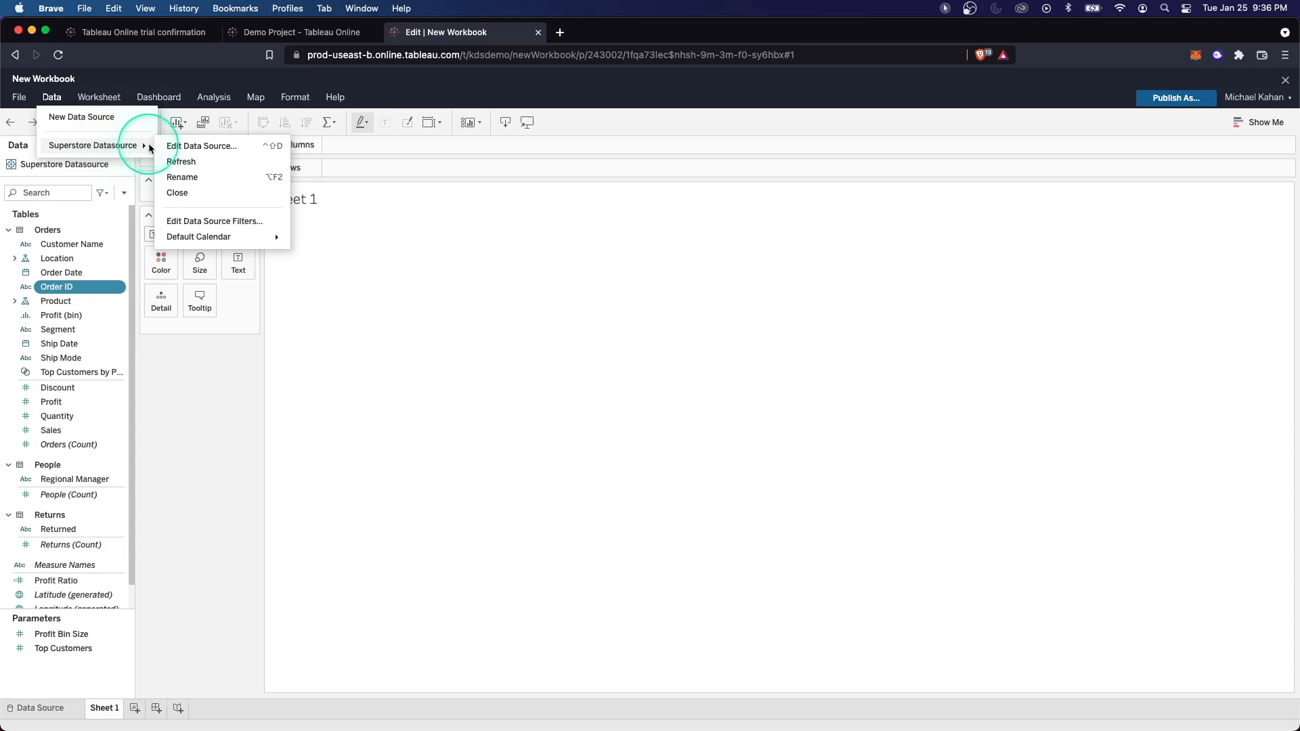
{"action": "left_click", "coordinate": [180, 161]}
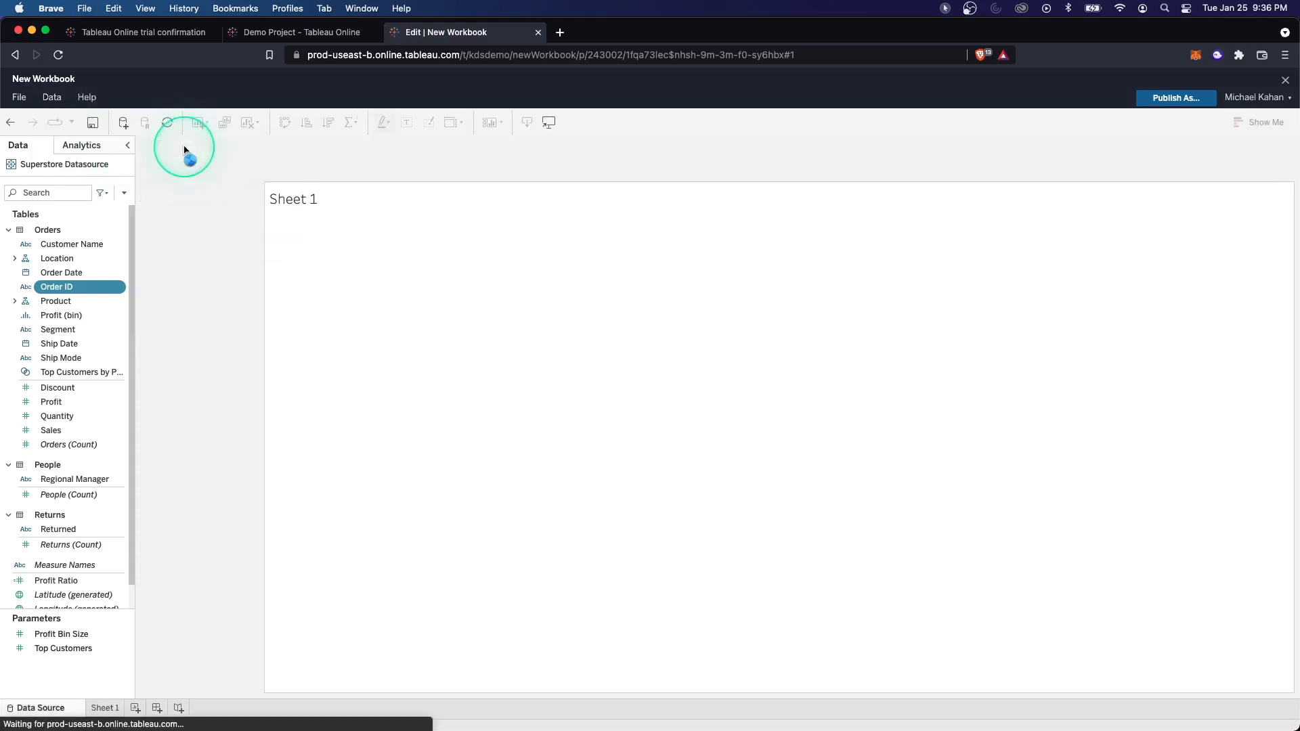
{"action": "left_click", "coordinate": [41, 709]}
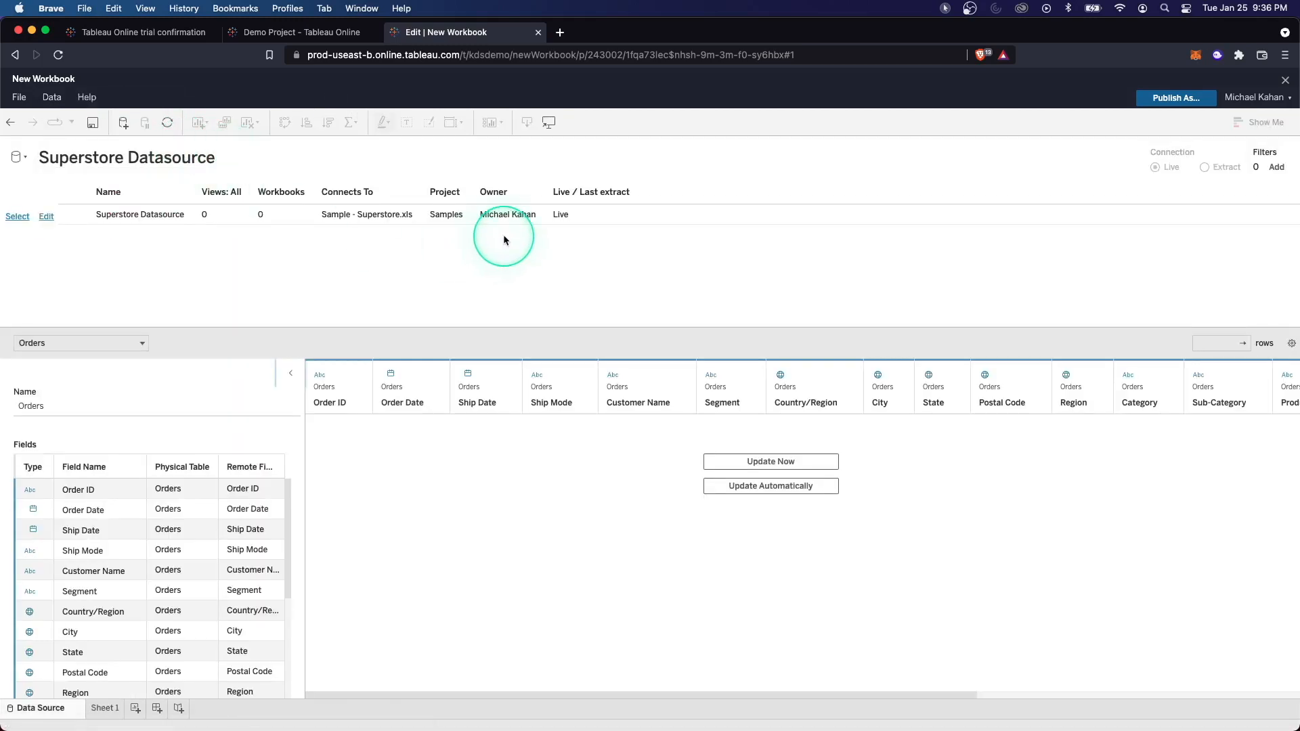
{"action": "mouse_move", "coordinate": [409, 437]}
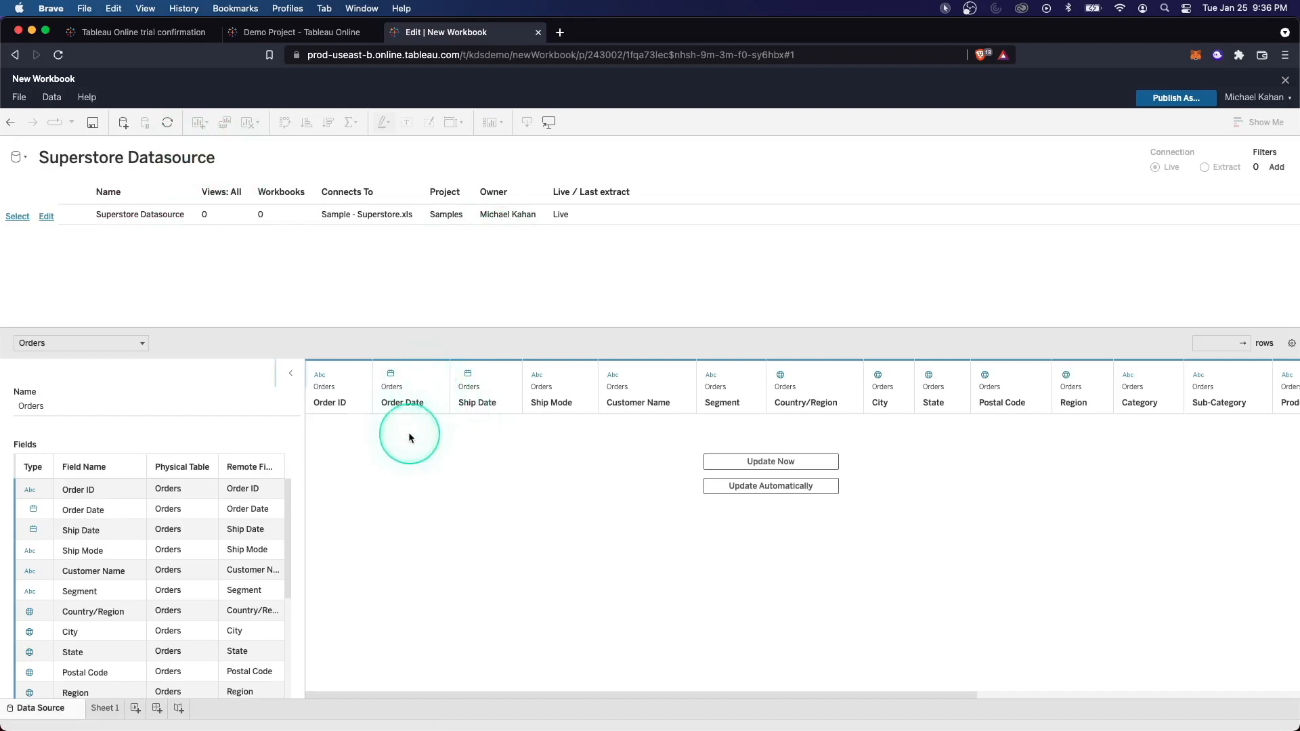
{"action": "scroll", "scroll_direction": "down", "scroll_amount": 3}
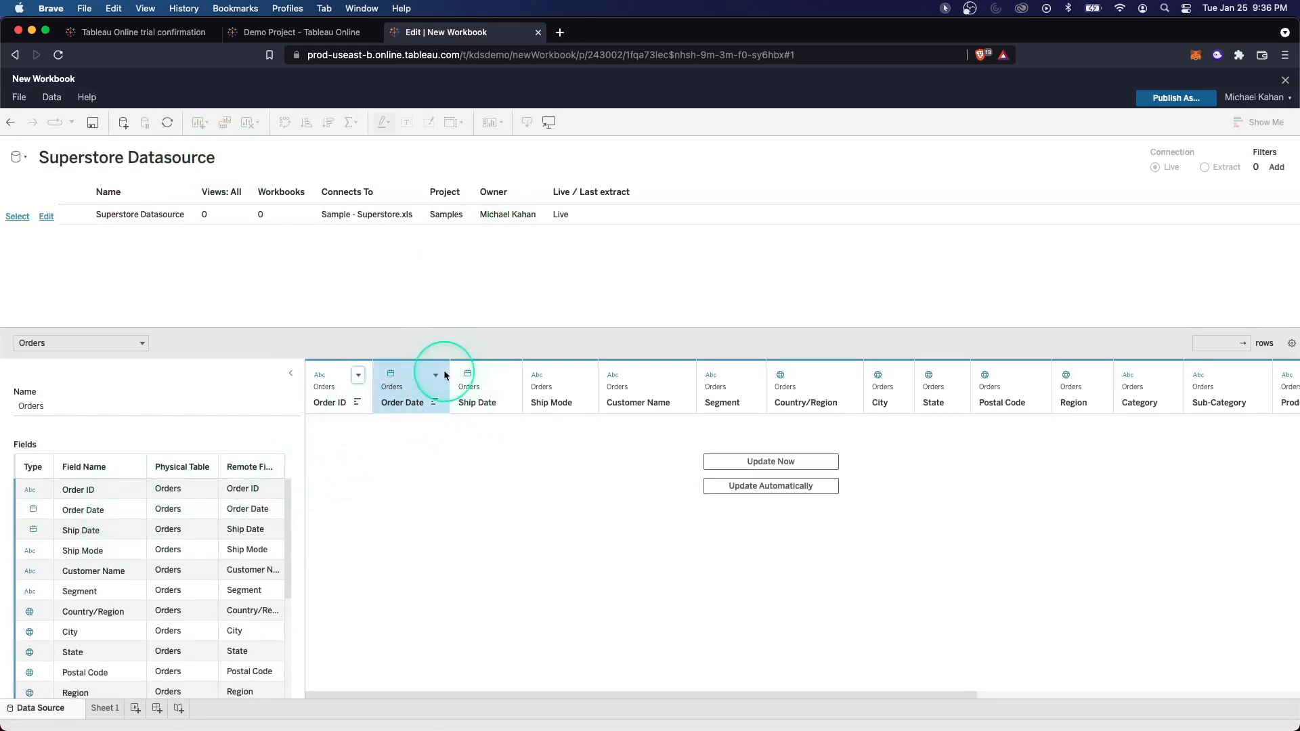
- Hide then restore Order Date, load the 9,994-row Orders preview, and open the editor
{"action": "left_click", "coordinate": [434, 375]}
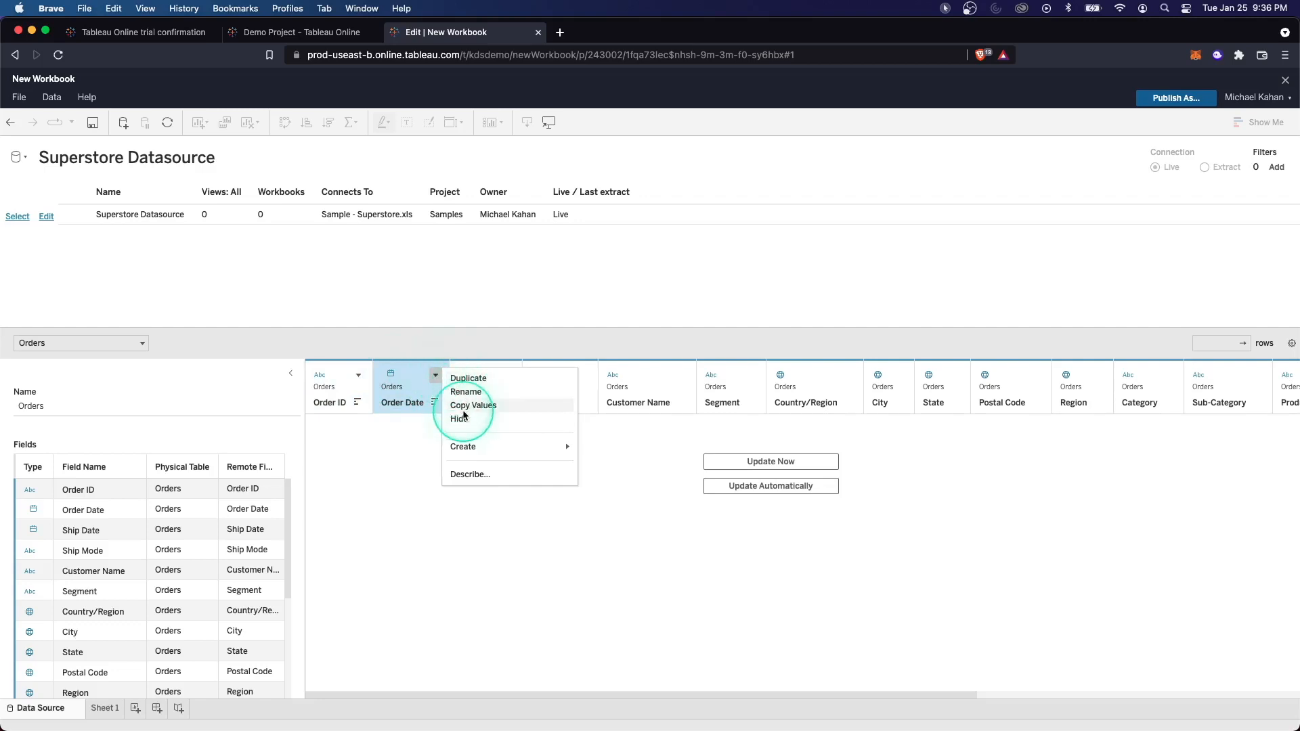
{"action": "left_click", "coordinate": [458, 418]}
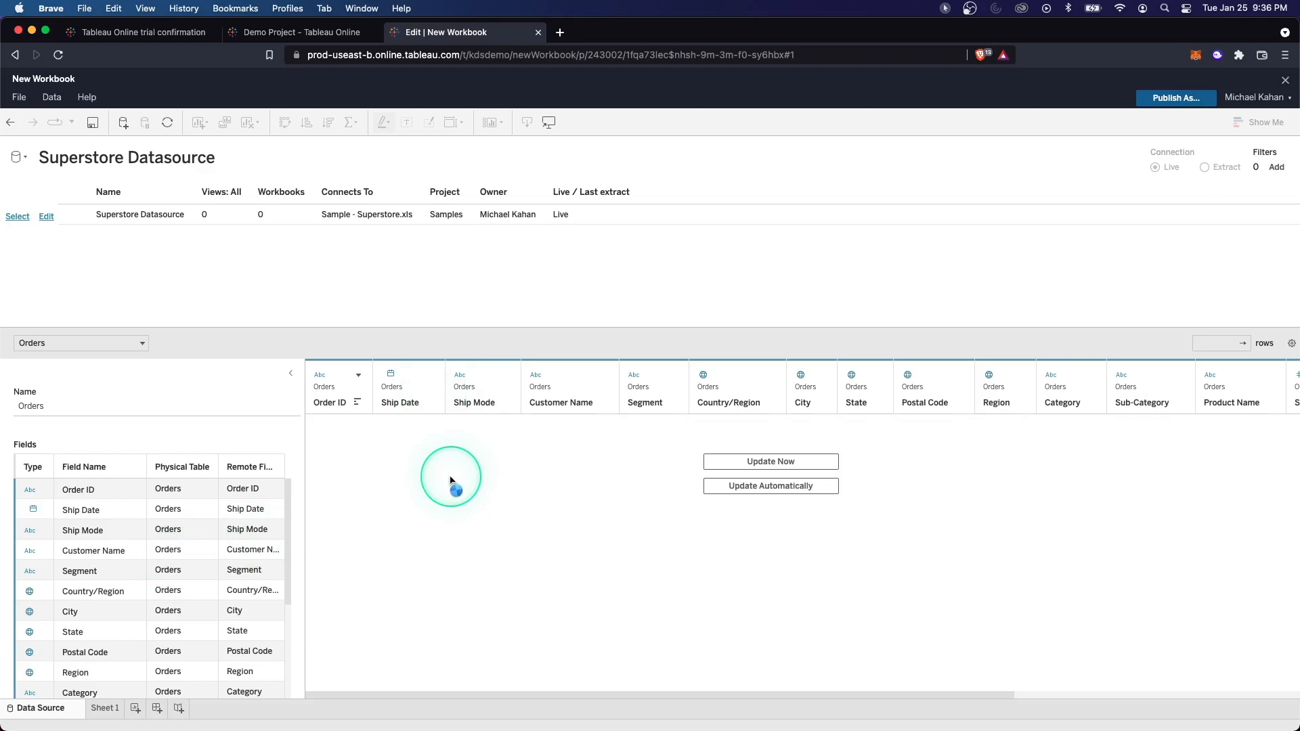
{"action": "left_click", "coordinate": [770, 462]}
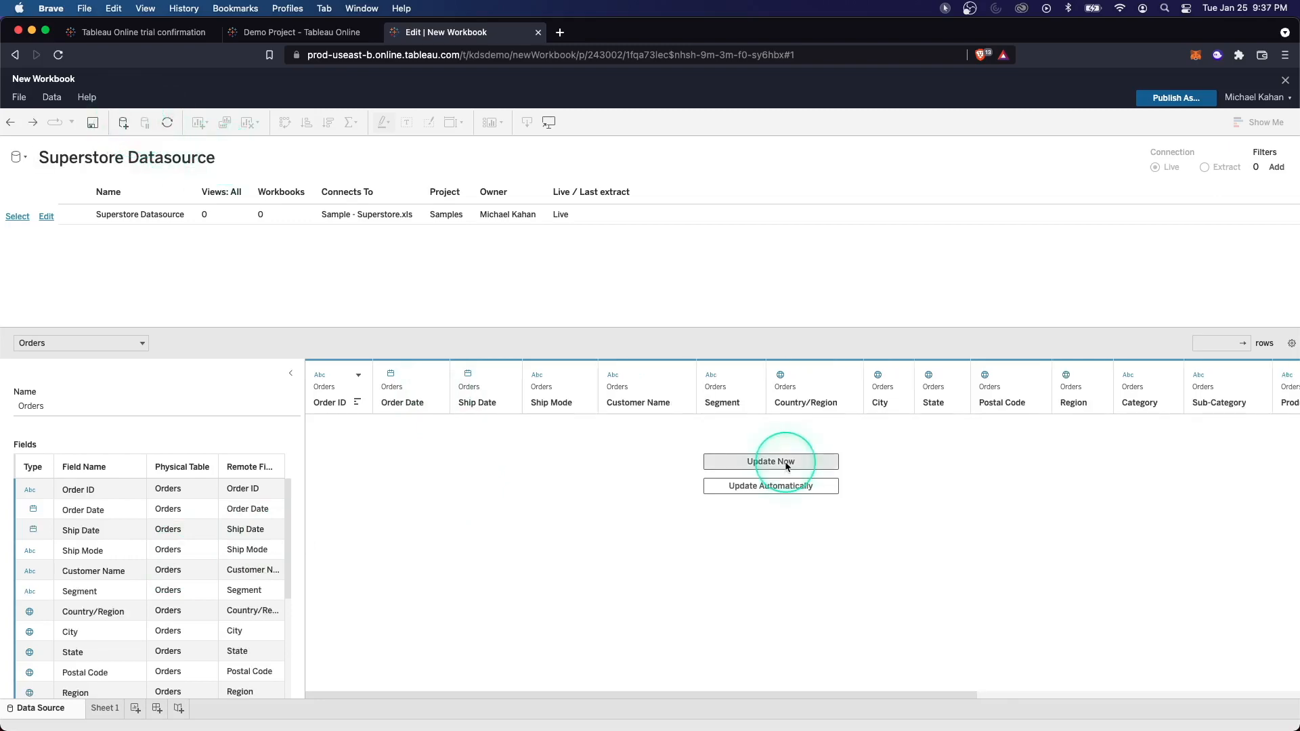
{"action": "left_click", "coordinate": [769, 462]}
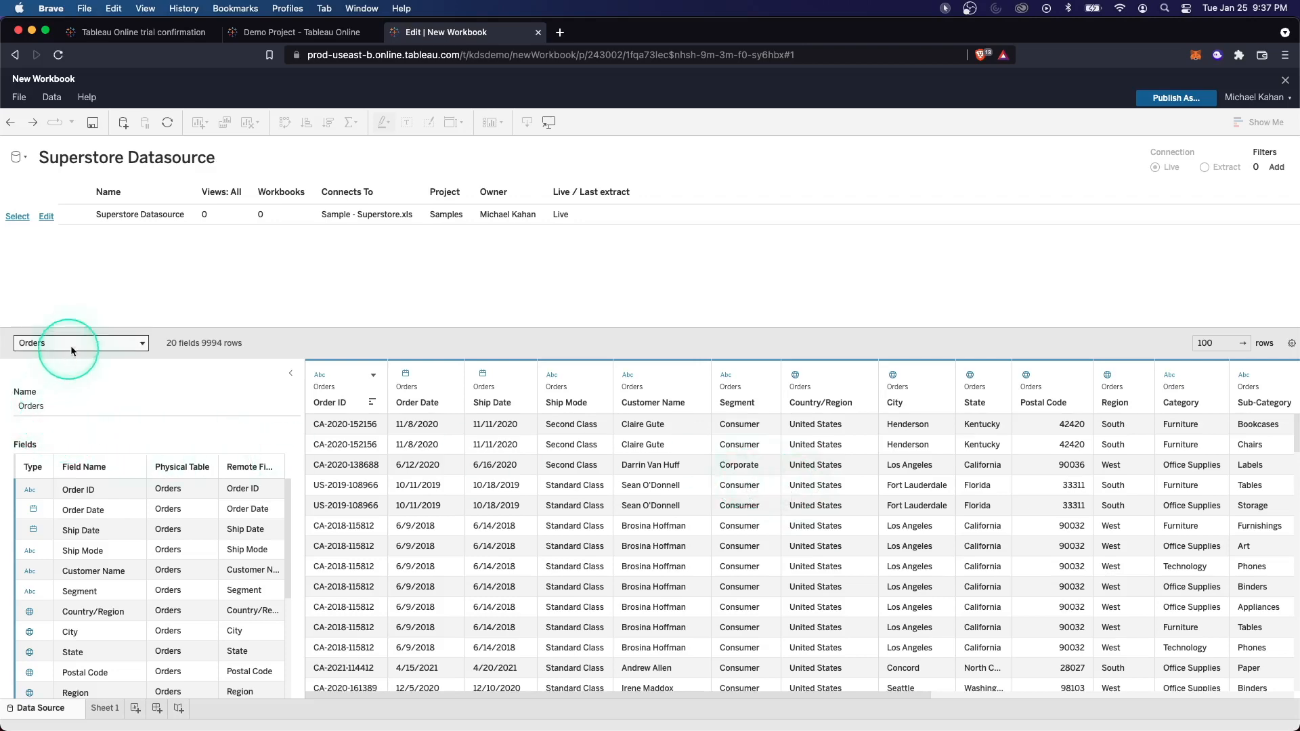
{"action": "left_click", "coordinate": [617, 32]}
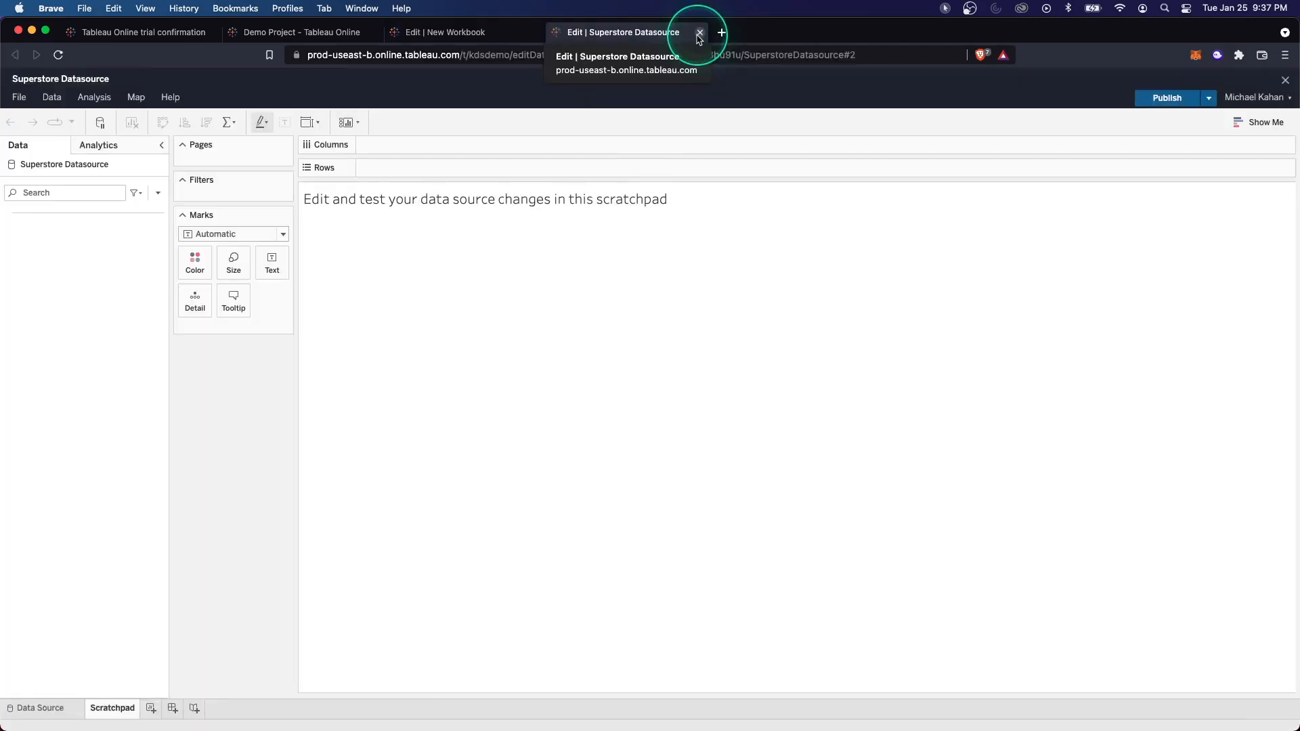
- Check the Orders–People (Region) and Orders–Returns (Order ID) relationships, then close the editing tab
{"action": "left_click", "coordinate": [40, 709]}
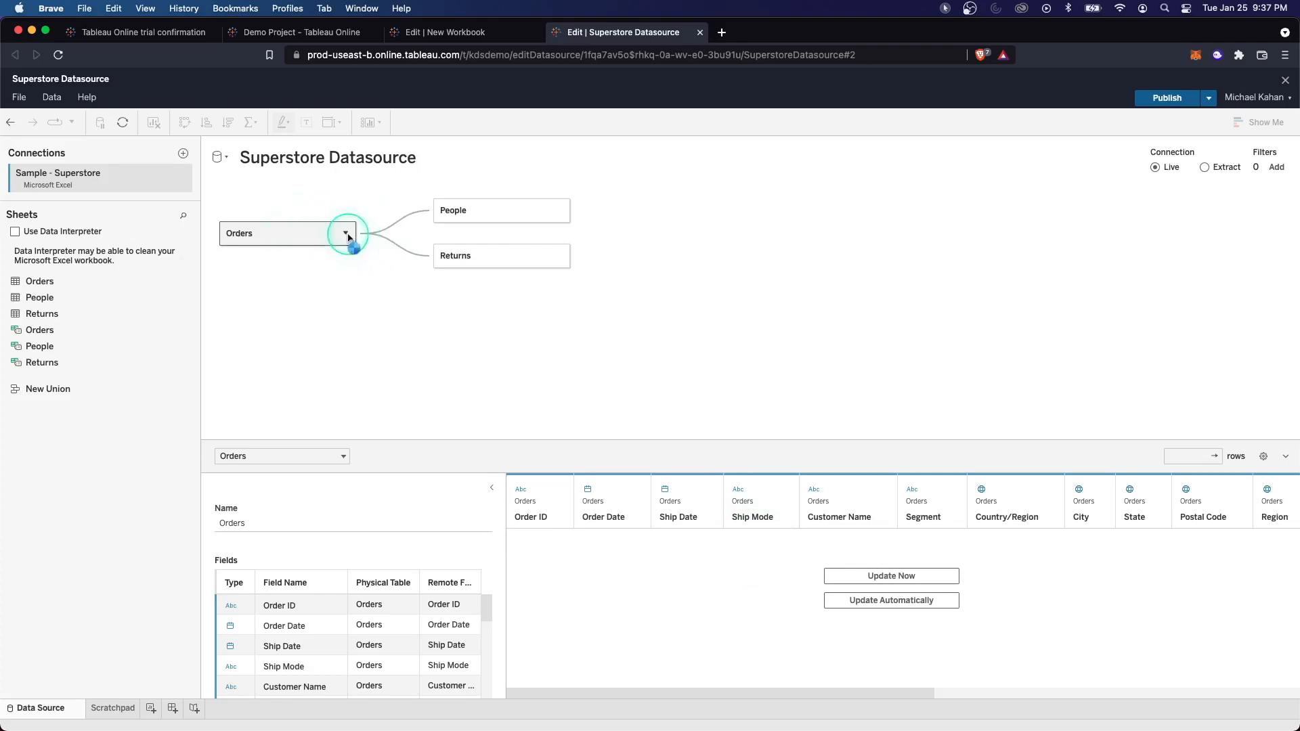
{"action": "mouse_move", "coordinate": [421, 226]}
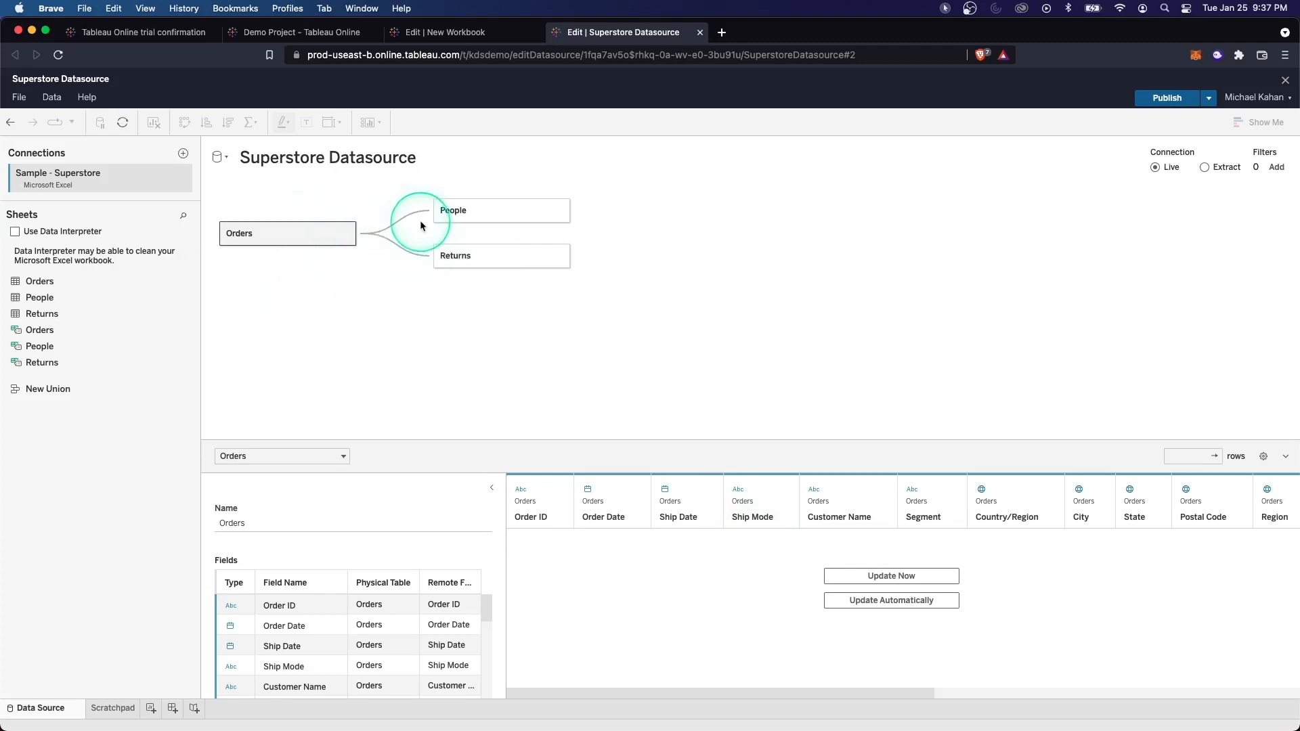
{"action": "left_click", "coordinate": [406, 222]}
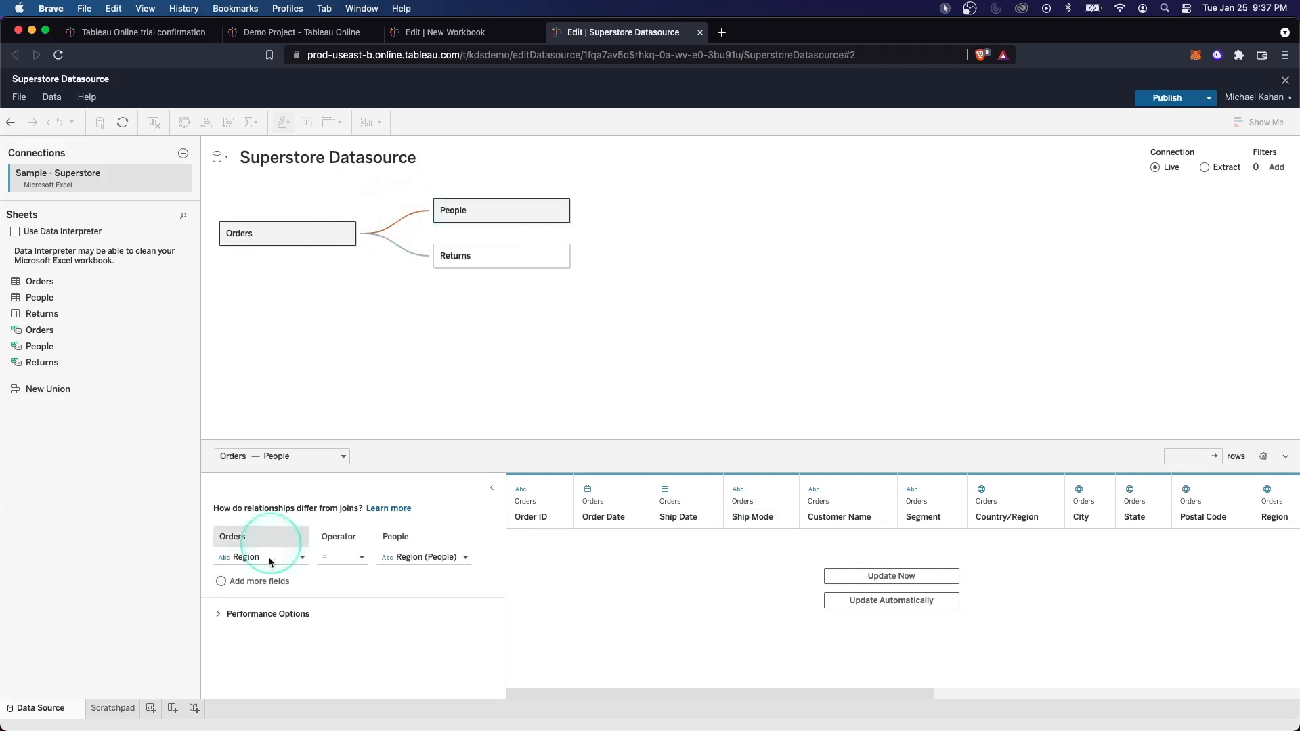
{"action": "mouse_move", "coordinate": [413, 263]}
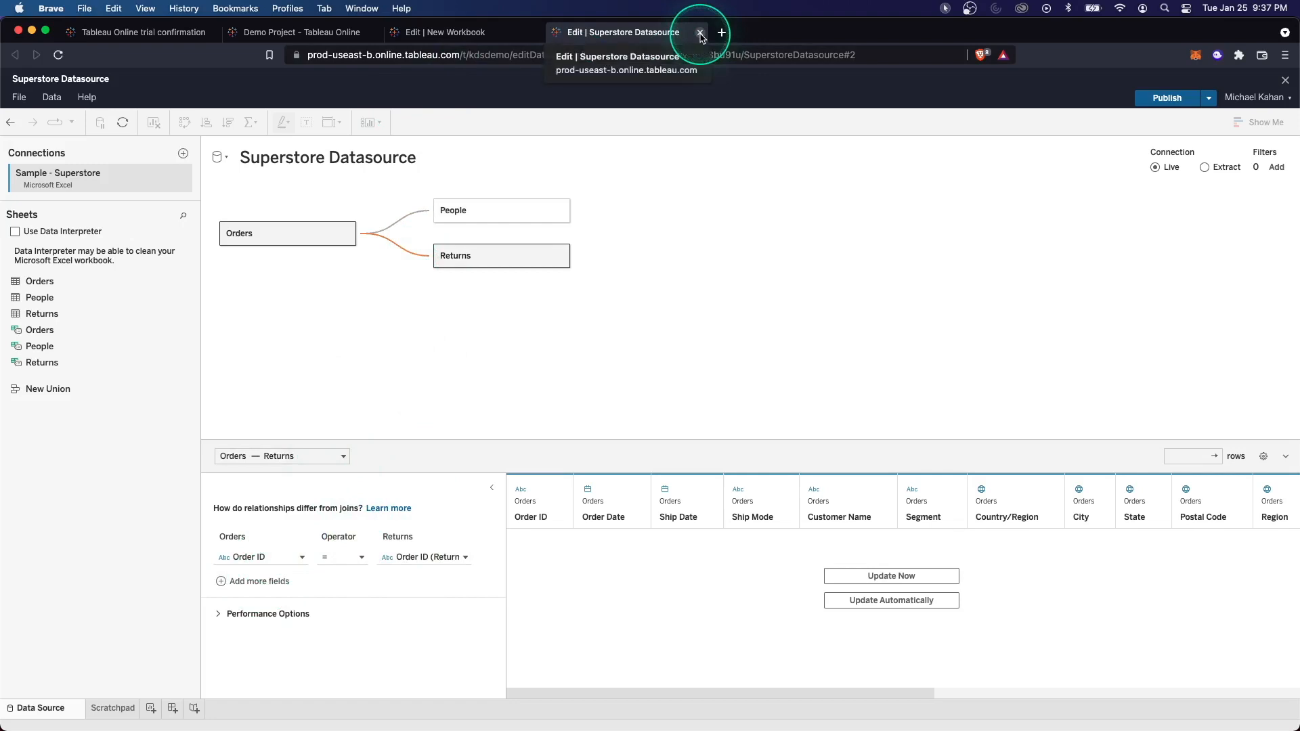
{"action": "left_click", "coordinate": [701, 33]}
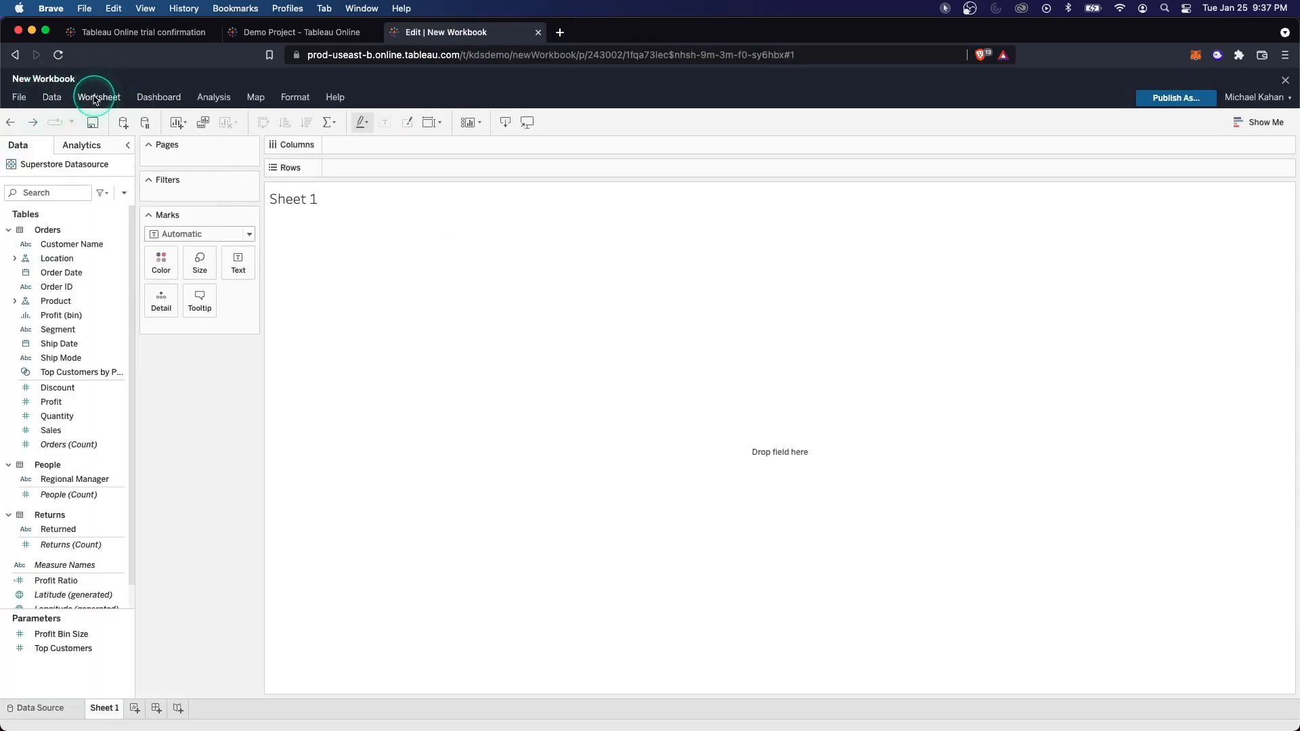
- Look over the Worksheet menu's title formatting option for Sheet 1
{"action": "left_click", "coordinate": [98, 97]}
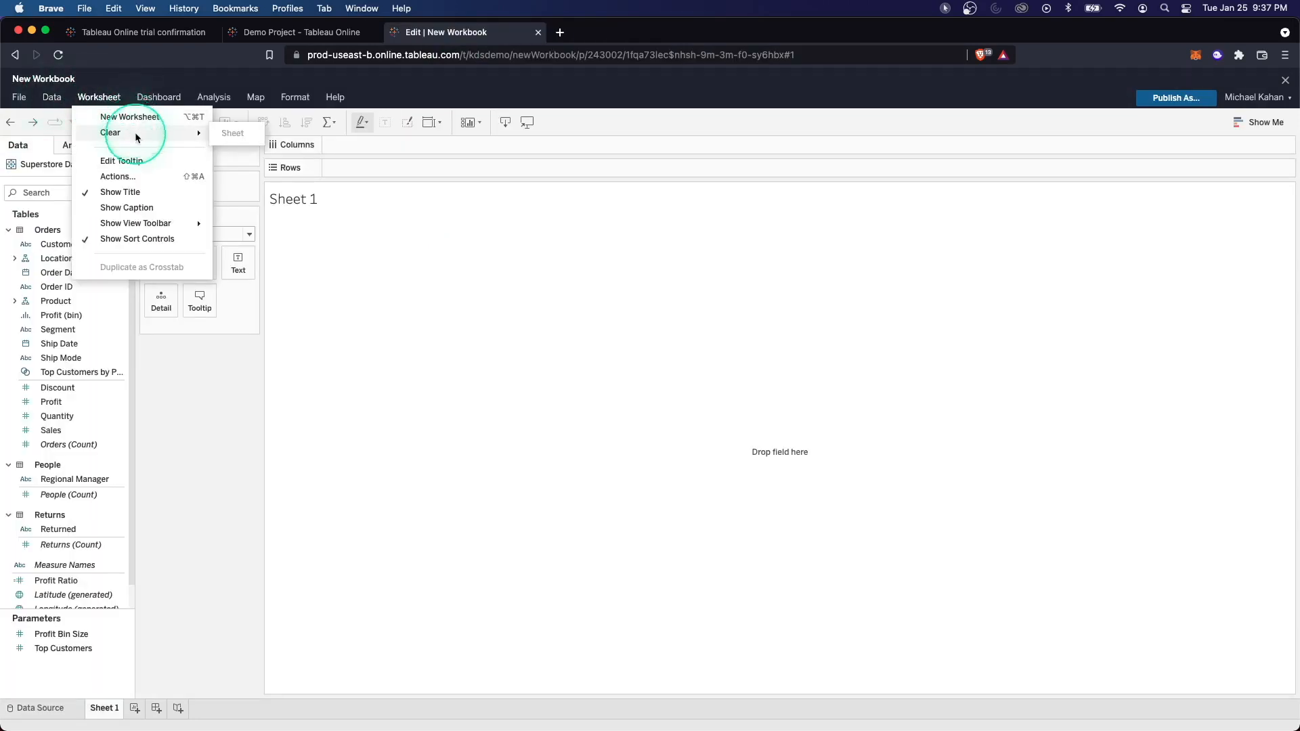
{"action": "mouse_move", "coordinate": [144, 192]}
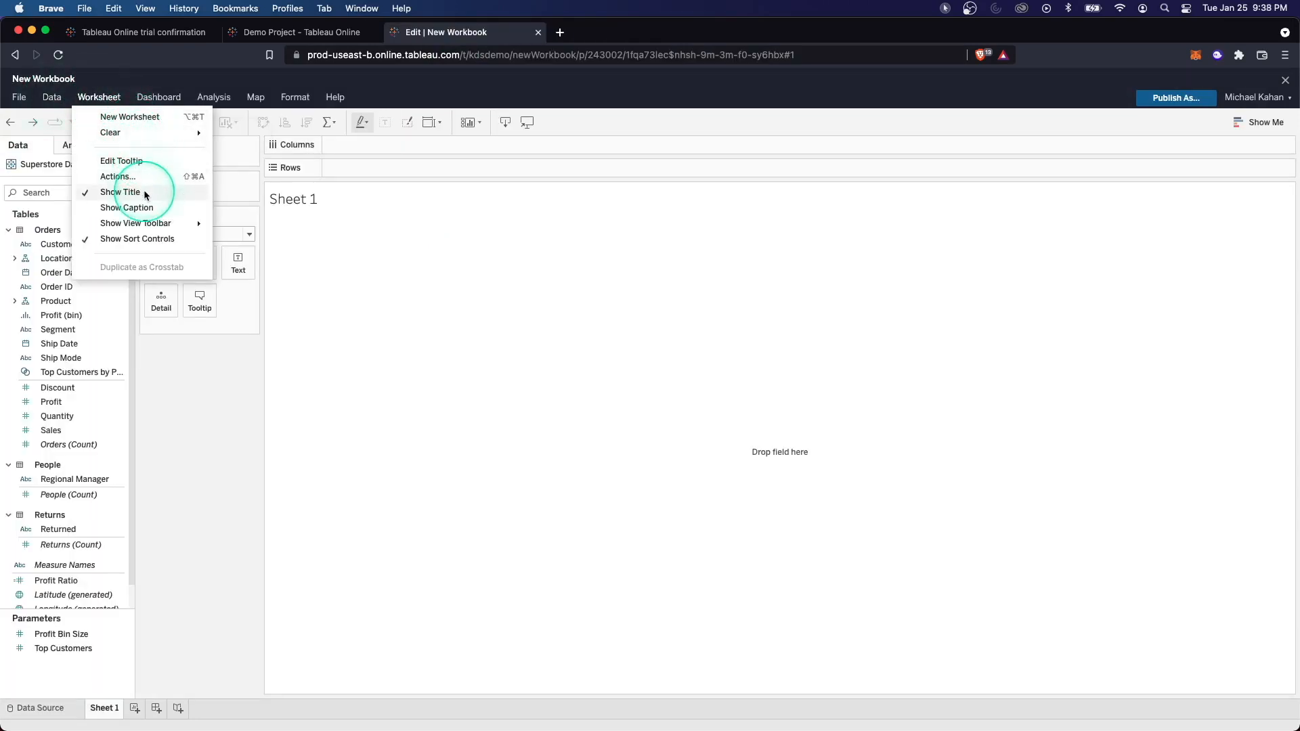
{"action": "left_click", "coordinate": [295, 97]}
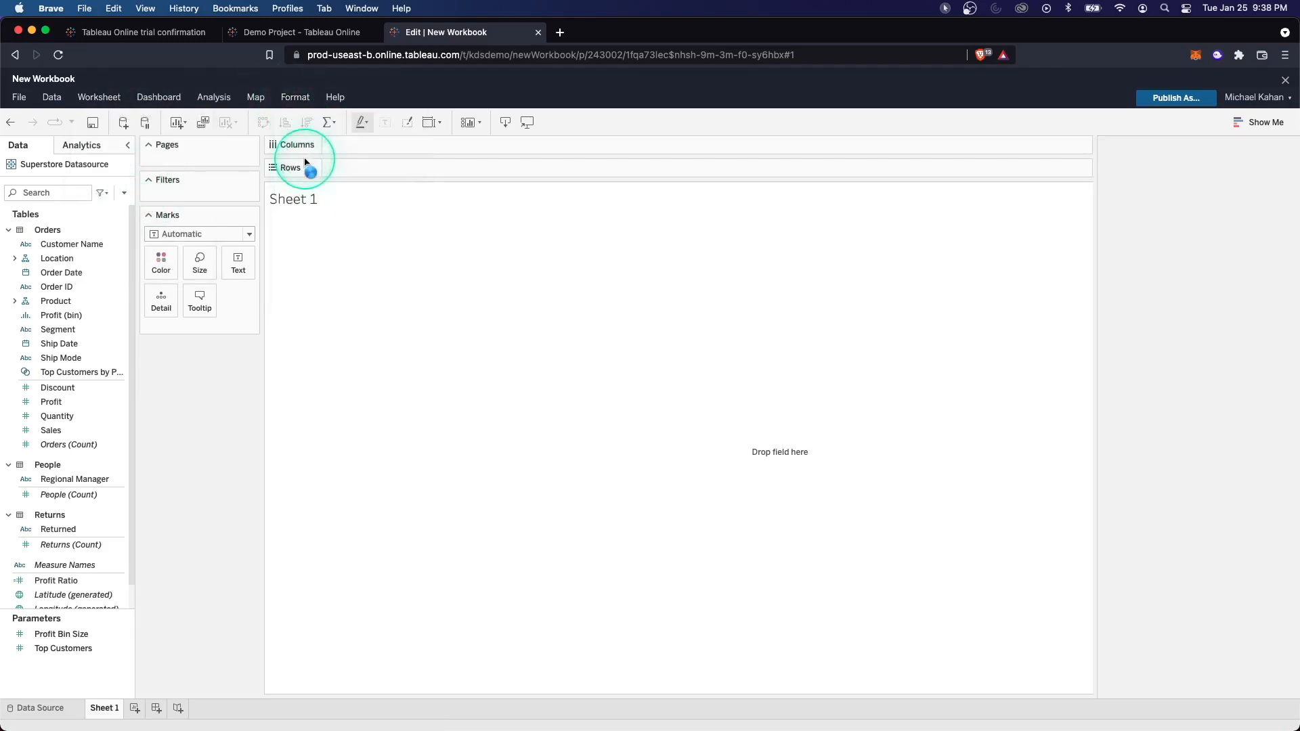
- Set the Sheet 1 title font to Tableau Semibold and close the Format Title pane
{"action": "left_click", "coordinate": [294, 97]}
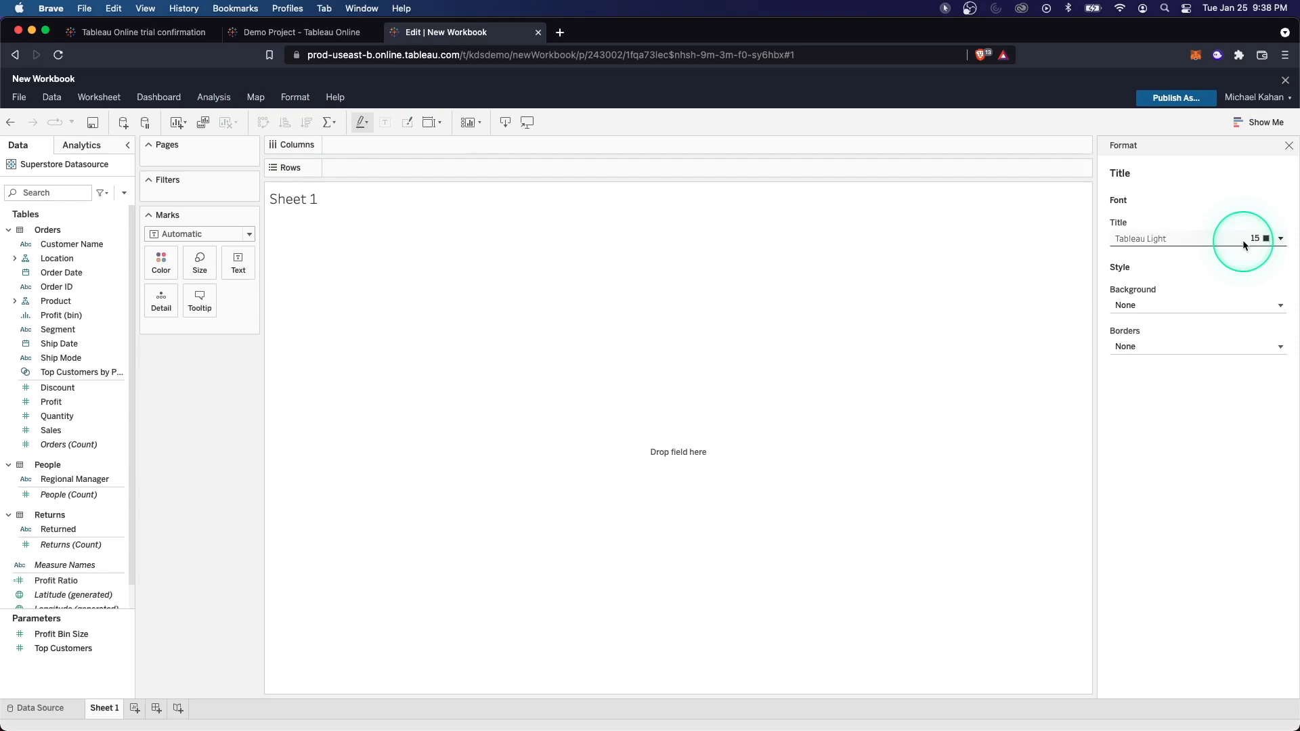
{"action": "left_click", "coordinate": [1280, 239]}
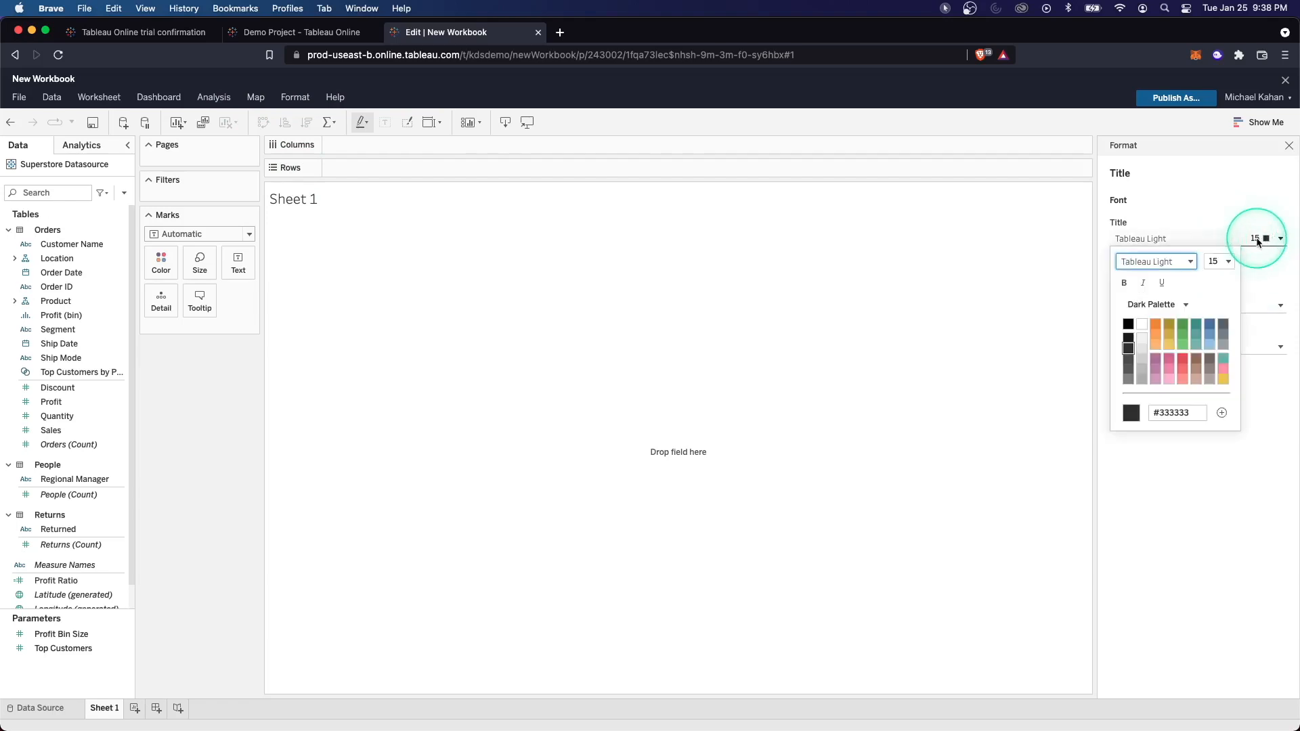
{"action": "left_click", "coordinate": [1156, 261]}
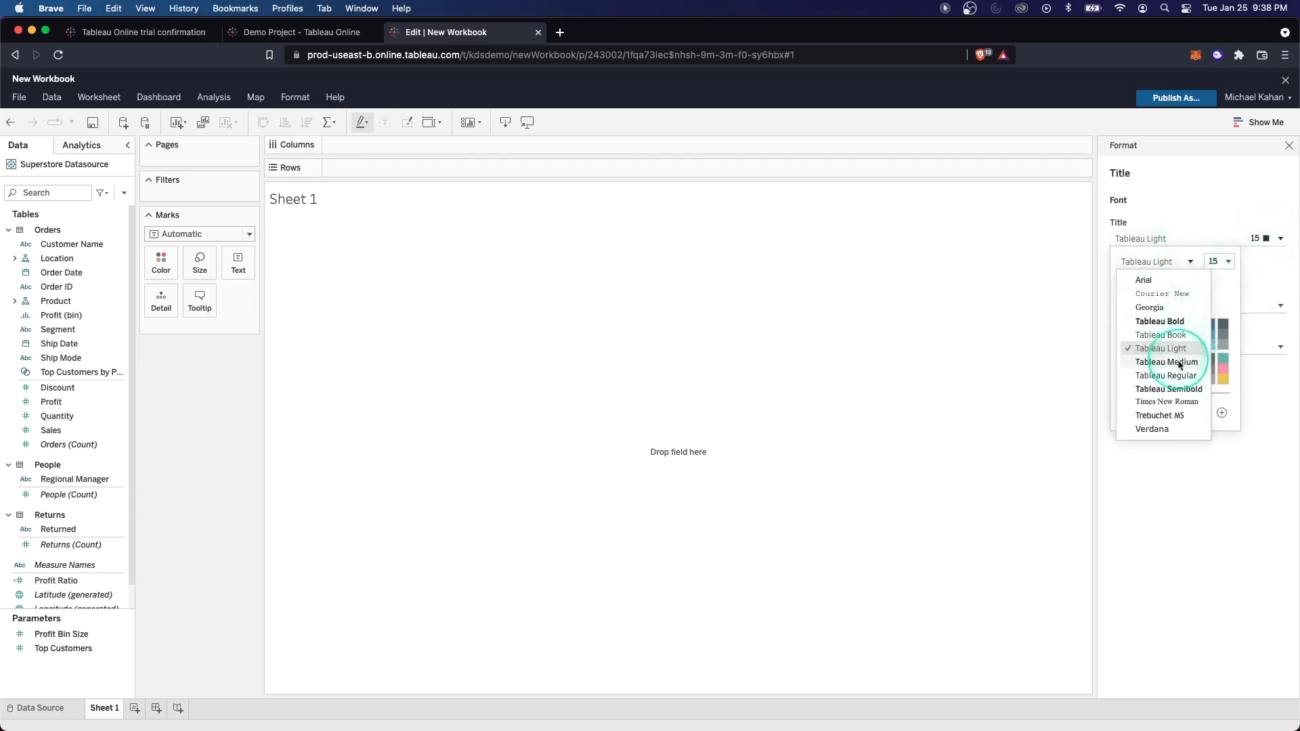
{"action": "left_click", "coordinate": [1168, 389]}
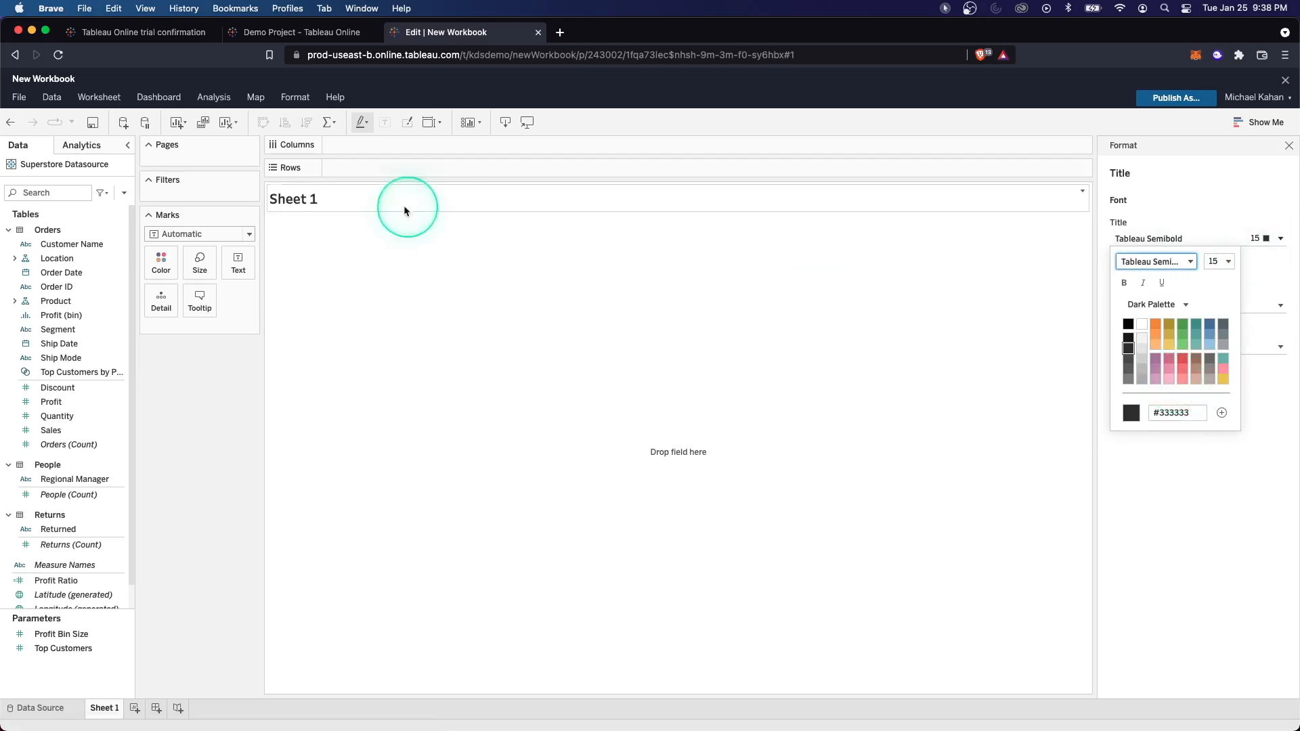
{"action": "left_click", "coordinate": [81, 145]}
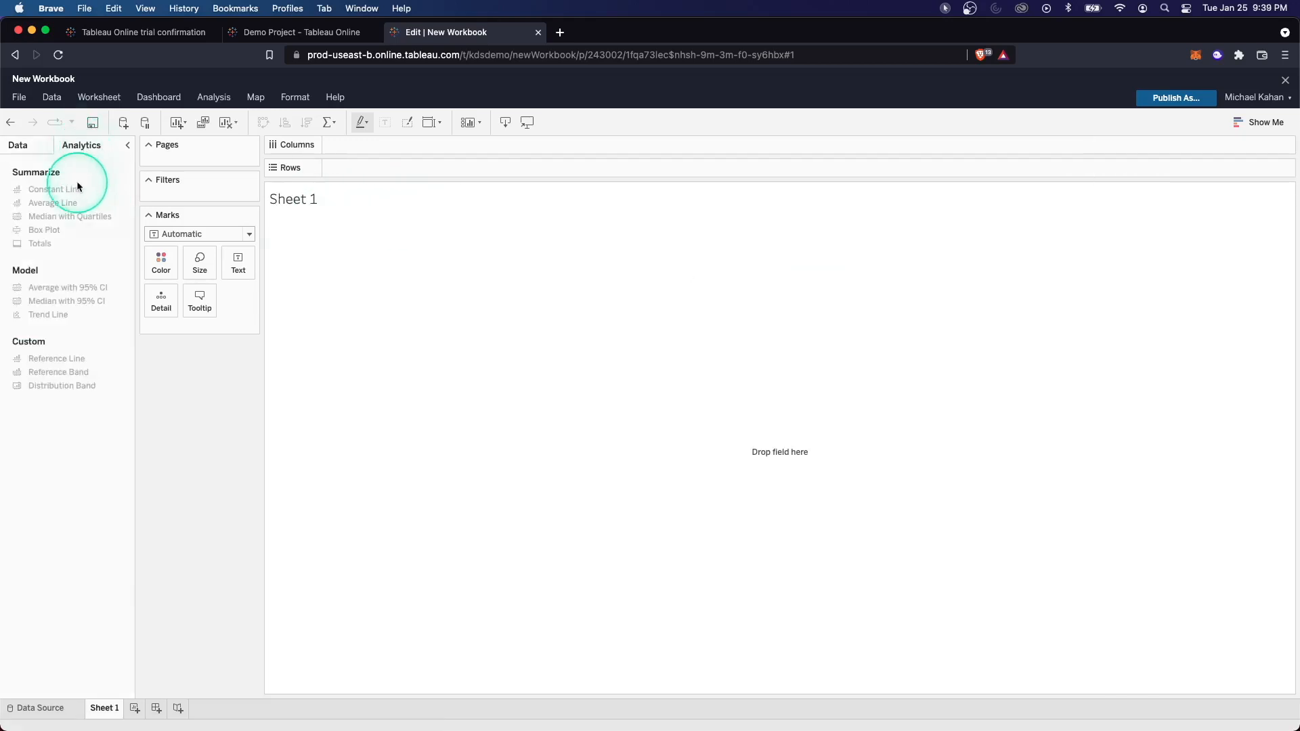
{"action": "mouse_move", "coordinate": [82, 419]}
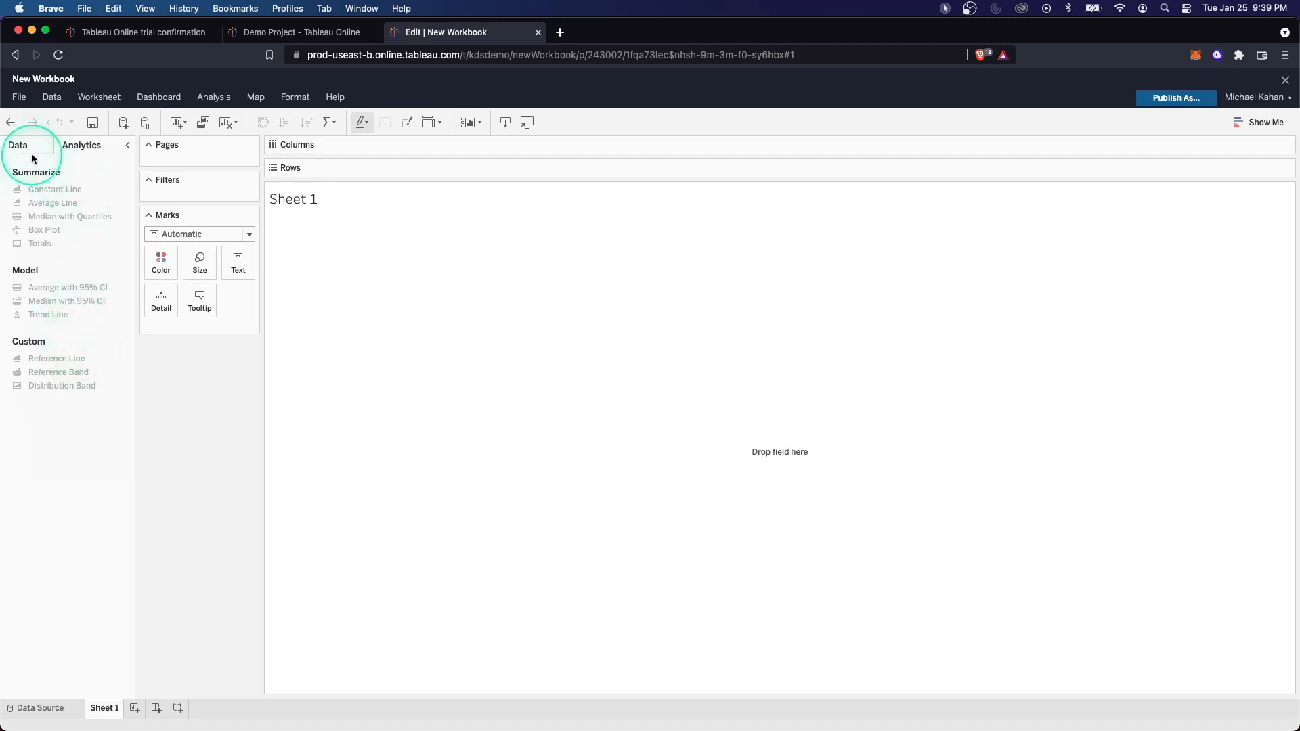
- Put Order ID on Rows, dismiss the animations notice, and show each order's summed Profit
{"action": "left_click", "coordinate": [18, 145]}
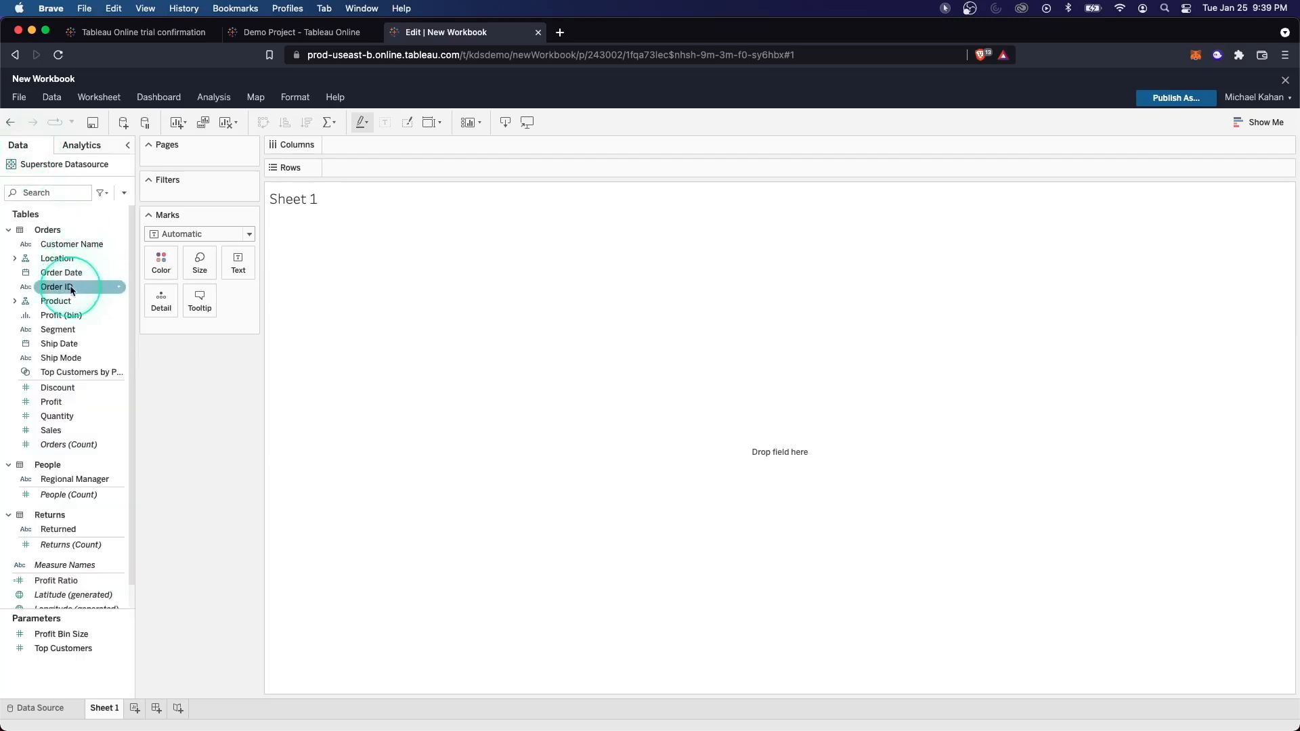
{"action": "left_click_drag", "start_coordinate": [58, 287], "coordinate": [348, 167]}
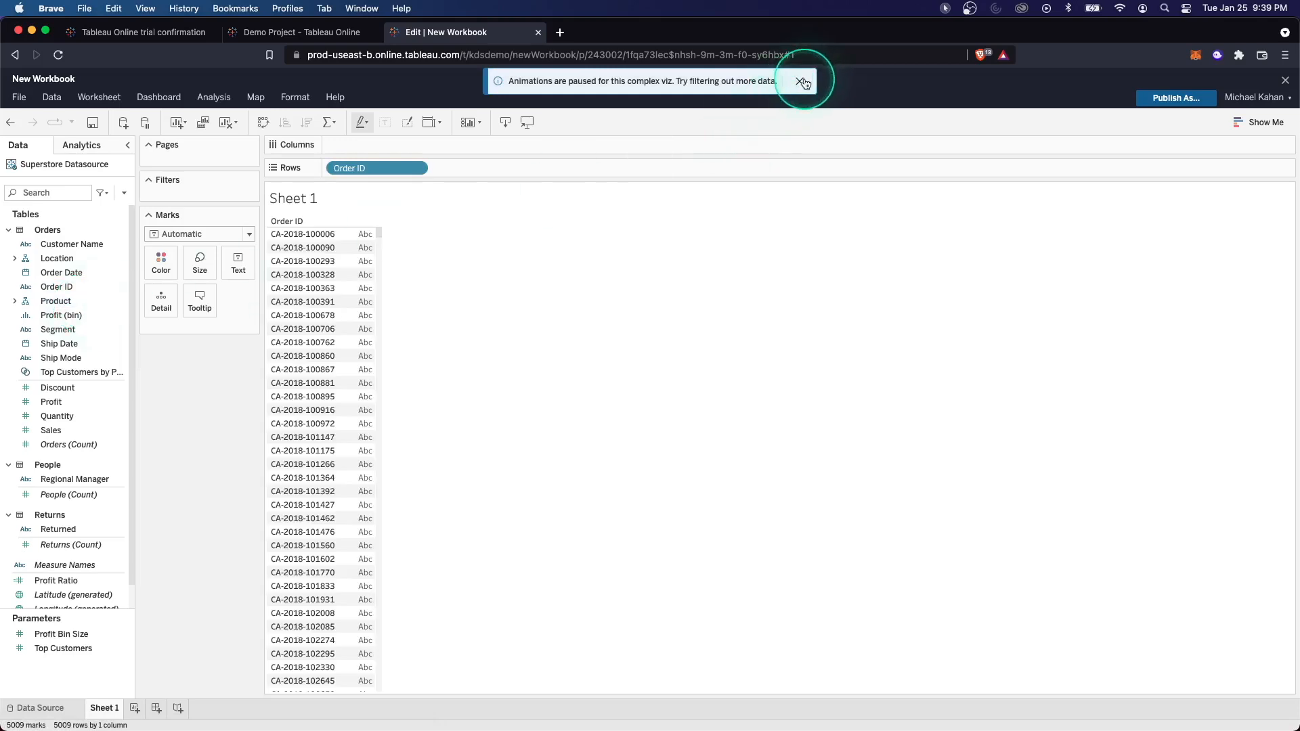
{"action": "left_click", "coordinate": [802, 80]}
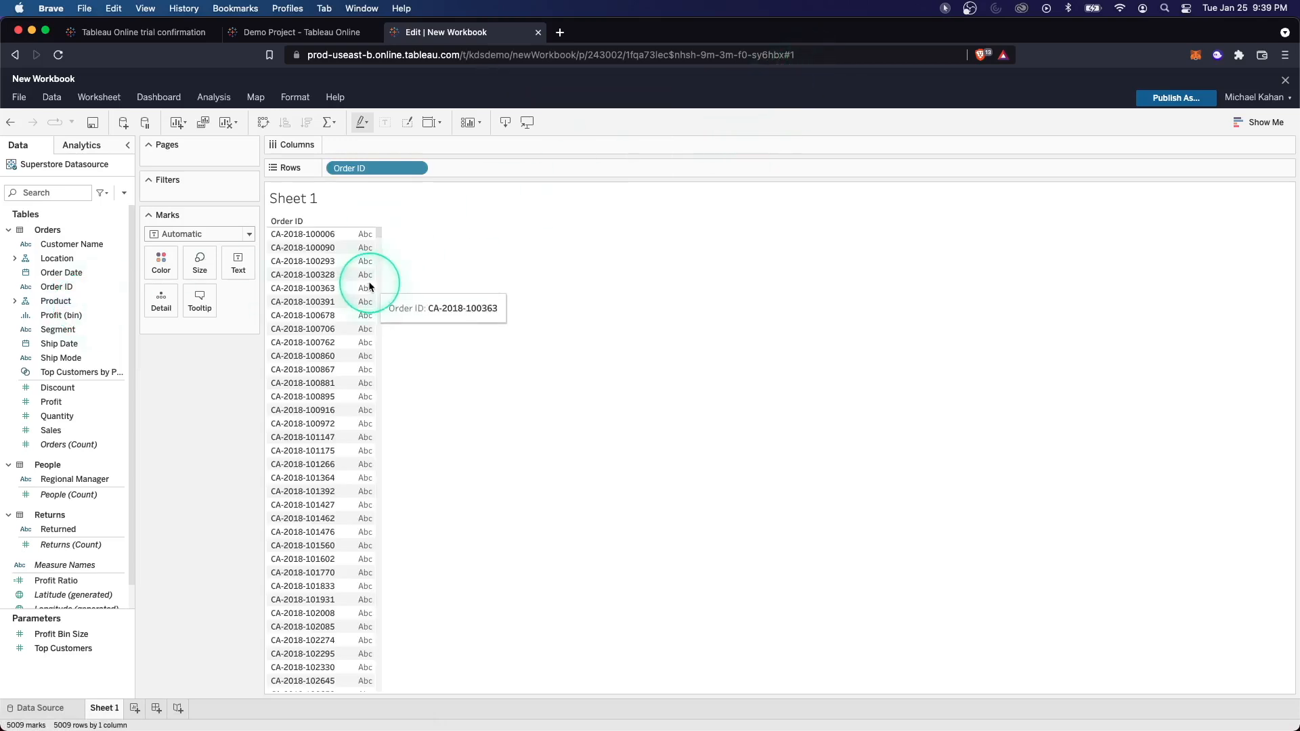
{"action": "mouse_move", "coordinate": [359, 167]}
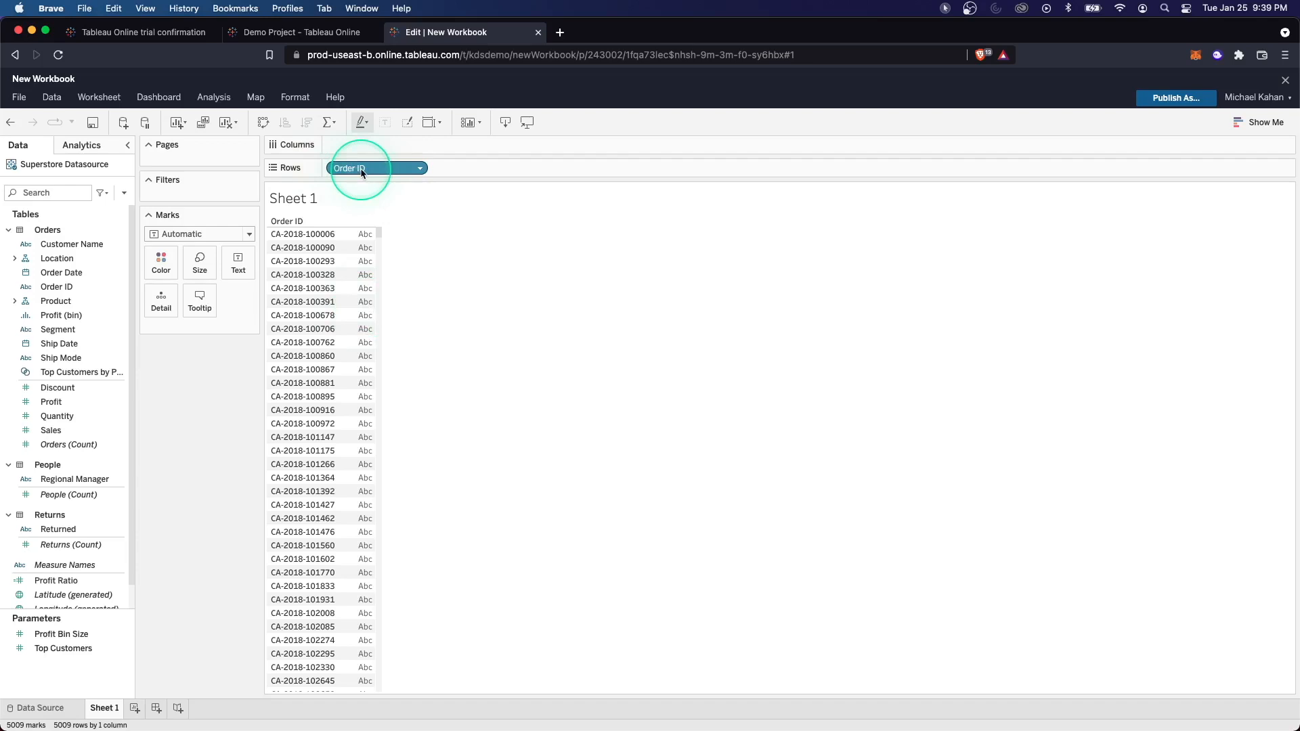
{"action": "left_click_drag", "start_coordinate": [350, 168], "coordinate": [344, 147]}
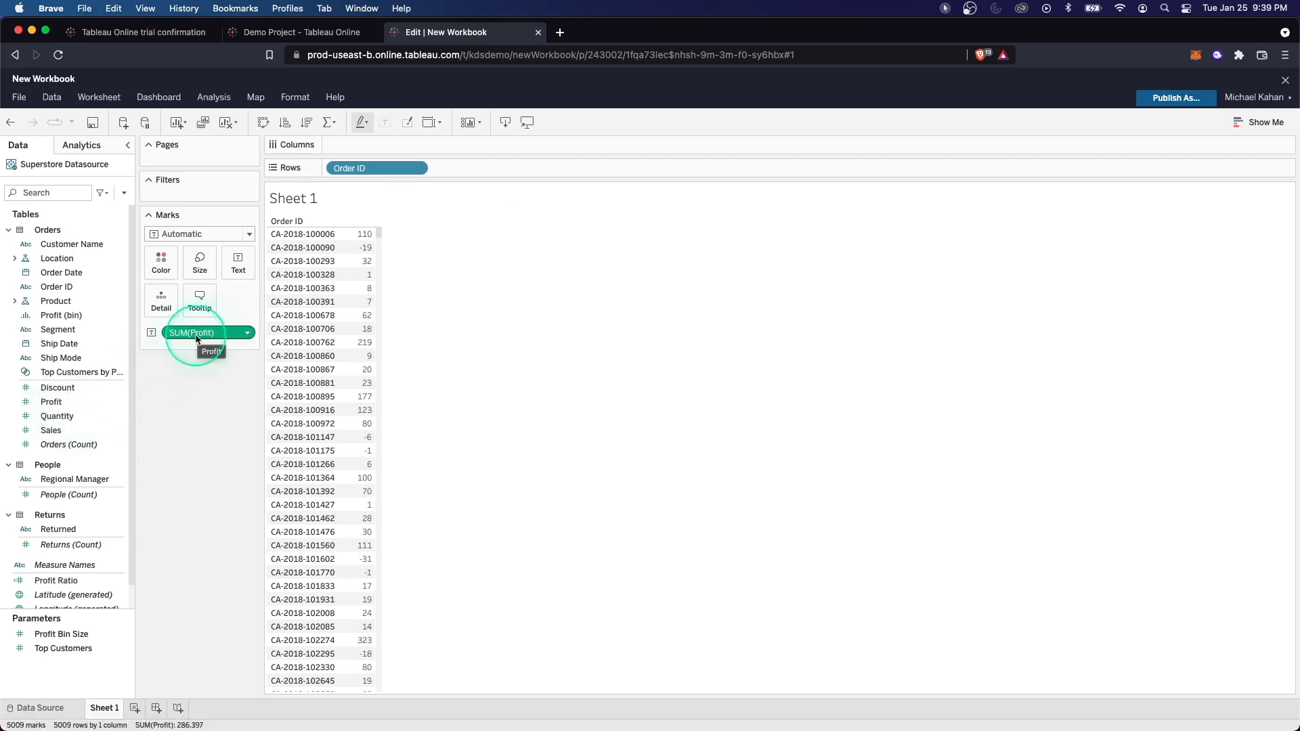
{"action": "mouse_move", "coordinate": [370, 330]}
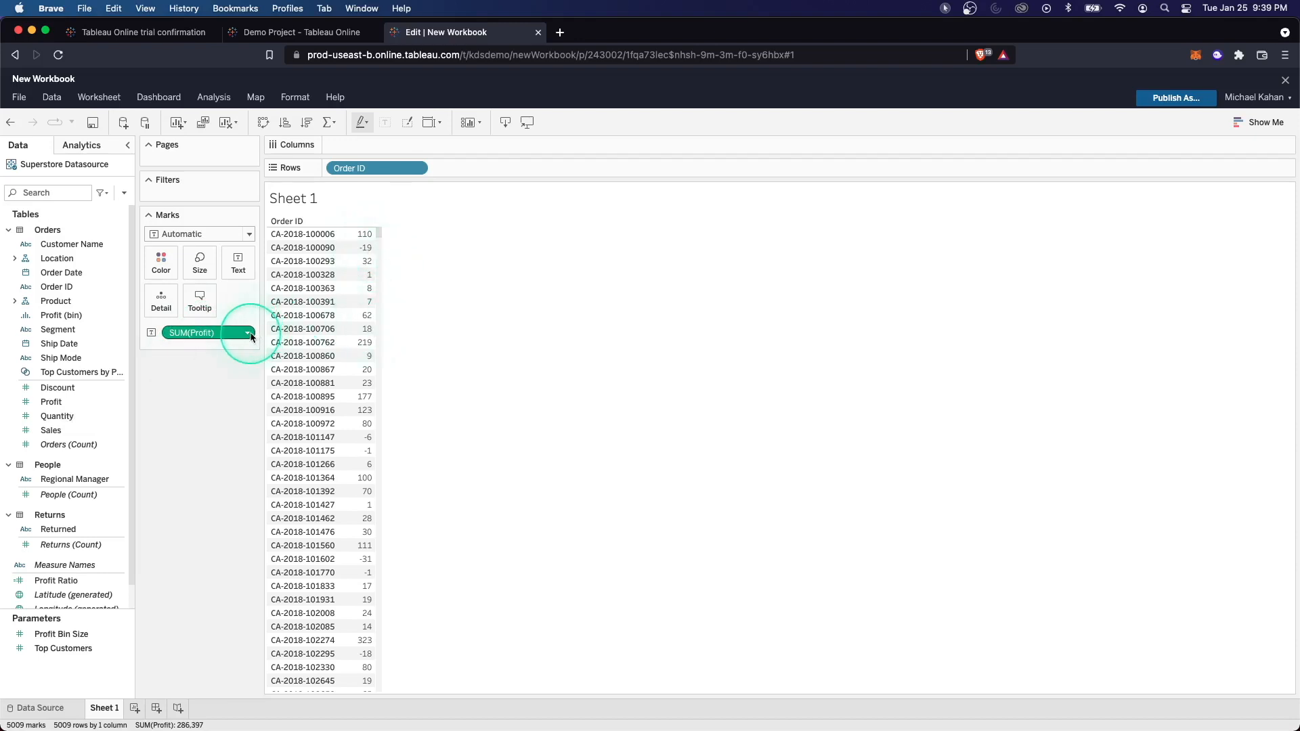
- Try the Bar mark type for SUM(Profit), then set the marks back to Automatic
{"action": "left_click", "coordinate": [247, 332]}
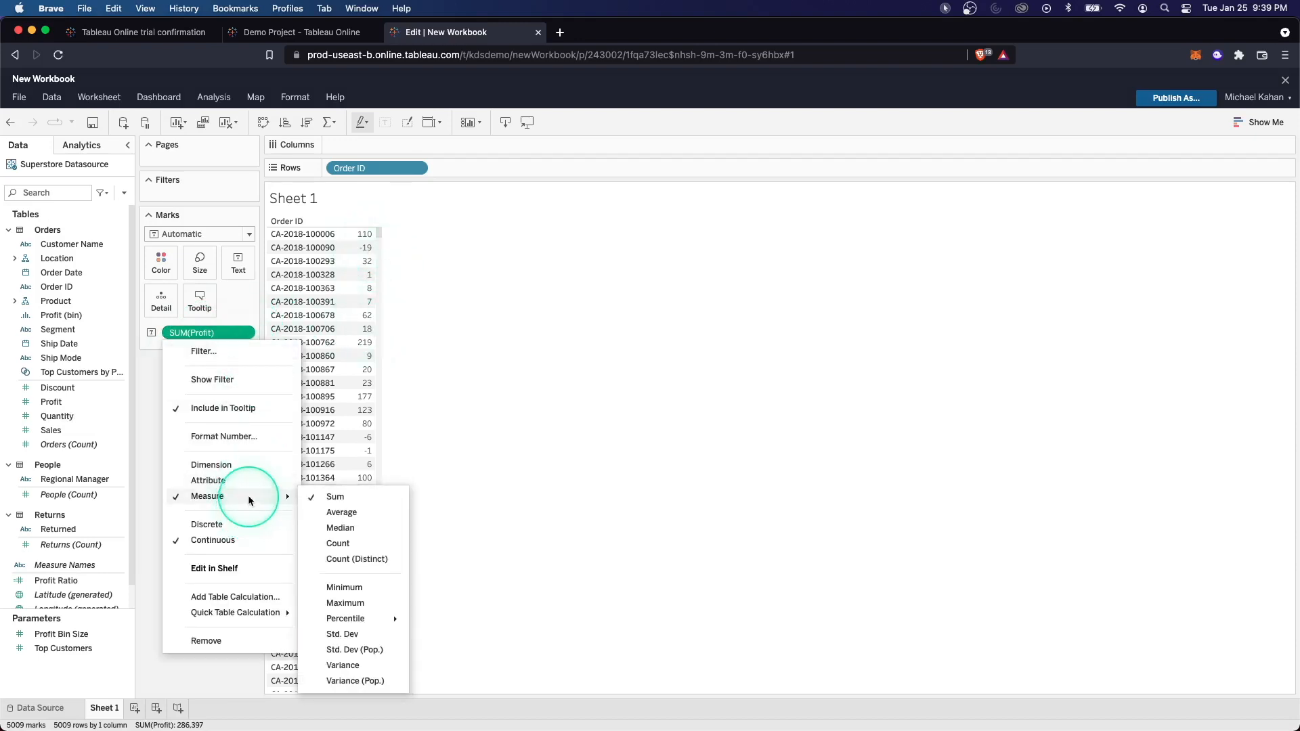
{"action": "mouse_move", "coordinate": [337, 543]}
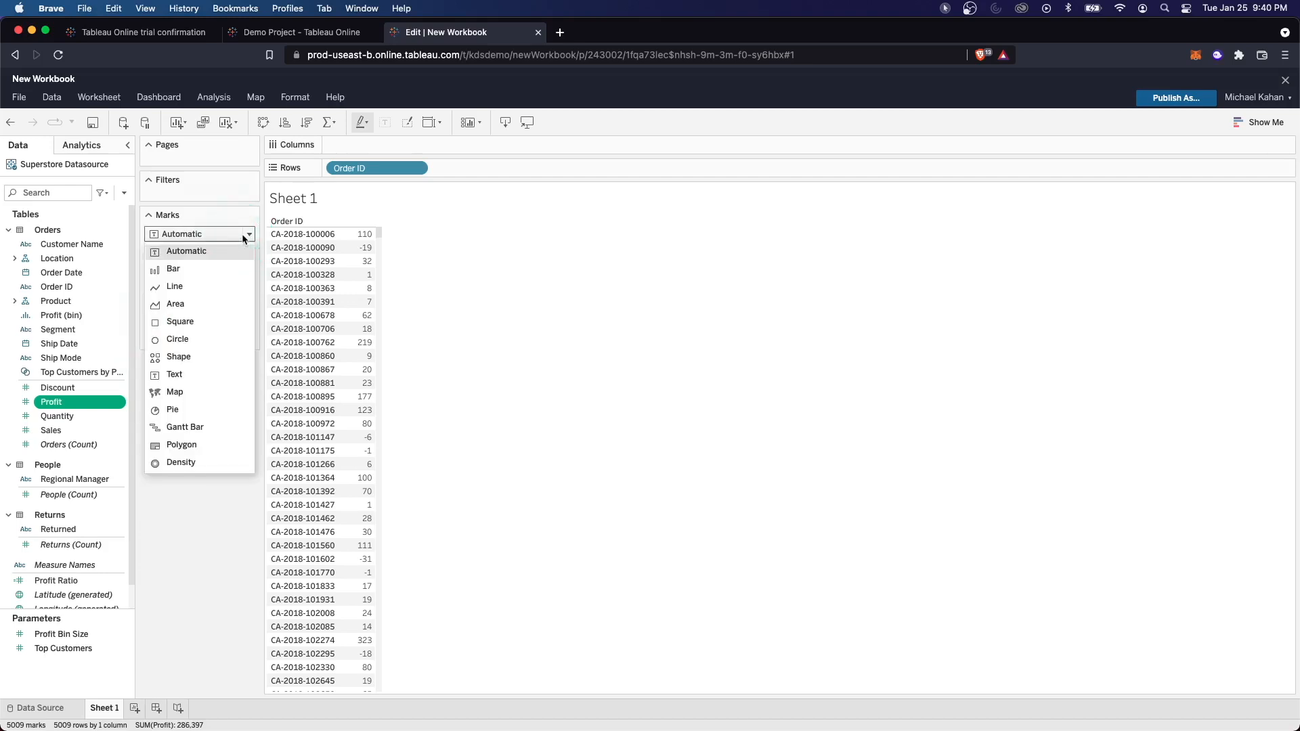
{"action": "left_click", "coordinate": [173, 269]}
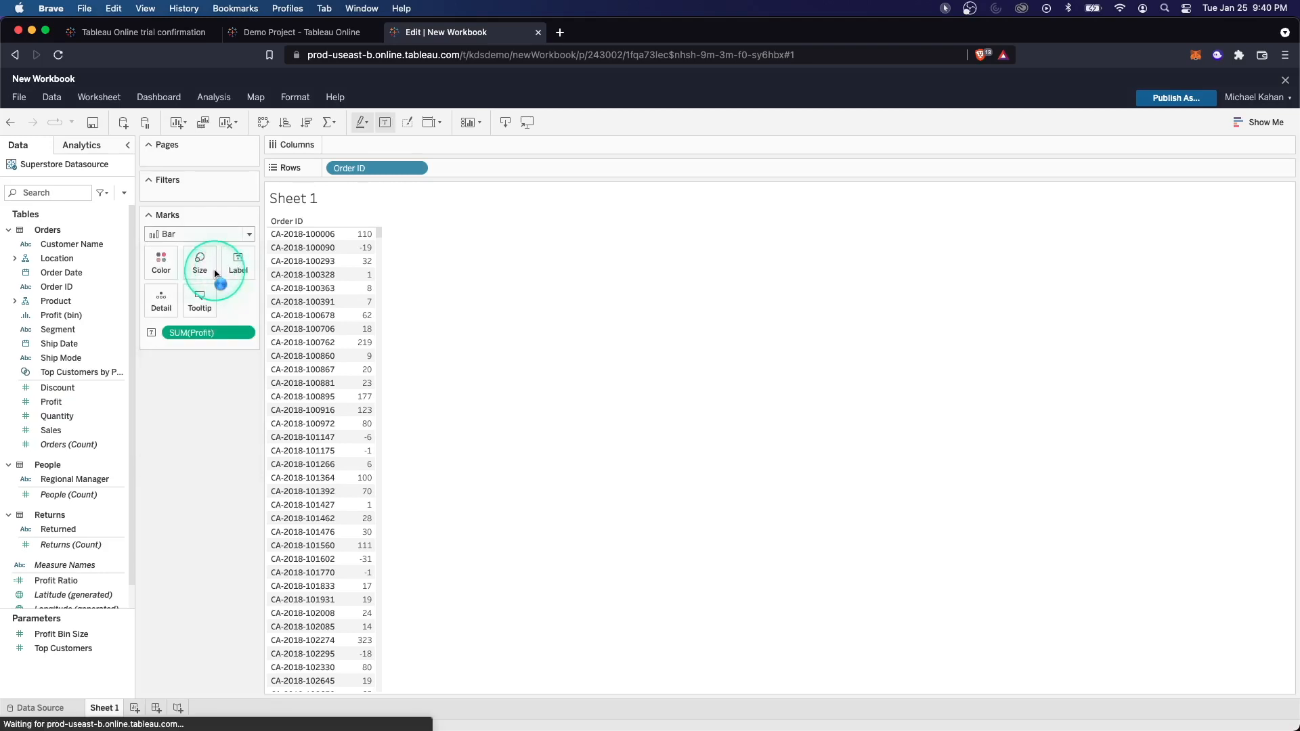
{"action": "left_click", "coordinate": [199, 234]}
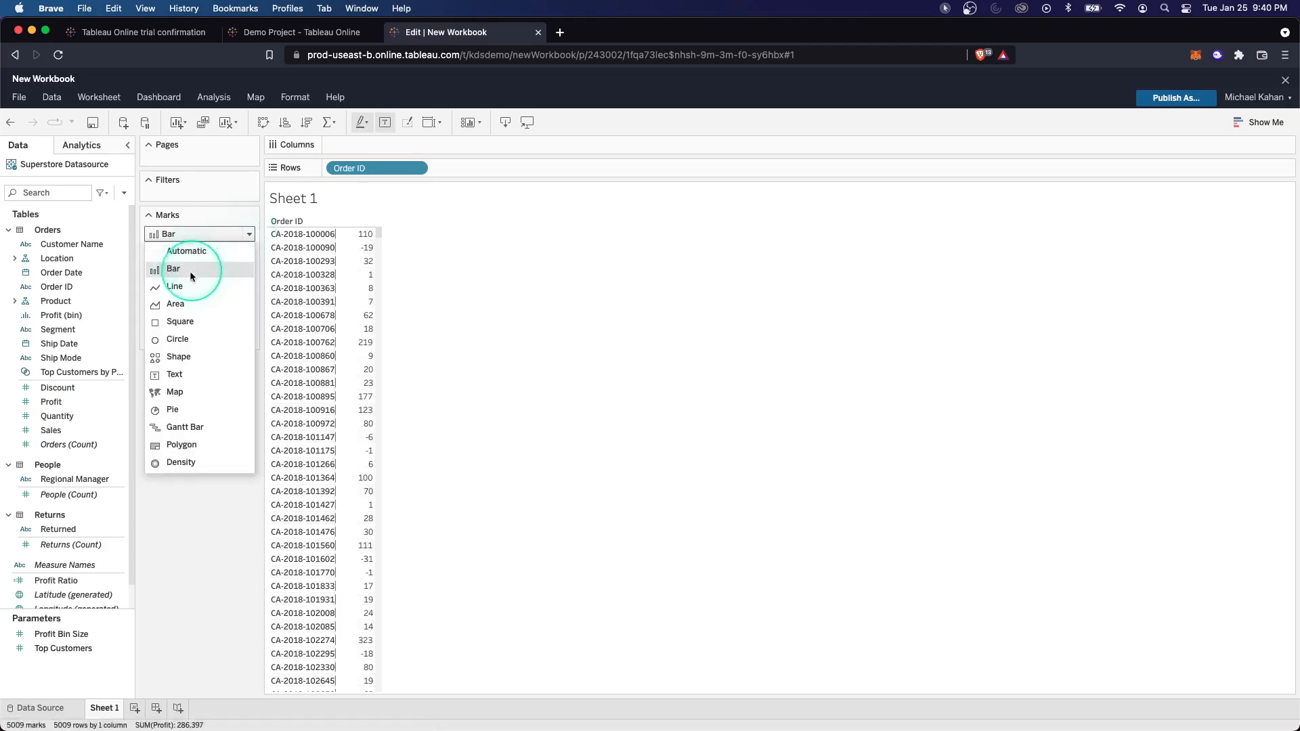
{"action": "left_click", "coordinate": [185, 251]}
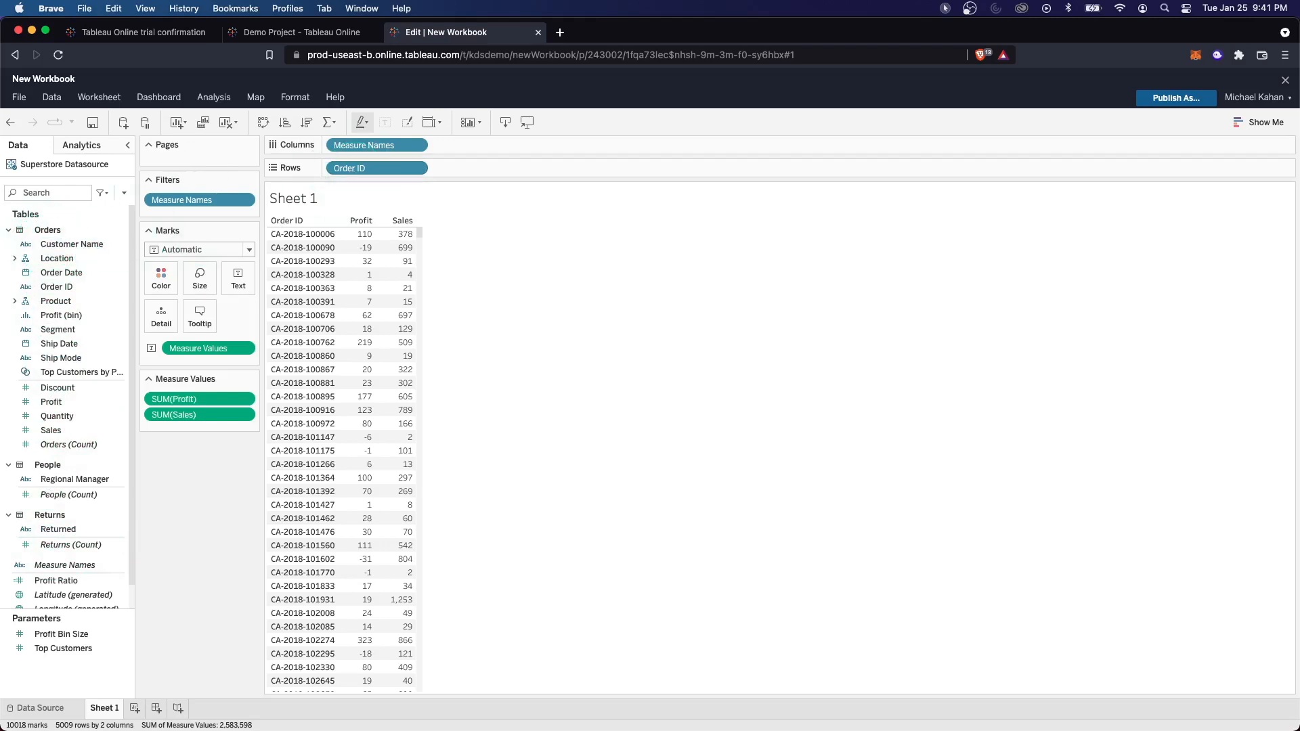
- Add Customer Name to Rows before Order ID and open the sheet title editor
{"action": "left_click_drag", "start_coordinate": [72, 244], "coordinate": [340, 167]}
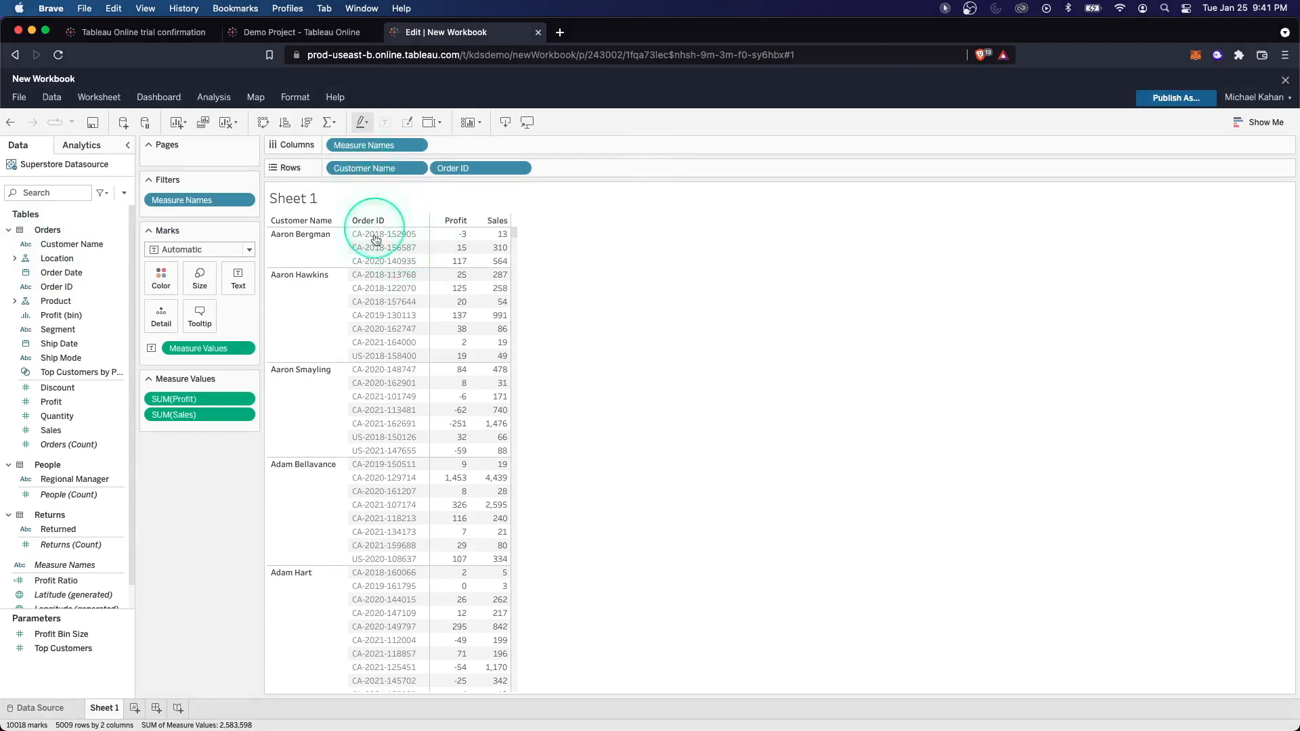
{"action": "mouse_move", "coordinate": [487, 247]}
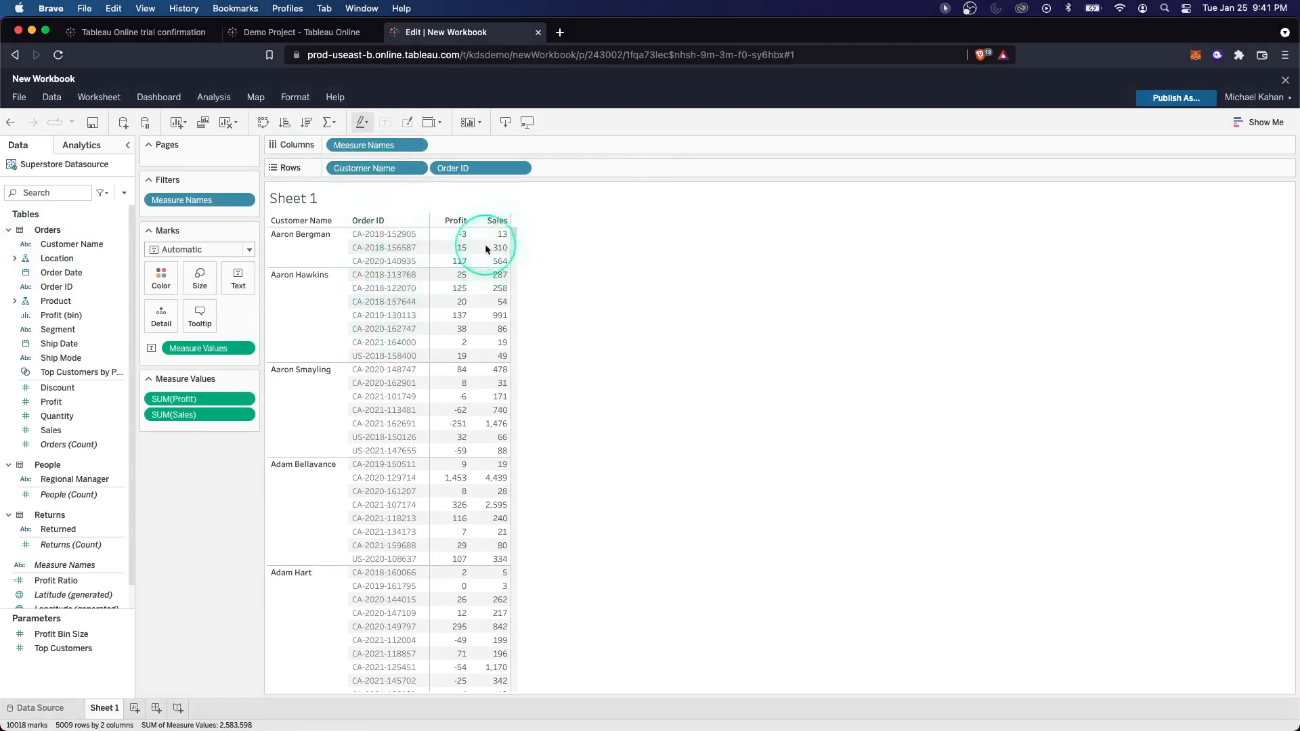
{"action": "mouse_move", "coordinate": [491, 240]}
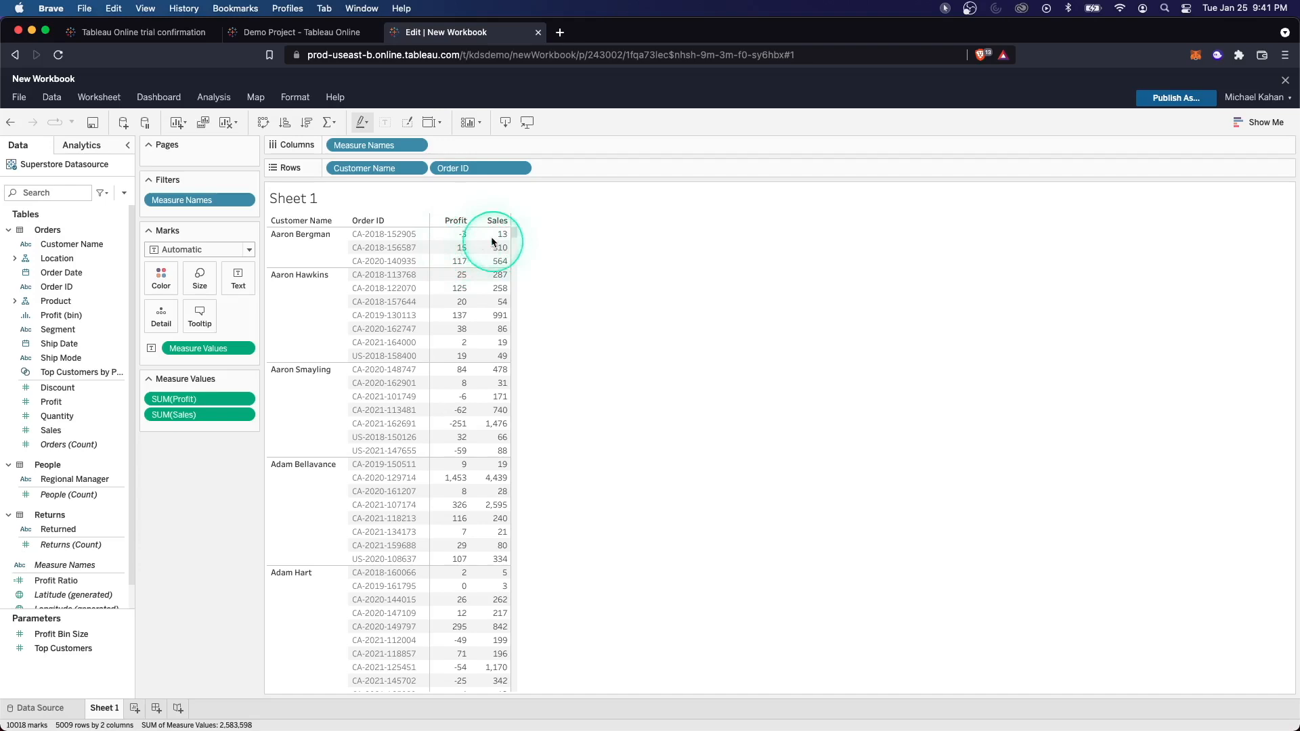
{"action": "double_click", "coordinate": [293, 198]}
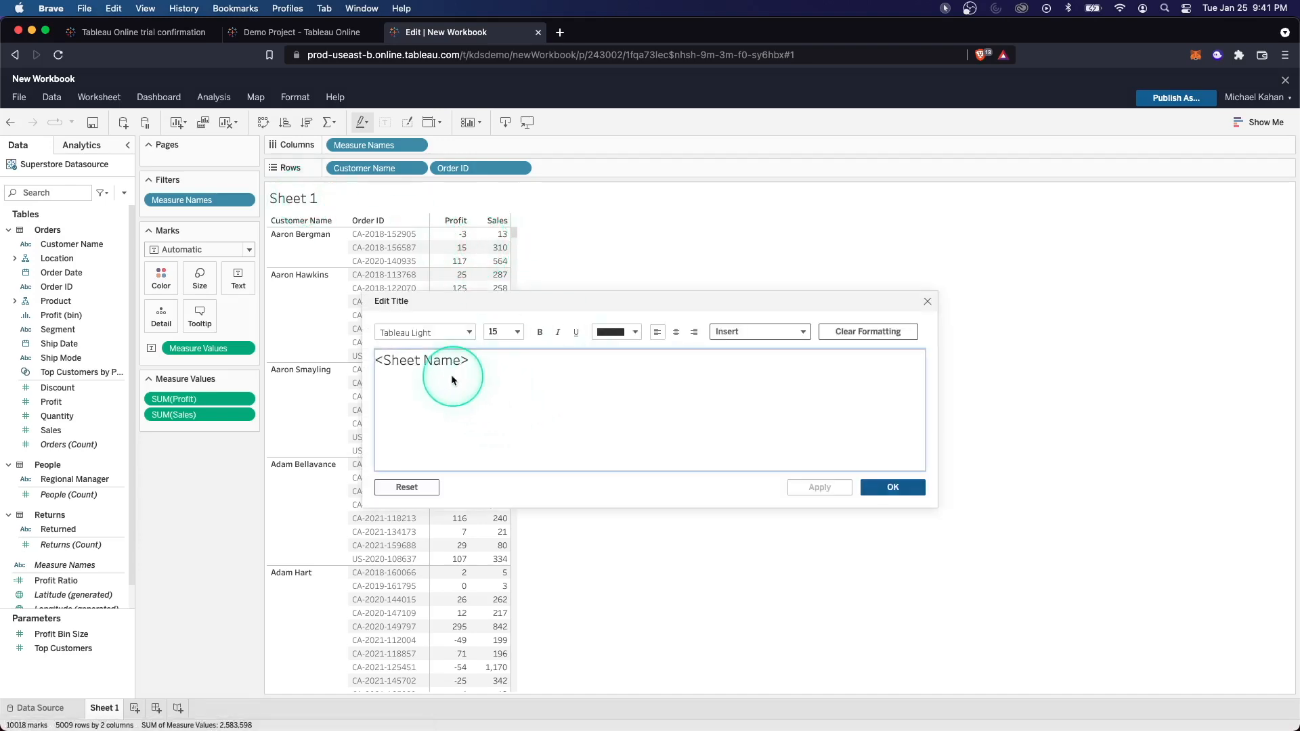
{"action": "mouse_move", "coordinate": [119, 663]}
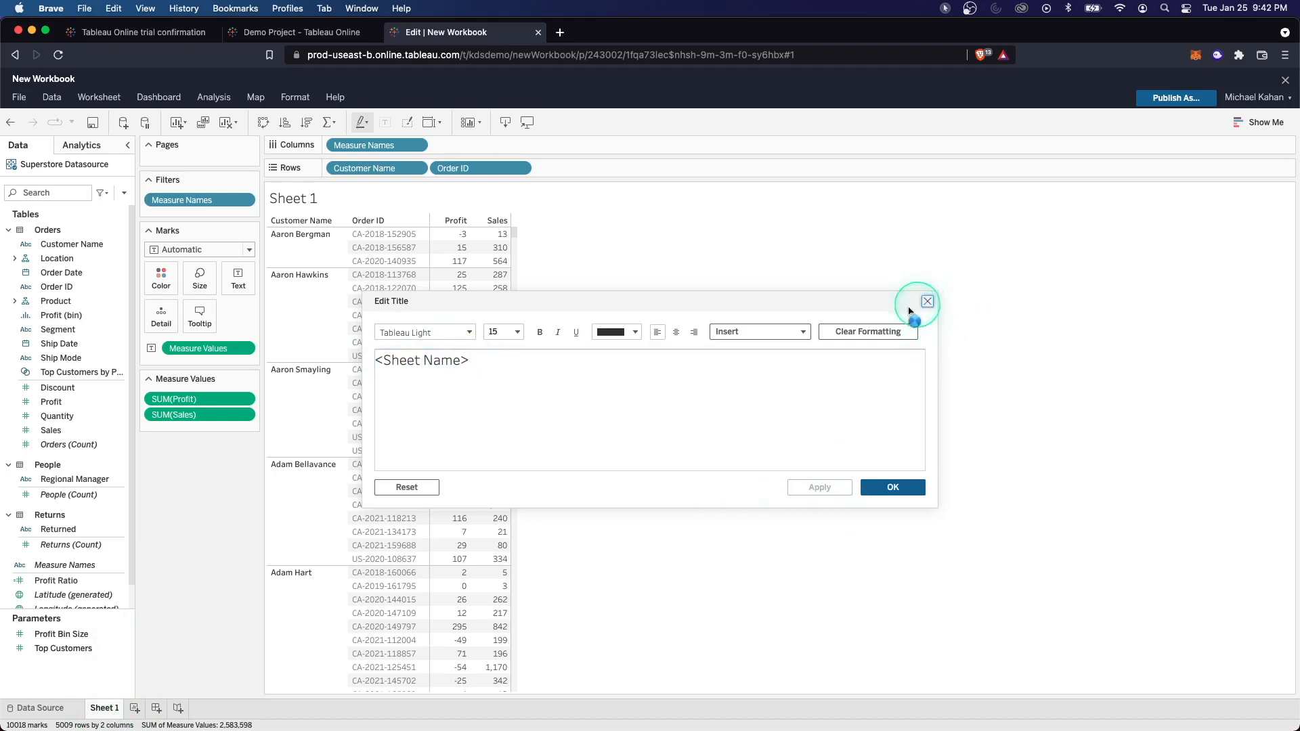
- Rename the Sheet 1 tab to 'Profit and Sales by Customer'
{"action": "right_click", "coordinate": [104, 708]}
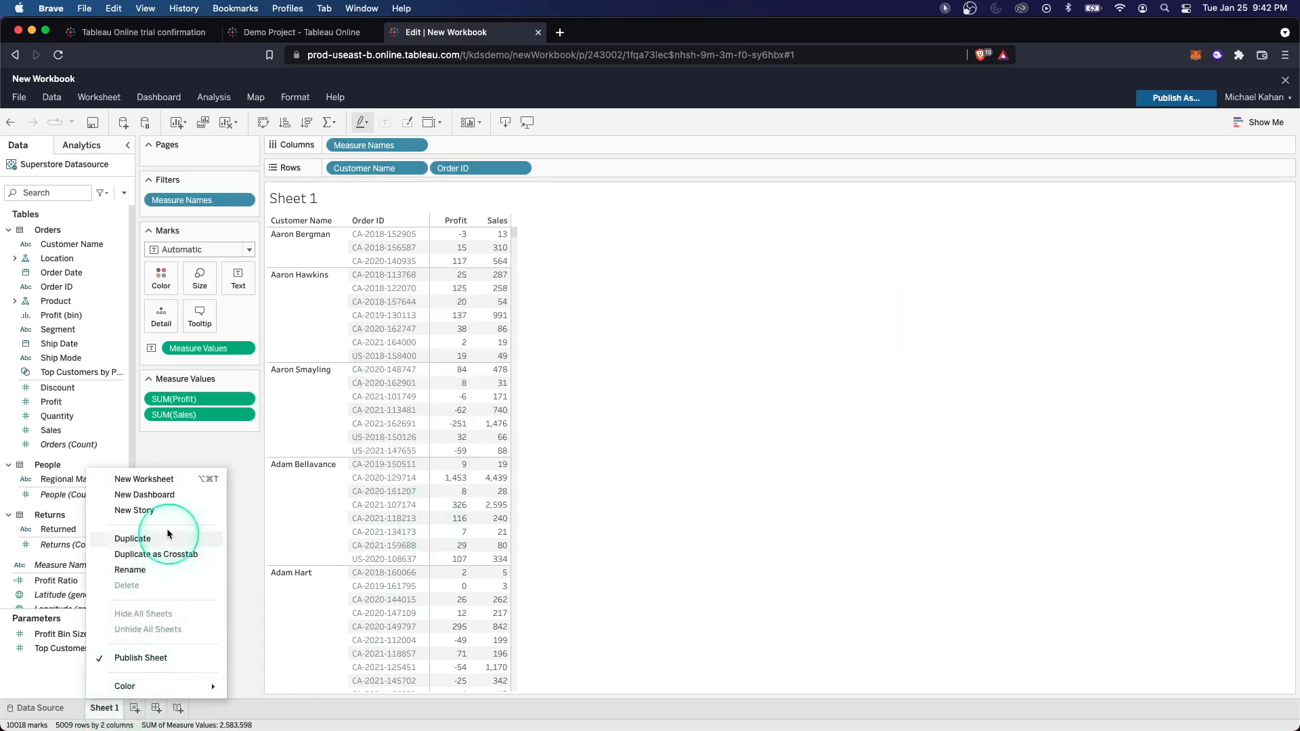
{"action": "left_click", "coordinate": [130, 570]}
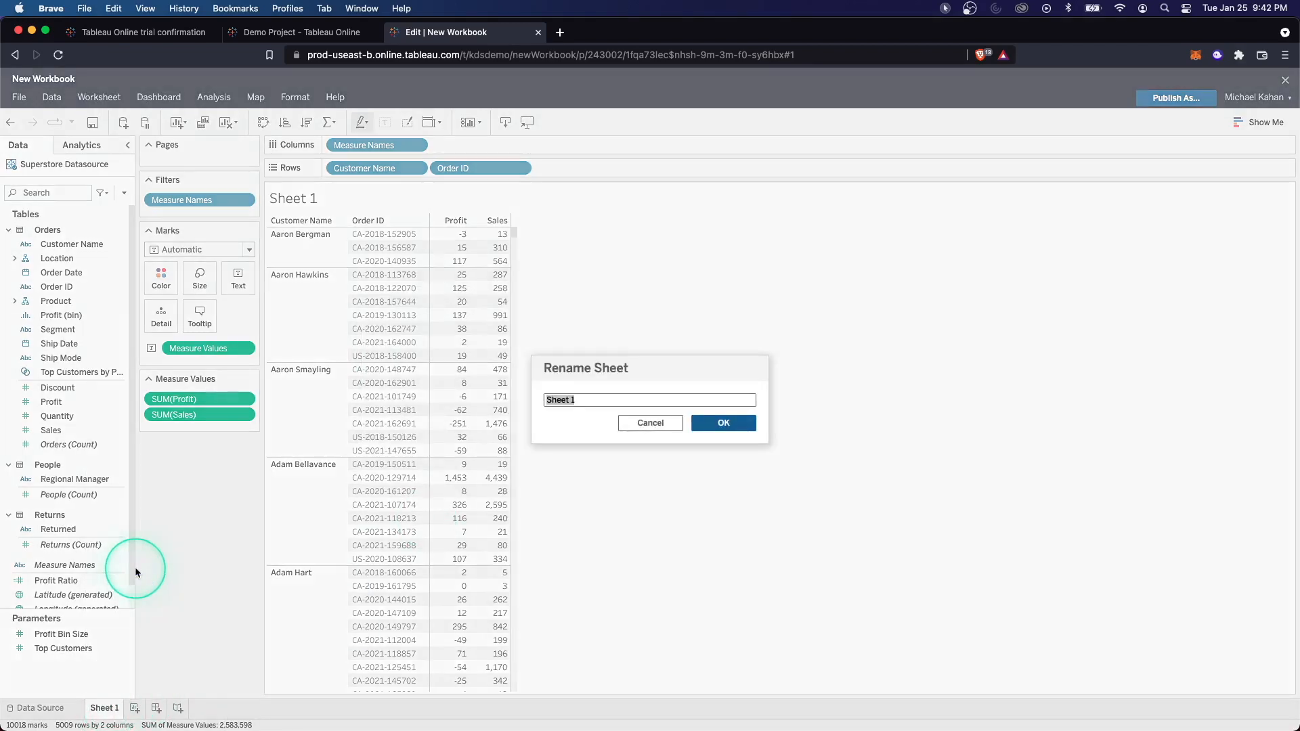
{"action": "type", "text": "Profit and Sales by Customer"}
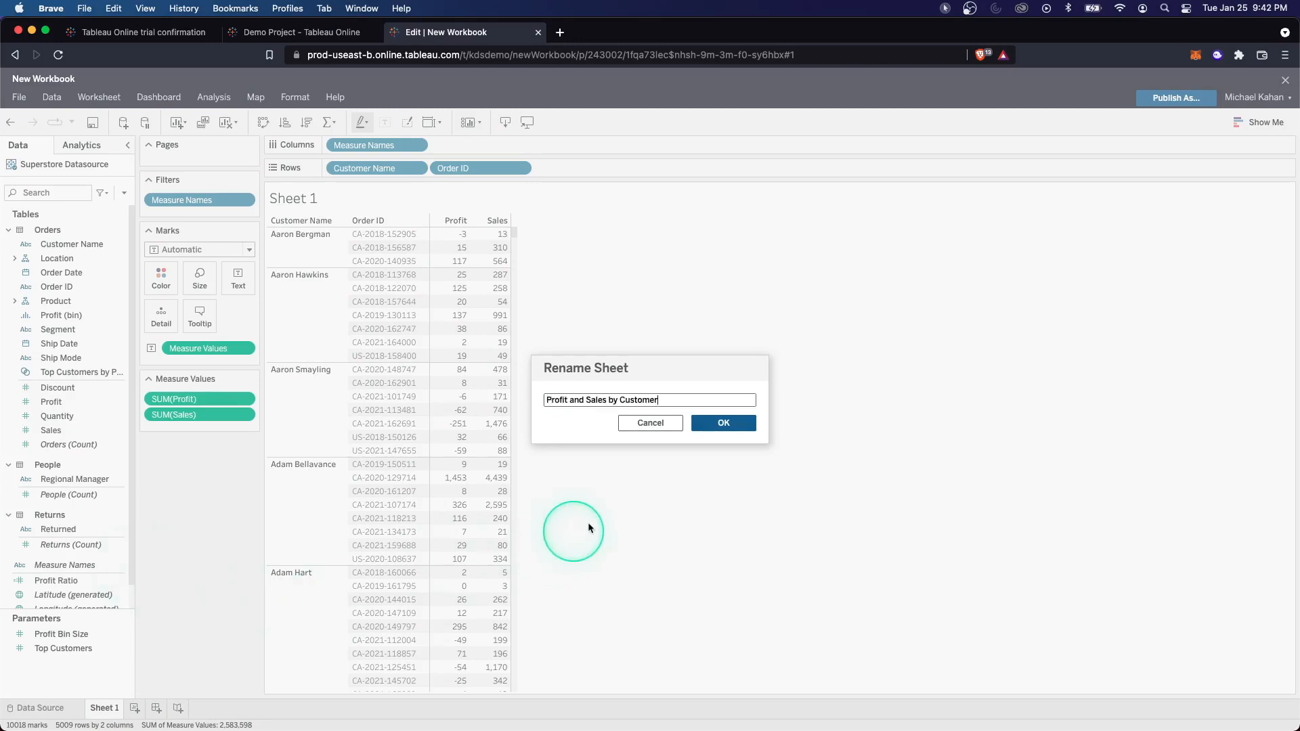
{"action": "left_click", "coordinate": [722, 422]}
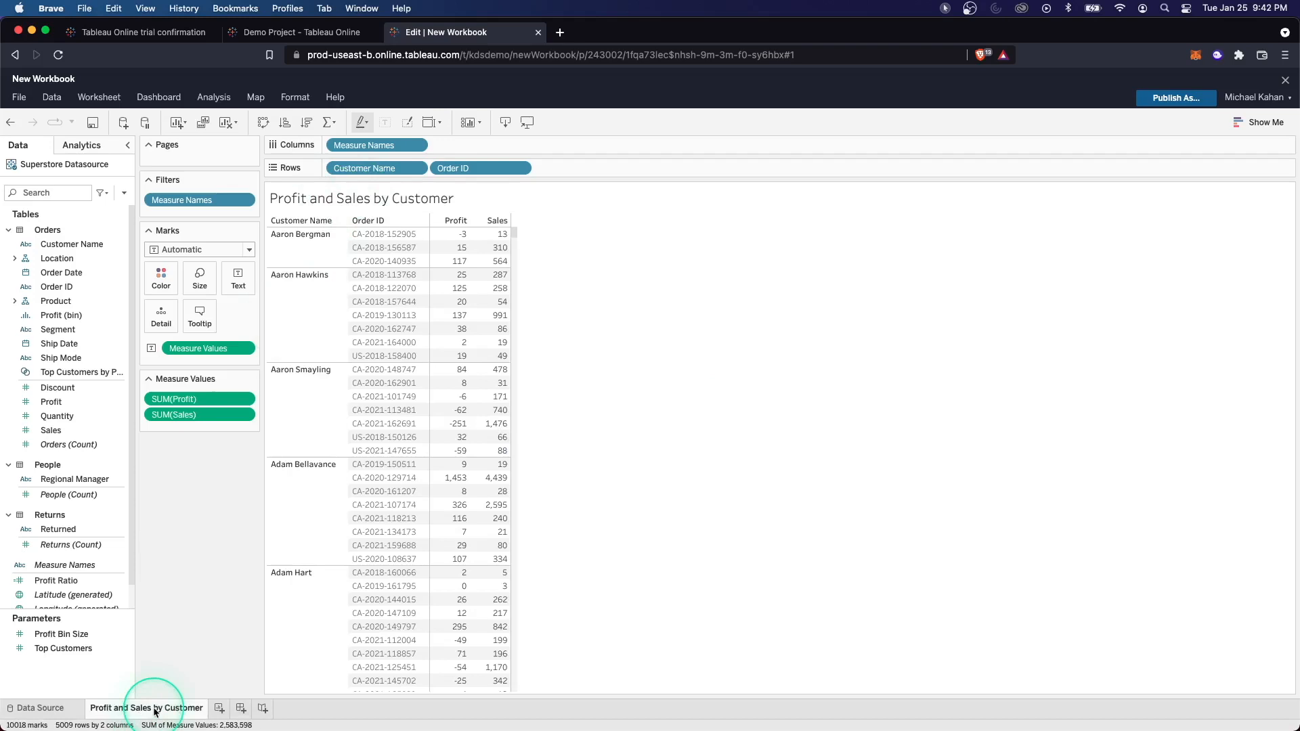
{"action": "mouse_move", "coordinate": [221, 712]}
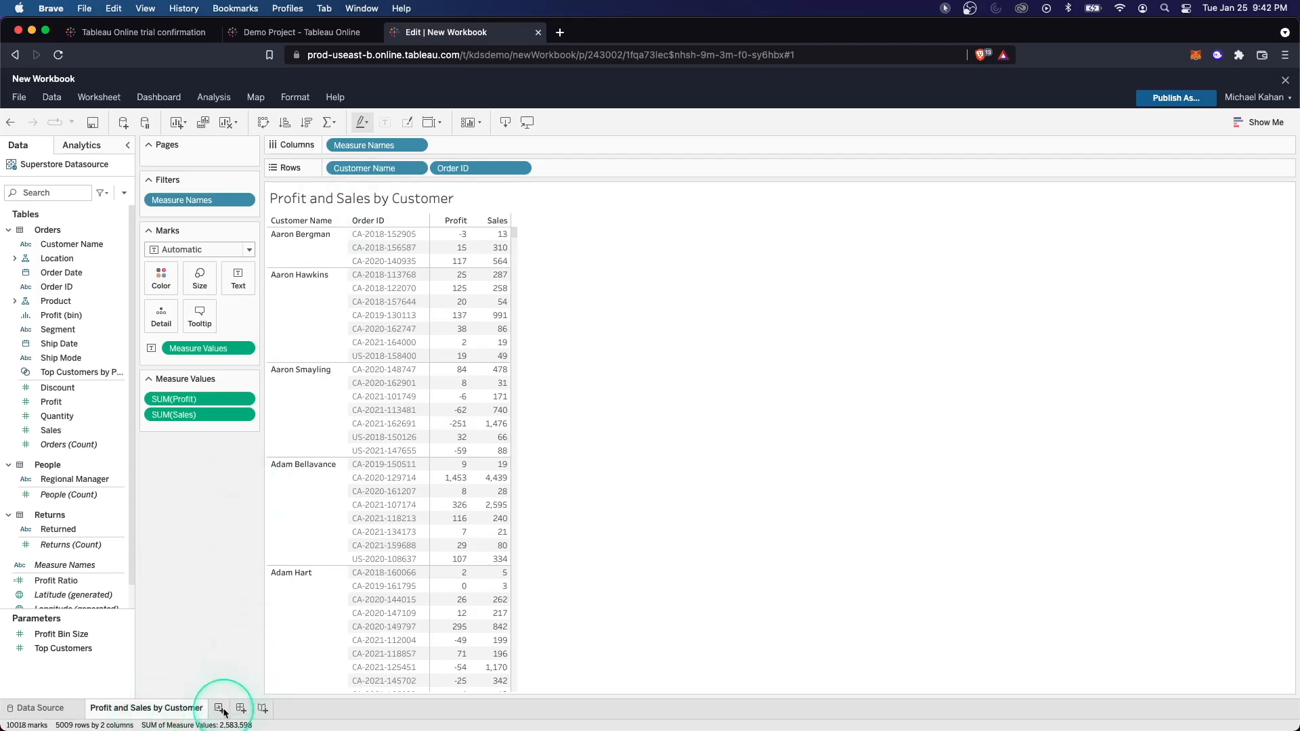
{"action": "left_click", "coordinate": [158, 97]}
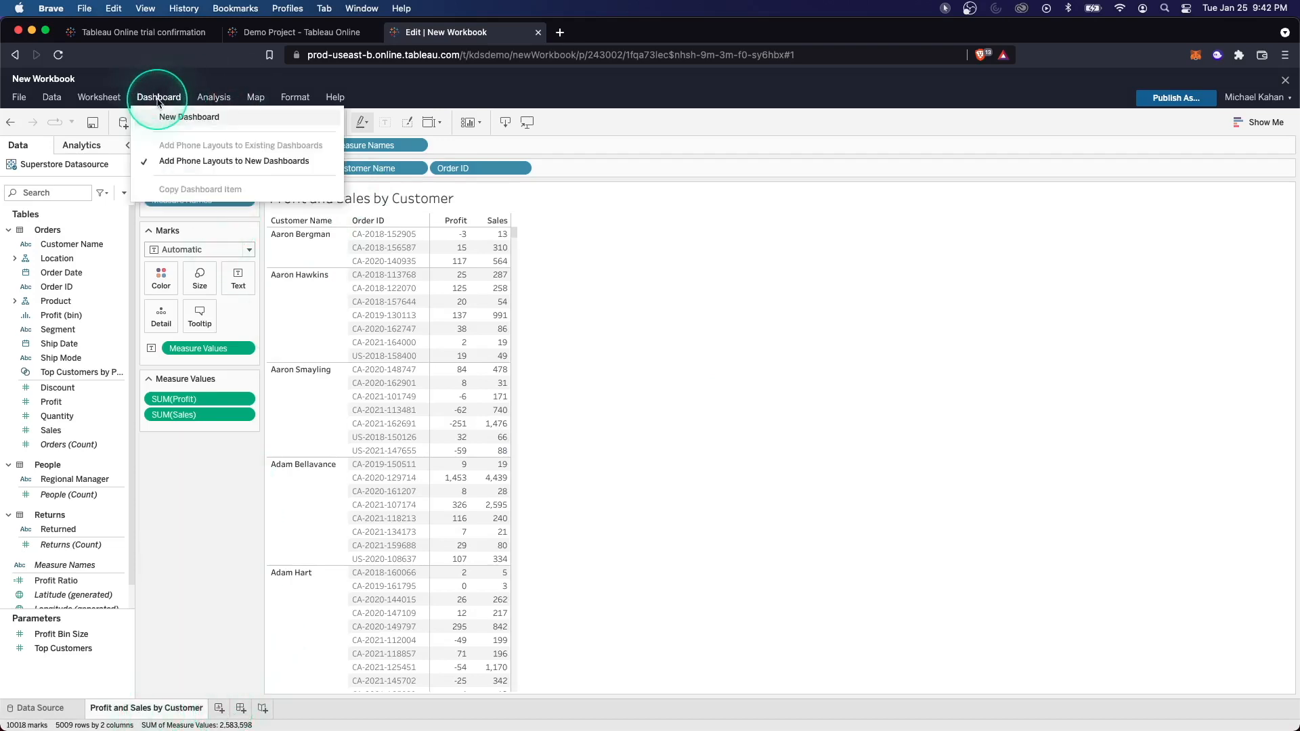
- Create Dashboard 1 holding the Profit and Sales by Customer sheet, toggling Floating then Tiled
{"action": "left_click", "coordinate": [188, 115]}
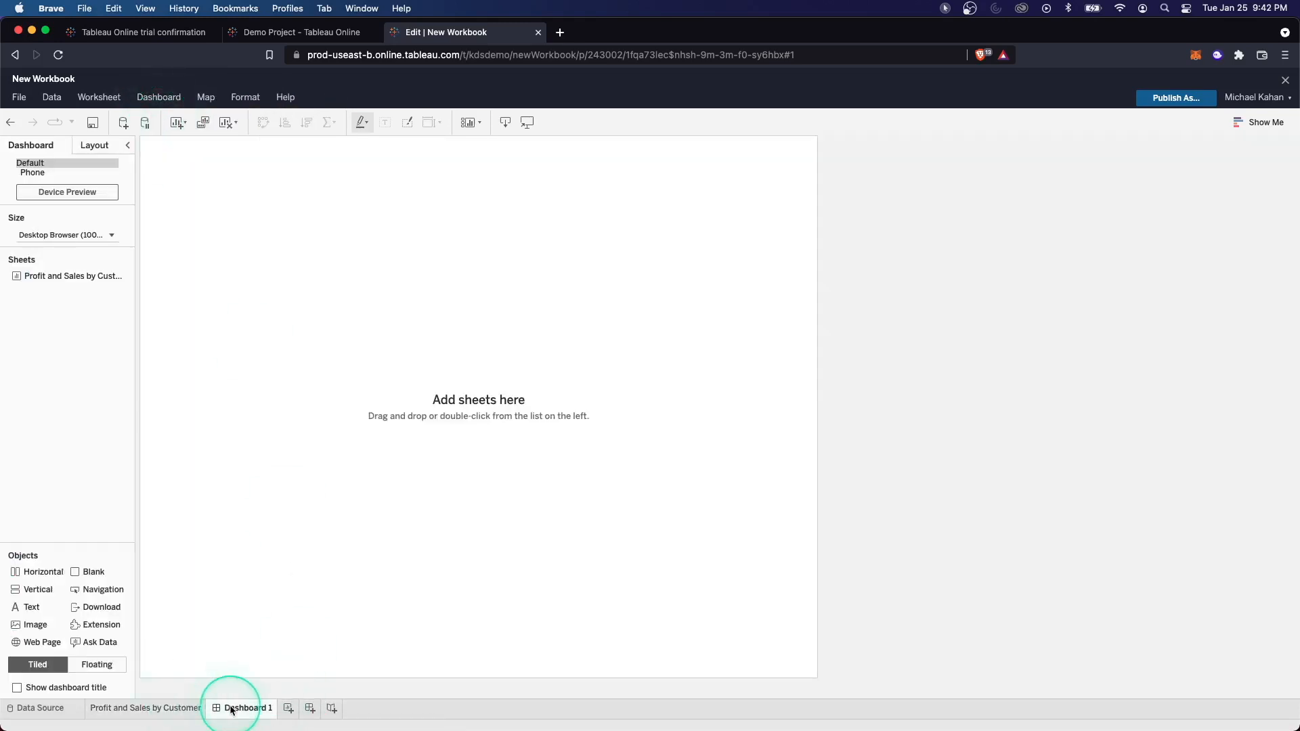
{"action": "mouse_move", "coordinate": [489, 399]}
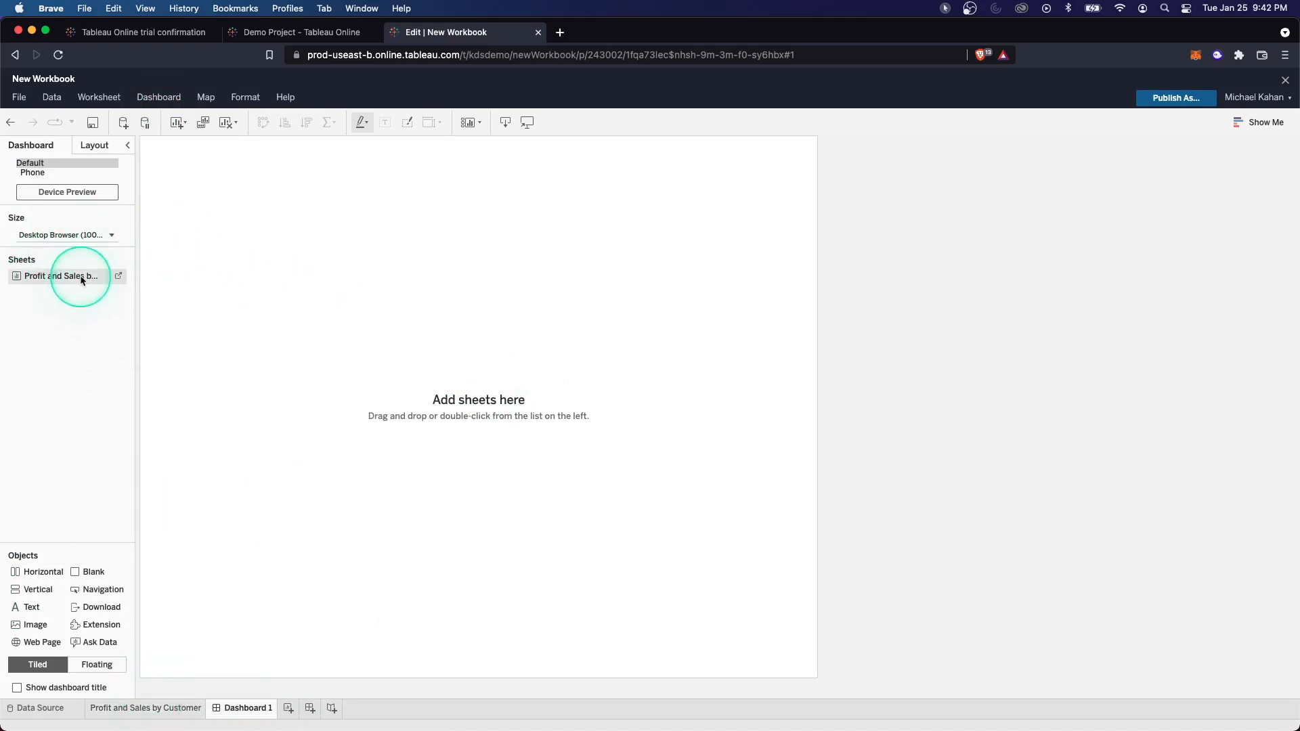
{"action": "mouse_move", "coordinate": [119, 276]}
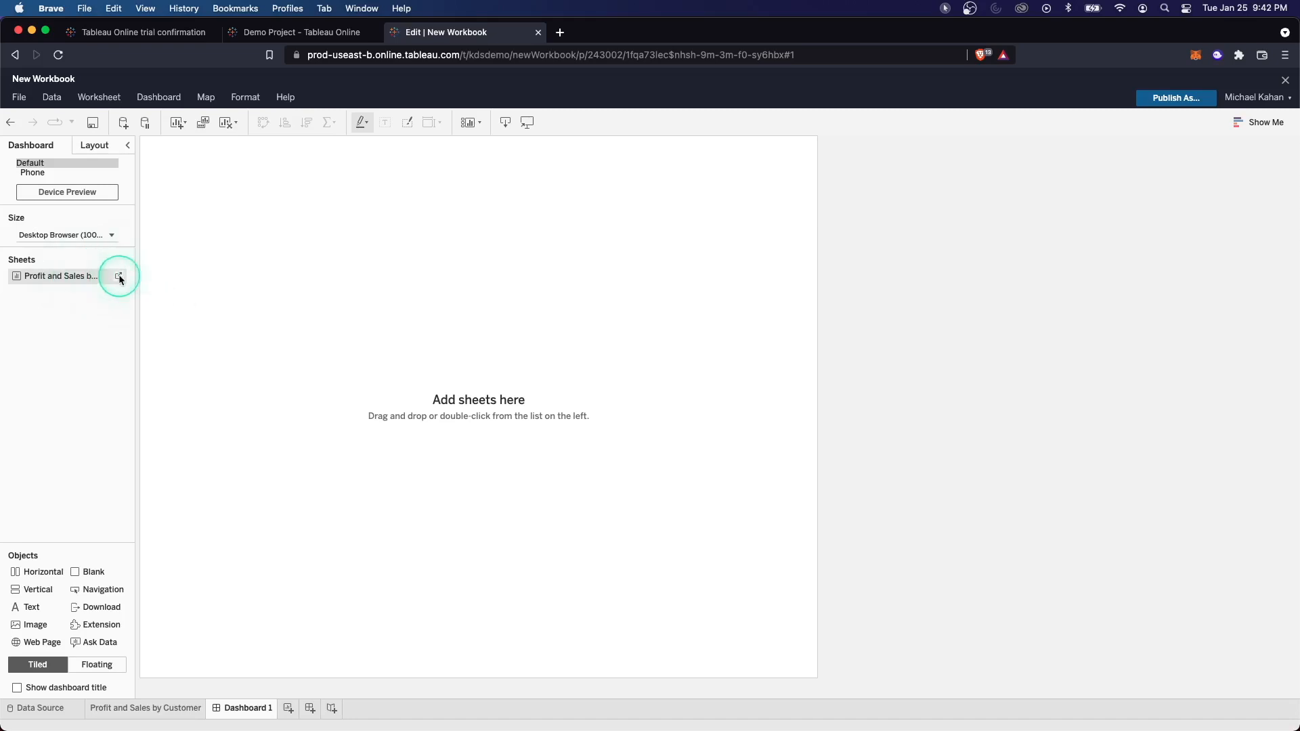
{"action": "left_click", "coordinate": [145, 707]}
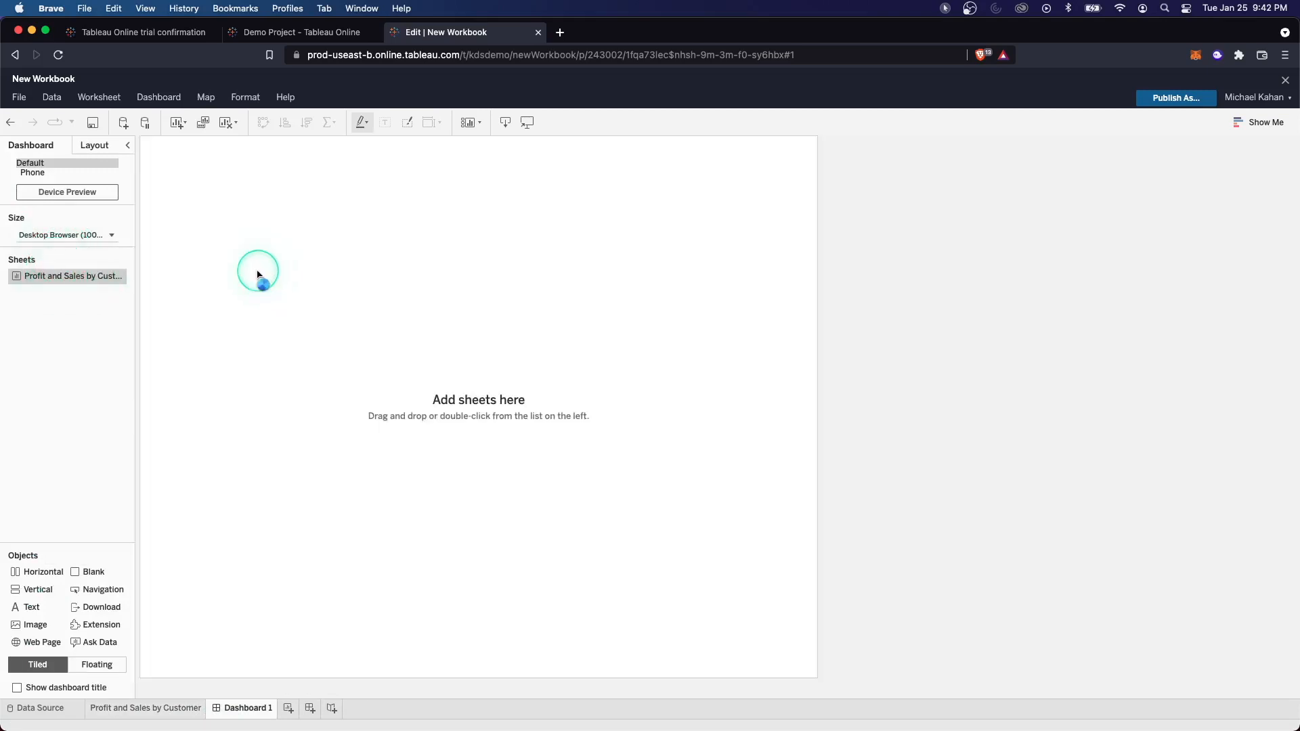
{"action": "double_click", "coordinate": [71, 276]}
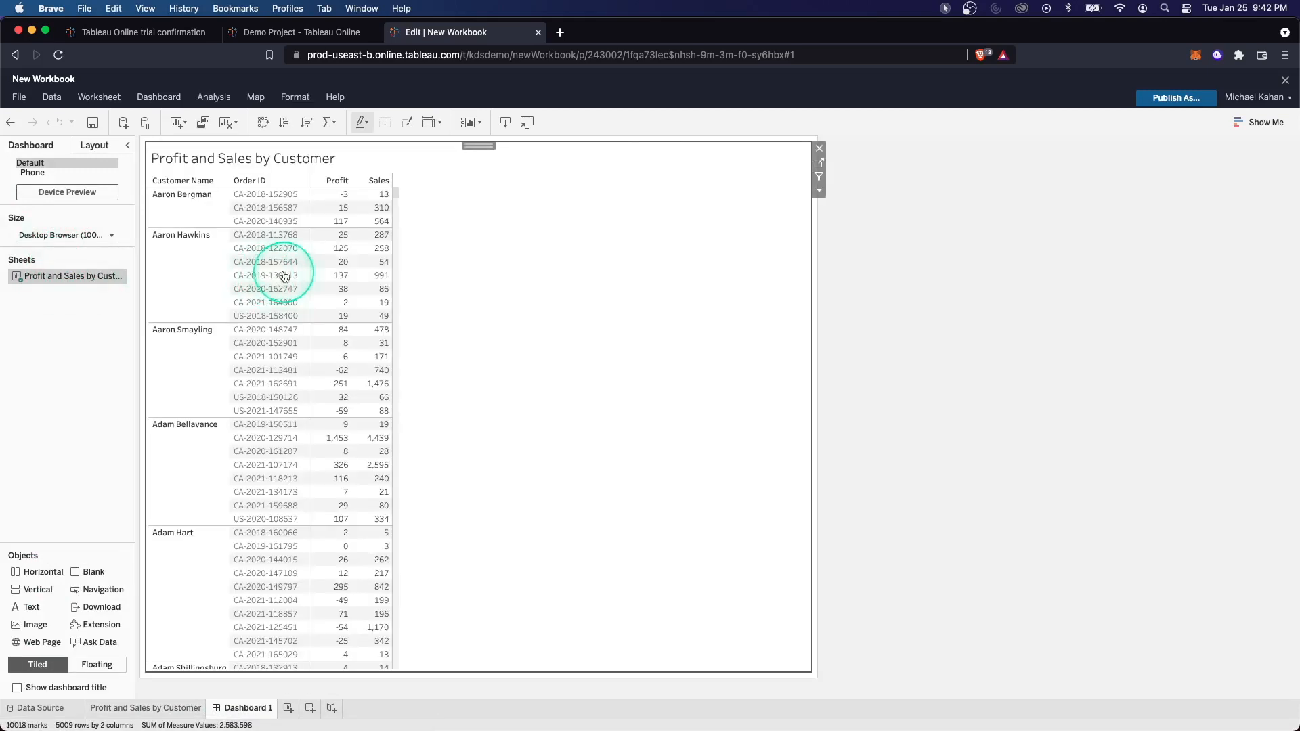
{"action": "mouse_move", "coordinate": [437, 156]}
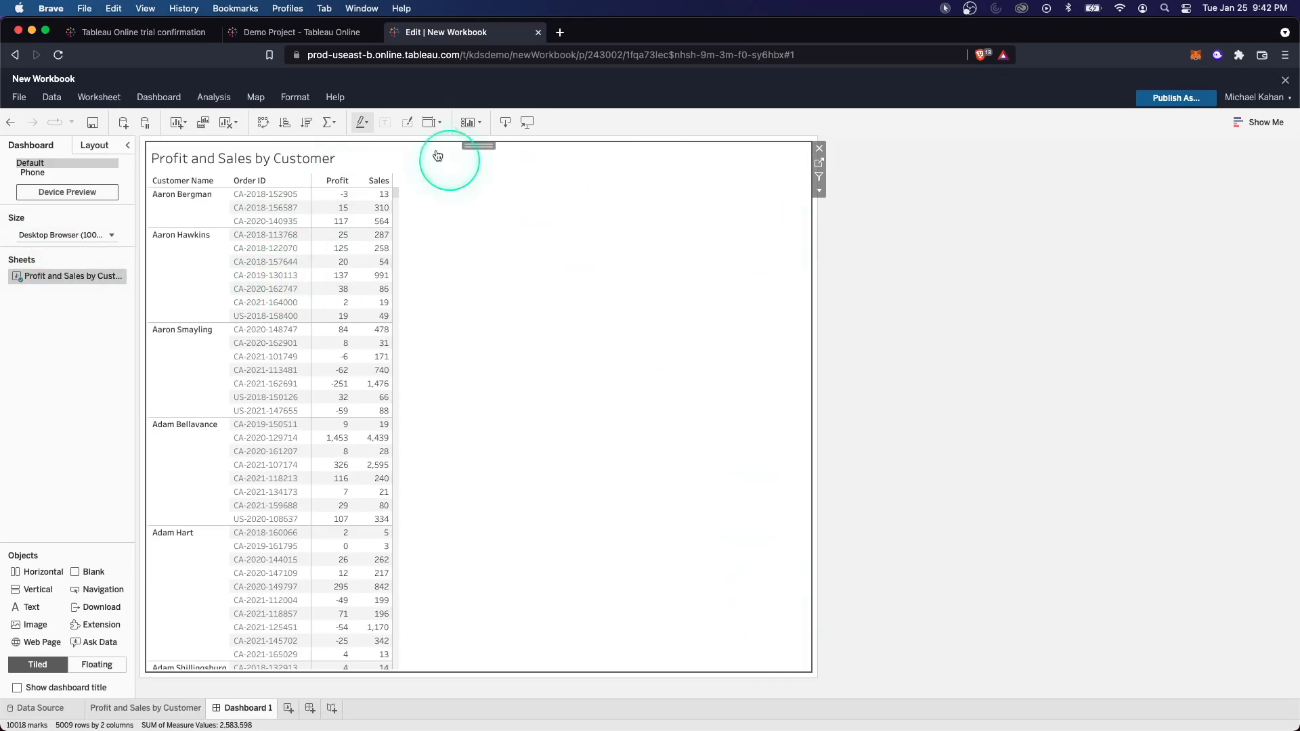
{"action": "mouse_move", "coordinate": [513, 326]}
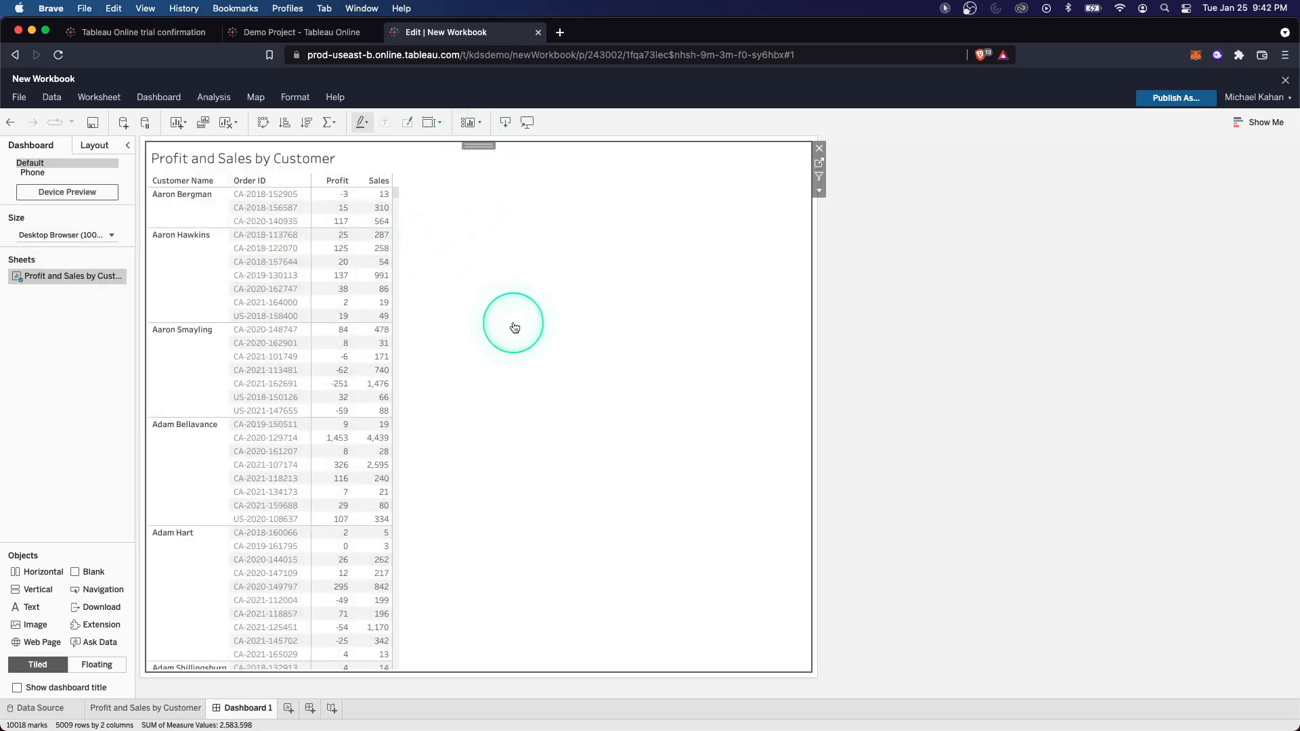
{"action": "mouse_move", "coordinate": [766, 262]}
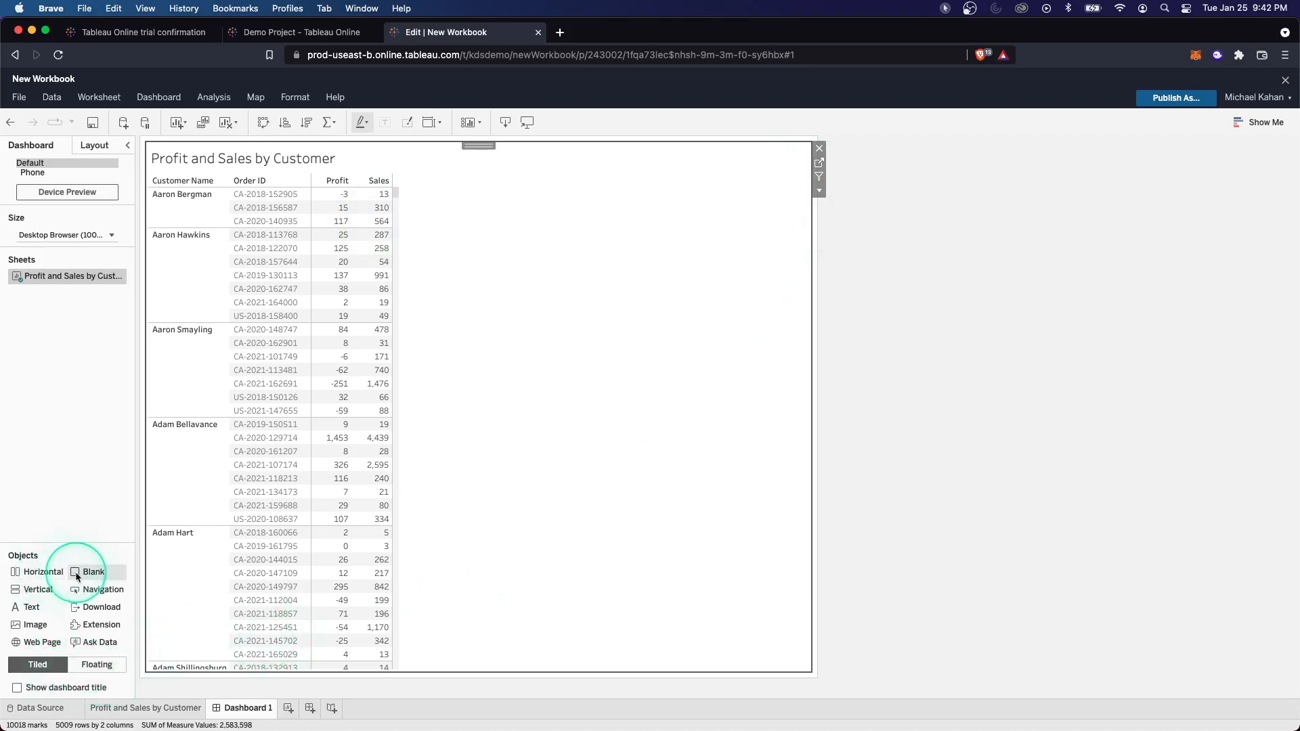
{"action": "left_click", "coordinate": [97, 664]}
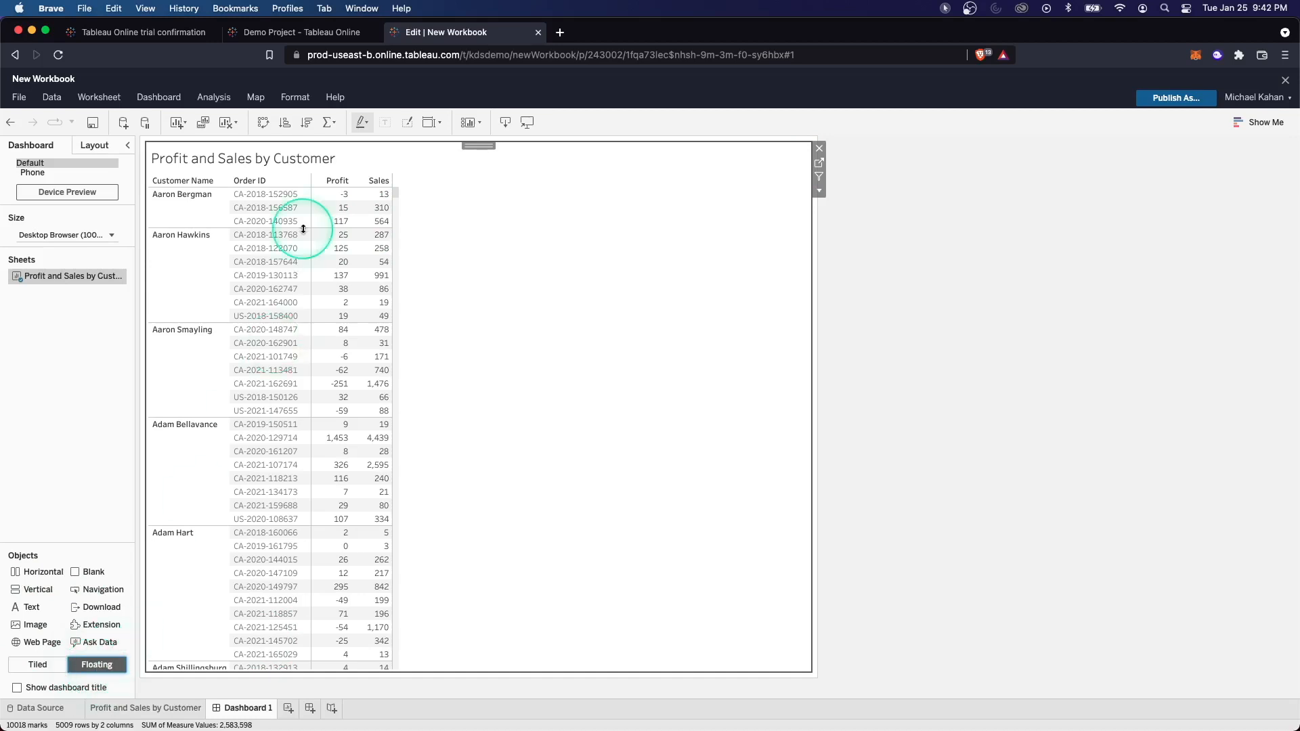
{"action": "mouse_move", "coordinate": [126, 630]}
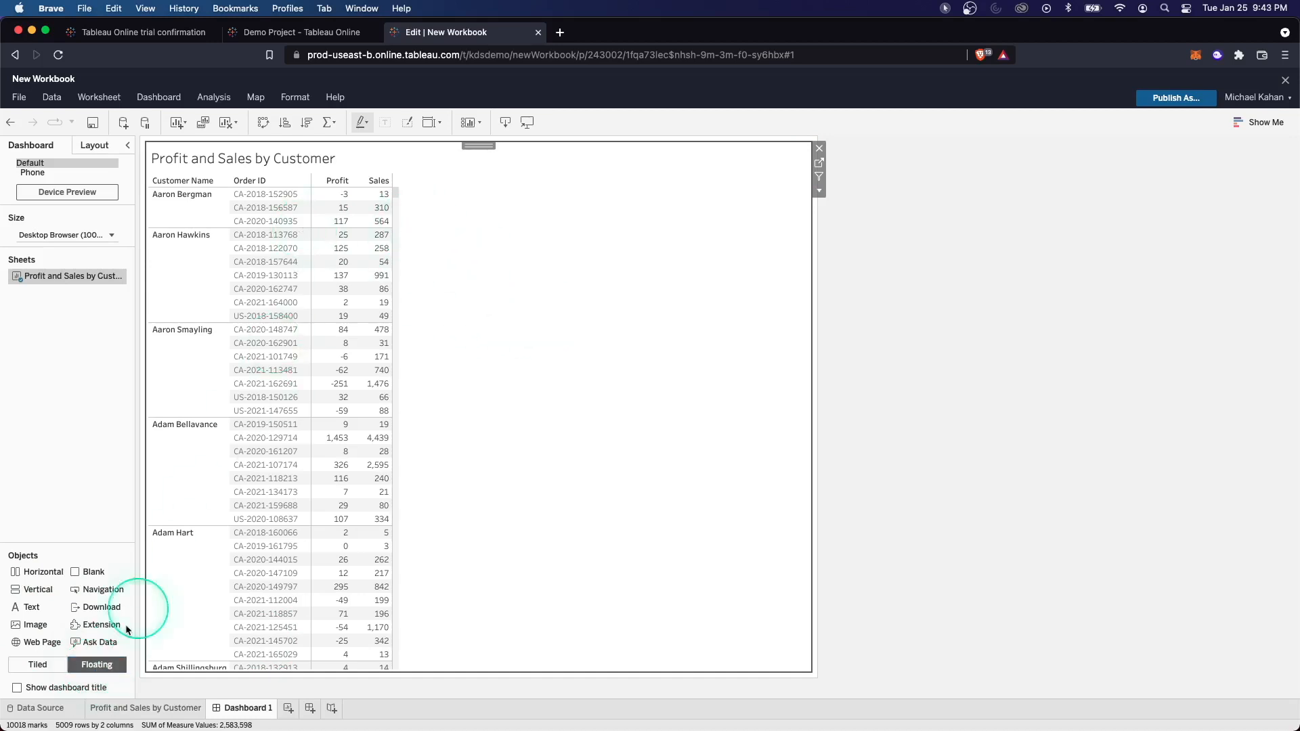
{"action": "left_click", "coordinate": [37, 664]}
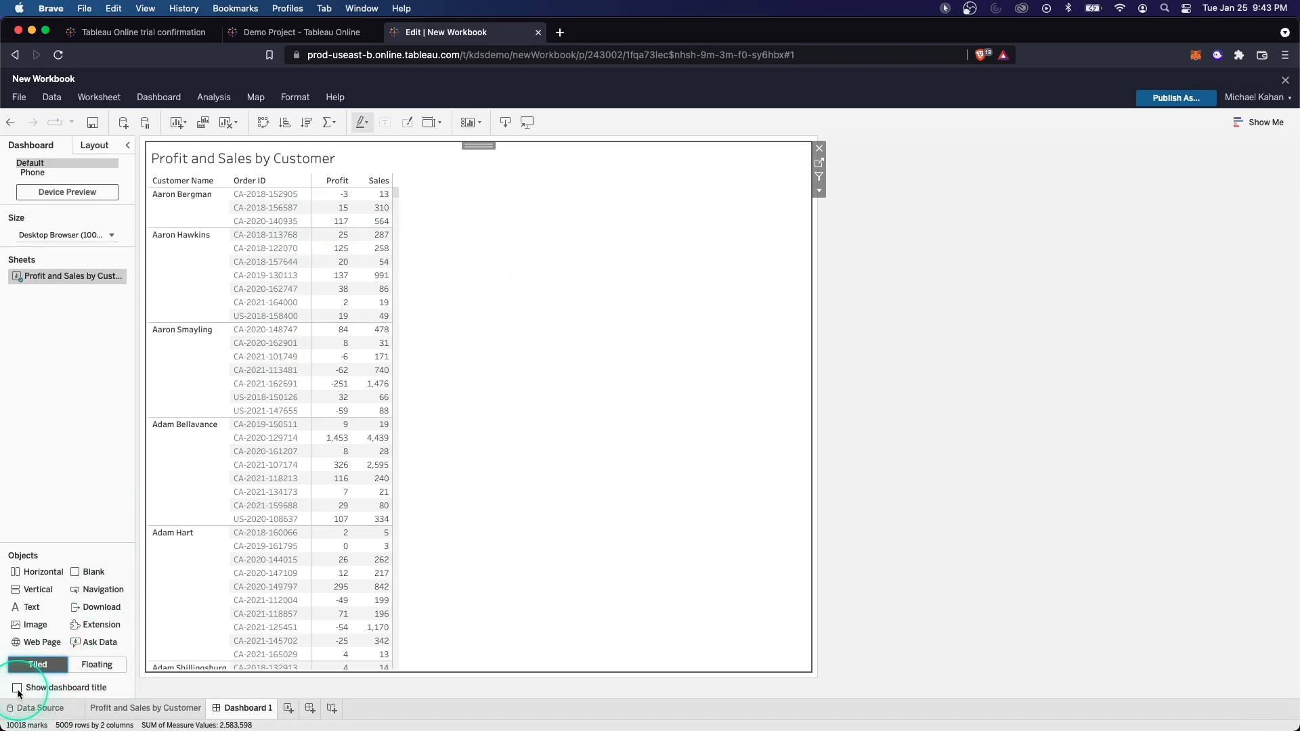
- Show the dashboard title and rename Dashboard 1 to 'Sales Overview'
{"action": "left_click", "coordinate": [16, 687]}
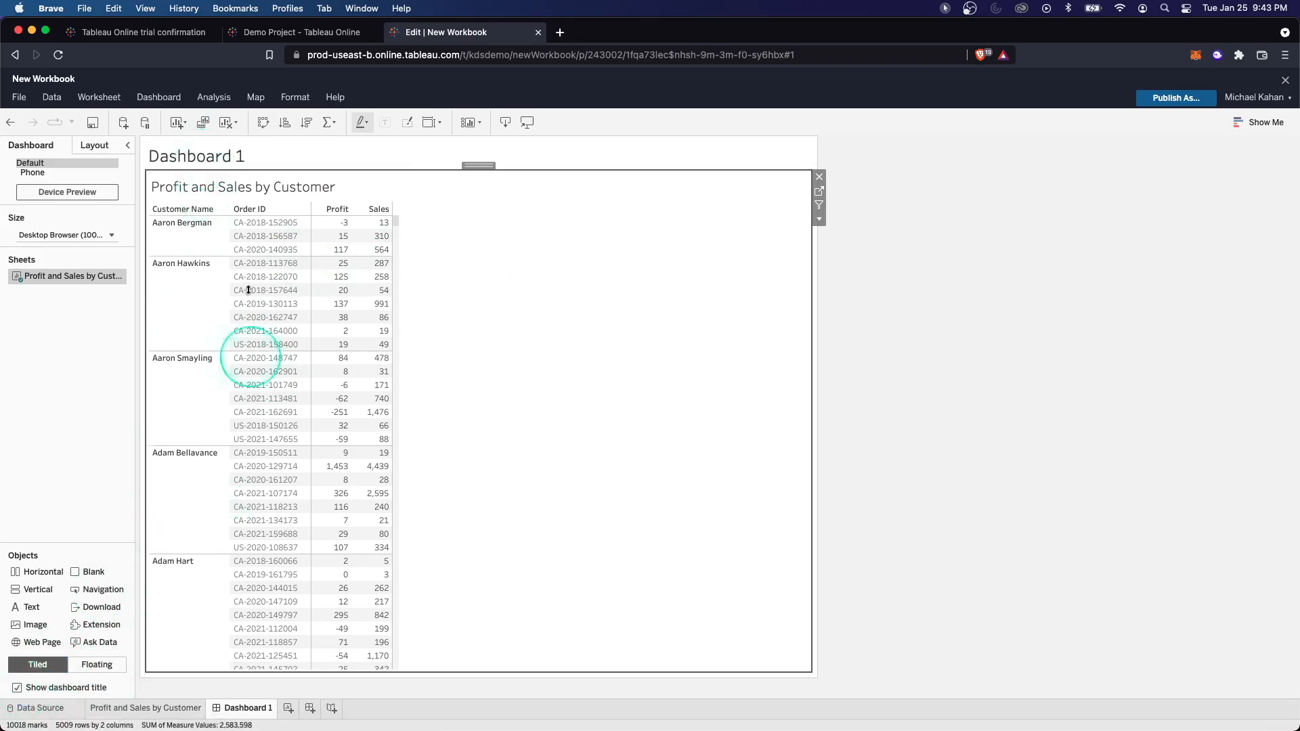
{"action": "double_click", "coordinate": [195, 155]}
{"action": "type", "text": "Performan"}
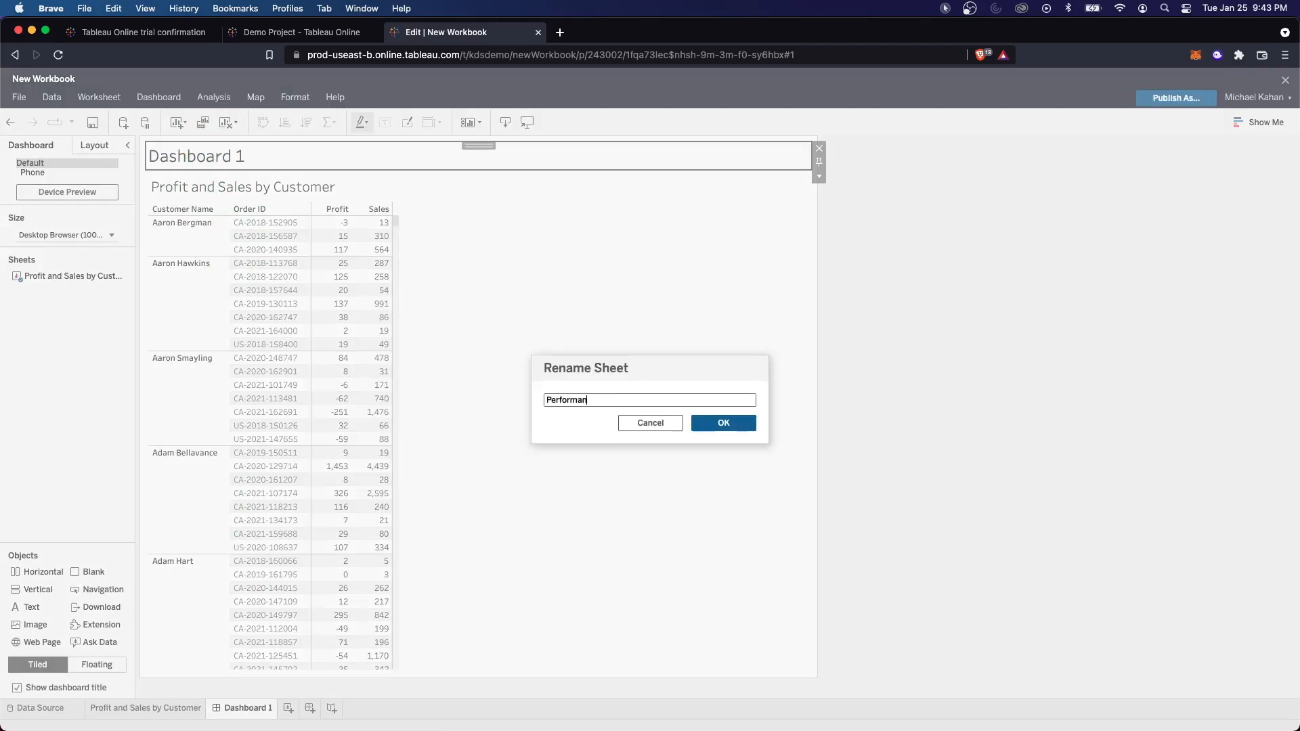
{"action": "type", "text": "Sales Over"}
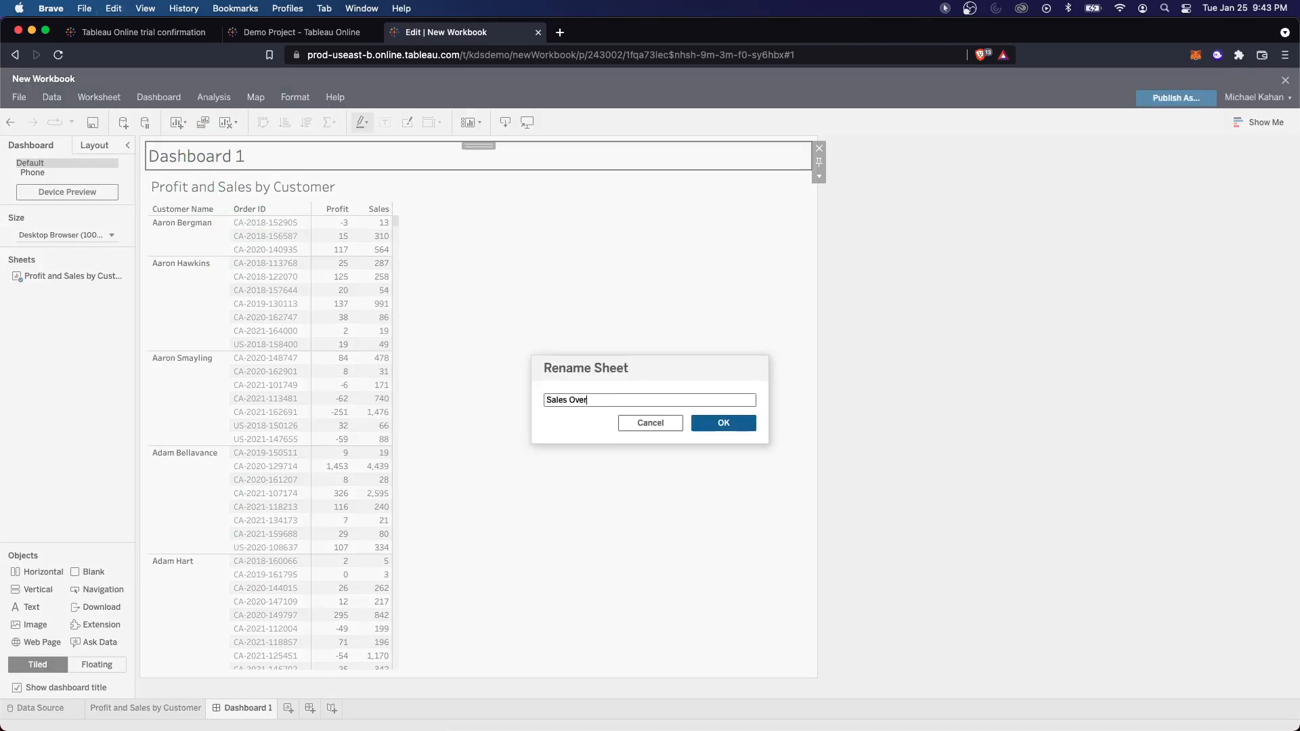
{"action": "left_click", "coordinate": [723, 422]}
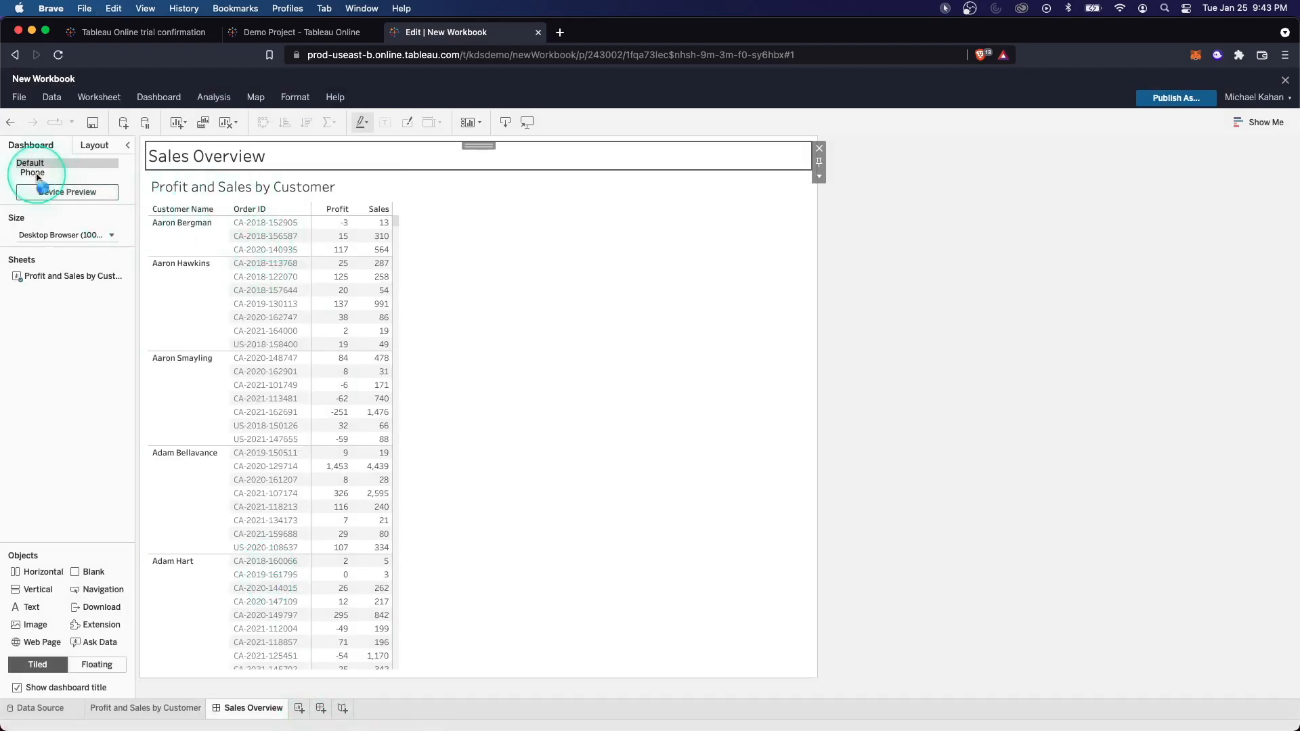
- Preview the phone layout, revert to Default, and keep the Desktop Browser size
{"action": "left_click", "coordinate": [67, 192]}
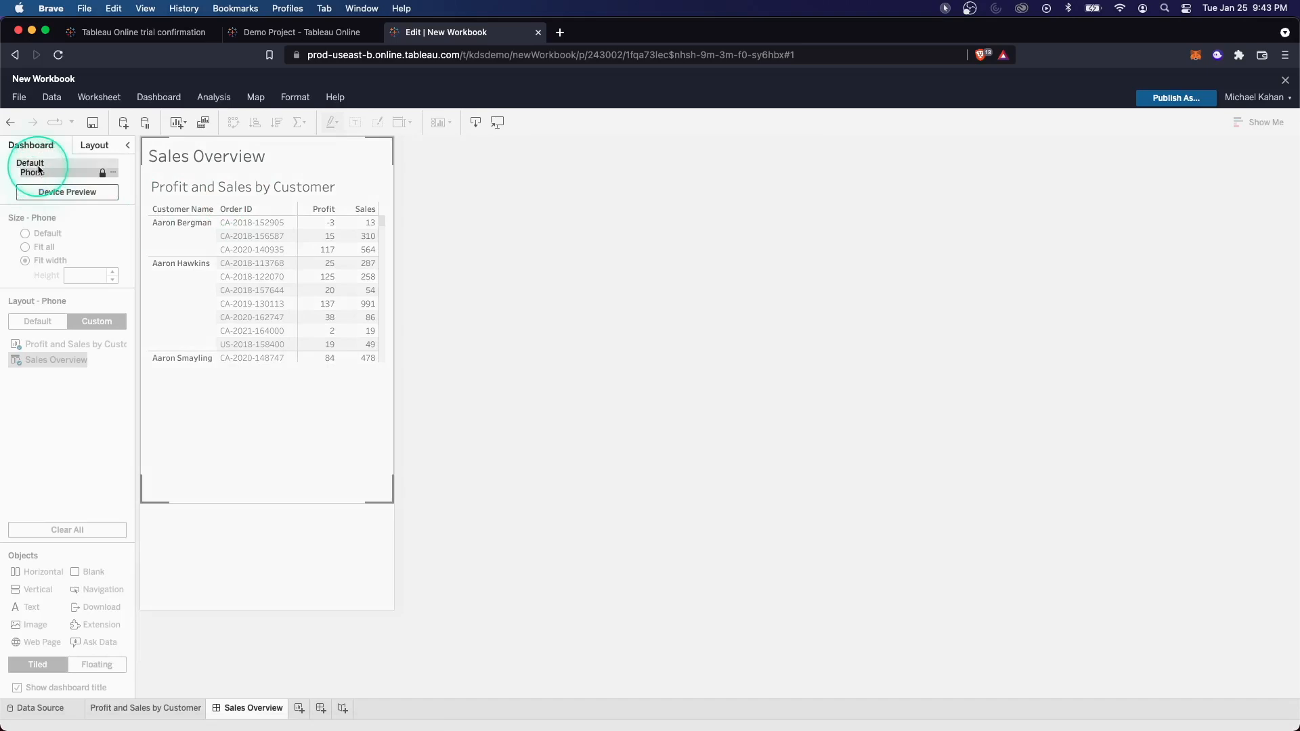
{"action": "left_click", "coordinate": [30, 162]}
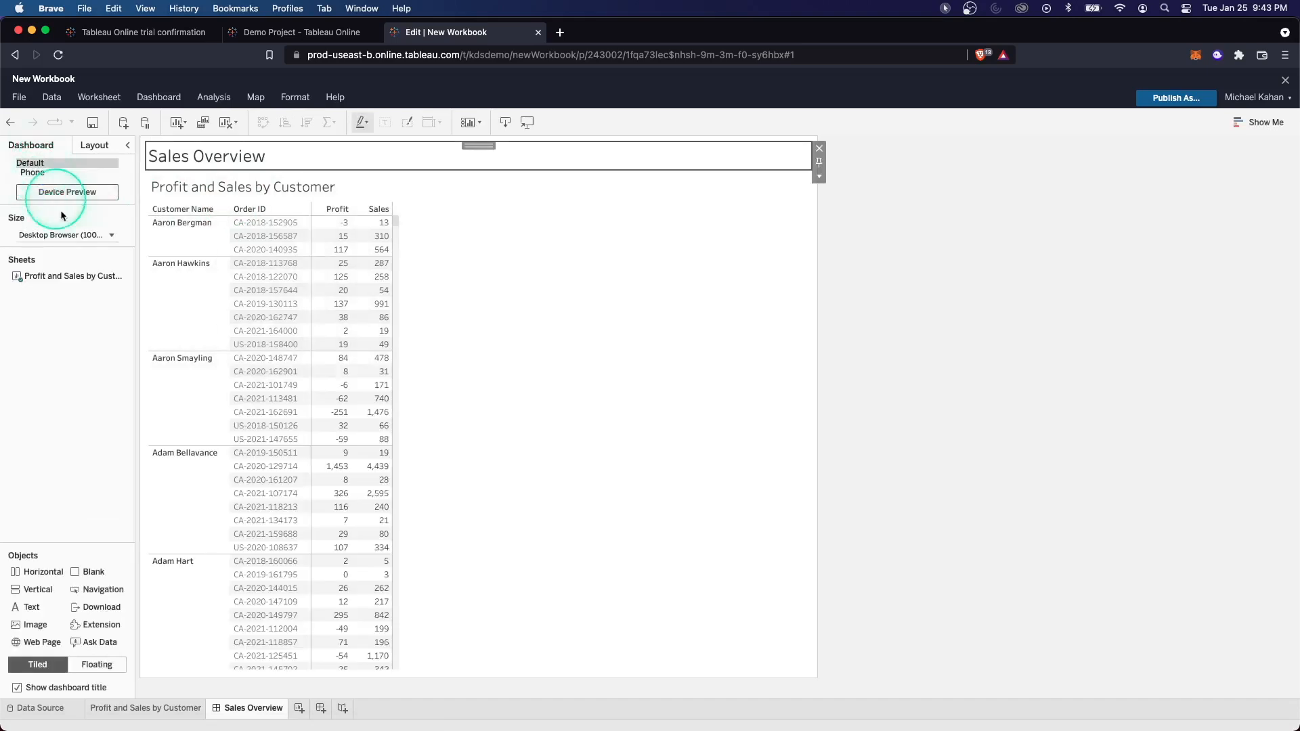
{"action": "left_click", "coordinate": [63, 235]}
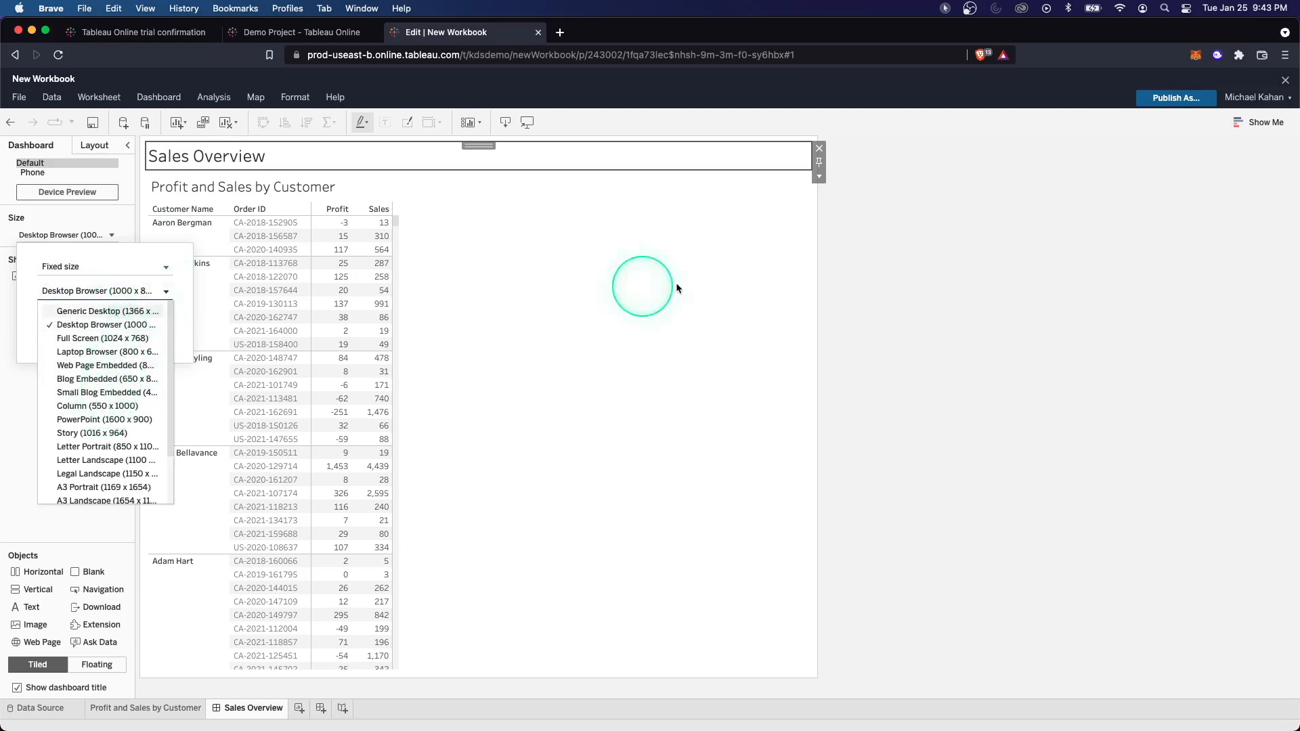
{"action": "left_click", "coordinate": [642, 285]}
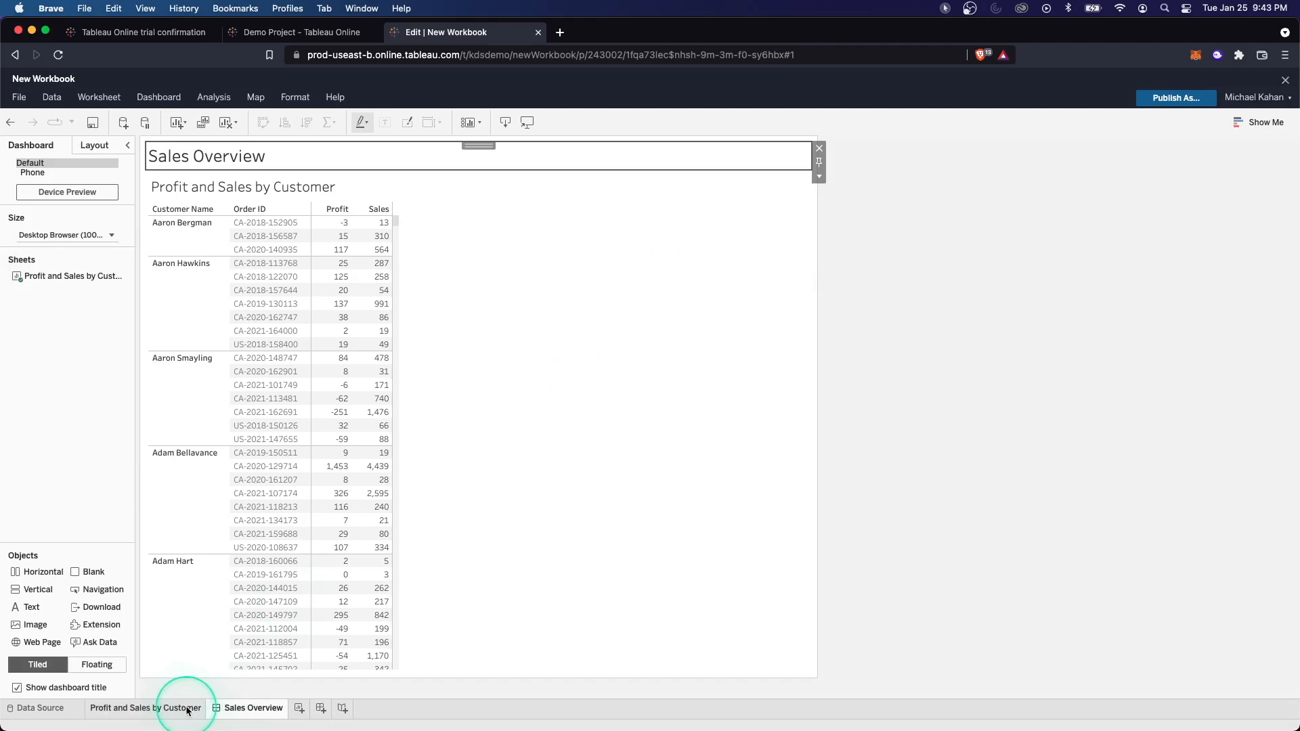
- Create Sheet 2 listing ship years 2018–2022 with summed Quantity
{"action": "left_click", "coordinate": [145, 709]}
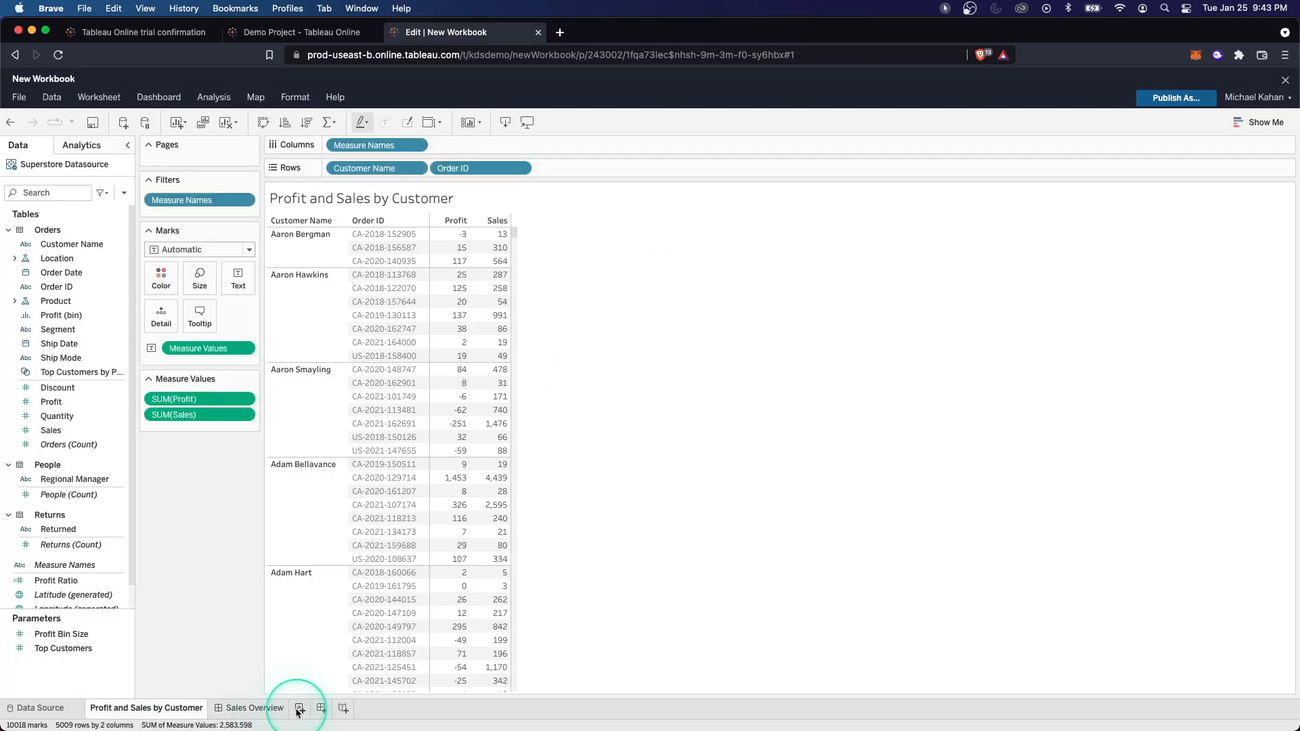
{"action": "left_click", "coordinate": [299, 709]}
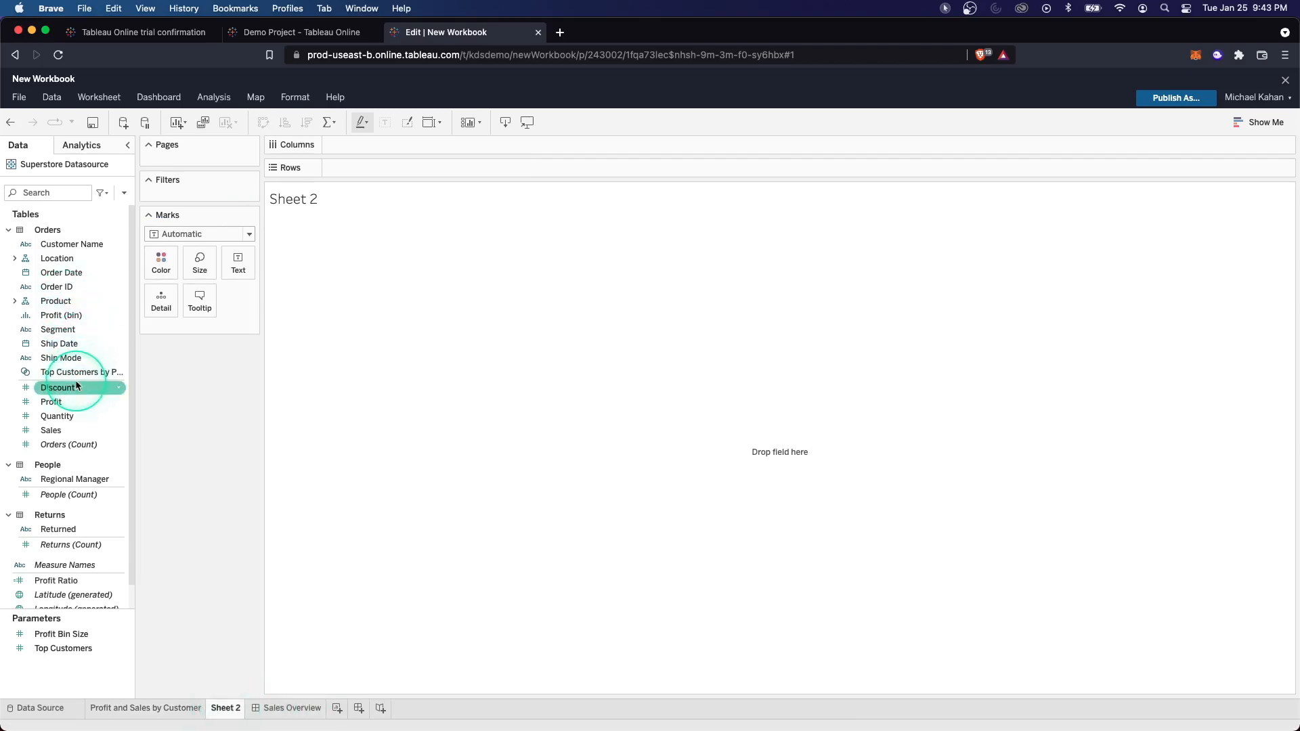
{"action": "mouse_move", "coordinate": [60, 358]}
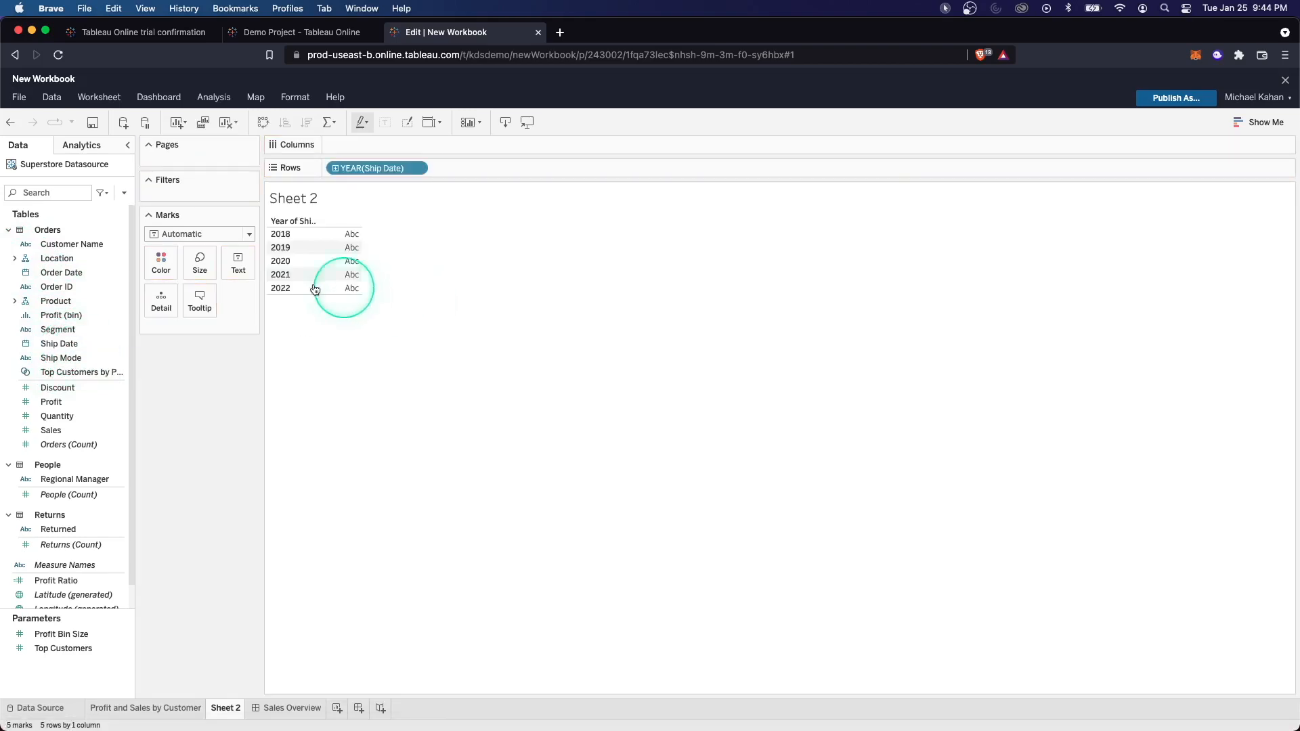
{"action": "left_click", "coordinate": [57, 415]}
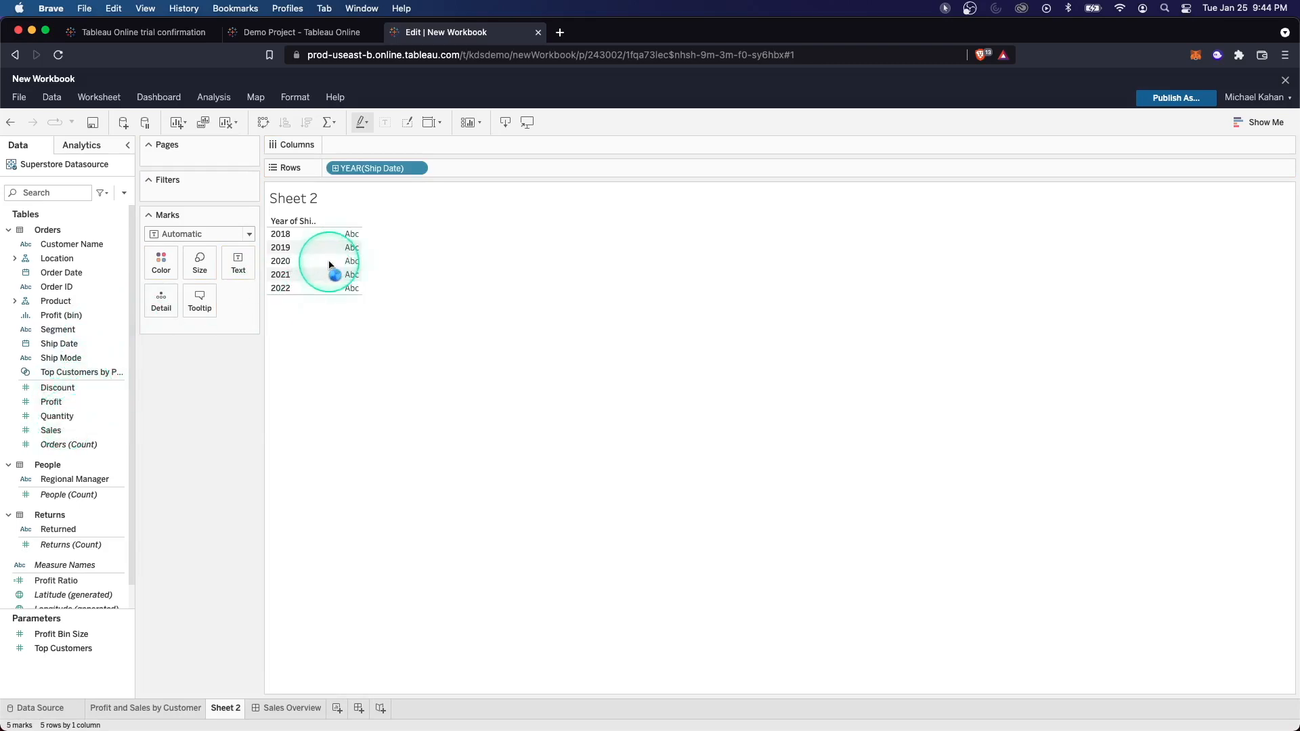
{"action": "left_click", "coordinate": [469, 122]}
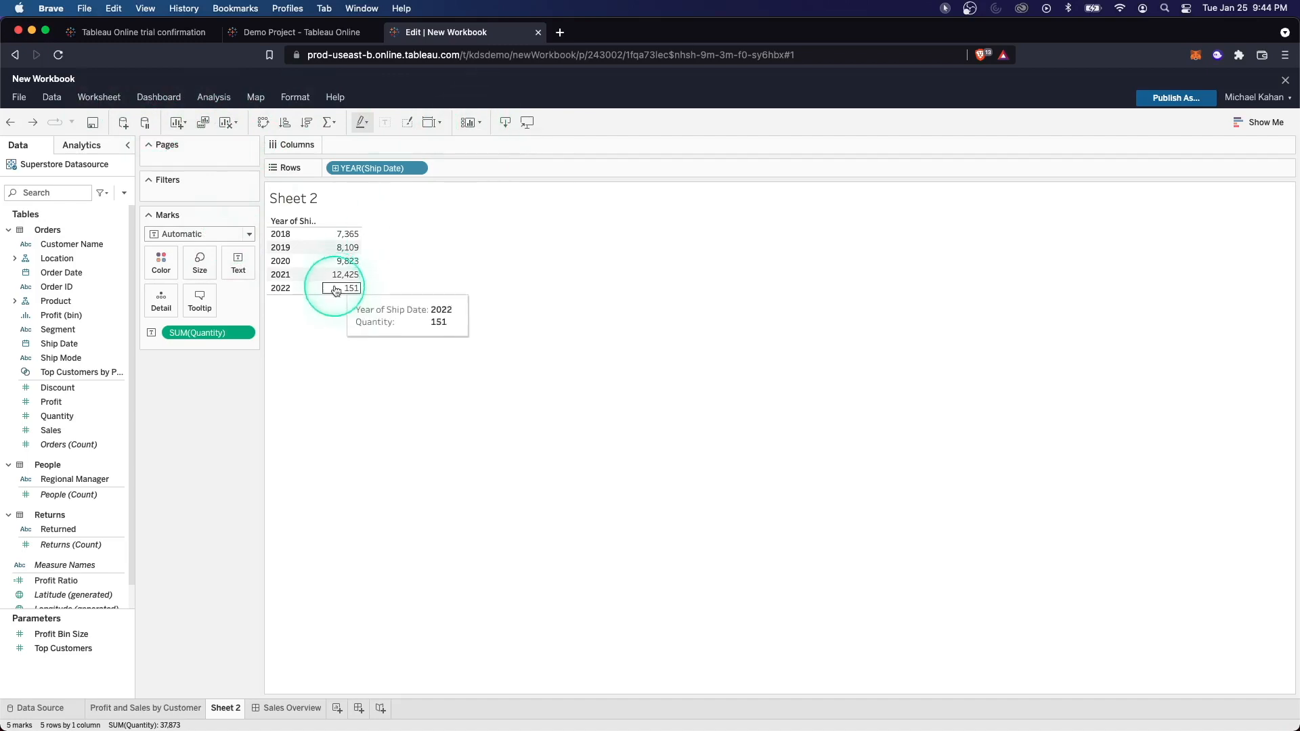
- Try highlight table, heat map and treemap in Show Me, settling on horizontal bars
{"action": "left_click", "coordinate": [1266, 122]}
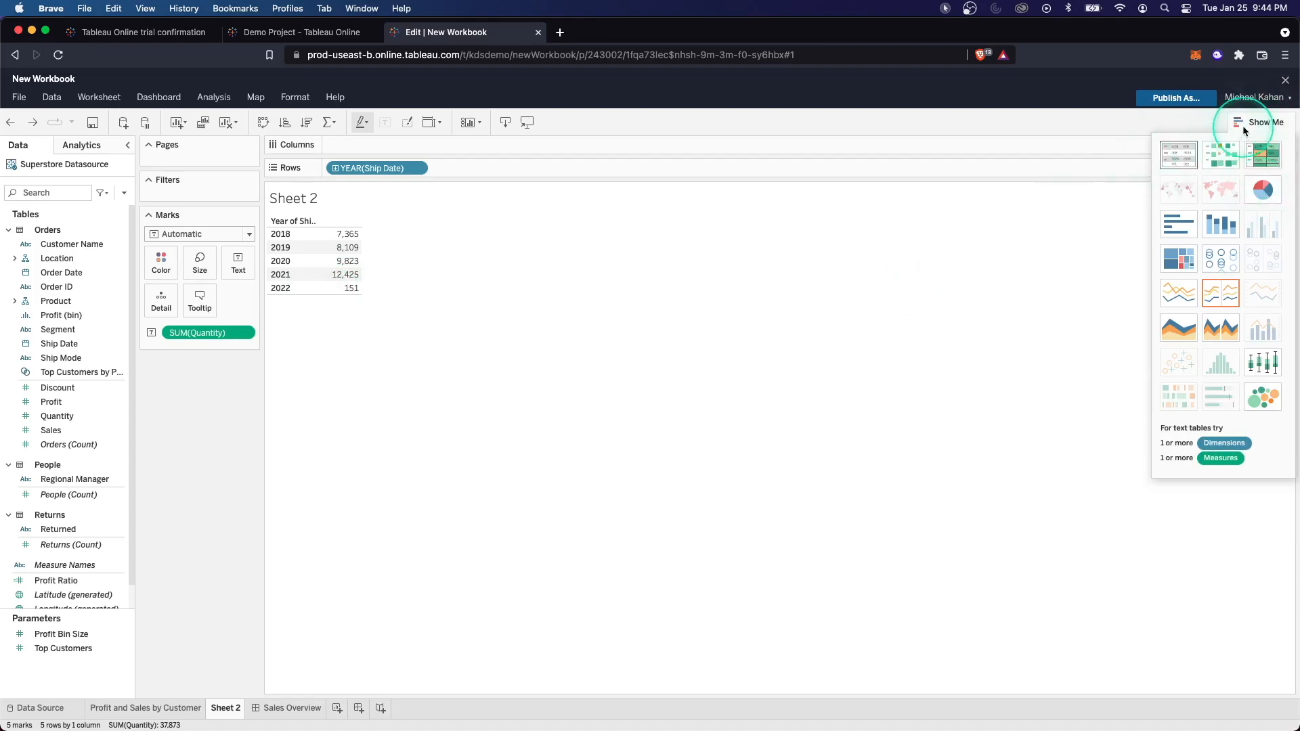
{"action": "mouse_move", "coordinate": [1194, 155]}
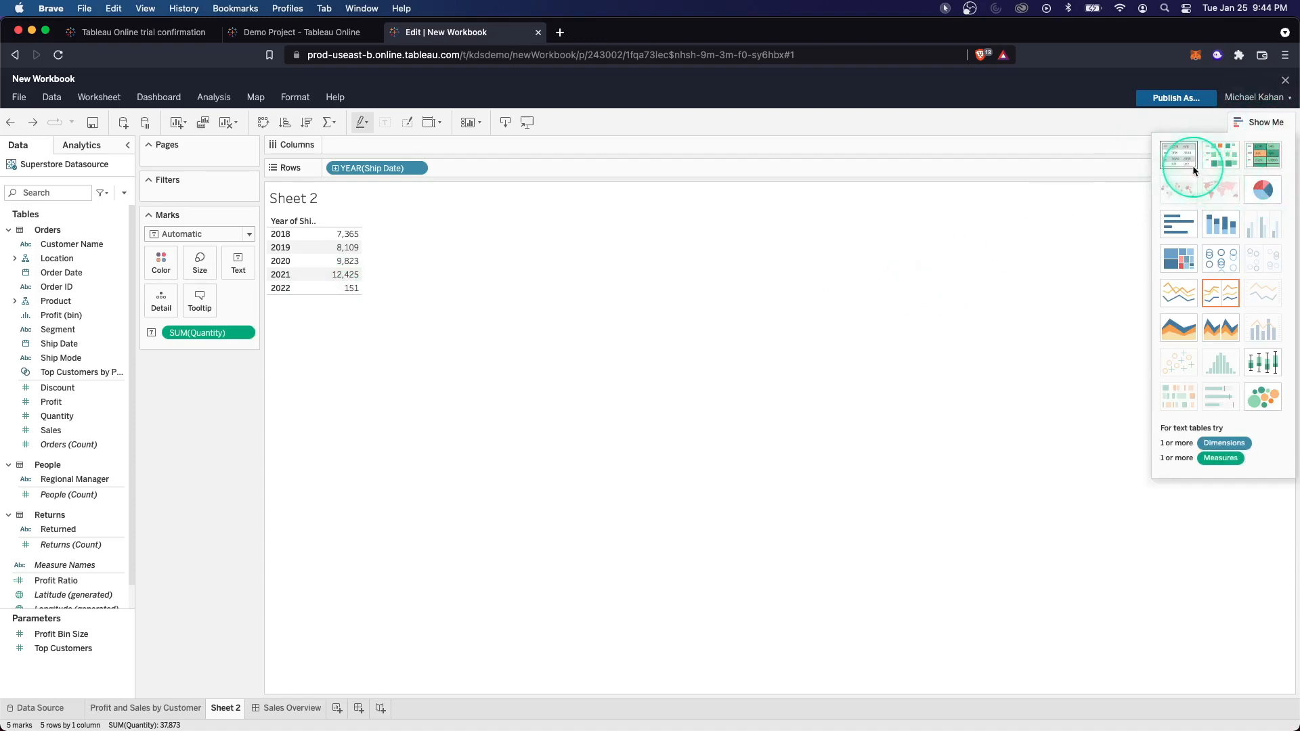
{"action": "mouse_move", "coordinate": [1179, 253]}
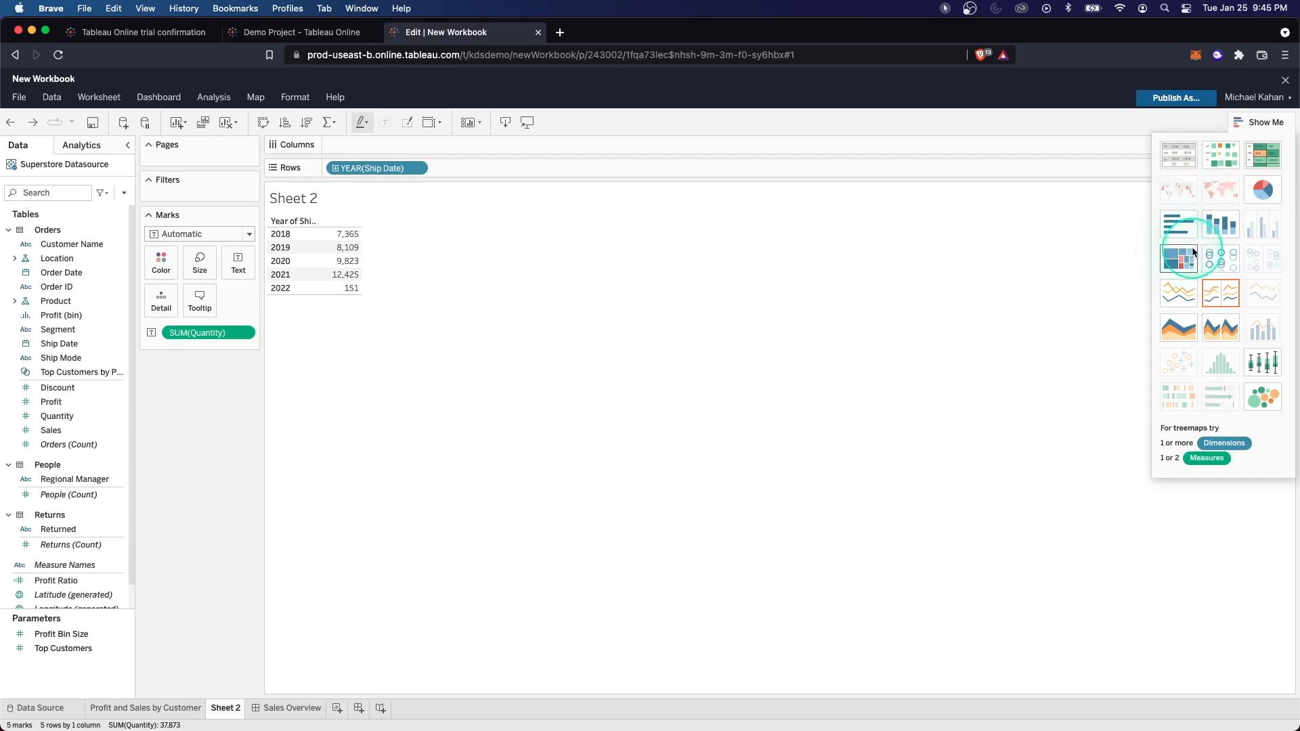
{"action": "mouse_move", "coordinate": [1220, 292]}
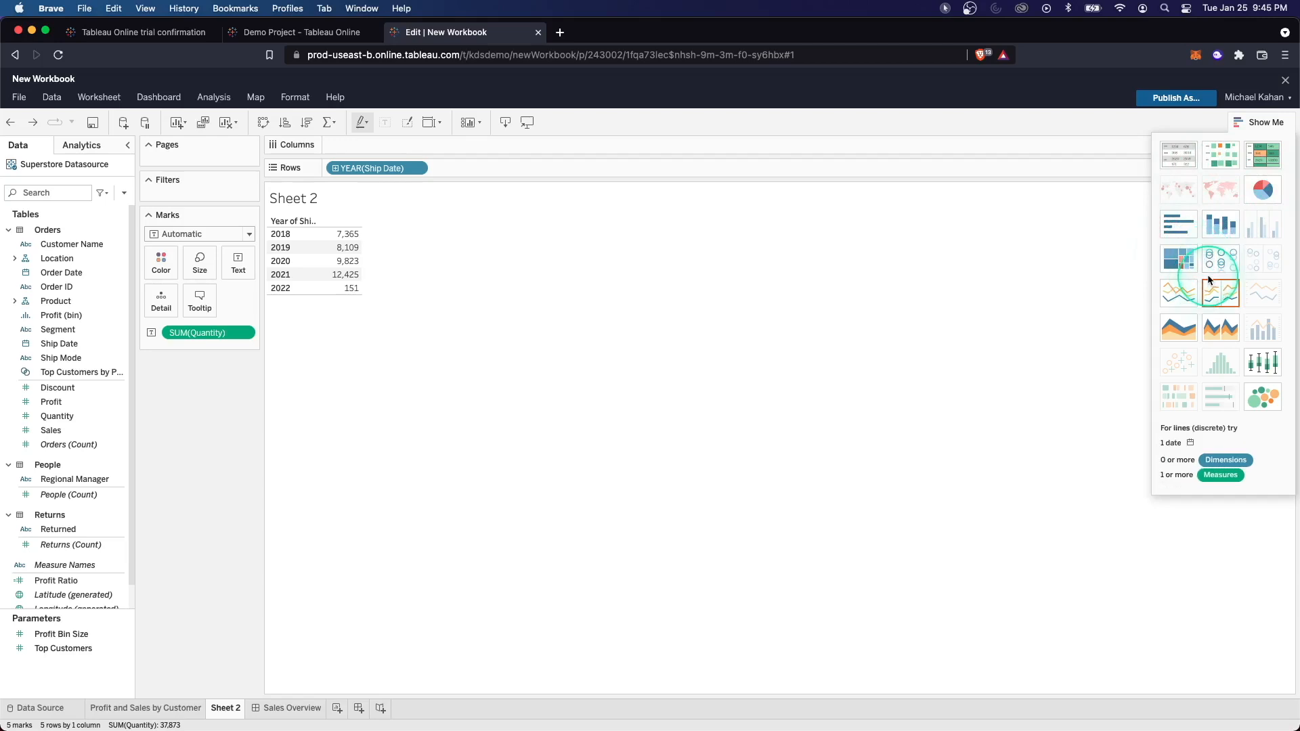
{"action": "mouse_move", "coordinate": [1220, 225]}
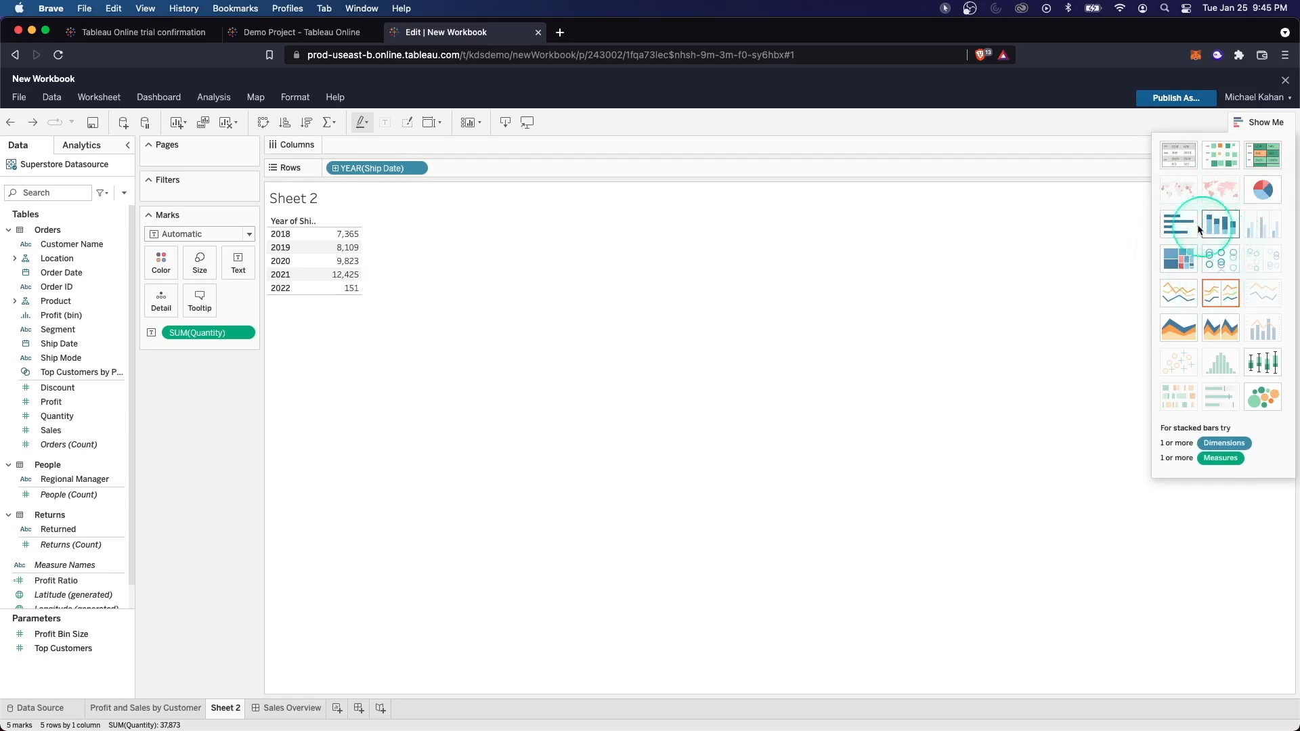
{"action": "mouse_move", "coordinate": [1178, 226]}
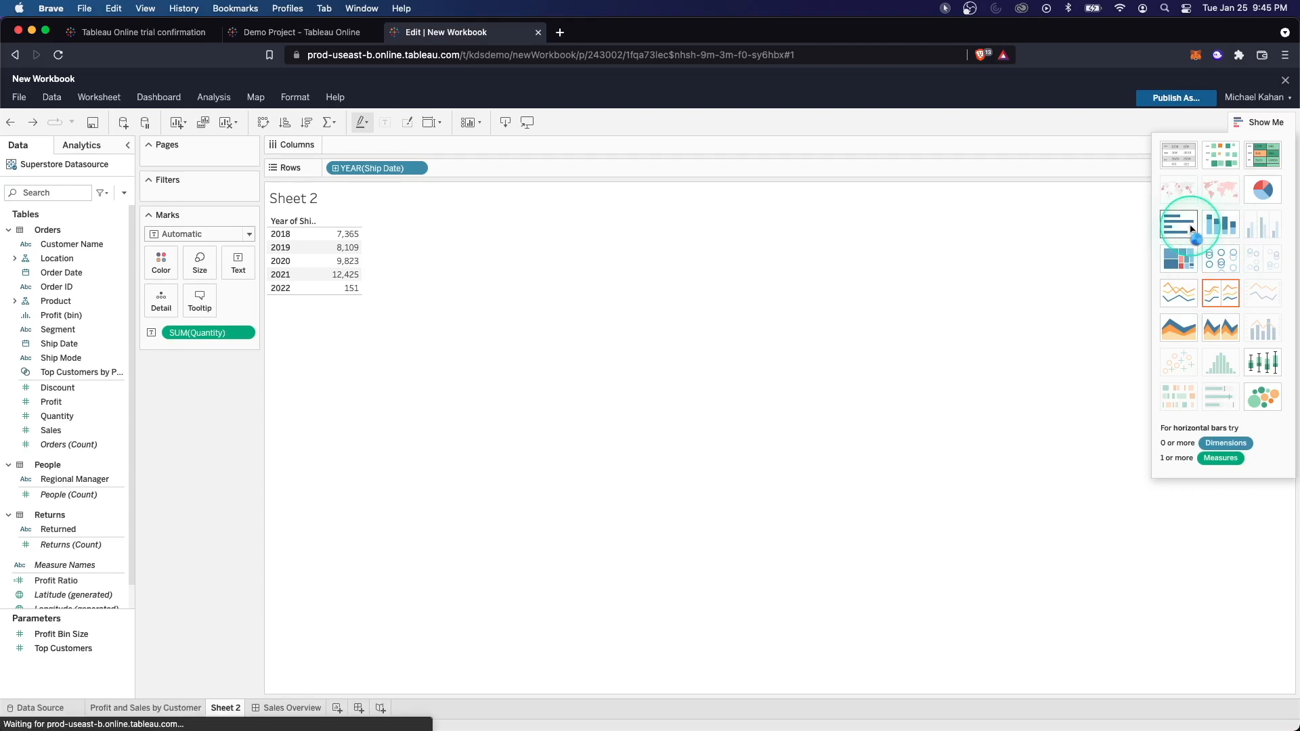
{"action": "left_click", "coordinate": [1178, 225]}
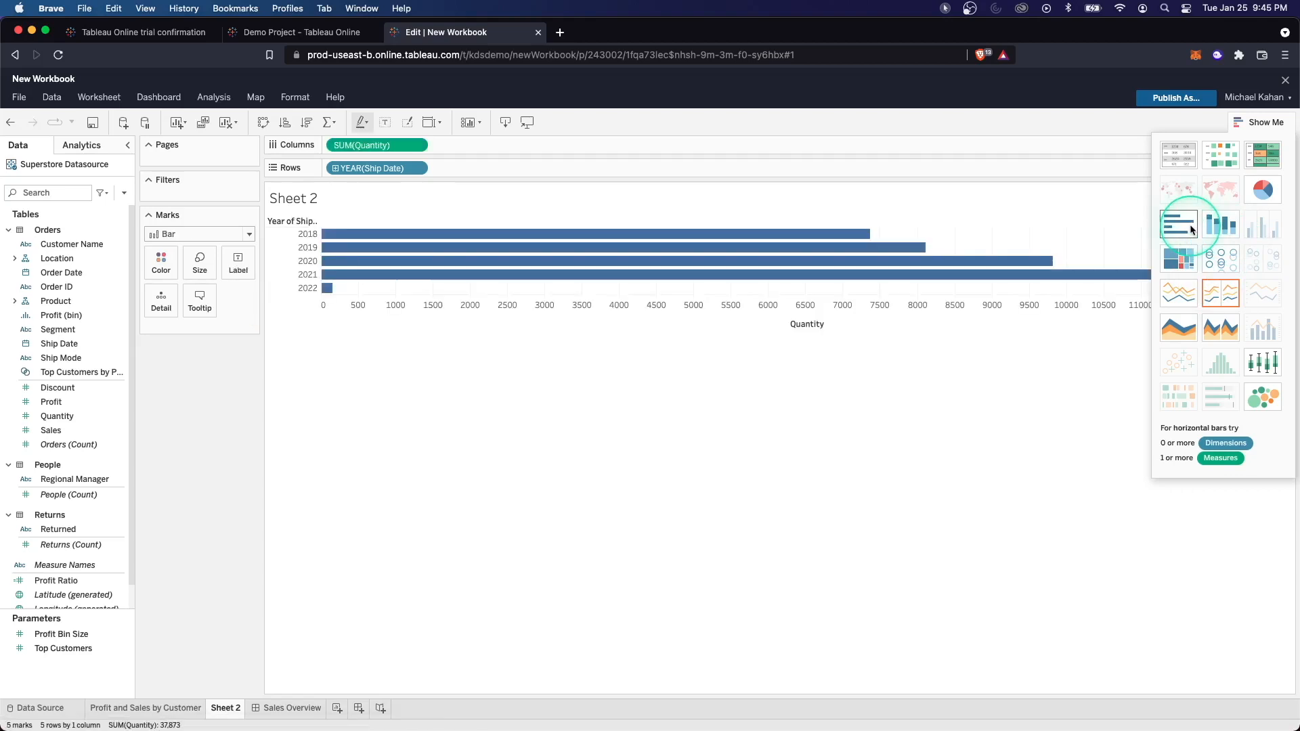
{"action": "left_click", "coordinate": [1263, 155]}
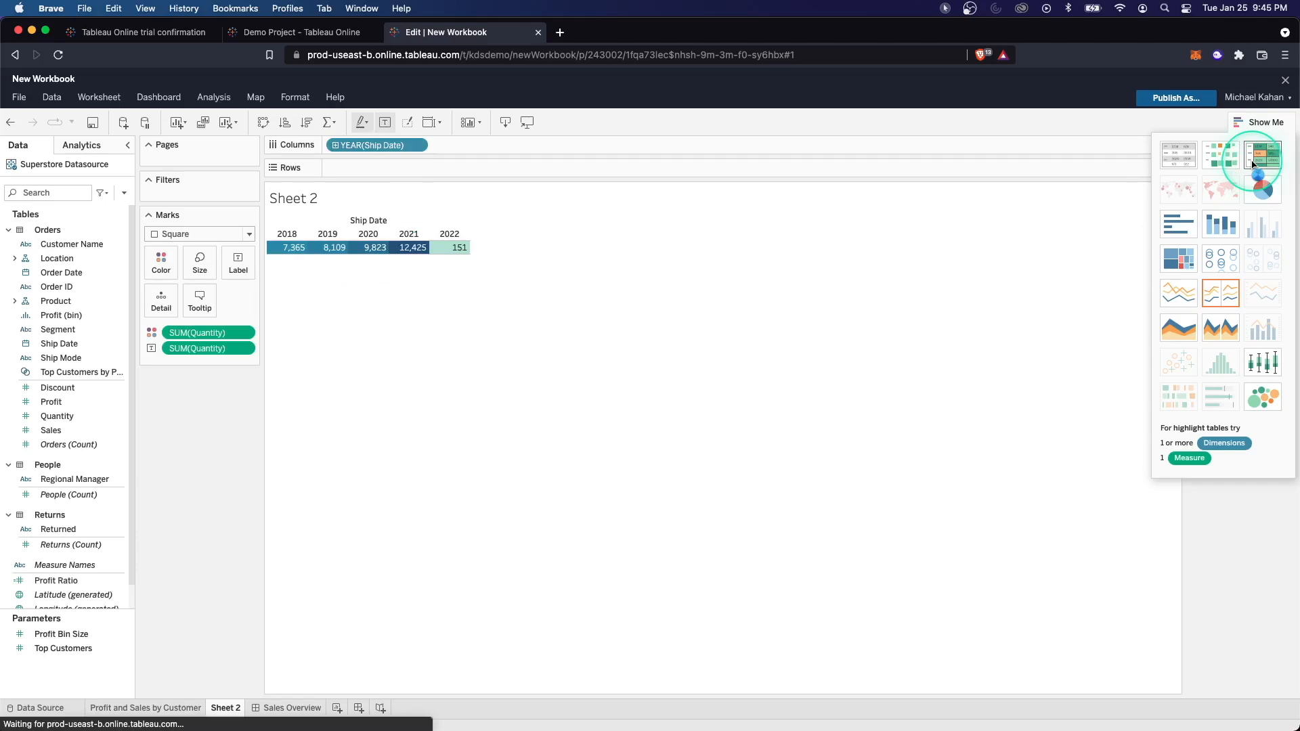
{"action": "mouse_move", "coordinate": [1221, 156]}
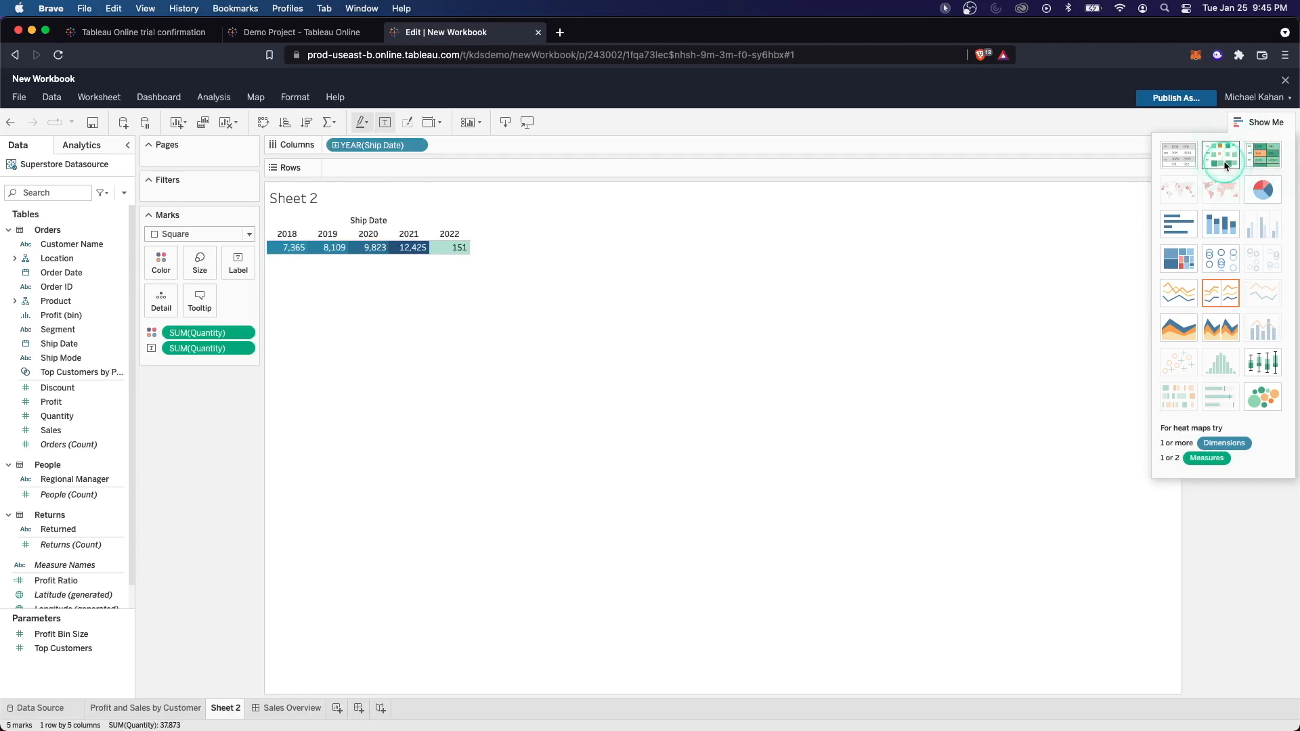
{"action": "left_click", "coordinate": [1178, 225]}
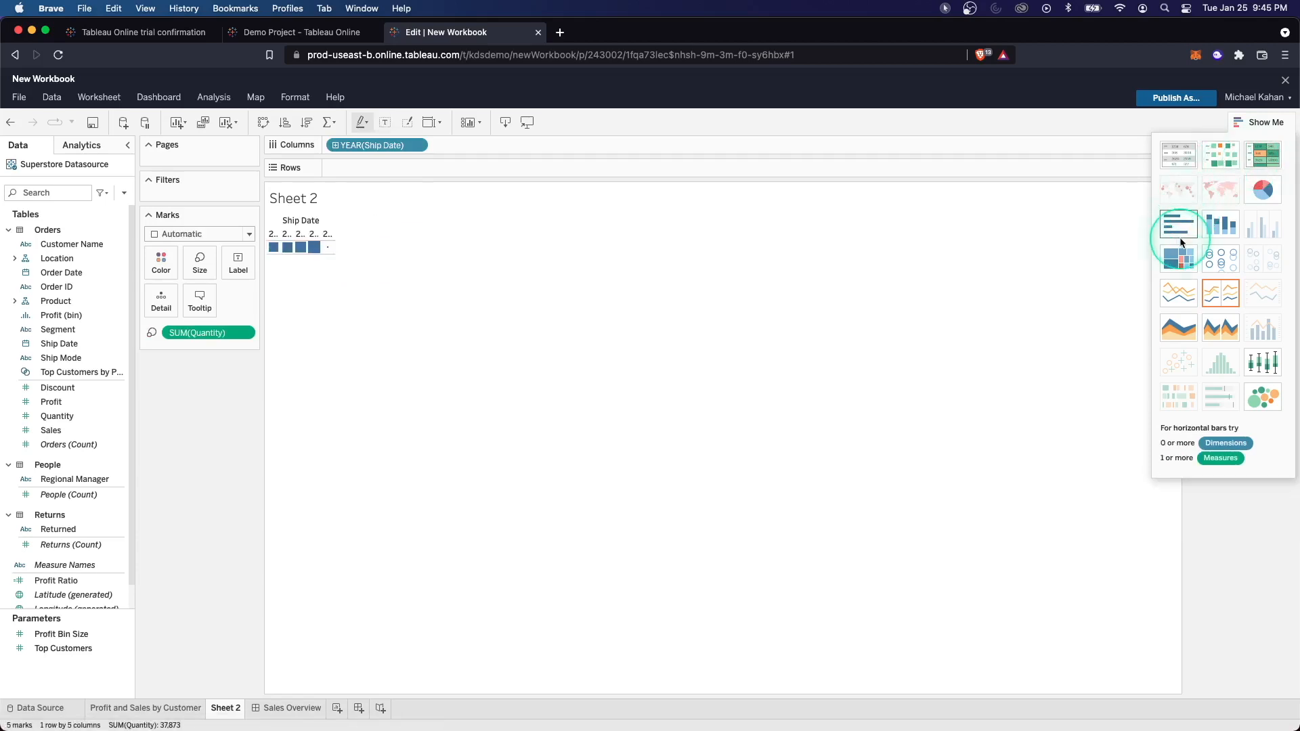
{"action": "left_click", "coordinate": [1178, 233]}
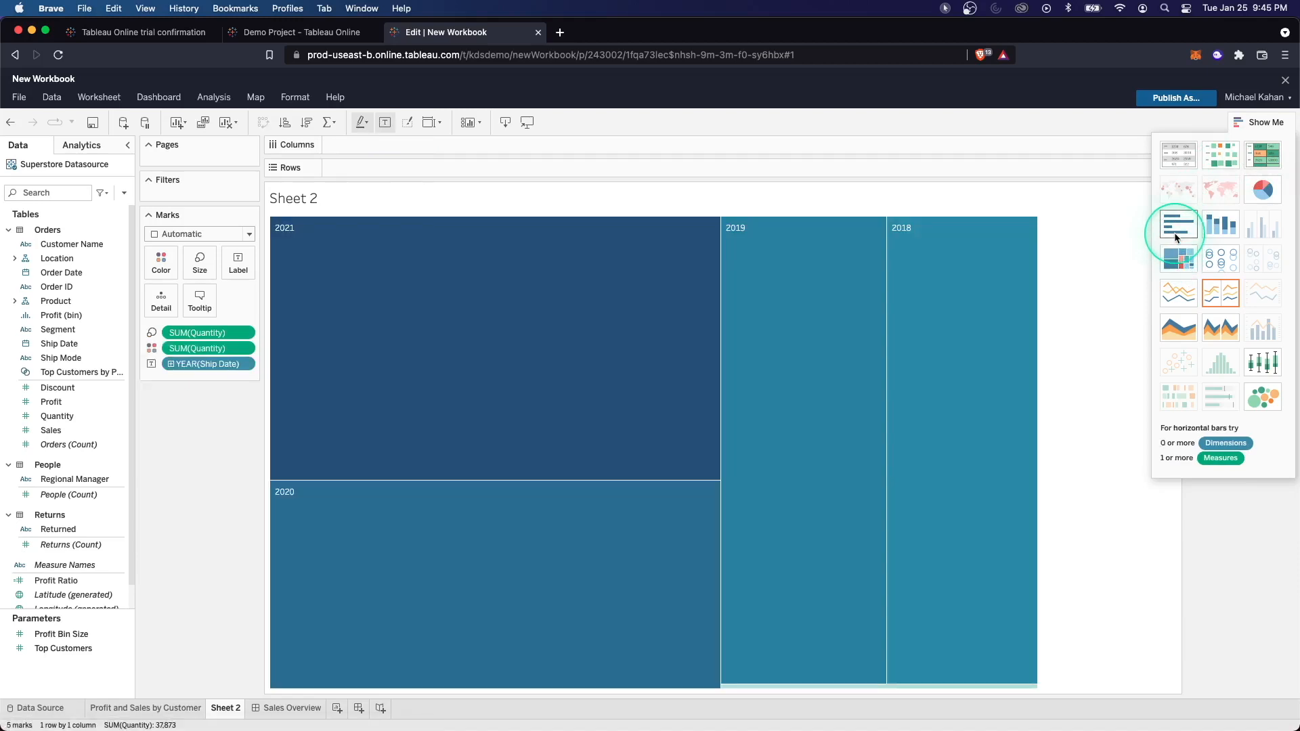
{"action": "left_click", "coordinate": [1177, 225]}
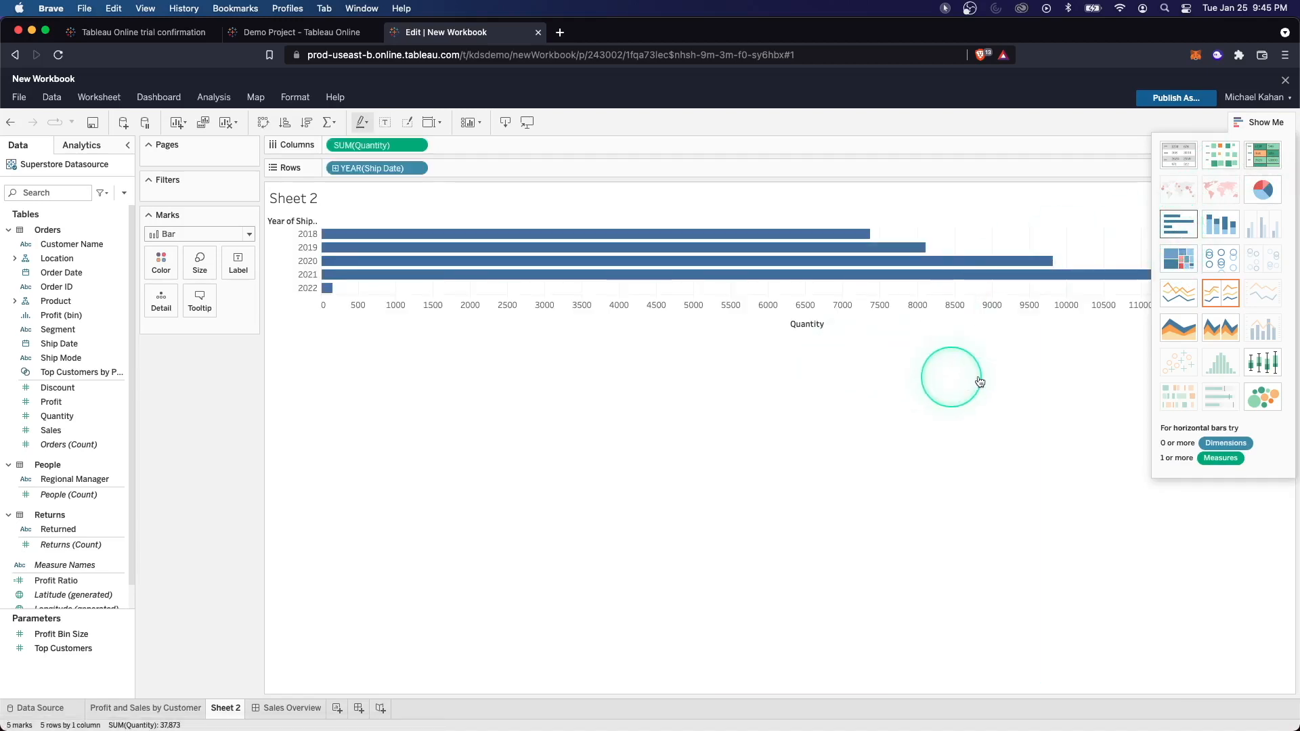
{"action": "left_click", "coordinate": [1263, 122]}
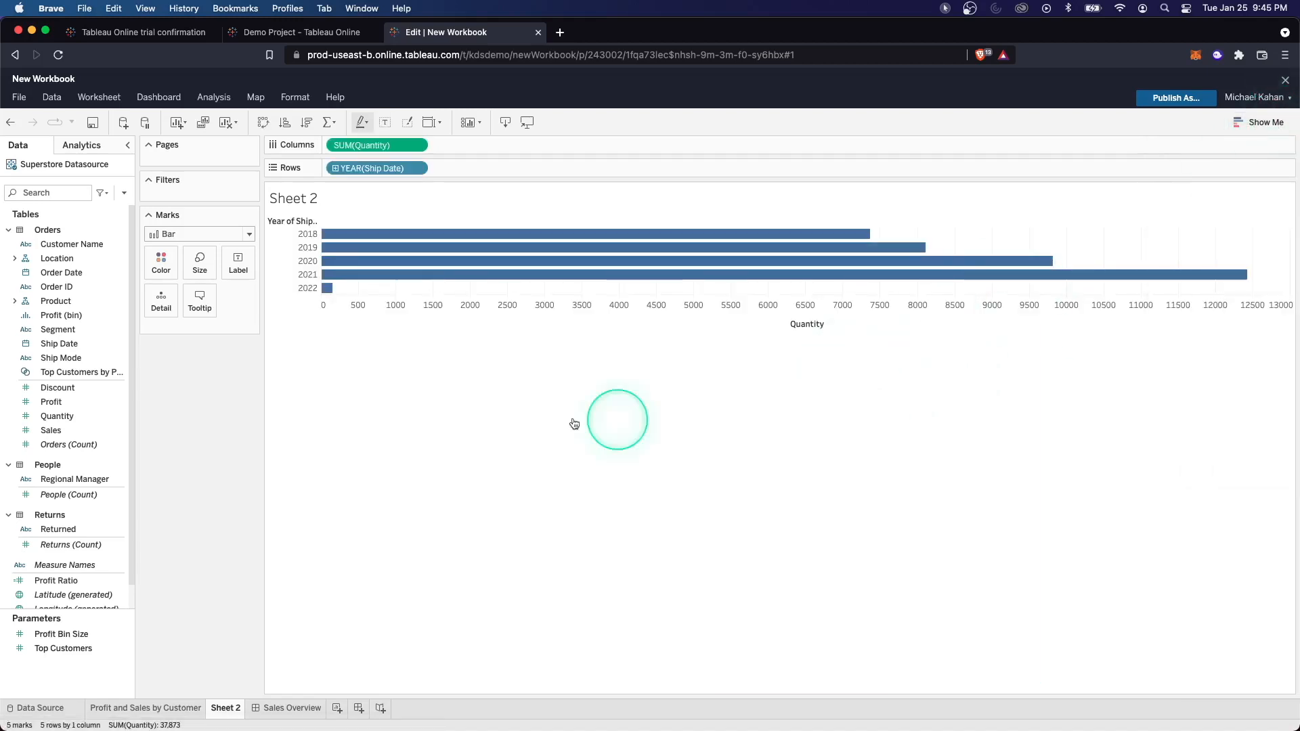
{"action": "mouse_move", "coordinate": [361, 261]}
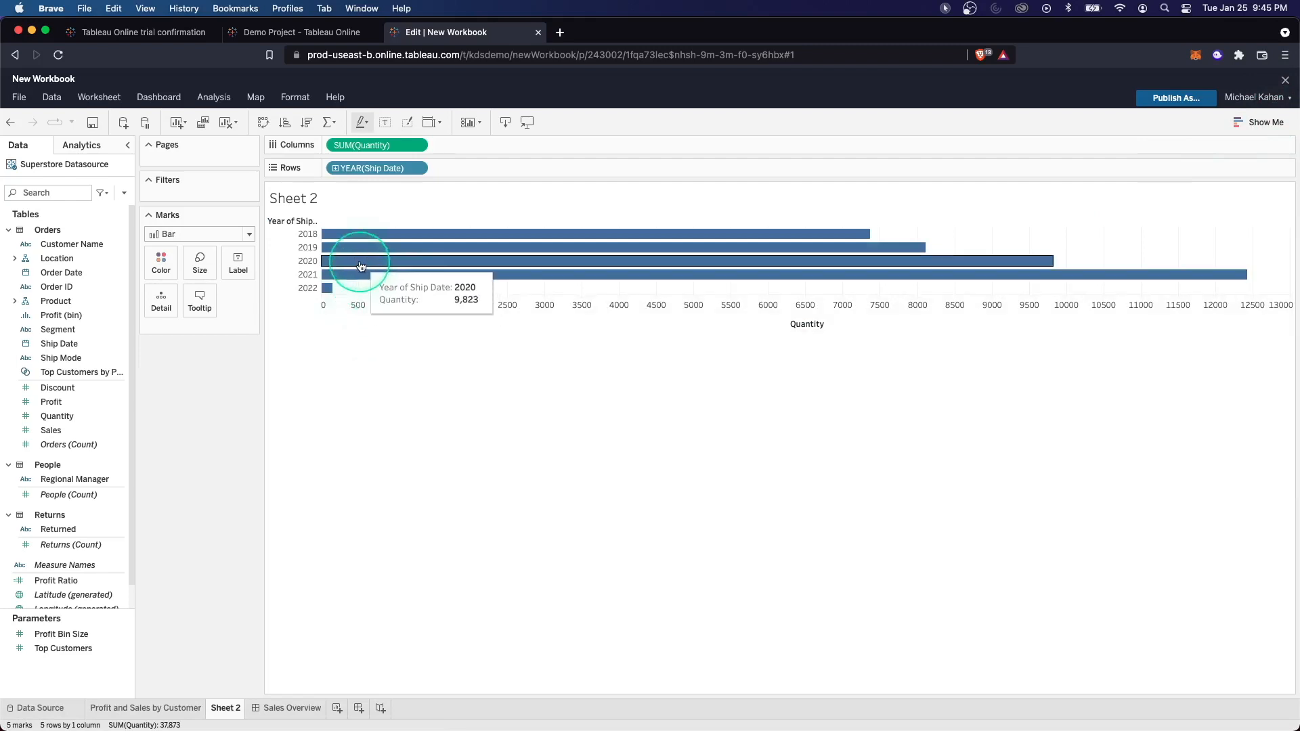
{"action": "mouse_move", "coordinate": [296, 226]}
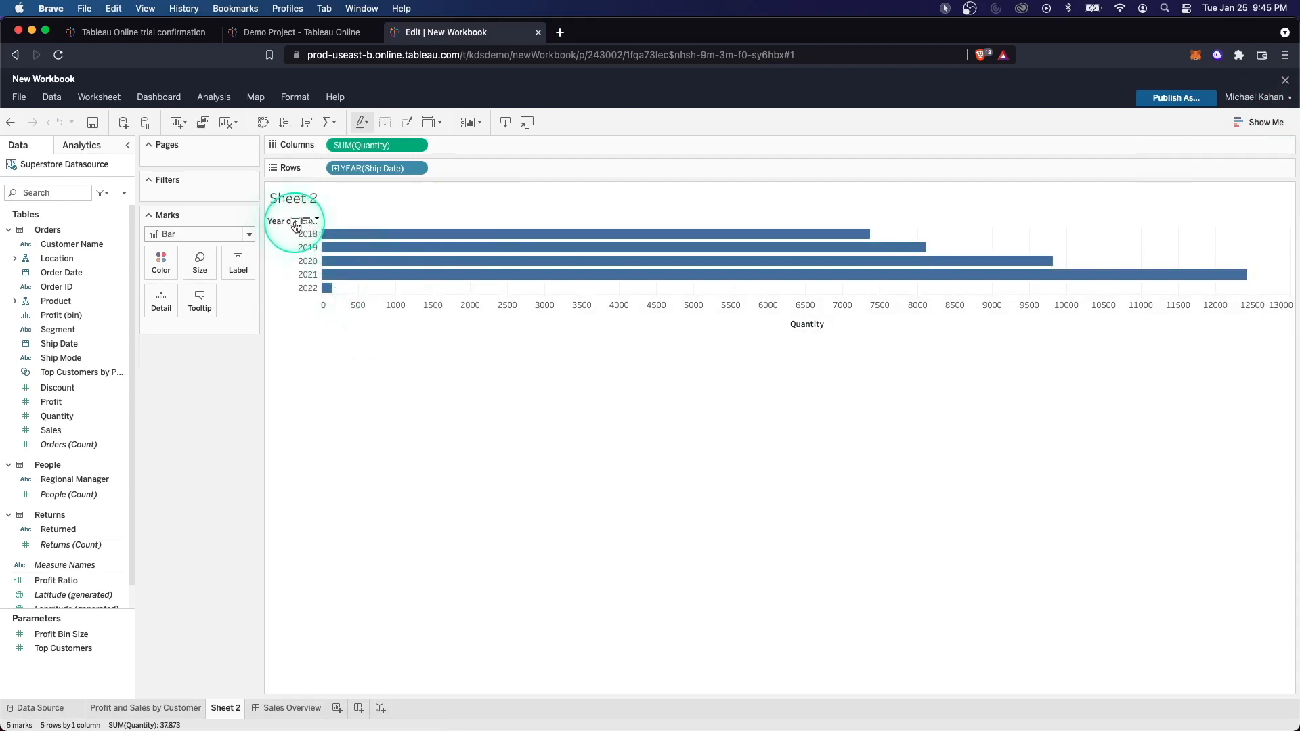
{"action": "mouse_move", "coordinate": [157, 321]}
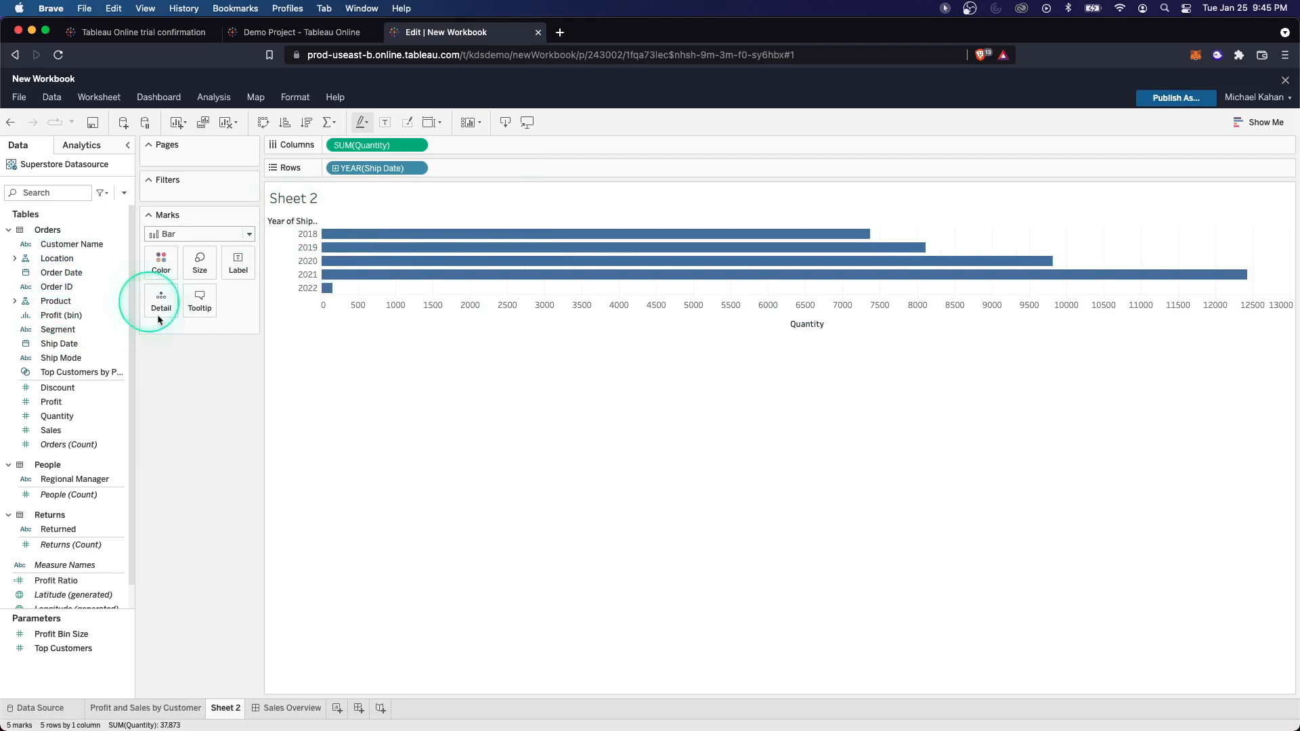
{"action": "mouse_move", "coordinate": [297, 230]}
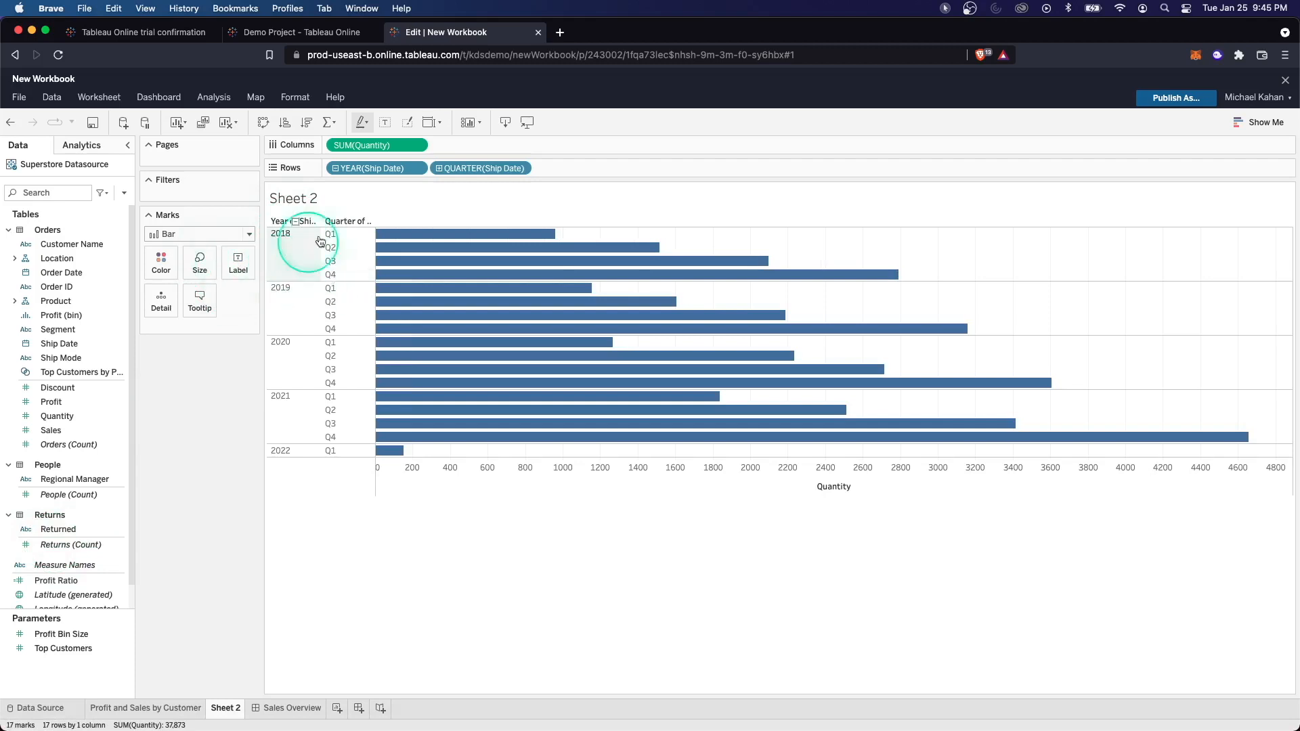
- Toggle quantity labels on and off the bars, then check the bar size setting
{"action": "left_click", "coordinate": [238, 263]}
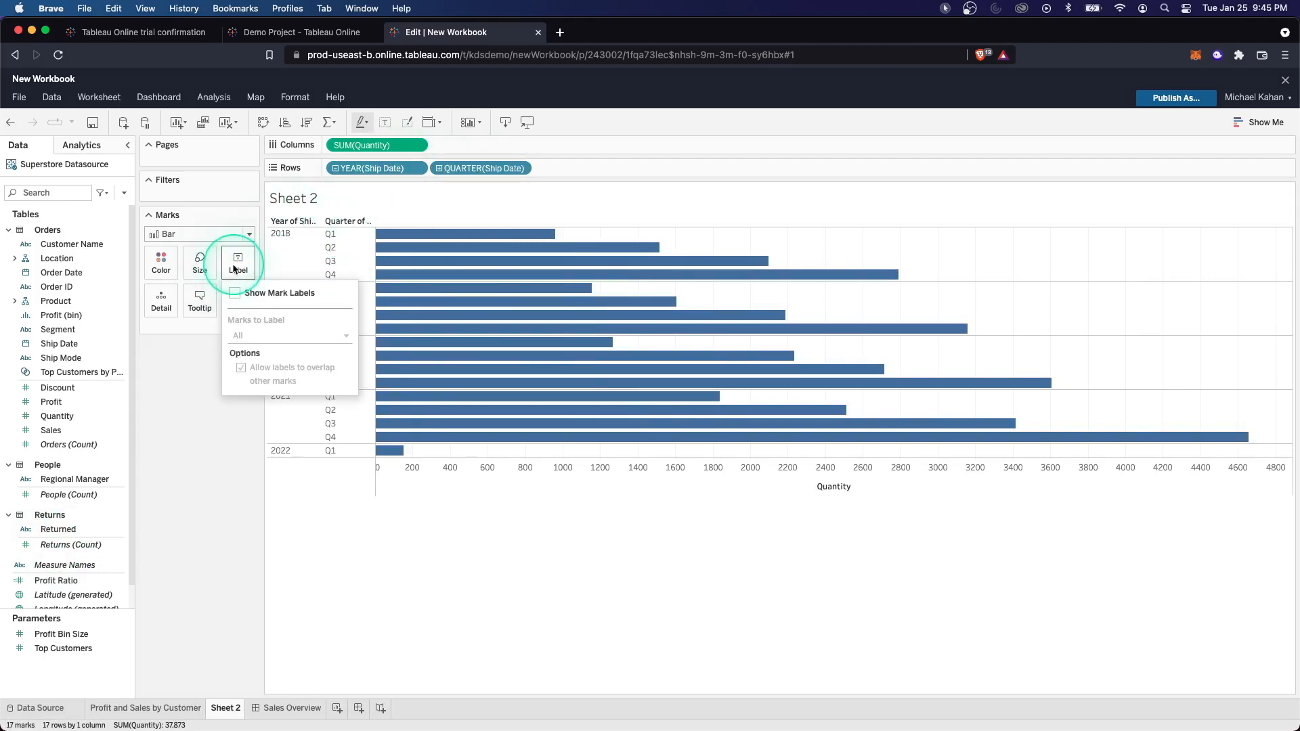
{"action": "left_click", "coordinate": [235, 292]}
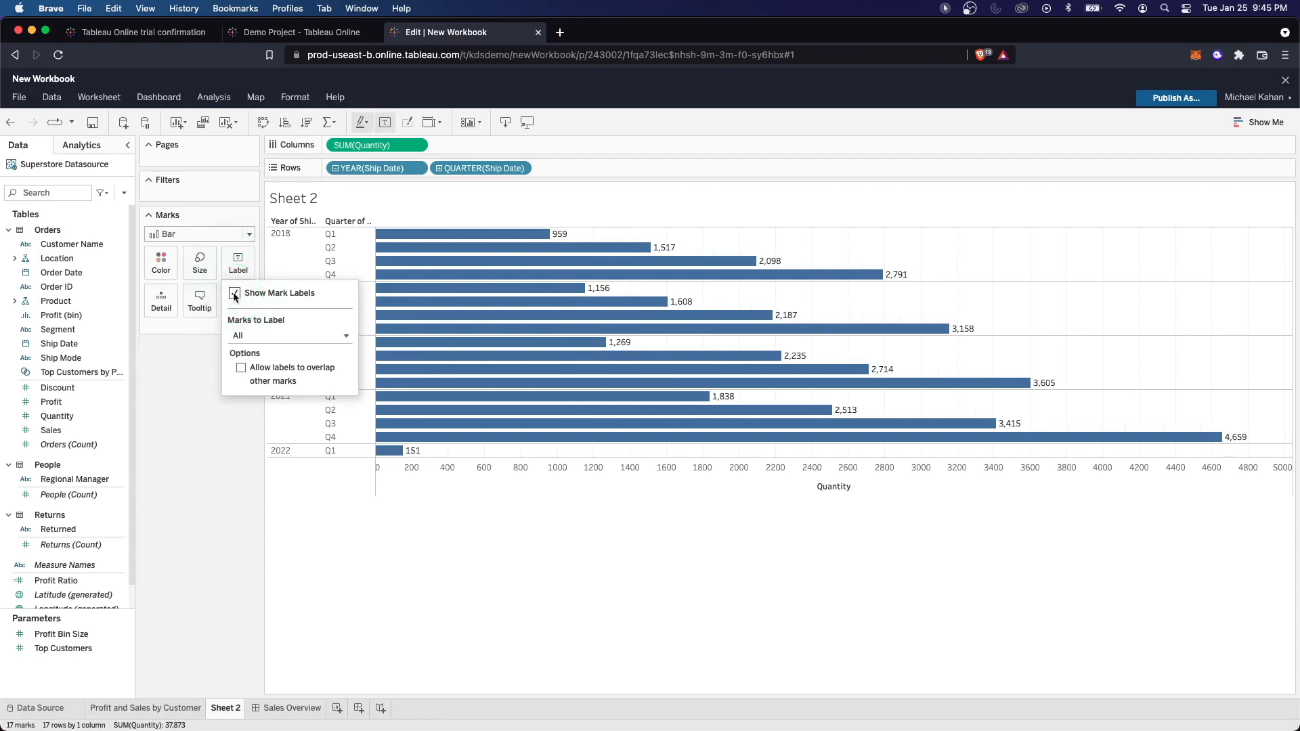
{"action": "left_click", "coordinate": [235, 293]}
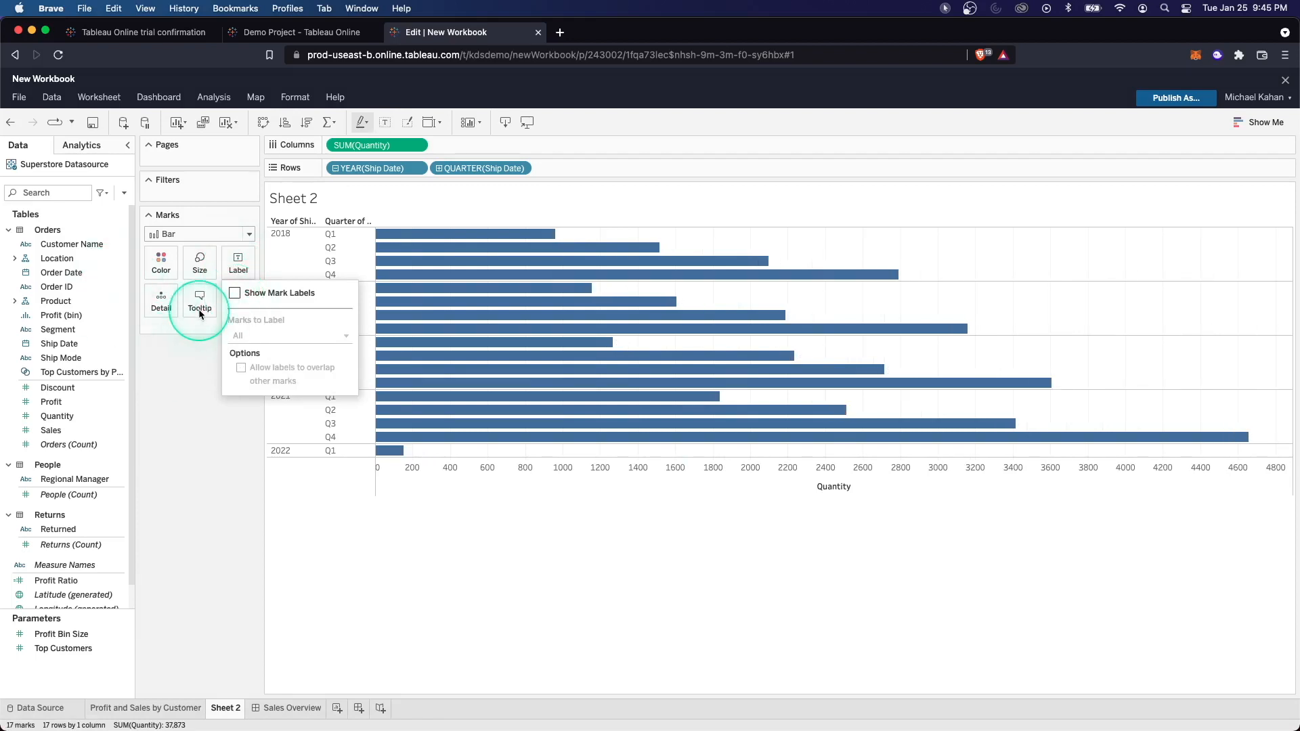
{"action": "left_click", "coordinate": [199, 261]}
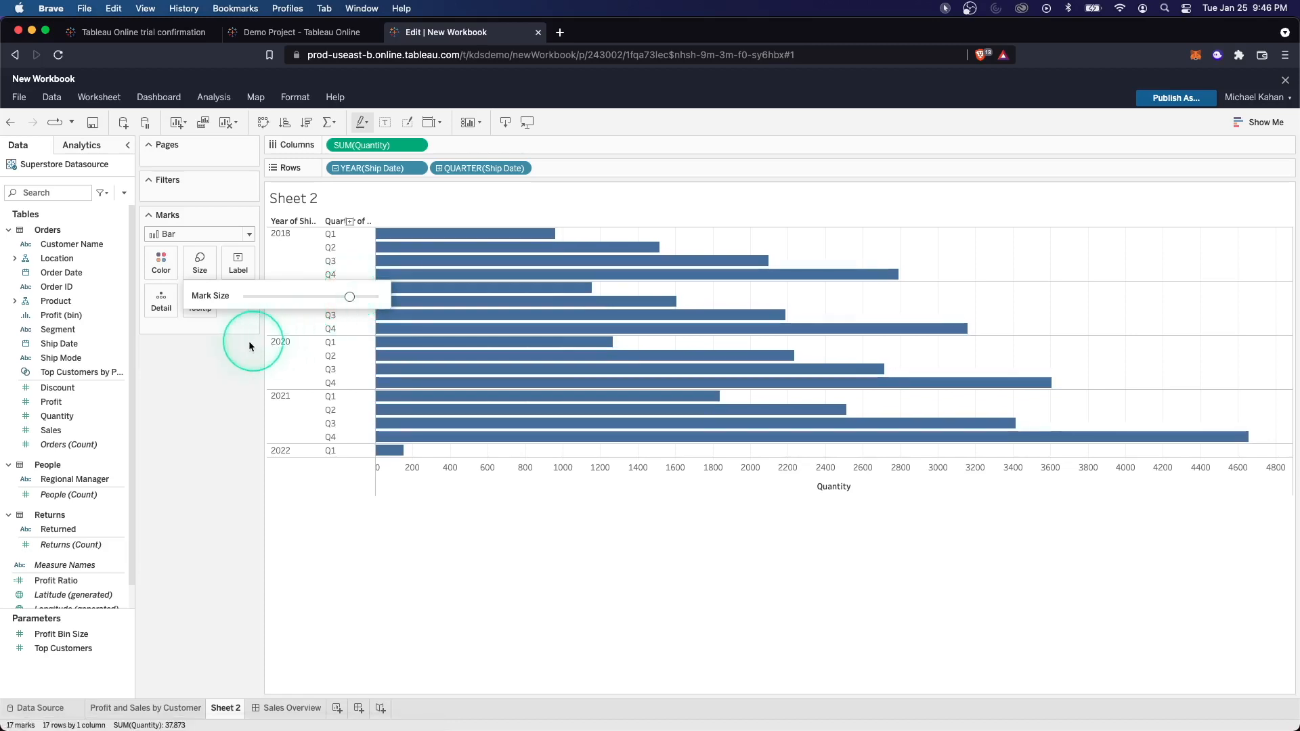
- Colour the bars teal and set their border to None
{"action": "left_click", "coordinate": [161, 262]}
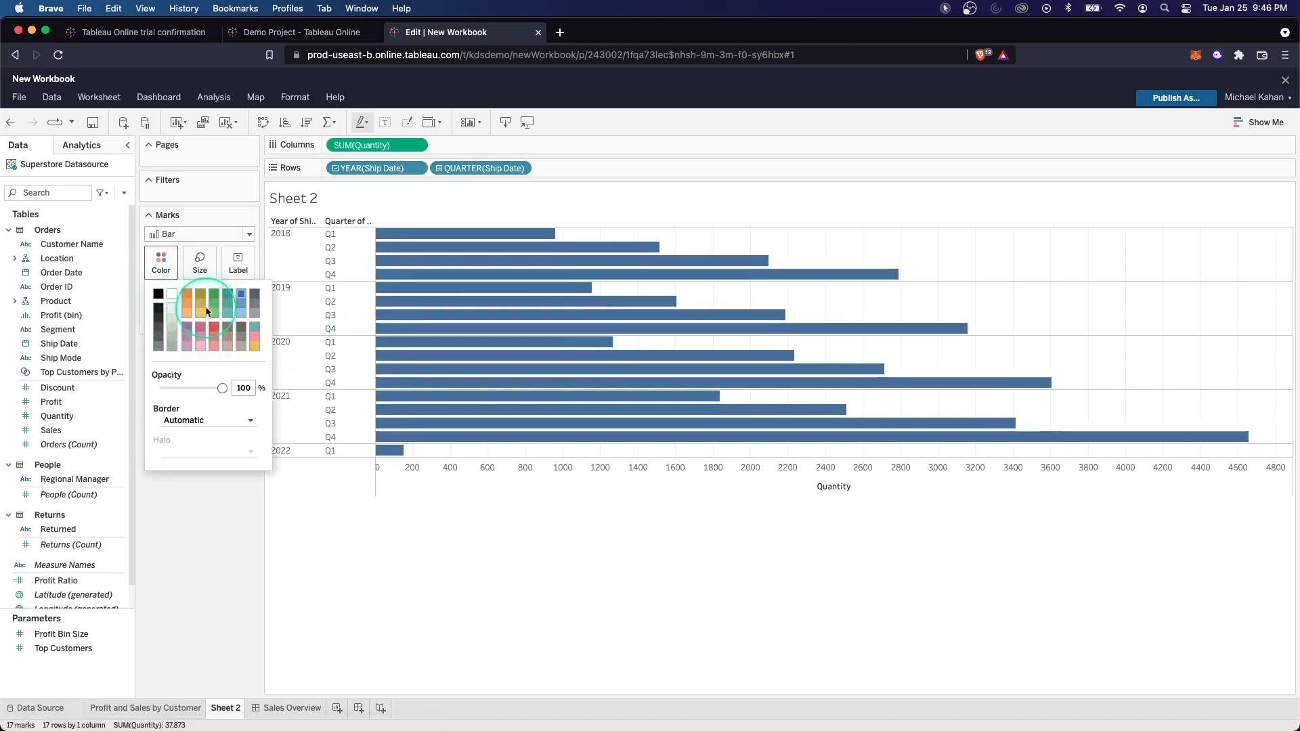
{"action": "left_click", "coordinate": [205, 310]}
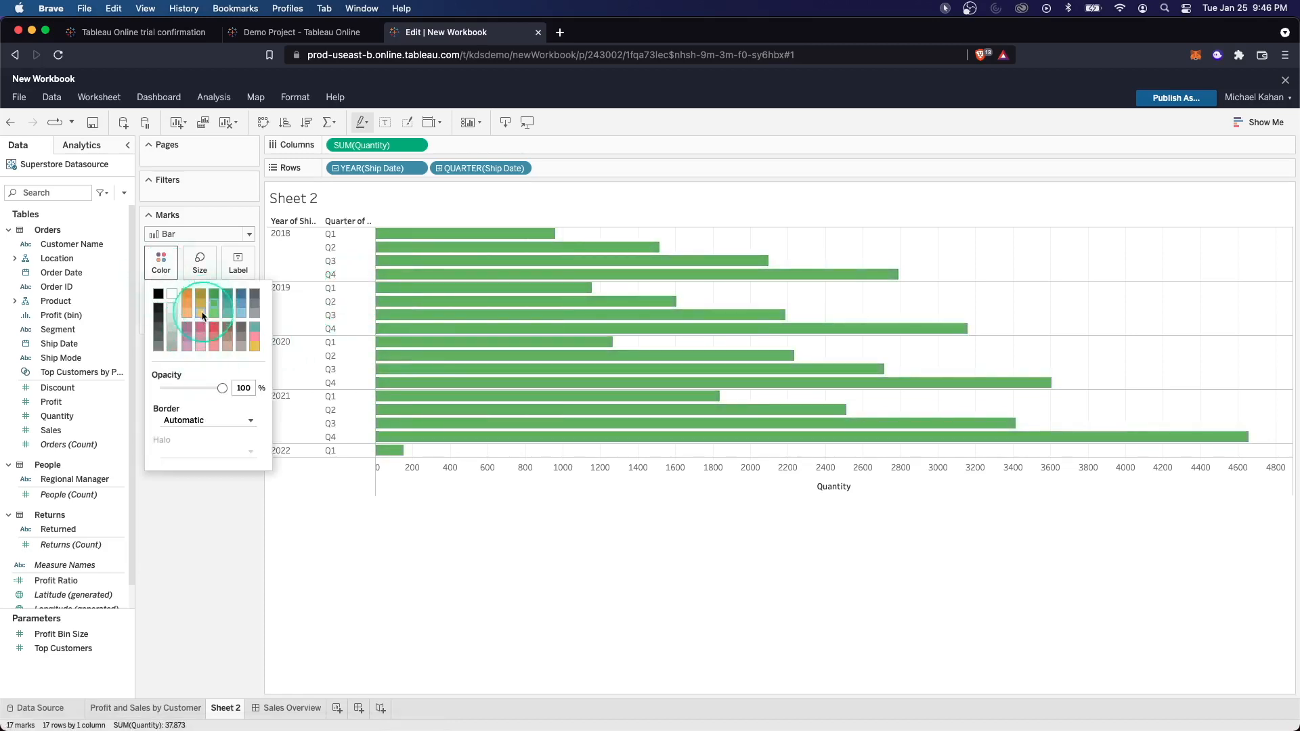
{"action": "left_click", "coordinate": [200, 326]}
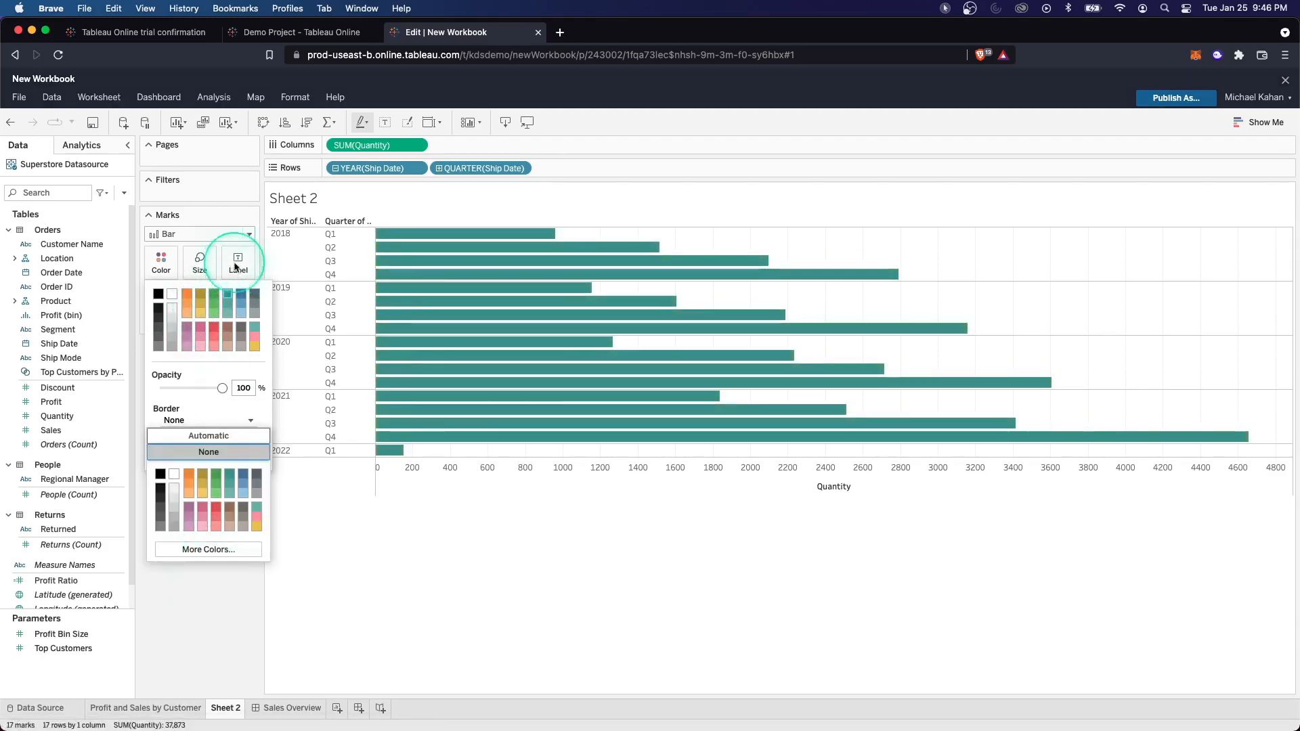
{"action": "left_click", "coordinate": [367, 321]}
{"action": "type", "text": "Sa"}
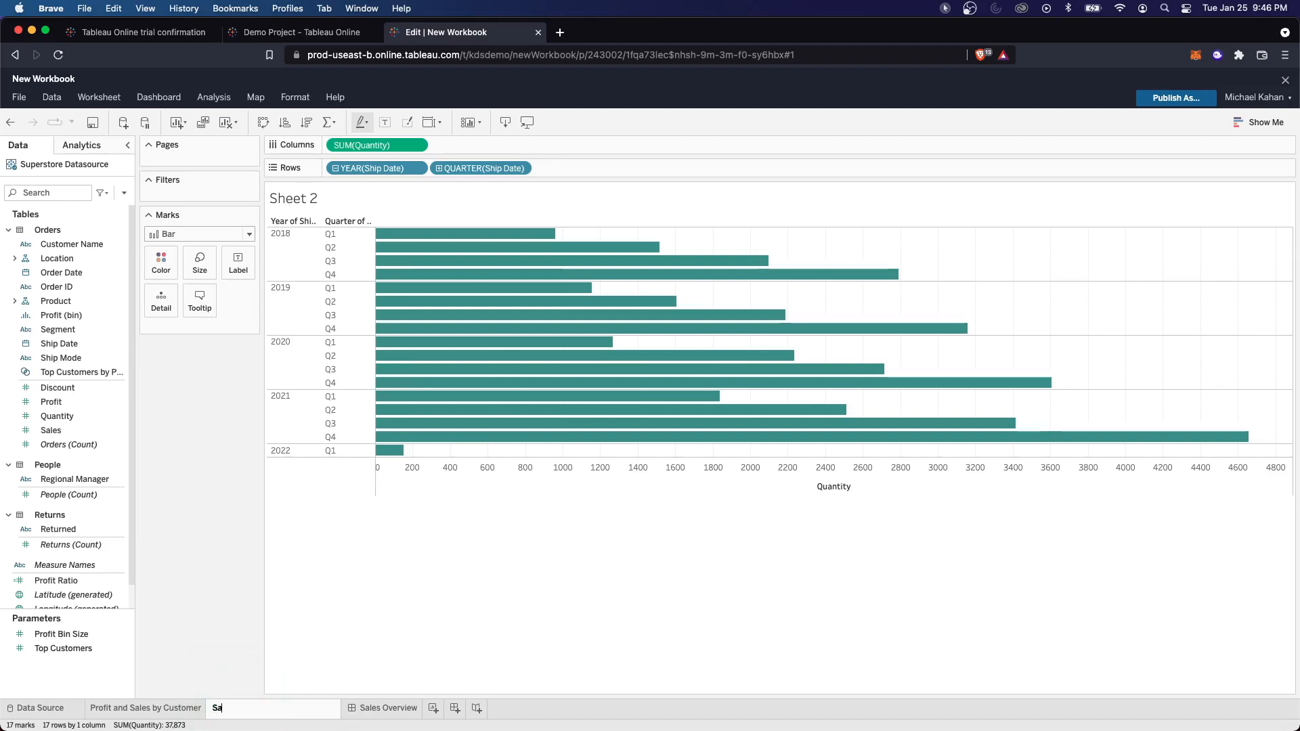
- Confirm the sheet name 'Sales by Quarter' and switch to the Sales Overview dashboard
{"action": "key", "text": "Return"}
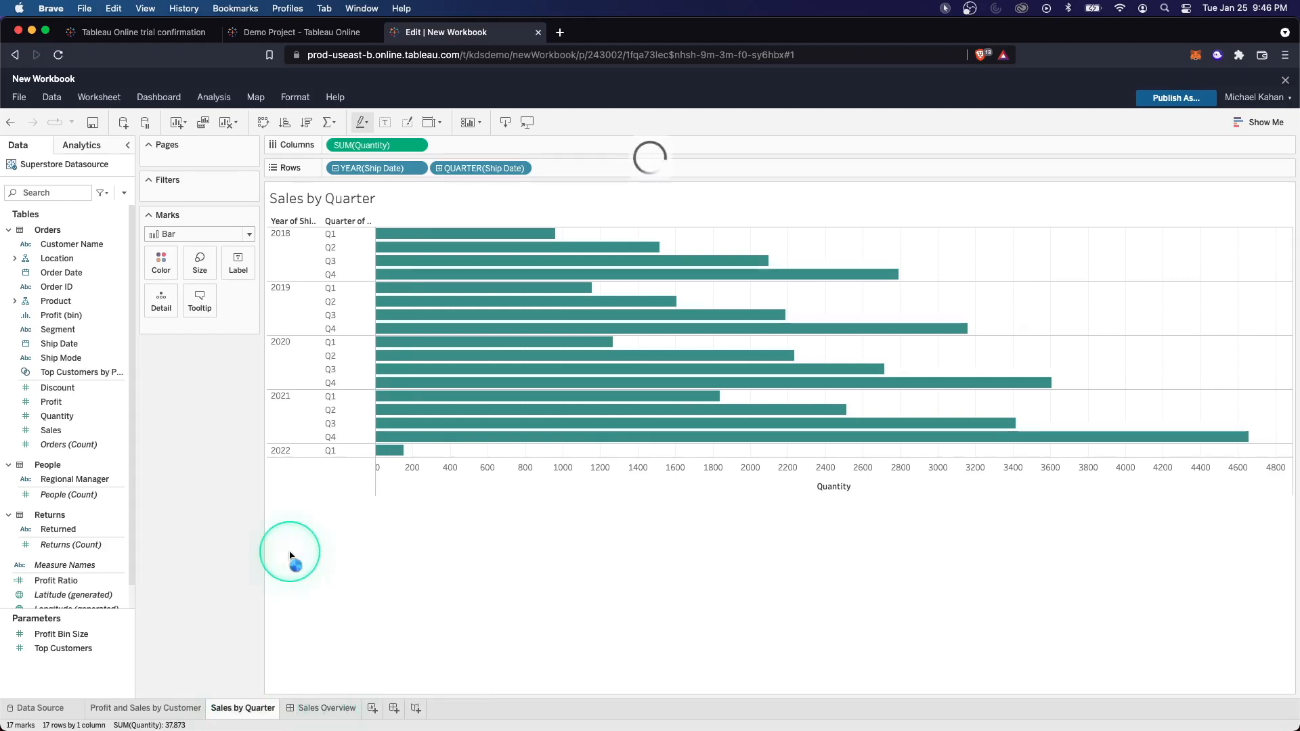
{"action": "left_click", "coordinate": [326, 707]}
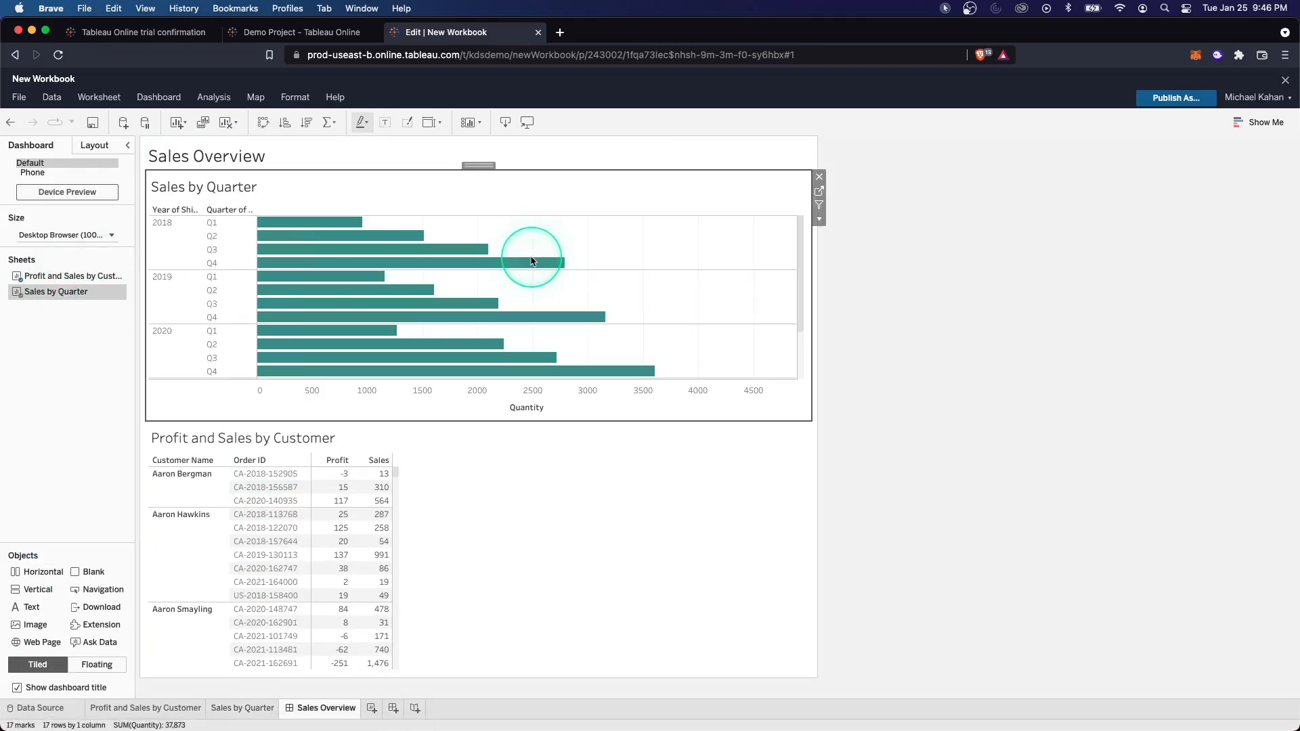
{"action": "mouse_move", "coordinate": [516, 602]}
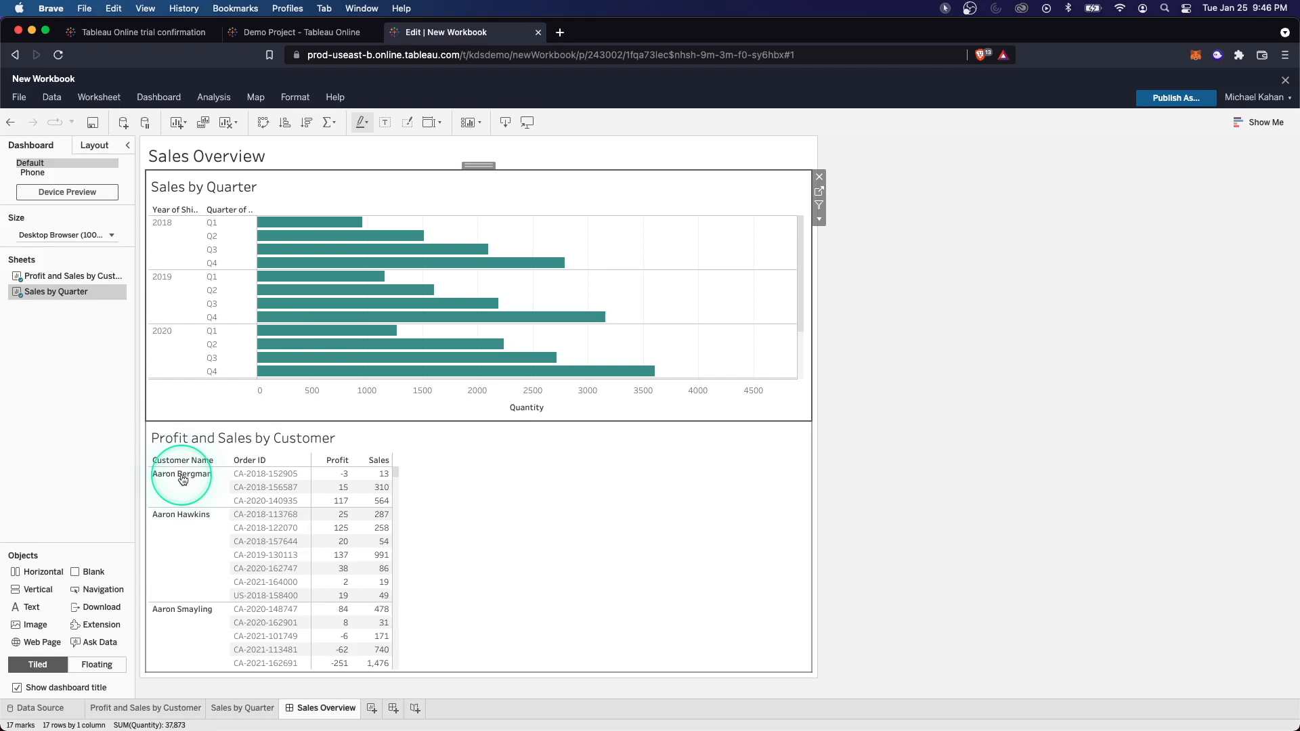
{"action": "left_click", "coordinate": [181, 473]}
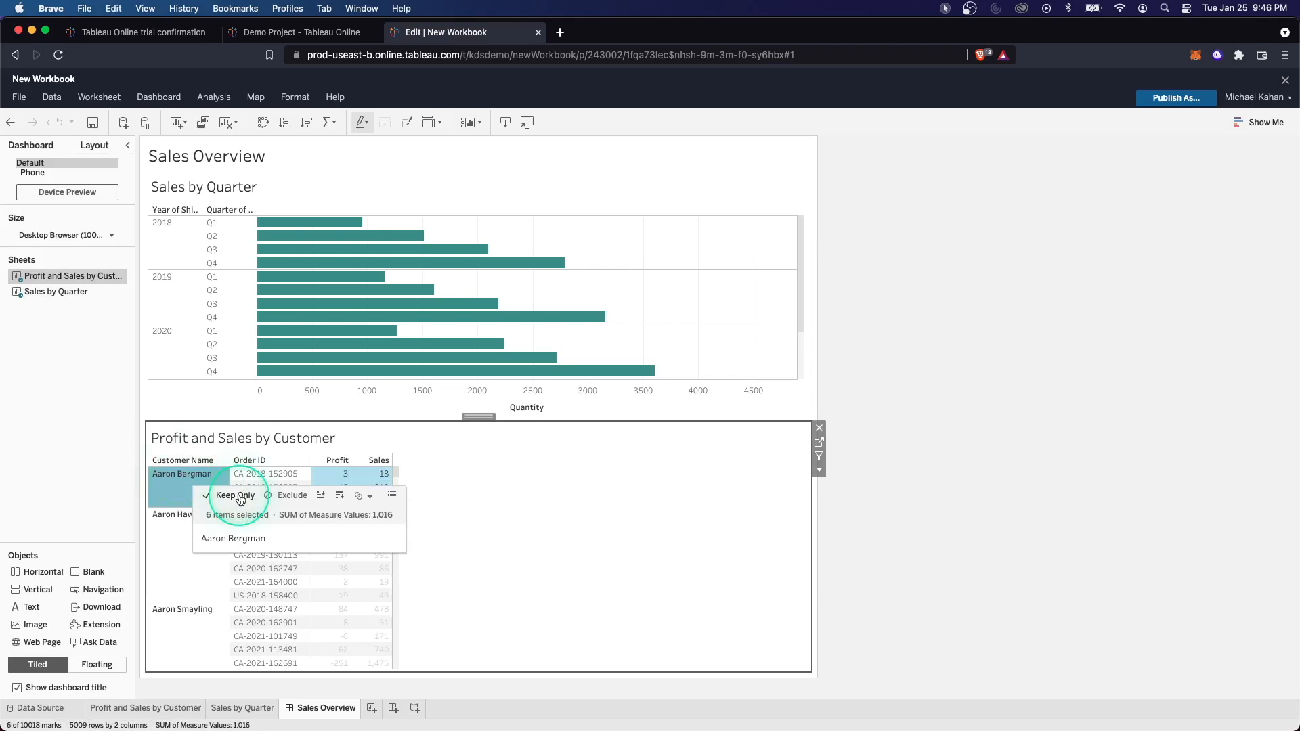
{"action": "left_click", "coordinate": [235, 496]}
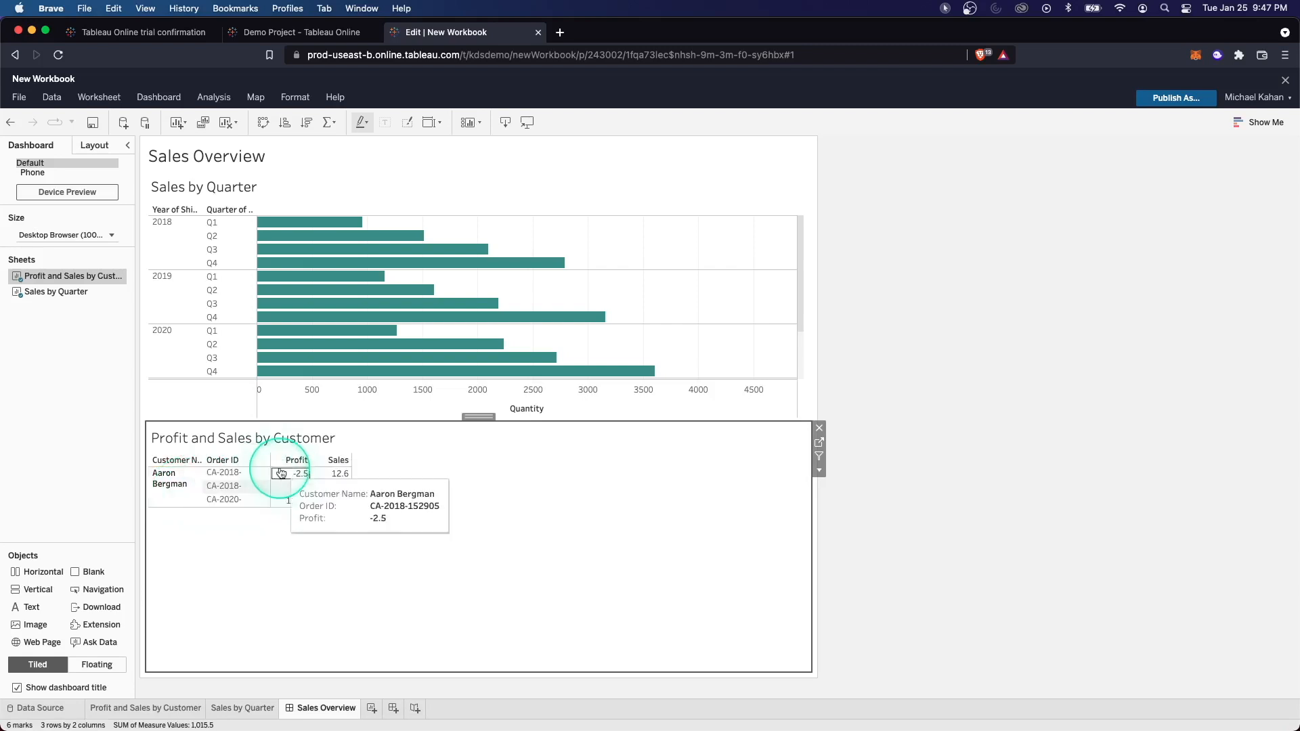
{"action": "mouse_move", "coordinate": [170, 479]}
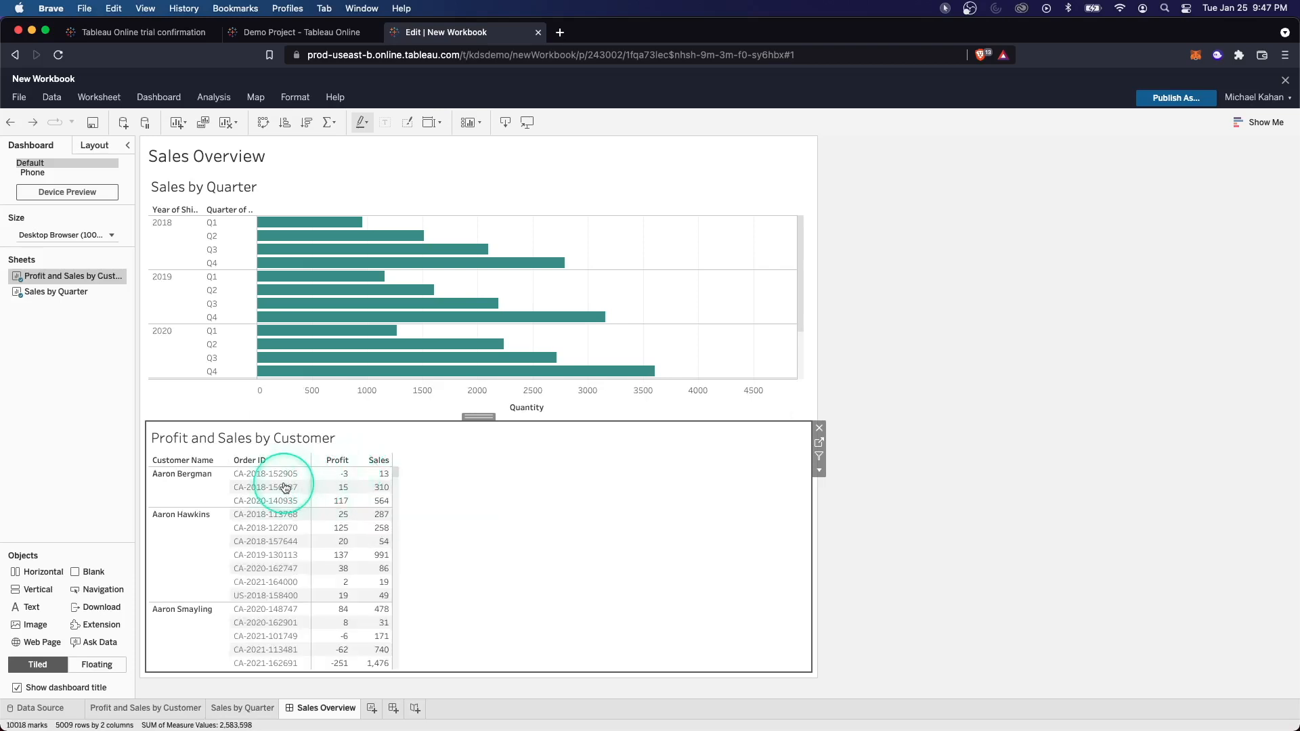
- Set the customer table as a filter and test it by selecting and clearing an order
{"action": "left_click", "coordinate": [267, 487]}
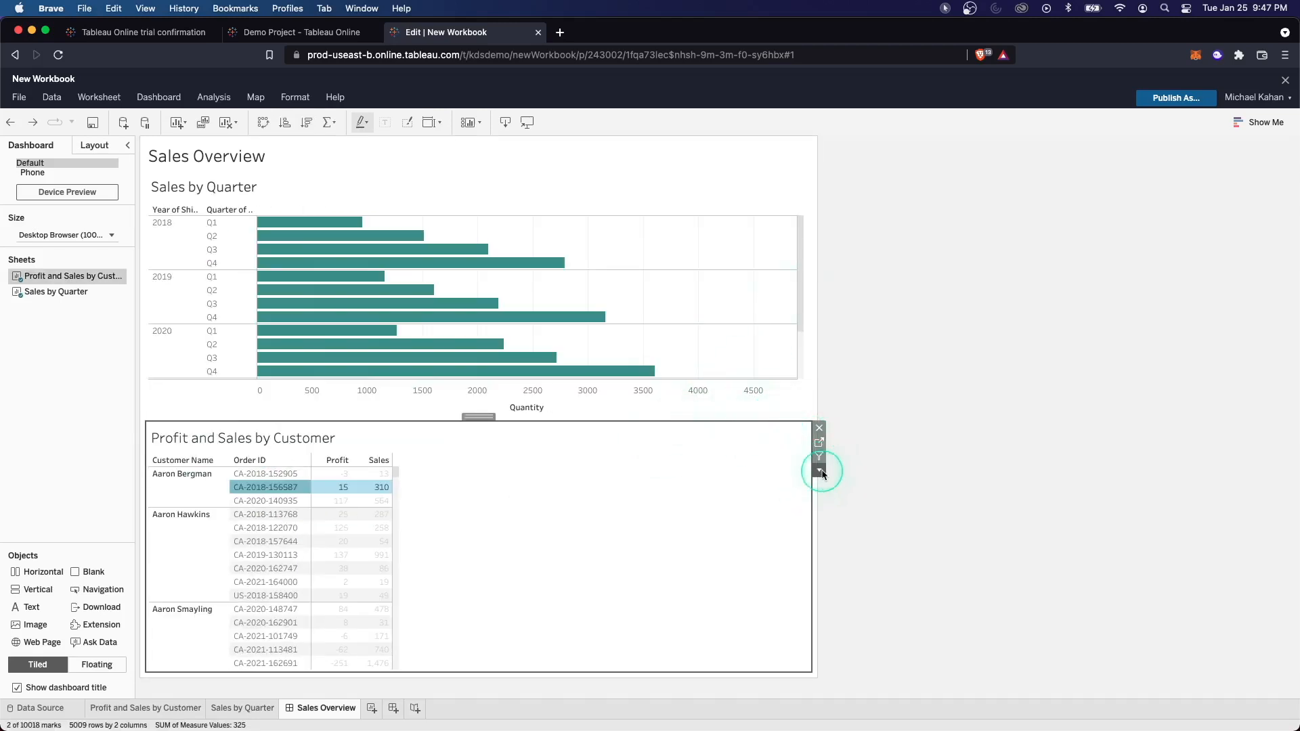
{"action": "left_click", "coordinate": [819, 474]}
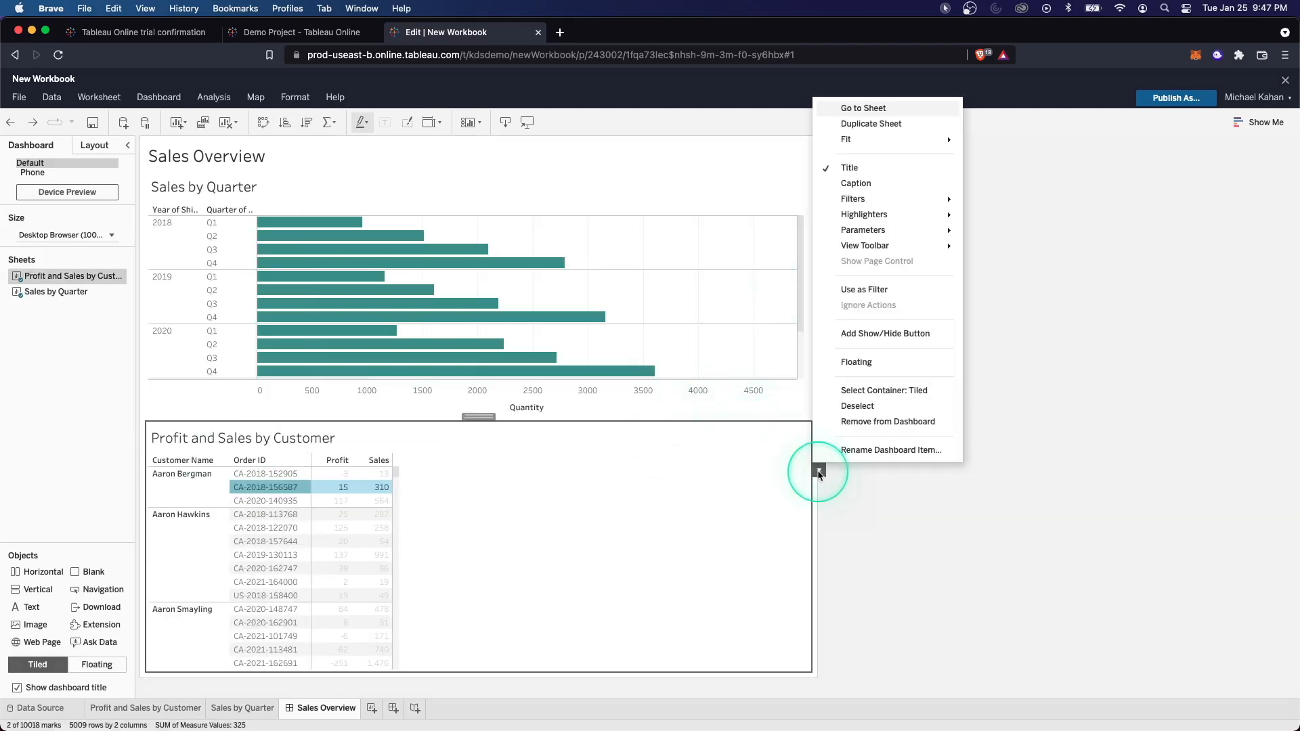
{"action": "mouse_move", "coordinate": [853, 395]}
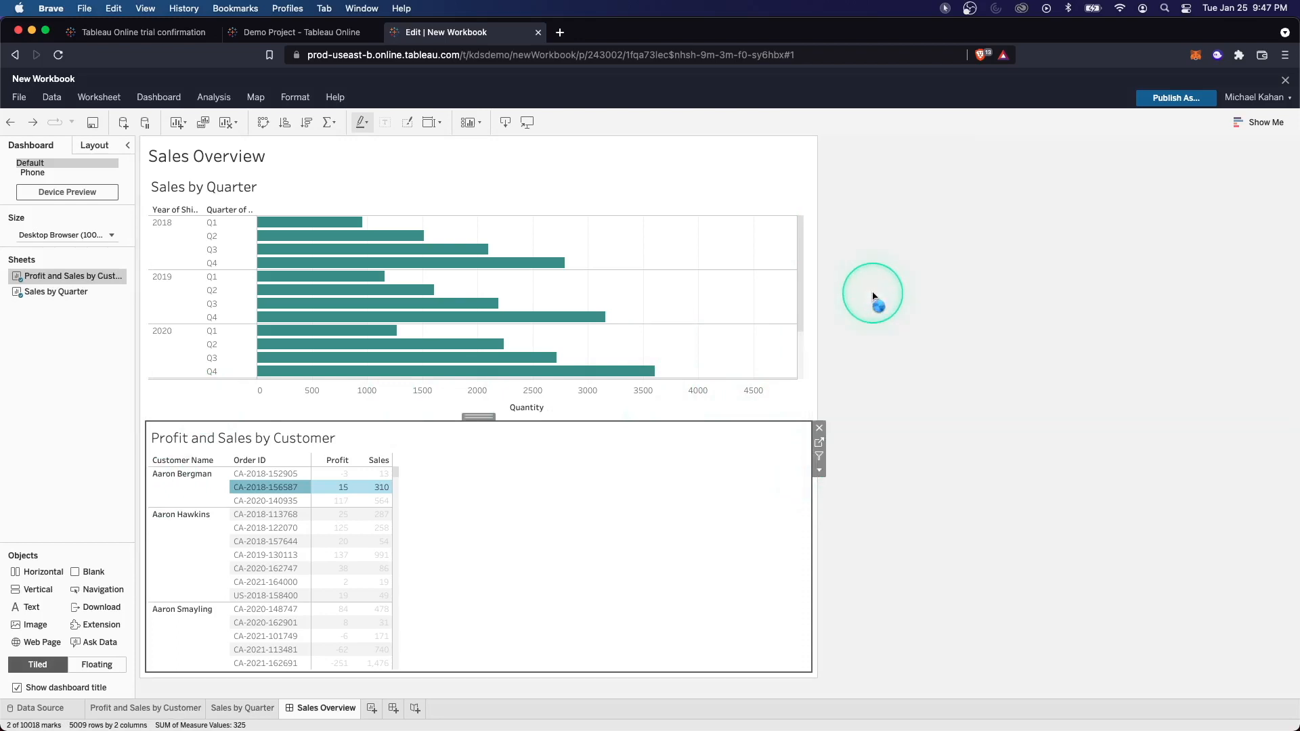
{"action": "left_click", "coordinate": [266, 487]}
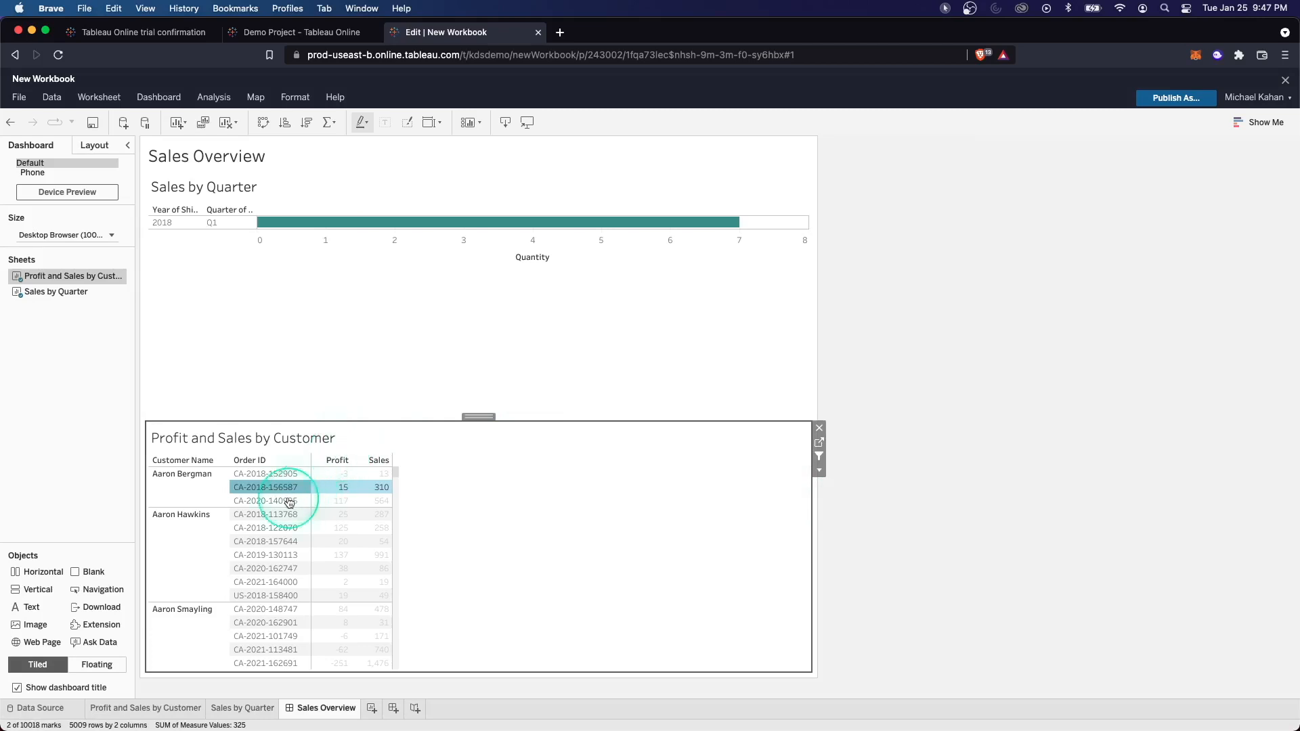
{"action": "left_click", "coordinate": [265, 487]}
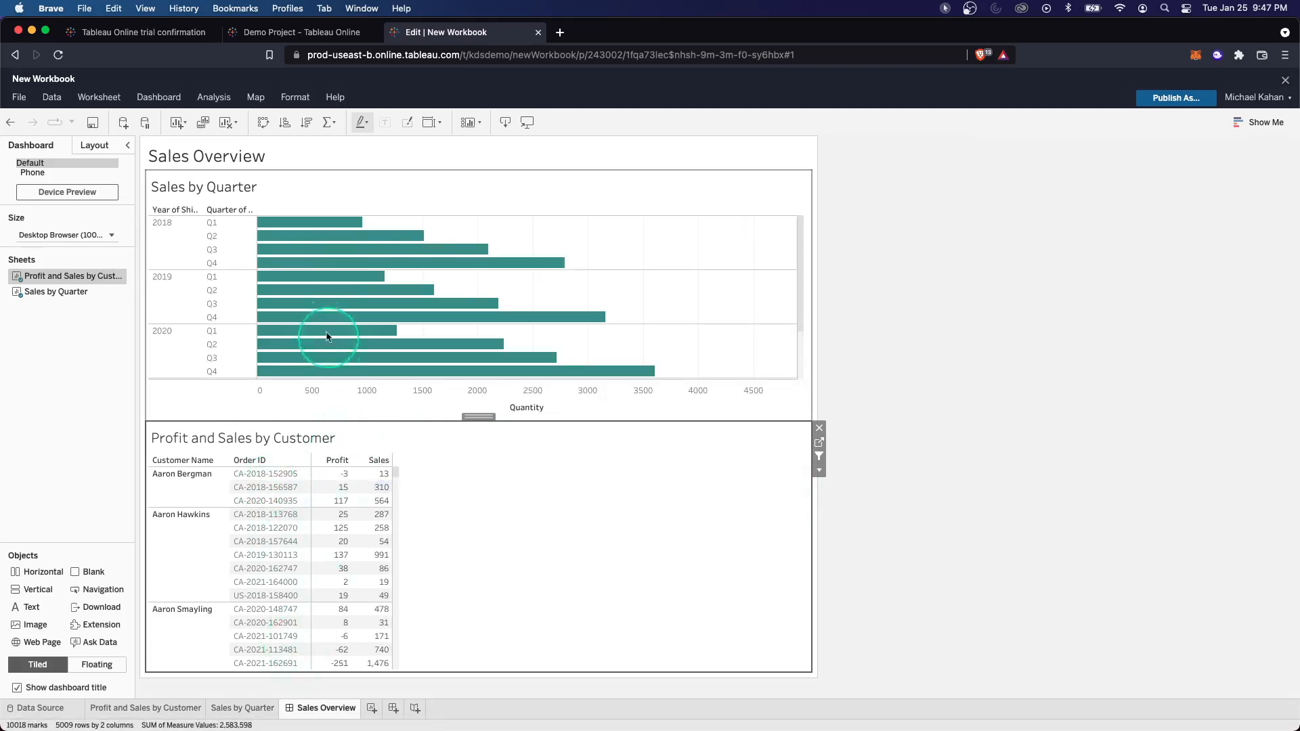
{"action": "mouse_move", "coordinate": [176, 518]}
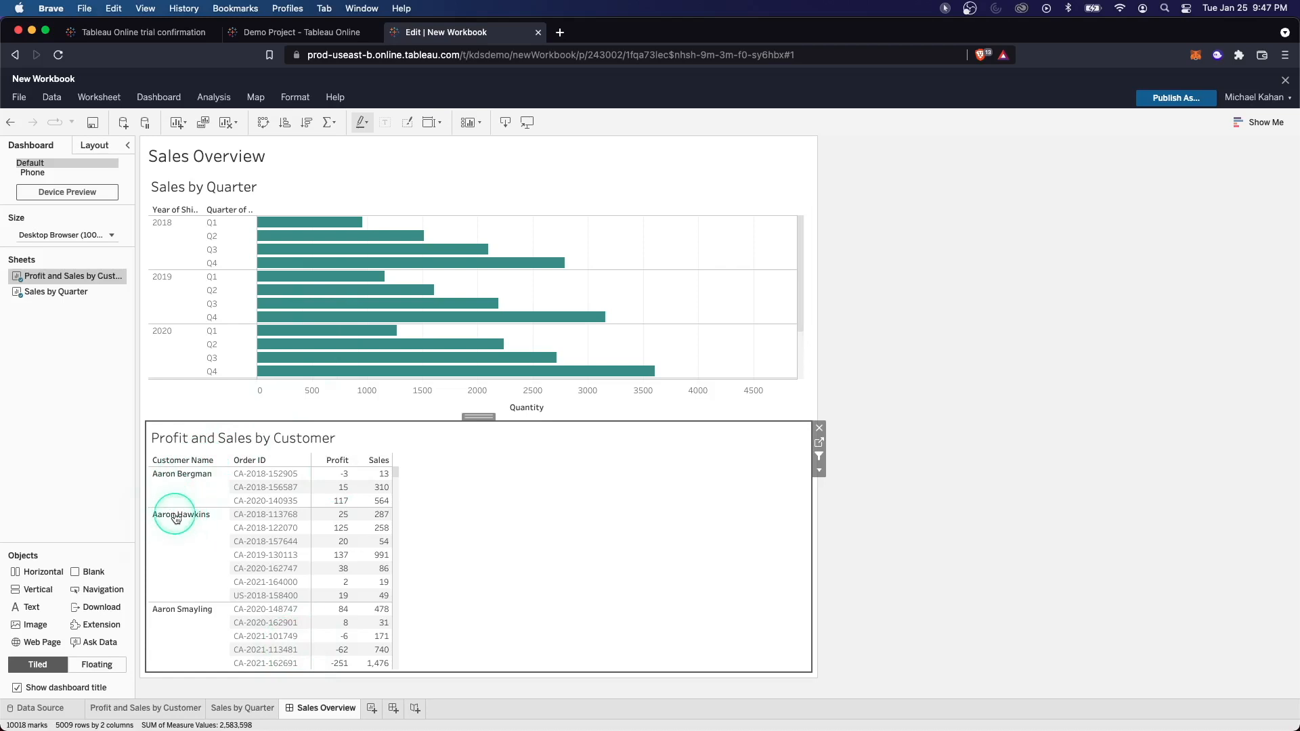
{"action": "left_click", "coordinate": [181, 514]}
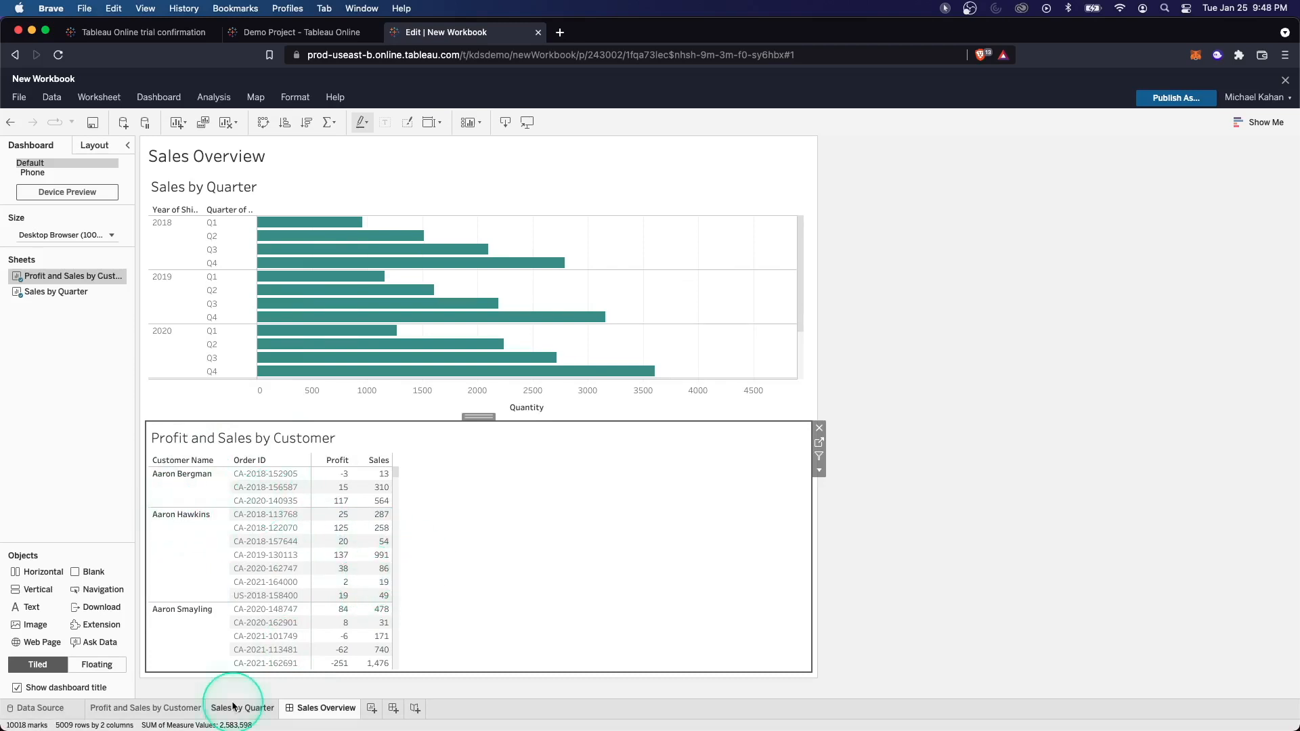
{"action": "mouse_move", "coordinate": [182, 707]}
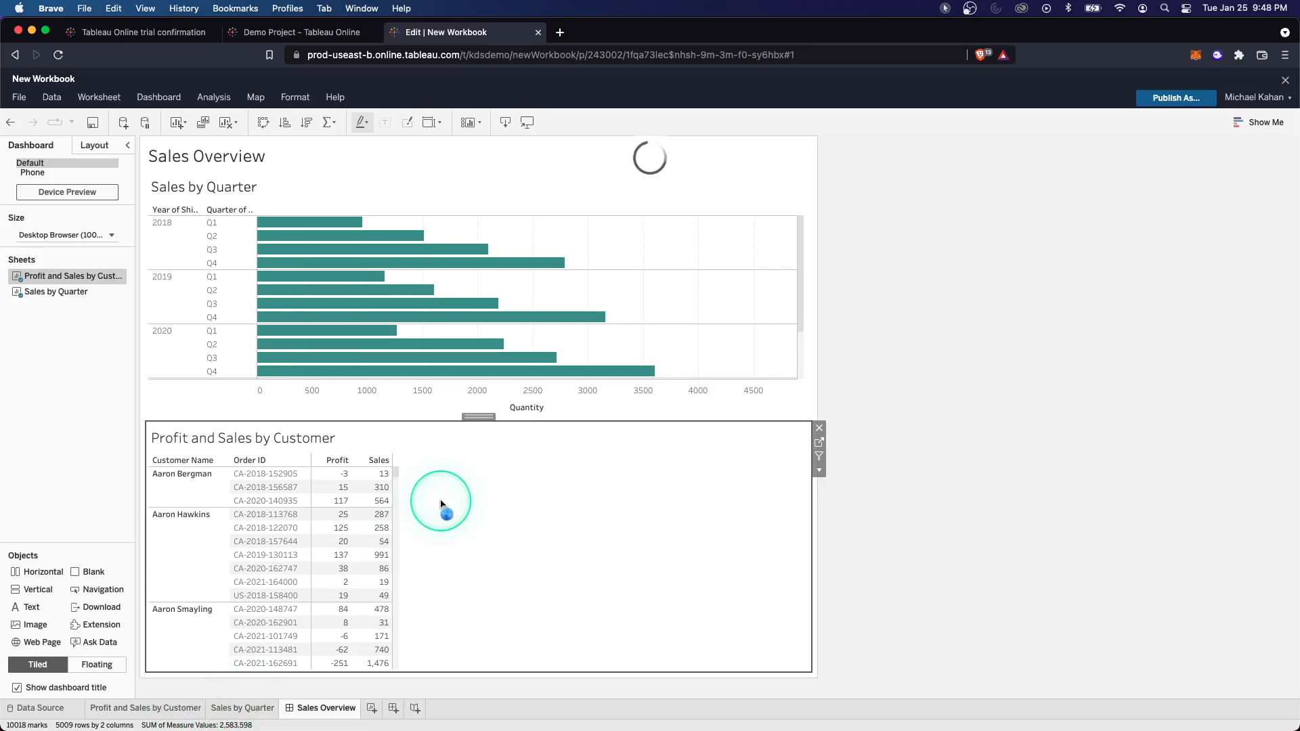
- On Profit and Sales by Customer, show the Measure Names filter card with Profit and Sales
{"action": "left_click", "coordinate": [145, 707]}
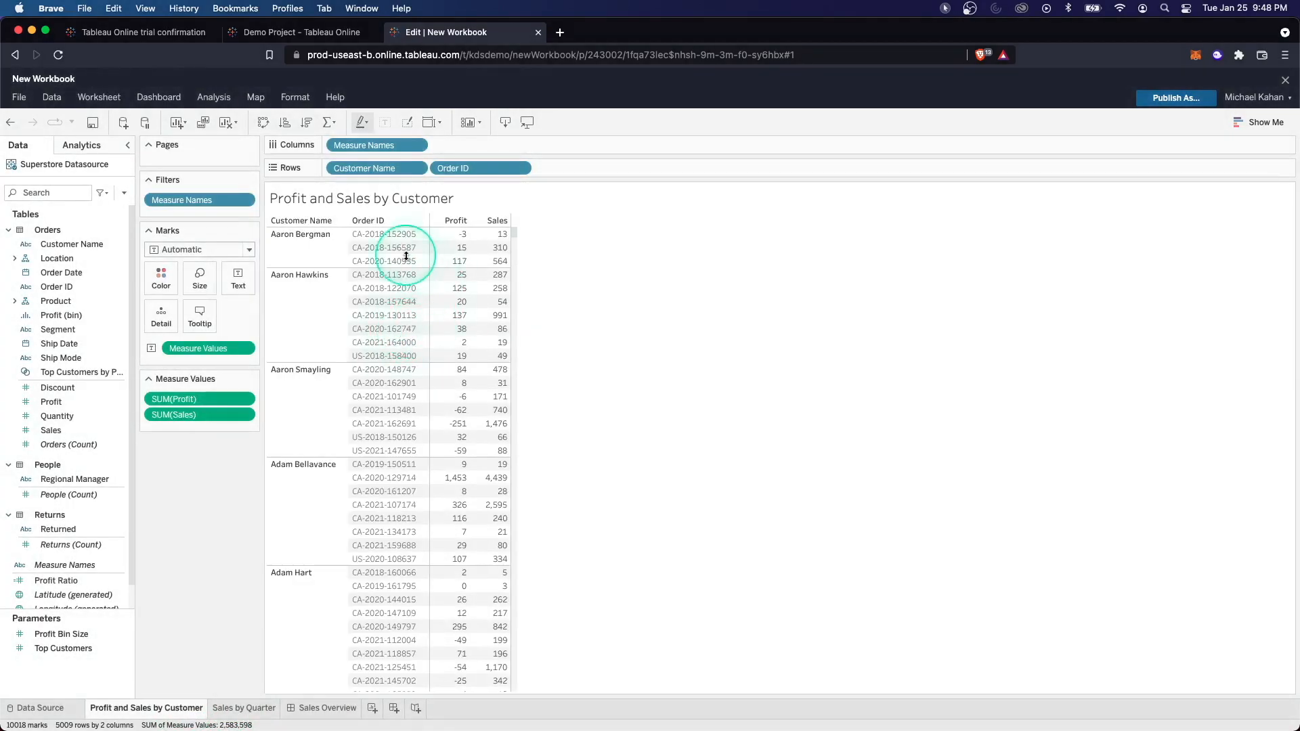
{"action": "mouse_move", "coordinate": [1259, 144]}
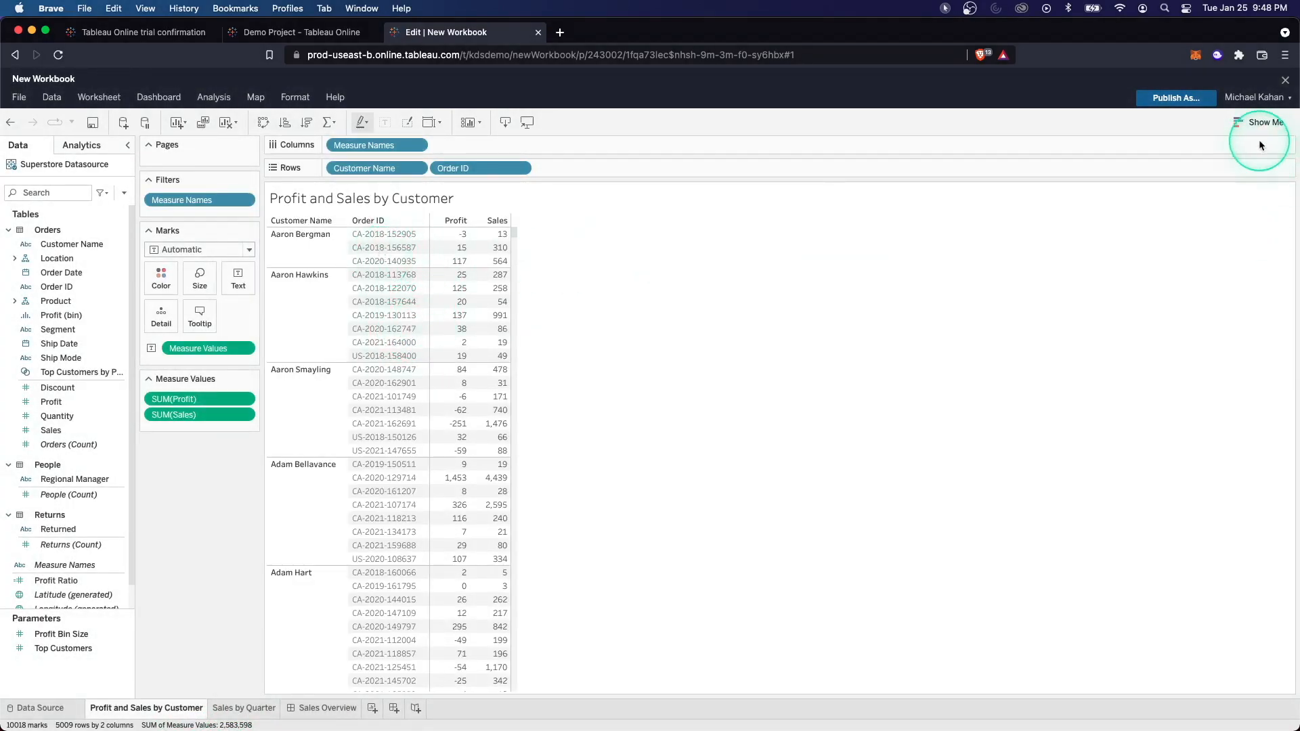
{"action": "mouse_move", "coordinate": [199, 200]}
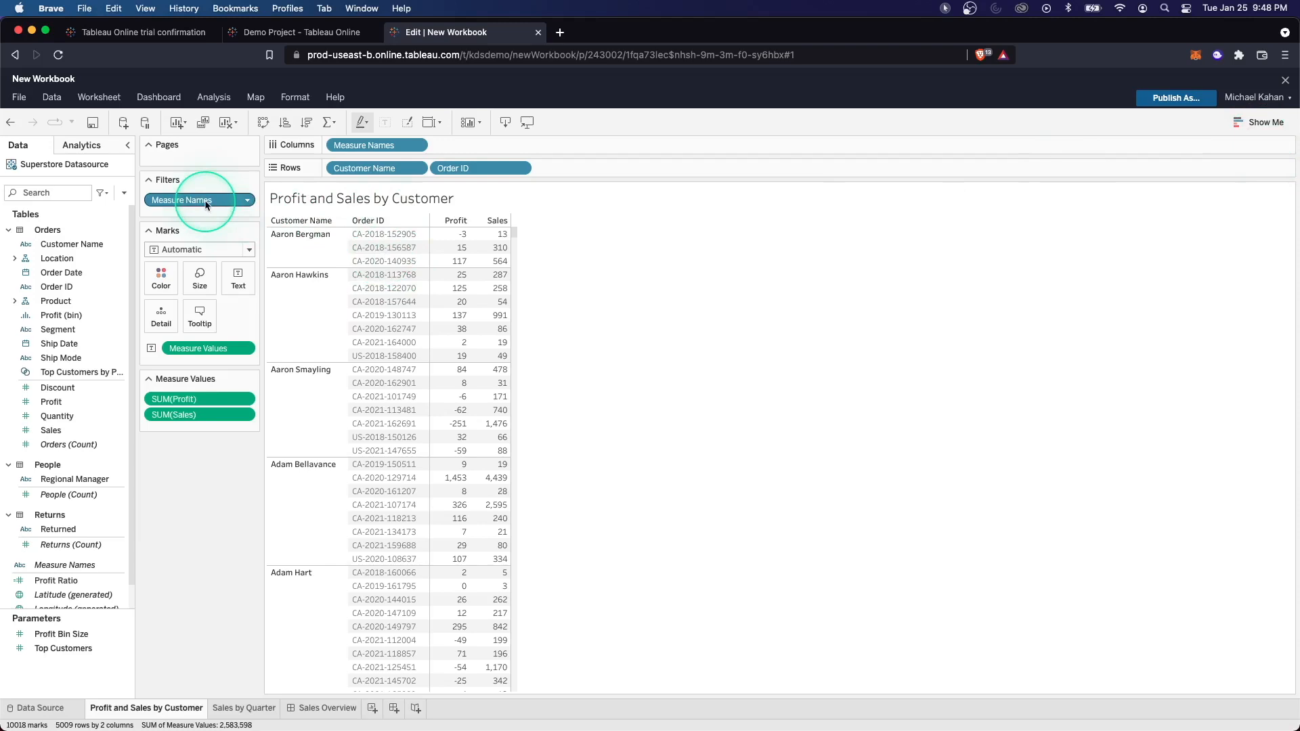
{"action": "mouse_move", "coordinate": [202, 200]}
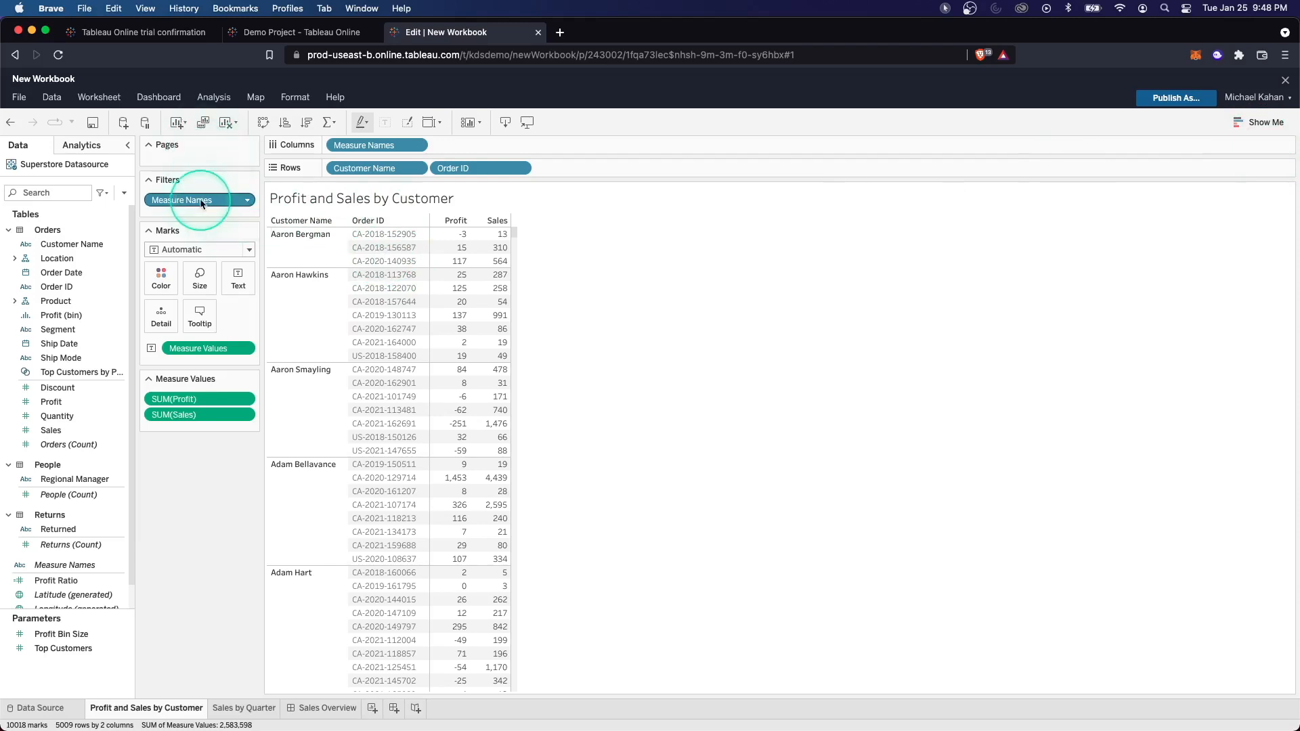
{"action": "left_click", "coordinate": [246, 200]}
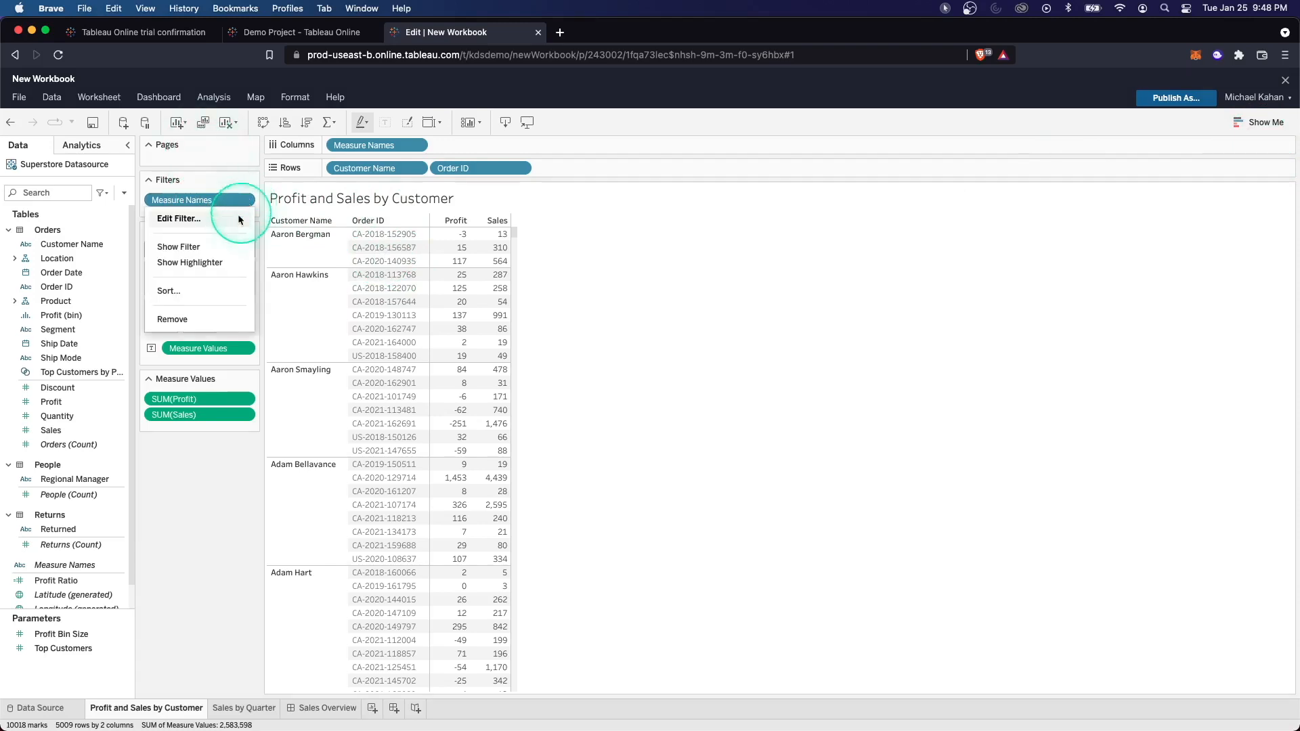
{"action": "left_click", "coordinate": [178, 246]}
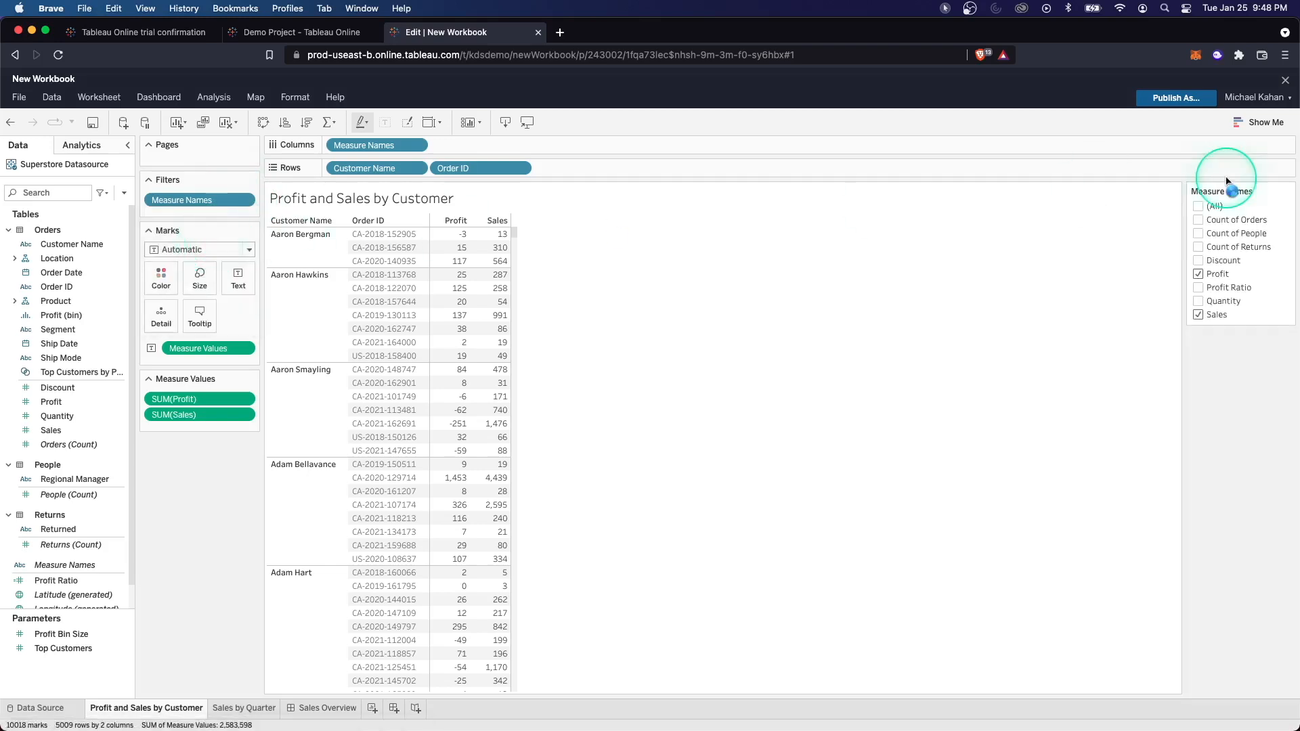
{"action": "mouse_move", "coordinate": [1223, 274]}
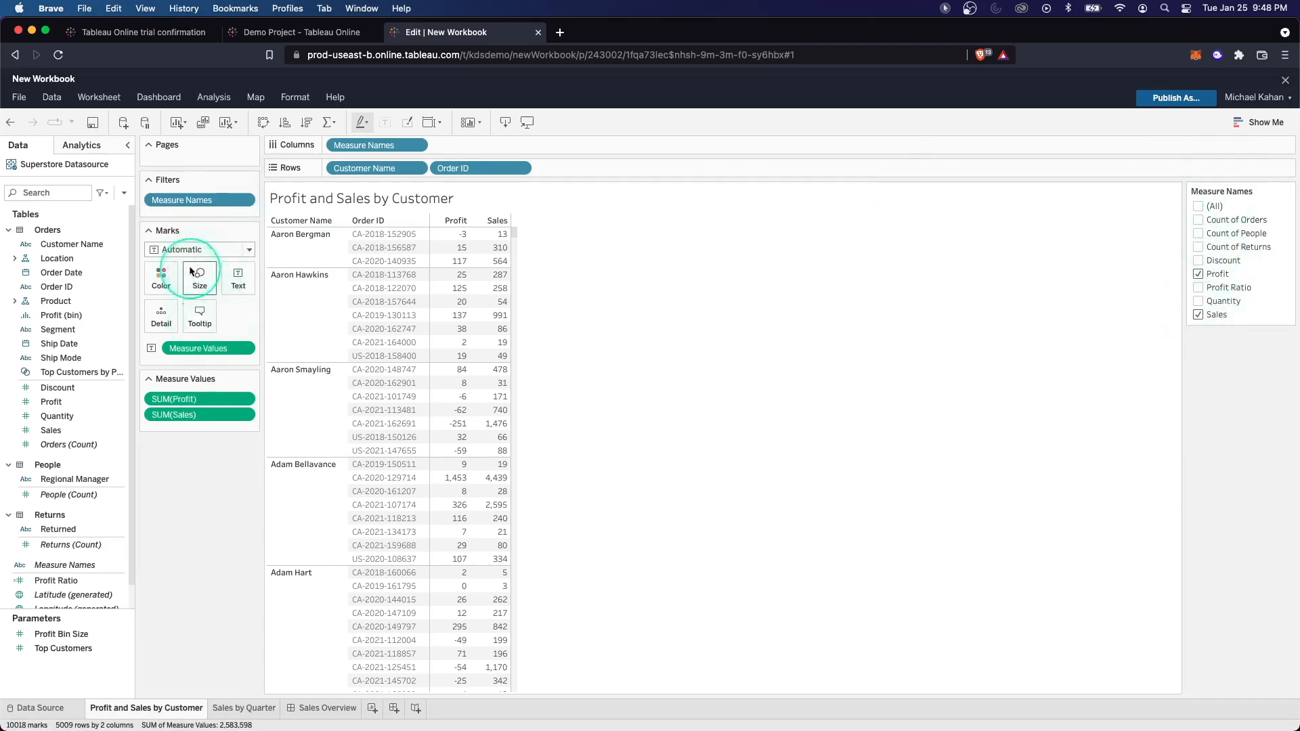
{"action": "left_click", "coordinate": [1288, 191]}
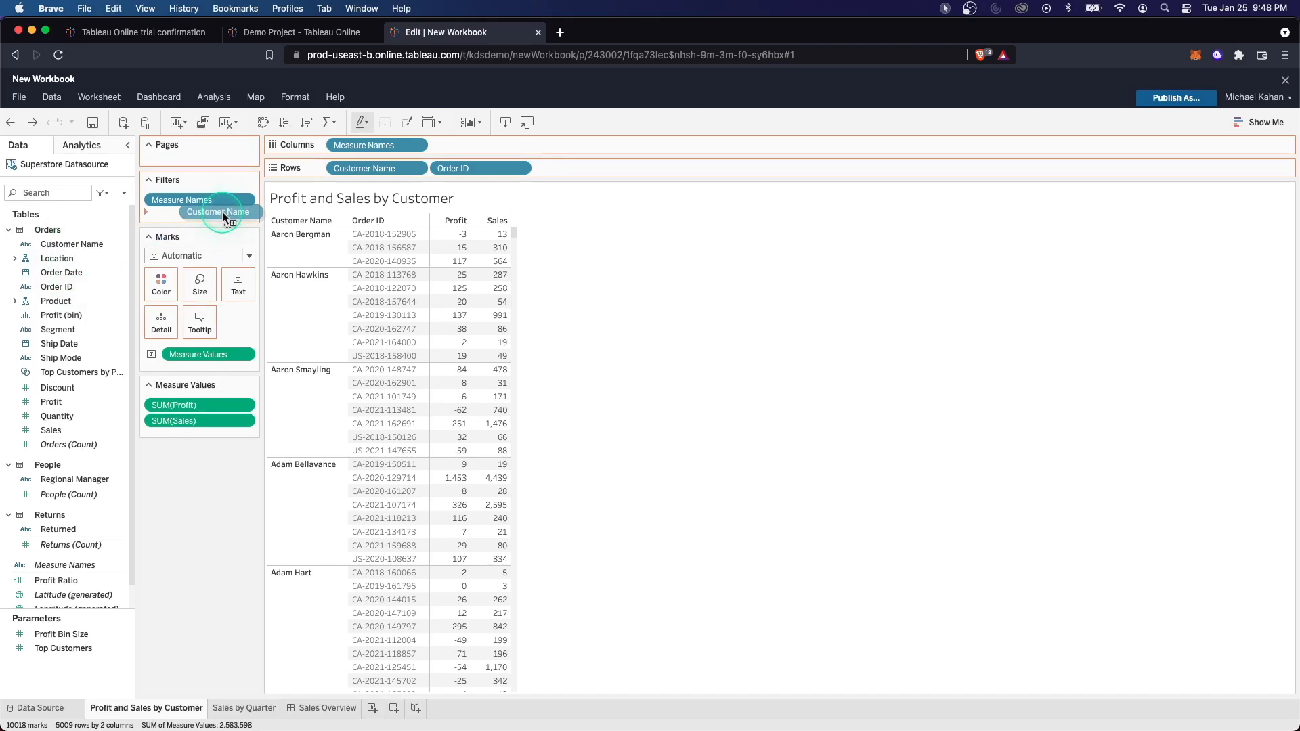
- Add a Customer Name filter keeping all 793 customers, after inspecting its condition options
{"action": "double_click", "coordinate": [218, 211]}
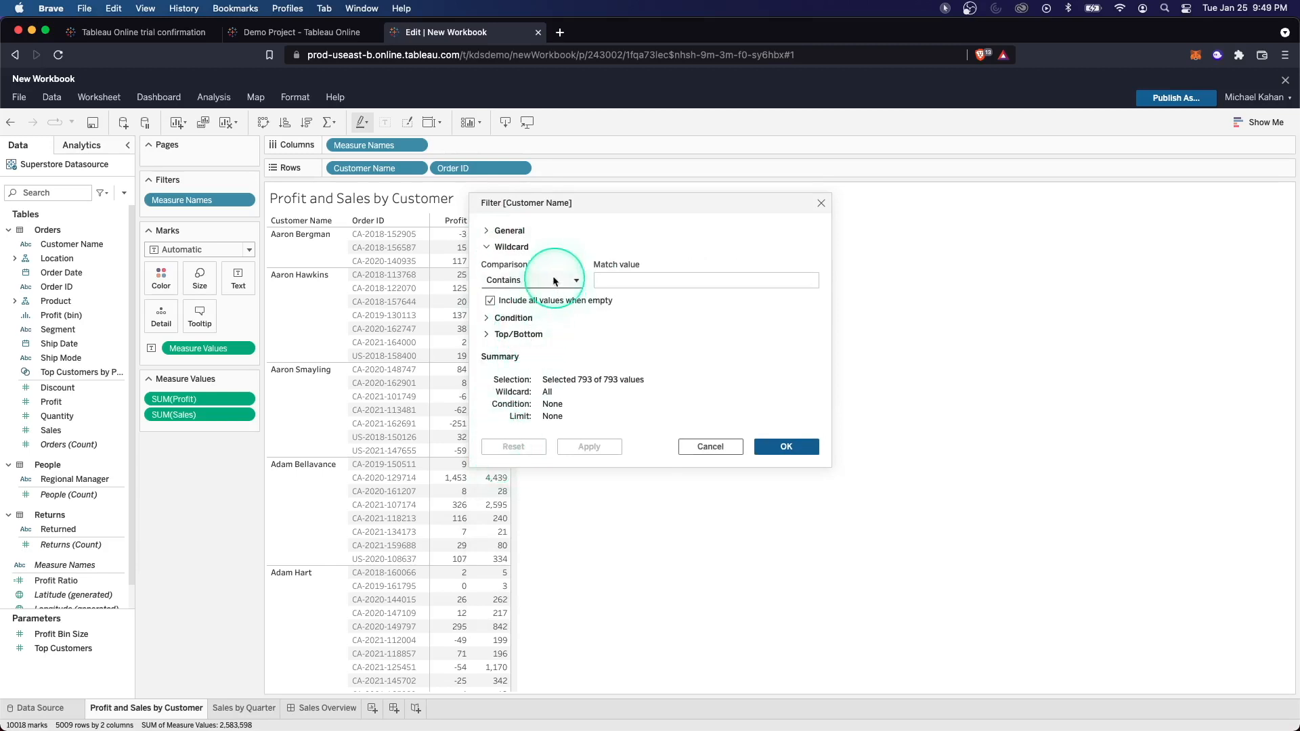
{"action": "mouse_move", "coordinate": [501, 328]}
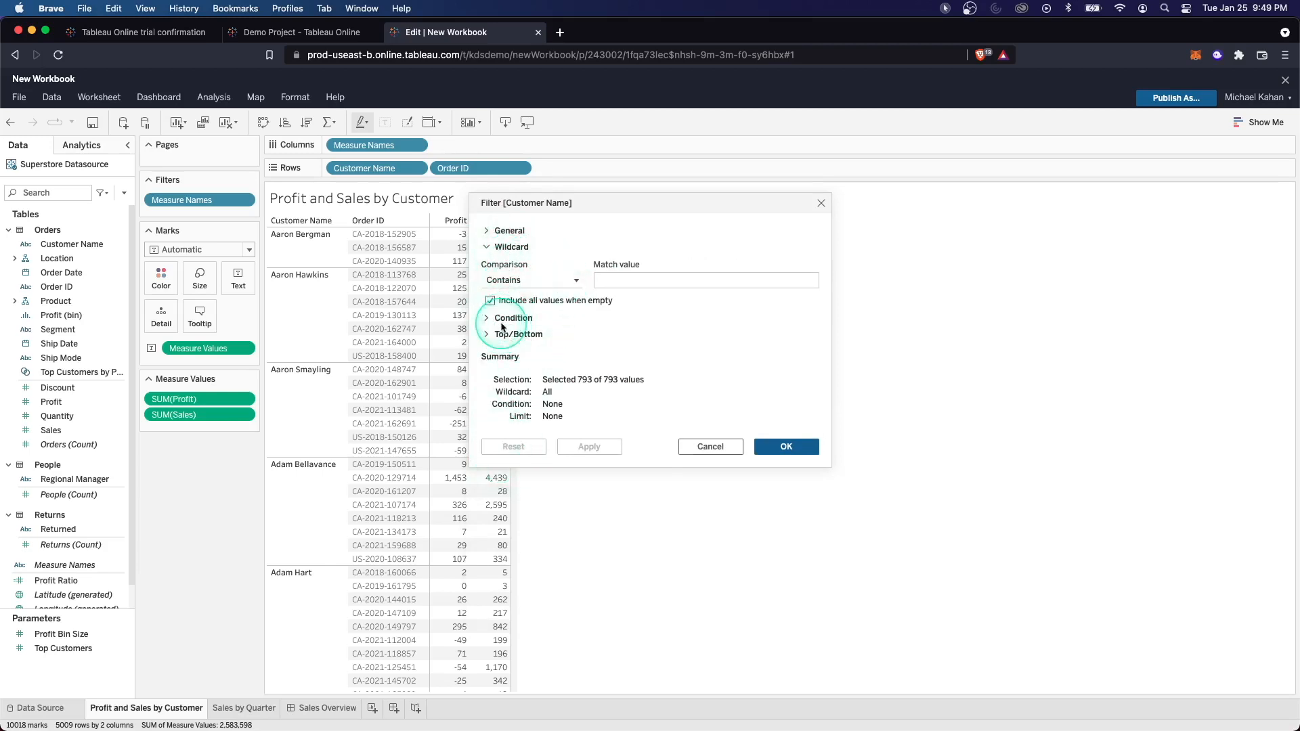
{"action": "left_click", "coordinate": [512, 318]}
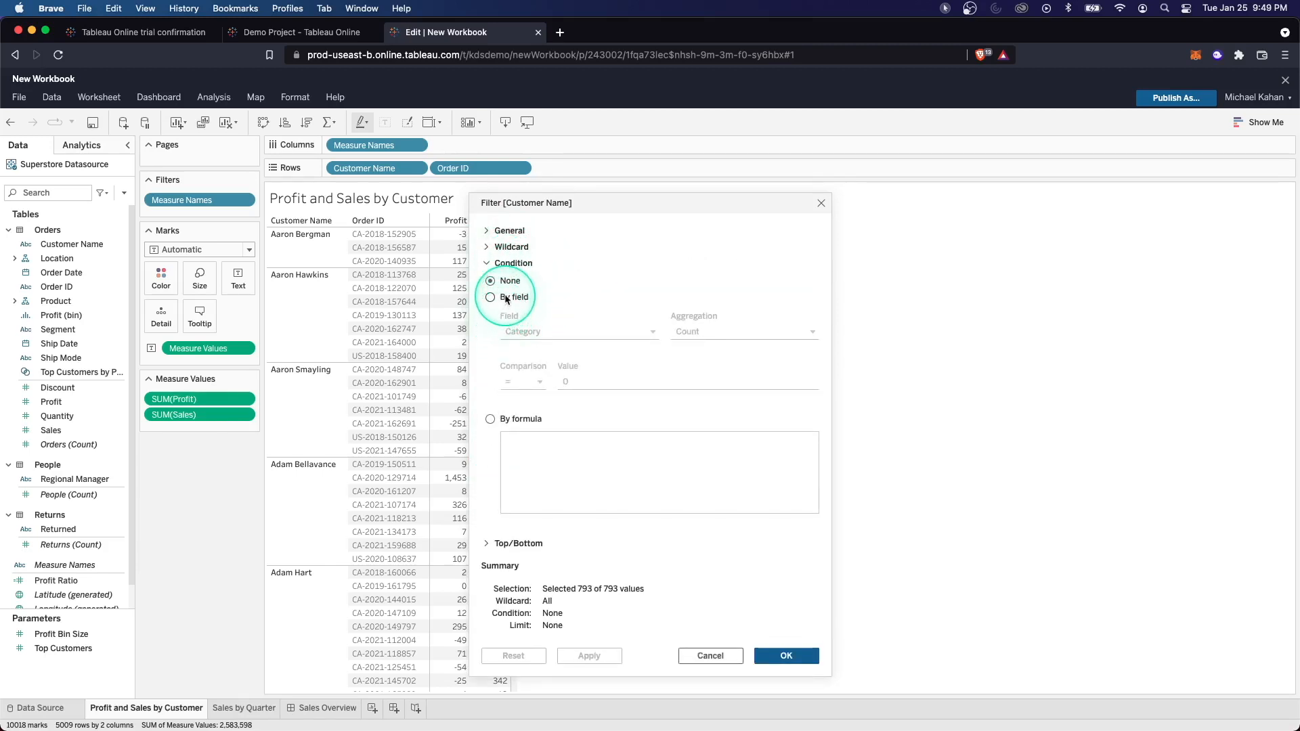
{"action": "left_click", "coordinate": [487, 263]}
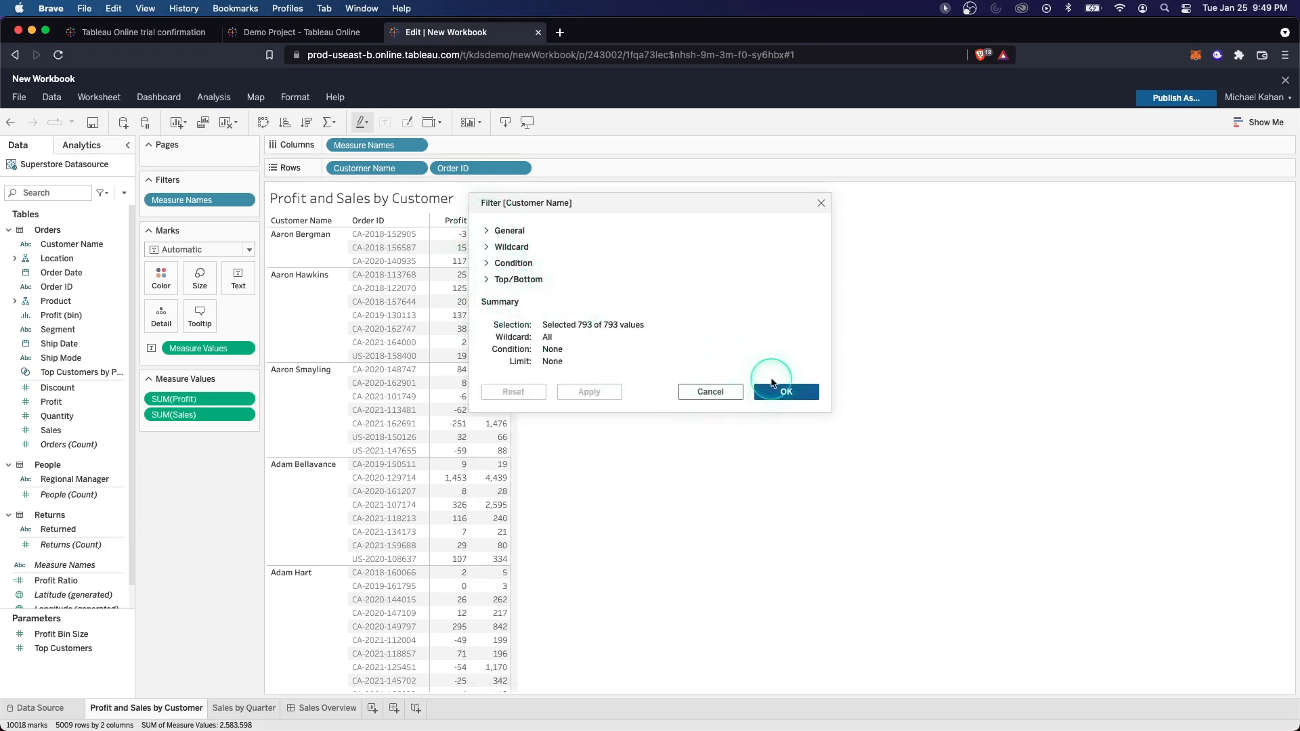
{"action": "left_click", "coordinate": [786, 392]}
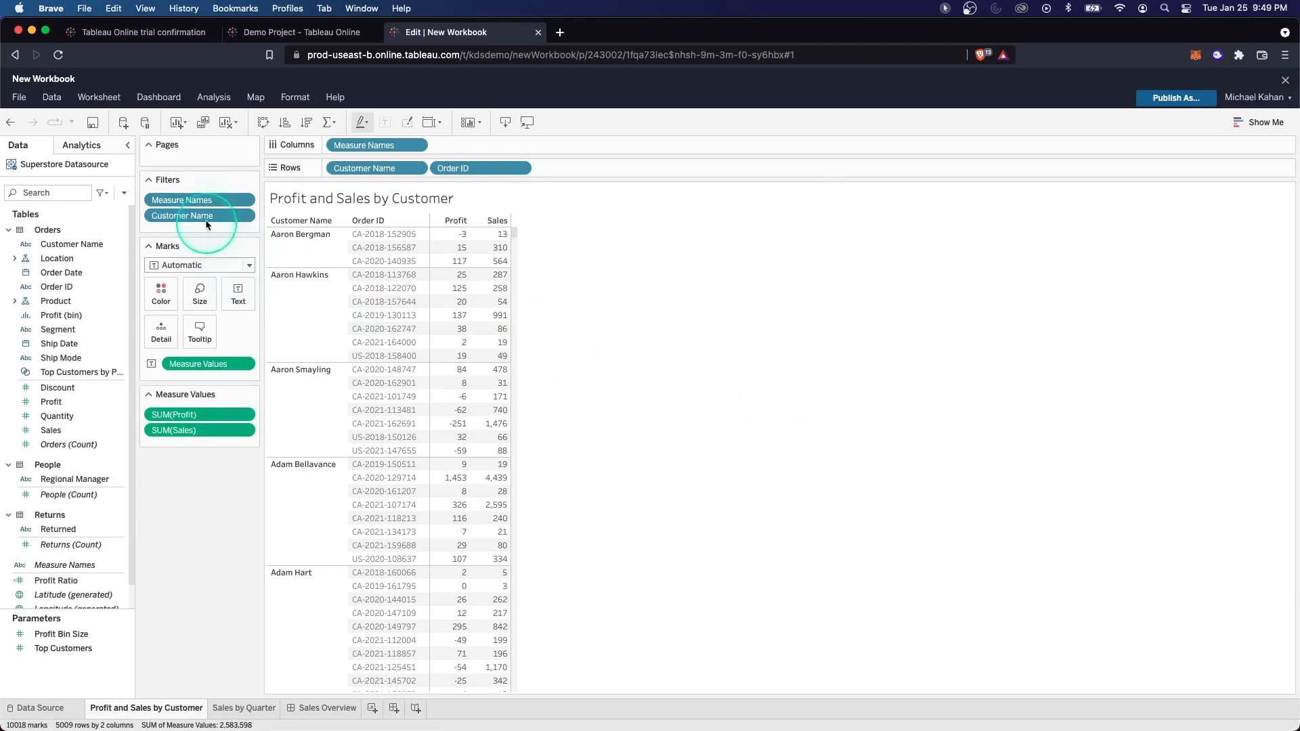
- Show the Customer Name filter card as a Multiple Values (dropdown) control
{"action": "right_click", "coordinate": [182, 215]}
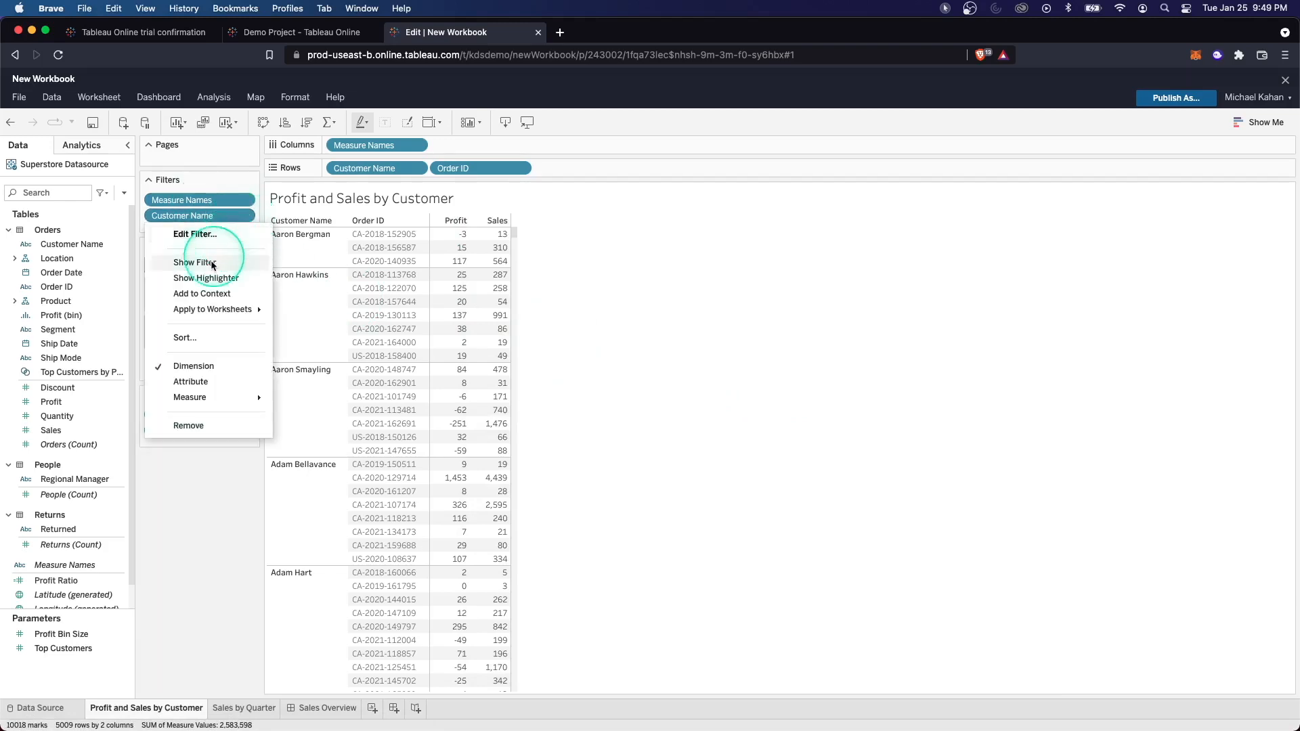
{"action": "left_click", "coordinate": [197, 263]}
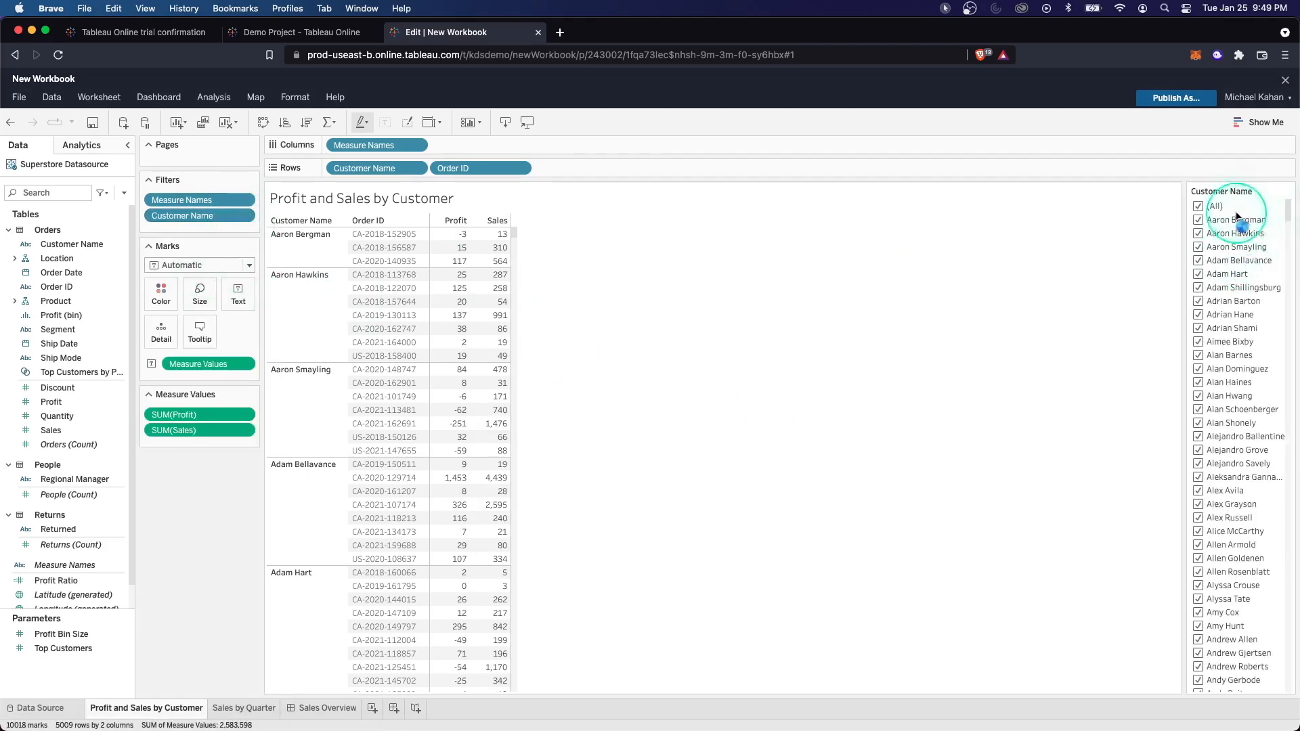
{"action": "left_click", "coordinate": [1289, 191]}
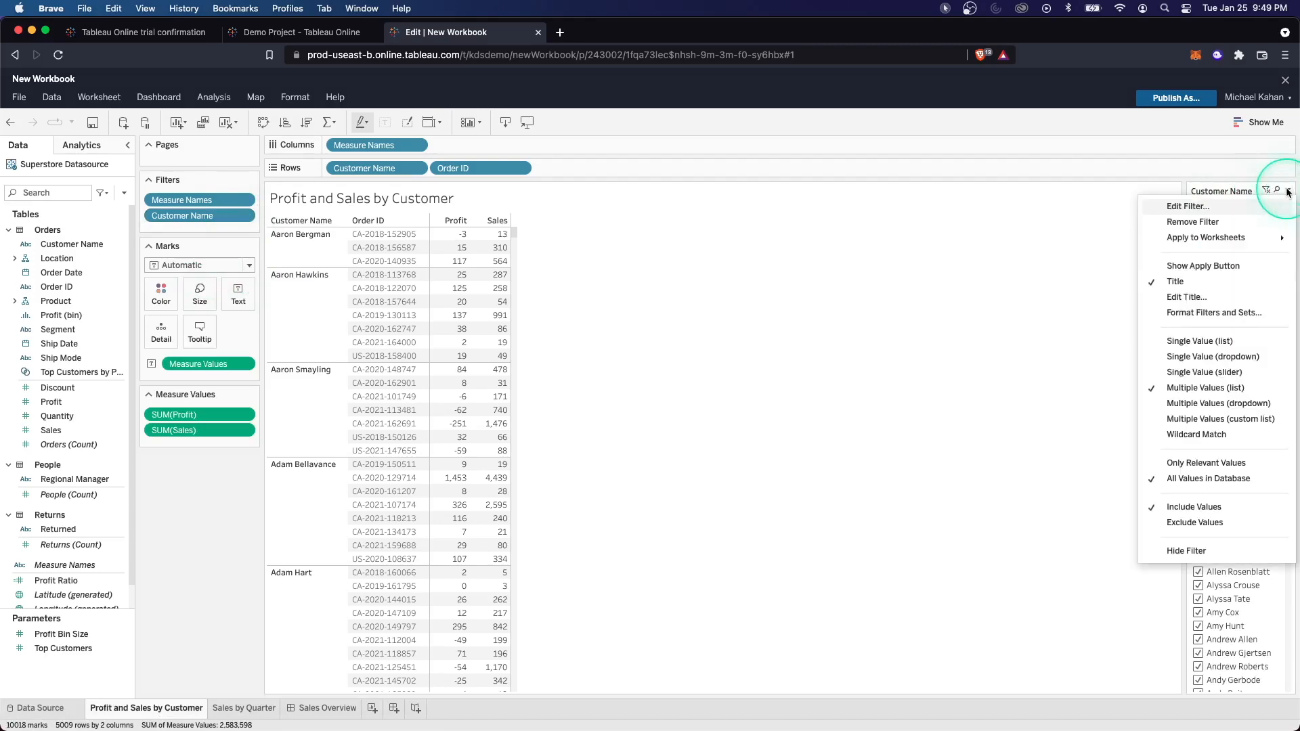
{"action": "mouse_move", "coordinate": [1237, 388]}
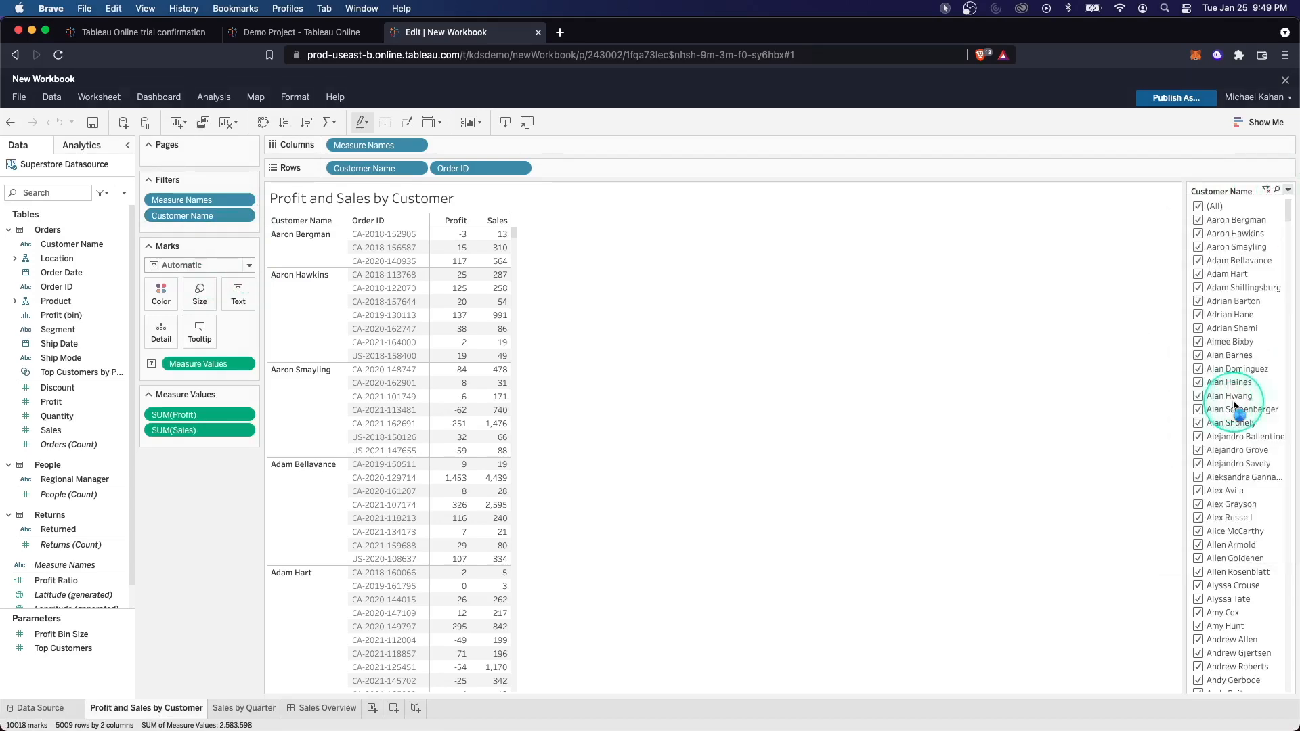
{"action": "left_click", "coordinate": [1288, 205]}
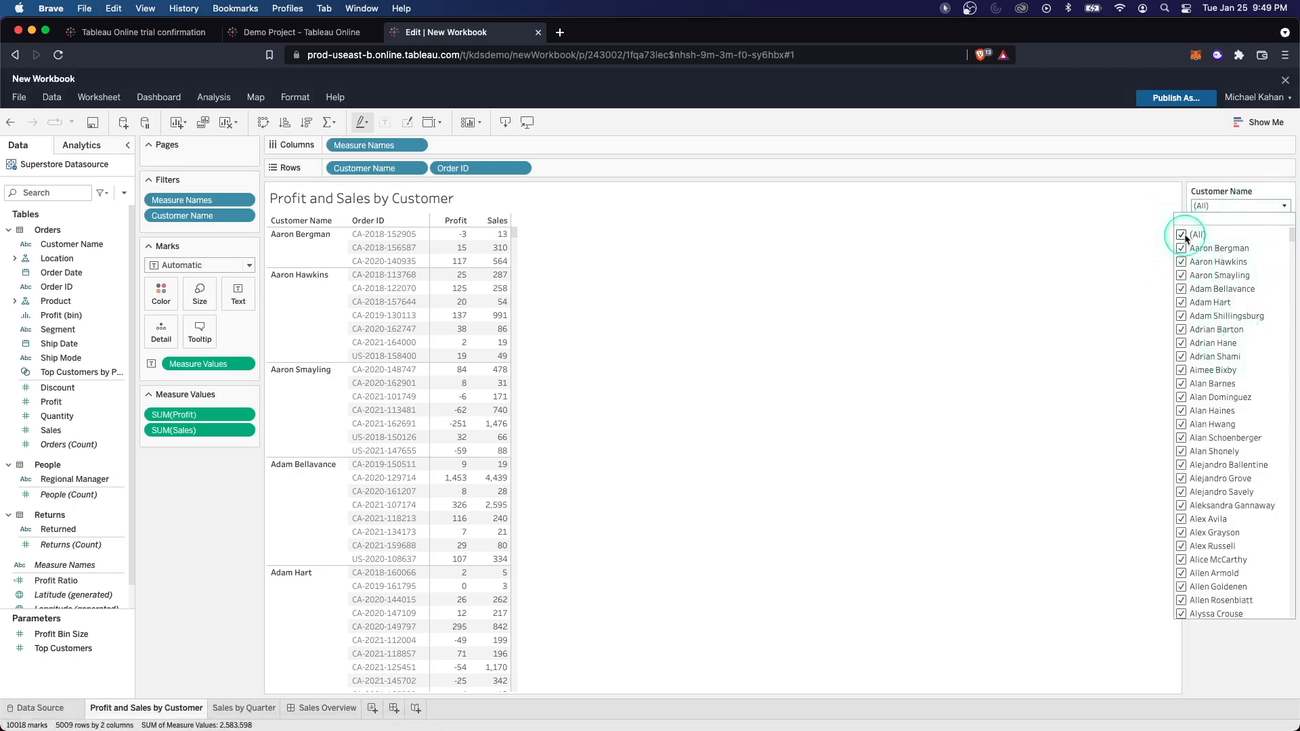
- Uncheck (All) and keep only Aaron Bergman's orders in the table
{"action": "left_click", "coordinate": [1181, 235]}
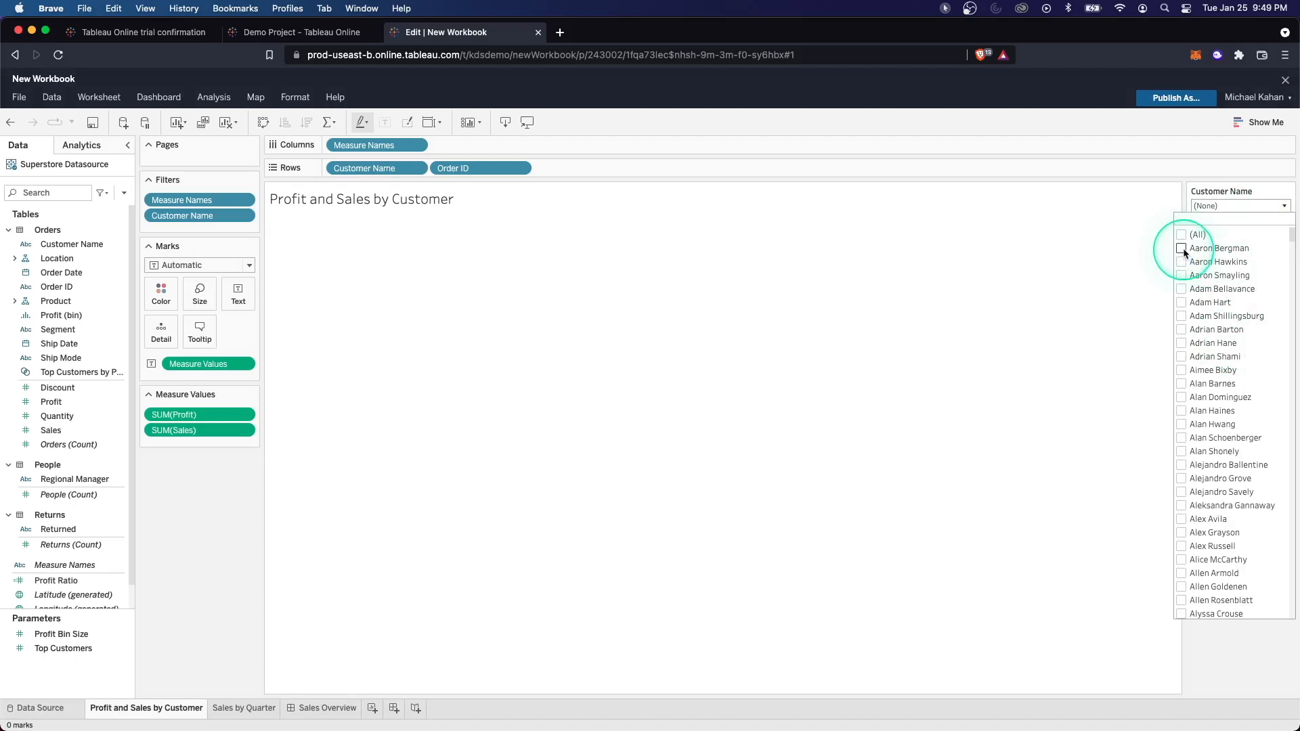
{"action": "left_click", "coordinate": [1183, 248]}
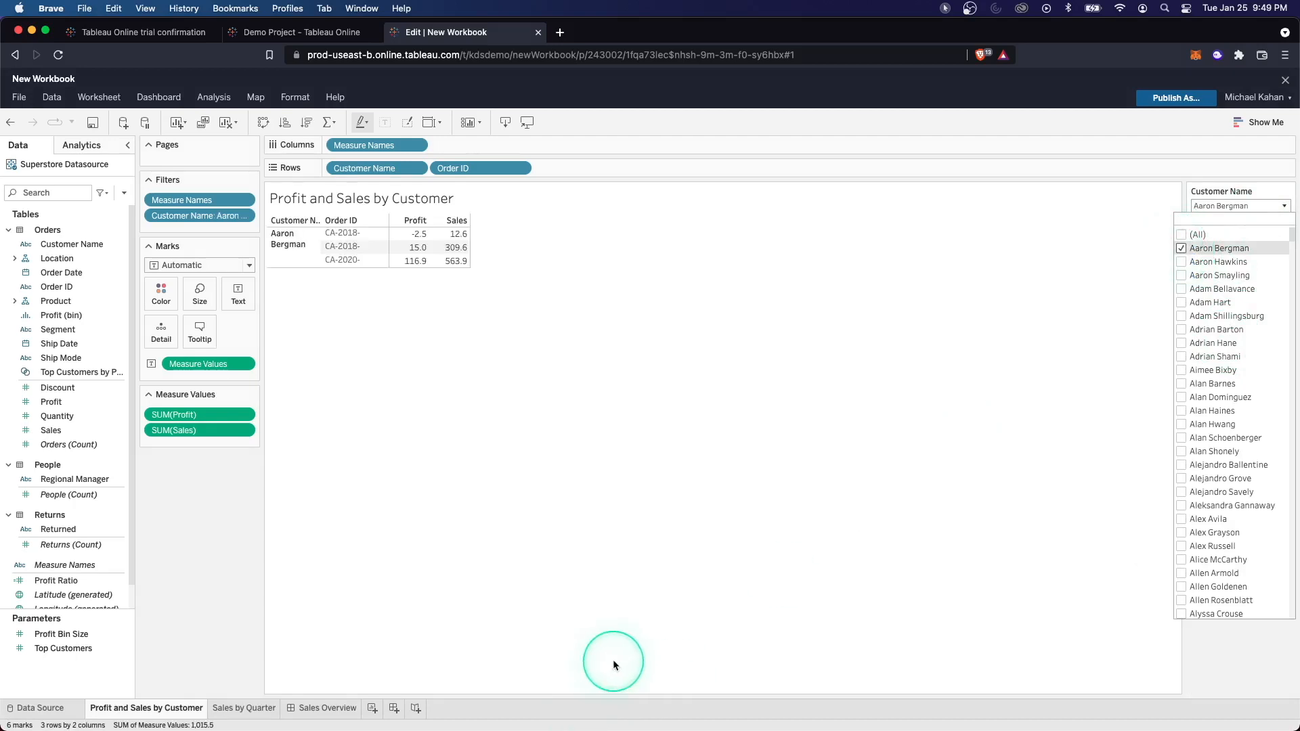
{"action": "left_click", "coordinate": [329, 708]}
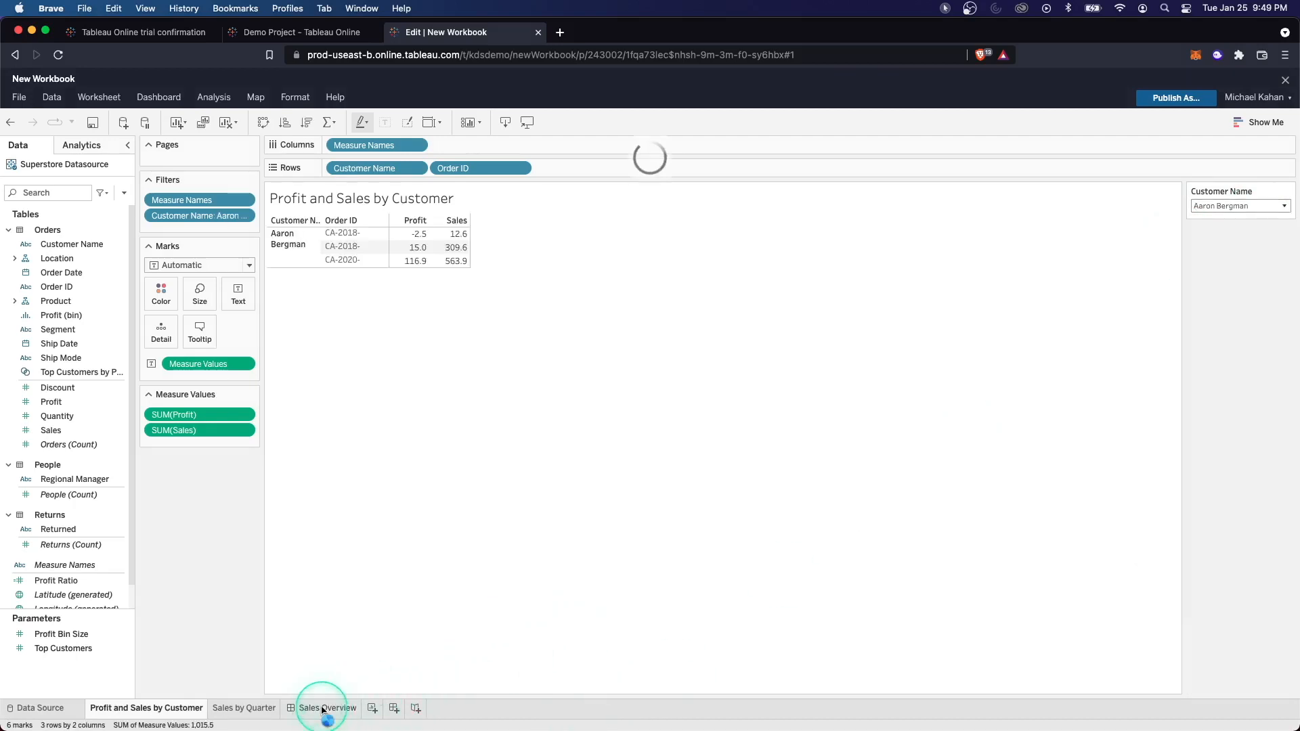
- Recheck (All) in the Customer Name dropdown so Sales Overview lists all 5,009 orders
{"action": "left_click", "coordinate": [329, 707]}
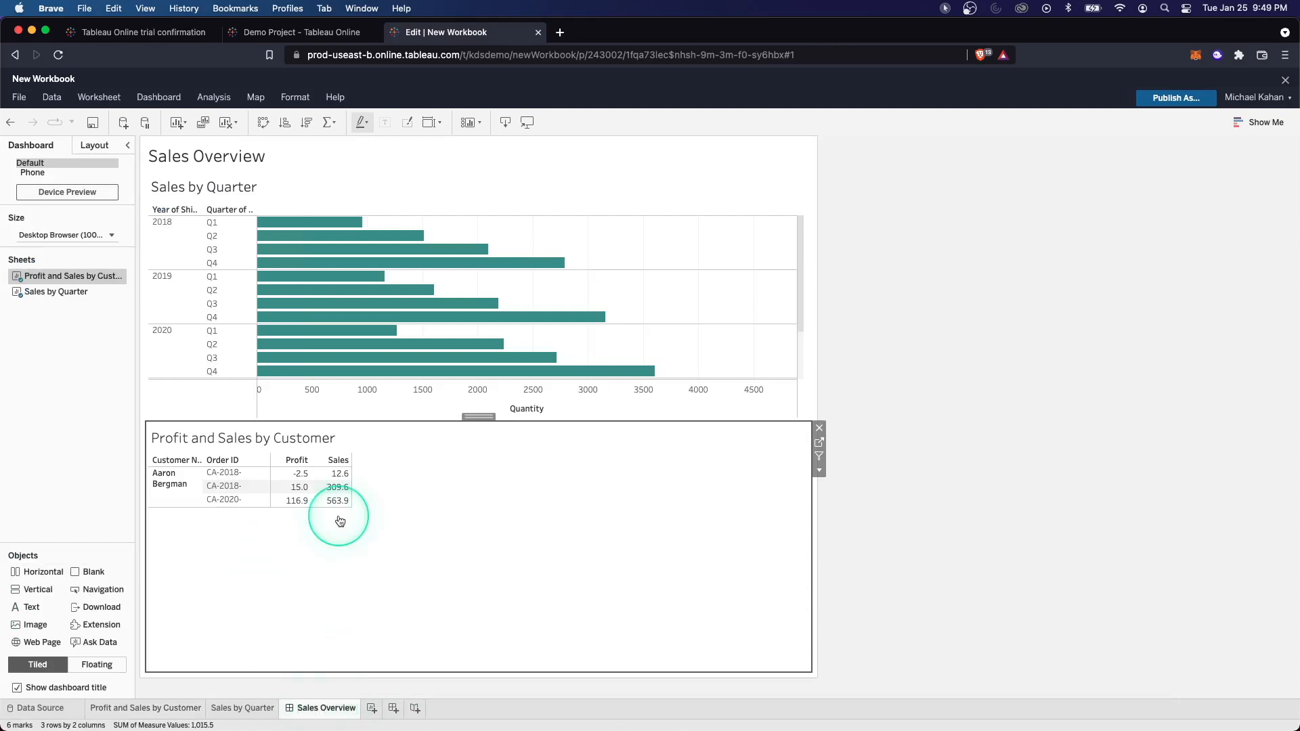
{"action": "mouse_move", "coordinate": [66, 720]}
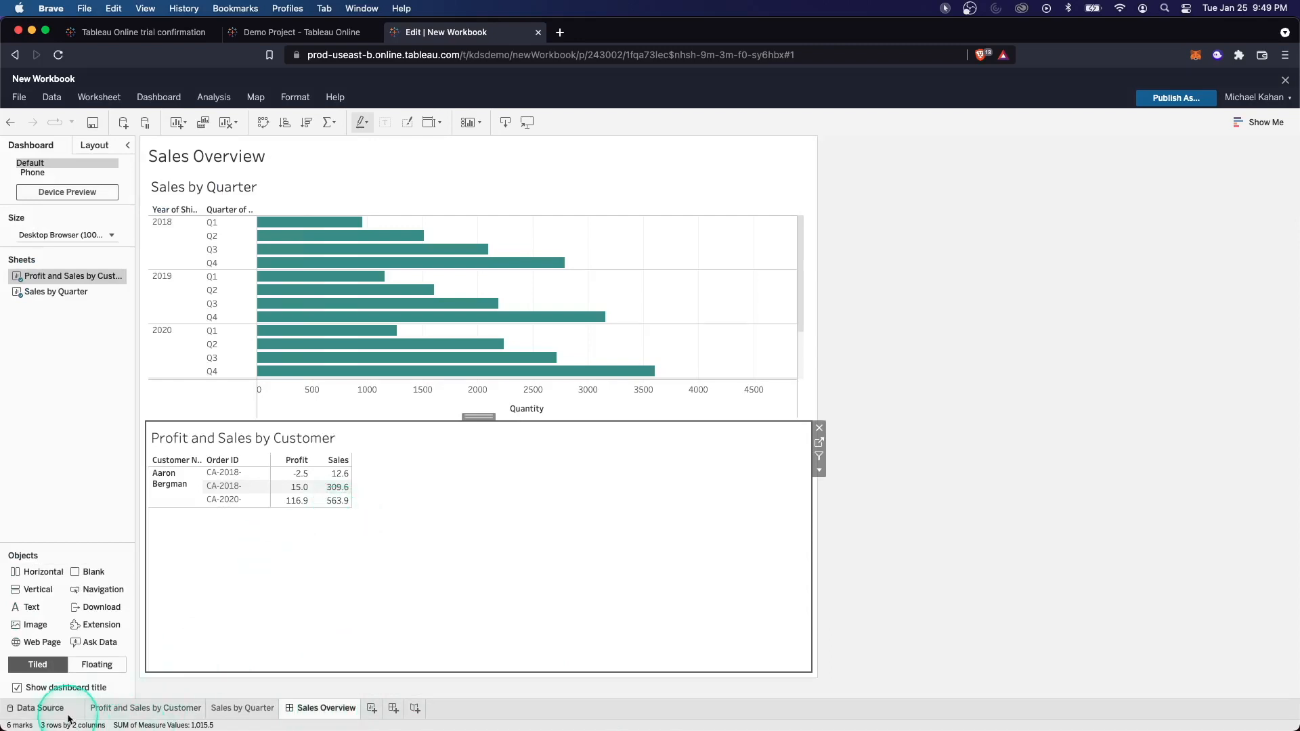
{"action": "left_click", "coordinate": [147, 707]}
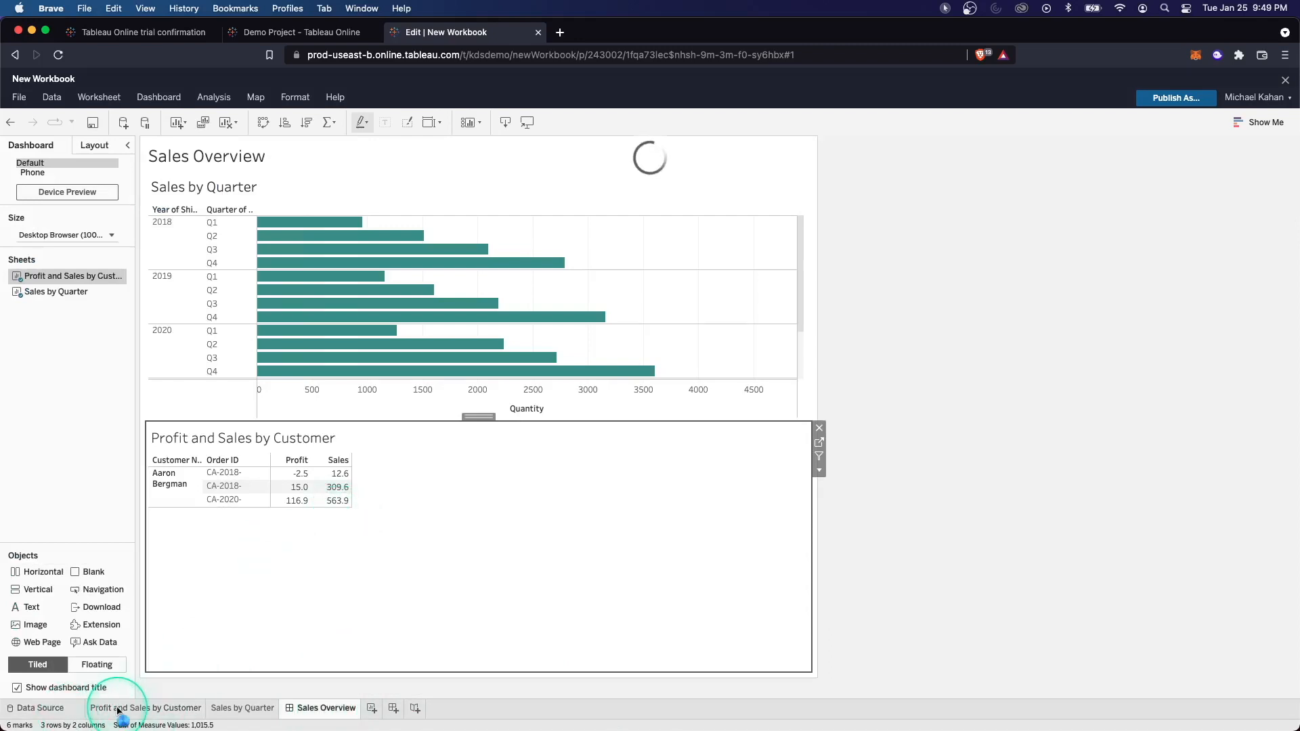
{"action": "left_click", "coordinate": [146, 707]}
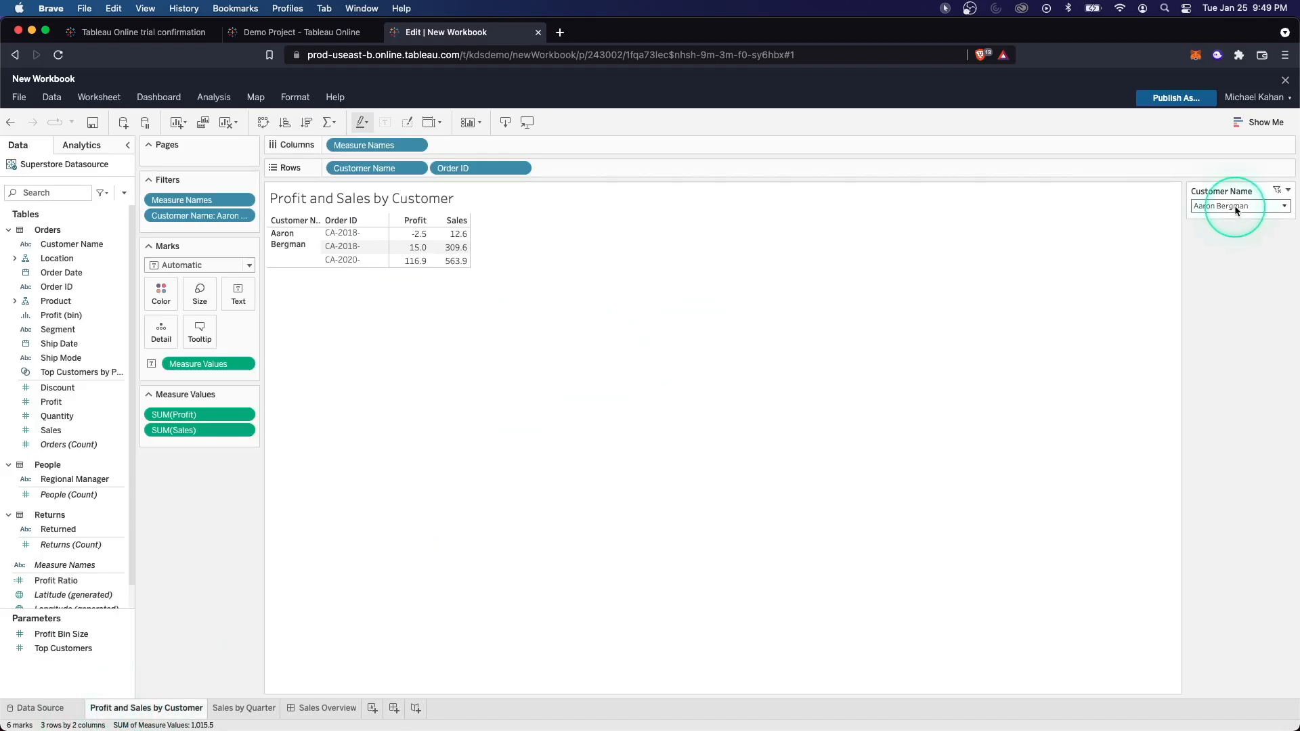
{"action": "left_click", "coordinate": [1284, 205]}
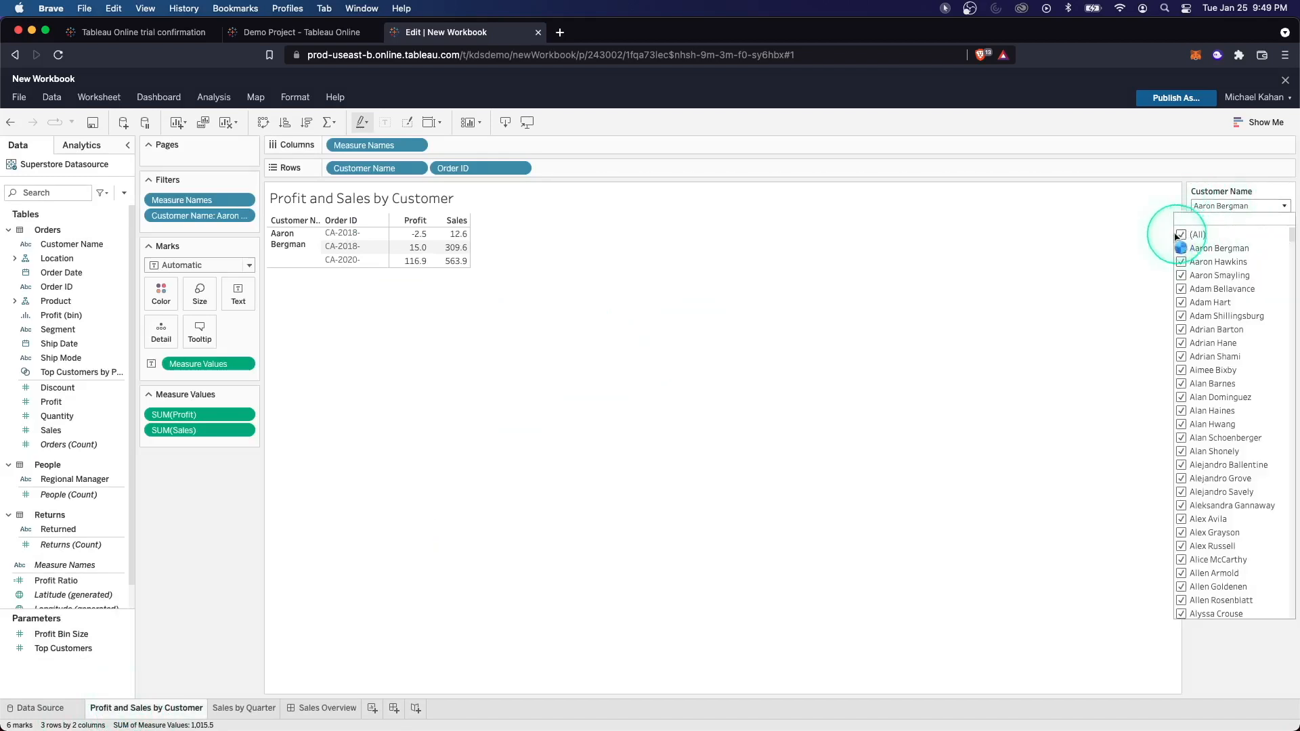
{"action": "left_click", "coordinate": [1181, 235]}
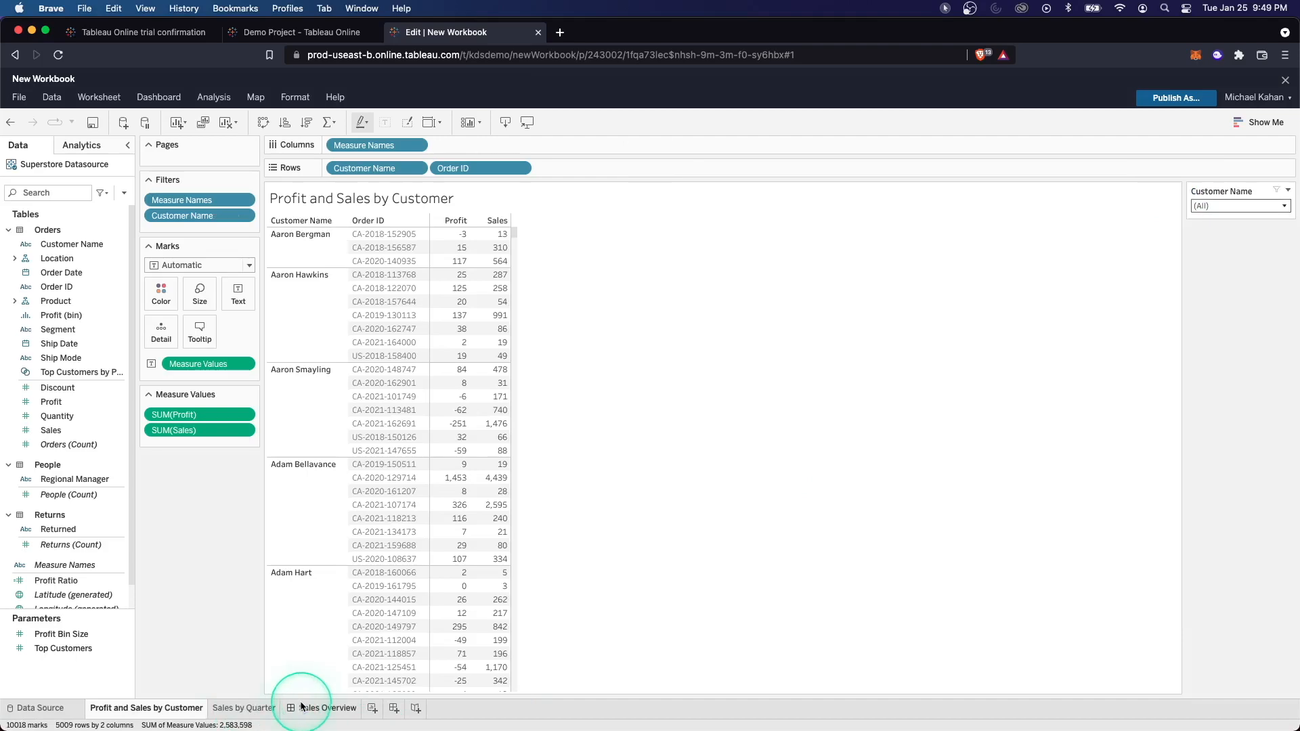
{"action": "left_click", "coordinate": [326, 707]}
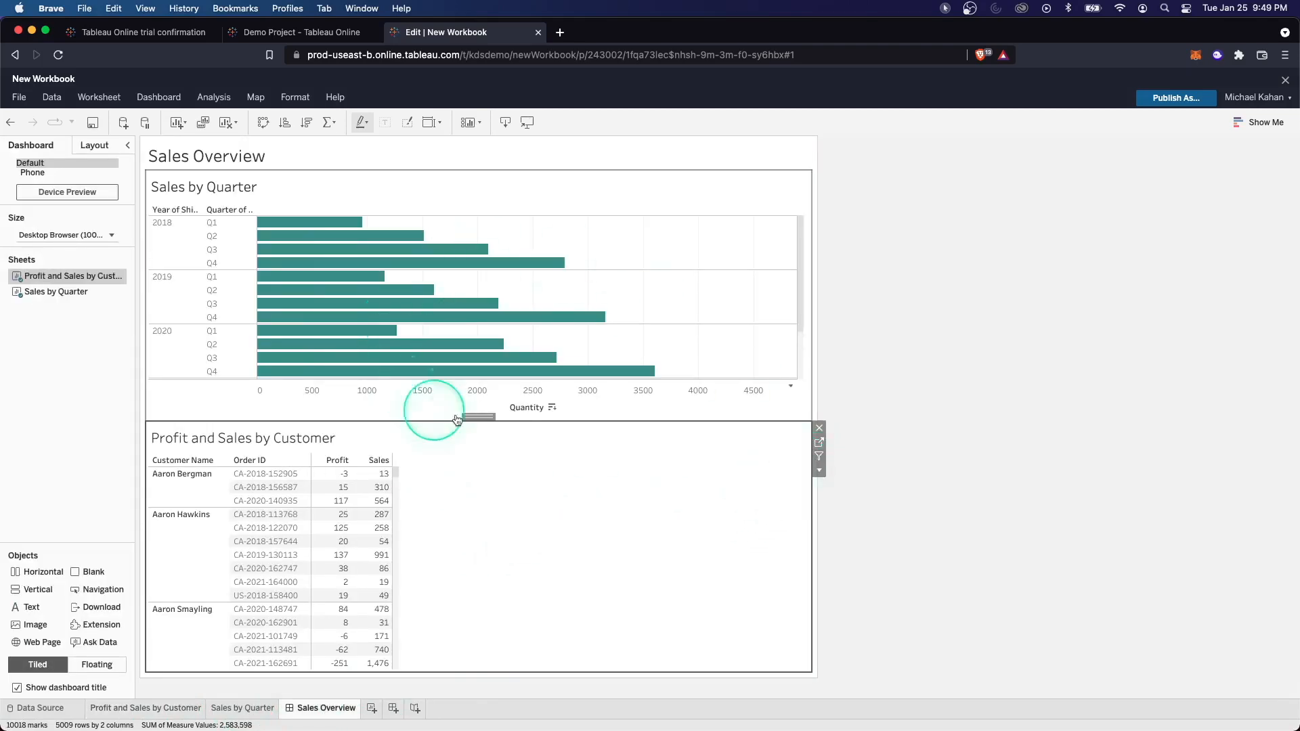
- Show the customer table's Customer Name filter on the dashboard and uncheck every customer
{"action": "left_click", "coordinate": [819, 473]}
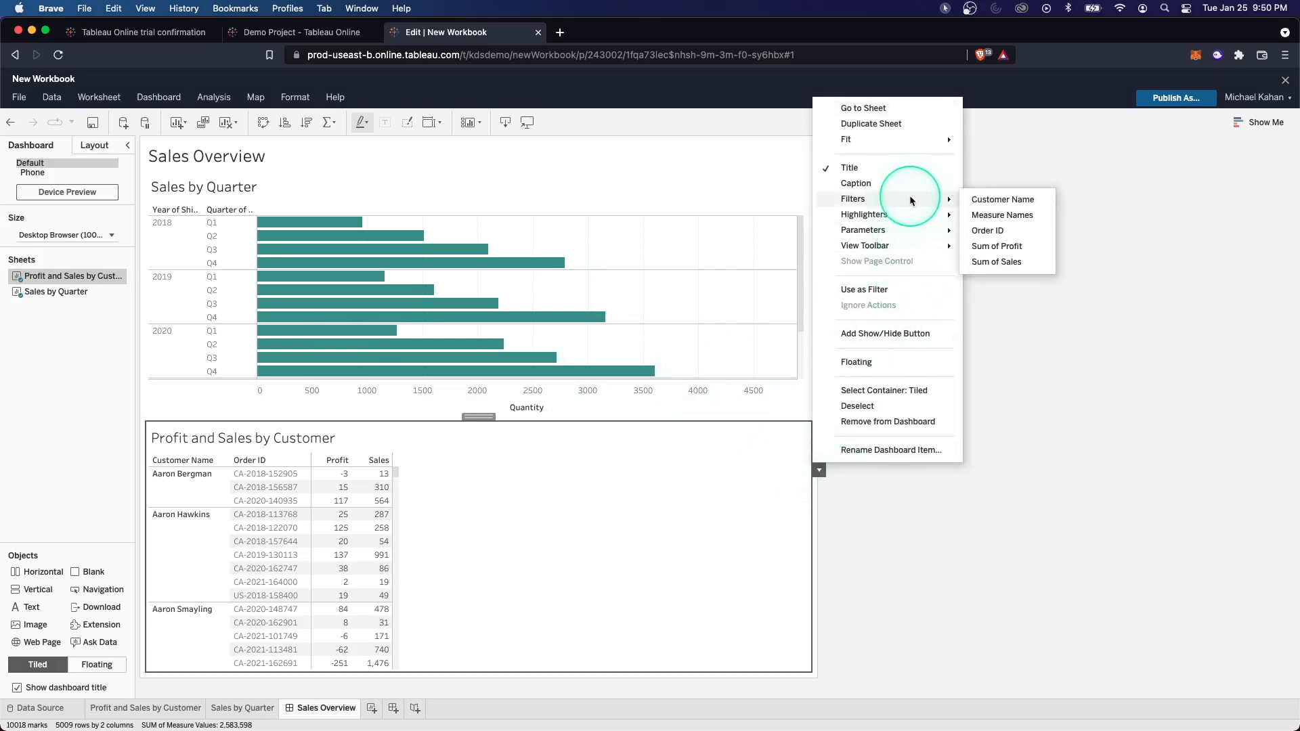
{"action": "mouse_move", "coordinate": [987, 199]}
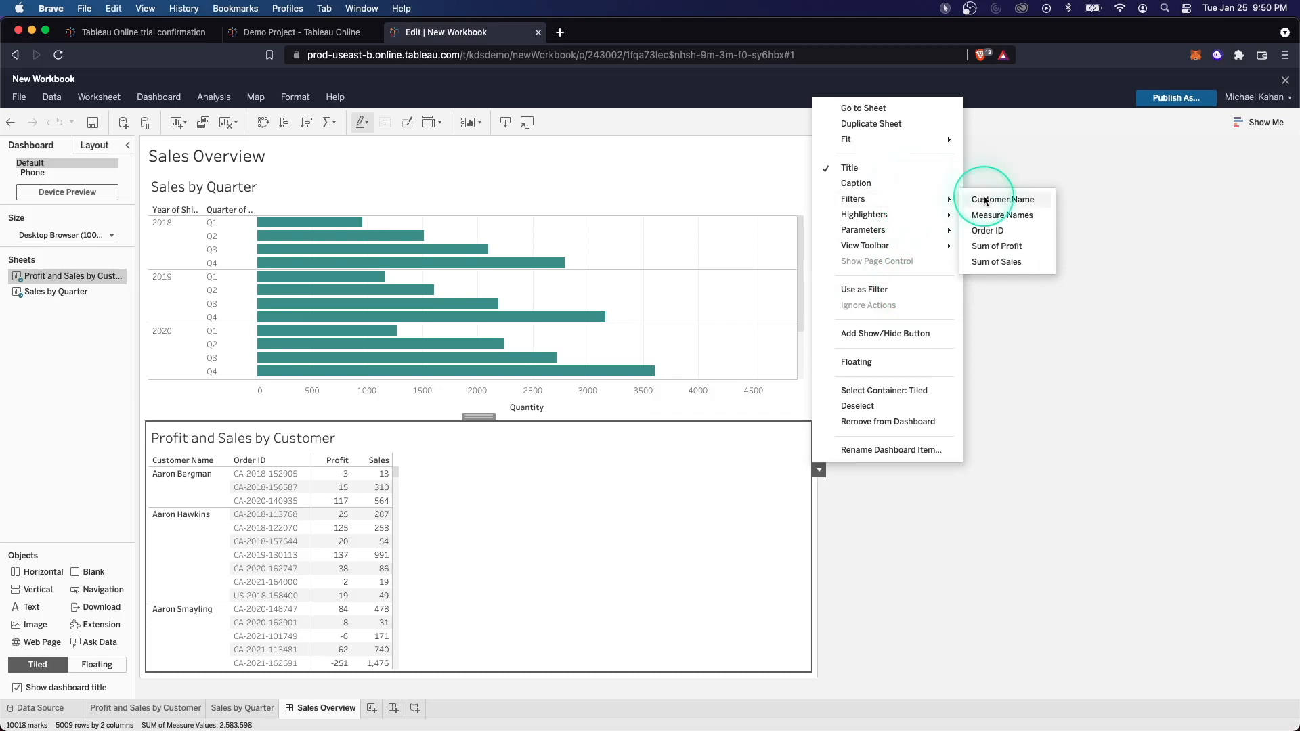
{"action": "left_click", "coordinate": [1004, 199]}
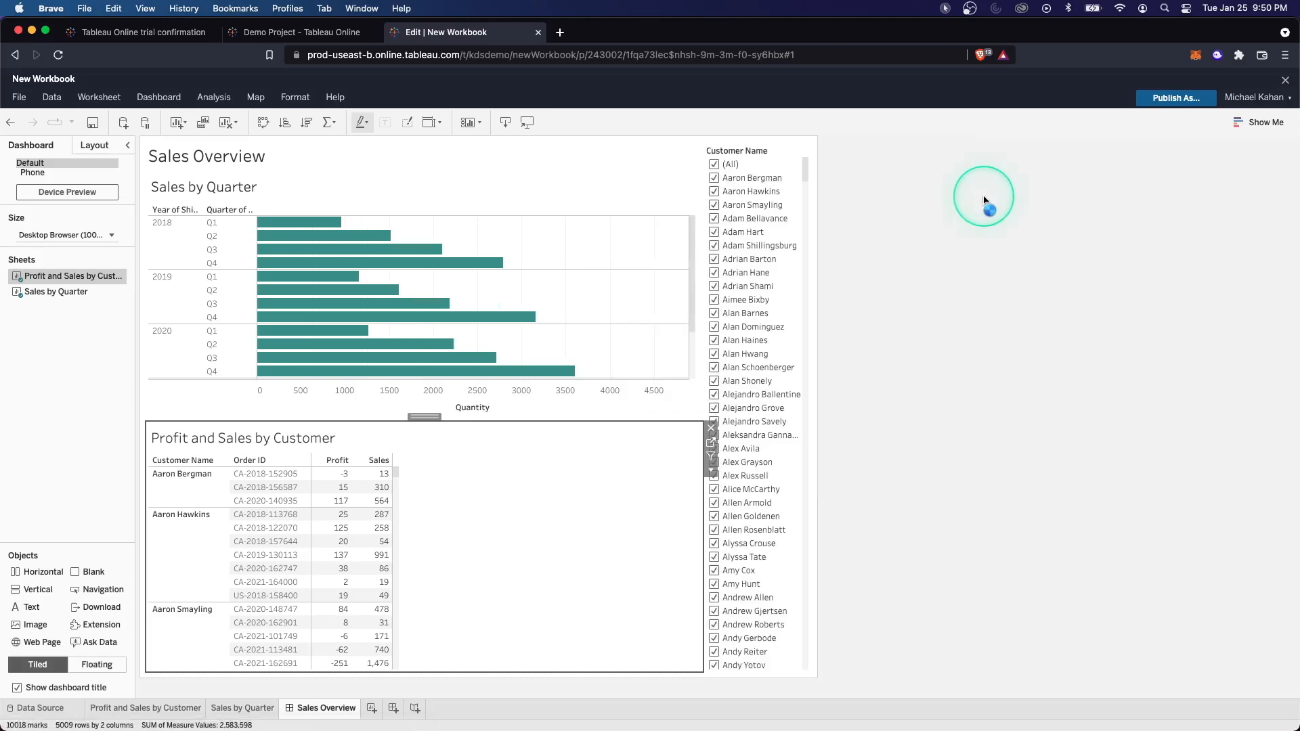
{"action": "mouse_move", "coordinate": [780, 179]}
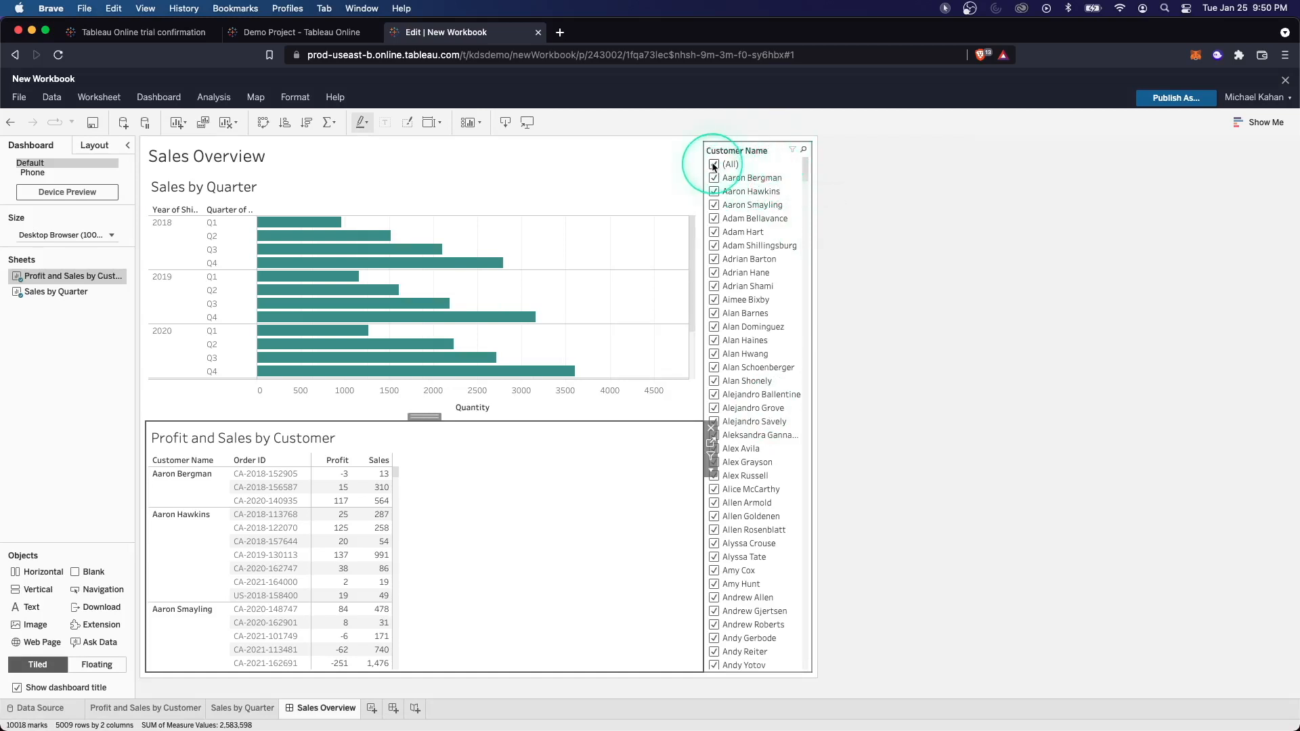
{"action": "left_click", "coordinate": [713, 163]}
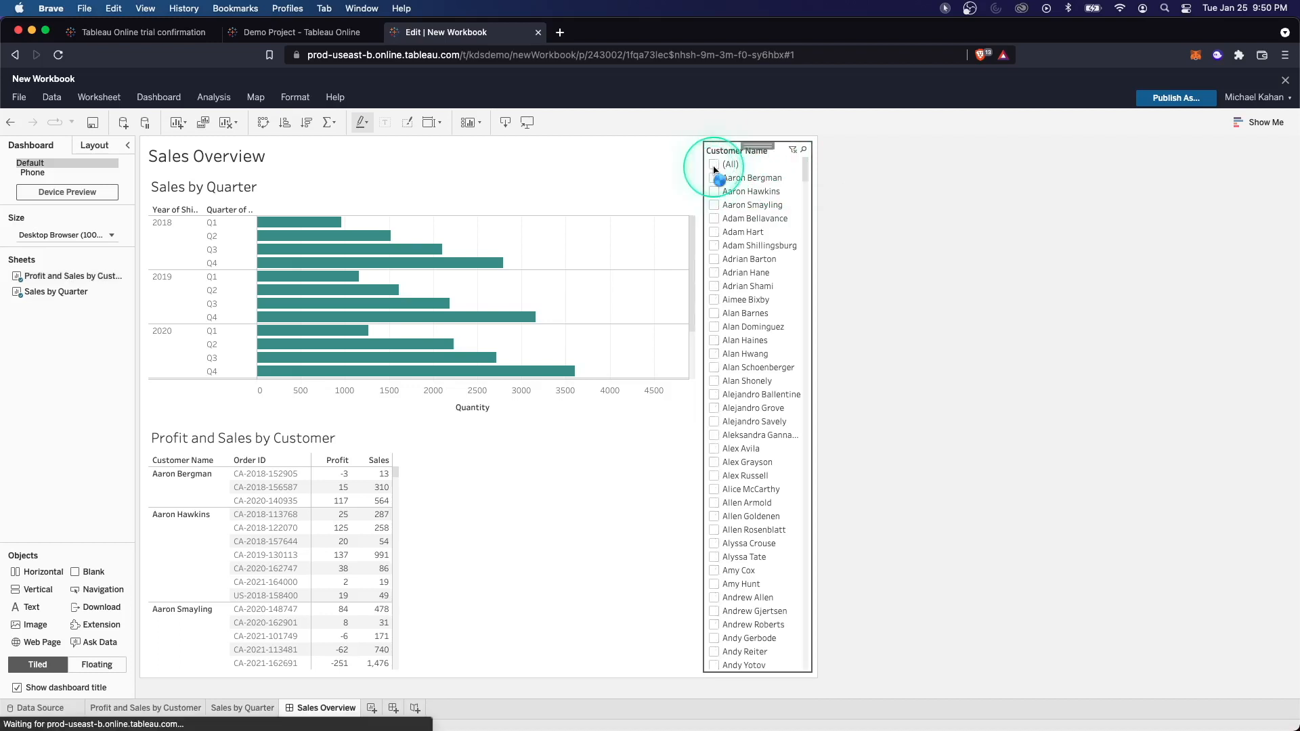
{"action": "left_click", "coordinate": [714, 178]}
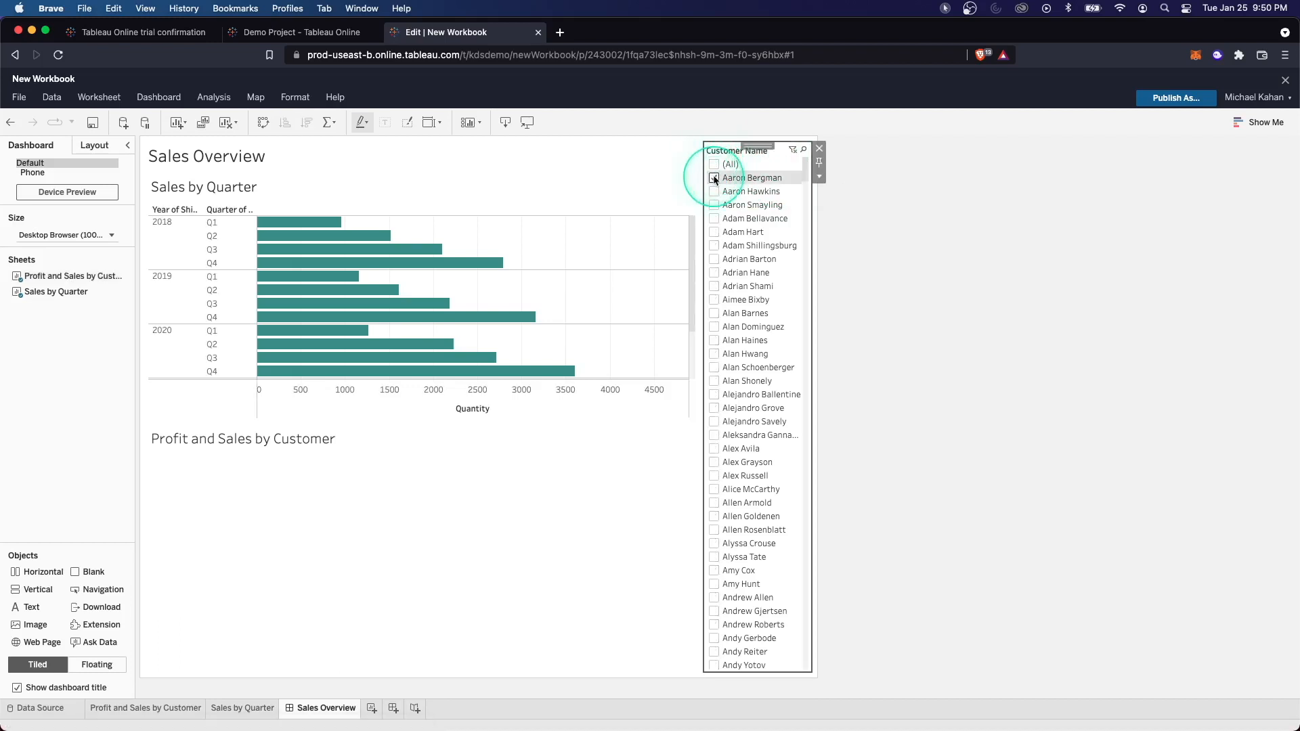
{"action": "left_click", "coordinate": [714, 178]}
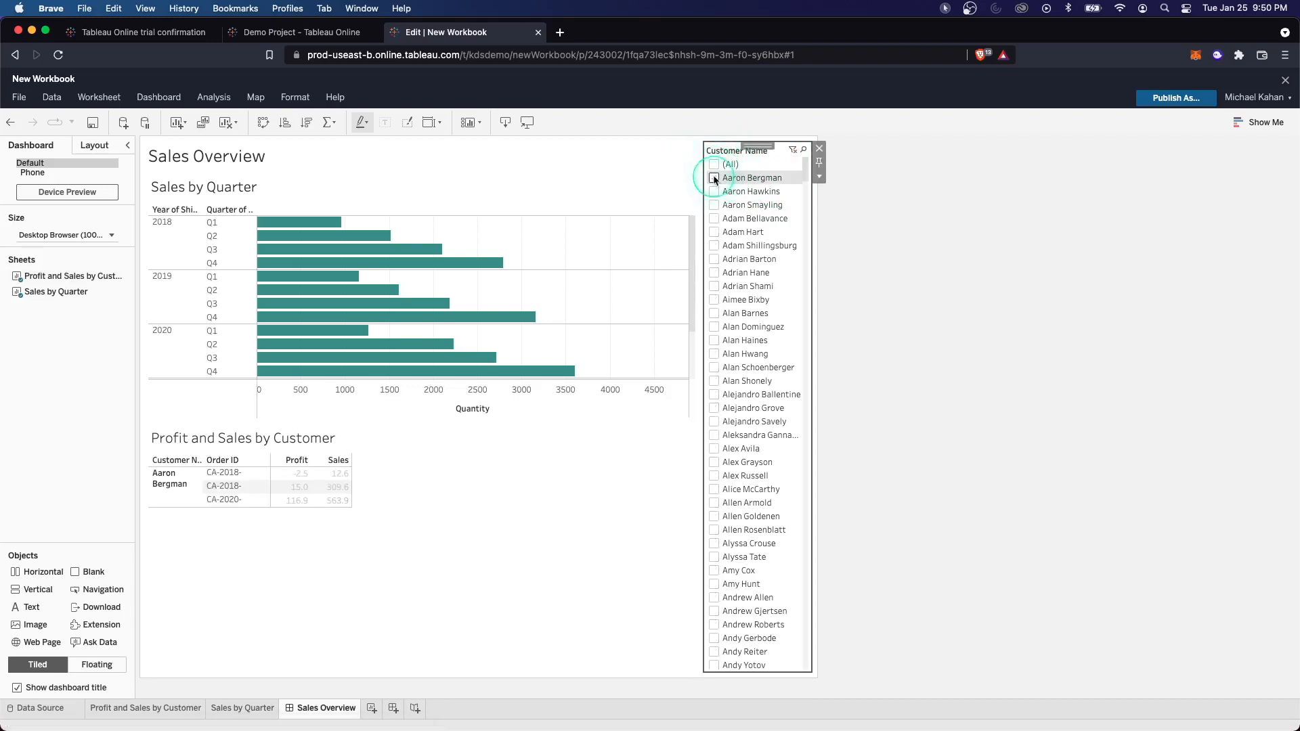
{"action": "left_click", "coordinate": [714, 177]}
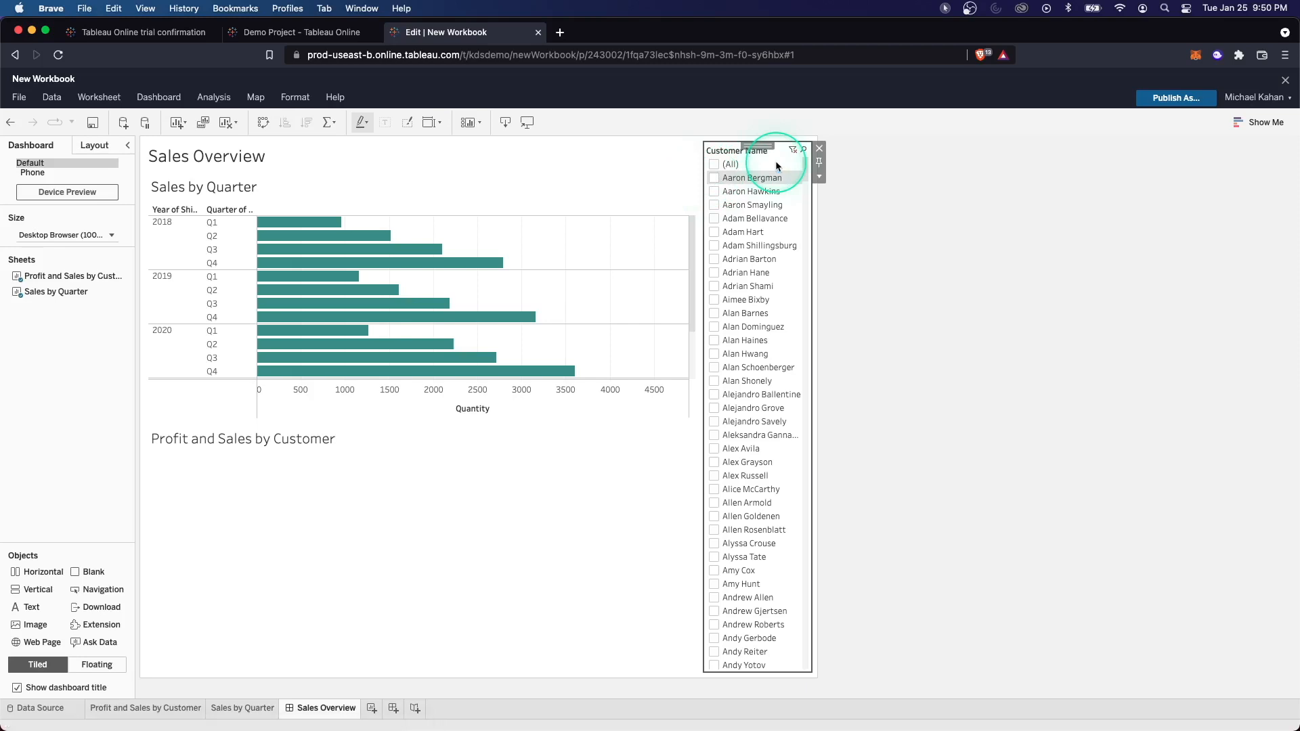
- Apply the Customer Name filter to the selected Sales by Quarter worksheet as well
{"action": "left_click", "coordinate": [819, 177]}
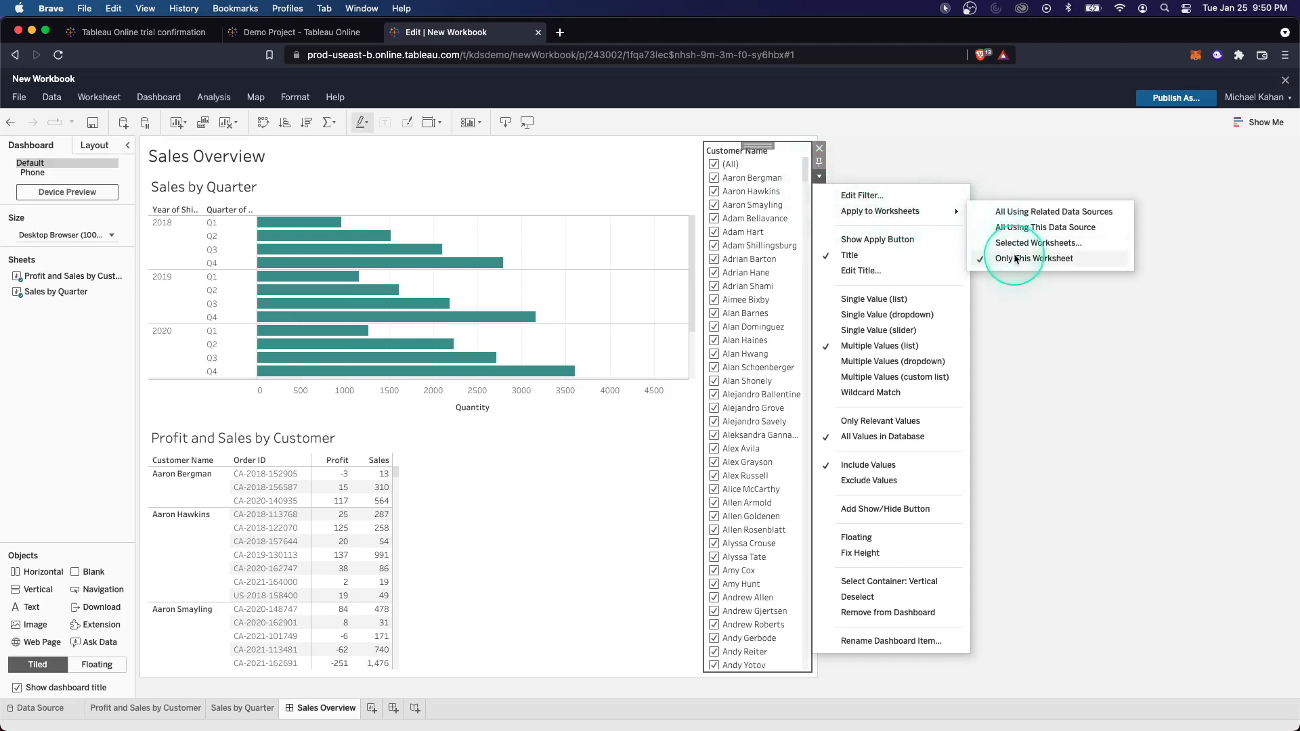
{"action": "mouse_move", "coordinate": [1034, 258]}
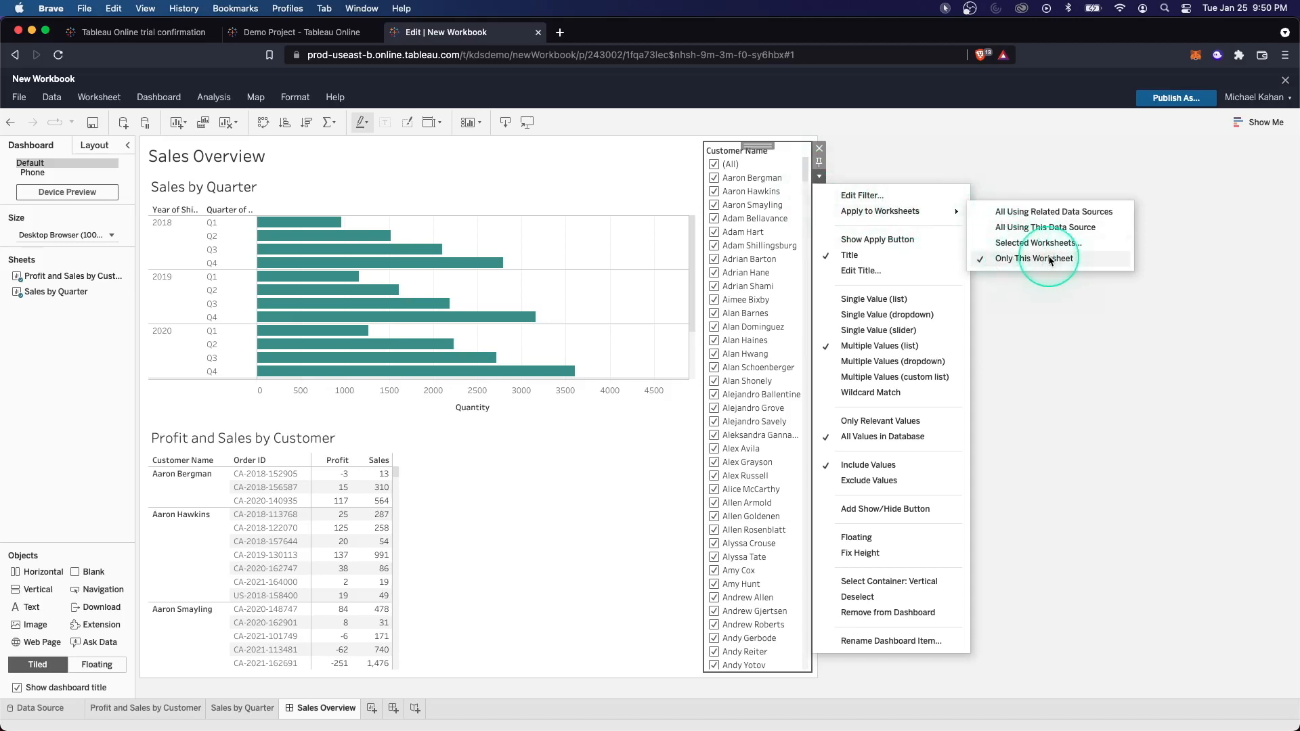
{"action": "mouse_move", "coordinate": [1053, 227]}
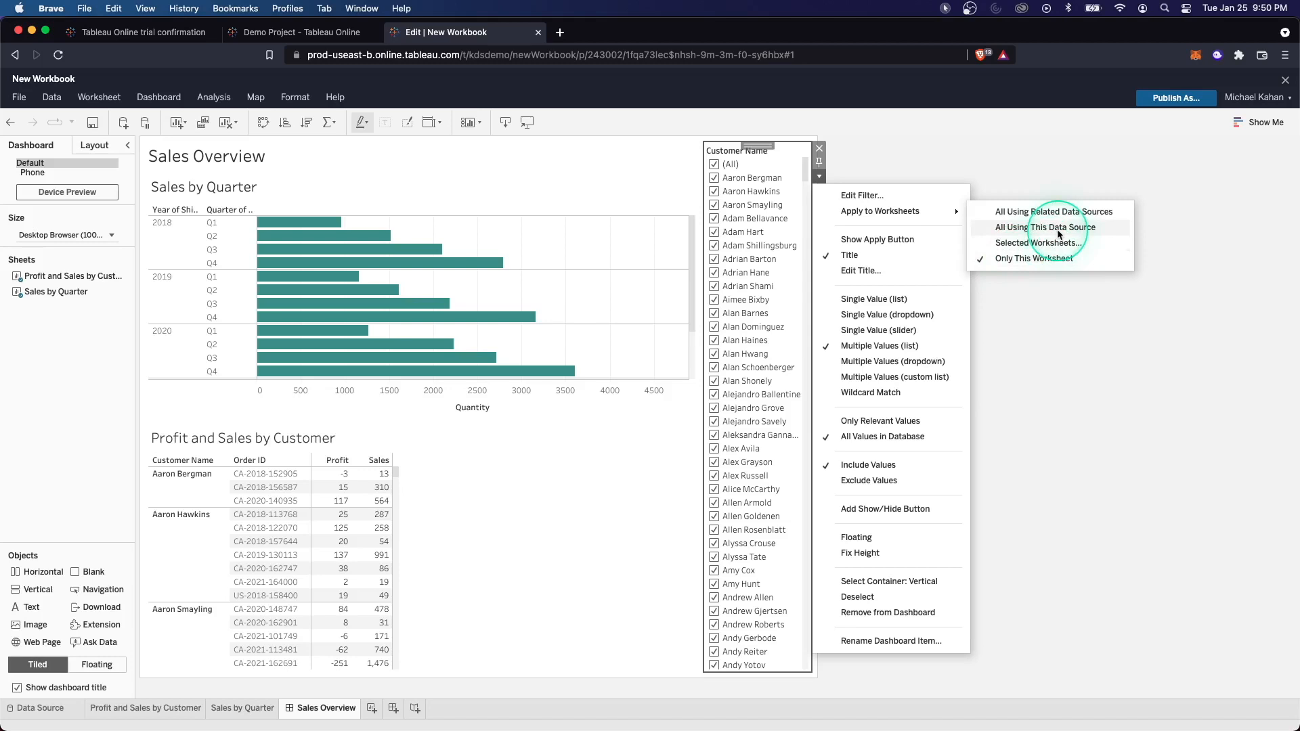
{"action": "left_click", "coordinate": [1038, 242]}
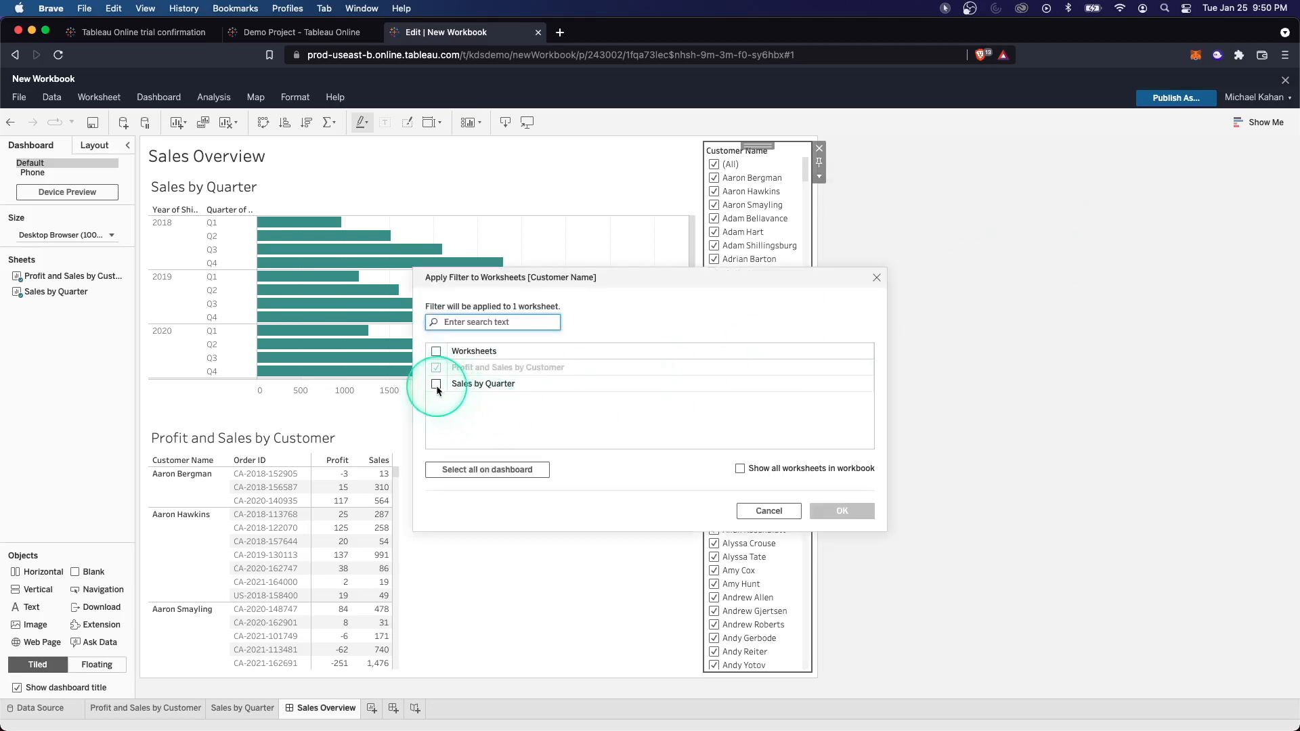
{"action": "left_click", "coordinate": [436, 383]}
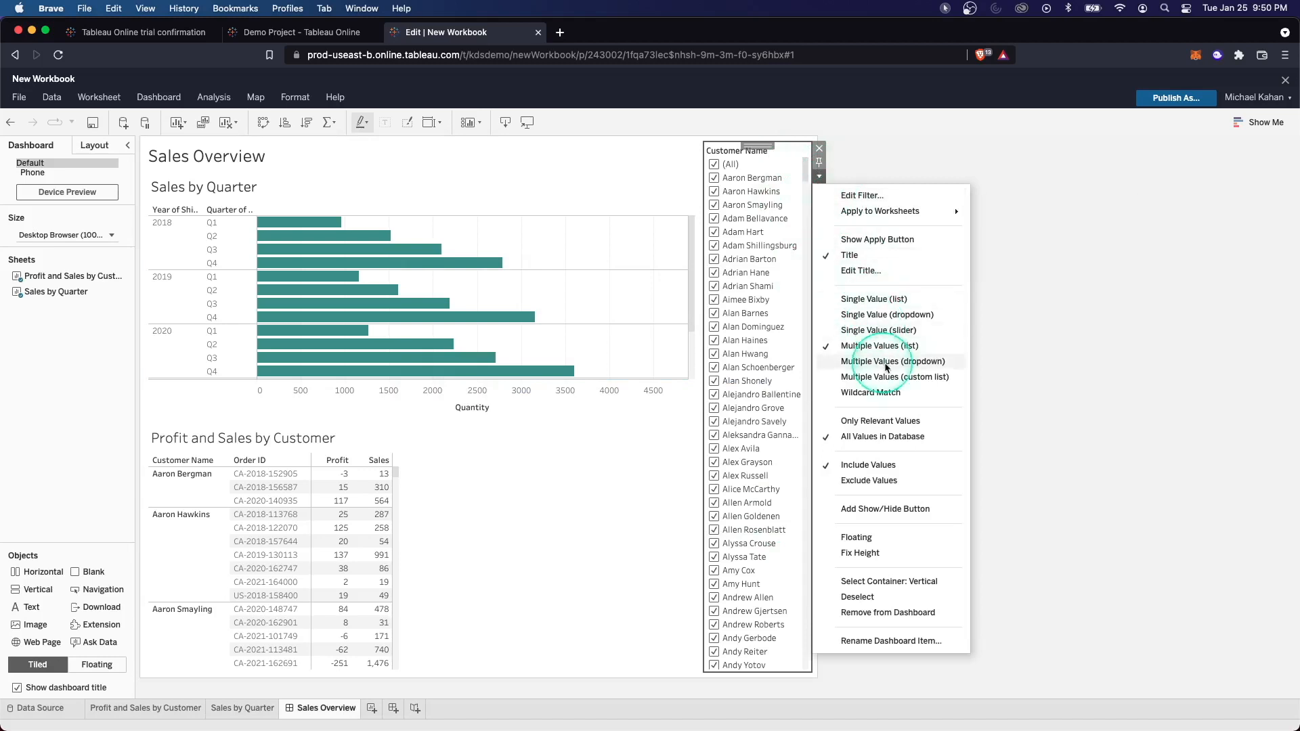
- Make the Customer Name filter a dropdown and keep only two customers selected
{"action": "left_click", "coordinate": [887, 315]}
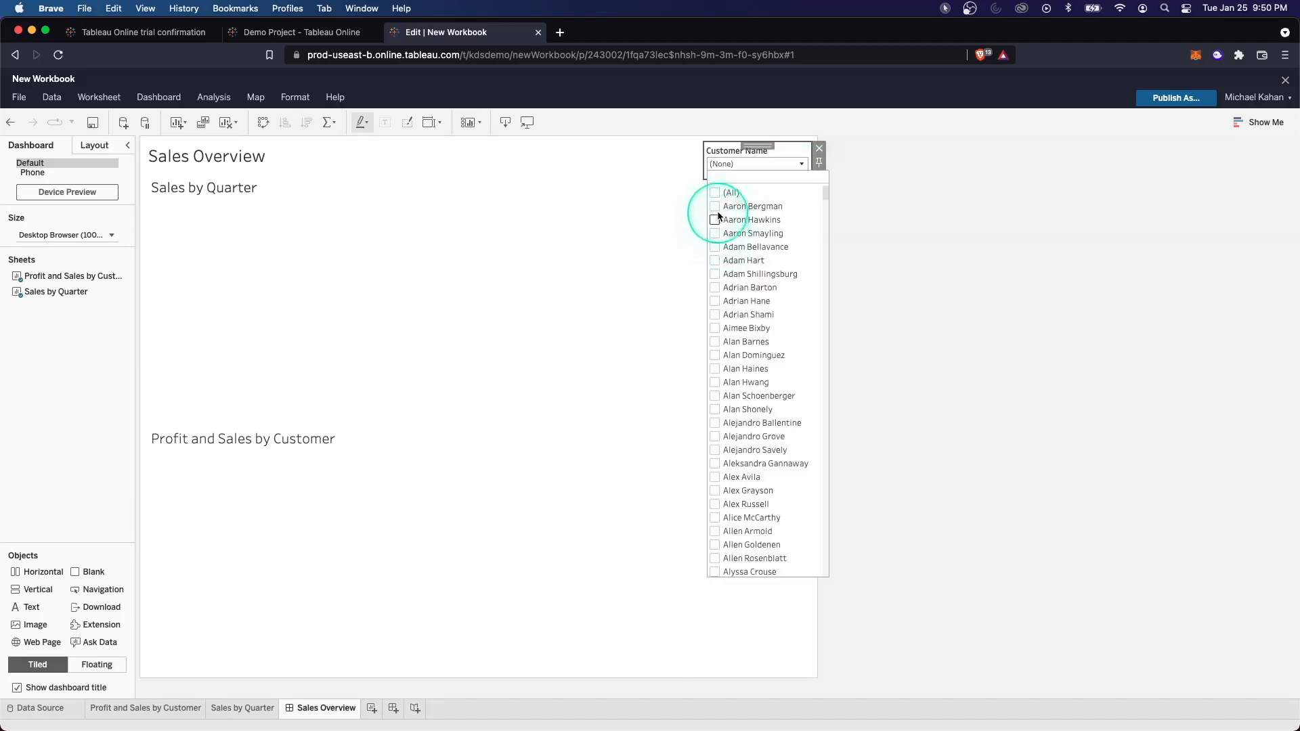
{"action": "left_click", "coordinate": [716, 206]}
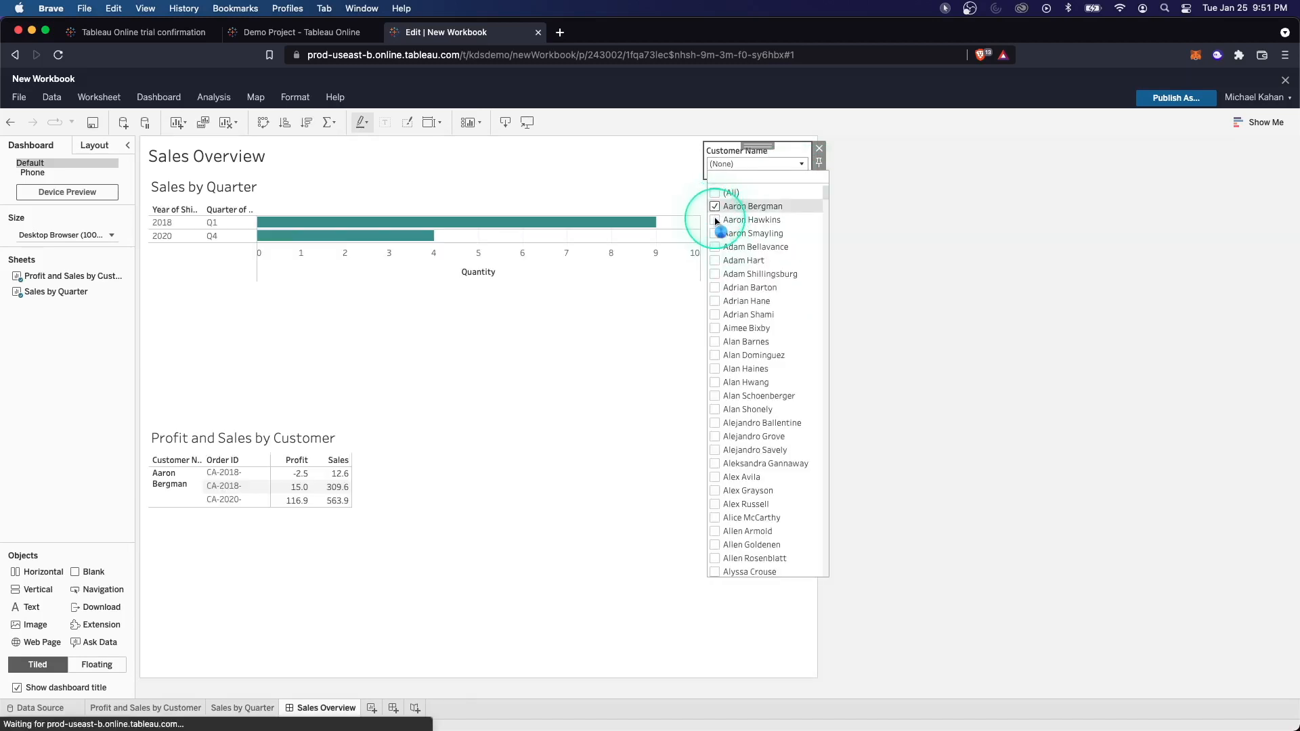
{"action": "left_click", "coordinate": [715, 206]}
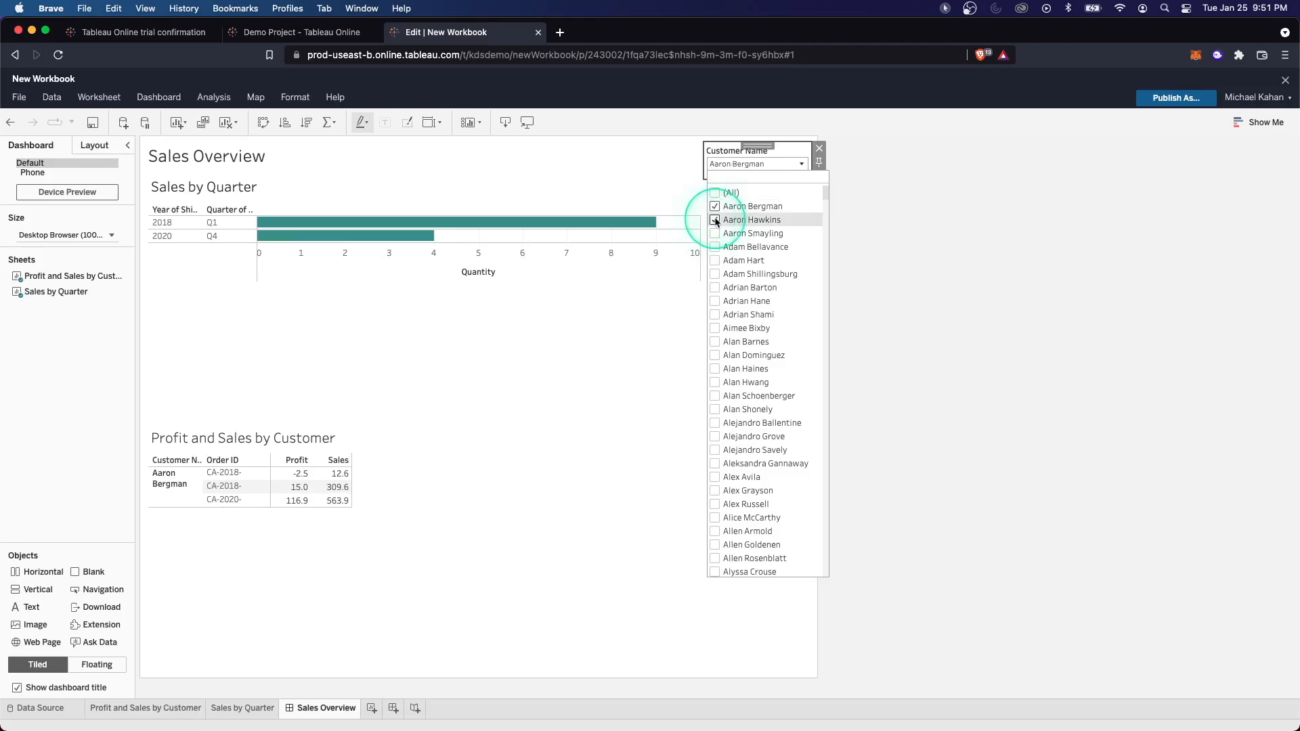
{"action": "left_click", "coordinate": [716, 220]}
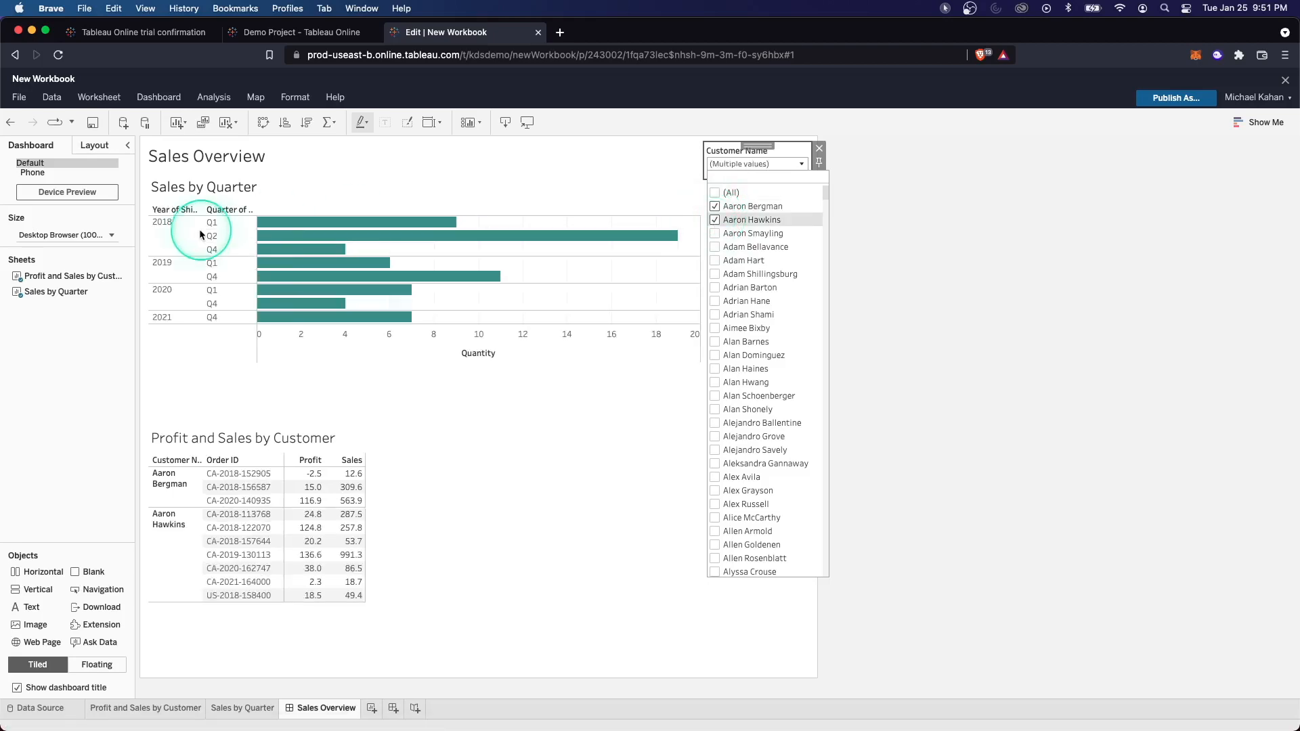
{"action": "left_click", "coordinate": [846, 258]}
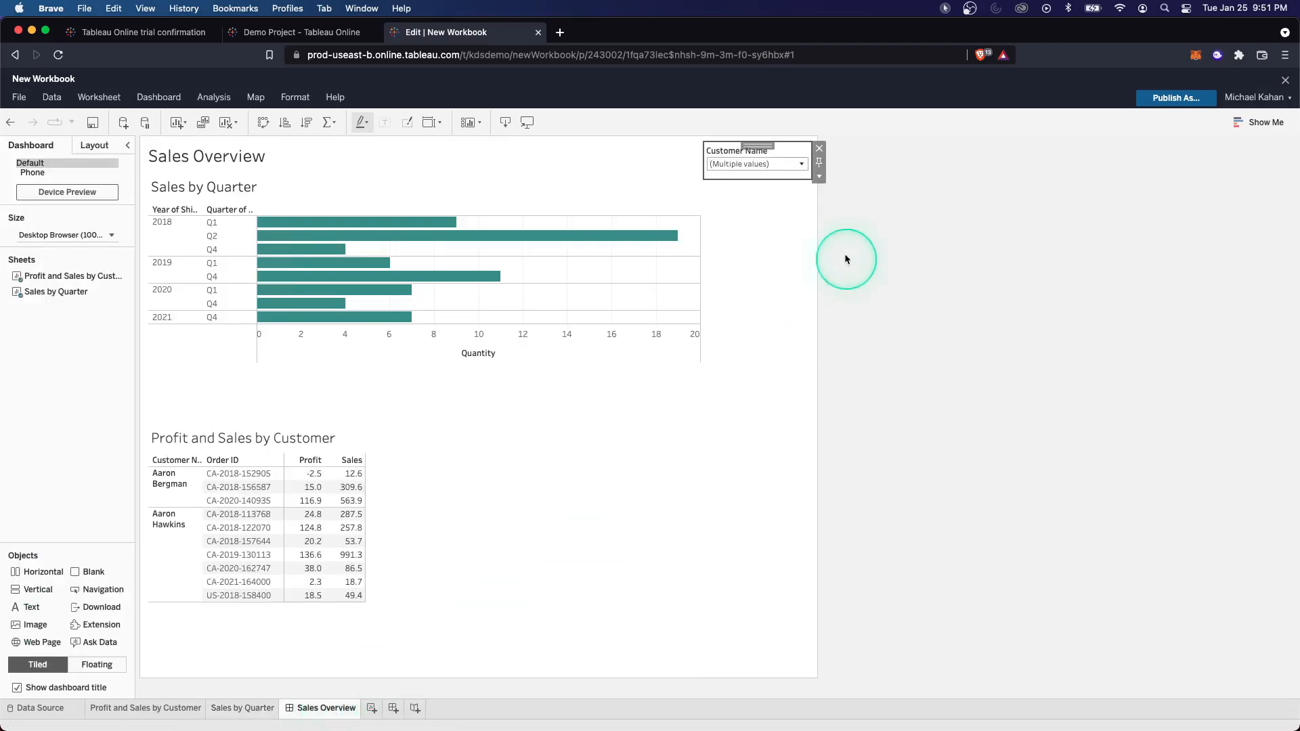
- Reset the Customer Name dropdown to (All) customers
{"action": "left_click", "coordinate": [800, 163]}
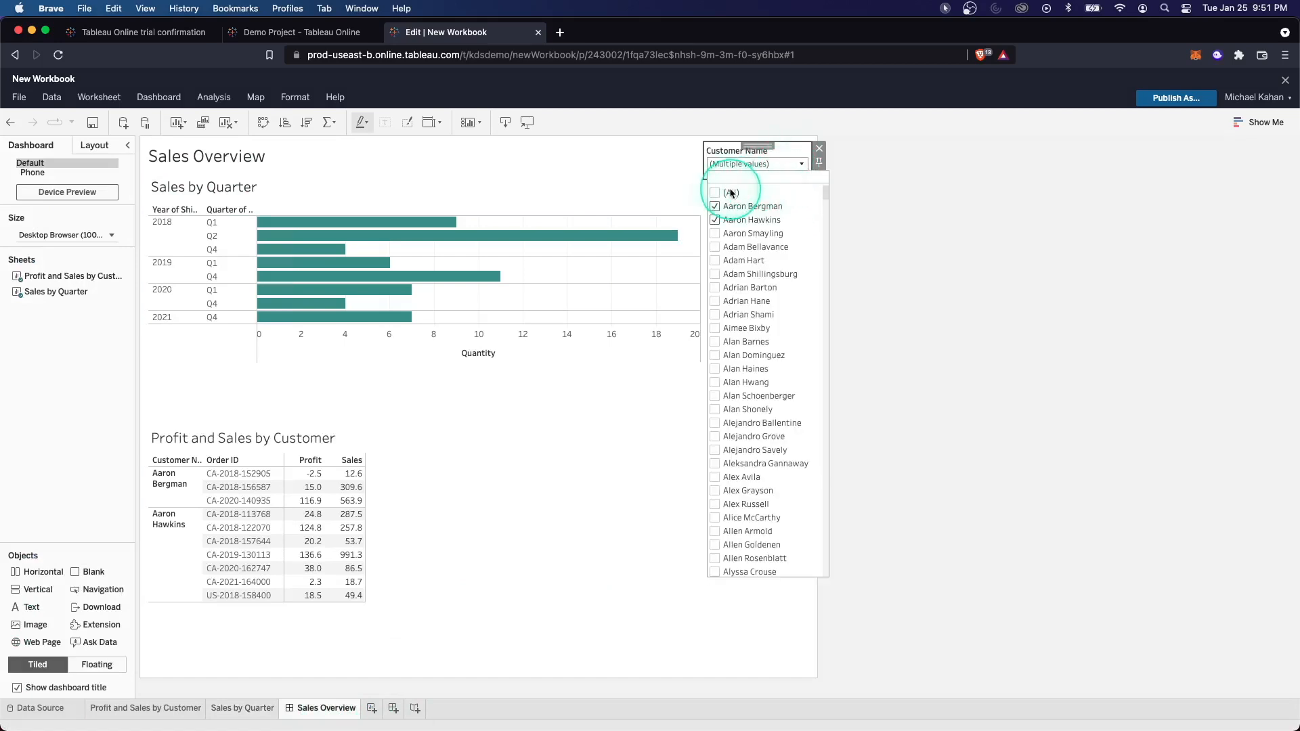
{"action": "left_click", "coordinate": [716, 193]}
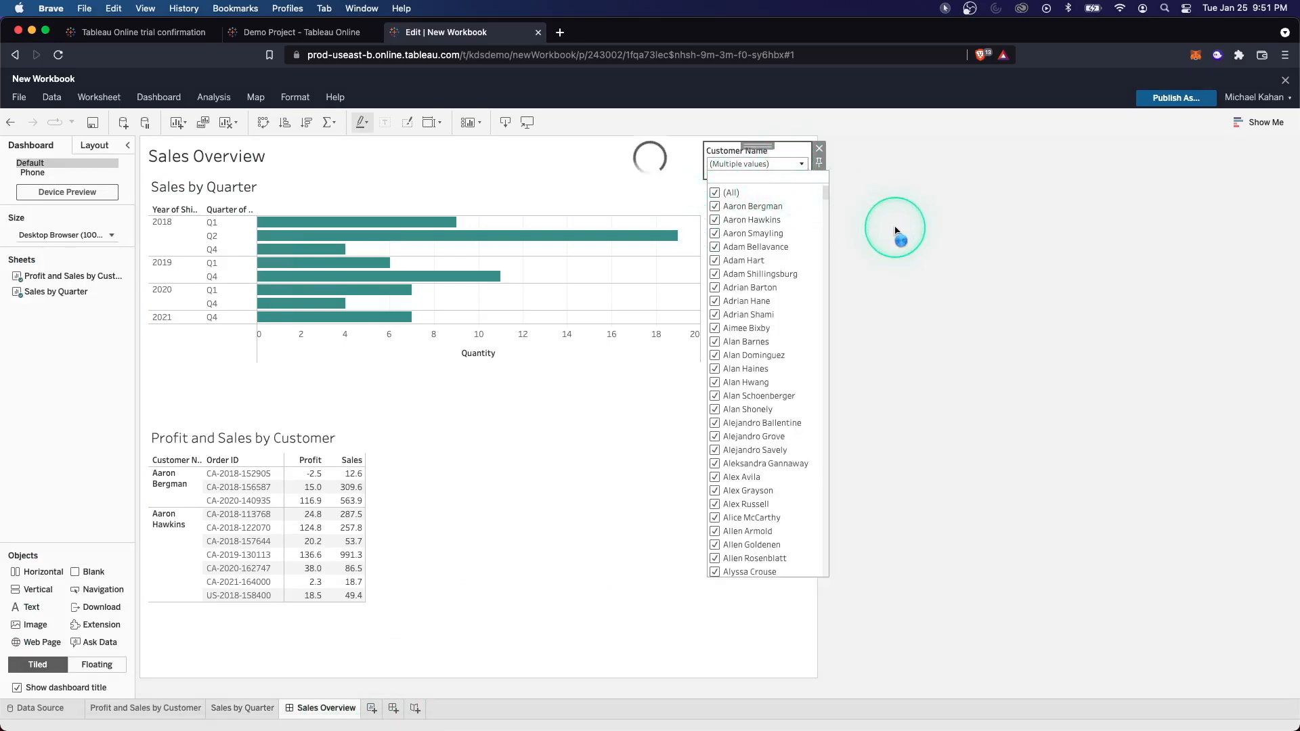
{"action": "left_click", "coordinate": [729, 192]}
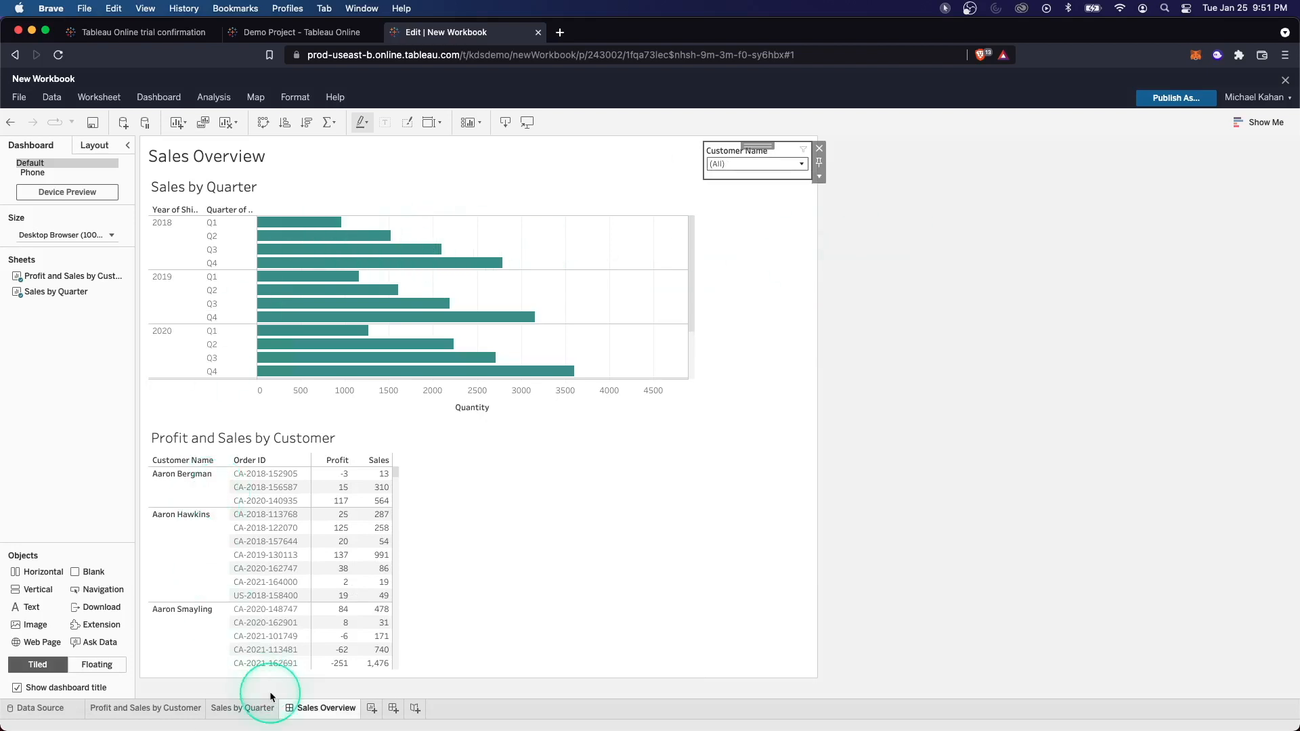
{"action": "left_click", "coordinate": [152, 180]}
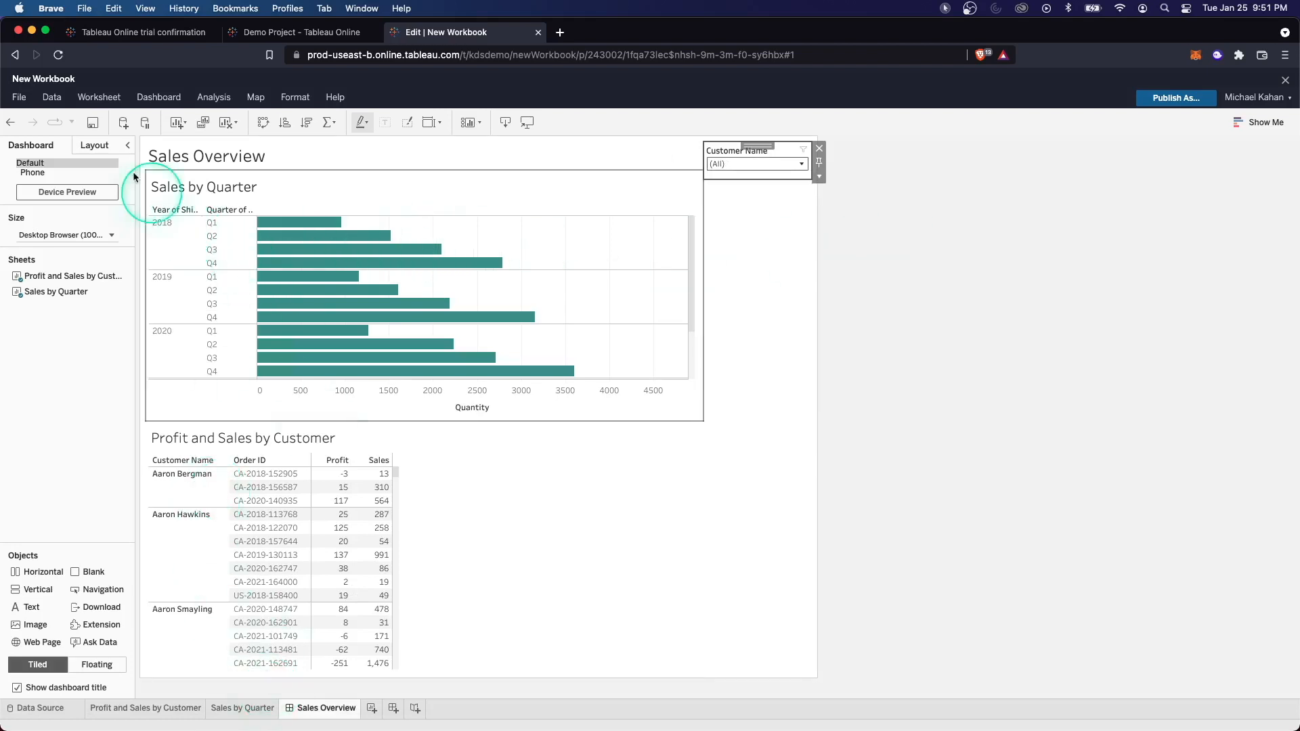
- Show the Sales by Quarter chart's size, padding and item hierarchy in the Layout pane
{"action": "left_click", "coordinate": [753, 162]}
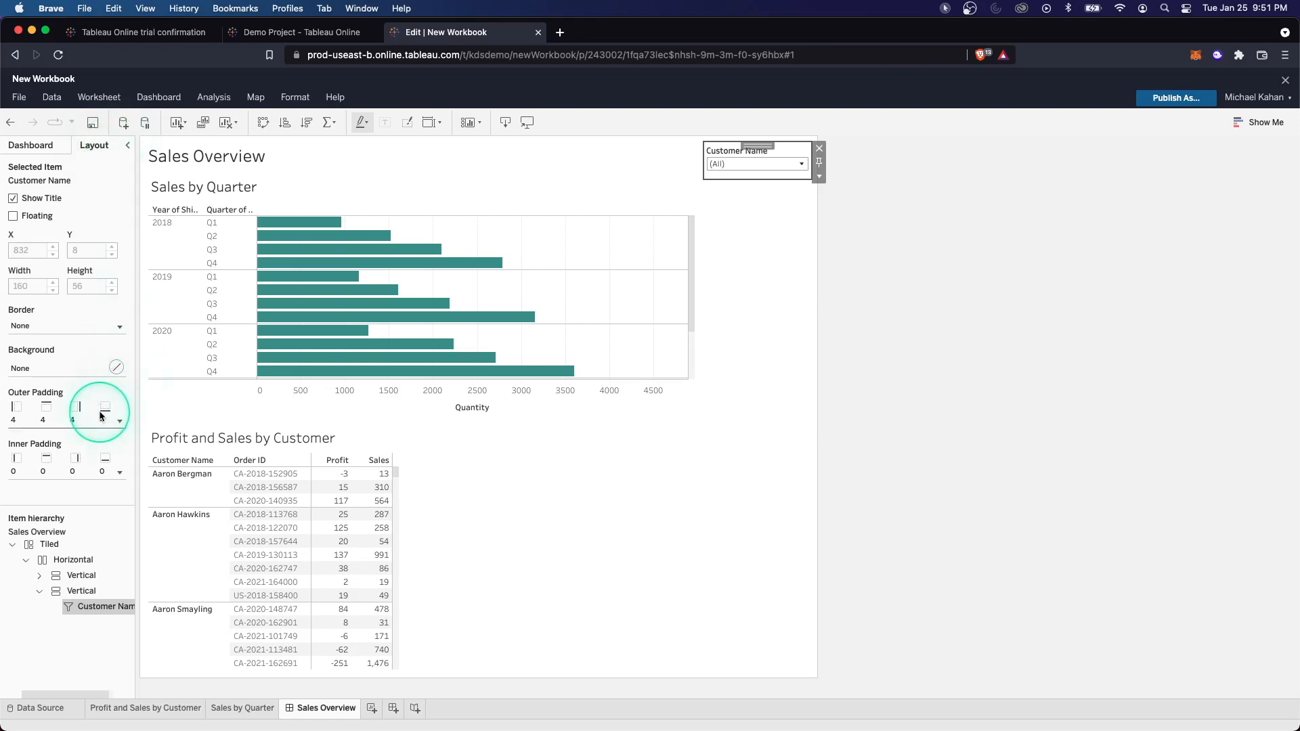
{"action": "left_click", "coordinate": [422, 299]}
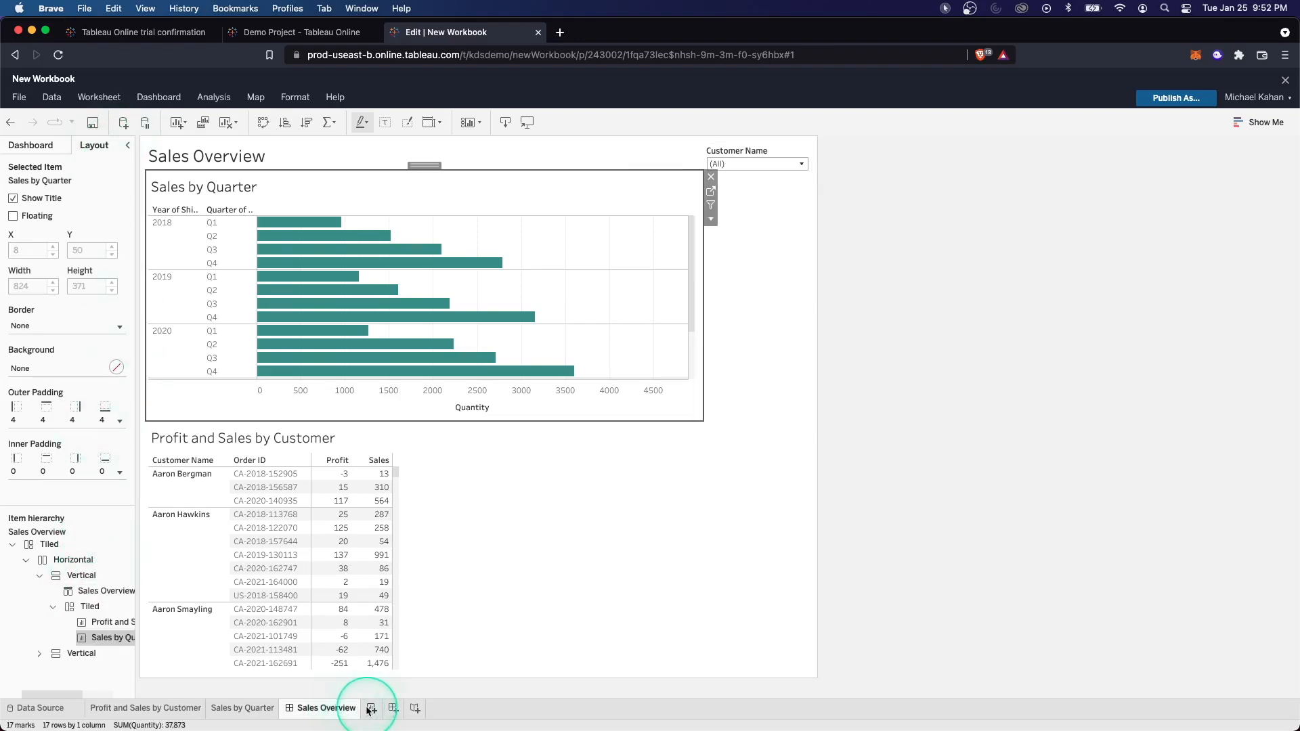
{"action": "mouse_move", "coordinate": [370, 708]}
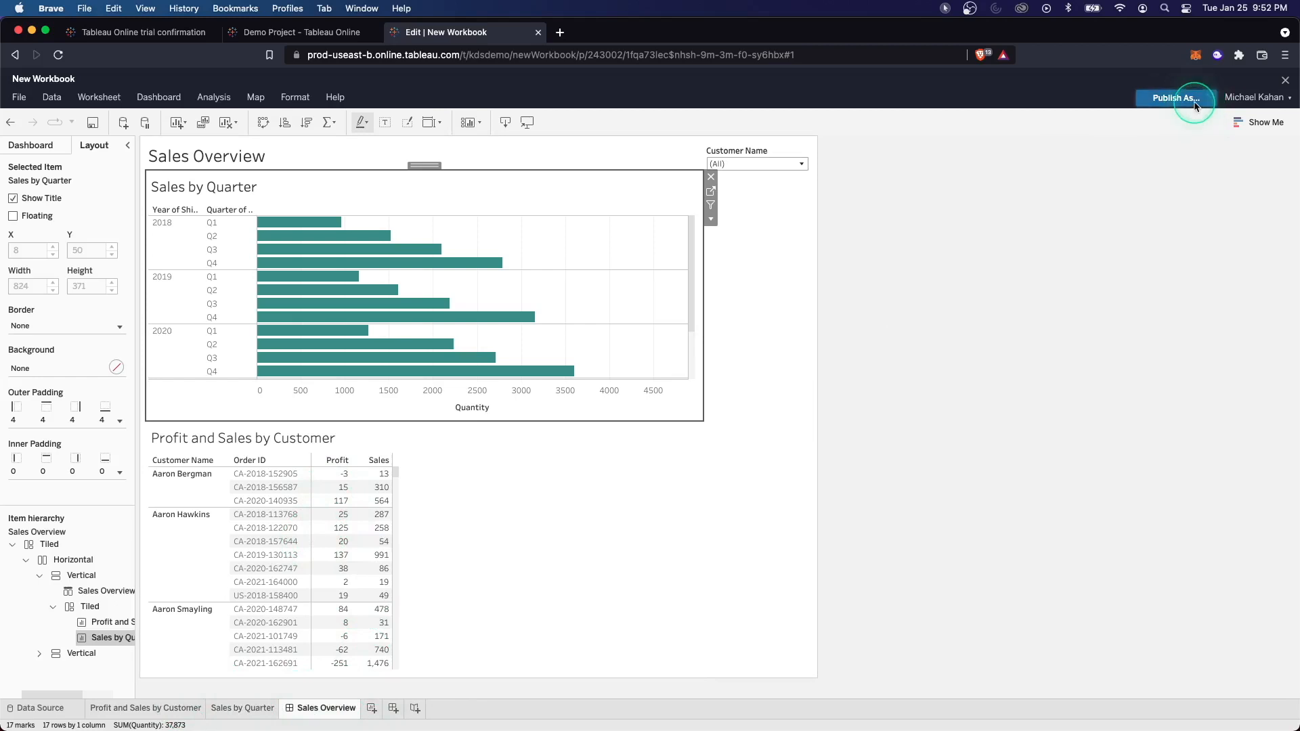
- Publish the workbook as 'Sales Report' to Demo Project, showing sheets as tabs
{"action": "left_click", "coordinate": [1175, 98]}
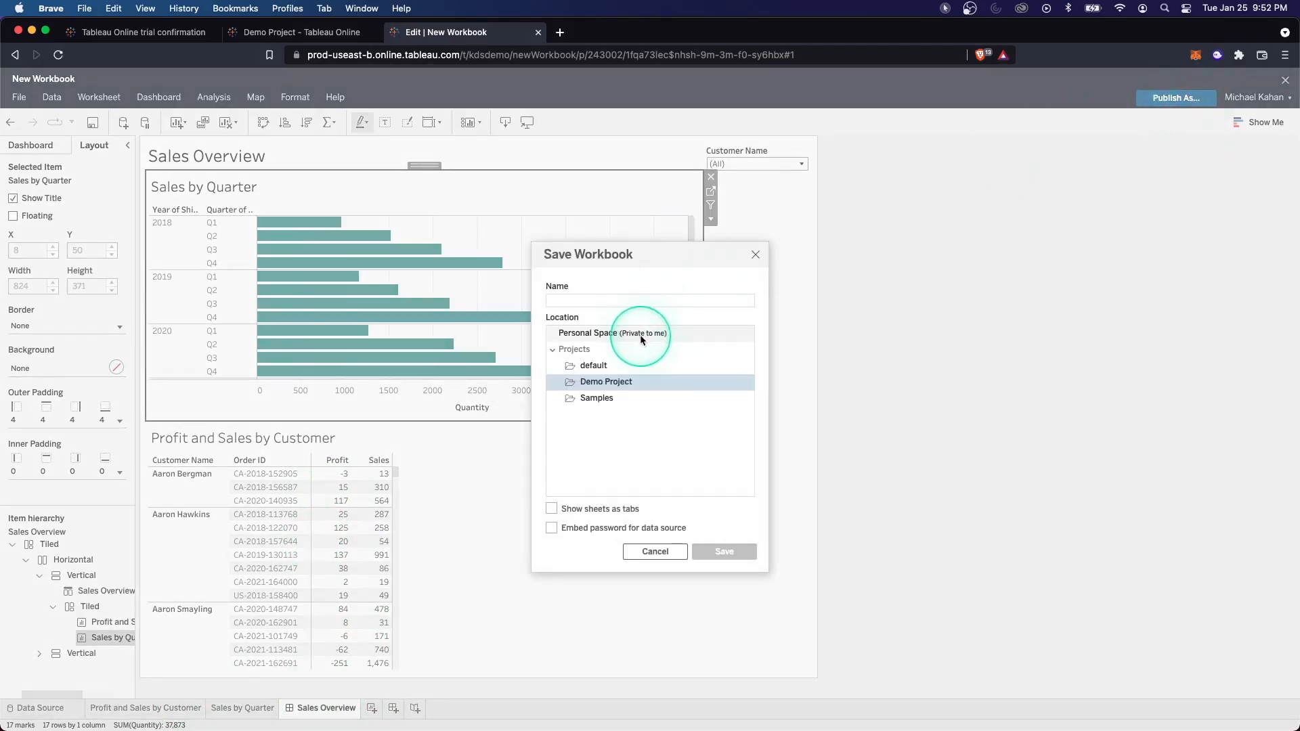
{"action": "mouse_move", "coordinate": [613, 385]}
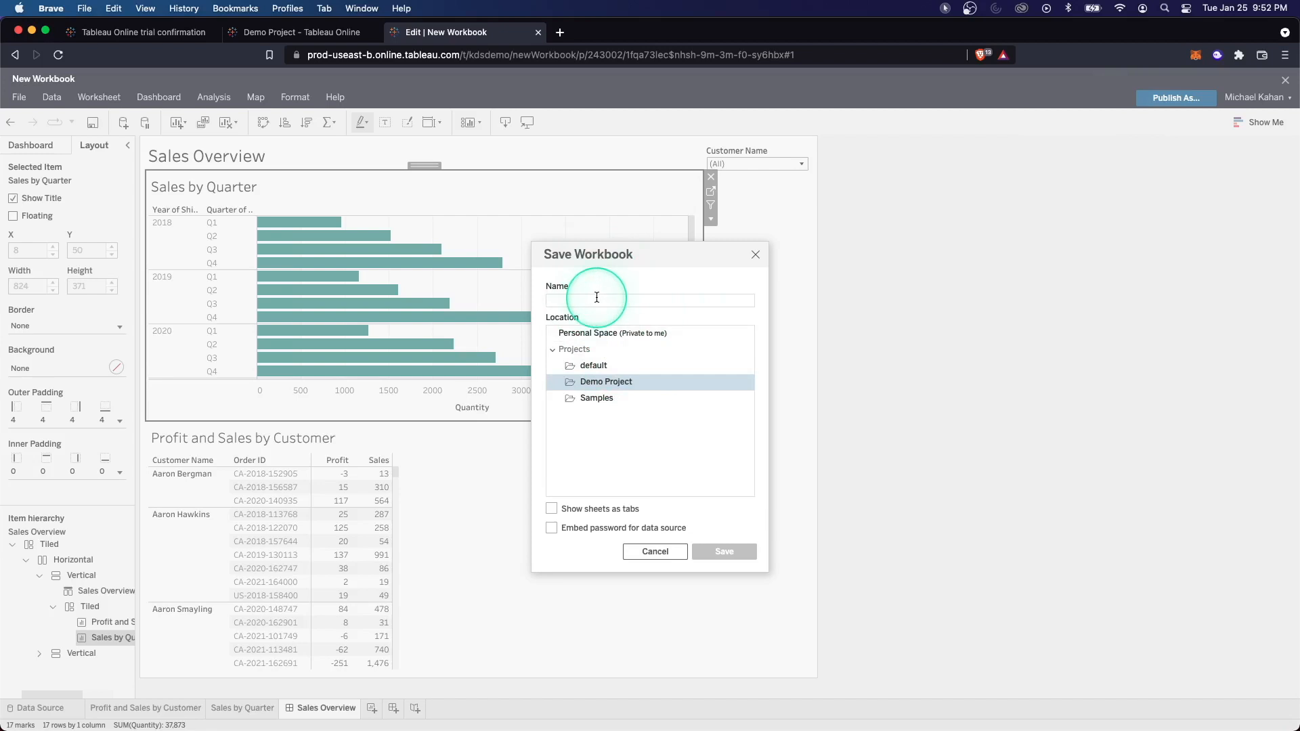
{"action": "type", "text": "Sales Repo"}
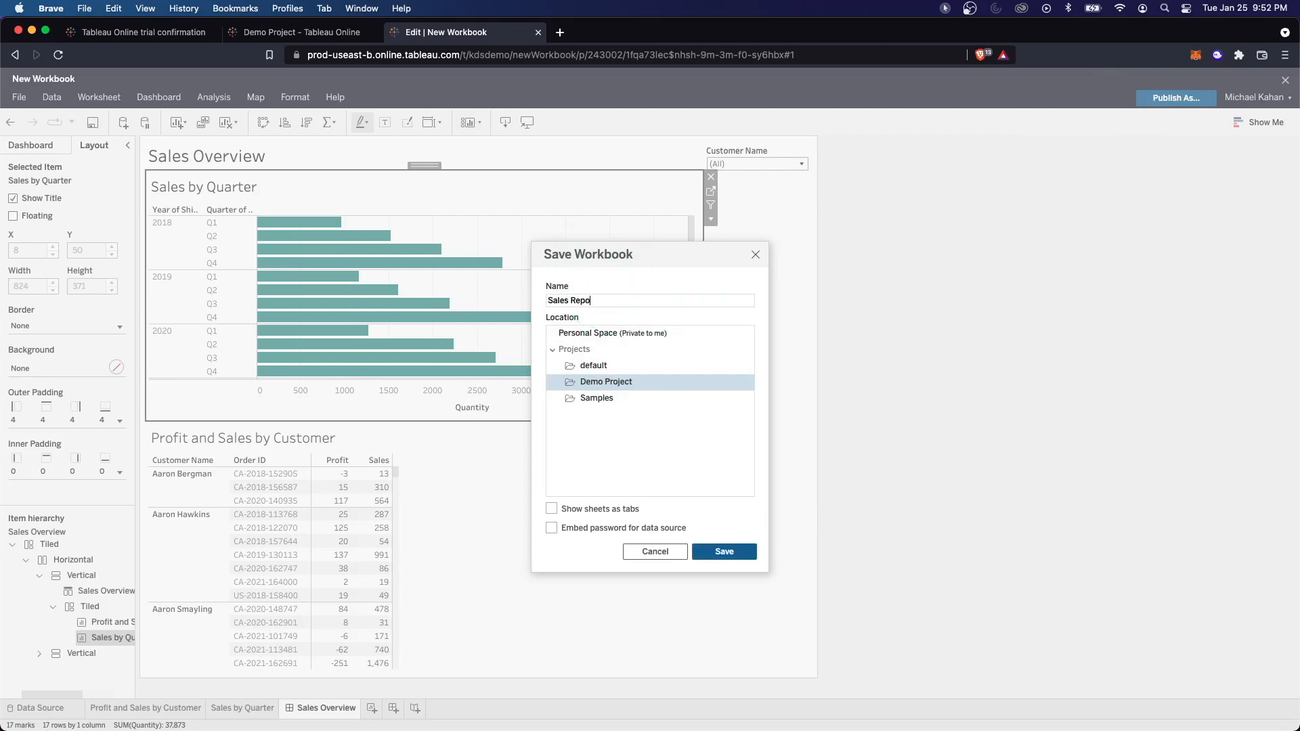
{"action": "type", "text": "rt"}
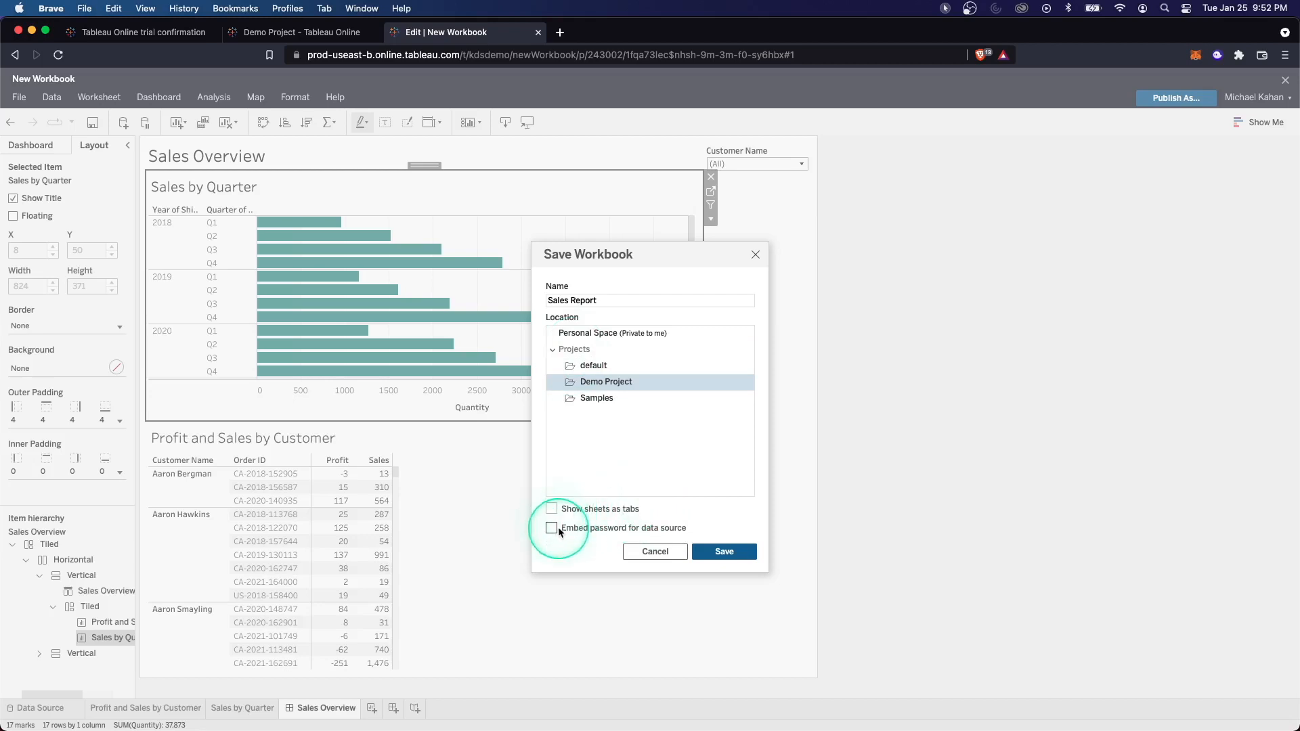
{"action": "left_click", "coordinate": [551, 509]}
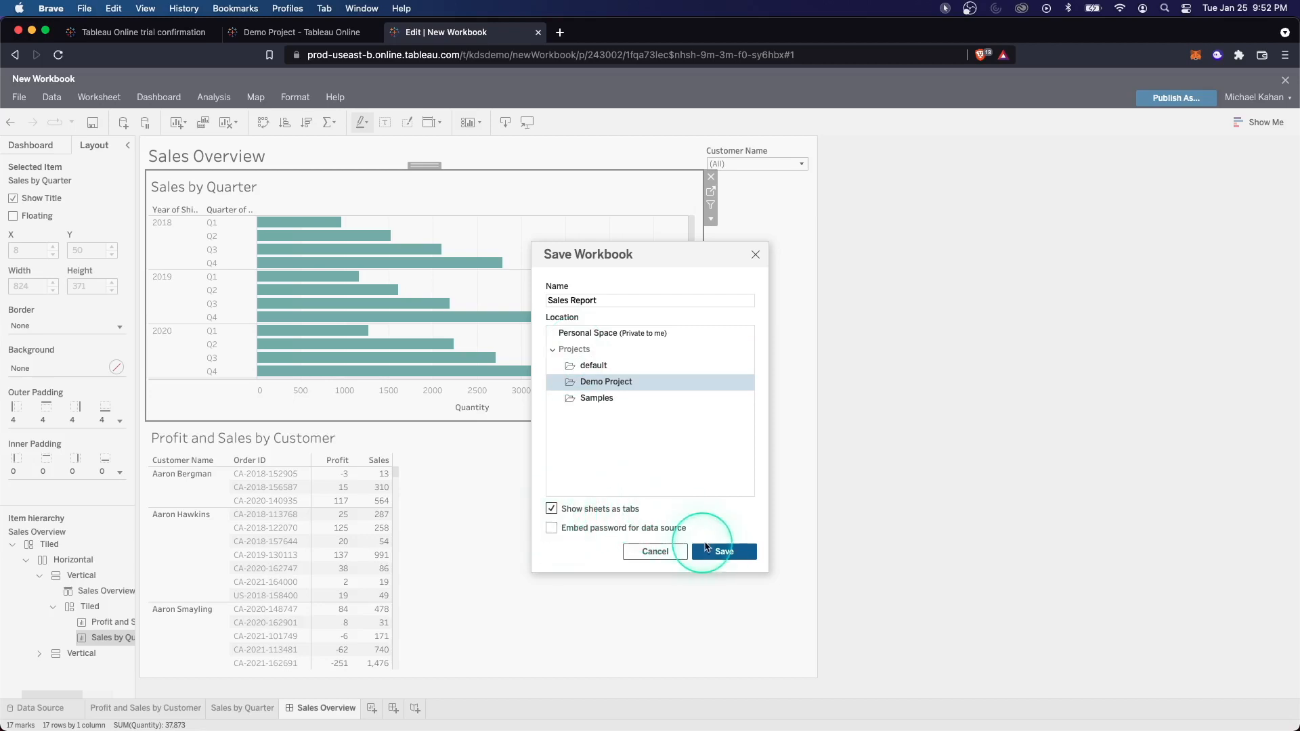
{"action": "left_click", "coordinate": [722, 552]}
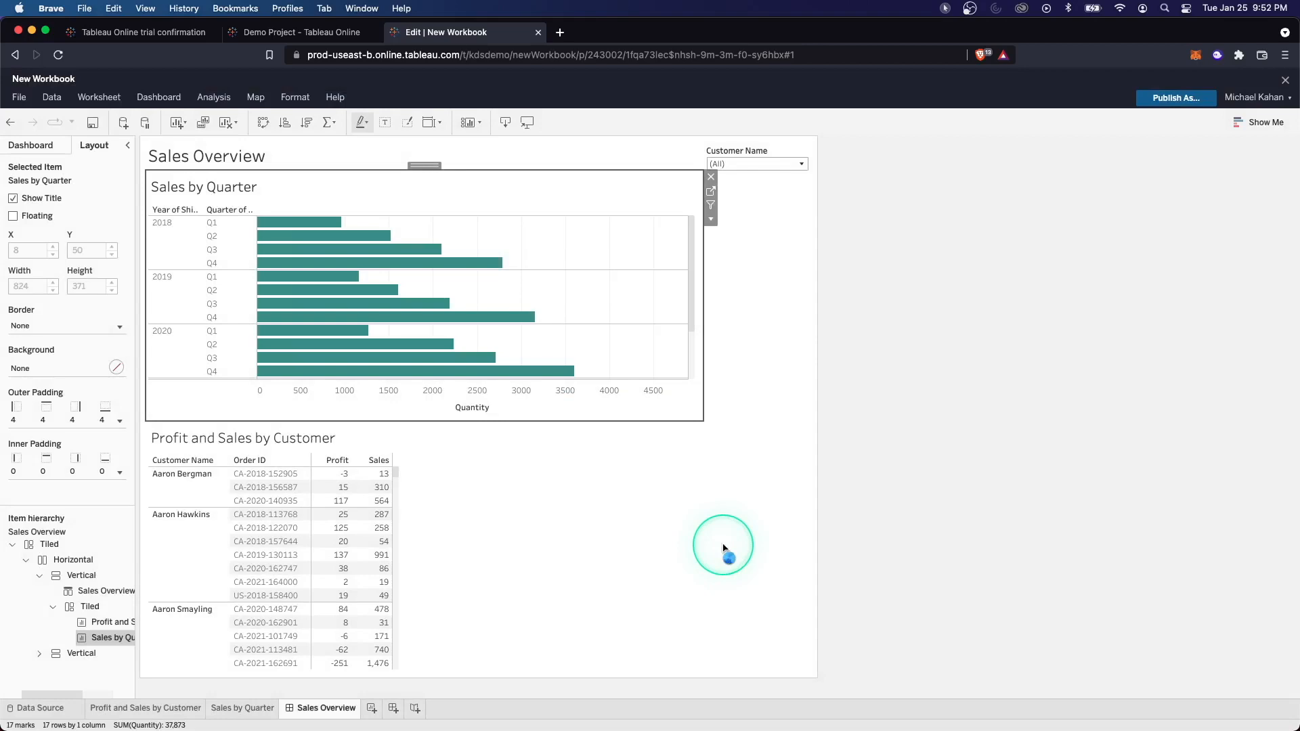
{"action": "left_click", "coordinate": [1175, 98]}
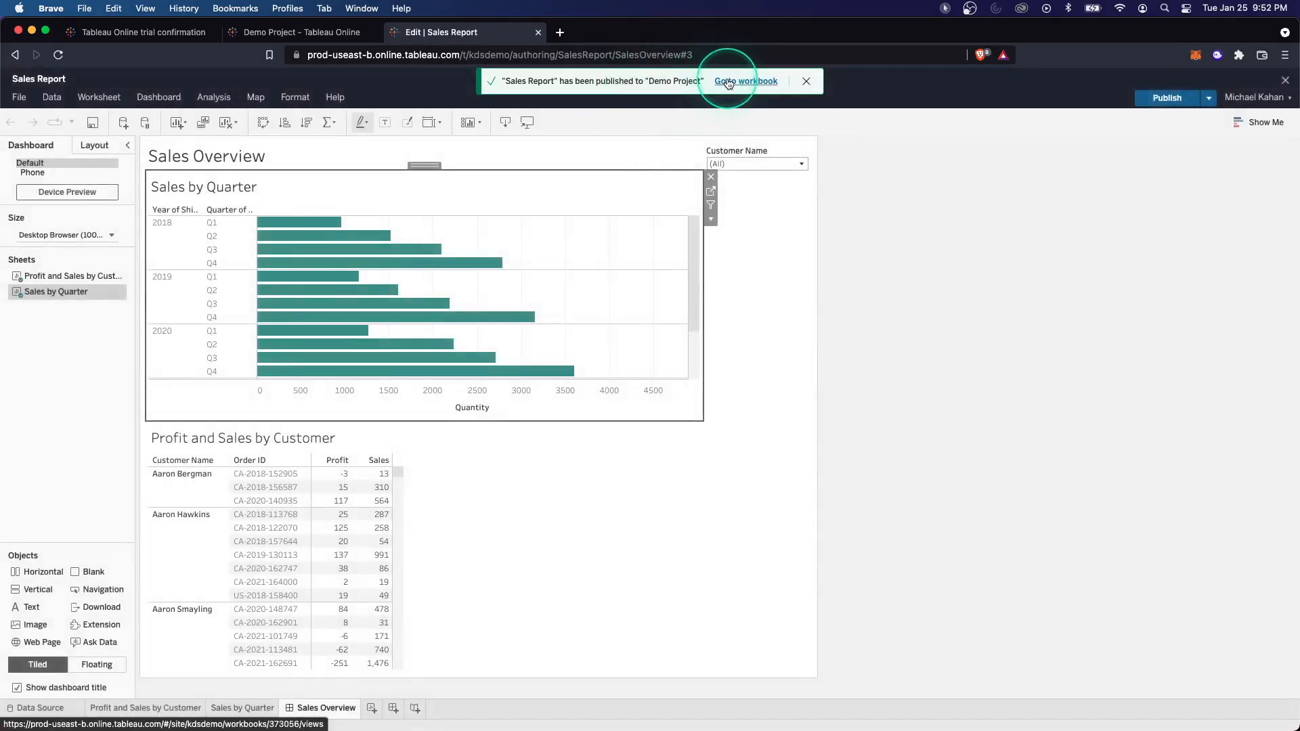
- Browse Sales Report's Data Sources, Connected Metrics, Subscriptions and Lineage tabs (29 Superstore fields)
{"action": "left_click", "coordinate": [745, 81]}
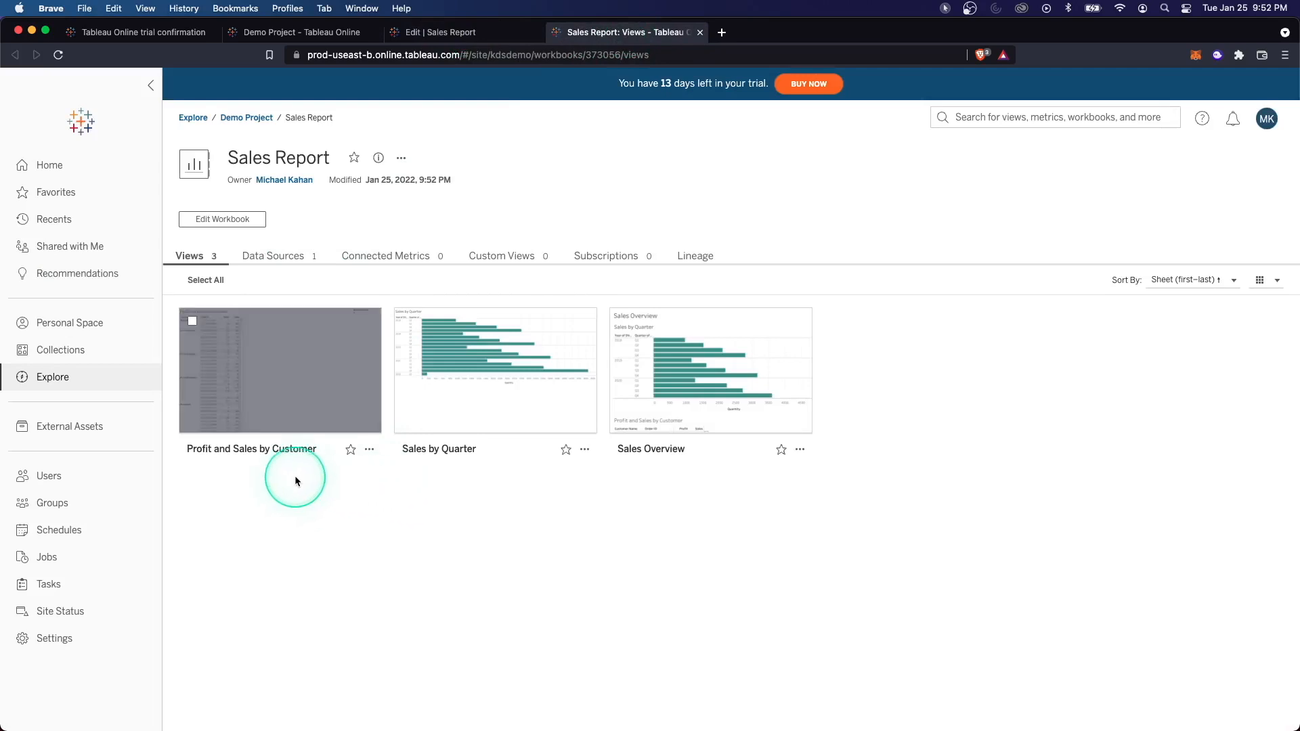
{"action": "mouse_move", "coordinate": [473, 429]}
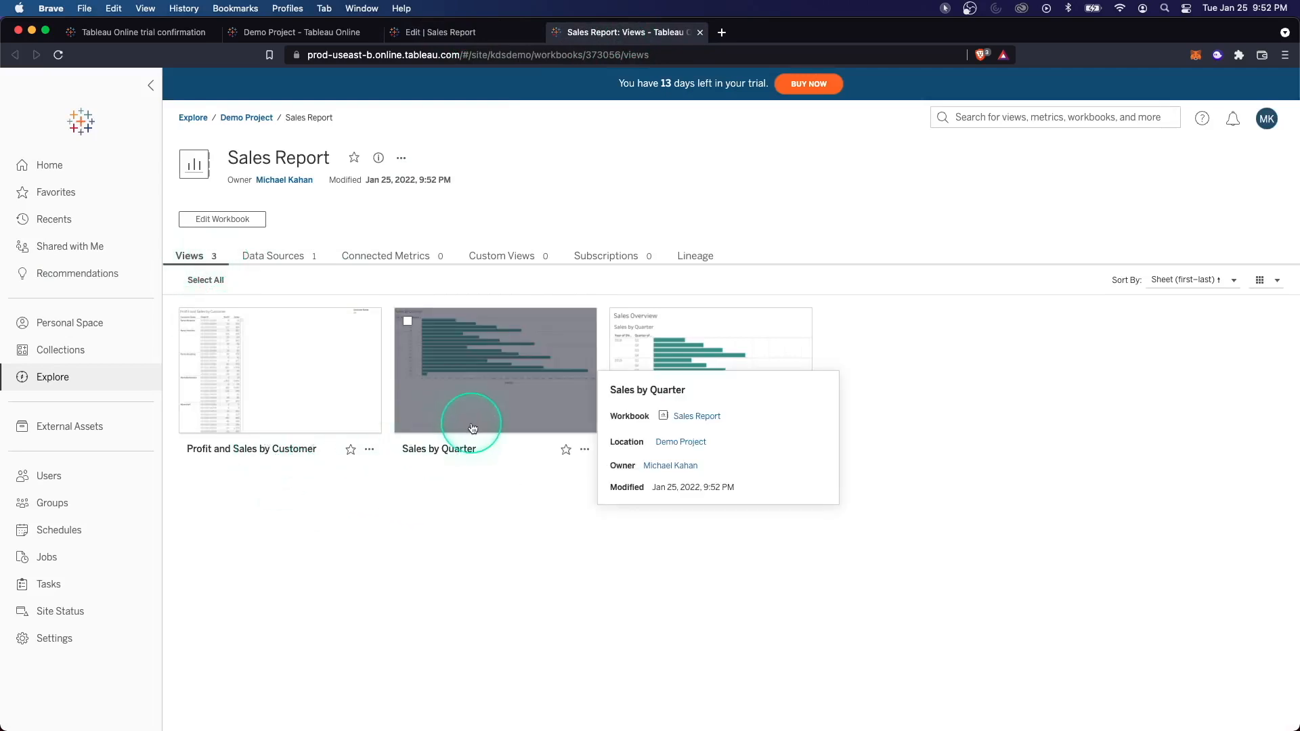
{"action": "mouse_move", "coordinate": [751, 280]}
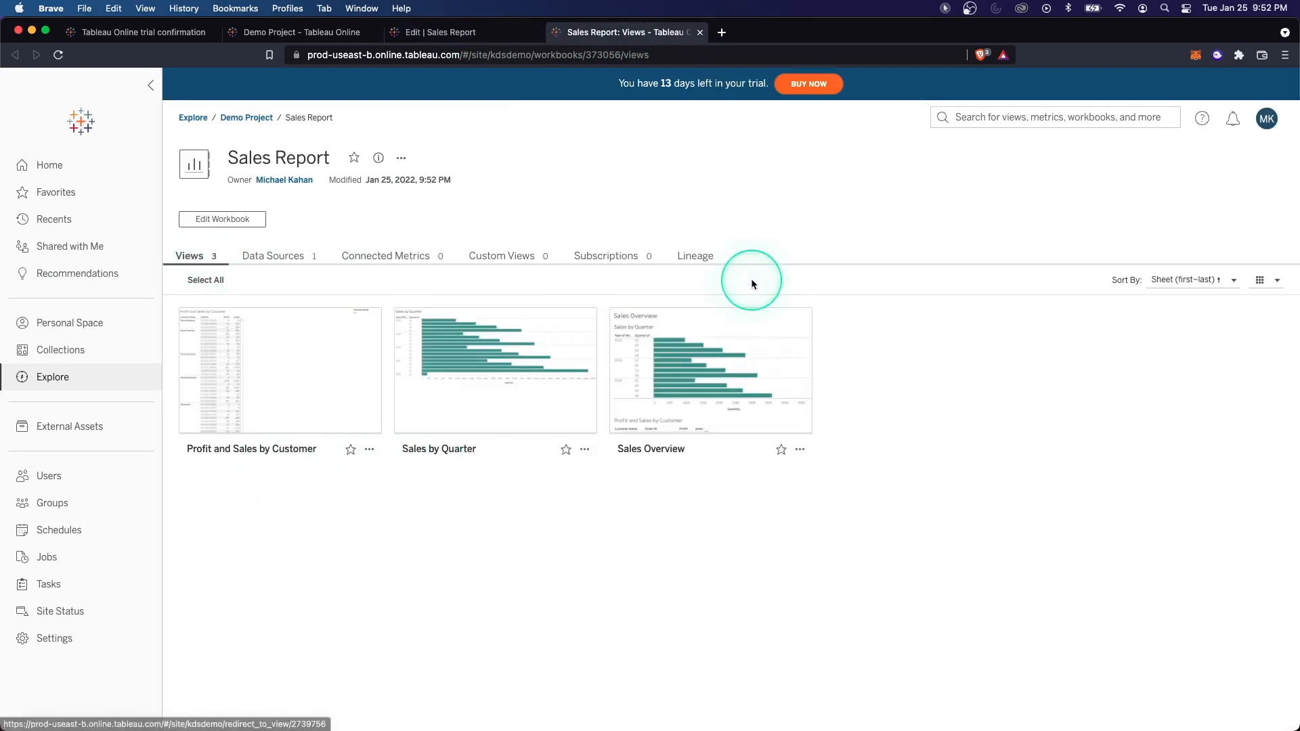
{"action": "left_click", "coordinate": [273, 255]}
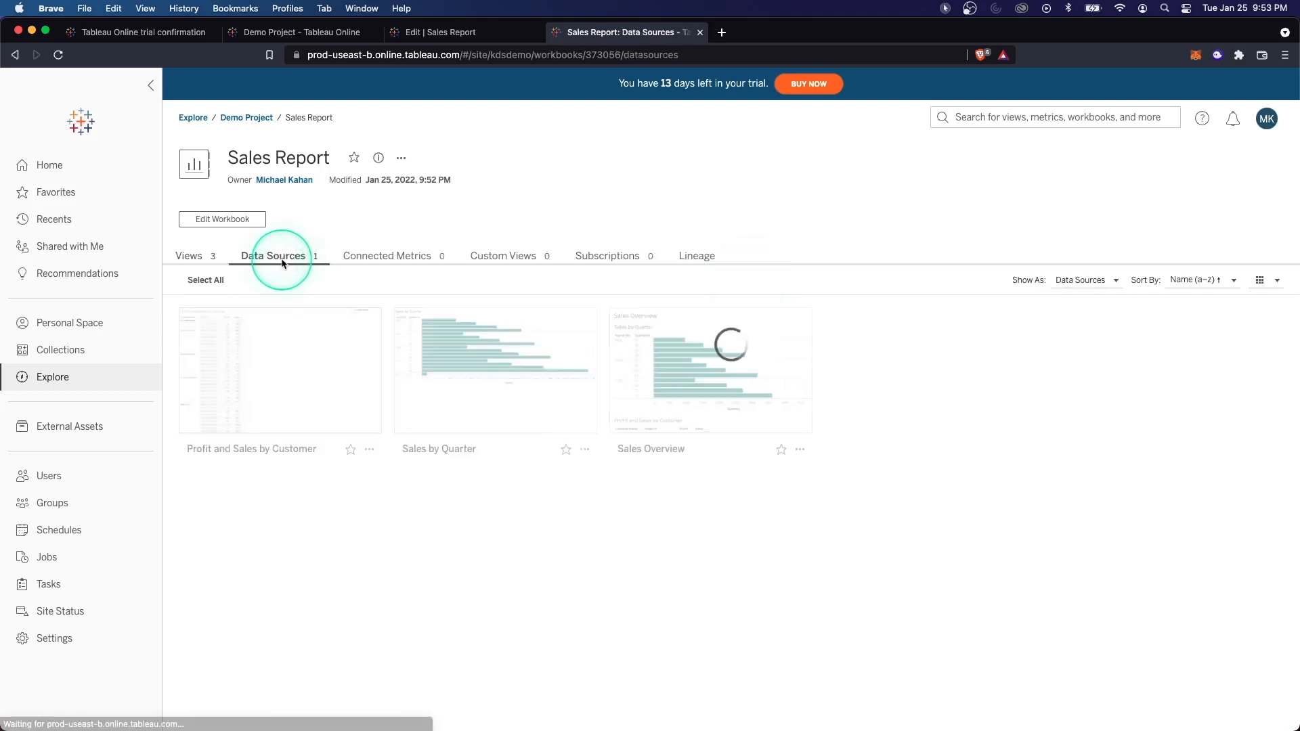
{"action": "left_click", "coordinate": [273, 255]}
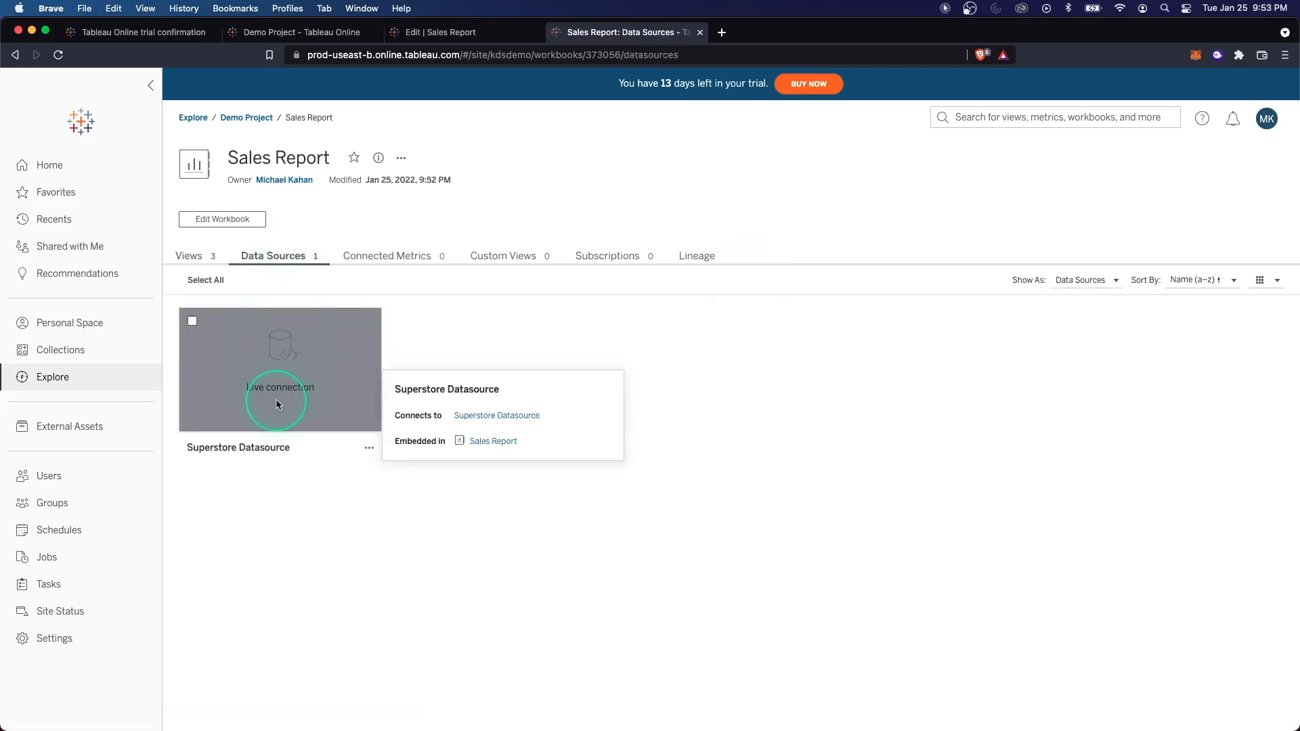
{"action": "left_click", "coordinate": [387, 256]}
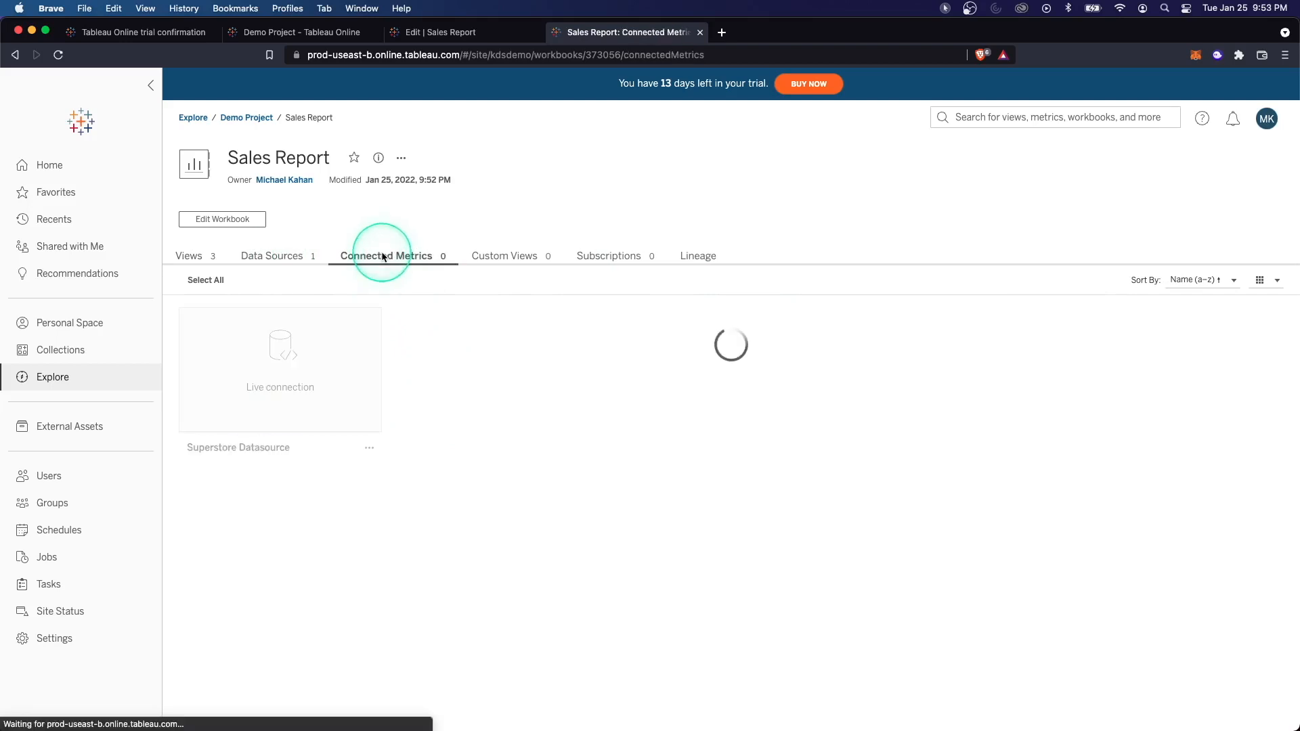
{"action": "left_click", "coordinate": [608, 256]}
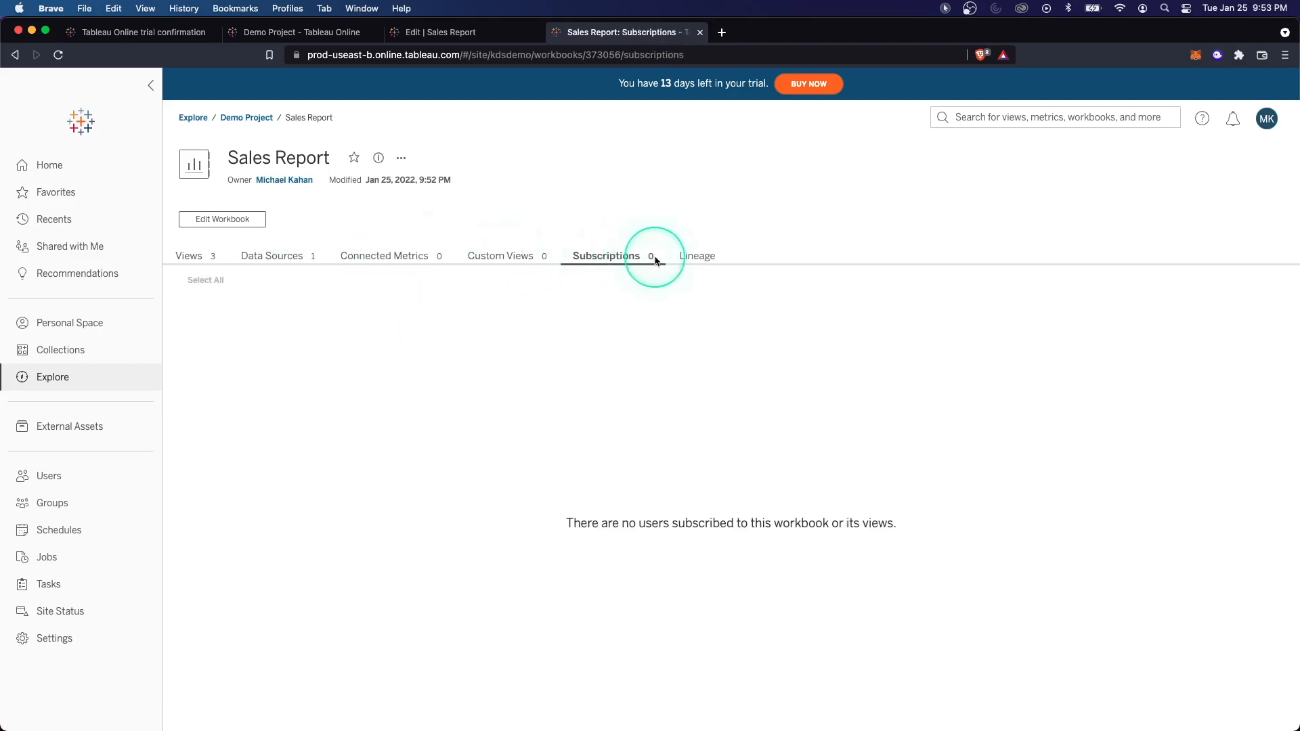
{"action": "left_click", "coordinate": [697, 255]}
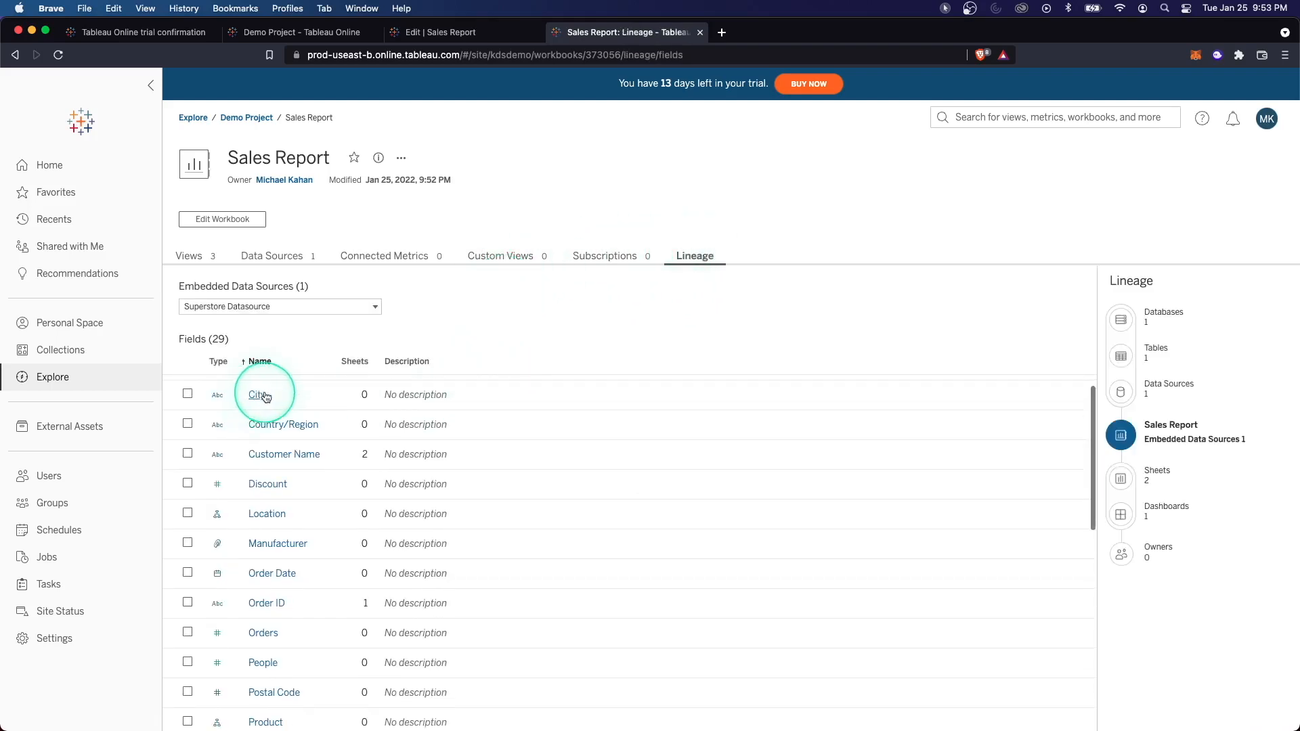
- Check the Category field details, view Sales by Quarter, then return to the workbook editor
{"action": "left_click", "coordinate": [258, 394]}
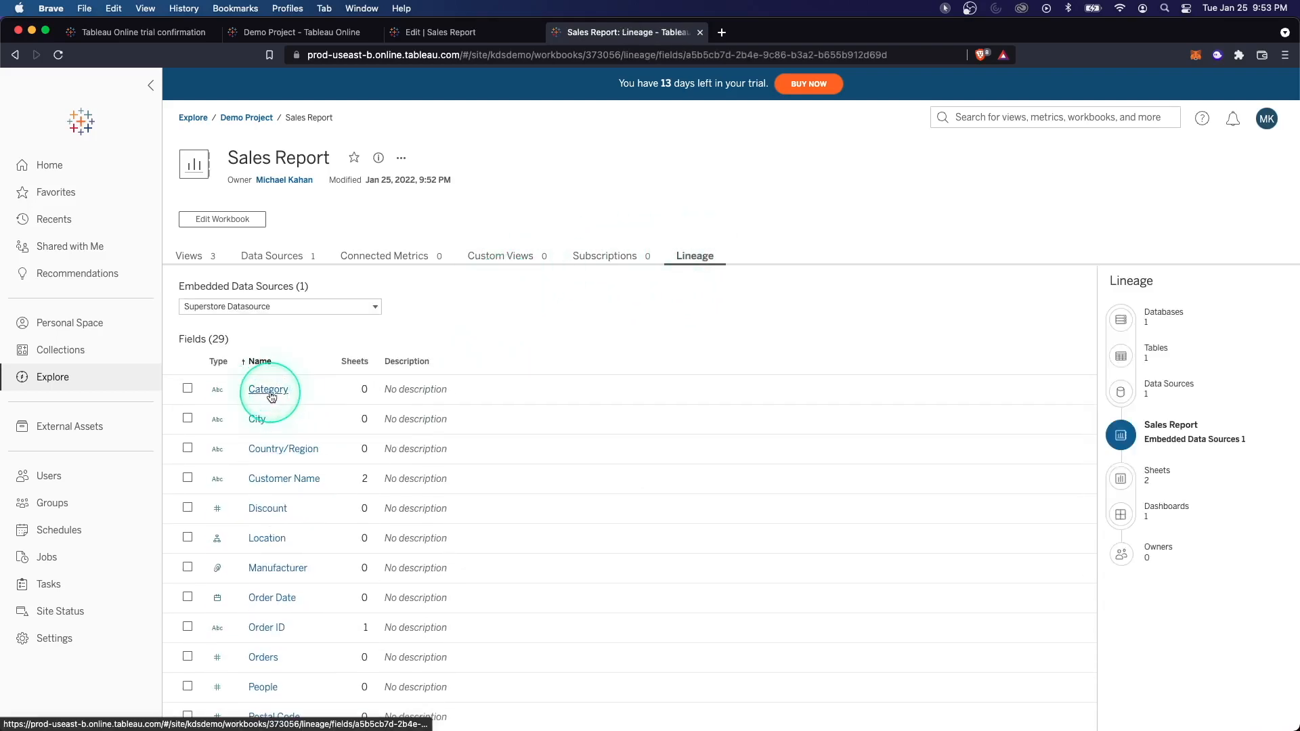
{"action": "left_click", "coordinate": [268, 388]}
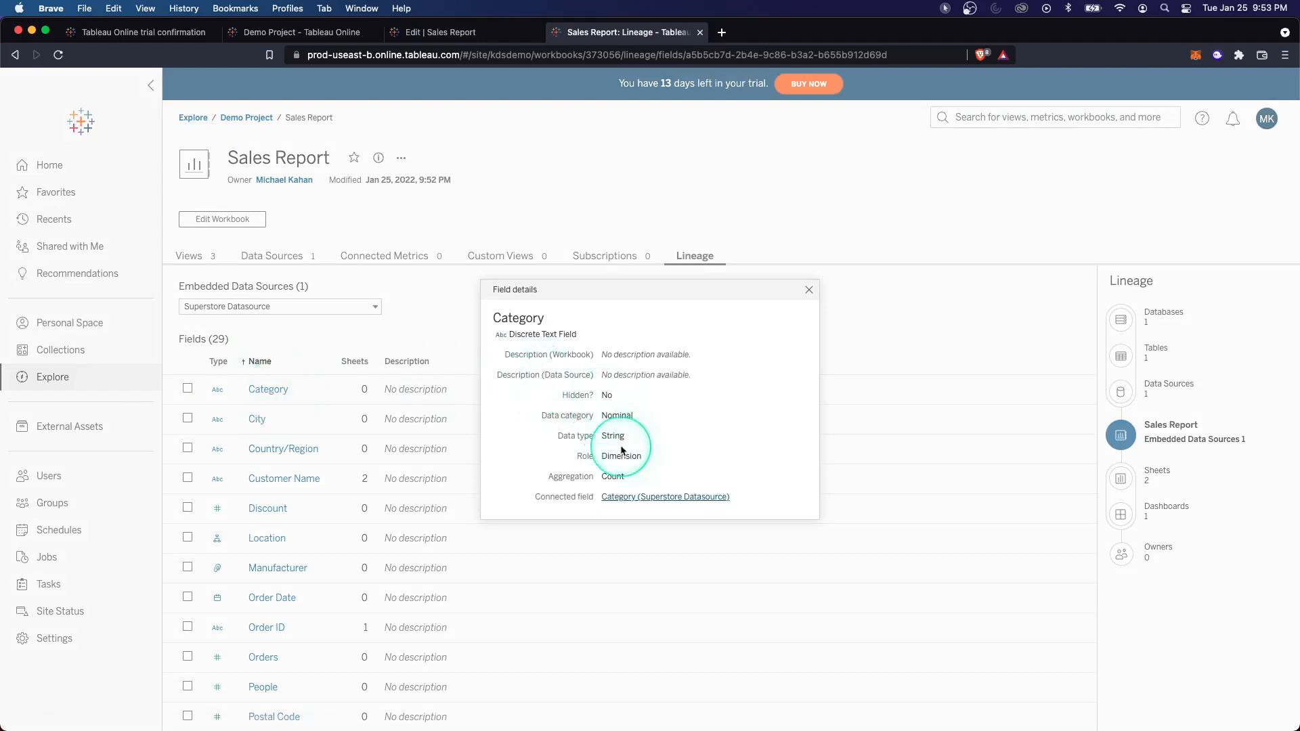
{"action": "mouse_move", "coordinate": [787, 296]}
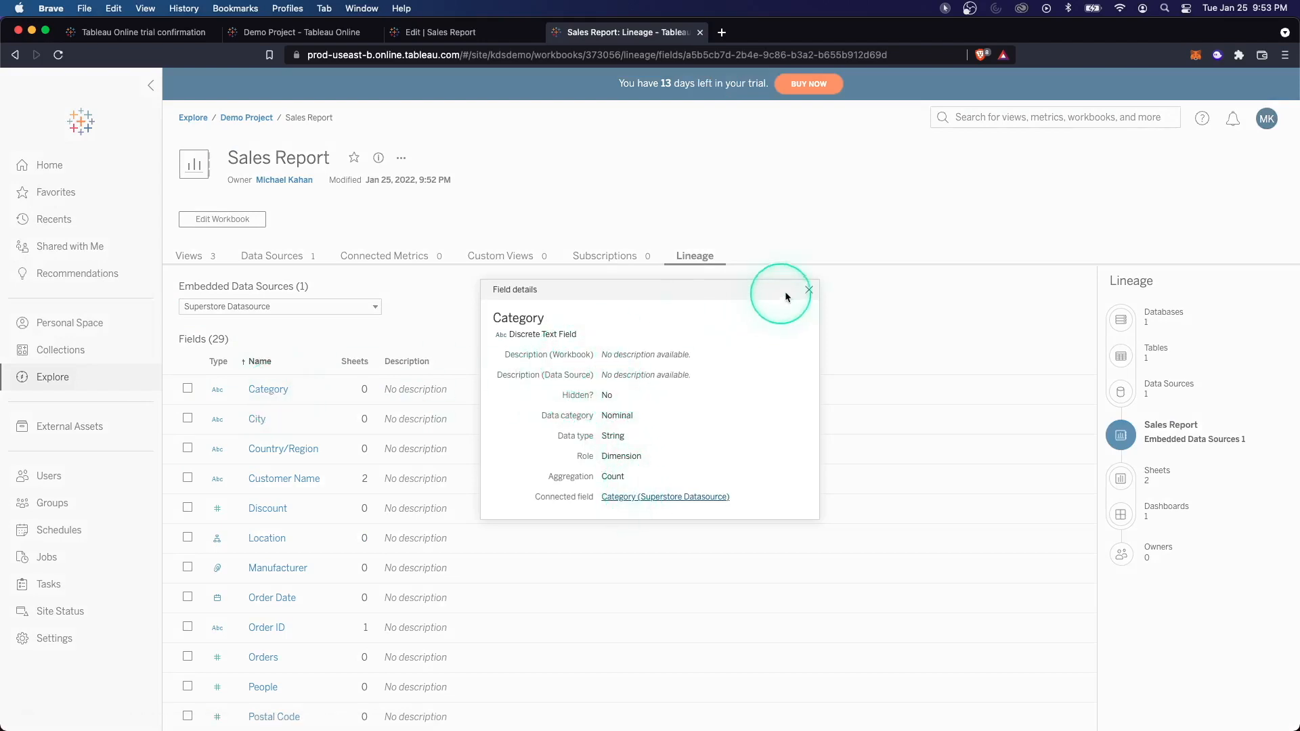
{"action": "left_click", "coordinate": [809, 289]}
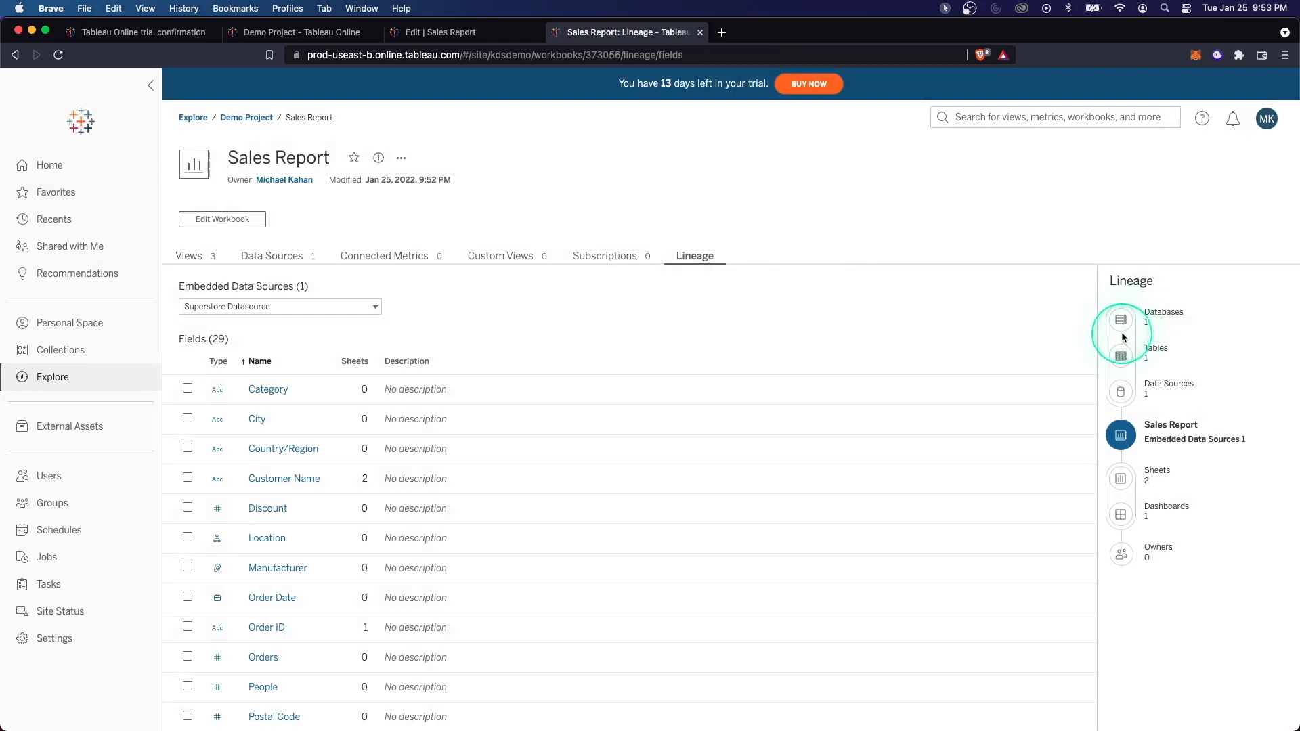
{"action": "mouse_move", "coordinate": [1121, 355]}
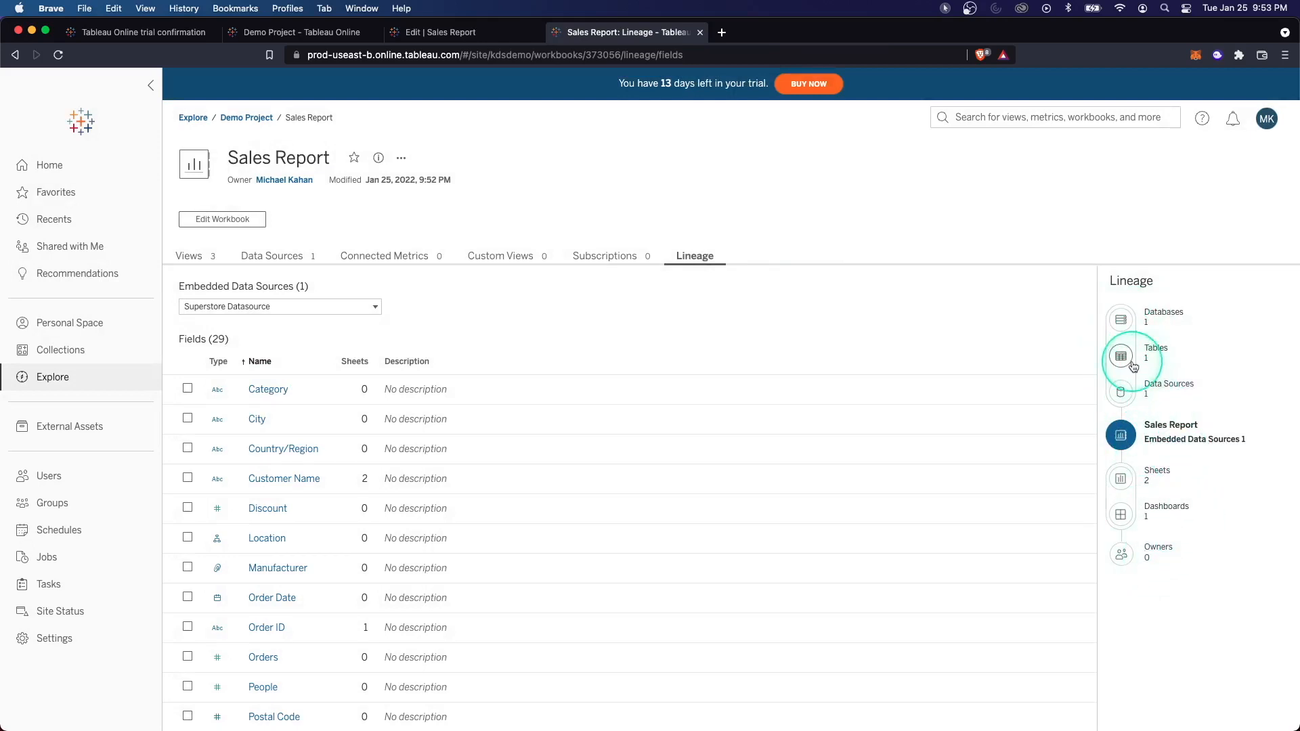
{"action": "mouse_move", "coordinate": [1168, 384]}
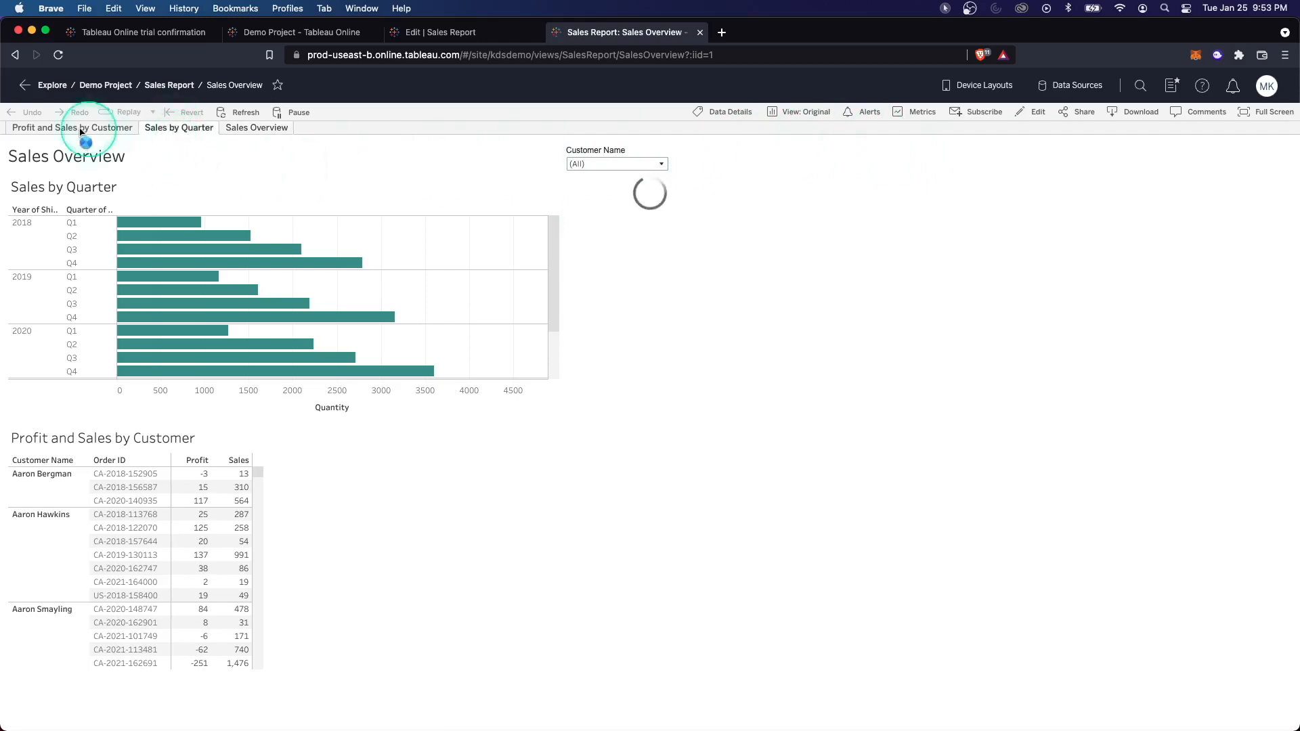
{"action": "left_click", "coordinate": [178, 127]}
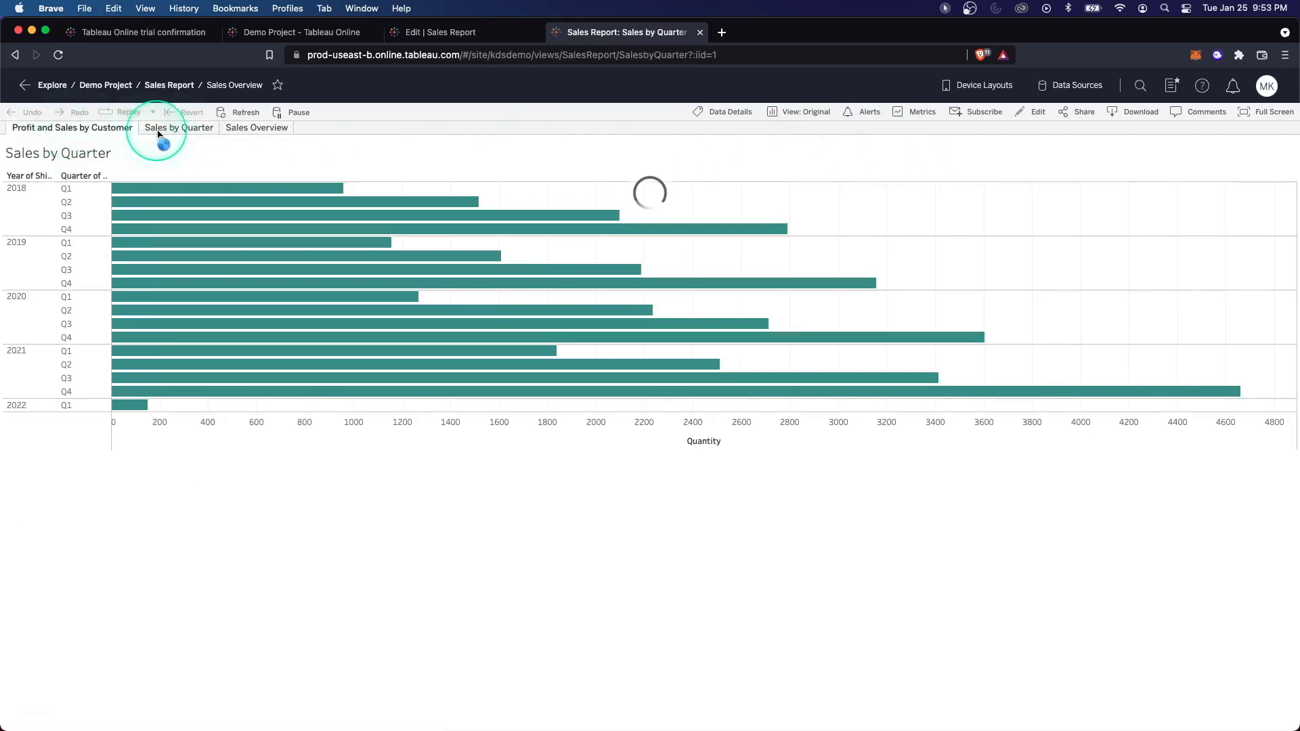
{"action": "left_click", "coordinate": [465, 32]}
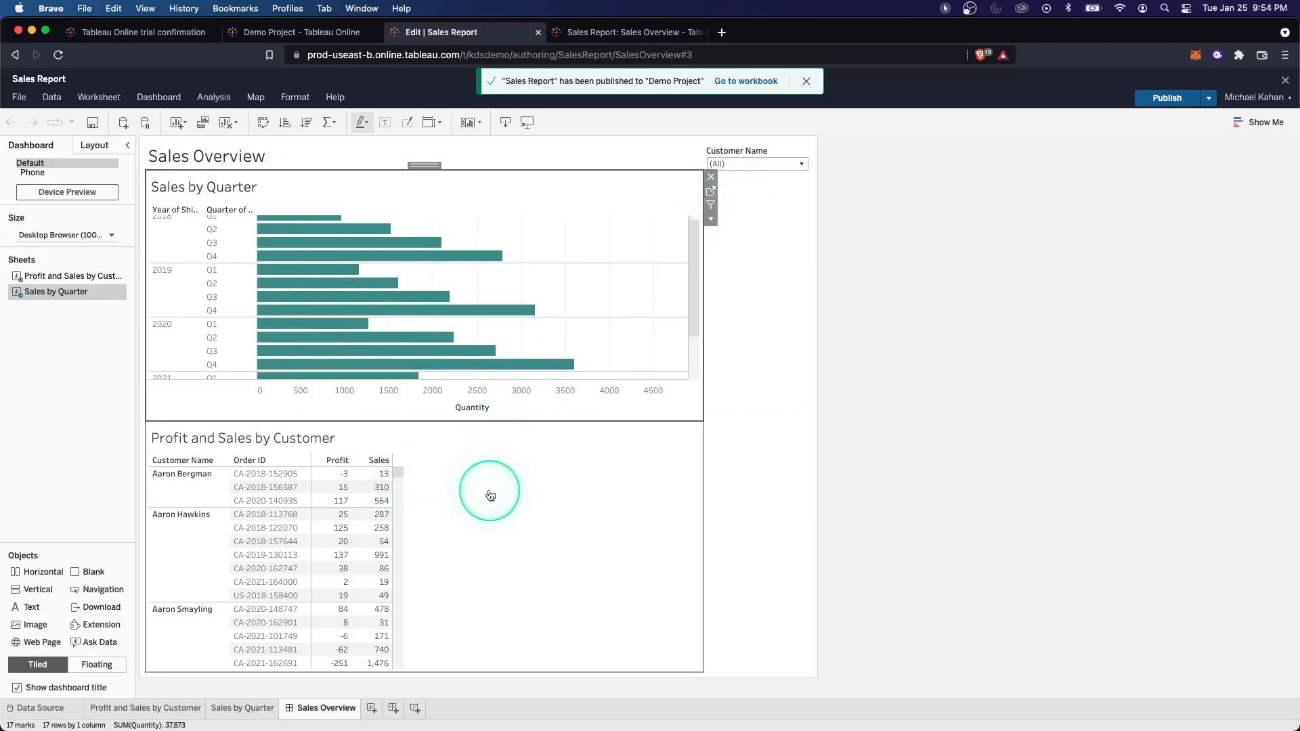
- Remove the Profit and Sales by Customer table from the Sales Overview dashboard
{"action": "left_click", "coordinate": [490, 494]}
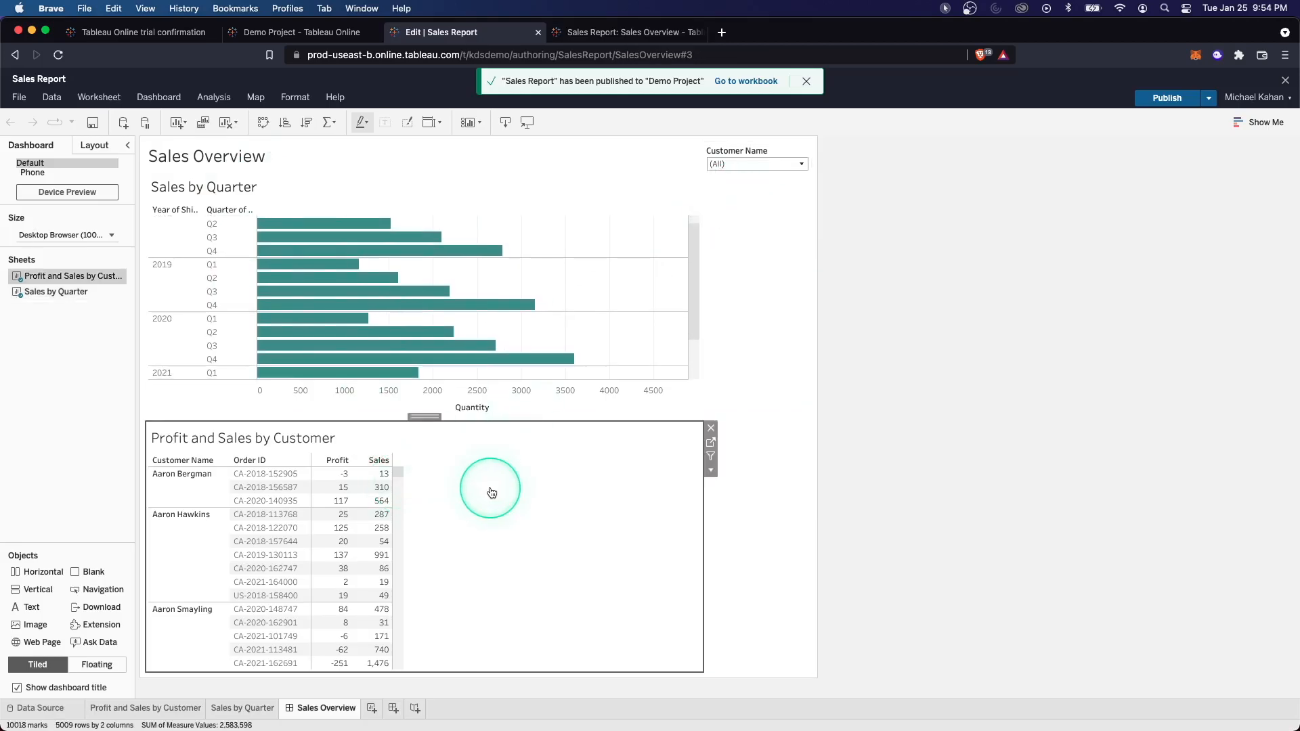
{"action": "right_click", "coordinate": [490, 490]}
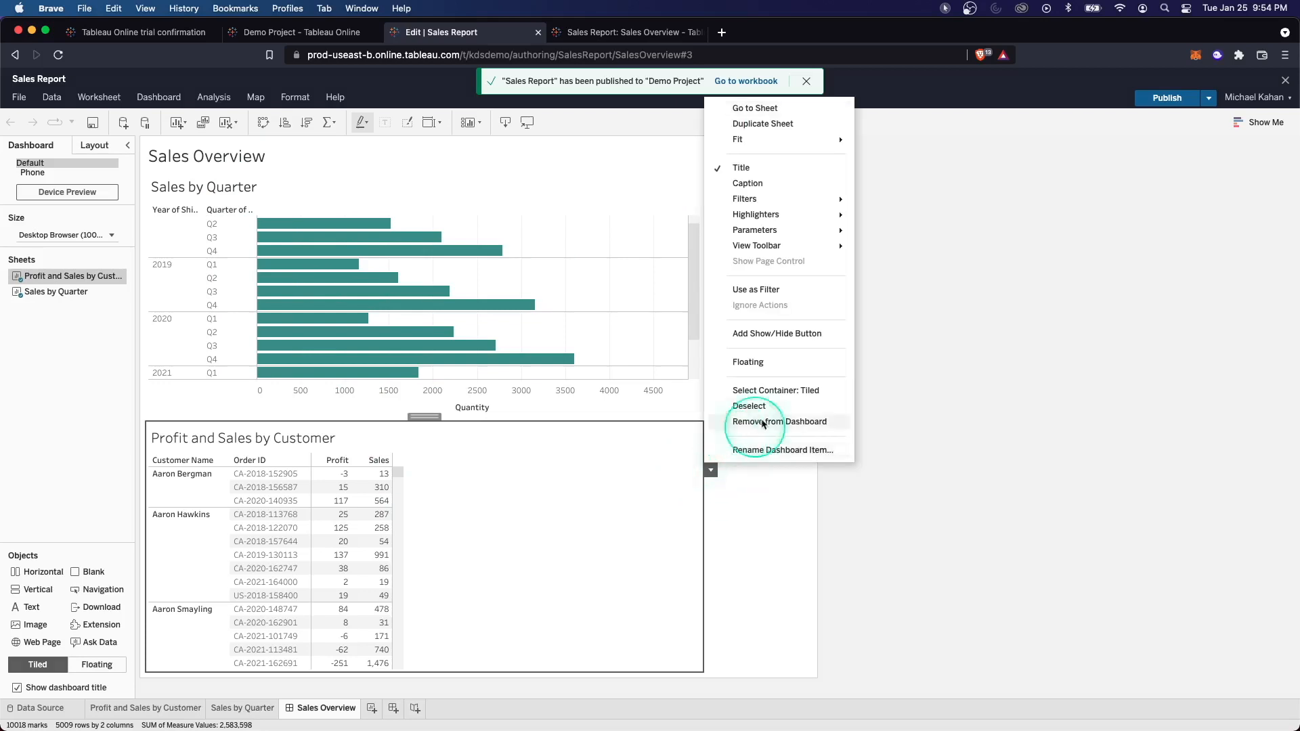
{"action": "mouse_move", "coordinate": [763, 123]}
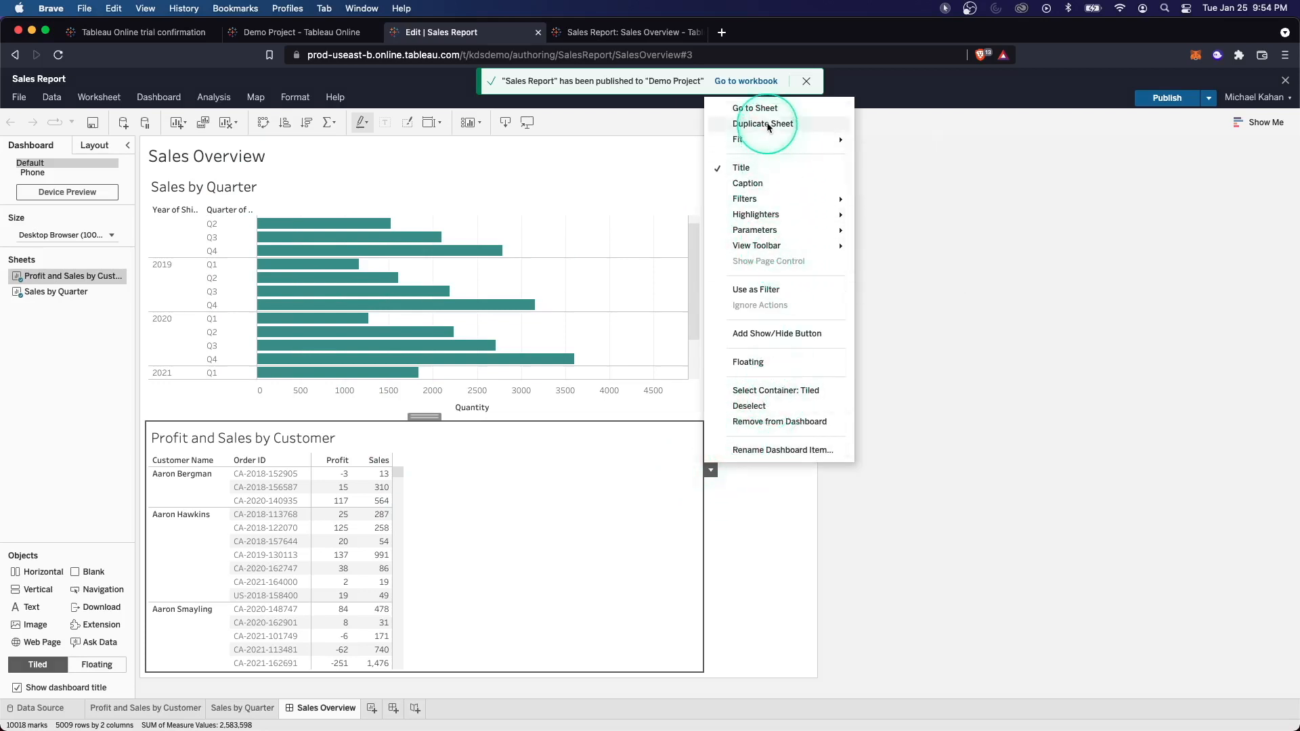
{"action": "left_click", "coordinate": [779, 421]}
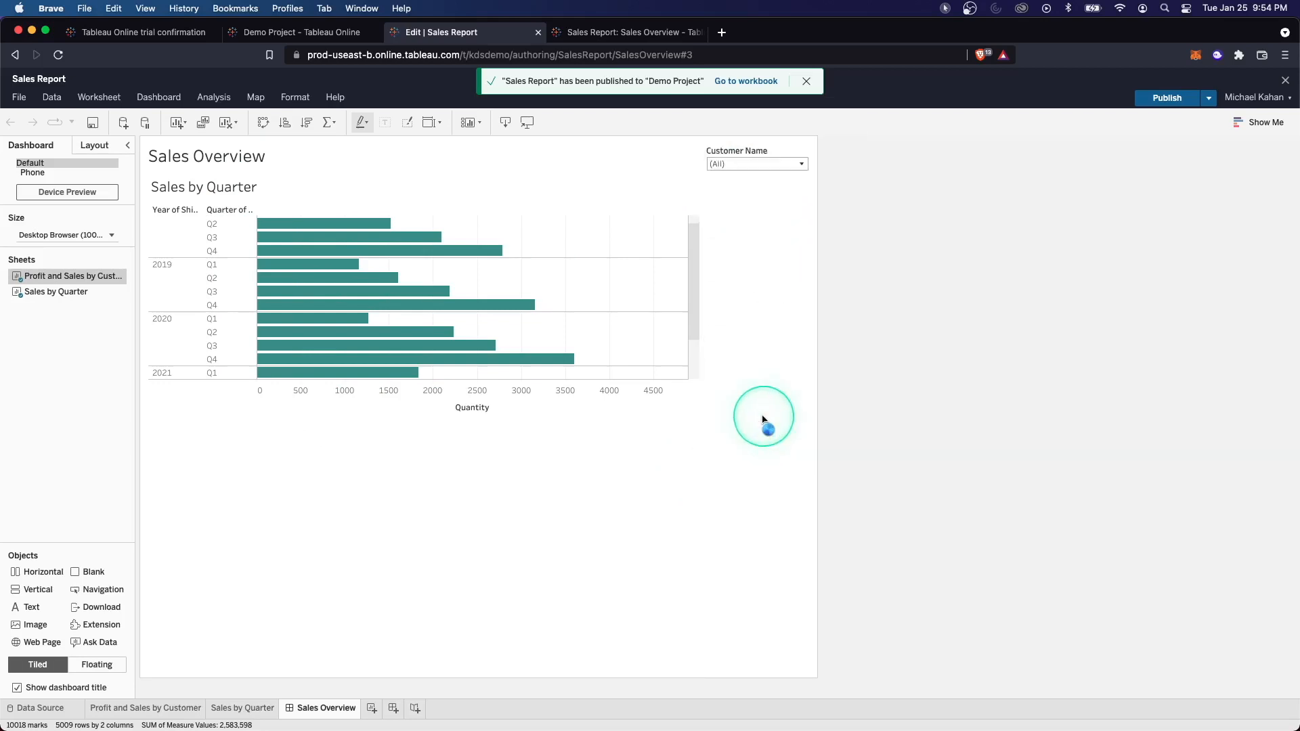
- Save a copy to Personal Space without sheet tabs and open the saved workbook
{"action": "left_click", "coordinate": [1209, 98]}
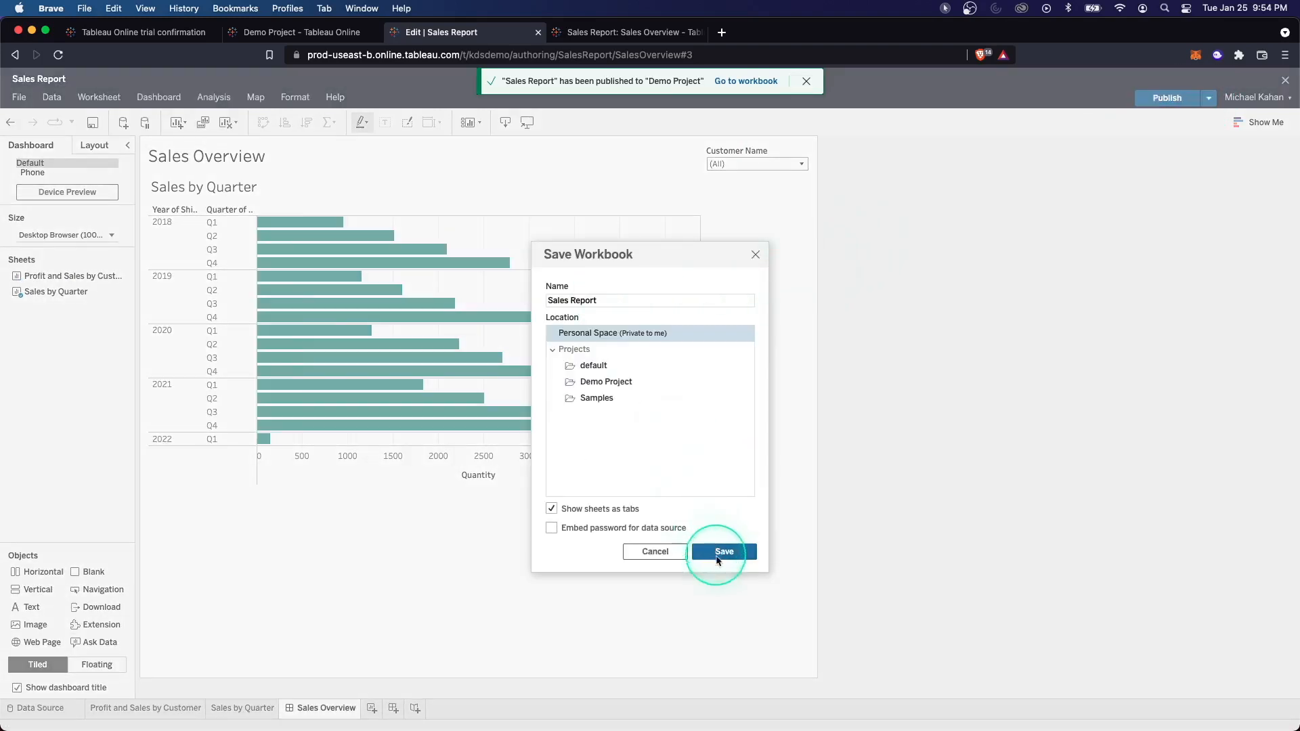
{"action": "left_click", "coordinate": [551, 508]}
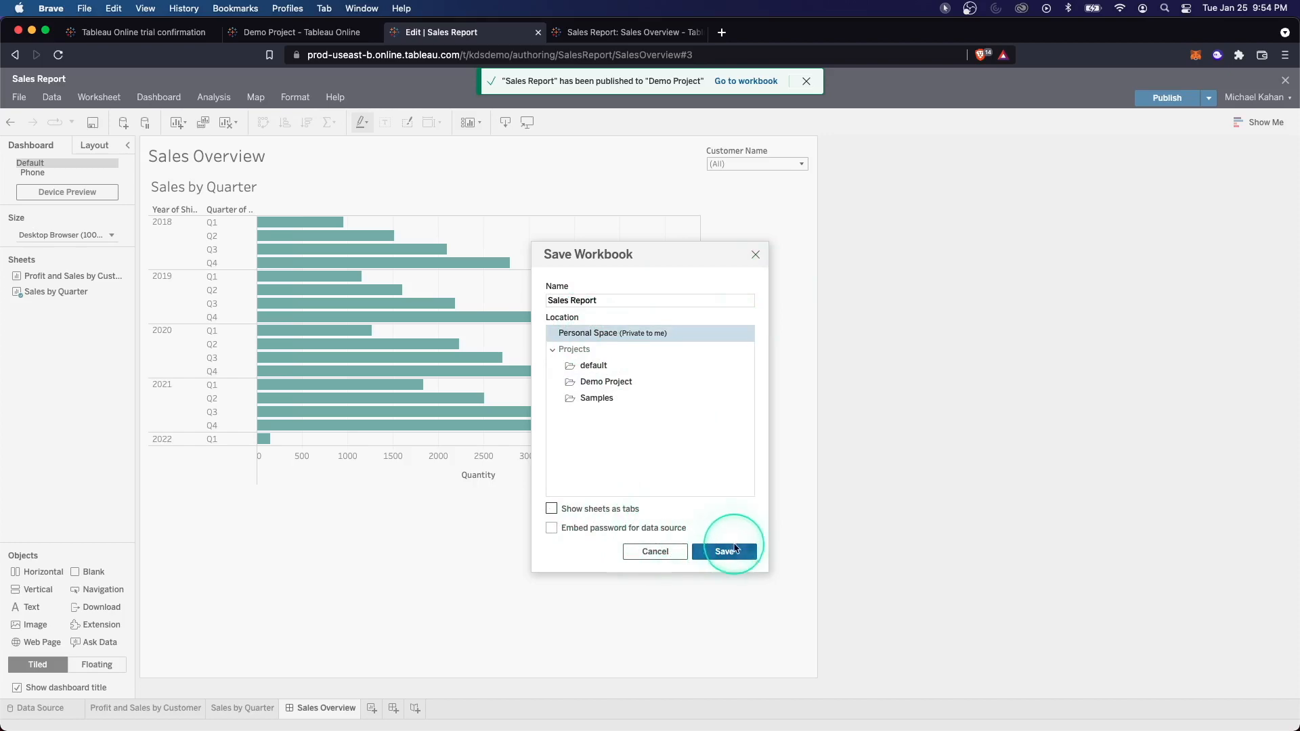
{"action": "left_click", "coordinate": [727, 552]}
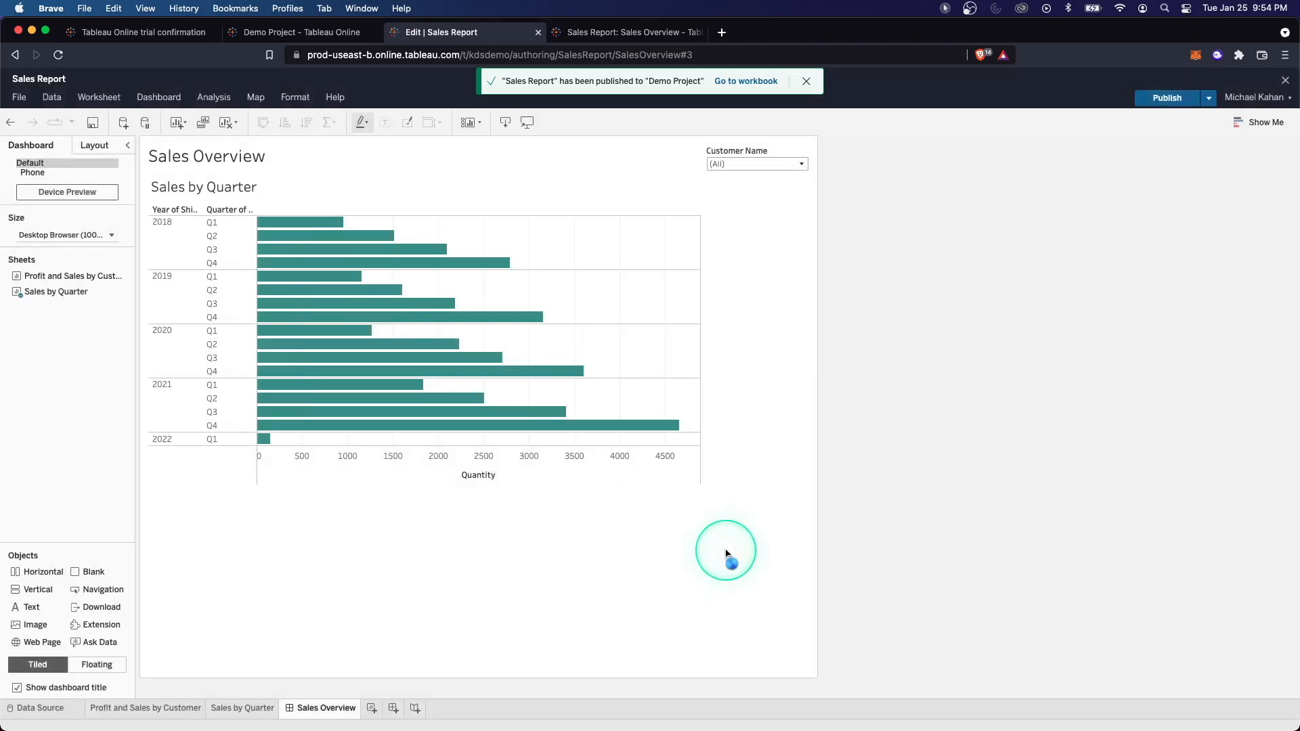
{"action": "left_click", "coordinate": [745, 80]}
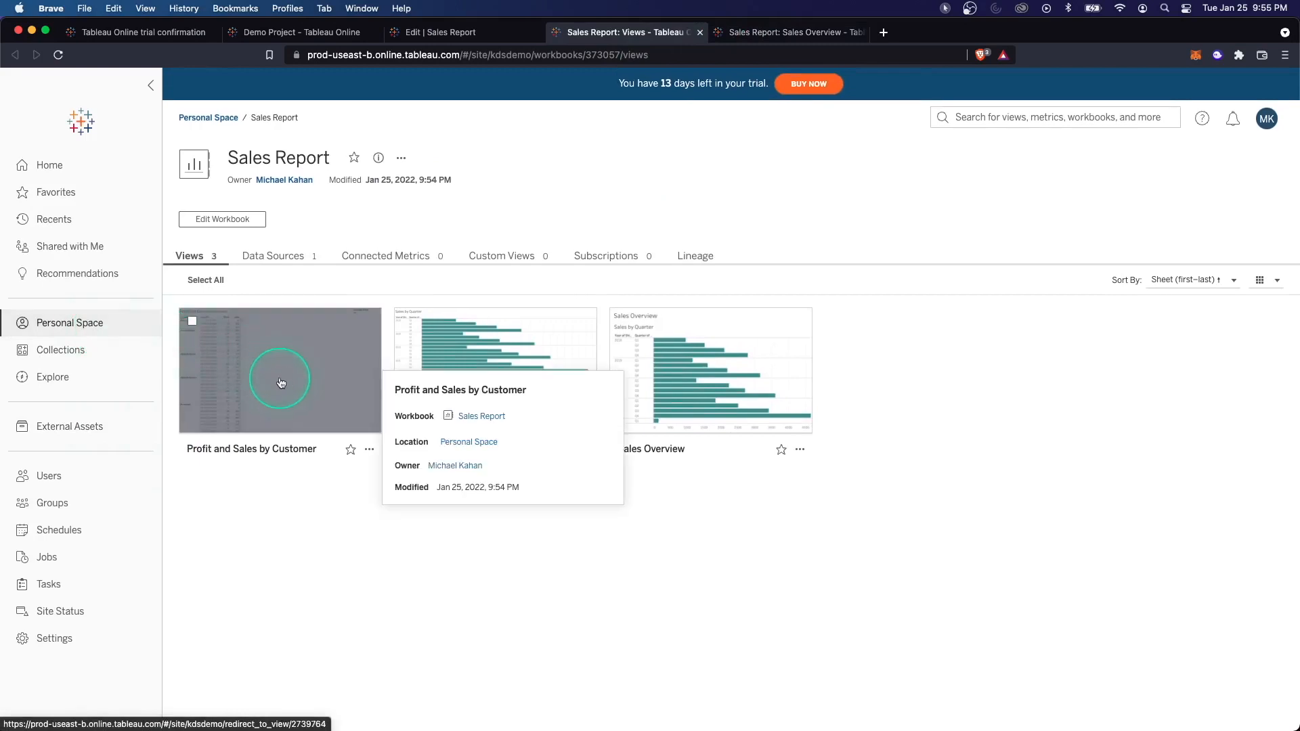
- View the copy's Profit and Sales by Customer sheet, then switch to the Explore tab
{"action": "left_click", "coordinate": [280, 371]}
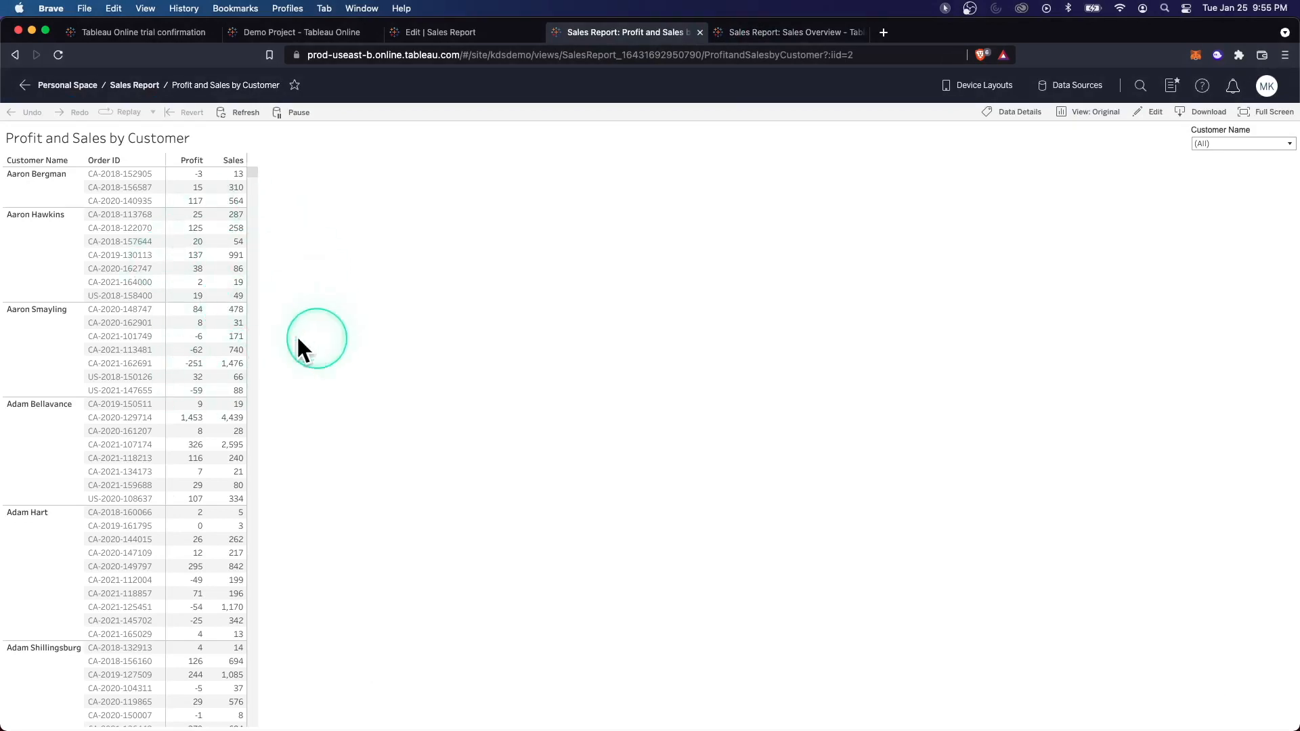
{"action": "left_click", "coordinate": [783, 32]}
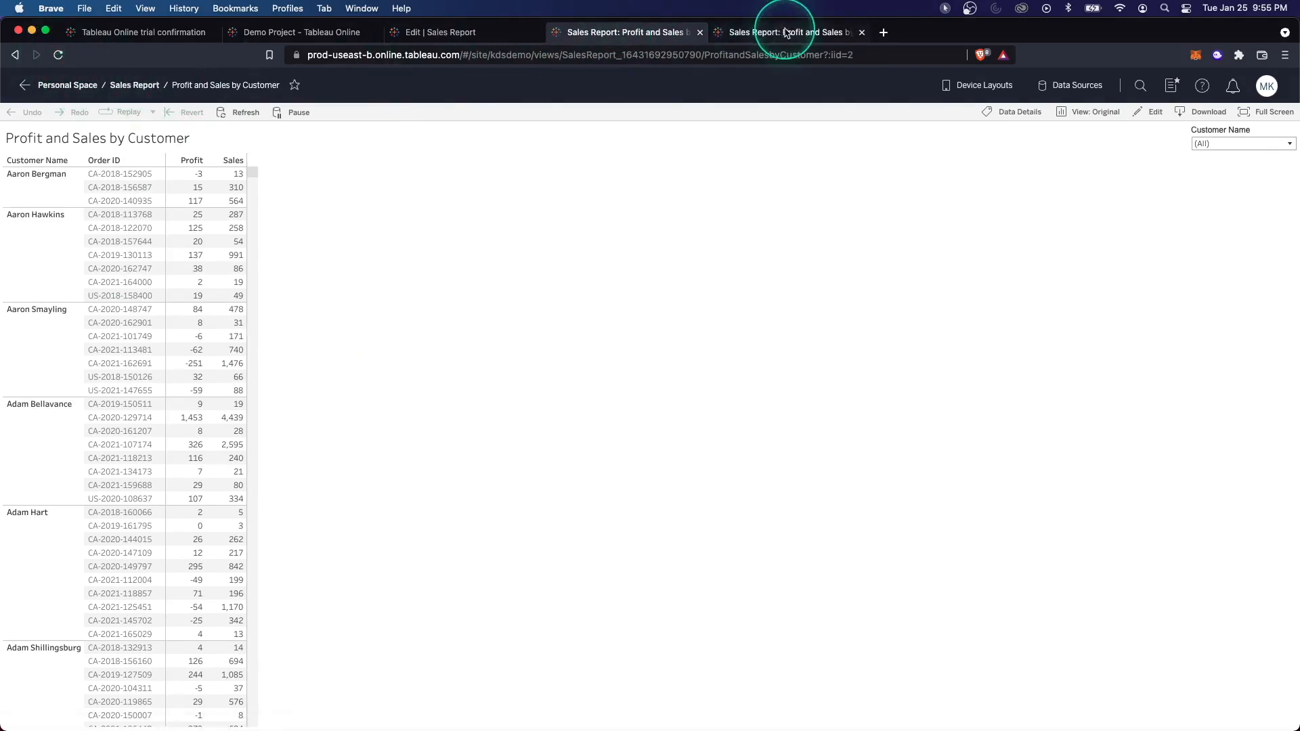
{"action": "left_click", "coordinate": [782, 32]}
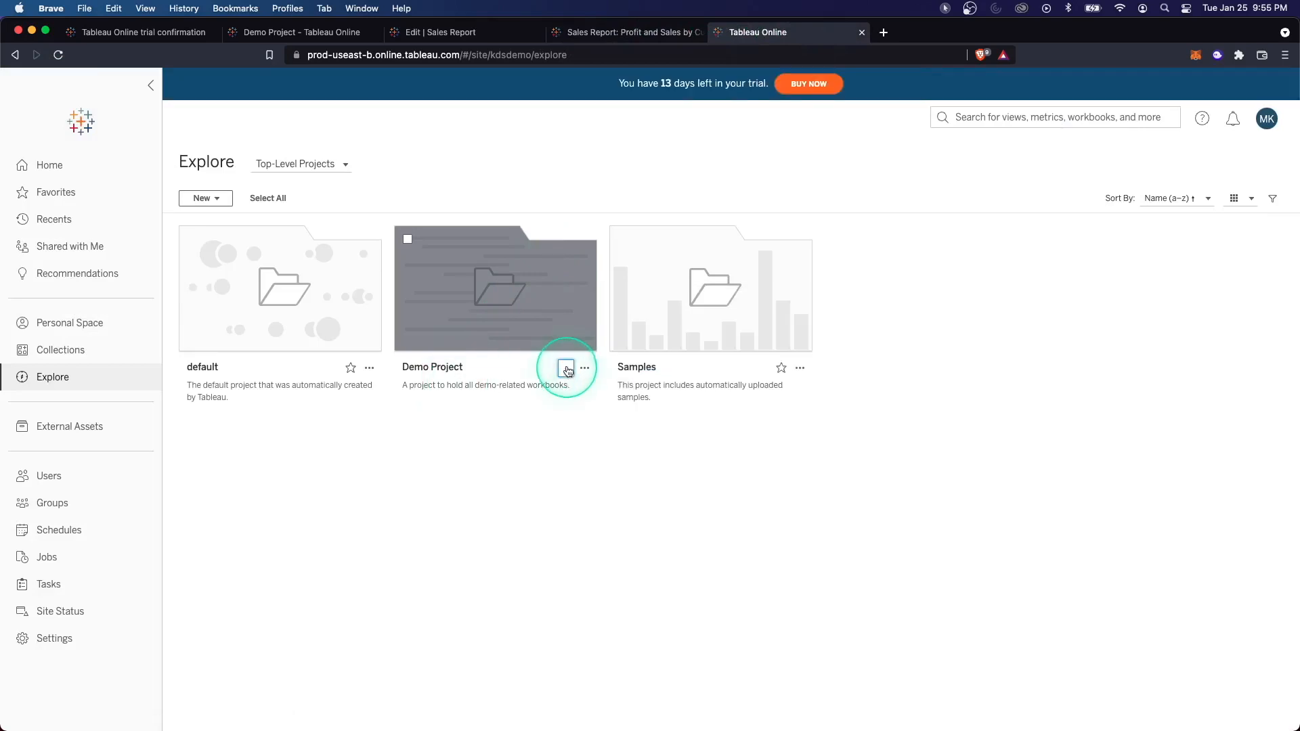
- Open Demo Project's Sales Report and review its Revision History showing only Revision 1
{"action": "left_click", "coordinate": [565, 367]}
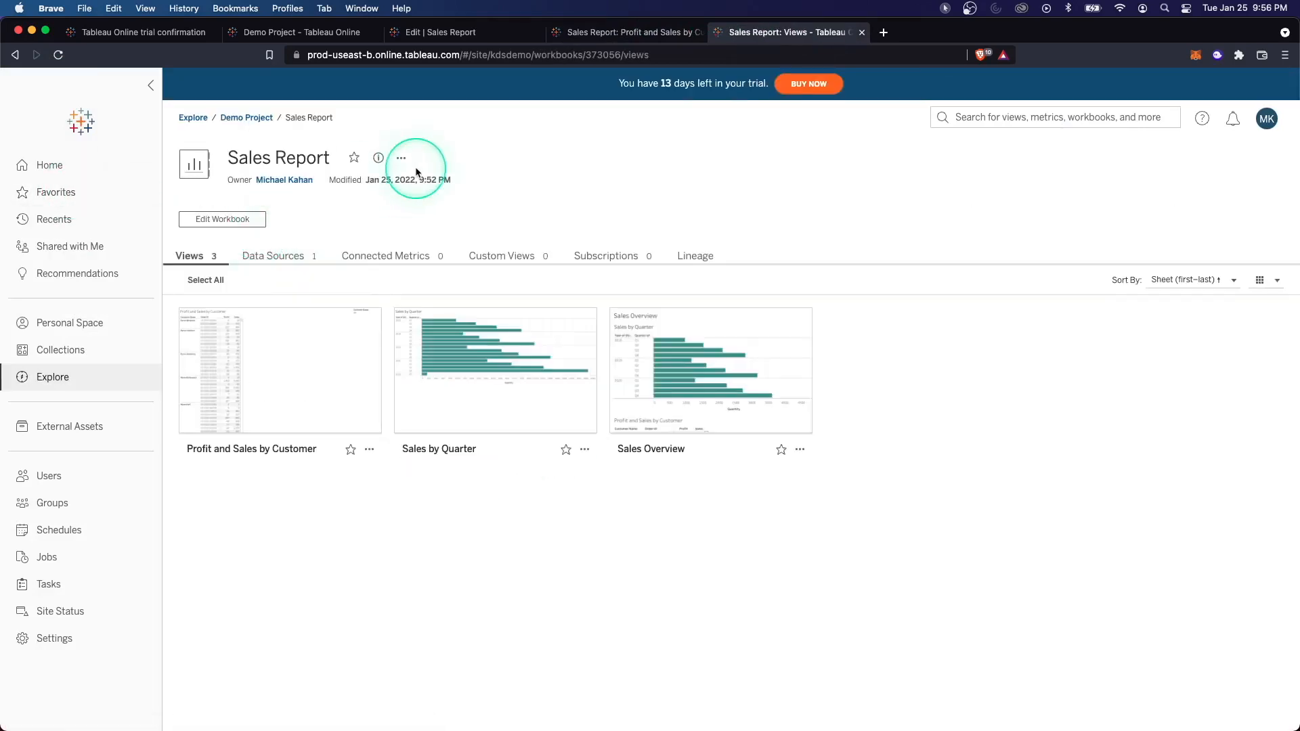
{"action": "left_click", "coordinate": [400, 158]}
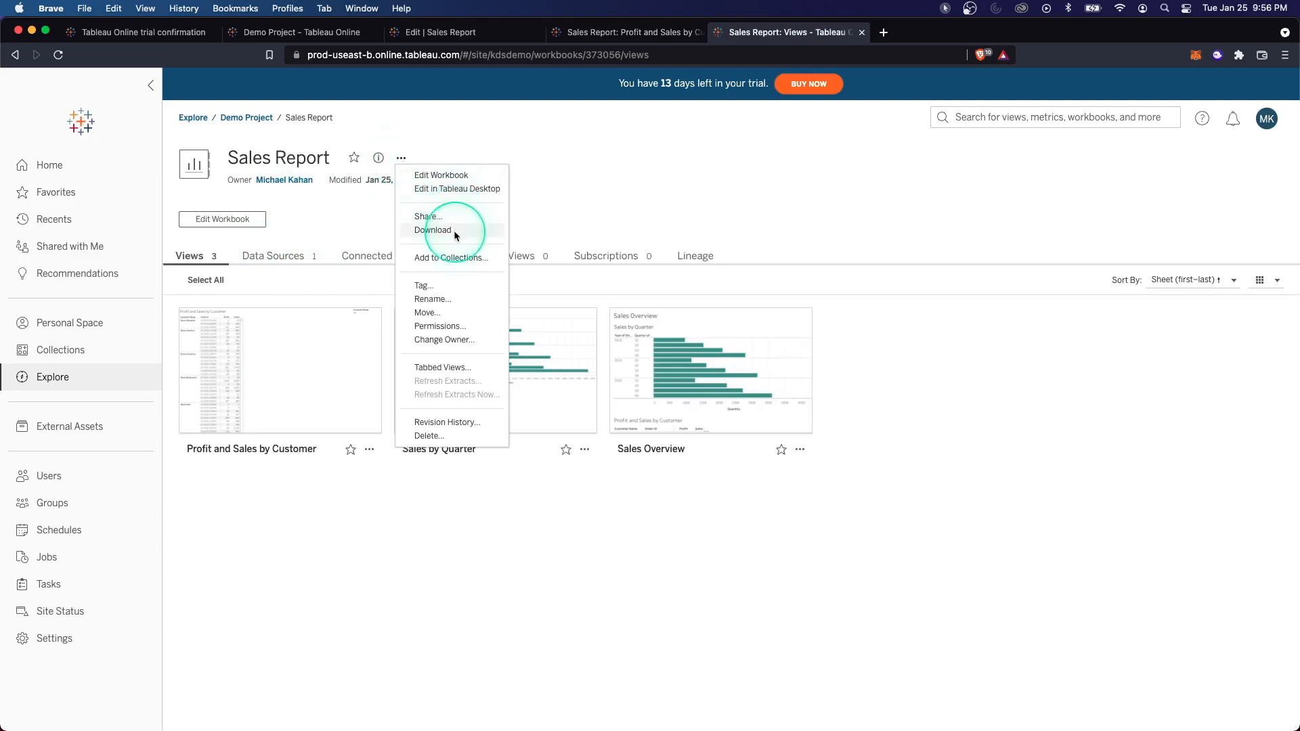
{"action": "mouse_move", "coordinate": [455, 301]}
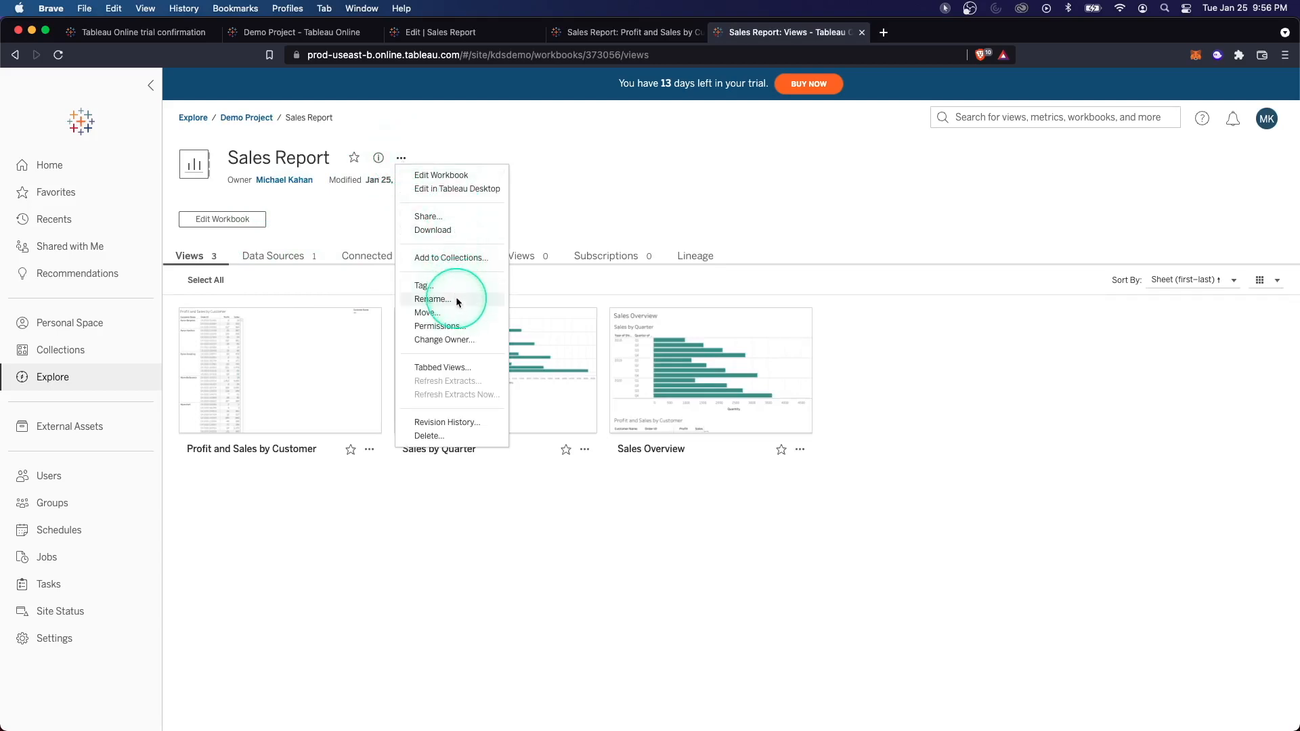
{"action": "mouse_move", "coordinate": [459, 424]}
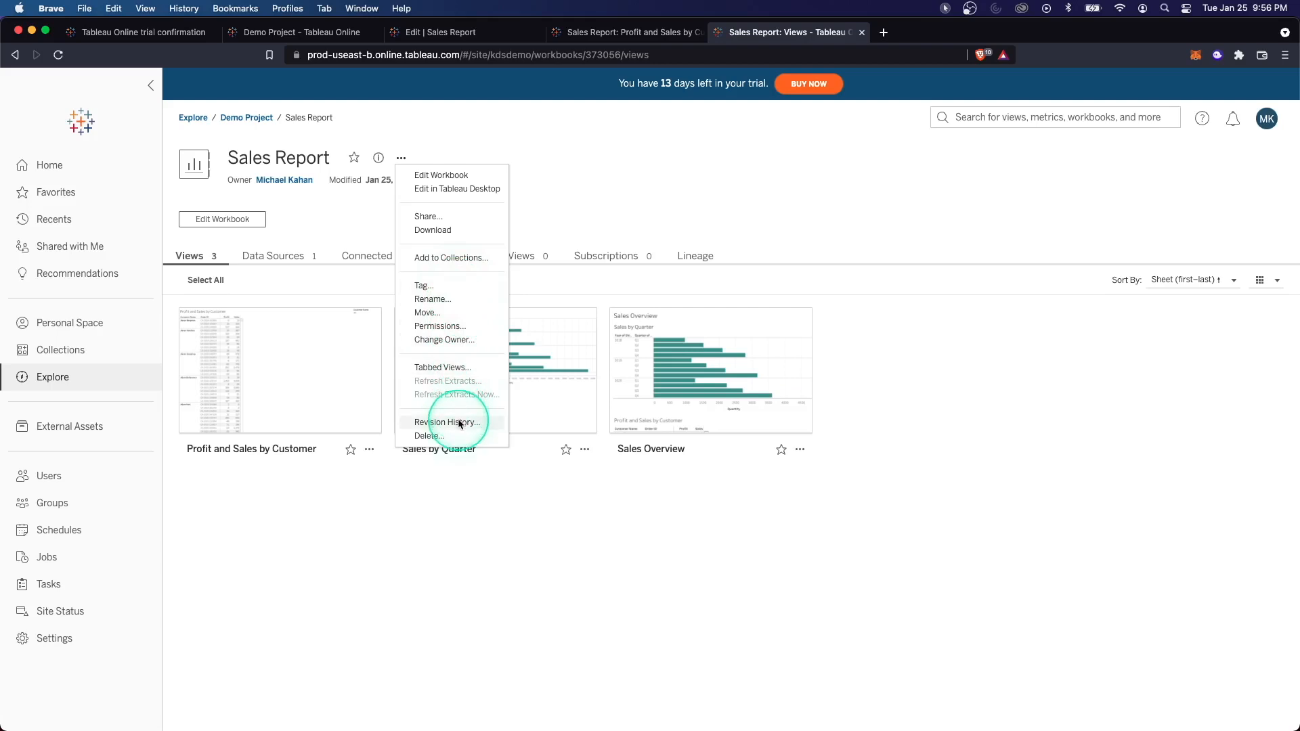
{"action": "left_click", "coordinate": [446, 422]}
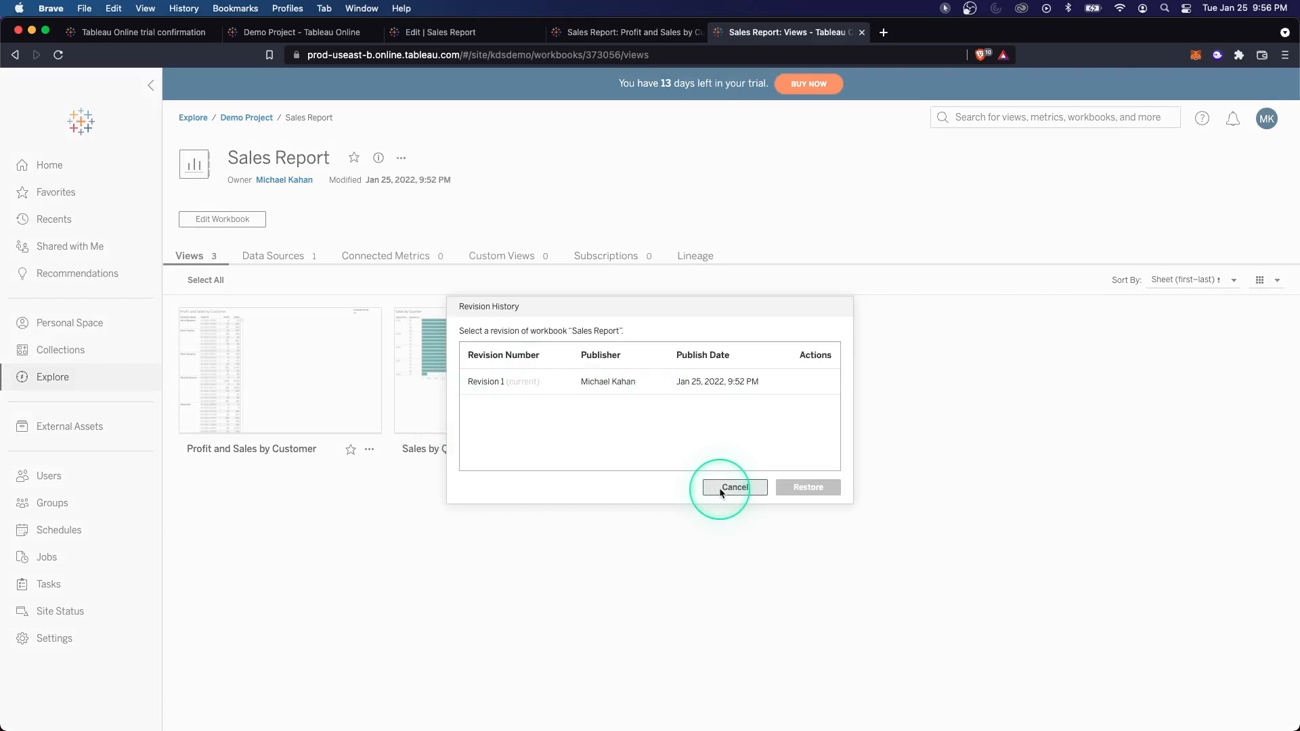
{"action": "left_click", "coordinate": [733, 487]}
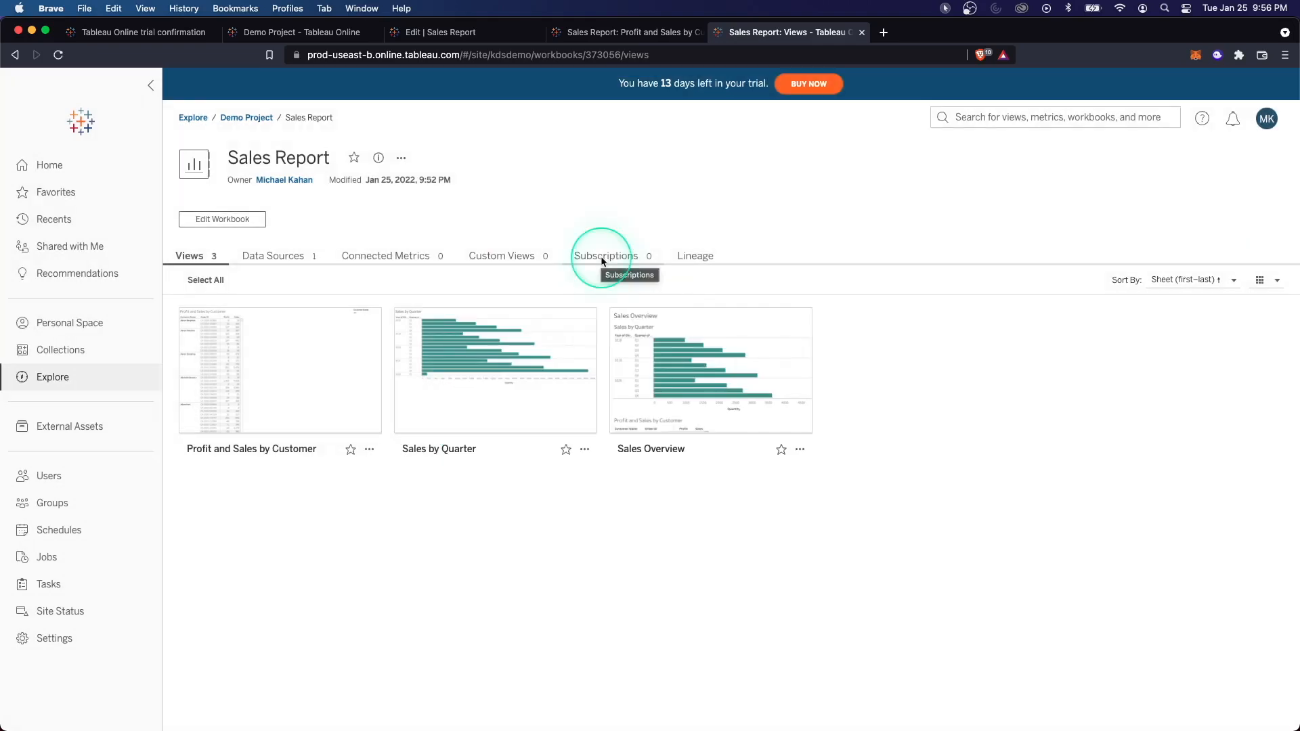
{"action": "mouse_move", "coordinate": [447, 570]}
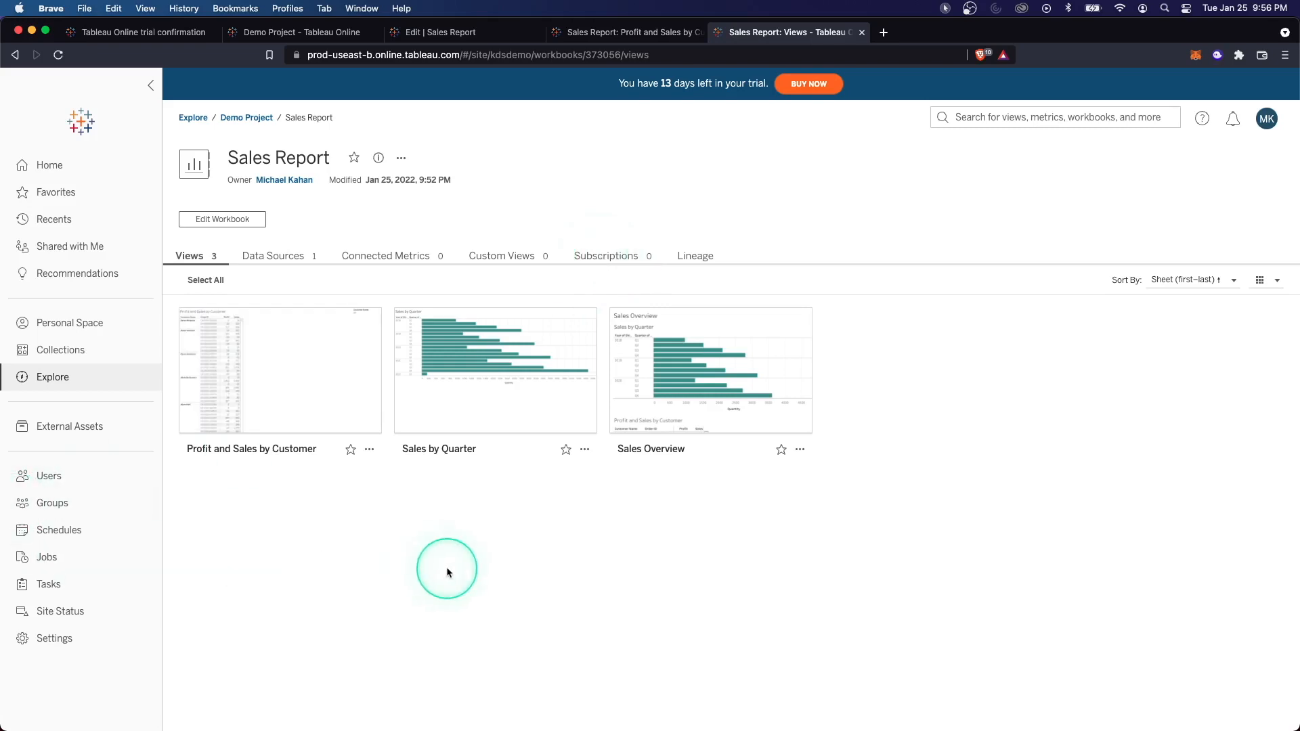
{"action": "mouse_move", "coordinate": [271, 517]}
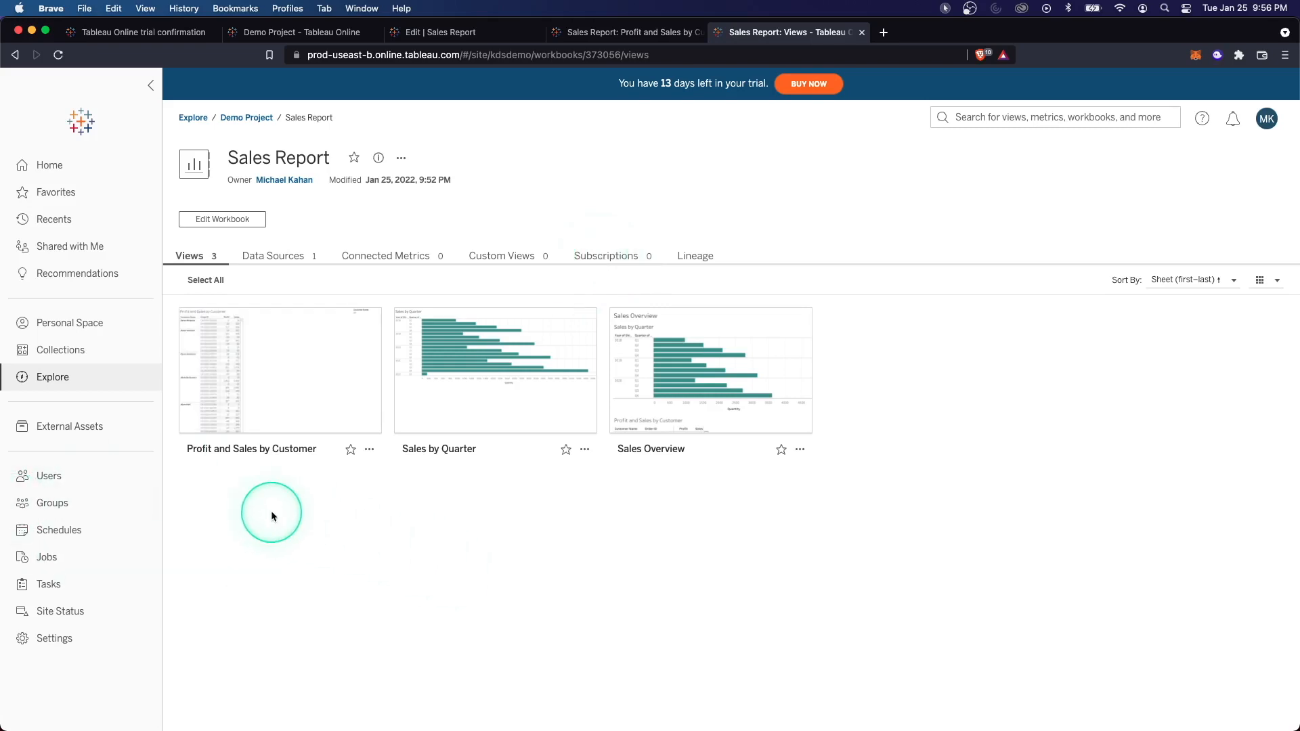